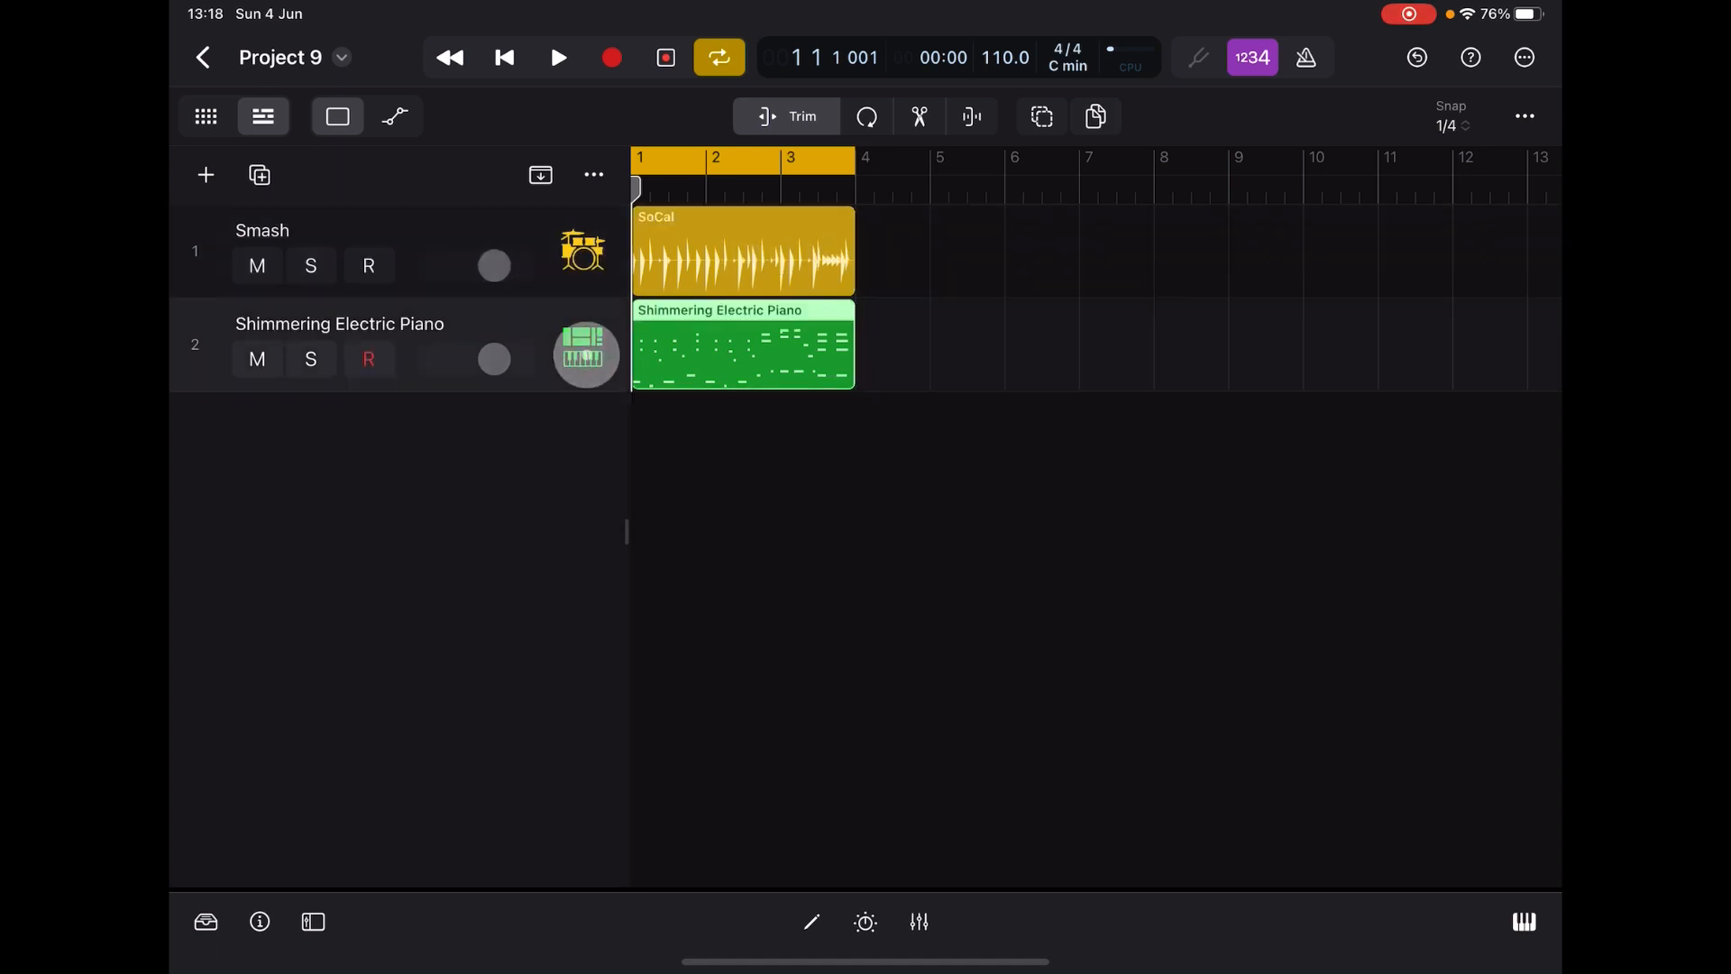
- During playback, mute the Shimmering Electric Piano track and show the Smash drum track's plug-ins
{"action": "left_click", "coordinate": [368, 265]}
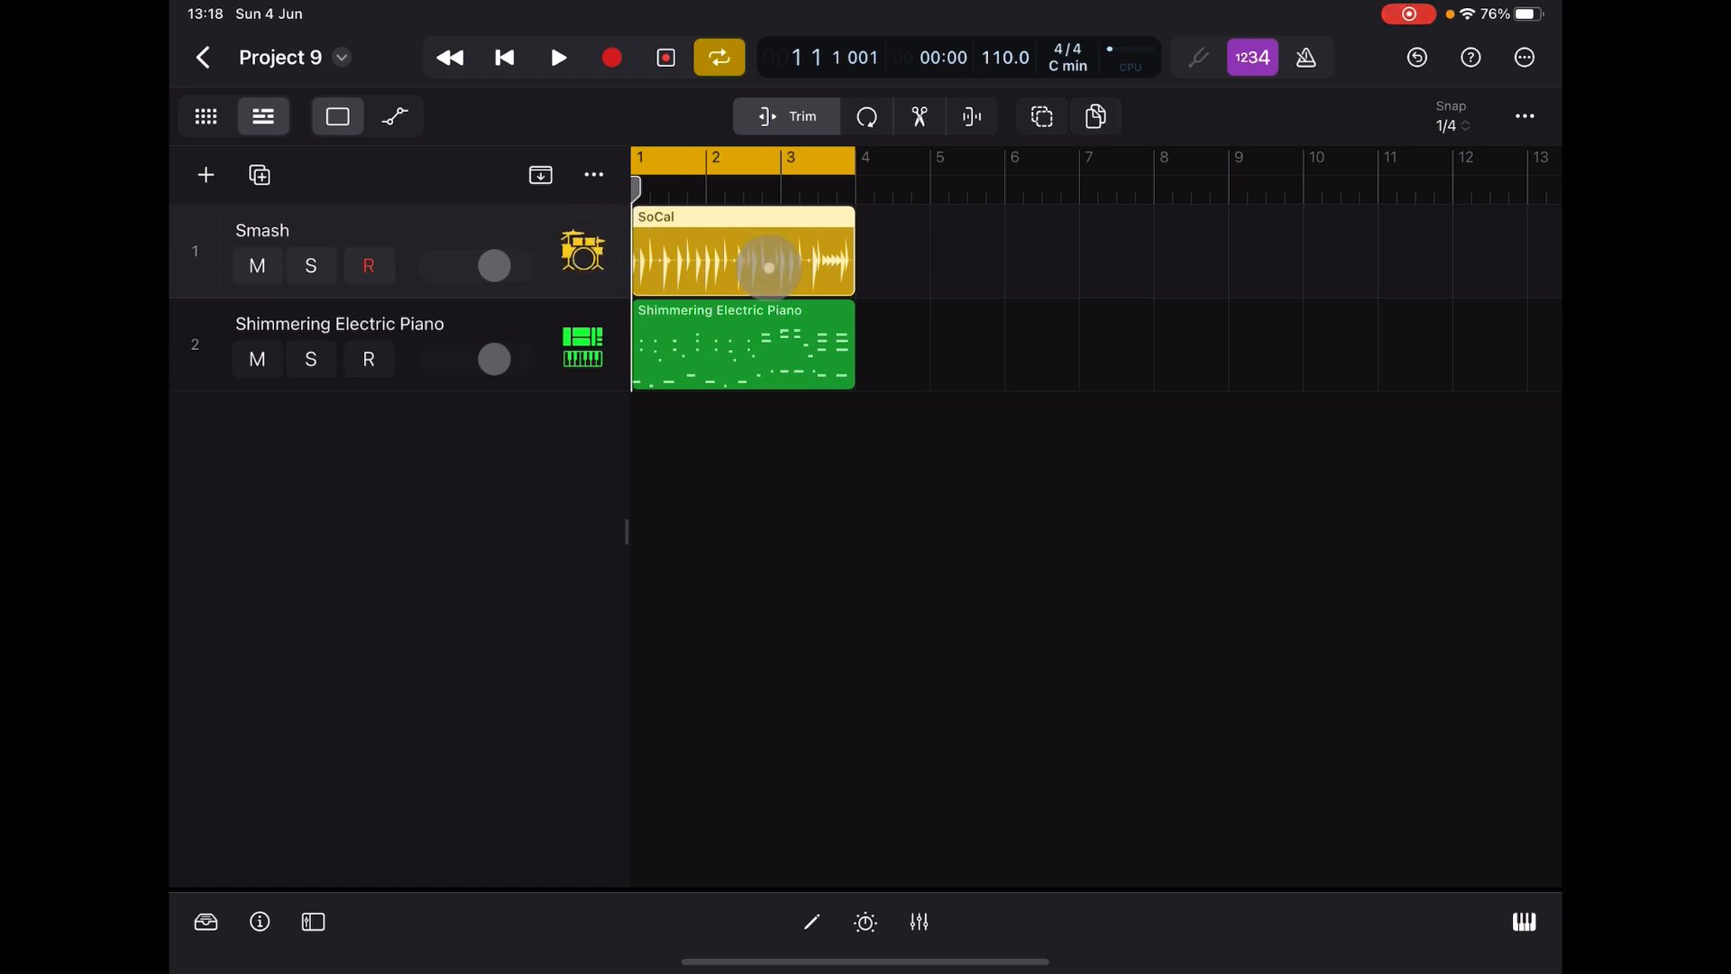
{"action": "left_click", "coordinate": [559, 57]}
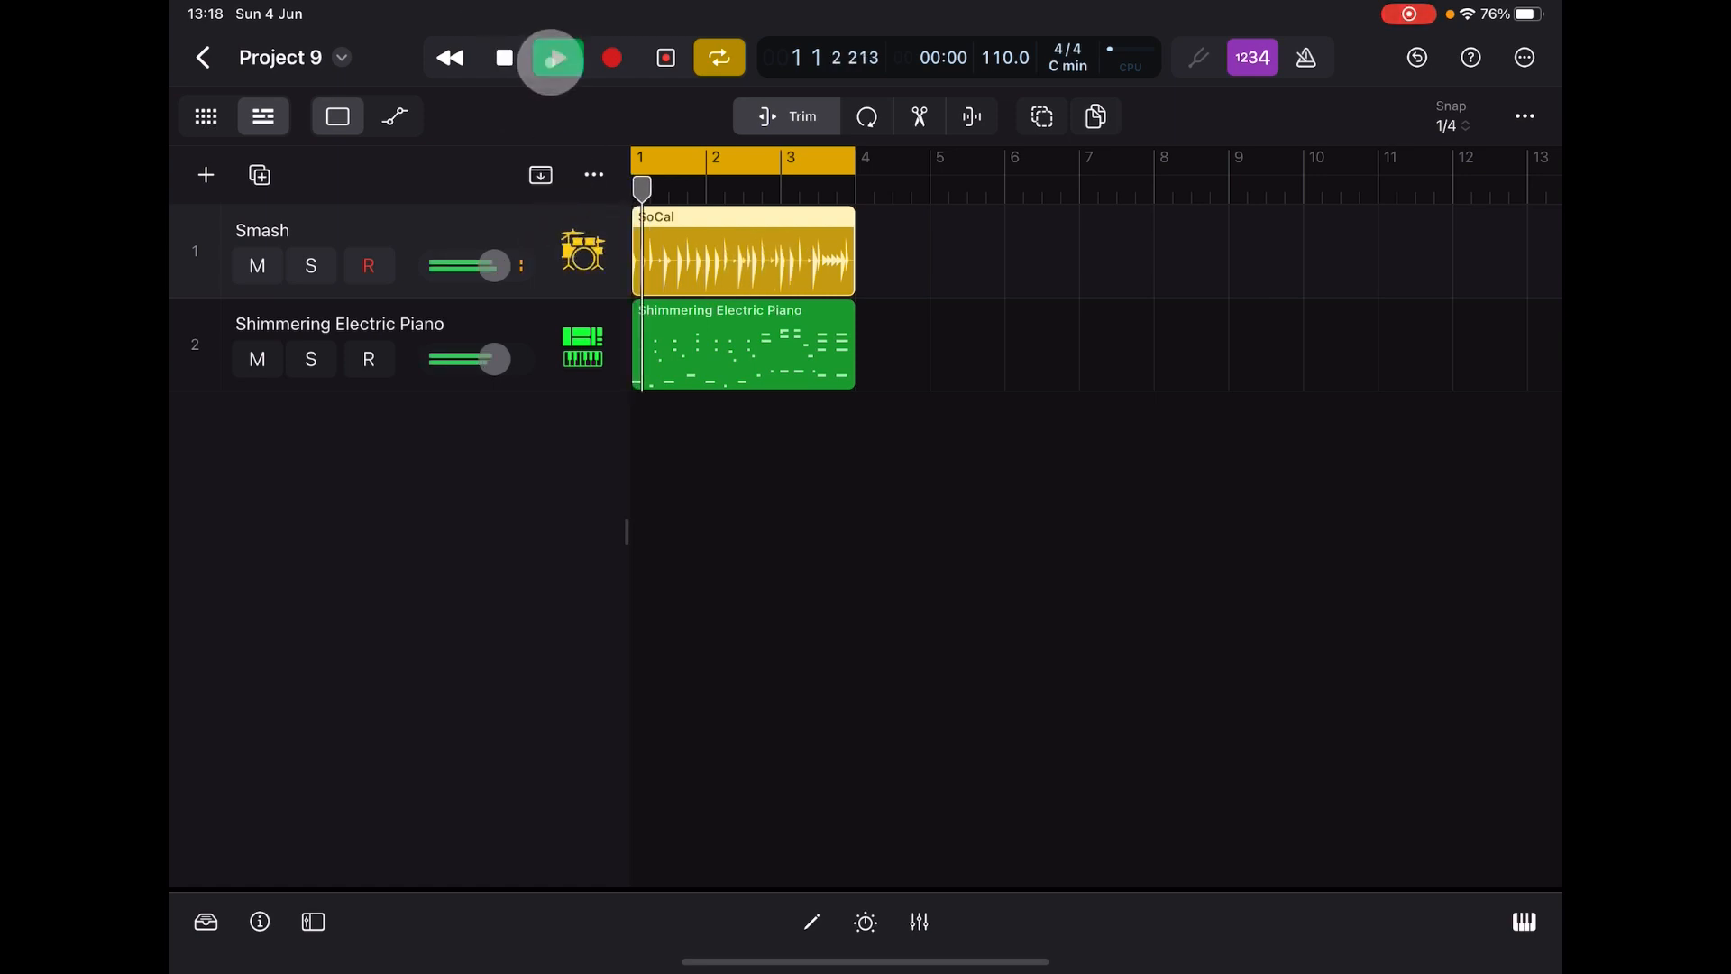
{"action": "left_click", "coordinate": [557, 57]}
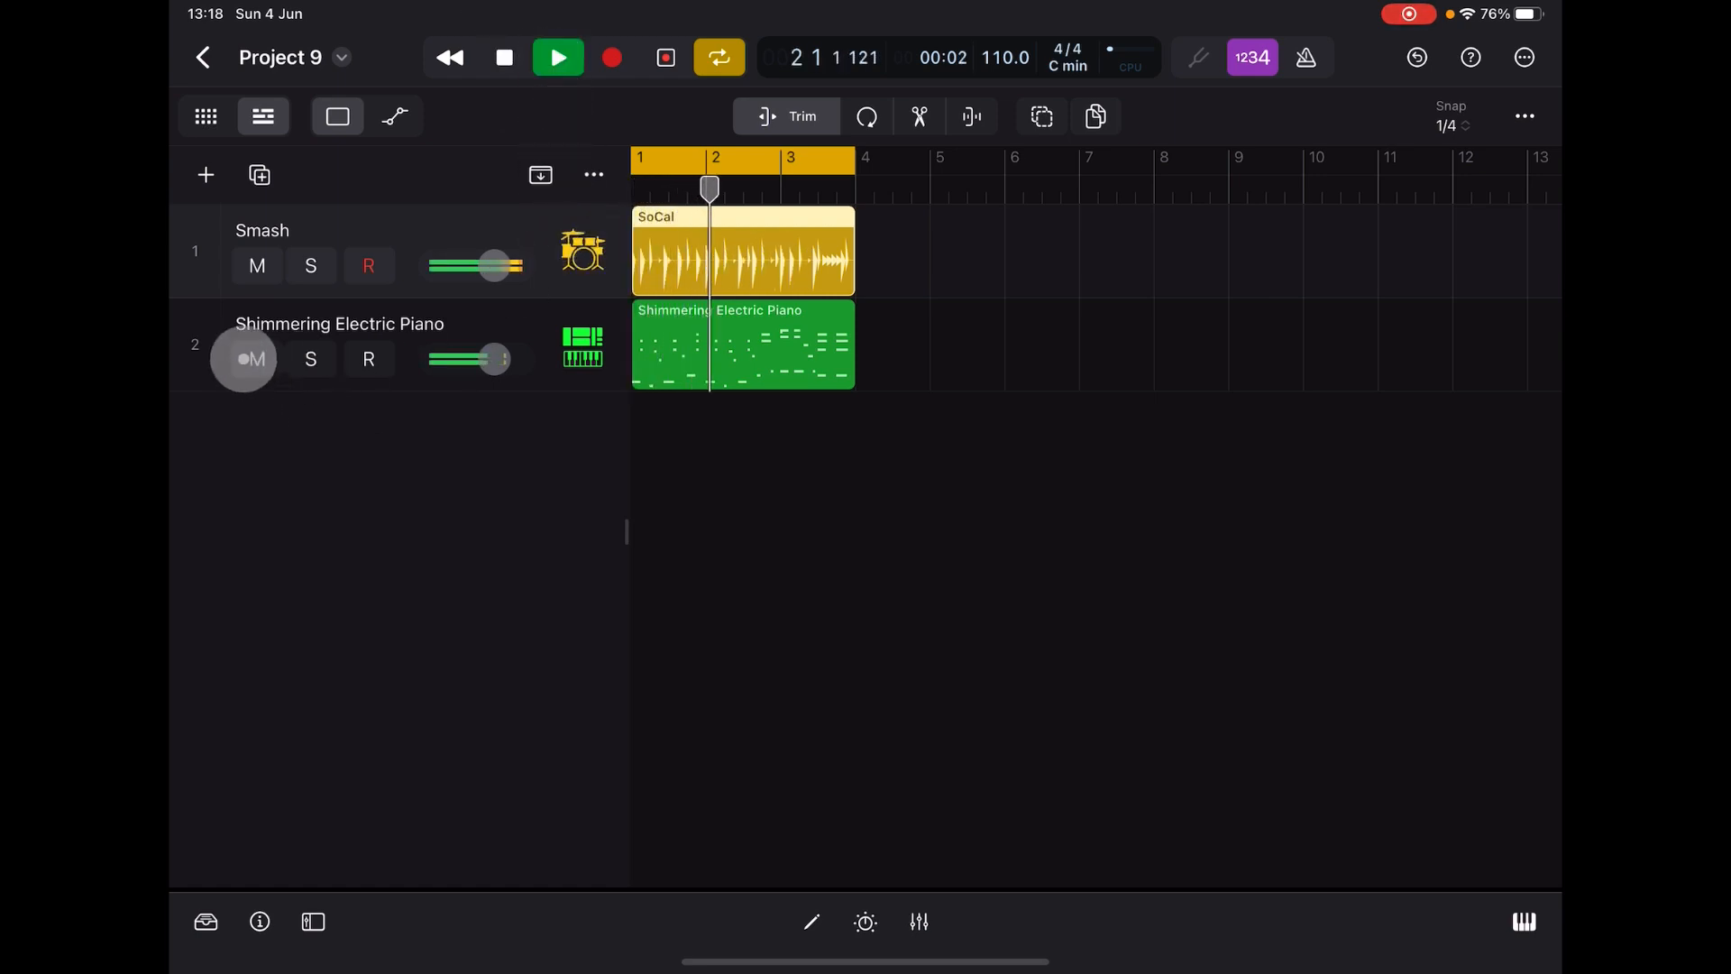
{"action": "left_click", "coordinate": [256, 359]}
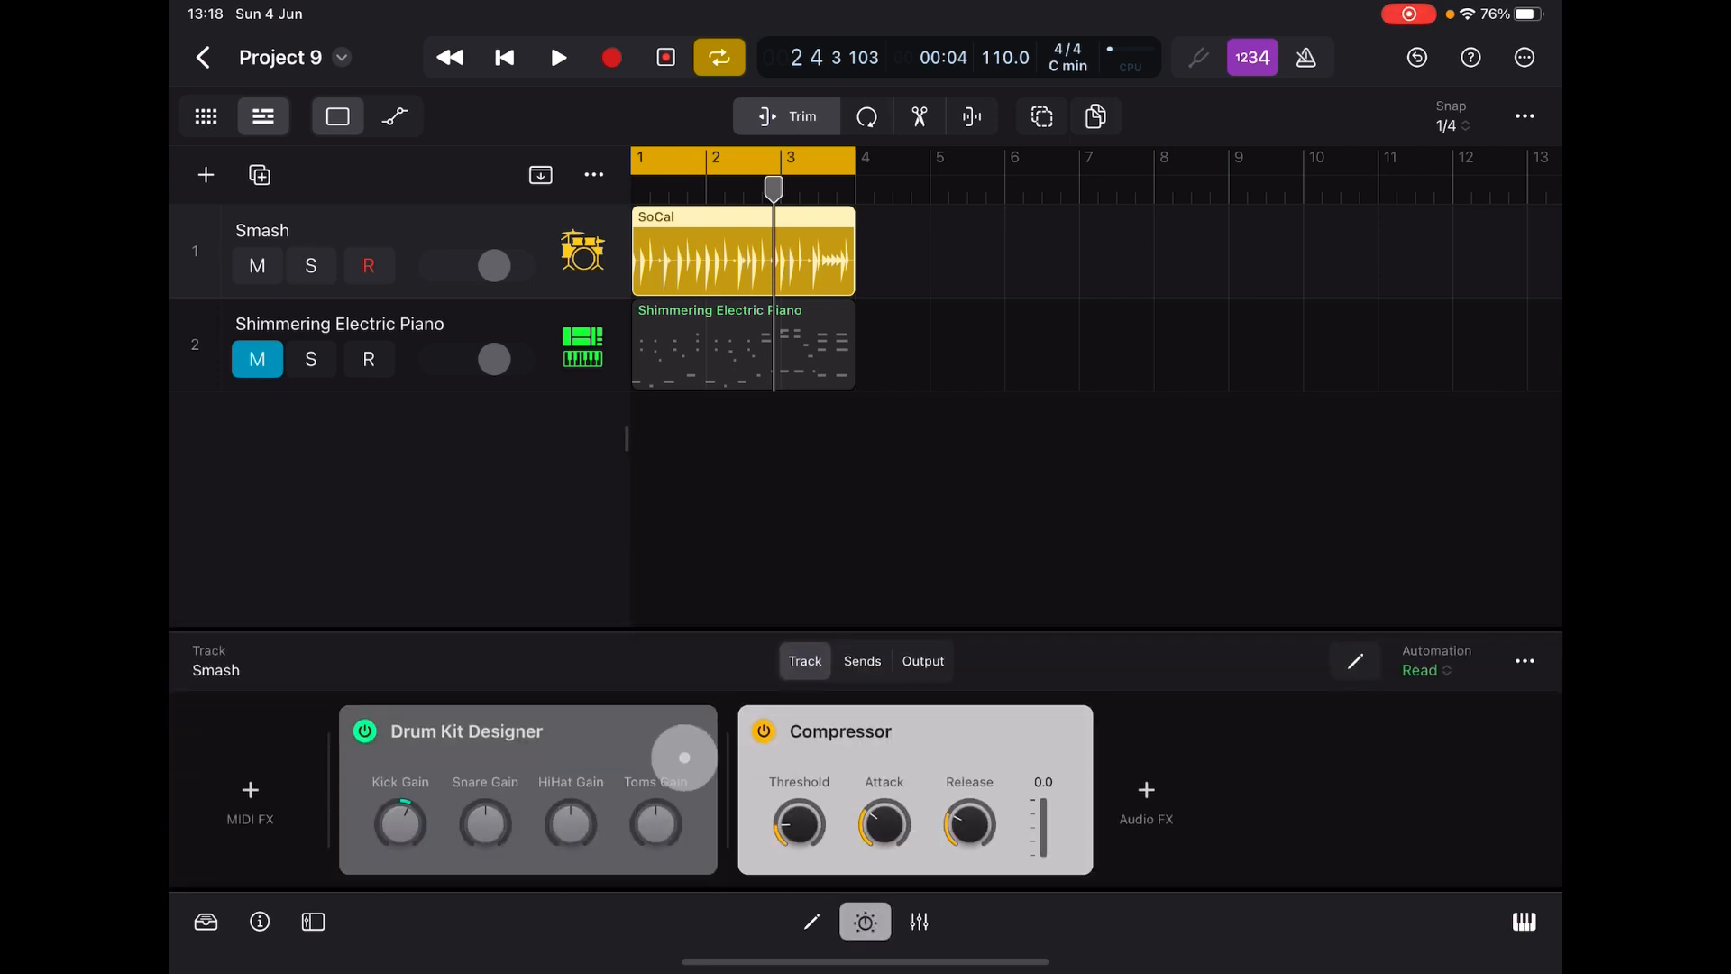
- Add Beat Breaker from Multi Effects after the Compressor on Smash and show its pattern editor
{"action": "left_click", "coordinate": [1144, 795]}
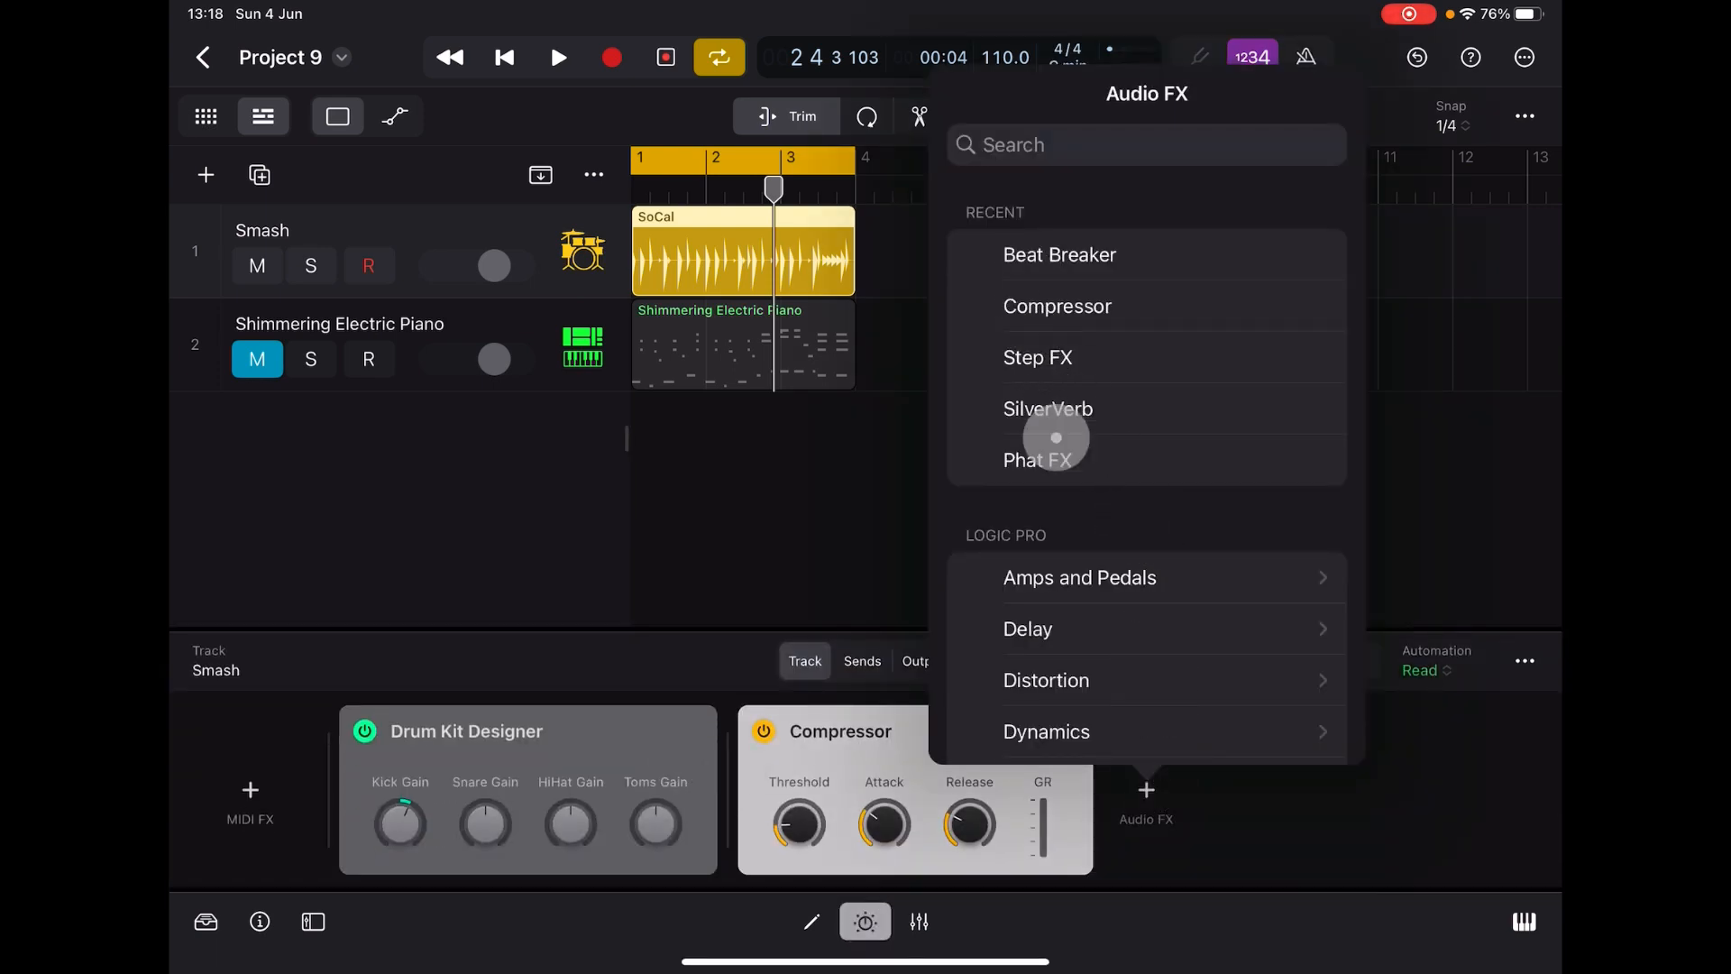
{"action": "scroll", "scroll_direction": "down", "scroll_amount": 3}
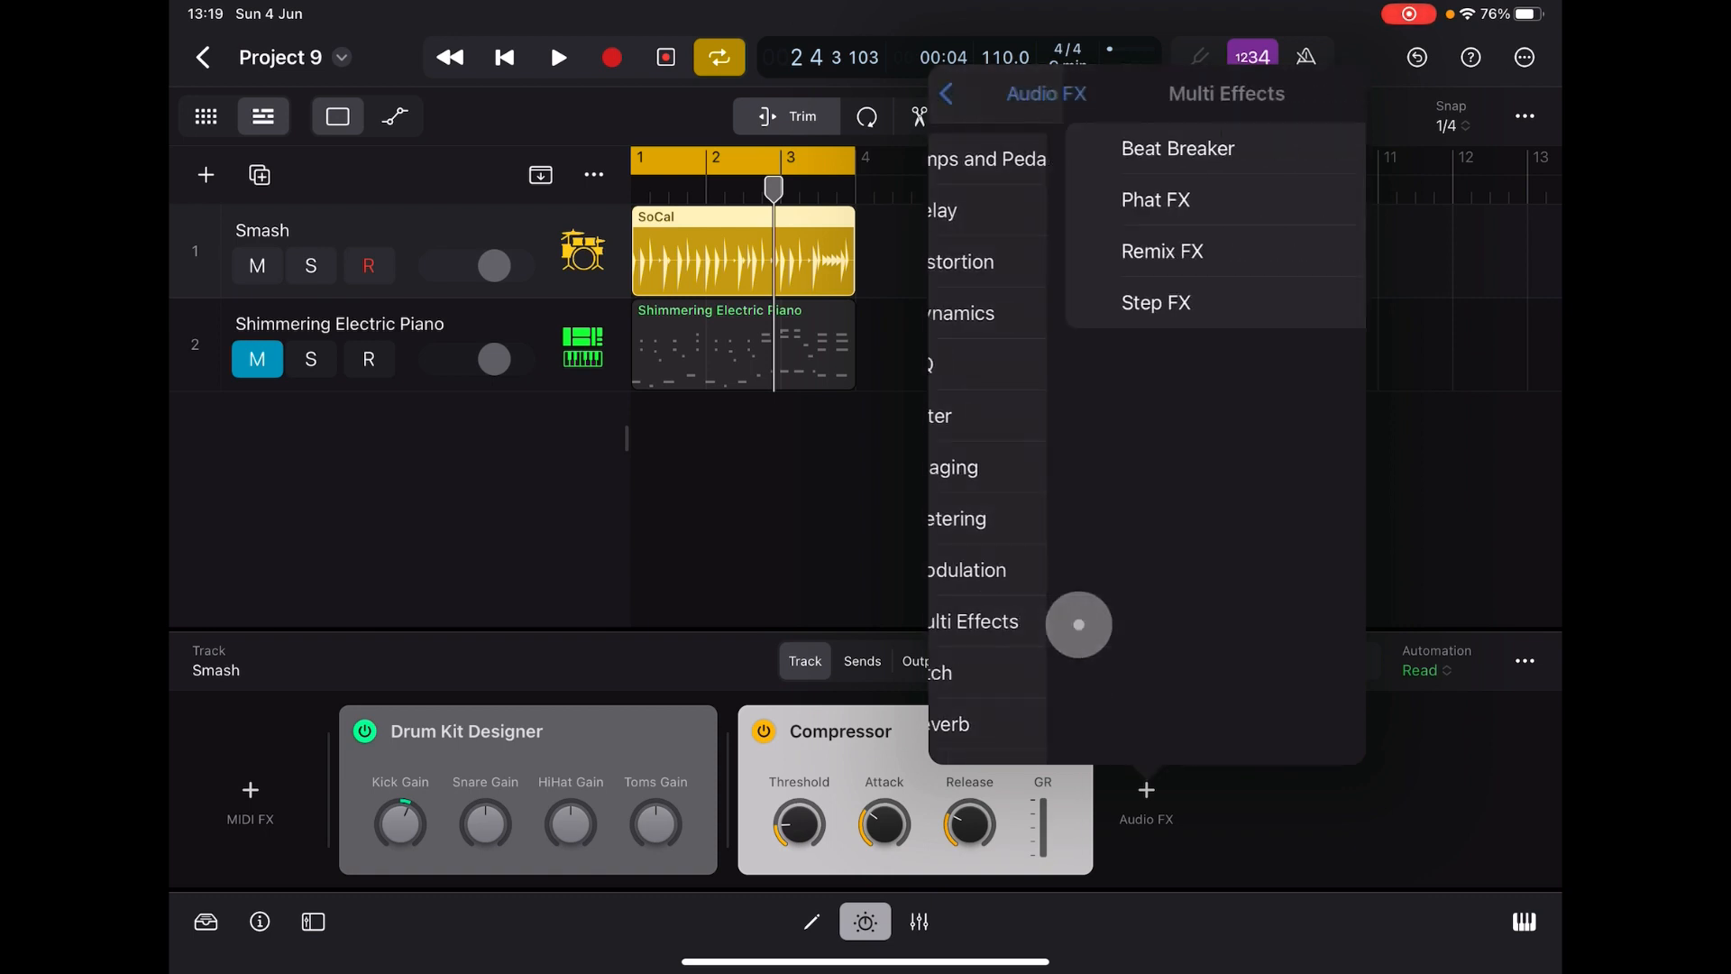
{"action": "left_click", "coordinate": [1178, 148]}
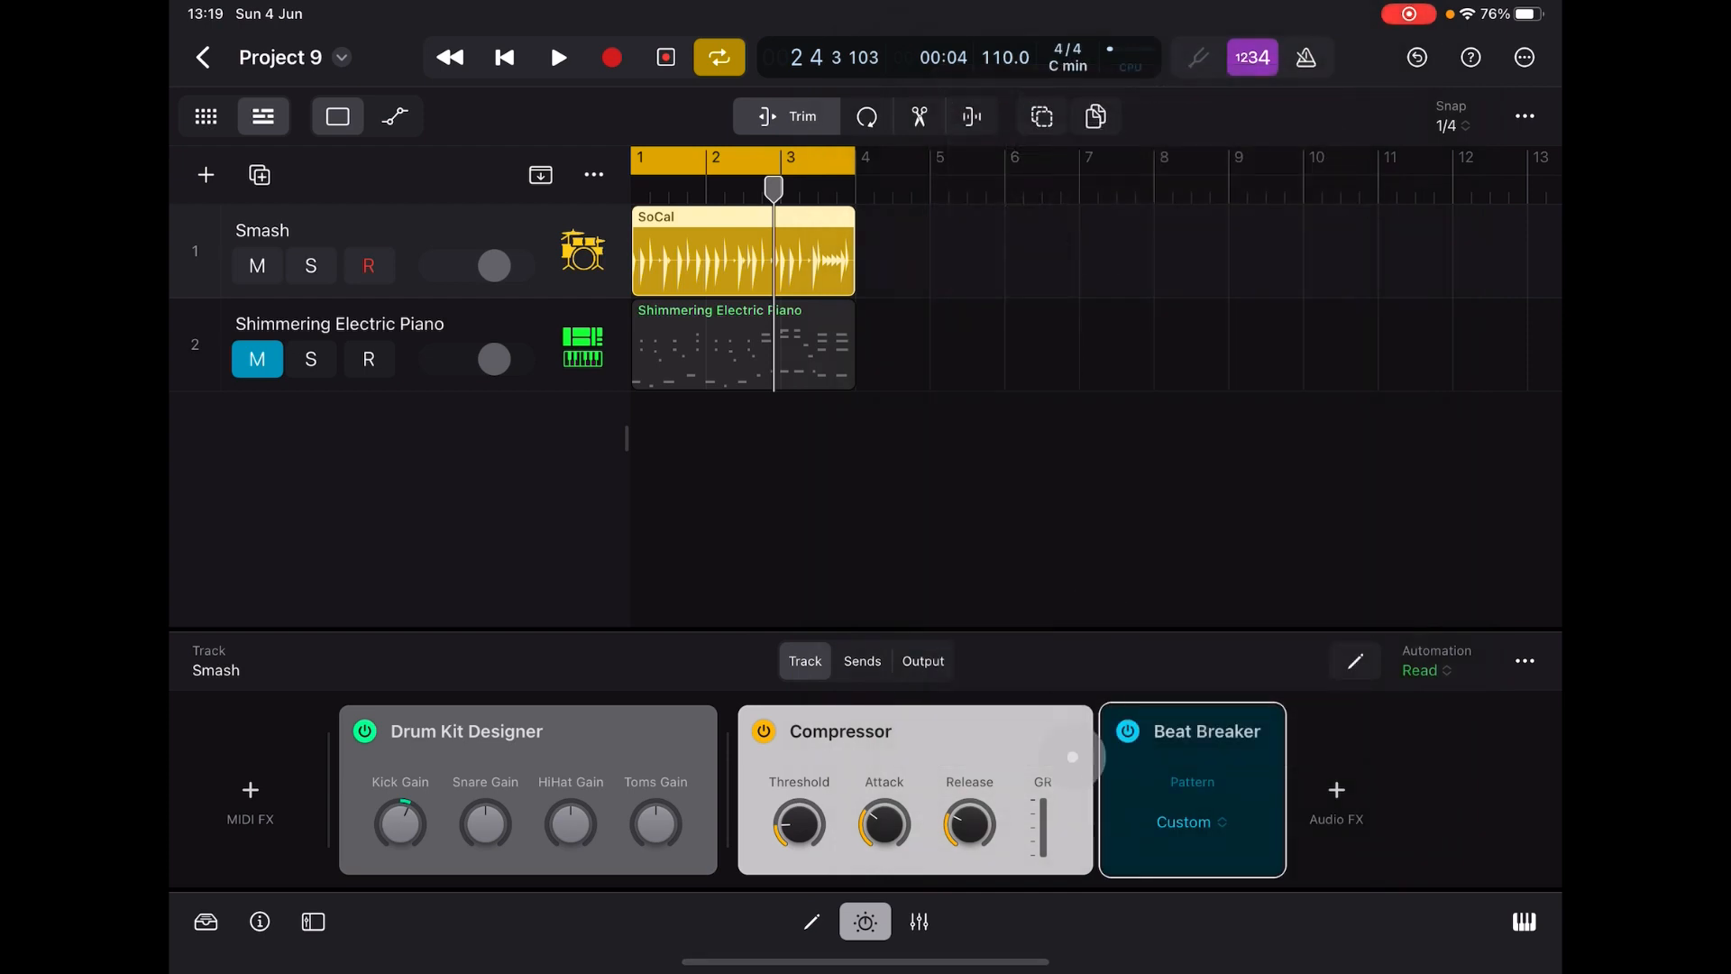
{"action": "left_click", "coordinate": [1190, 759]}
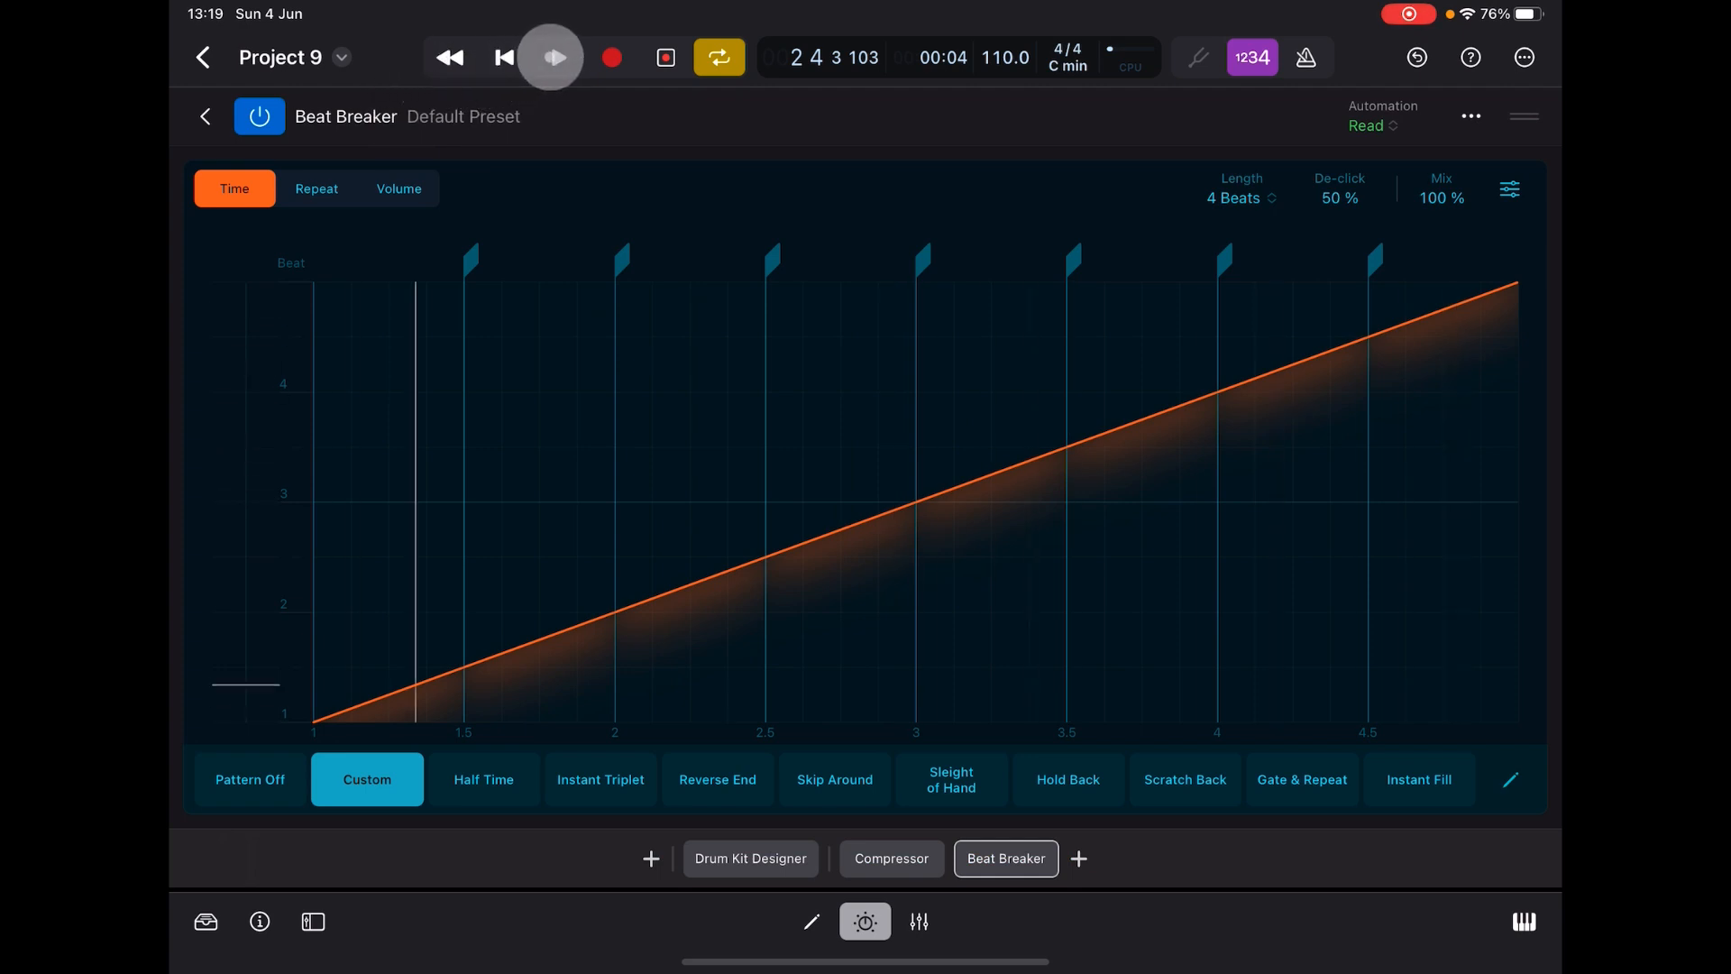
- Audition the drums through Beat Breaker's default pattern, then show the Plug-in Presets library
{"action": "left_click", "coordinate": [558, 58]}
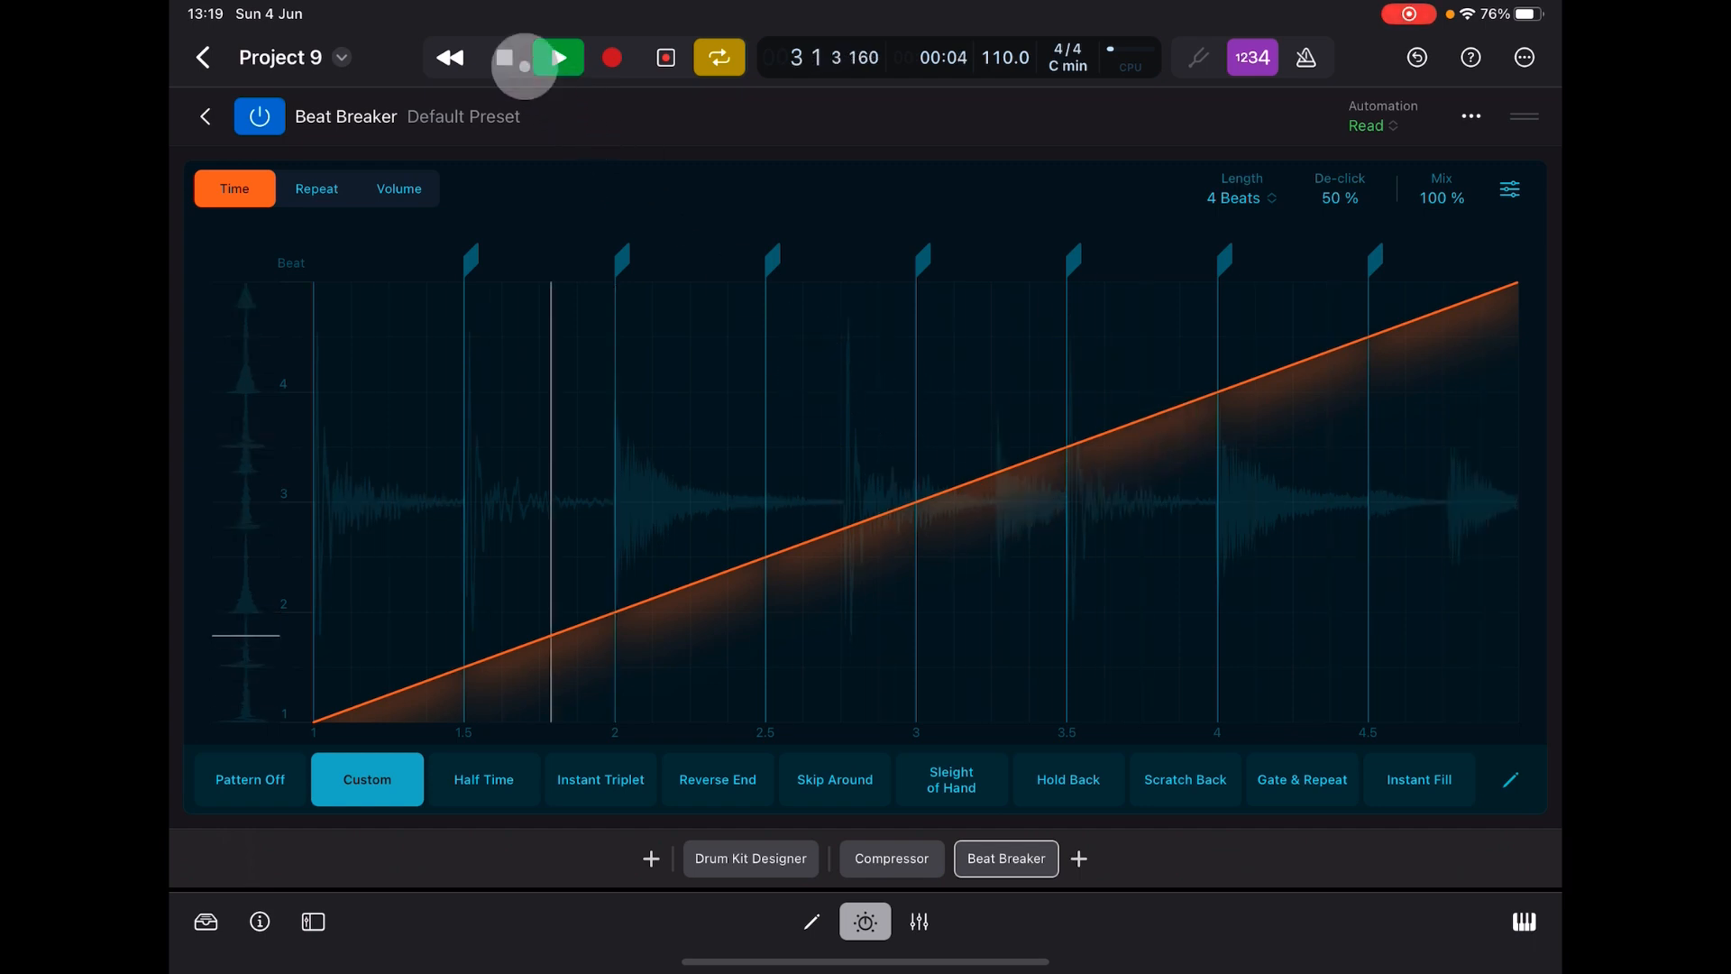
{"action": "left_click", "coordinate": [559, 56]}
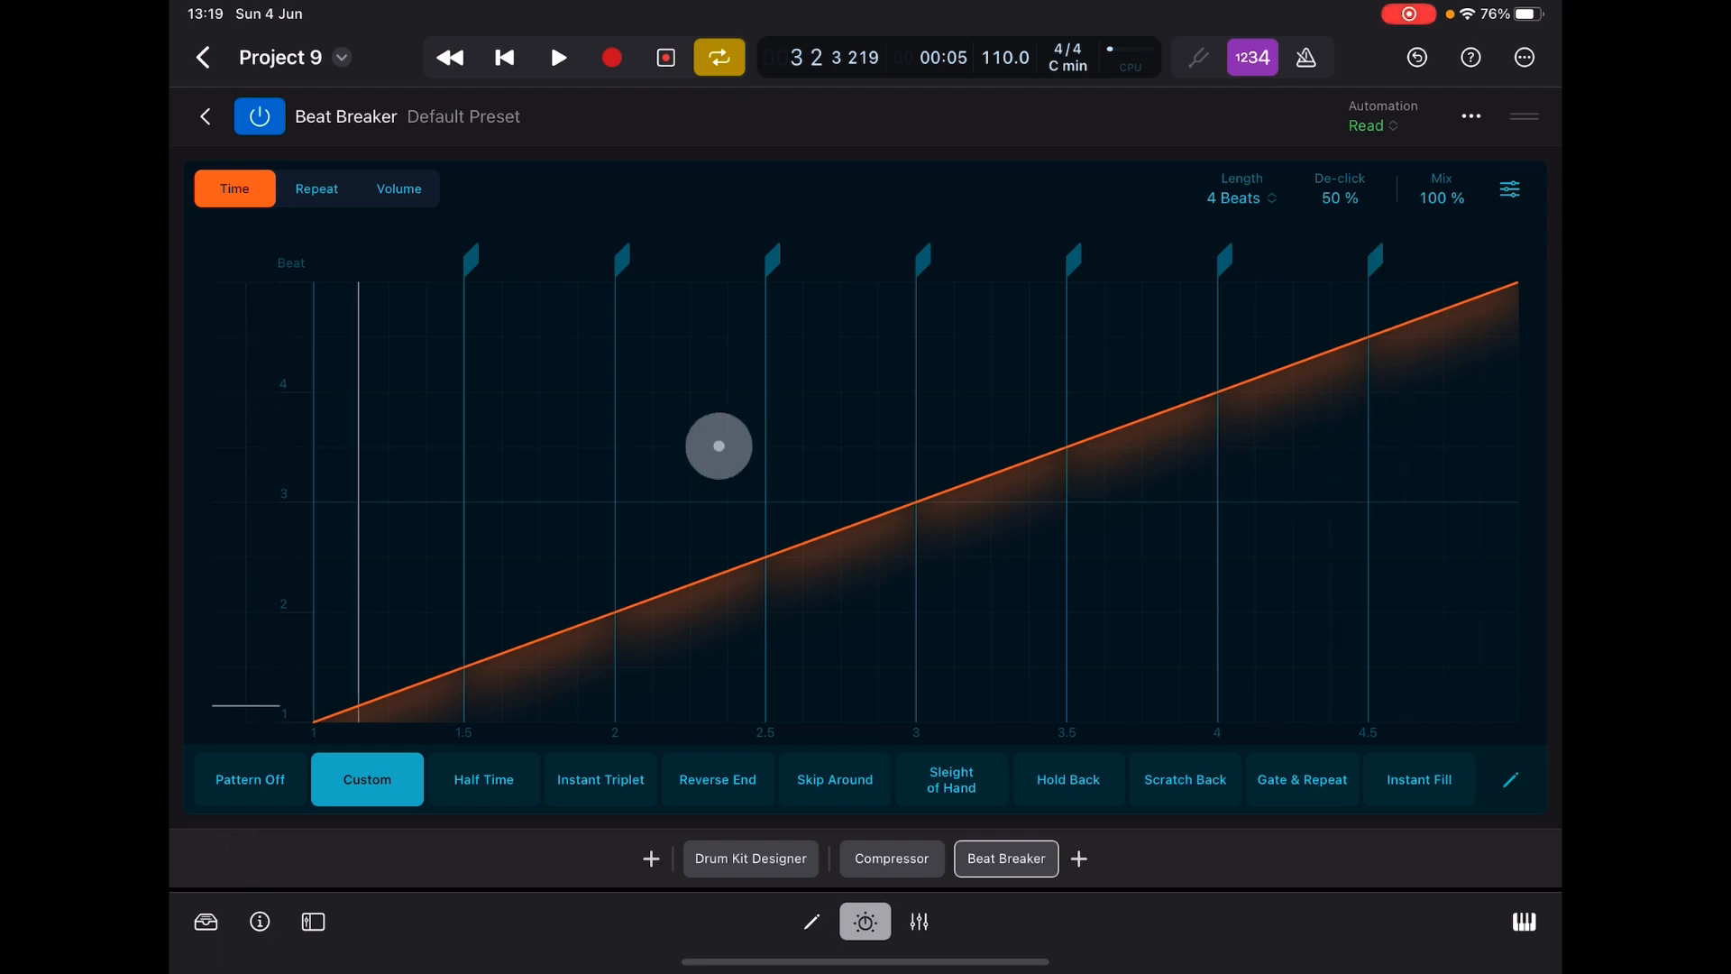
{"action": "left_click_drag", "start_coordinate": [717, 445], "coordinate": [609, 413]}
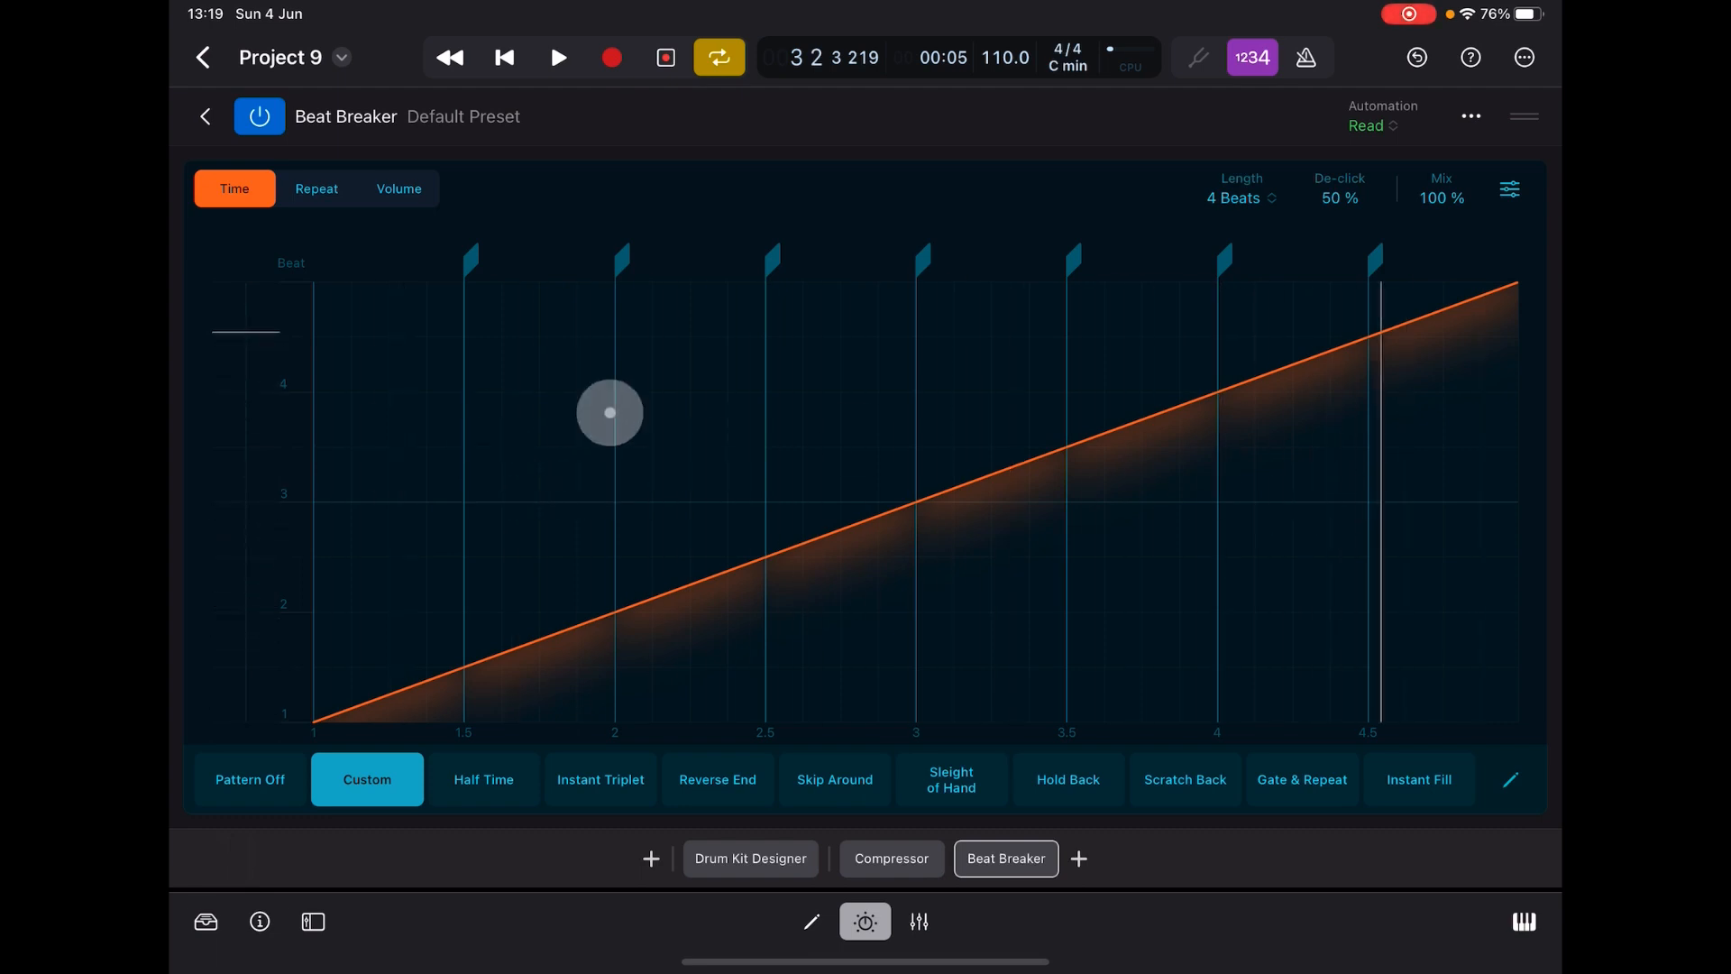
{"action": "left_click_drag", "start_coordinate": [608, 413], "coordinate": [446, 640]}
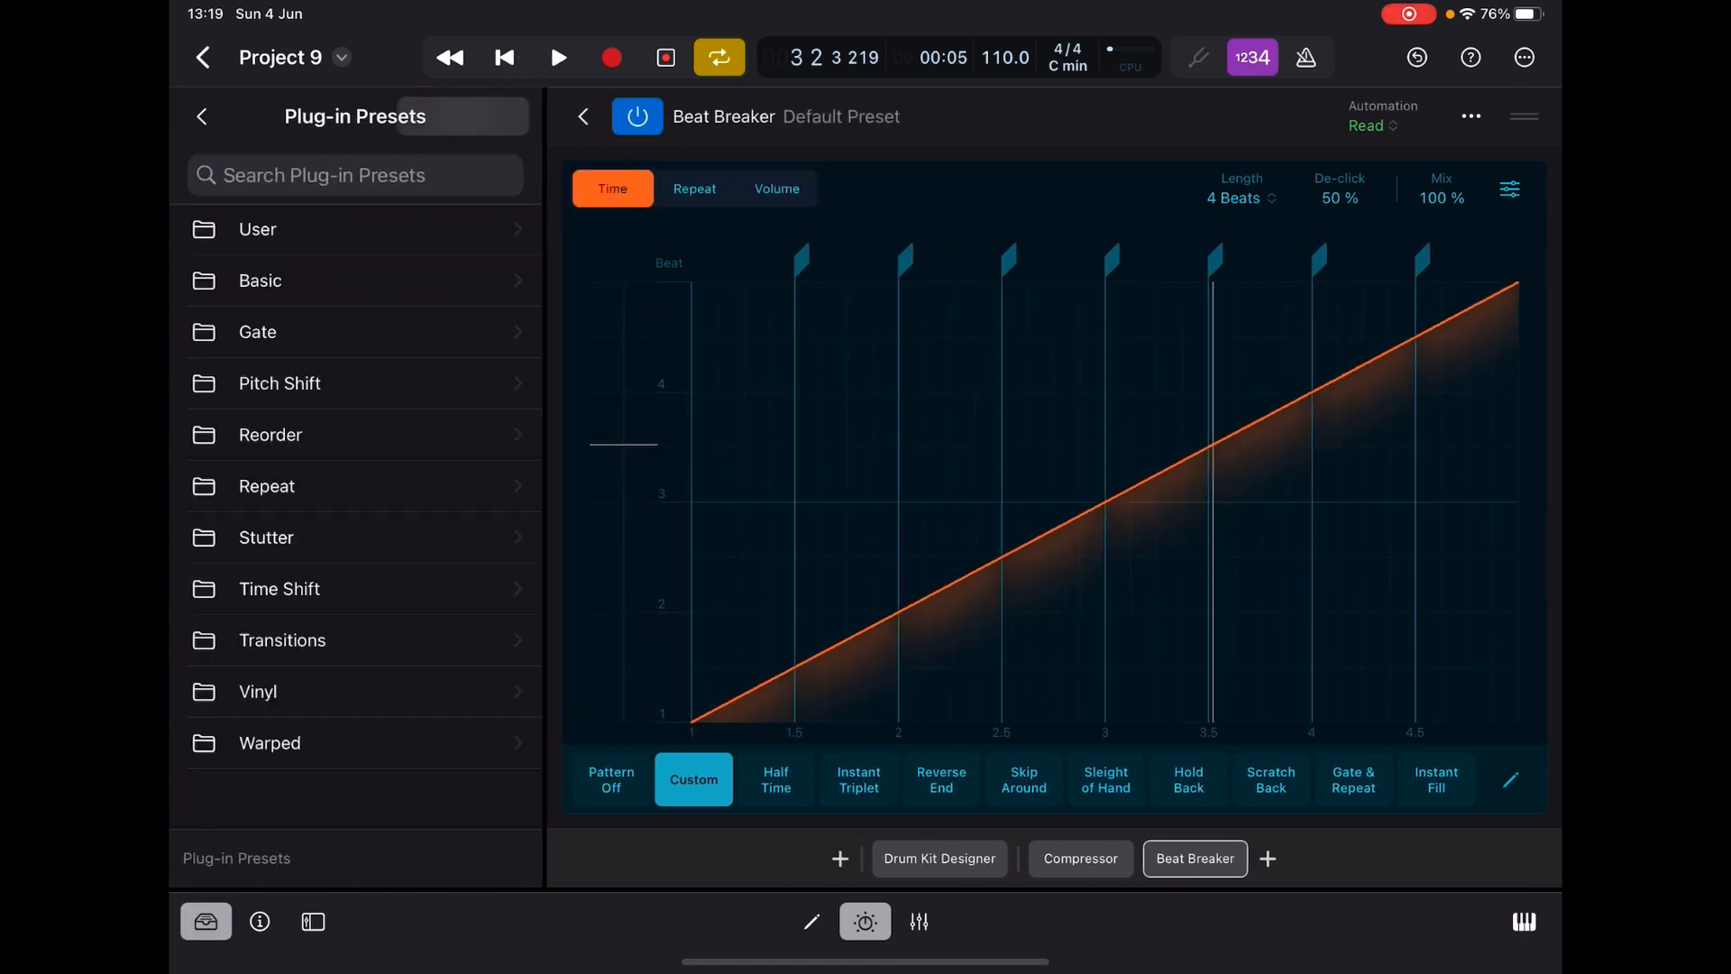
- Load the TSTR Sketch Beat 8-beat user preset into Beat Breaker from the User folder
{"action": "left_click", "coordinate": [258, 229]}
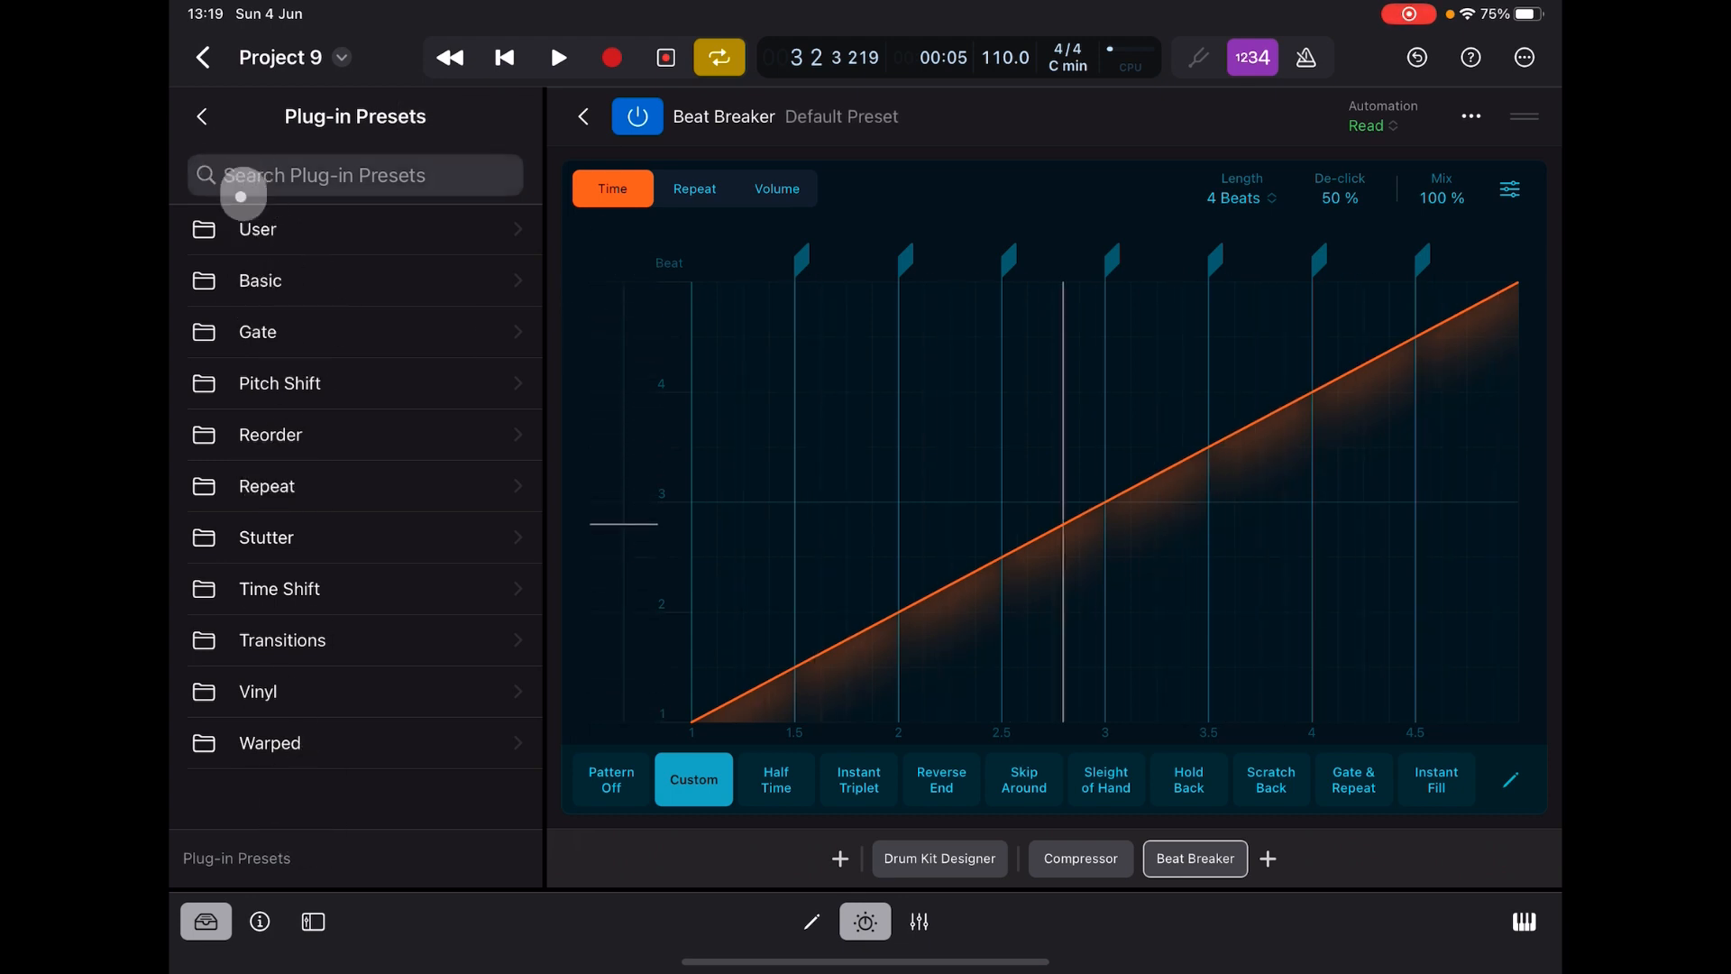
{"action": "left_click", "coordinate": [256, 229]}
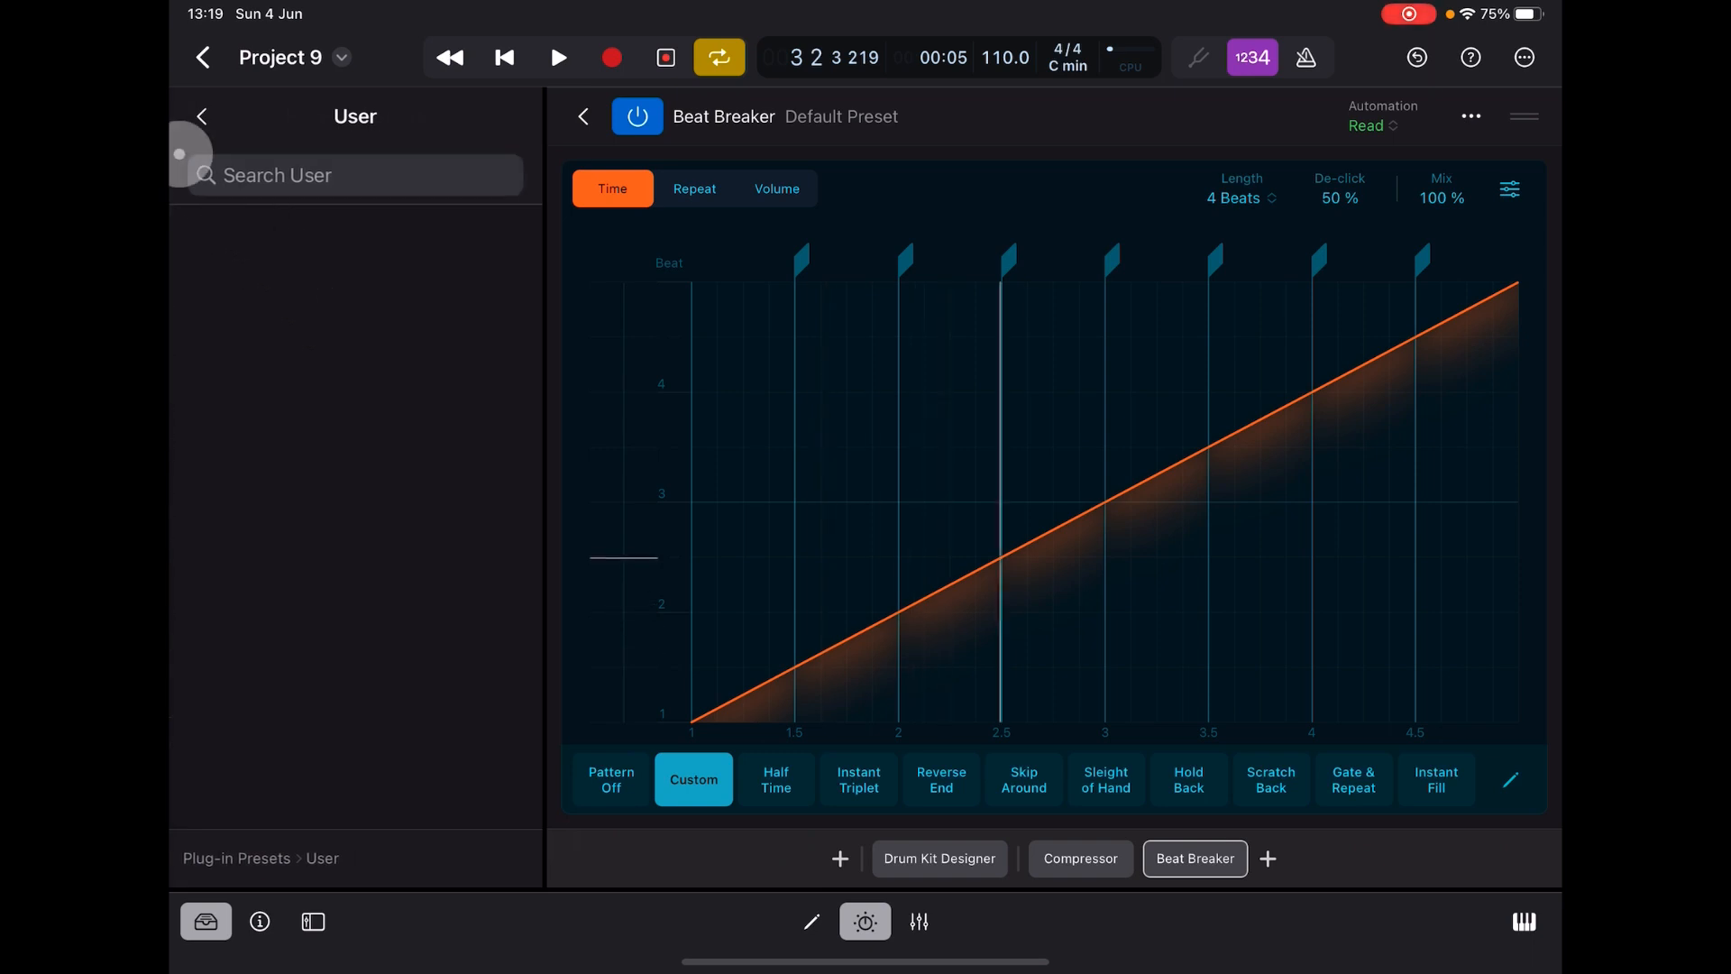
{"action": "left_click", "coordinate": [202, 115]}
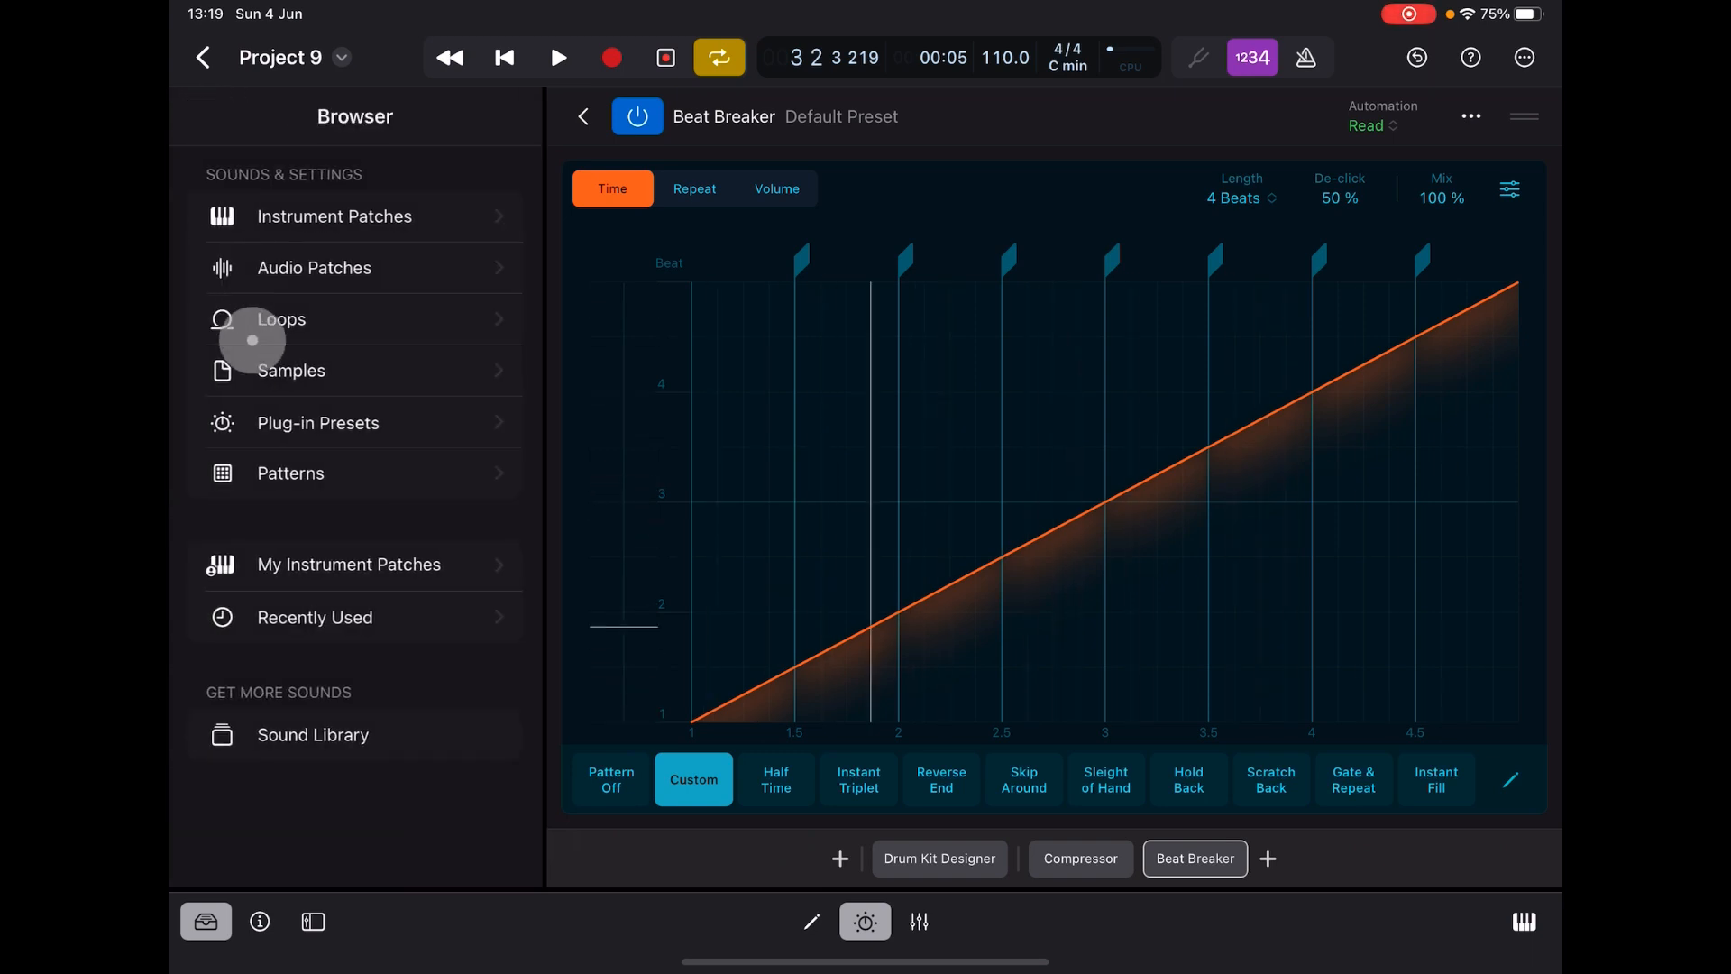
{"action": "left_click", "coordinate": [317, 422]}
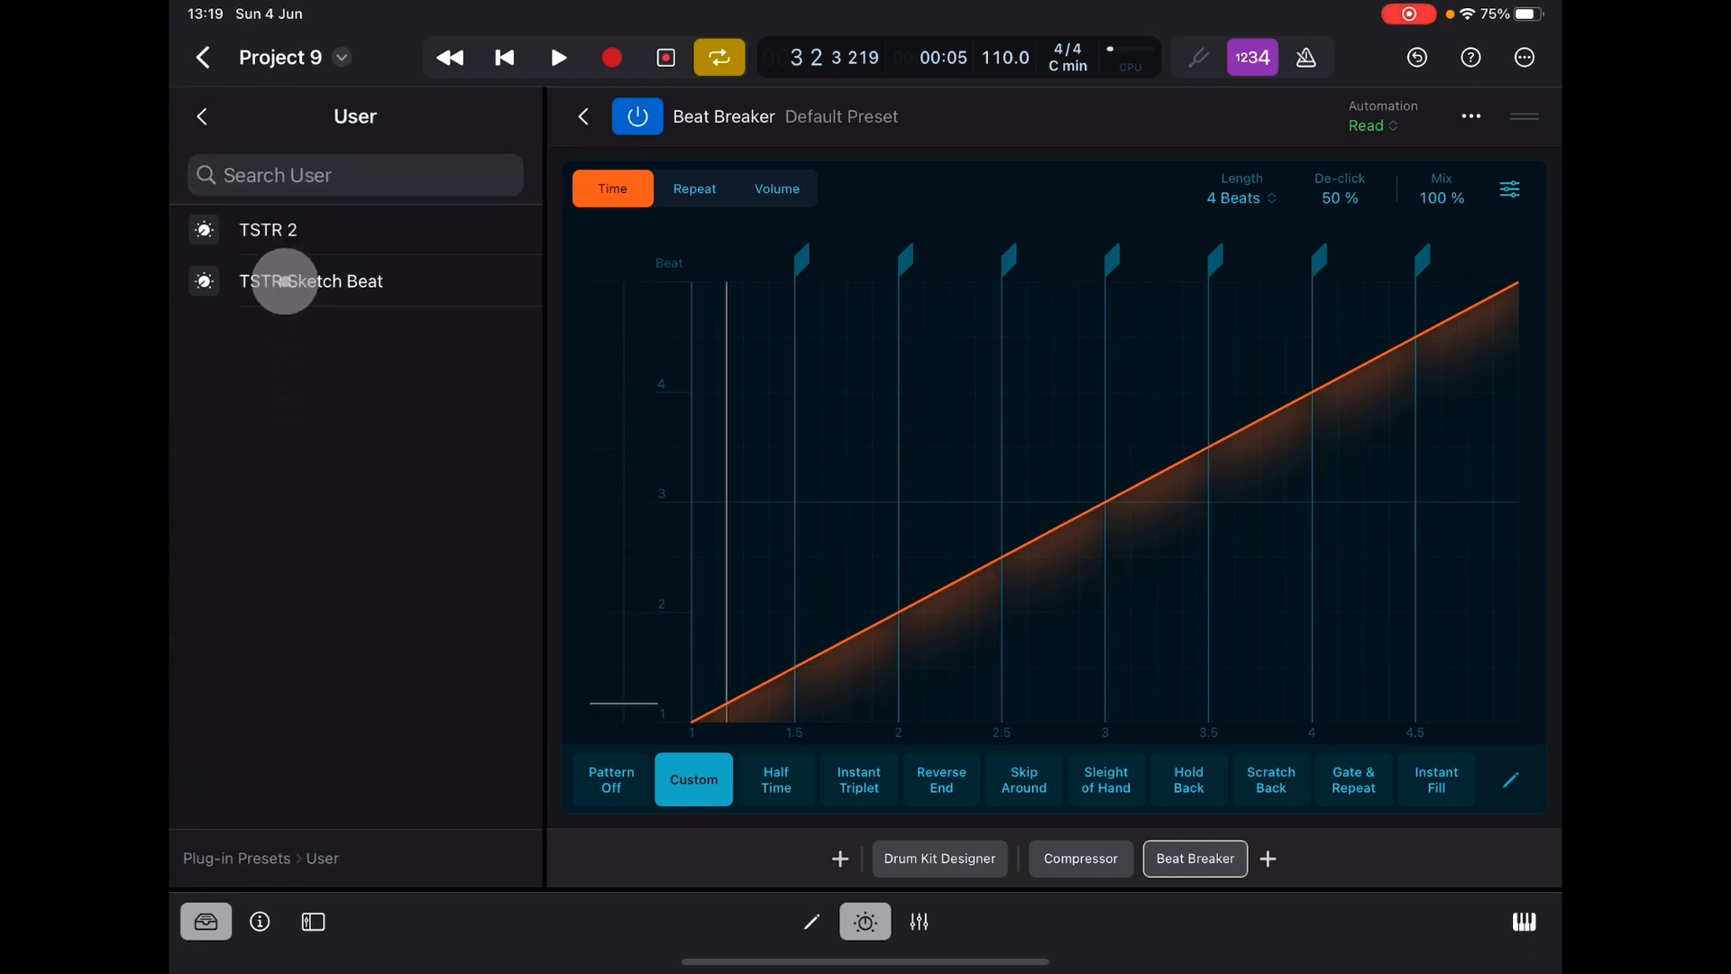
{"action": "left_click", "coordinate": [310, 281]}
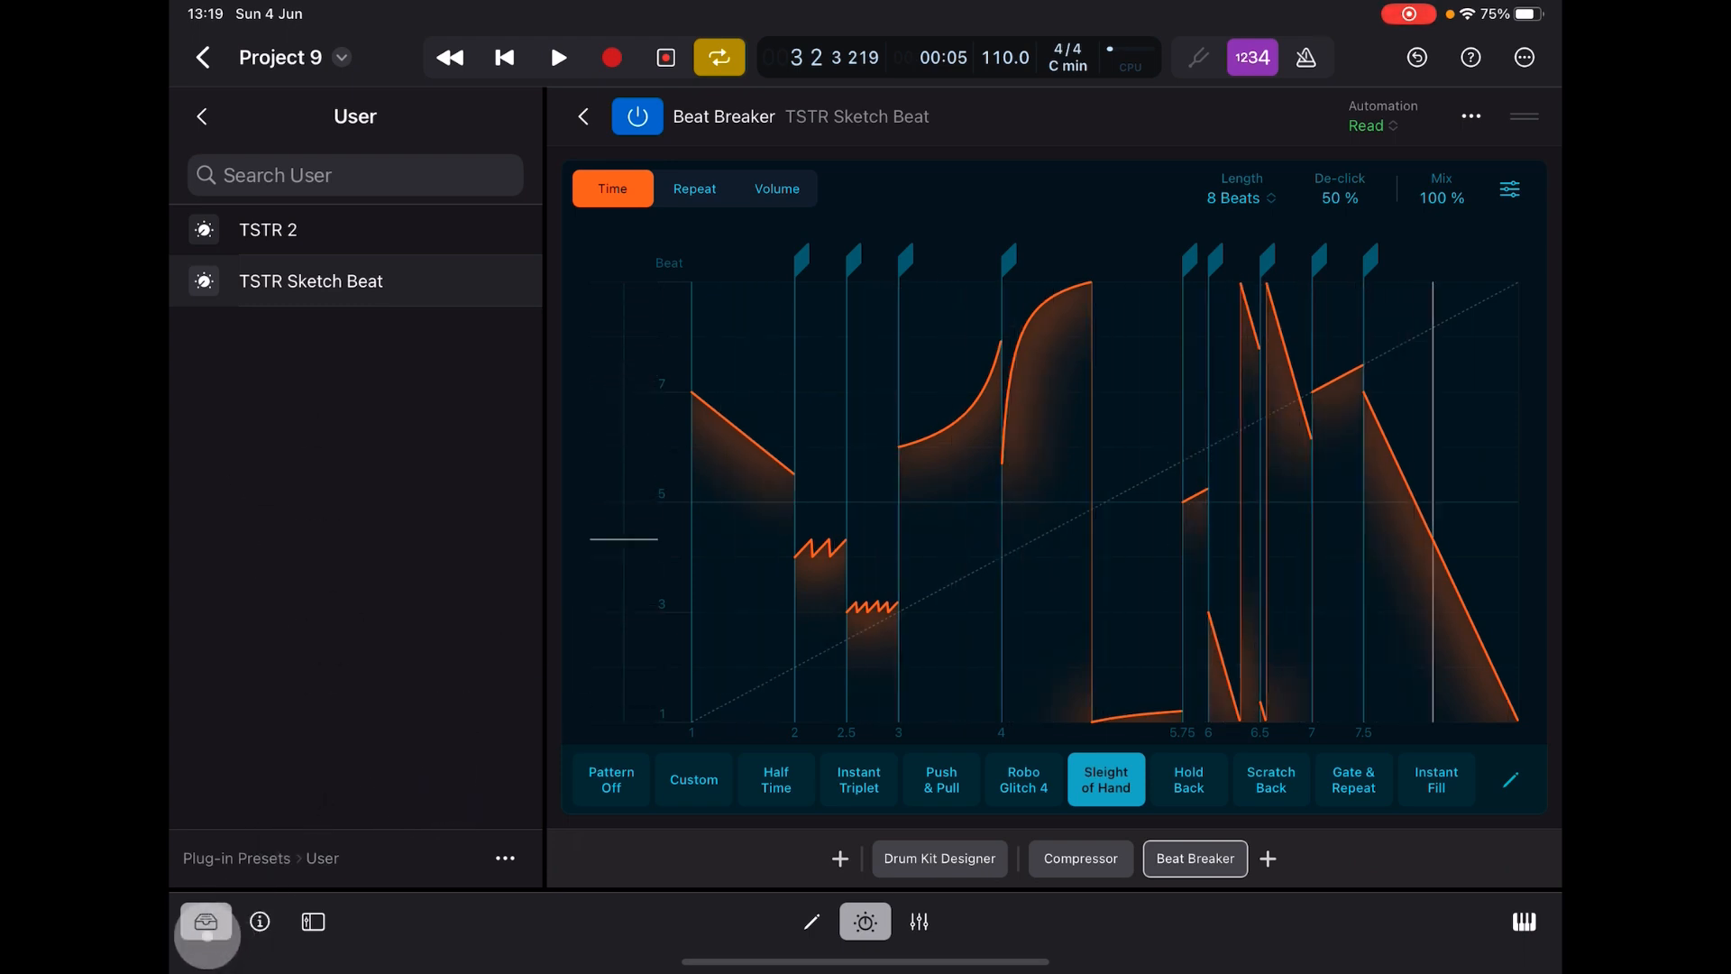
- Hide the preset browser and play the drums through TSTR Sketch Beat from the song start
{"action": "left_click", "coordinate": [203, 116]}
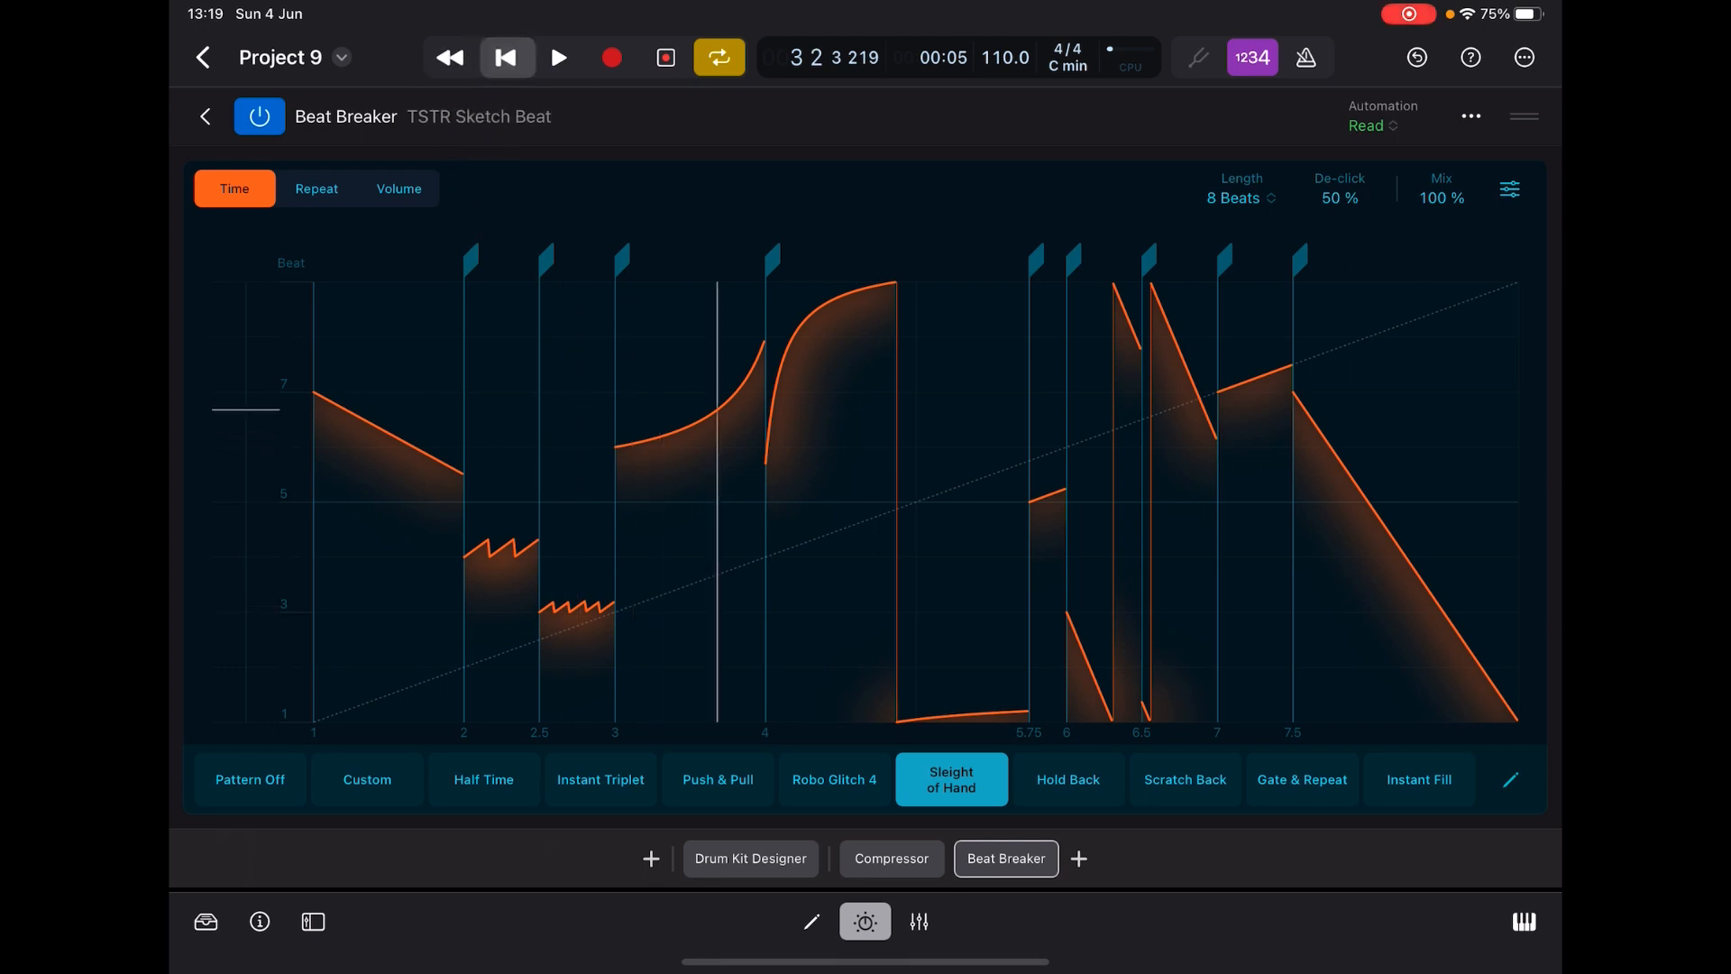
{"action": "left_click", "coordinate": [559, 58]}
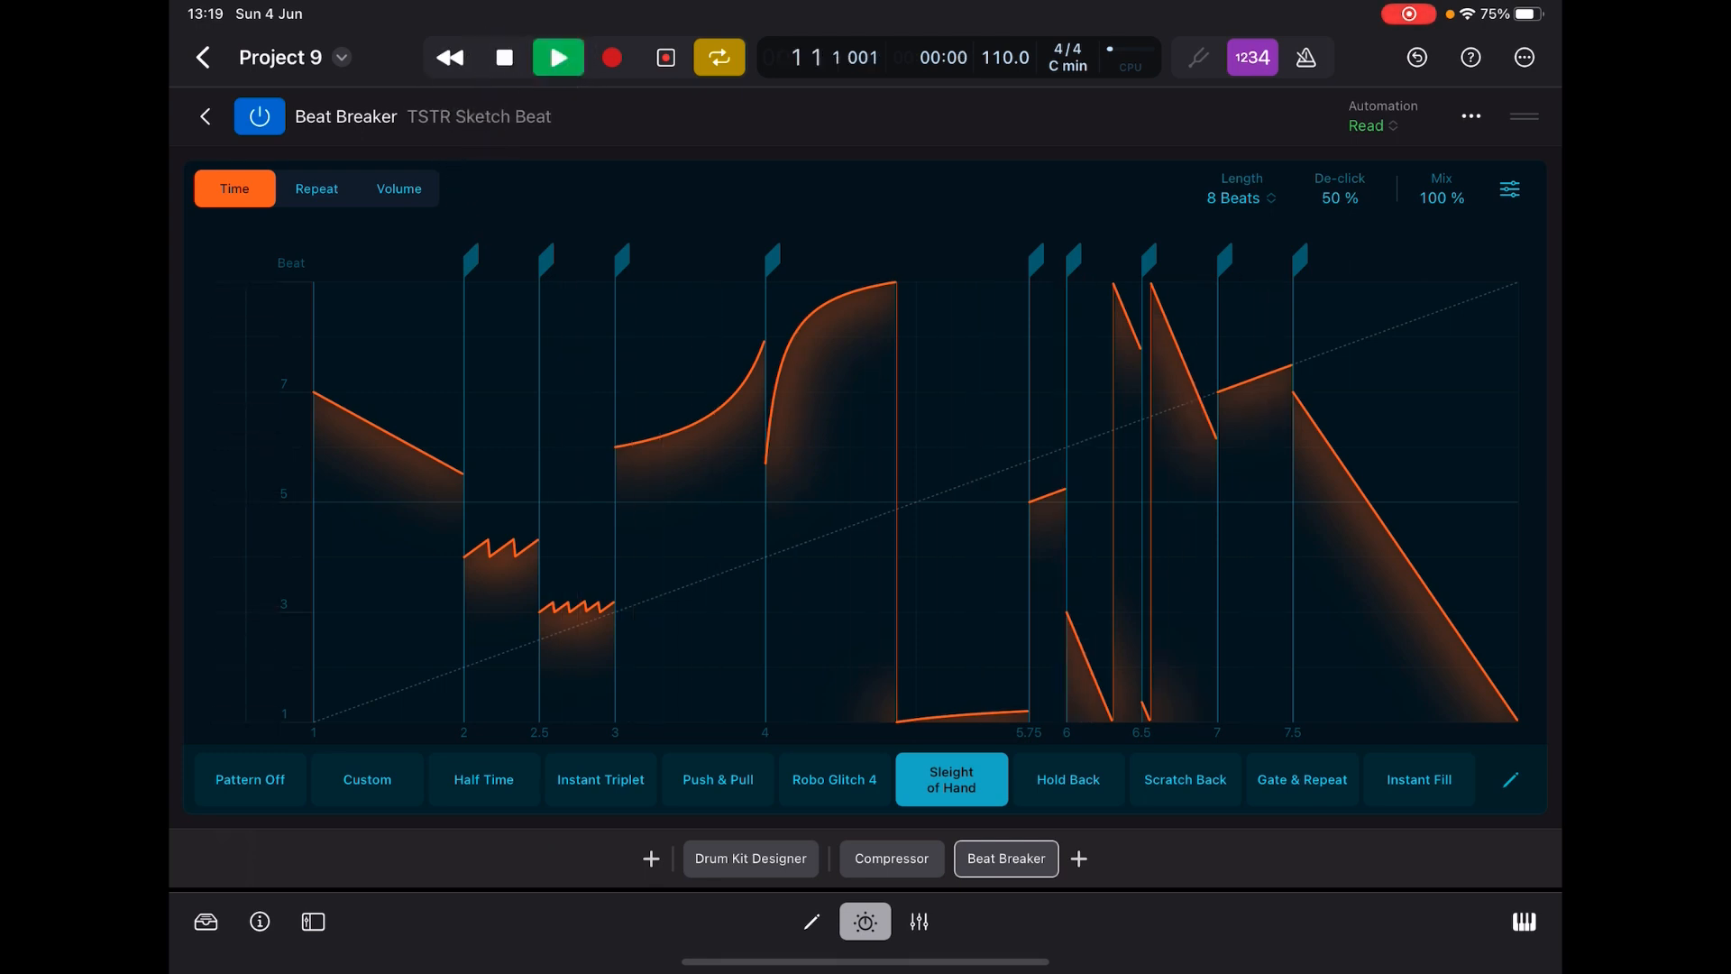
{"action": "left_click", "coordinate": [558, 55]}
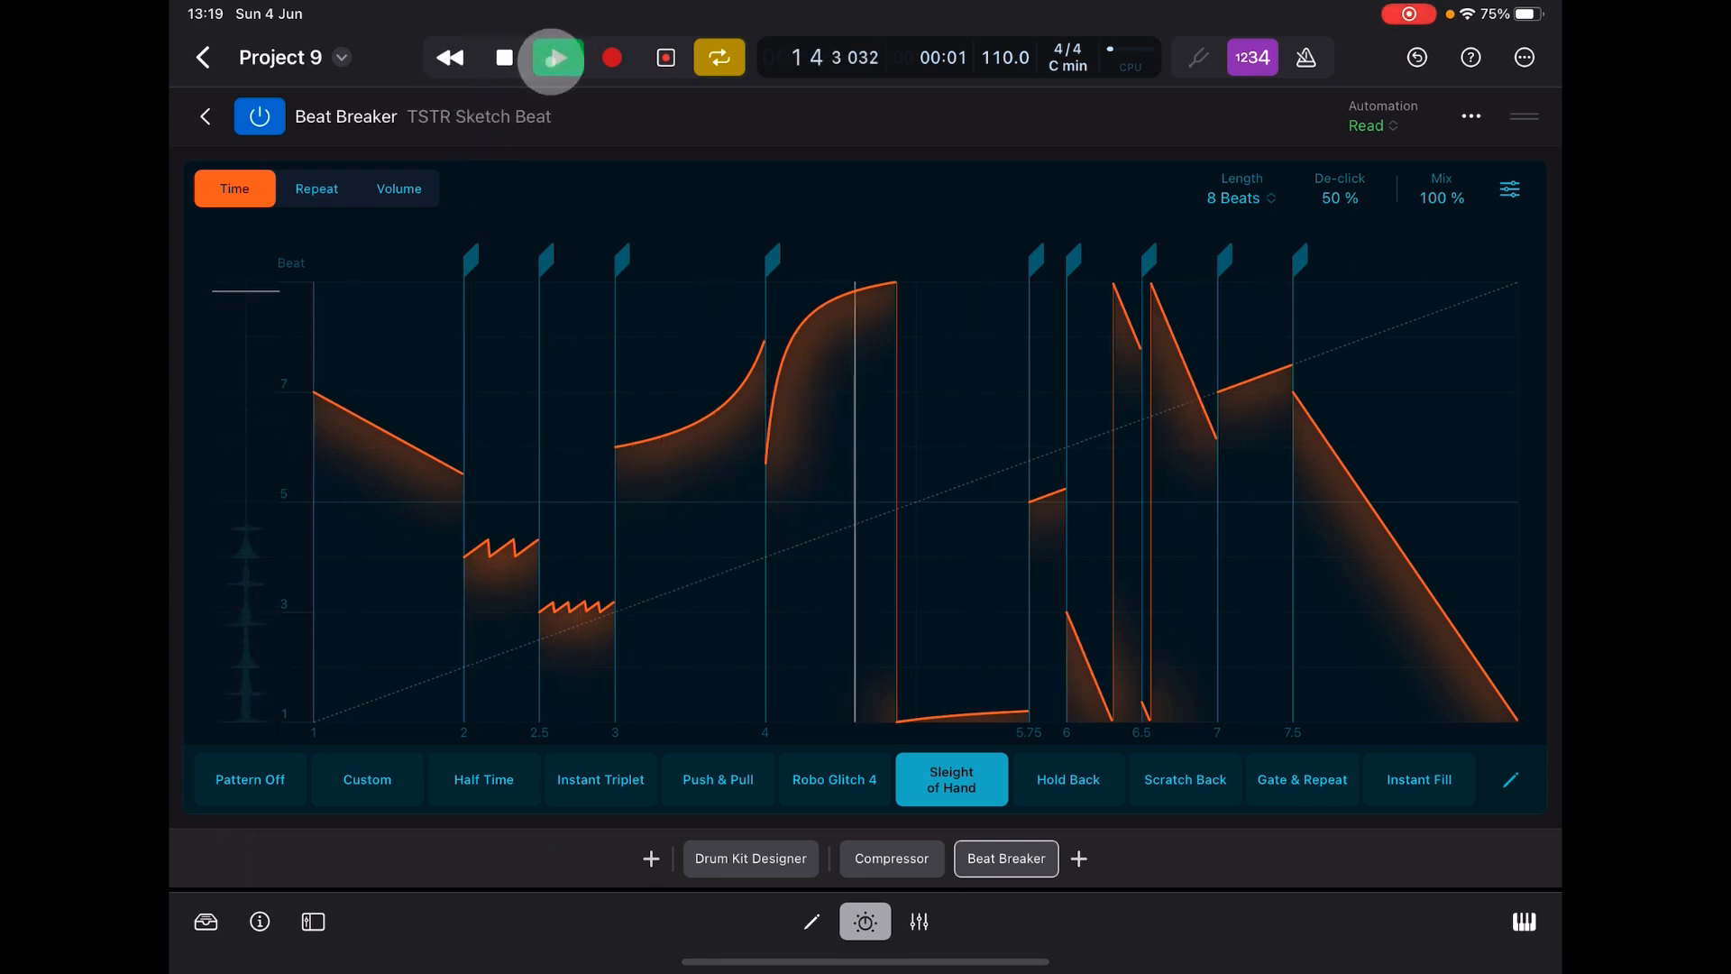
{"action": "left_click", "coordinate": [552, 58]}
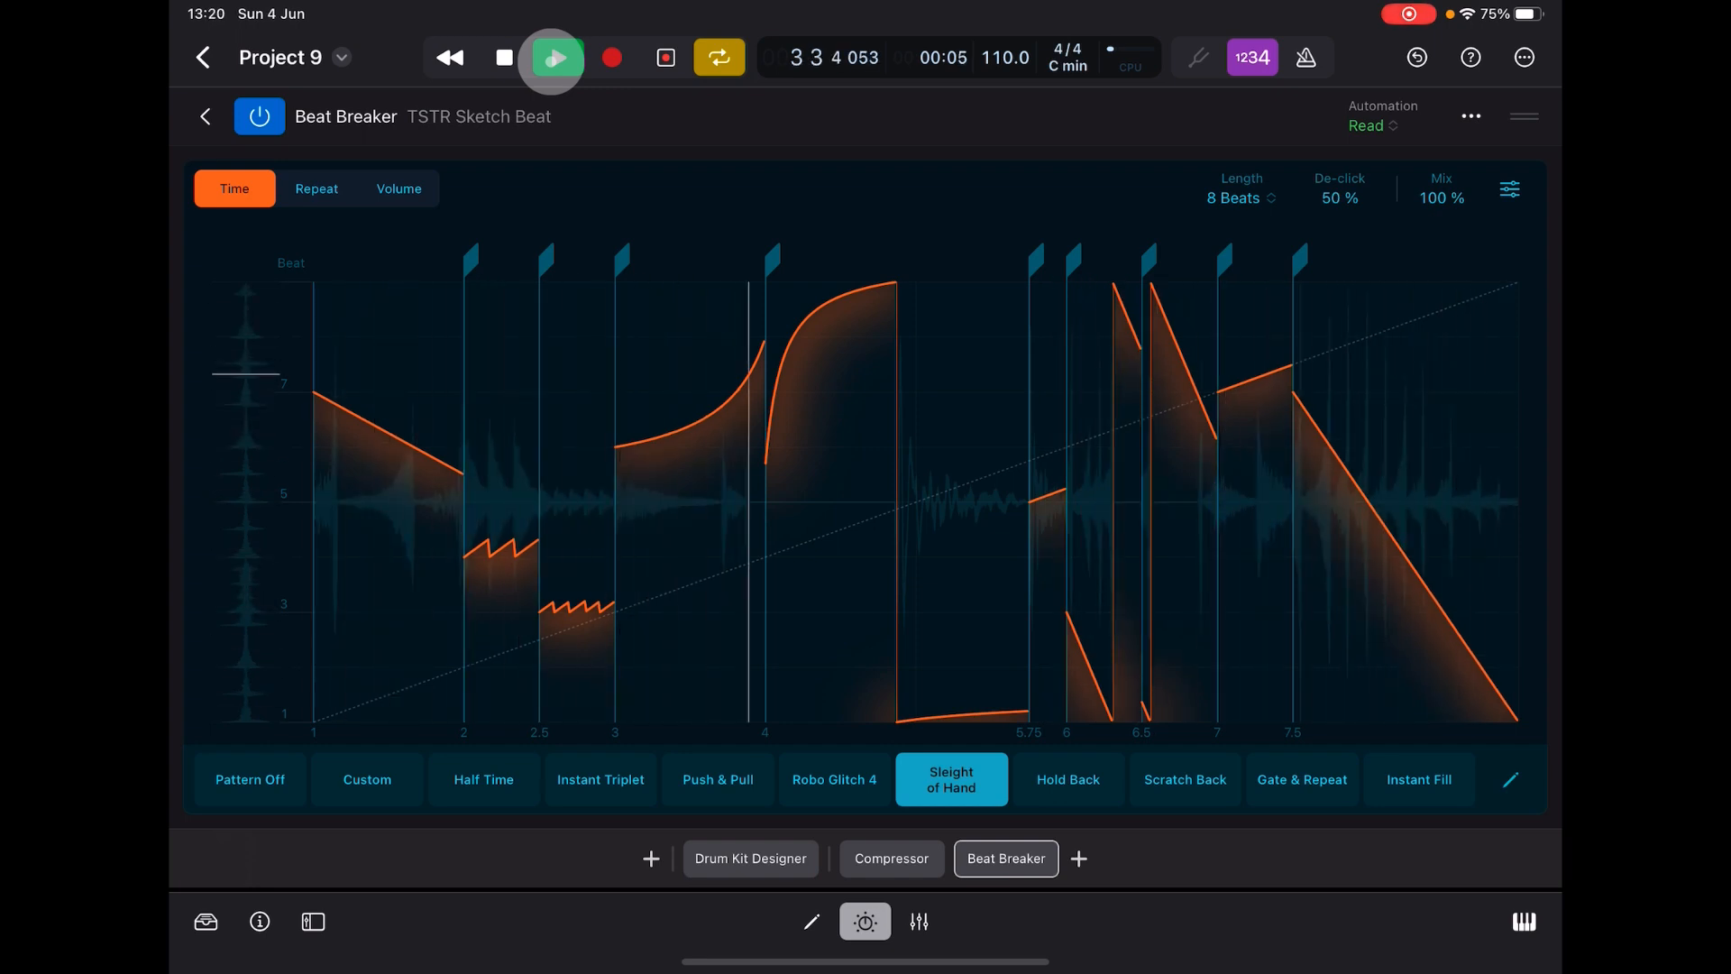
{"action": "left_click", "coordinate": [552, 58]}
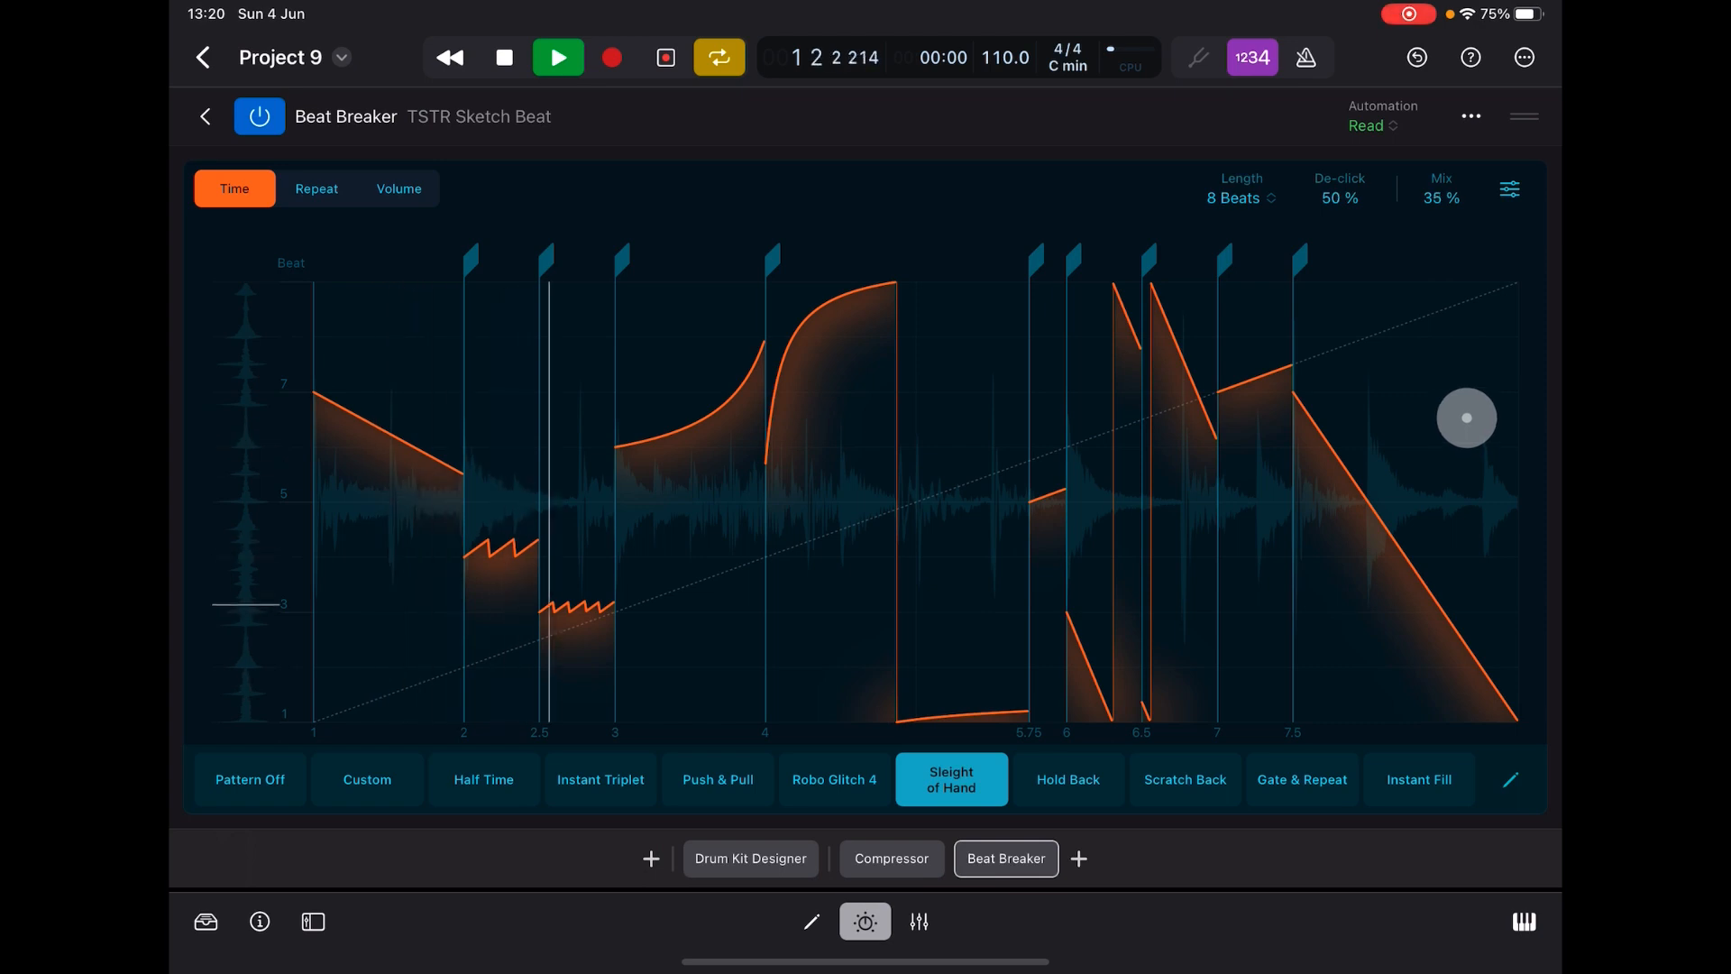
- Set Beat Breaker's mix to 93% and finish auditioning the pattern
{"action": "left_click_drag", "start_coordinate": [1466, 417], "coordinate": [1464, 350]}
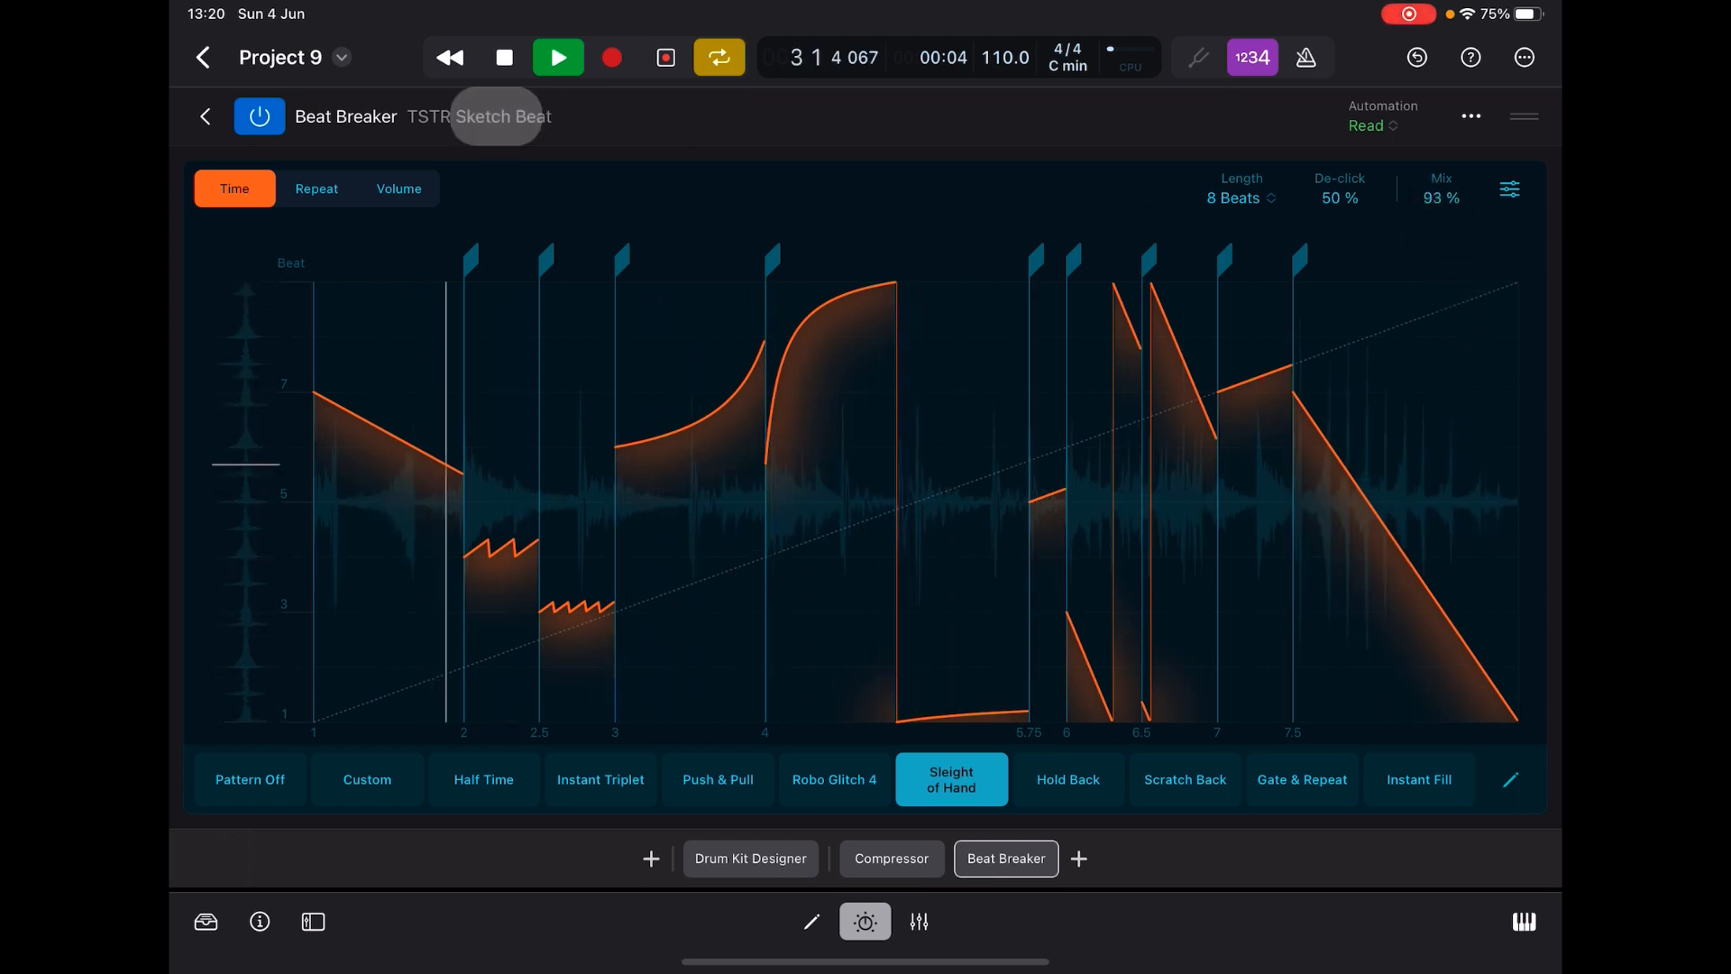
{"action": "left_click", "coordinate": [558, 56]}
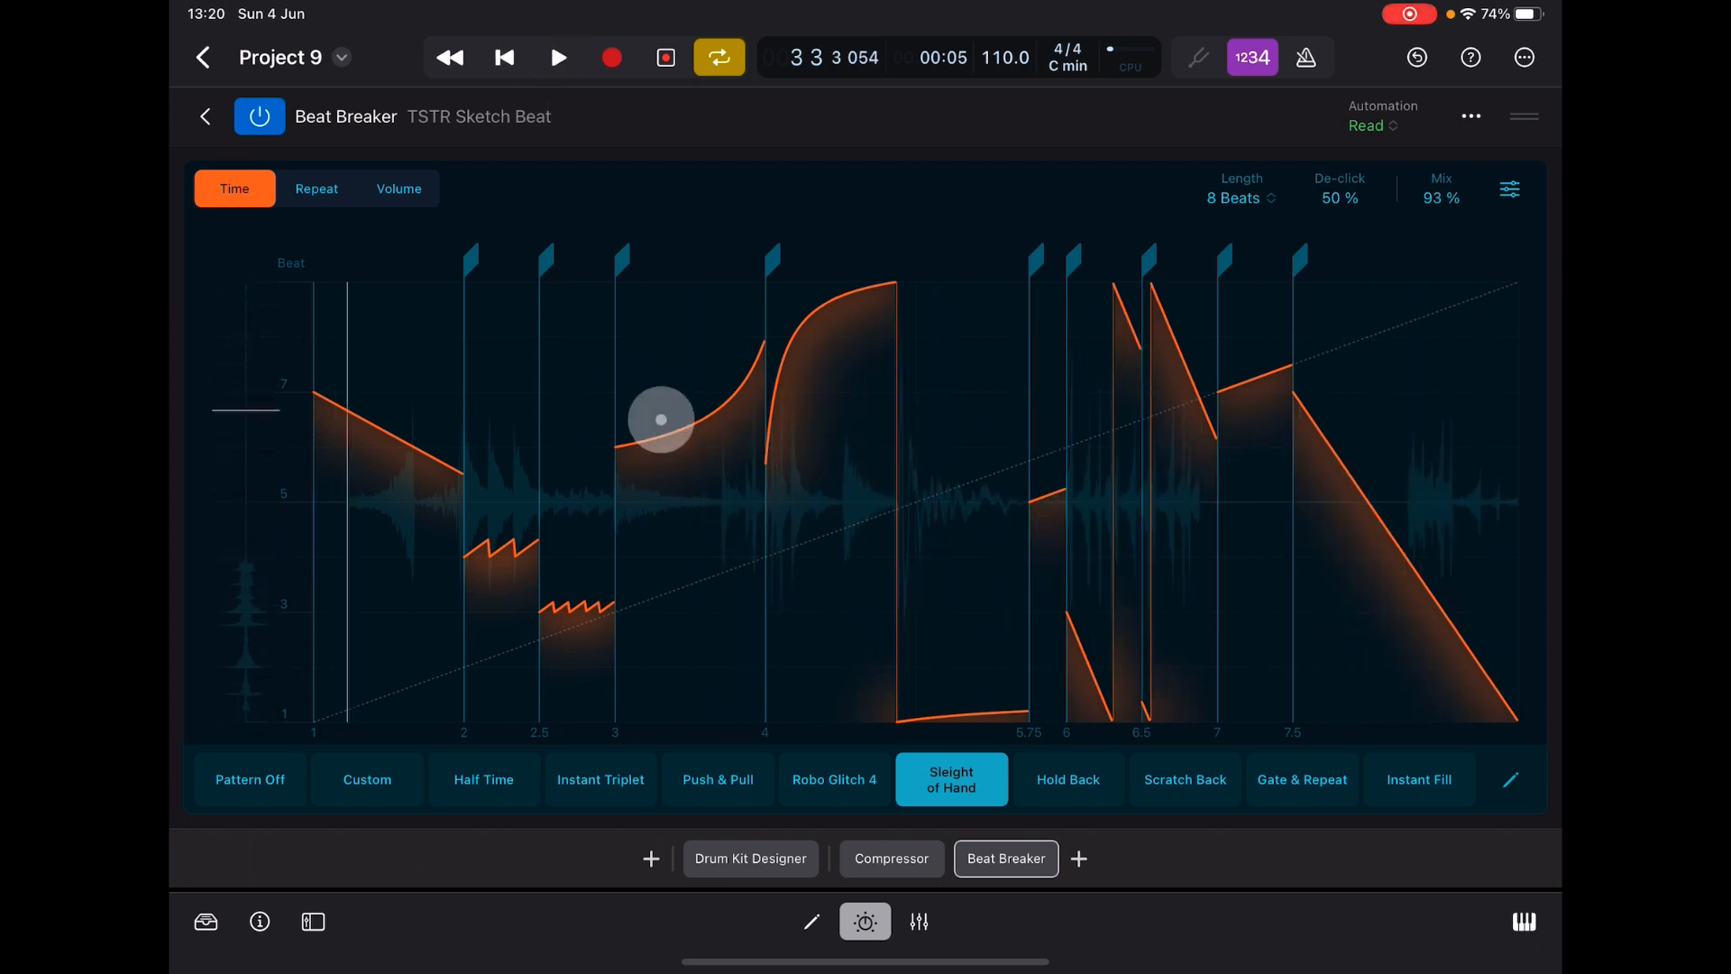
{"action": "left_click_drag", "start_coordinate": [660, 420], "coordinate": [568, 604]}
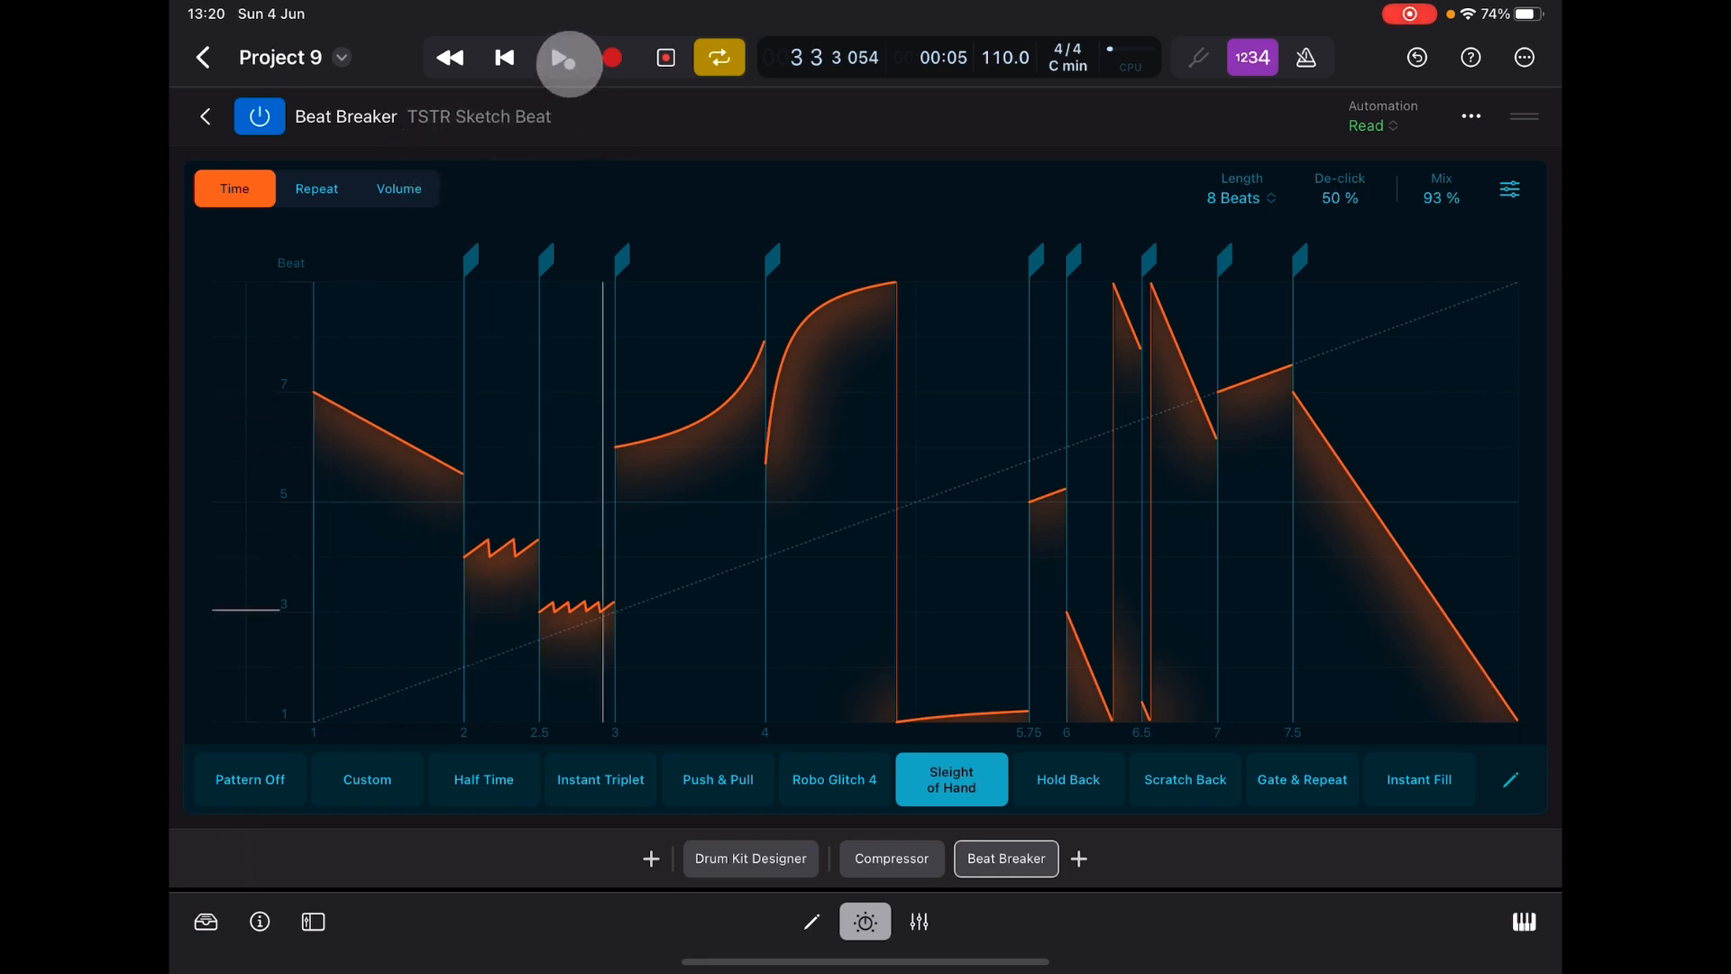
{"action": "left_click", "coordinate": [568, 58]}
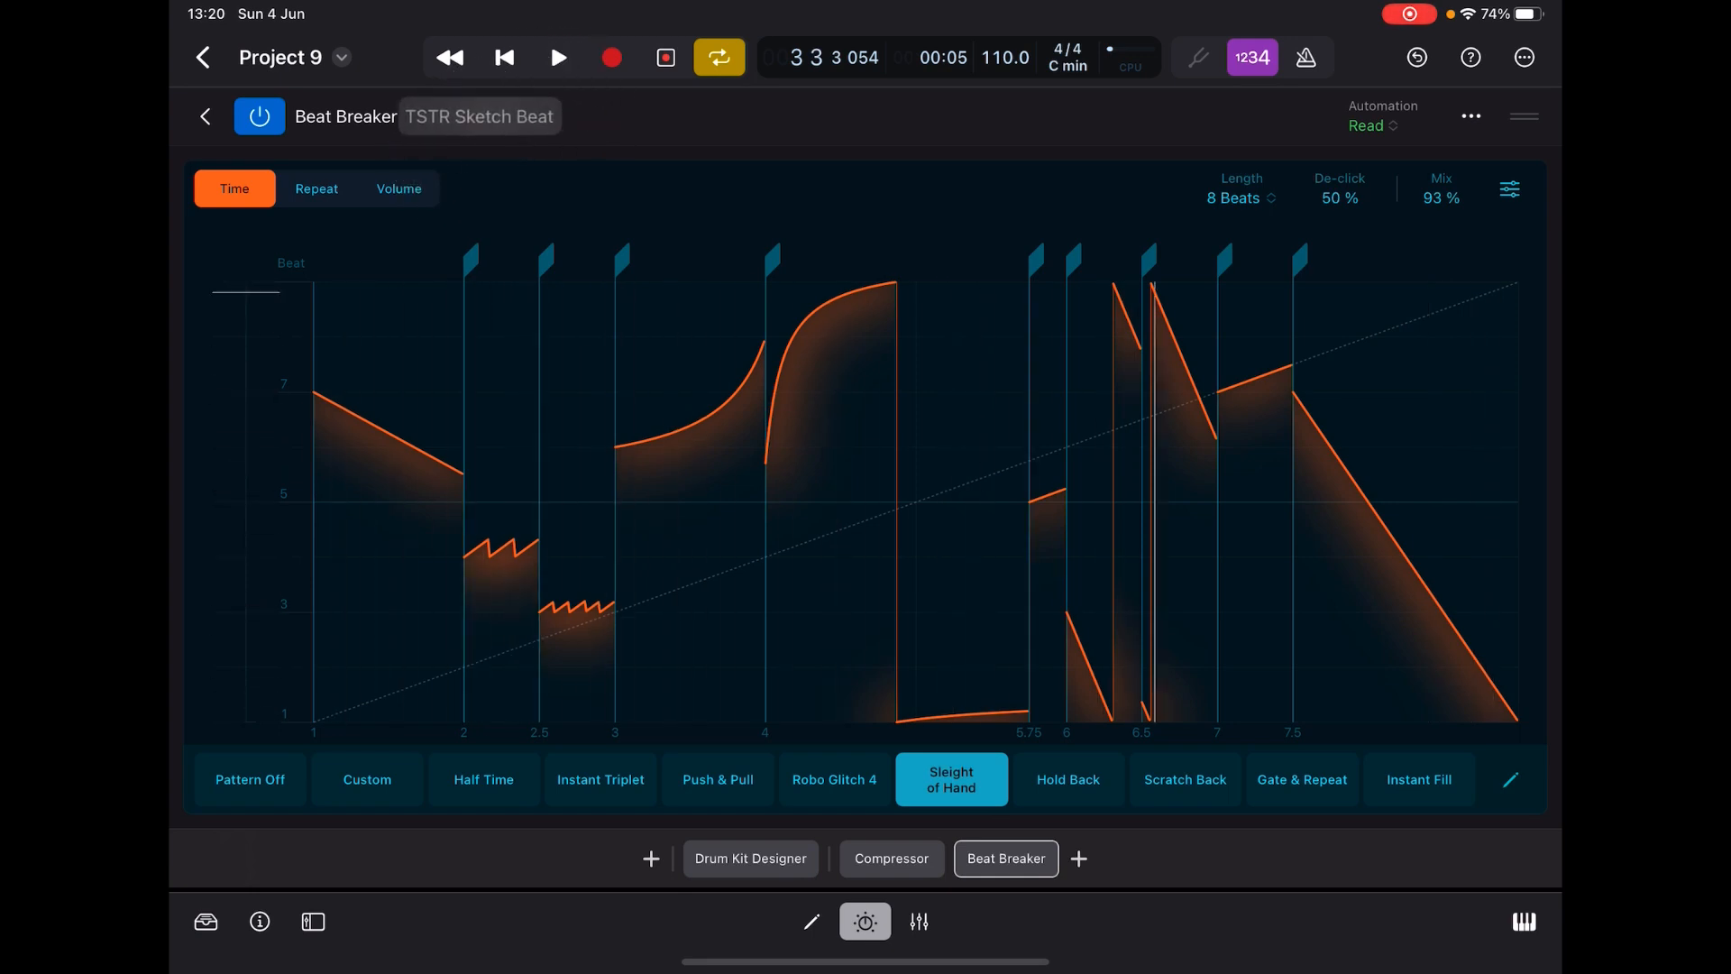
- During playback, audition the Robo Glitch 4, Push & Pull and Scratch Back patterns
{"action": "left_click", "coordinate": [558, 58]}
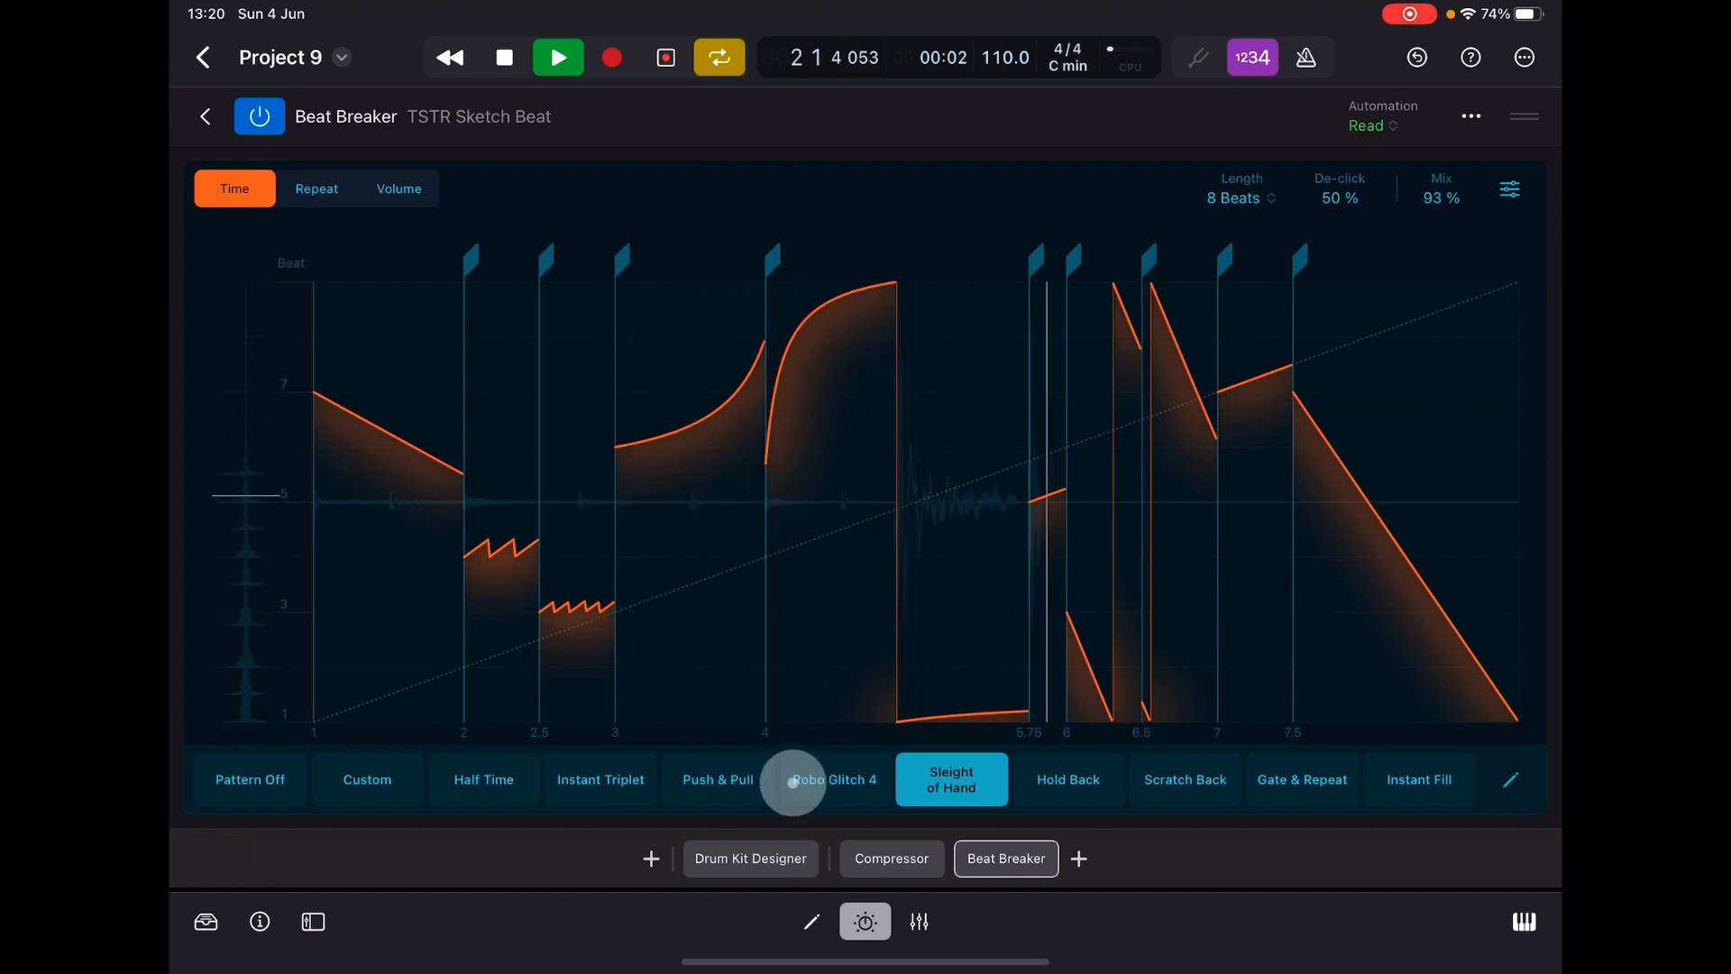
{"action": "left_click", "coordinate": [835, 779]}
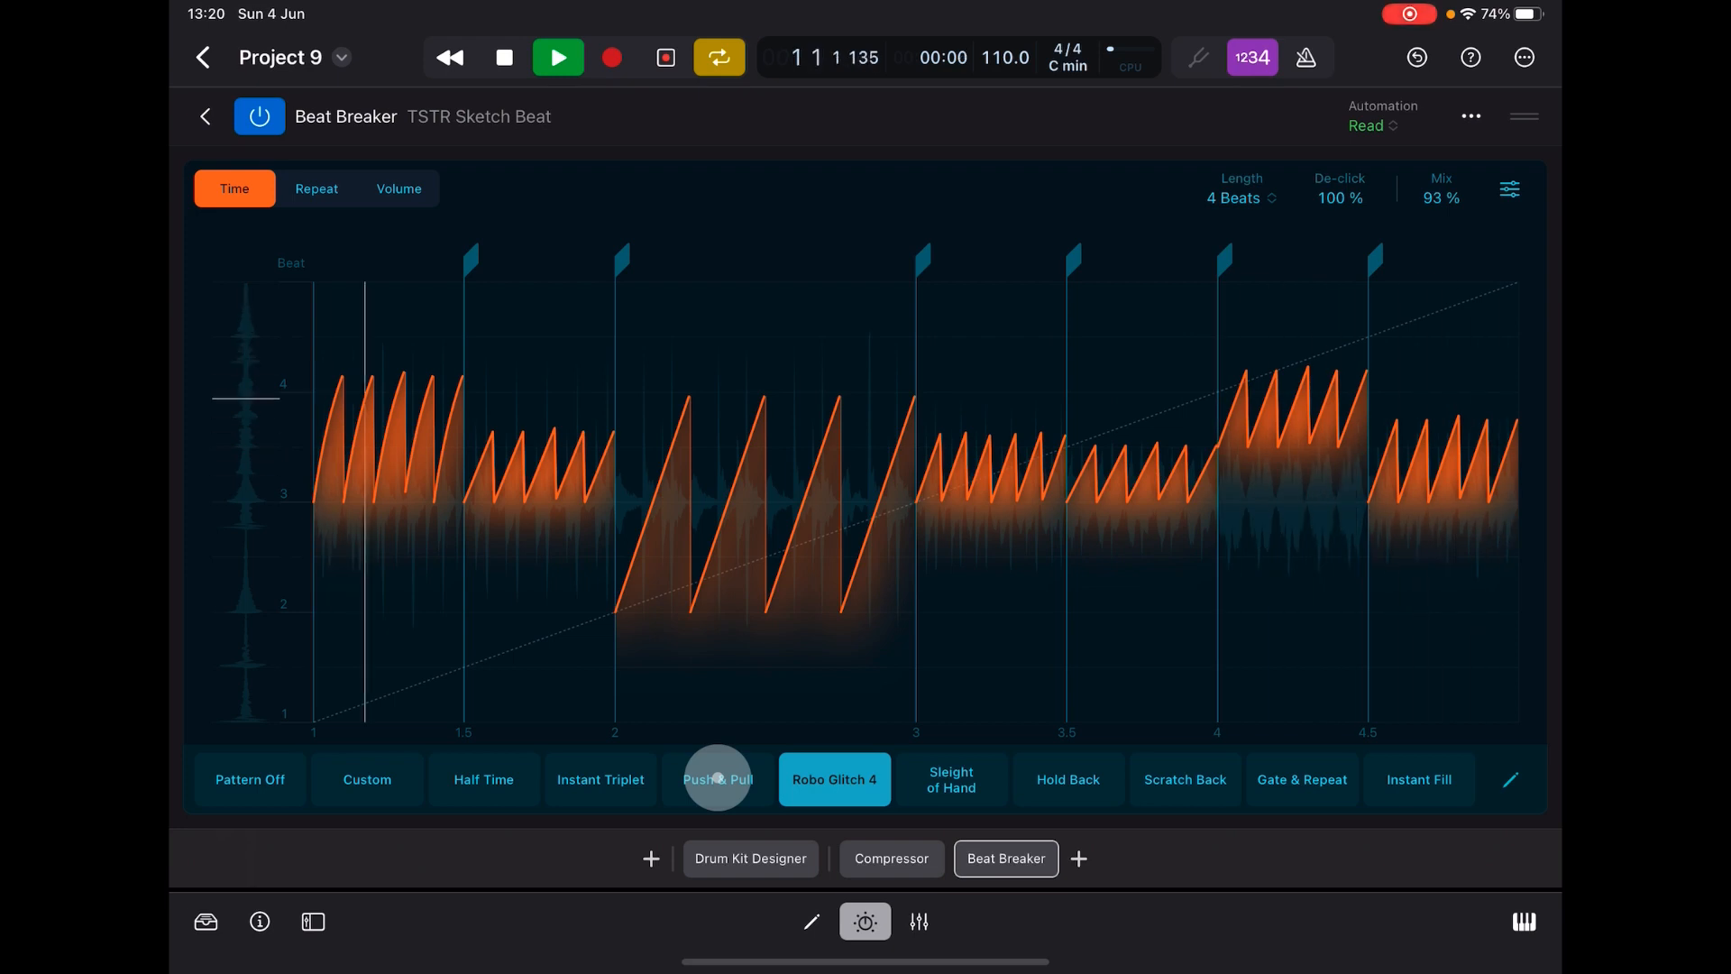
{"action": "left_click", "coordinate": [715, 779]}
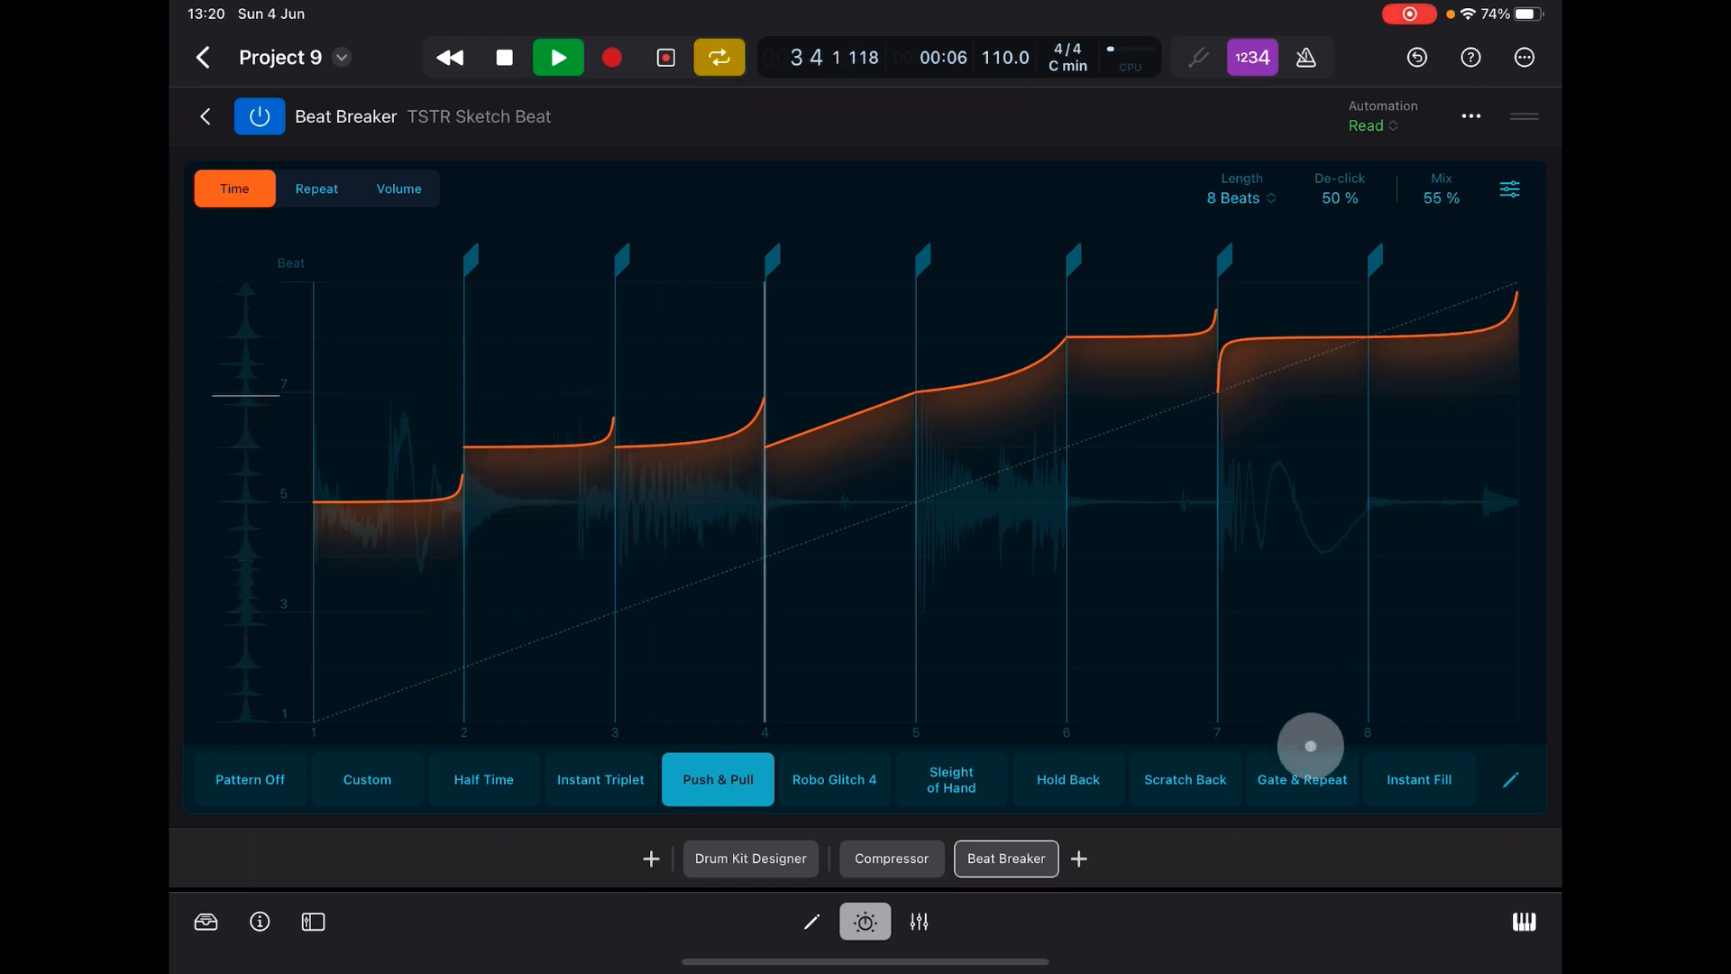
{"action": "left_click", "coordinate": [1182, 779]}
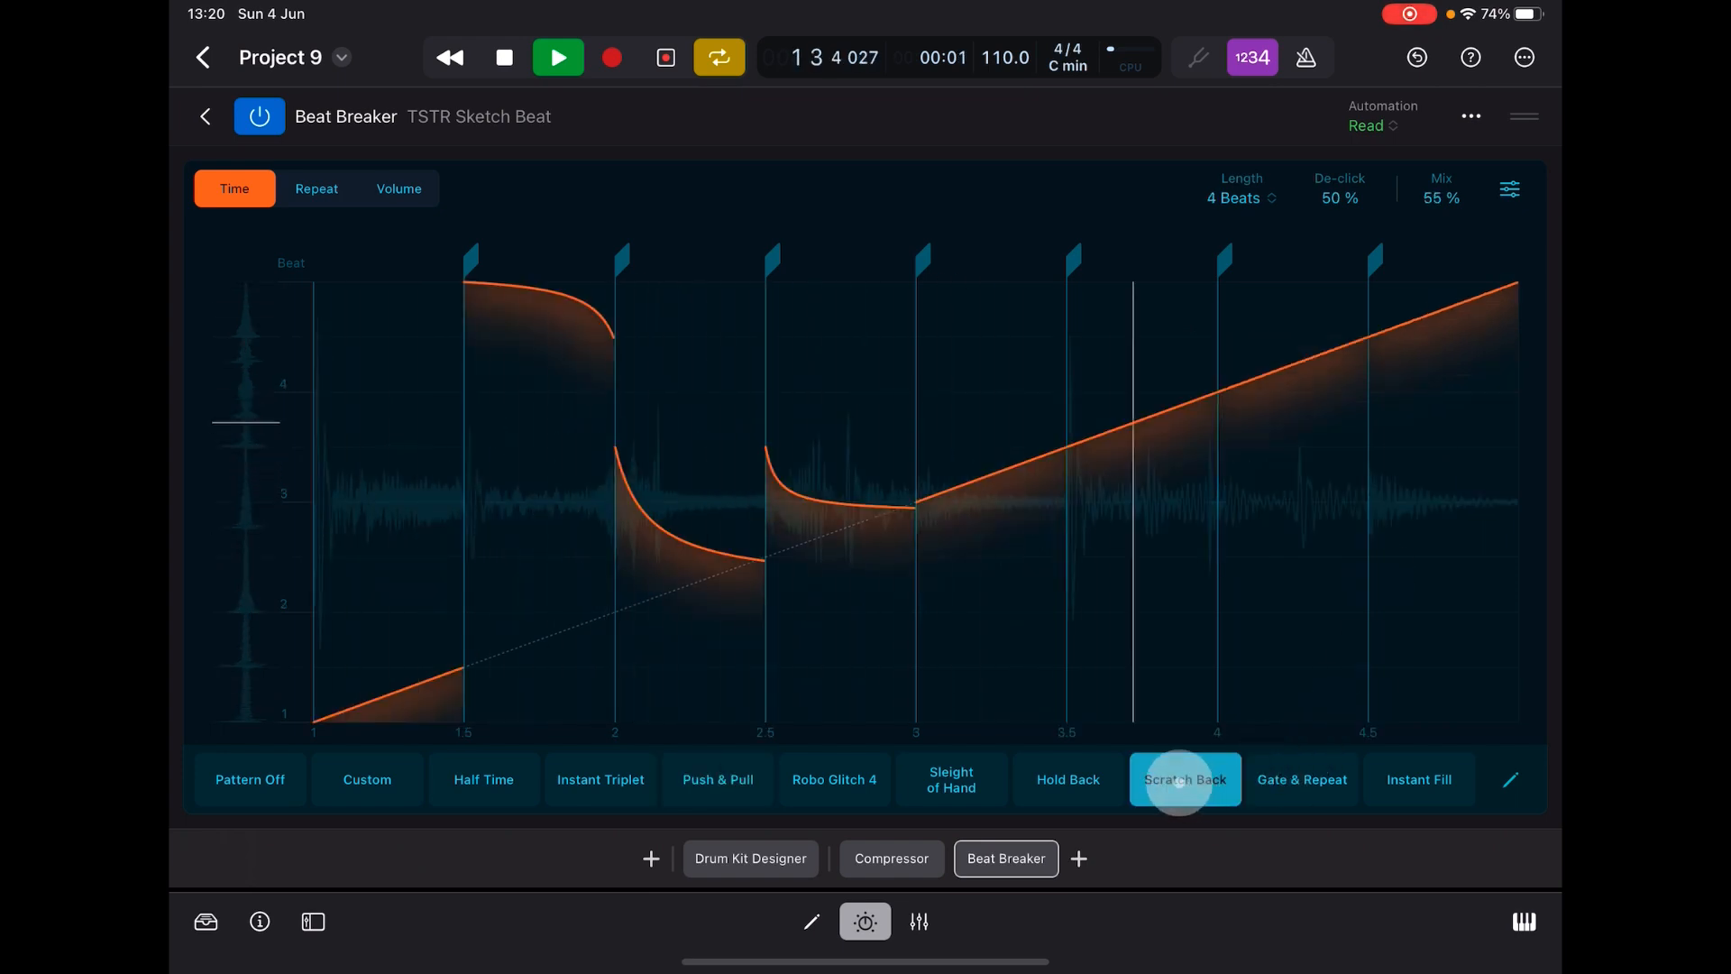
{"action": "left_click", "coordinate": [483, 778]}
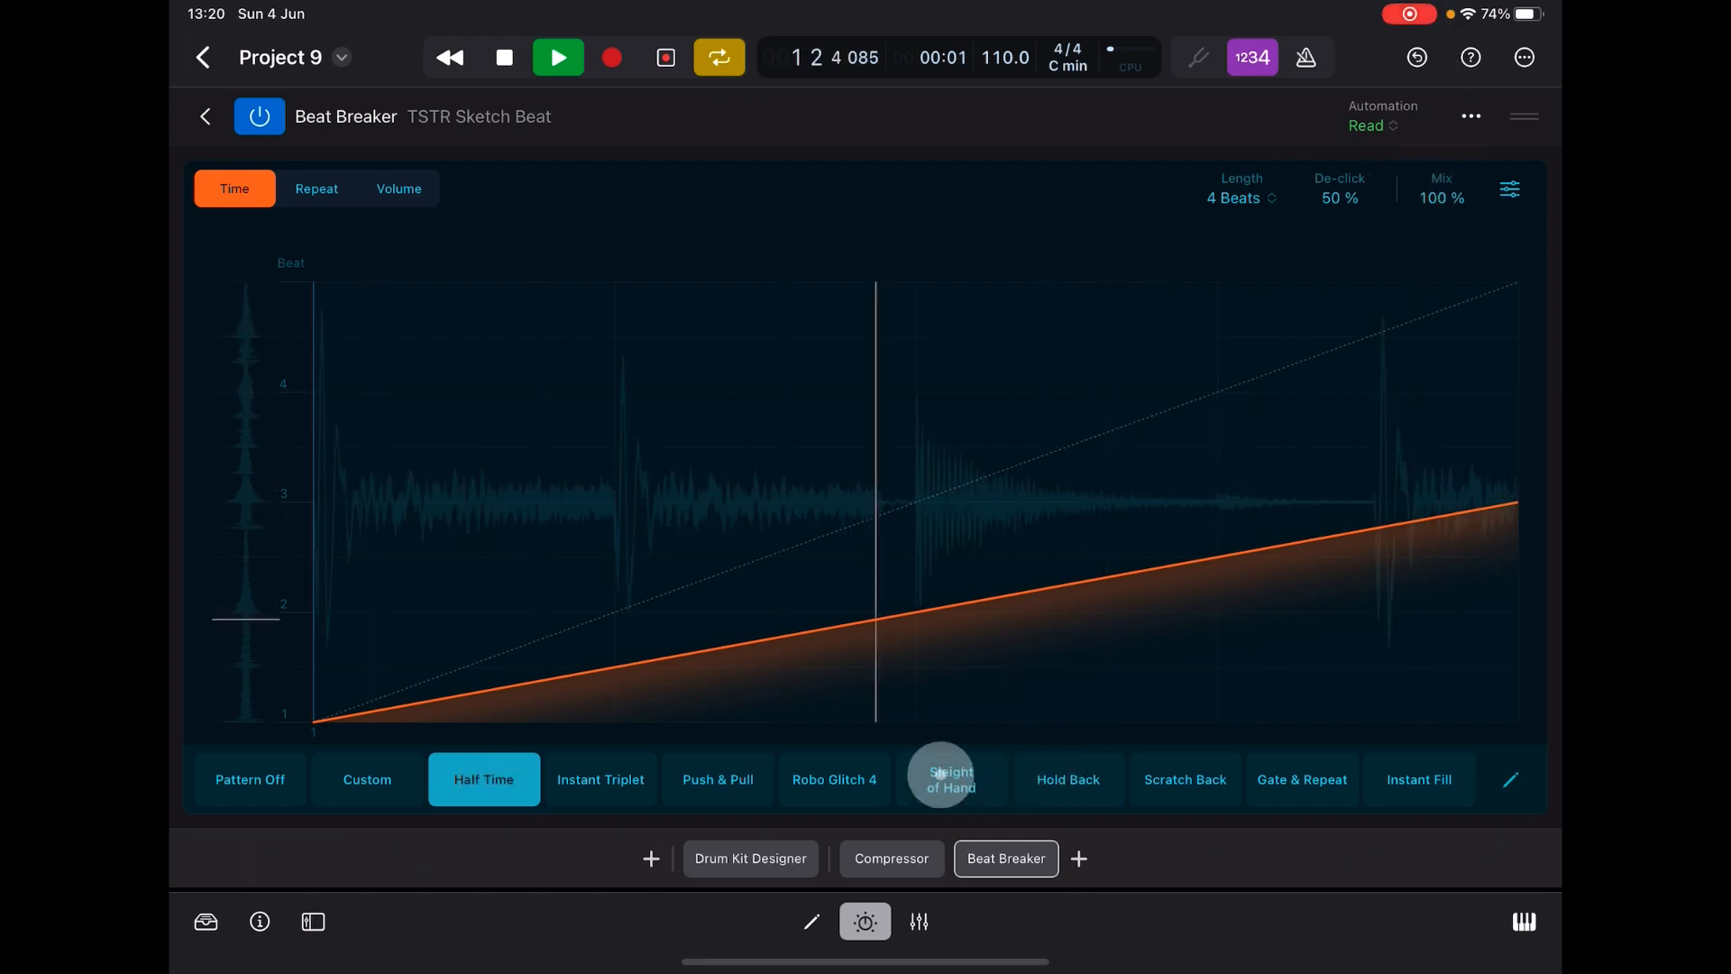
- Try Sleight of Hand, Custom and Pattern Off, then settle on the Push & Pull pattern
{"action": "left_click", "coordinate": [952, 779]}
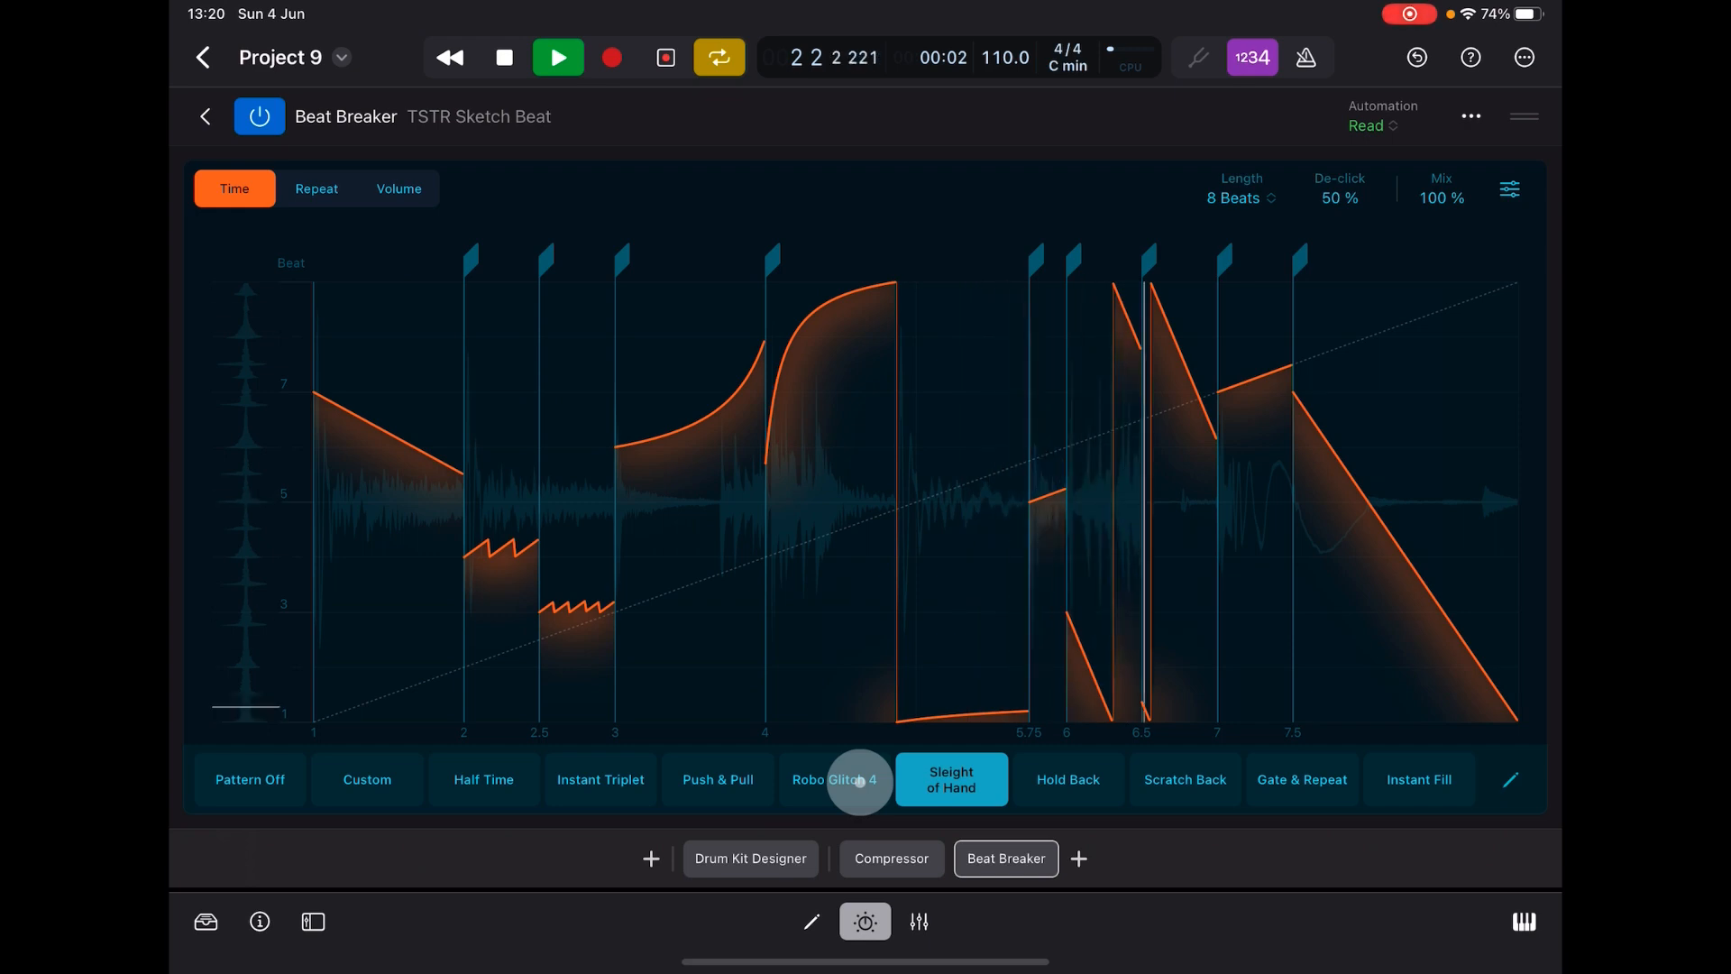
{"action": "left_click", "coordinate": [366, 779]}
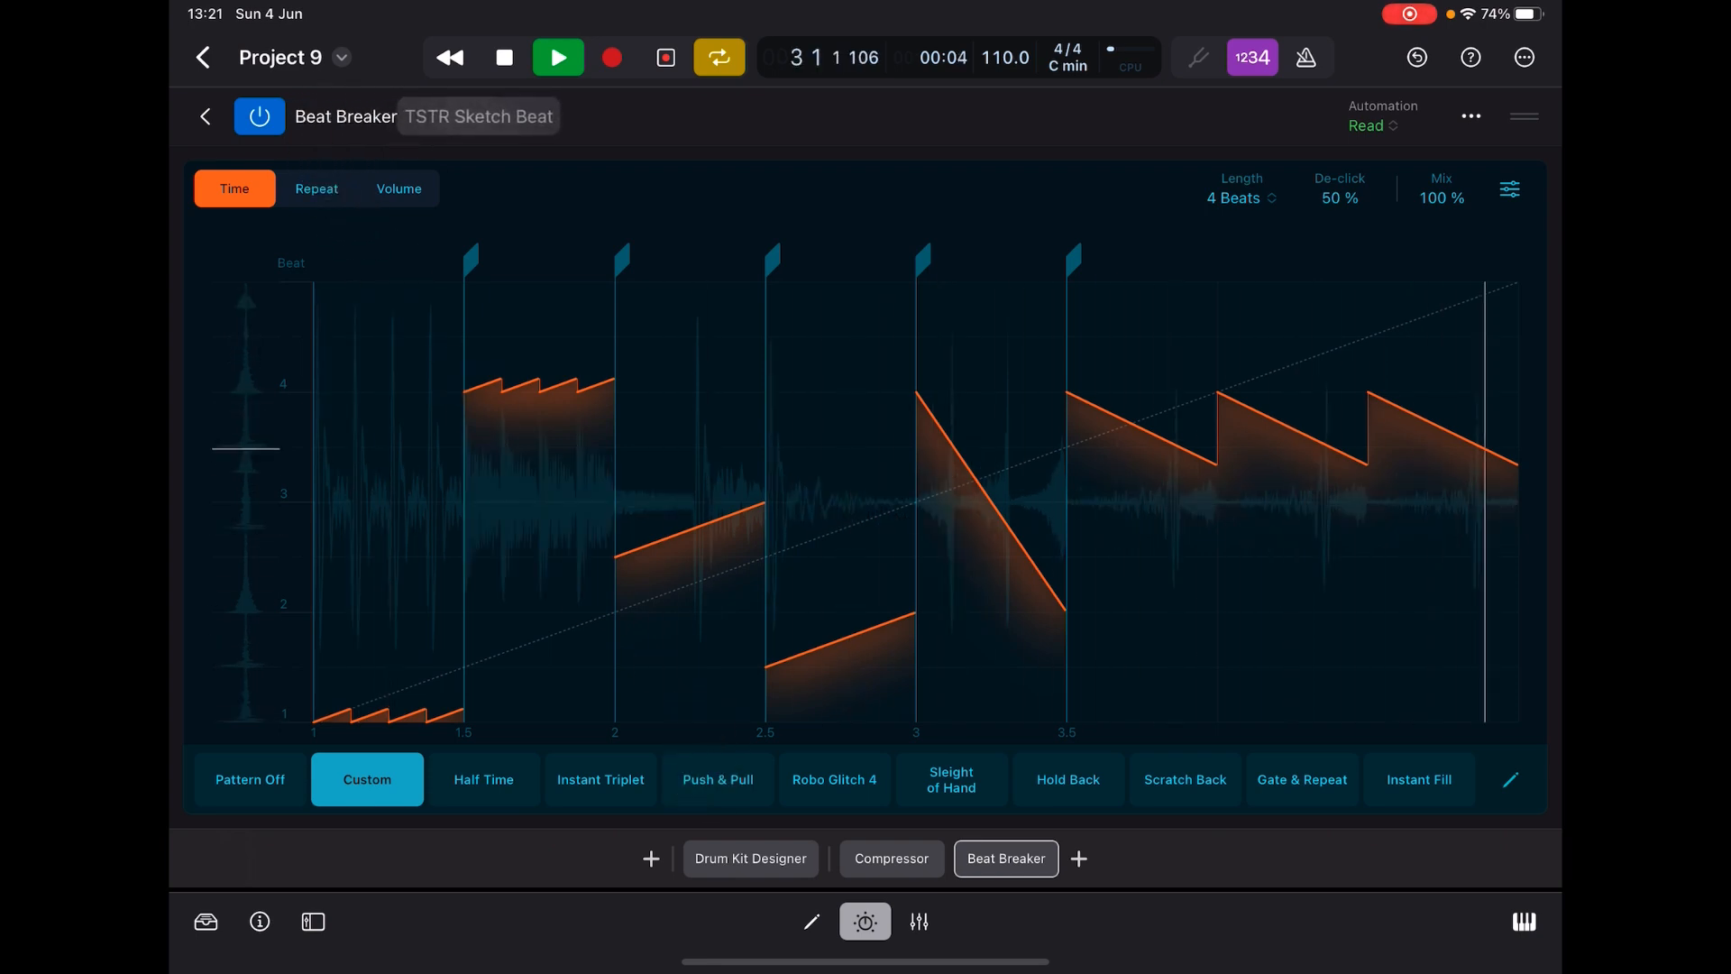
{"action": "left_click", "coordinate": [249, 779]}
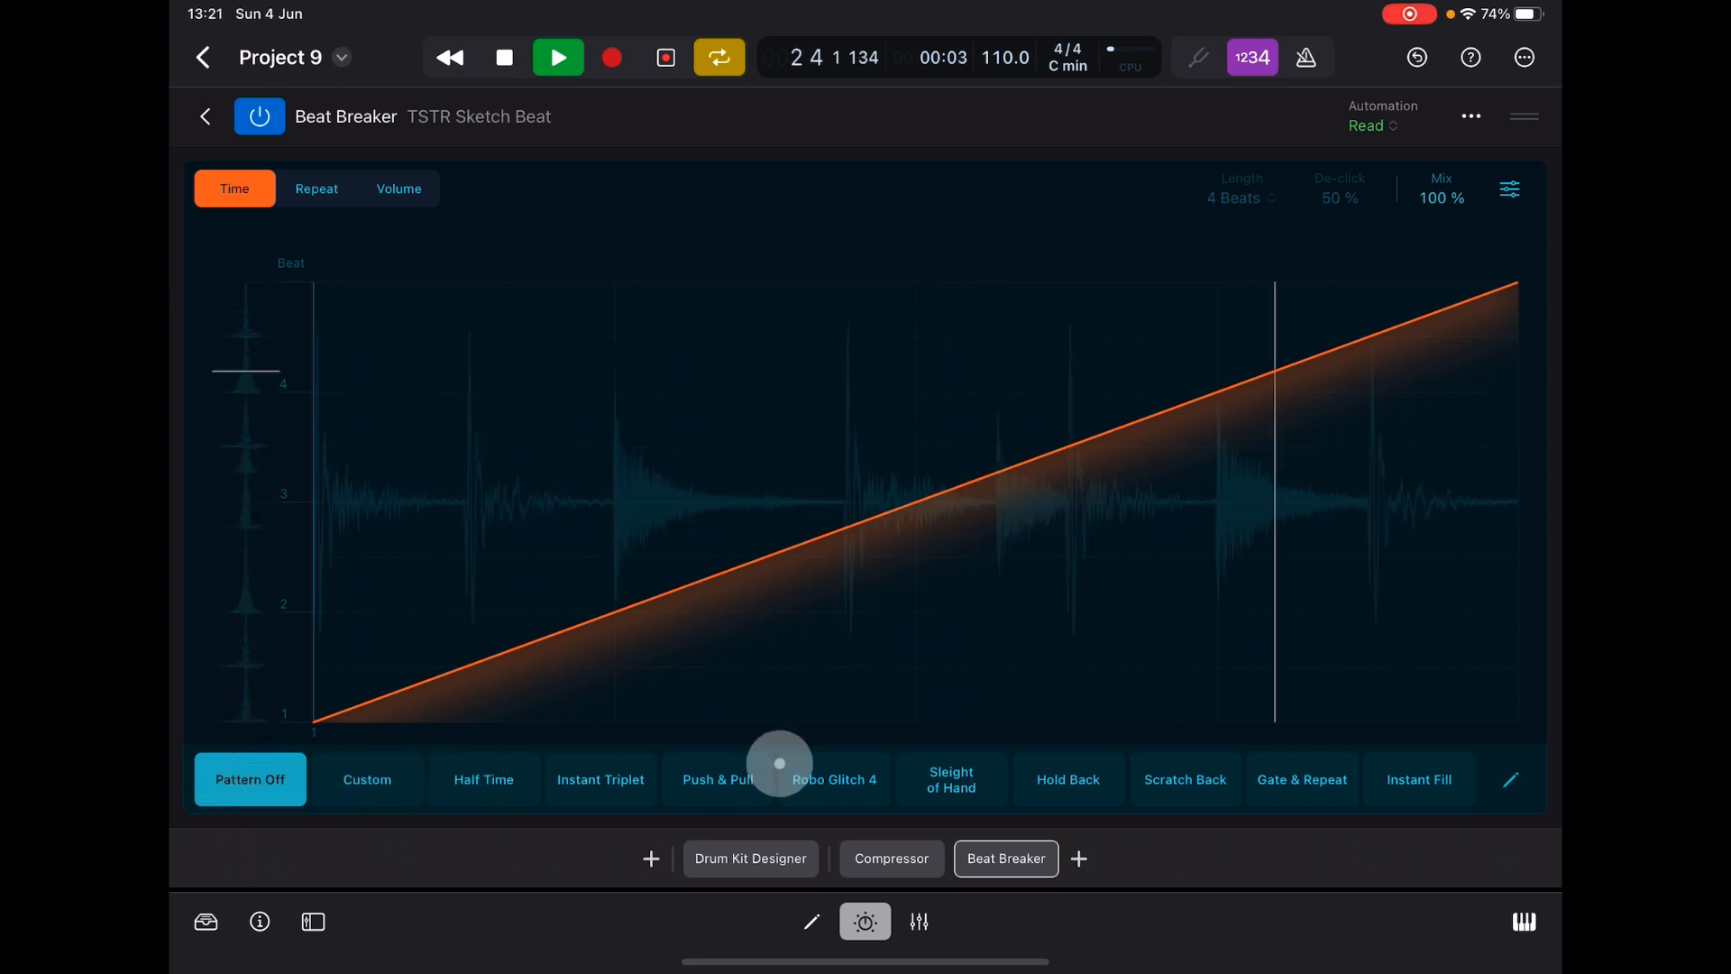
{"action": "left_click", "coordinate": [717, 779]}
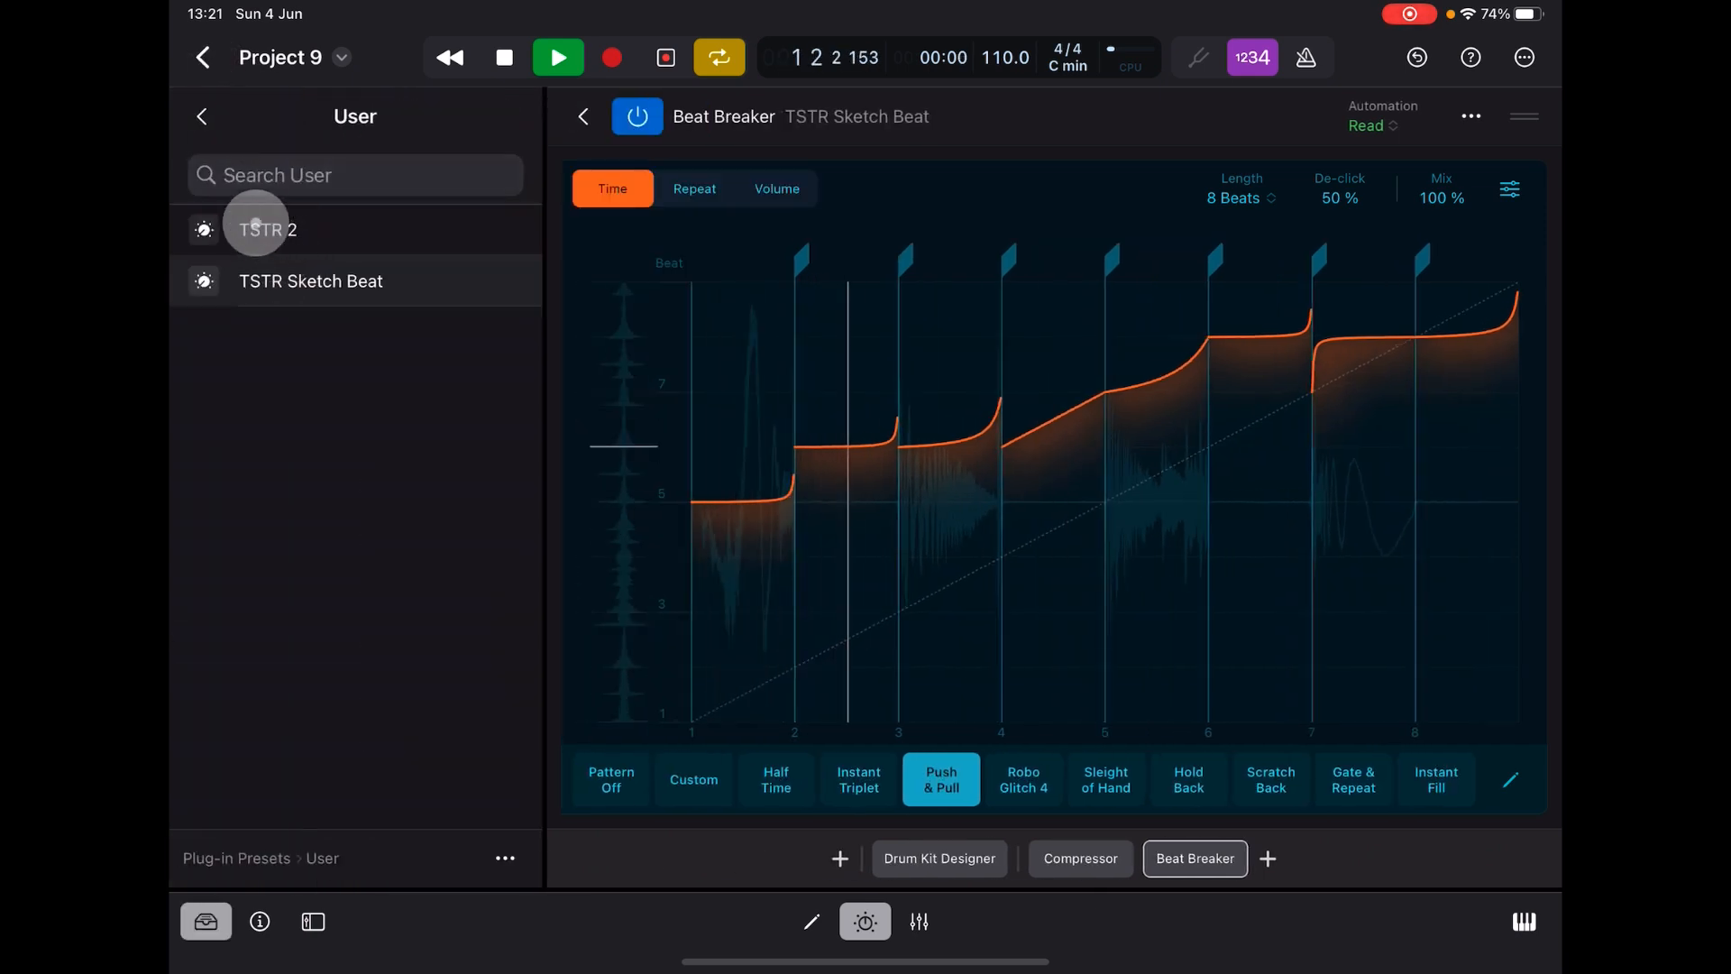
- Load the Beat Repeater factory preset into Beat Breaker from Plug-in Presets
{"action": "left_click", "coordinate": [202, 116]}
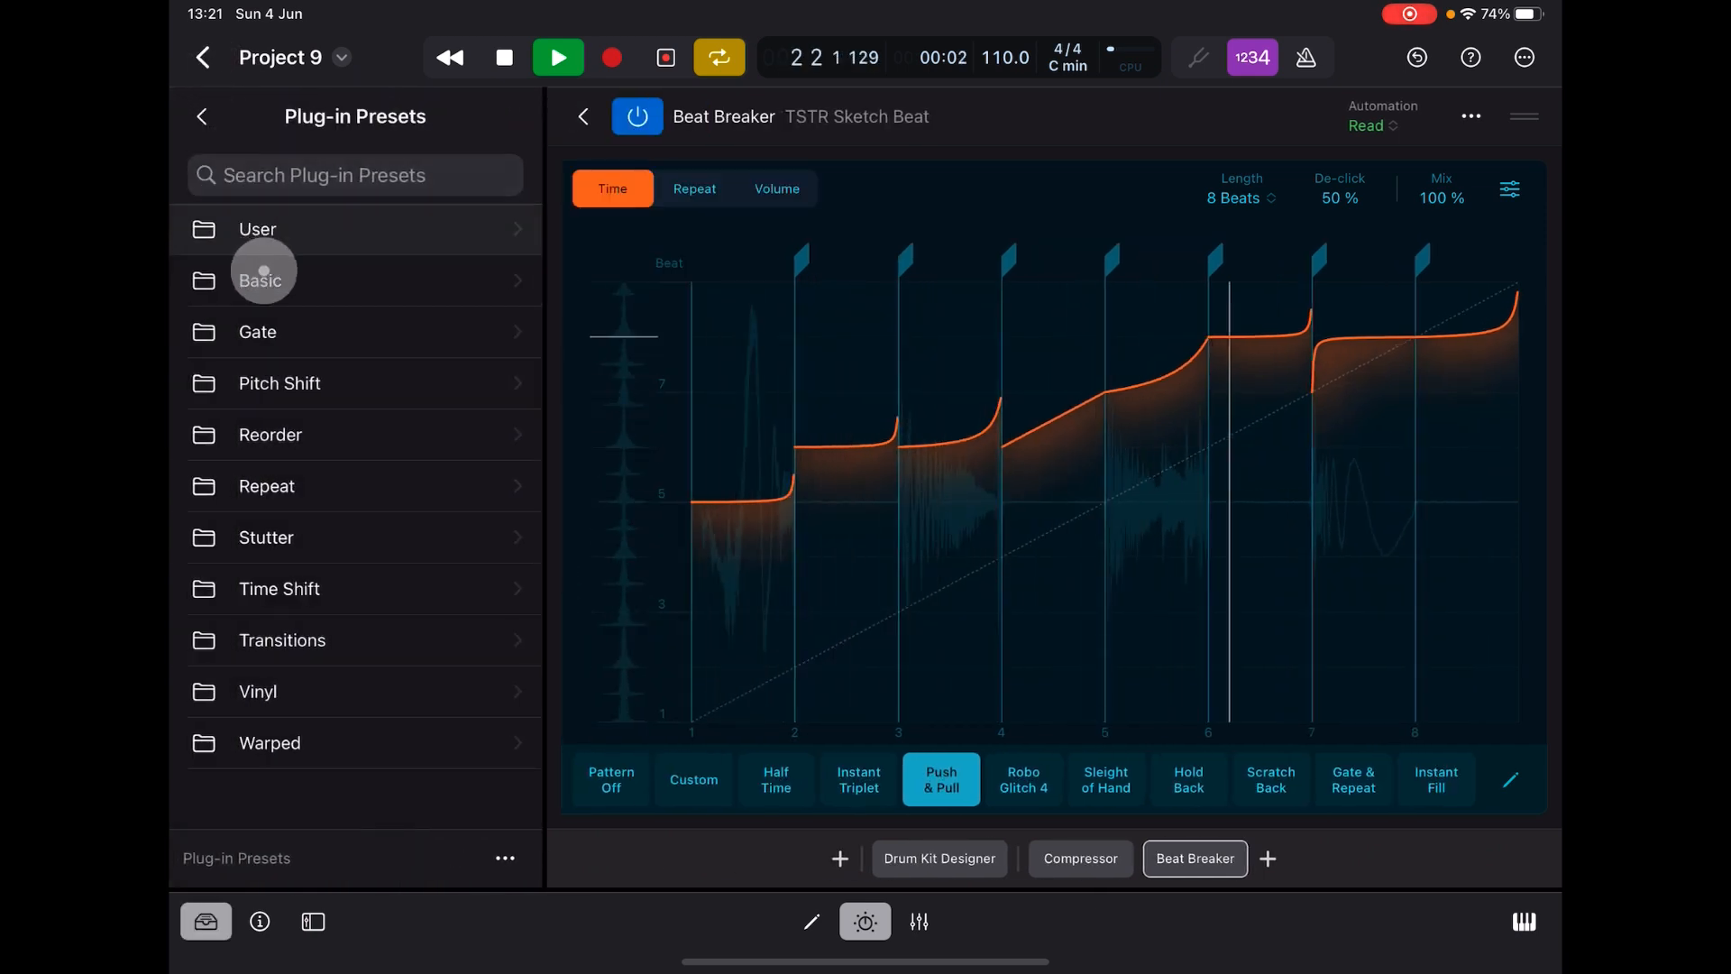
{"action": "left_click", "coordinate": [264, 282]}
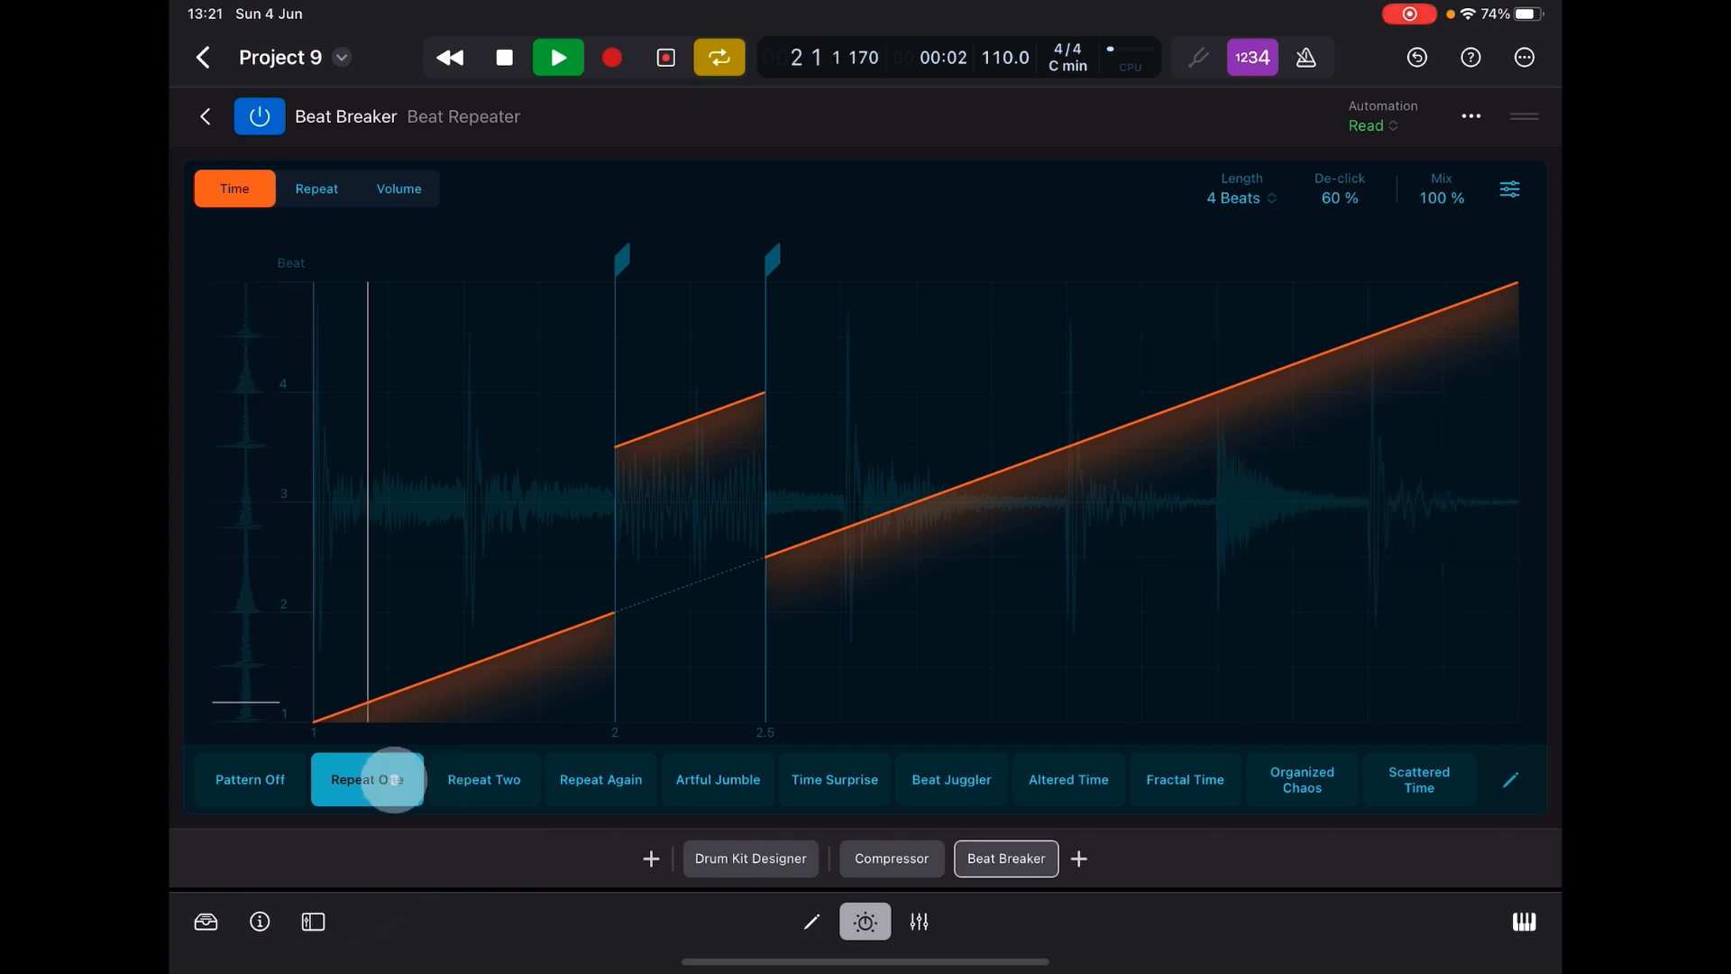
- Reshape Repeat One's beat-2.5 slice to start at beat 2 at a faster speed, then choose Repeat Two
{"action": "left_click", "coordinate": [366, 779]}
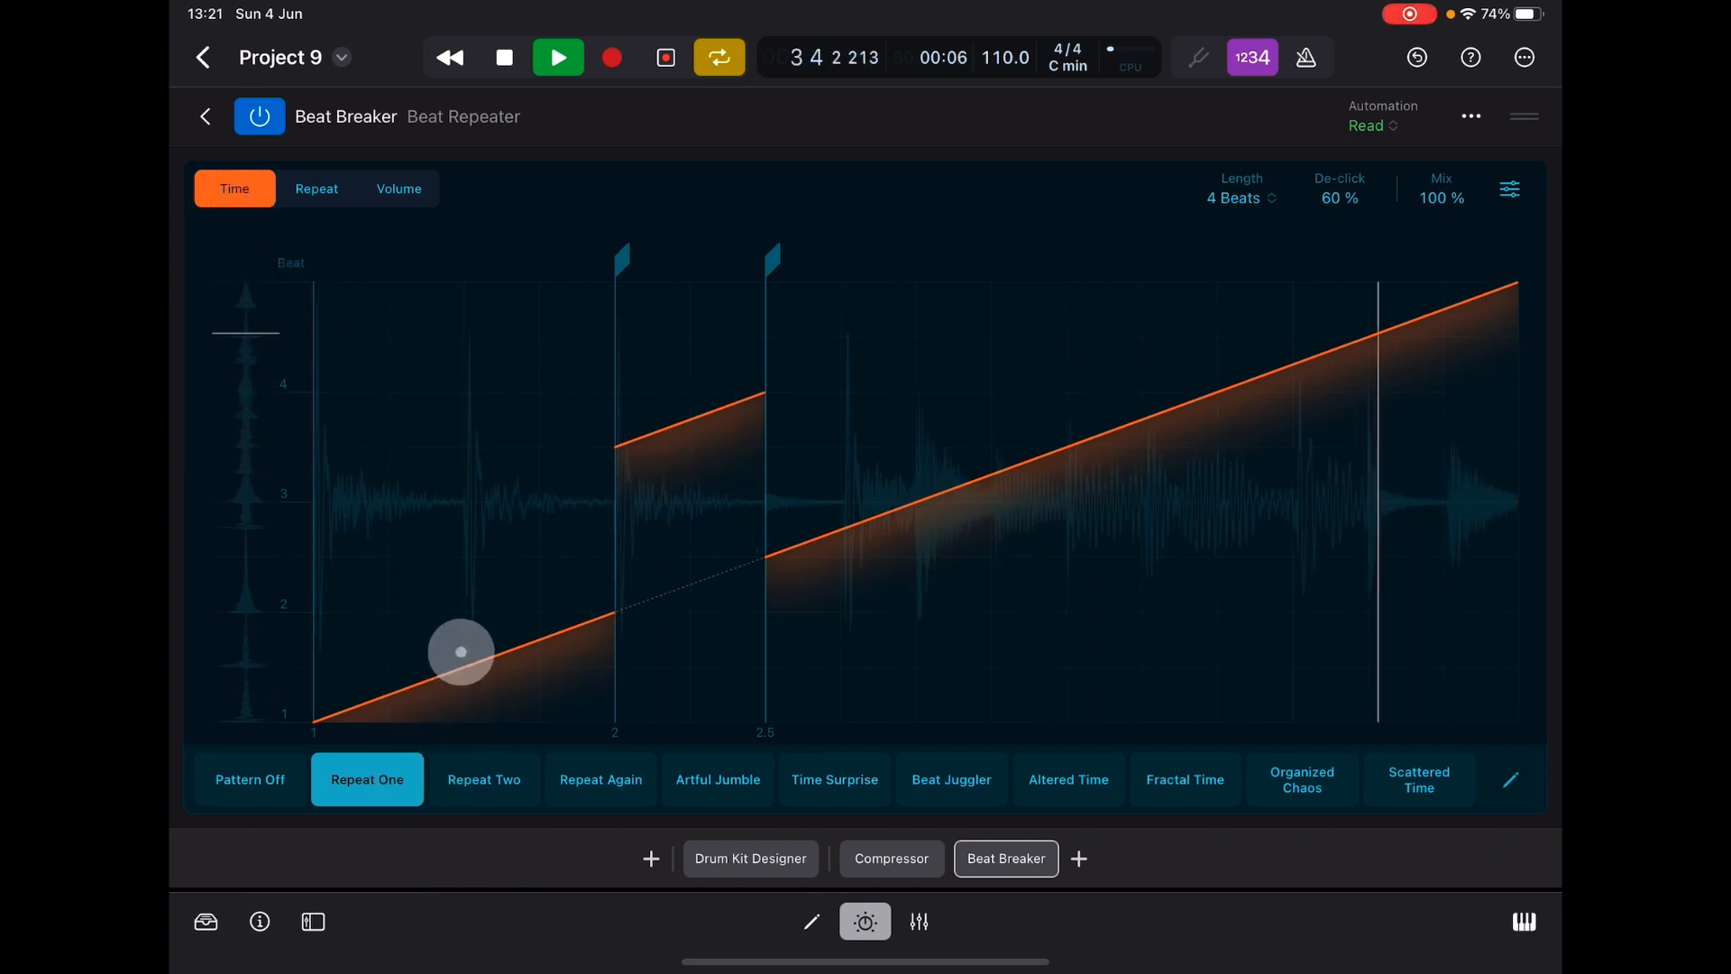
{"action": "left_click_drag", "start_coordinate": [460, 651], "coordinate": [663, 436]}
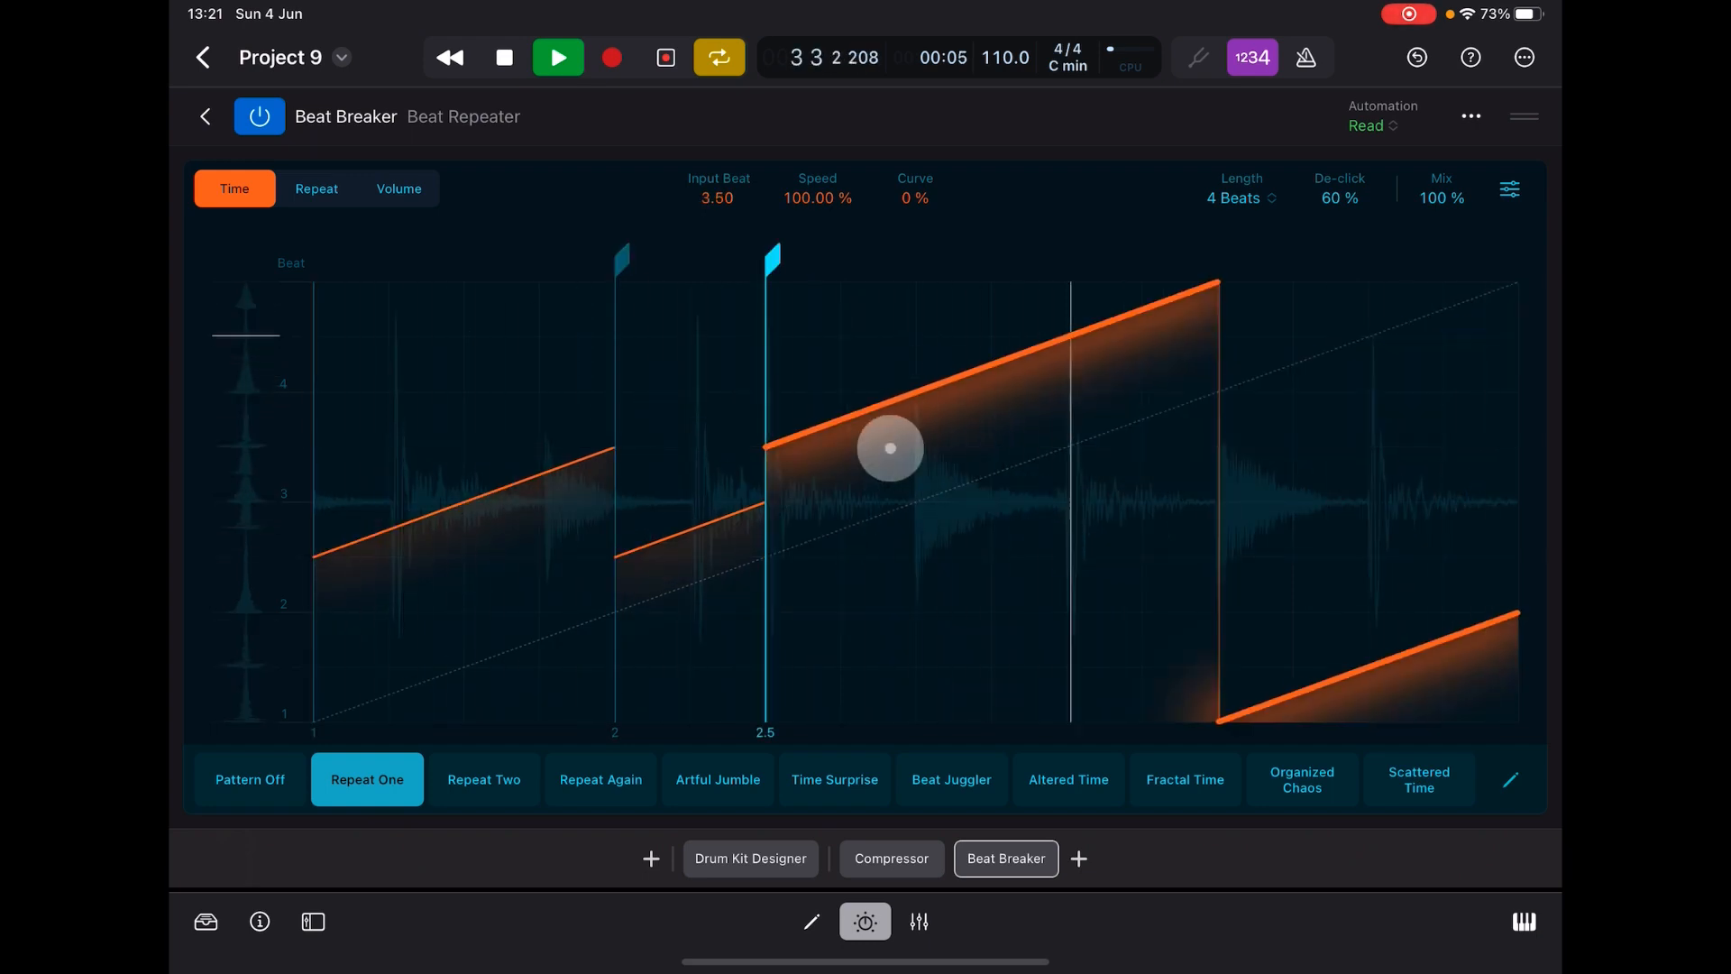
{"action": "left_click_drag", "start_coordinate": [889, 447], "coordinate": [278, 337]}
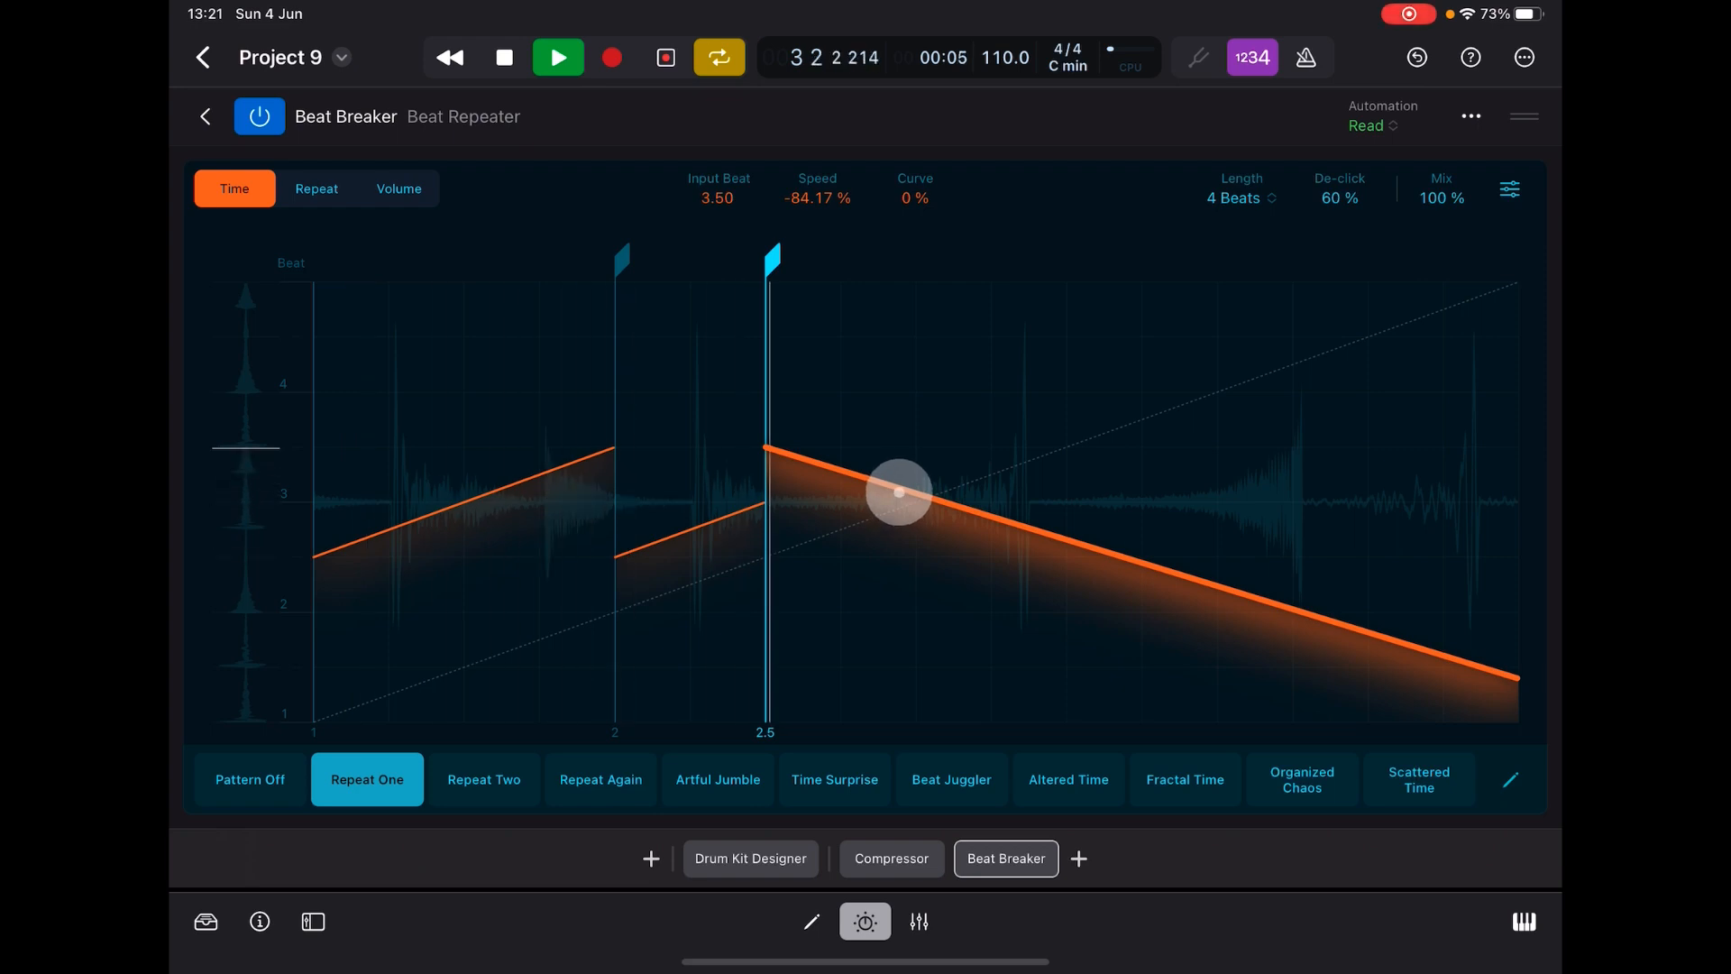
{"action": "left_click_drag", "start_coordinate": [900, 491], "coordinate": [858, 454]}
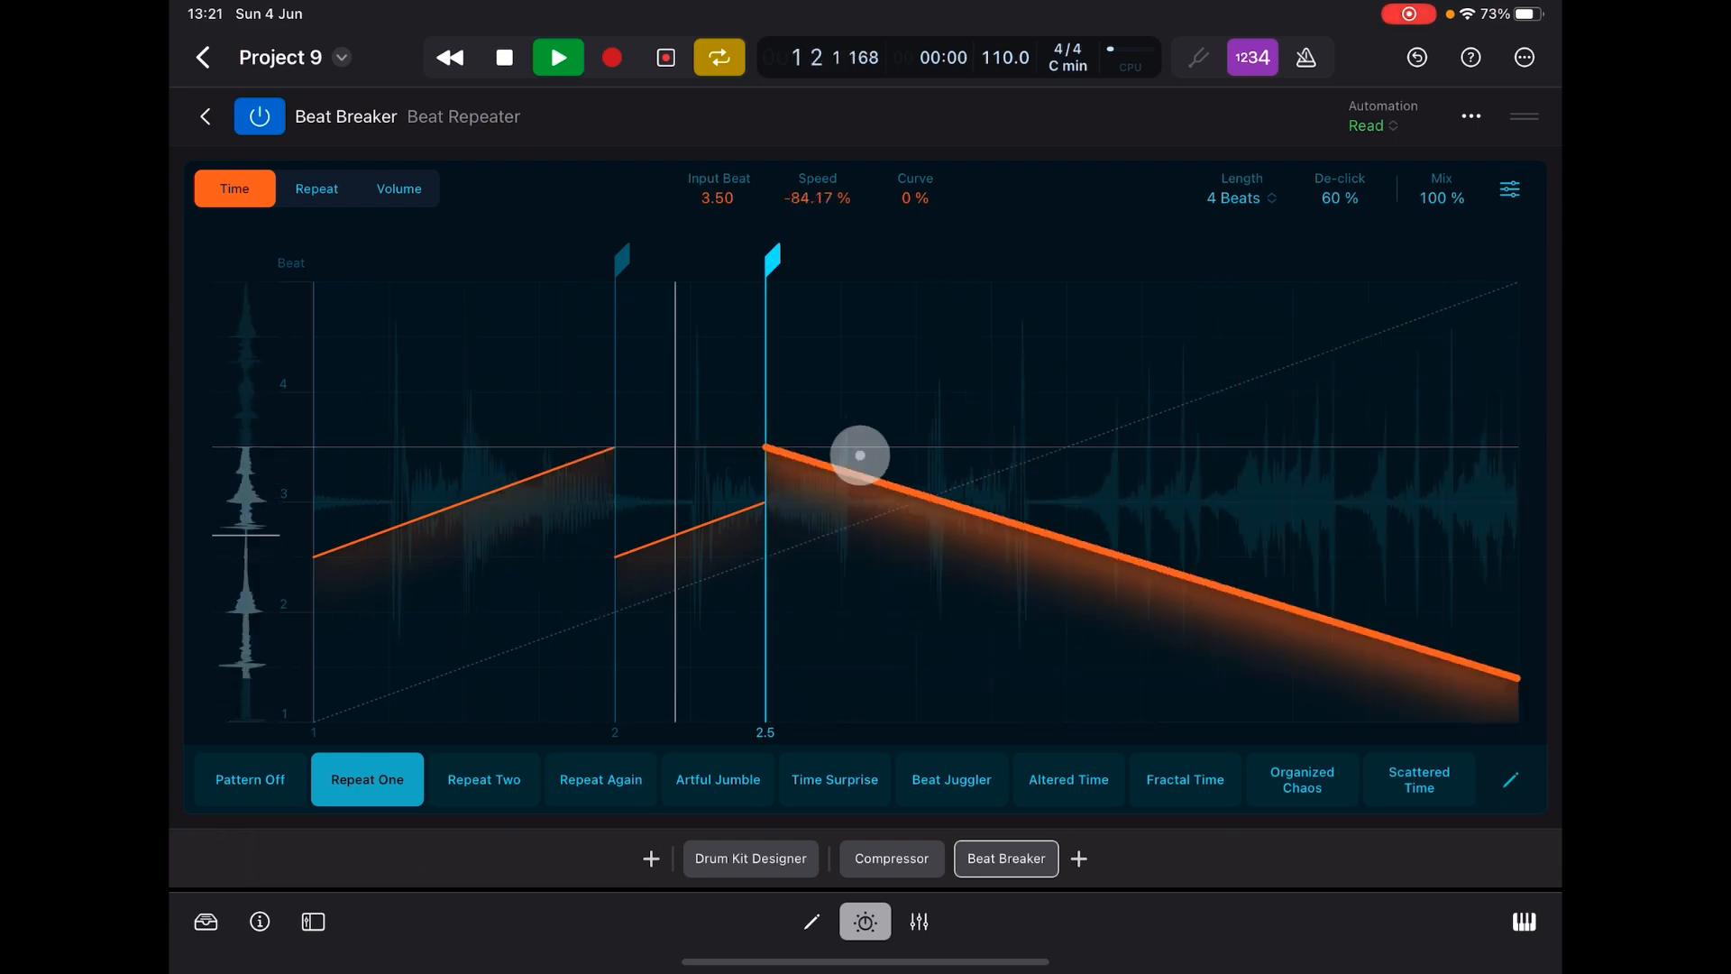
{"action": "left_click_drag", "start_coordinate": [858, 454], "coordinate": [869, 429]}
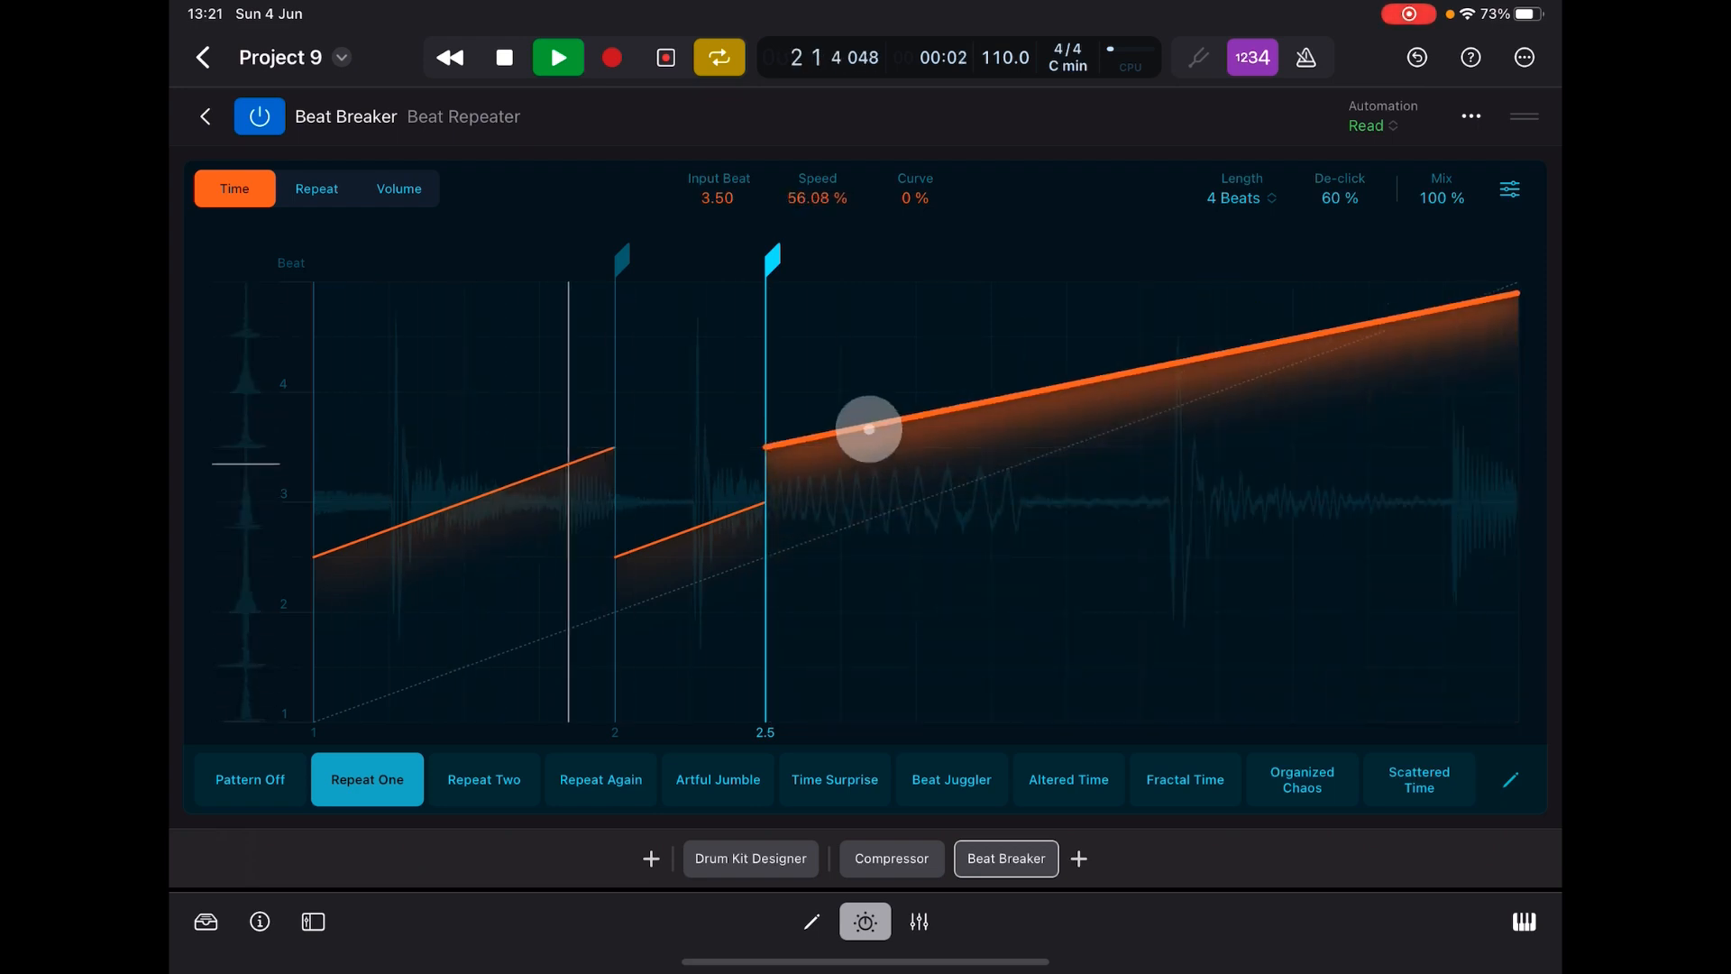
{"action": "left_click_drag", "start_coordinate": [869, 429], "coordinate": [1129, 542]}
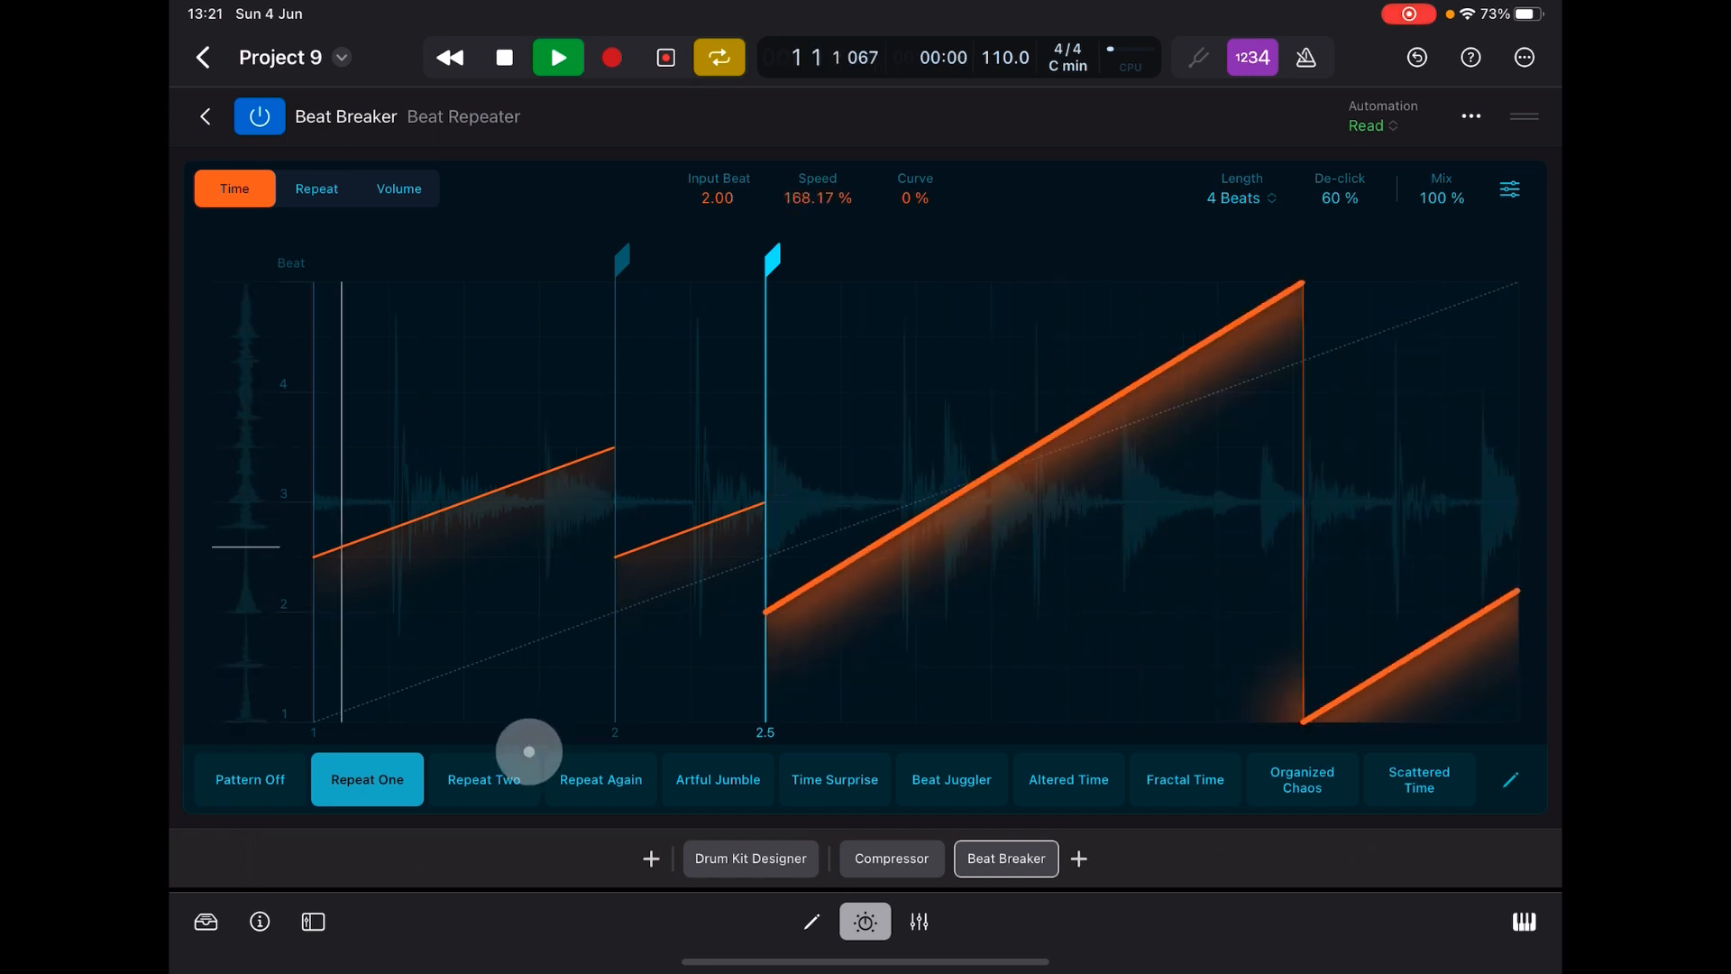
{"action": "left_click", "coordinate": [483, 779]}
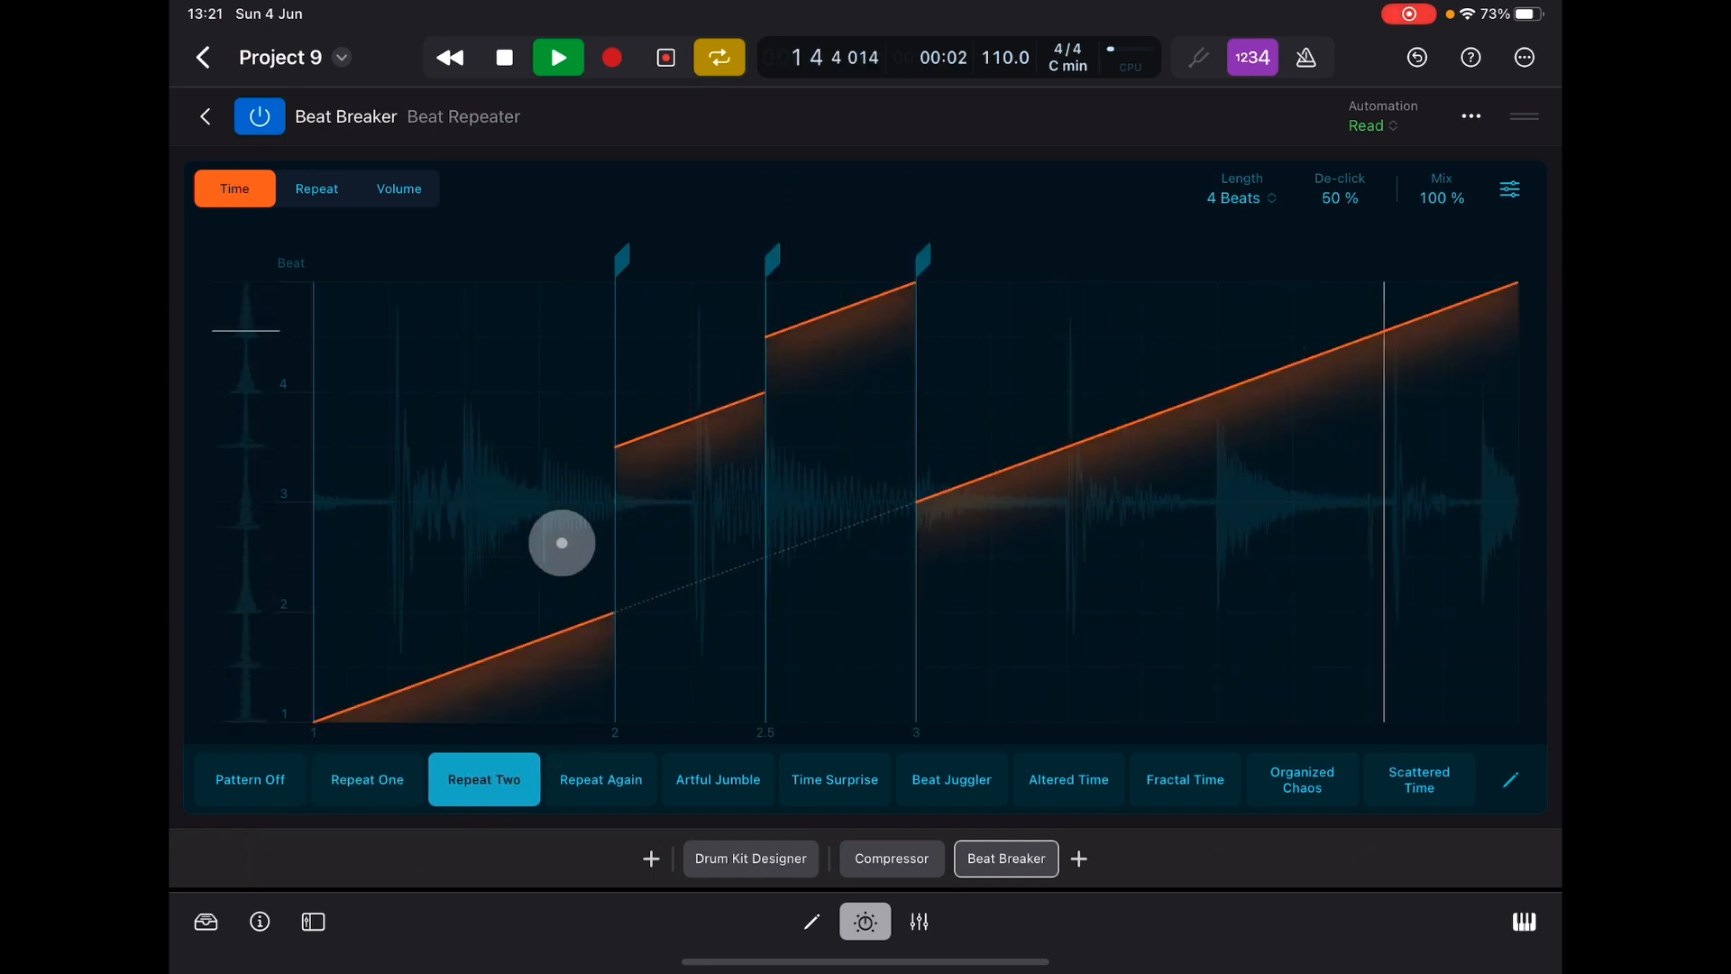
- Add stutter repeats to Repeat Two's slices in Repeat view, then show the volume curve
{"action": "left_click", "coordinate": [318, 187]}
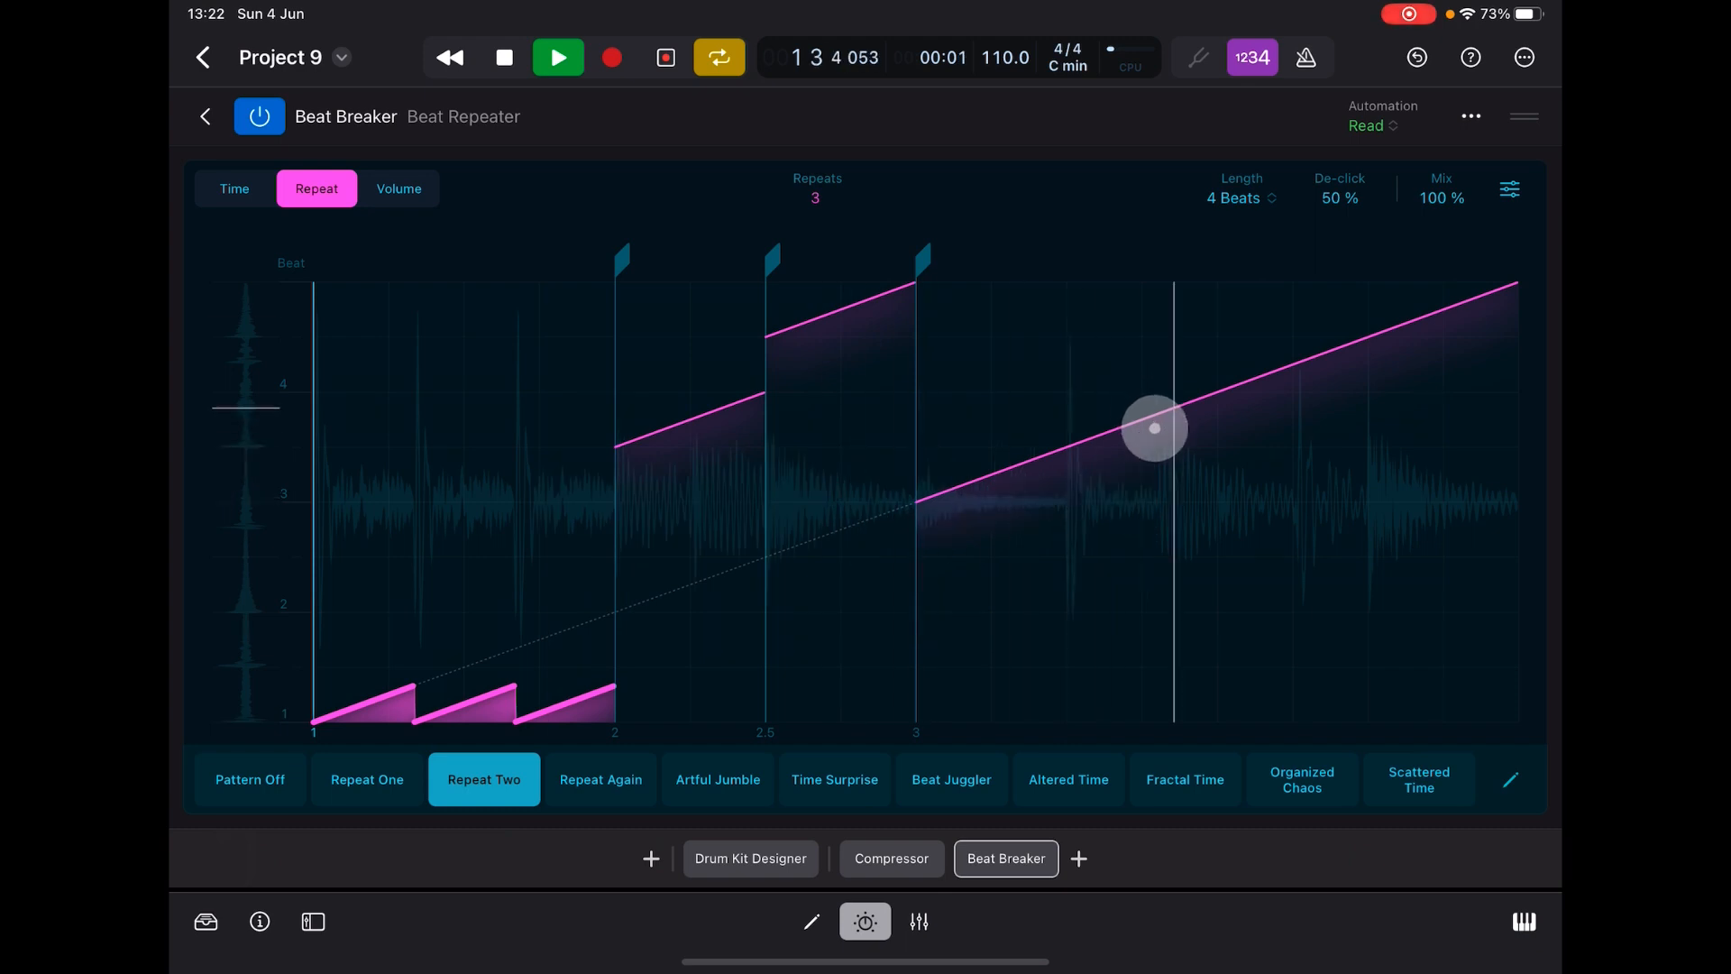
{"action": "left_click_drag", "start_coordinate": [1154, 429], "coordinate": [1154, 233]}
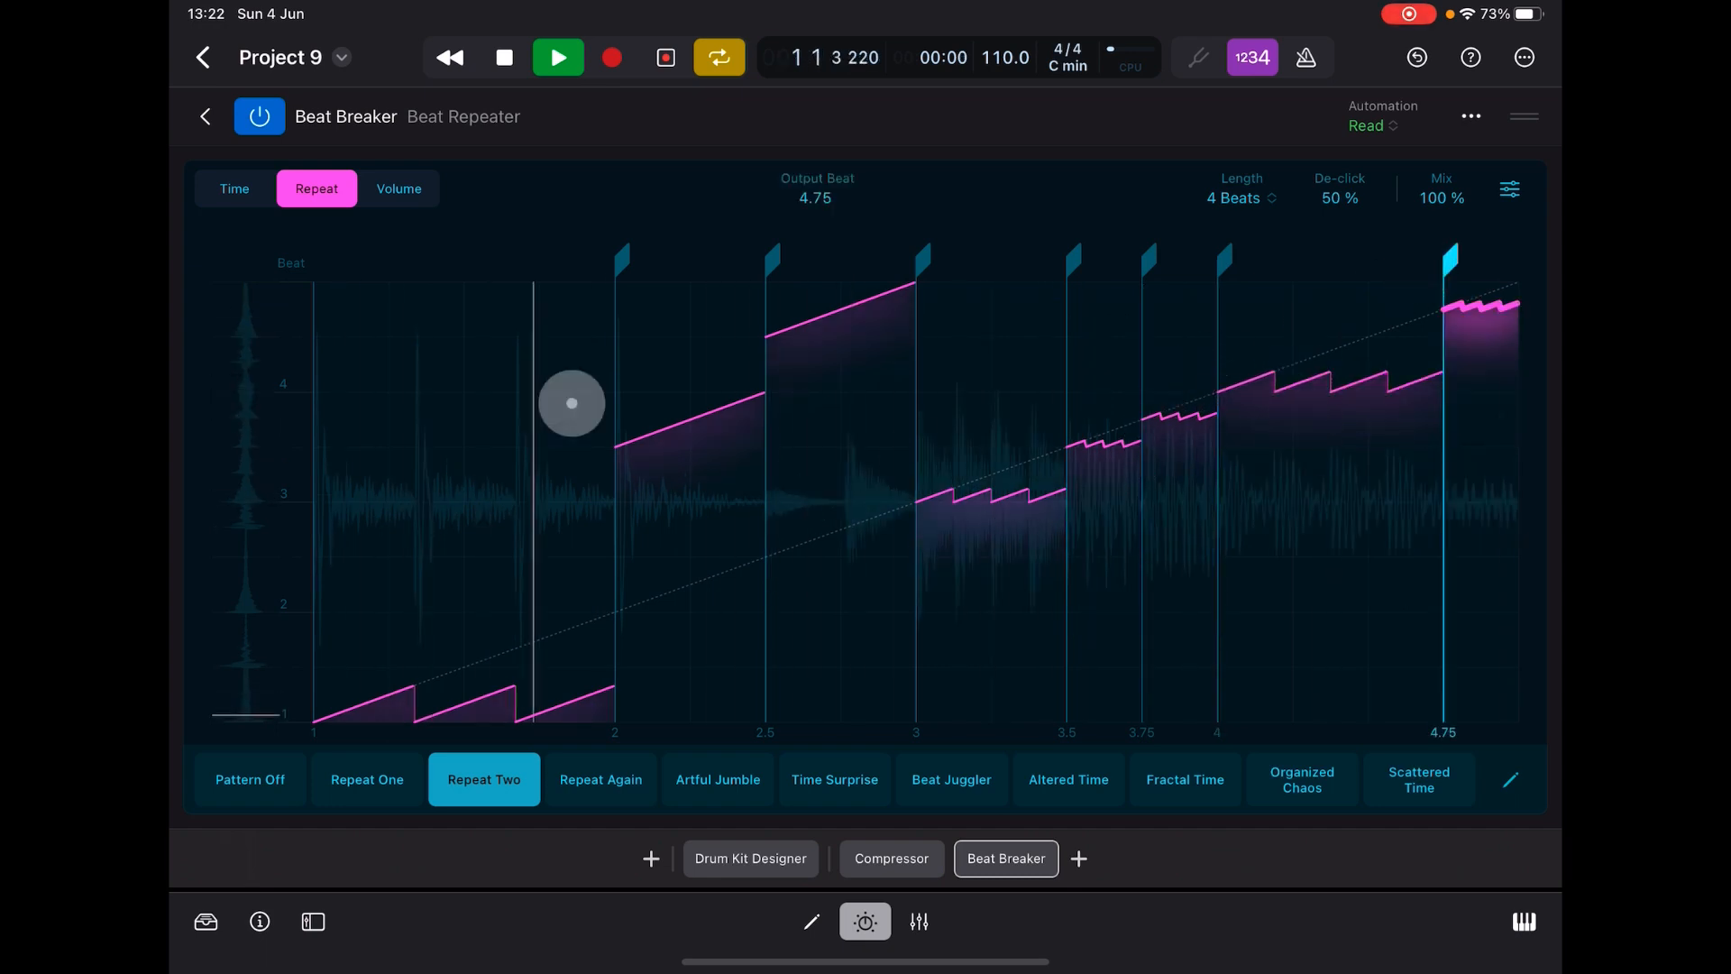
{"action": "left_click", "coordinate": [397, 188]}
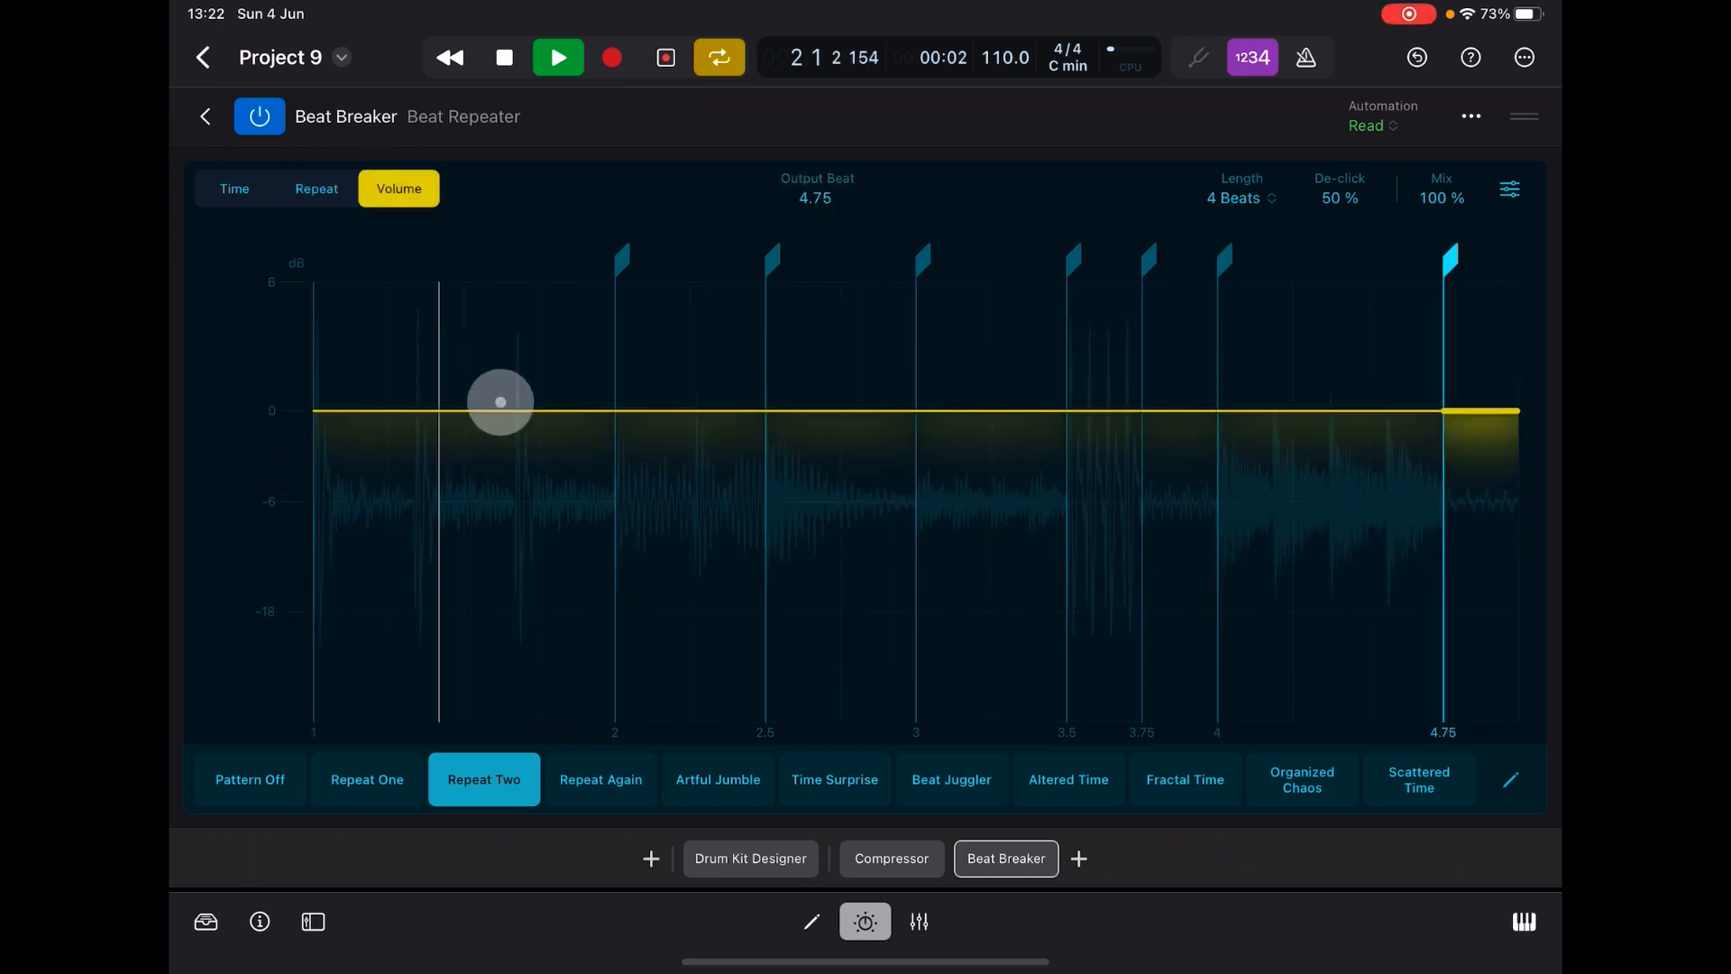
- Drop the beat-3 slice to -20 dB, restore it to 0 dB and level the opening at full volume
{"action": "left_click_drag", "start_coordinate": [500, 402], "coordinate": [593, 651]}
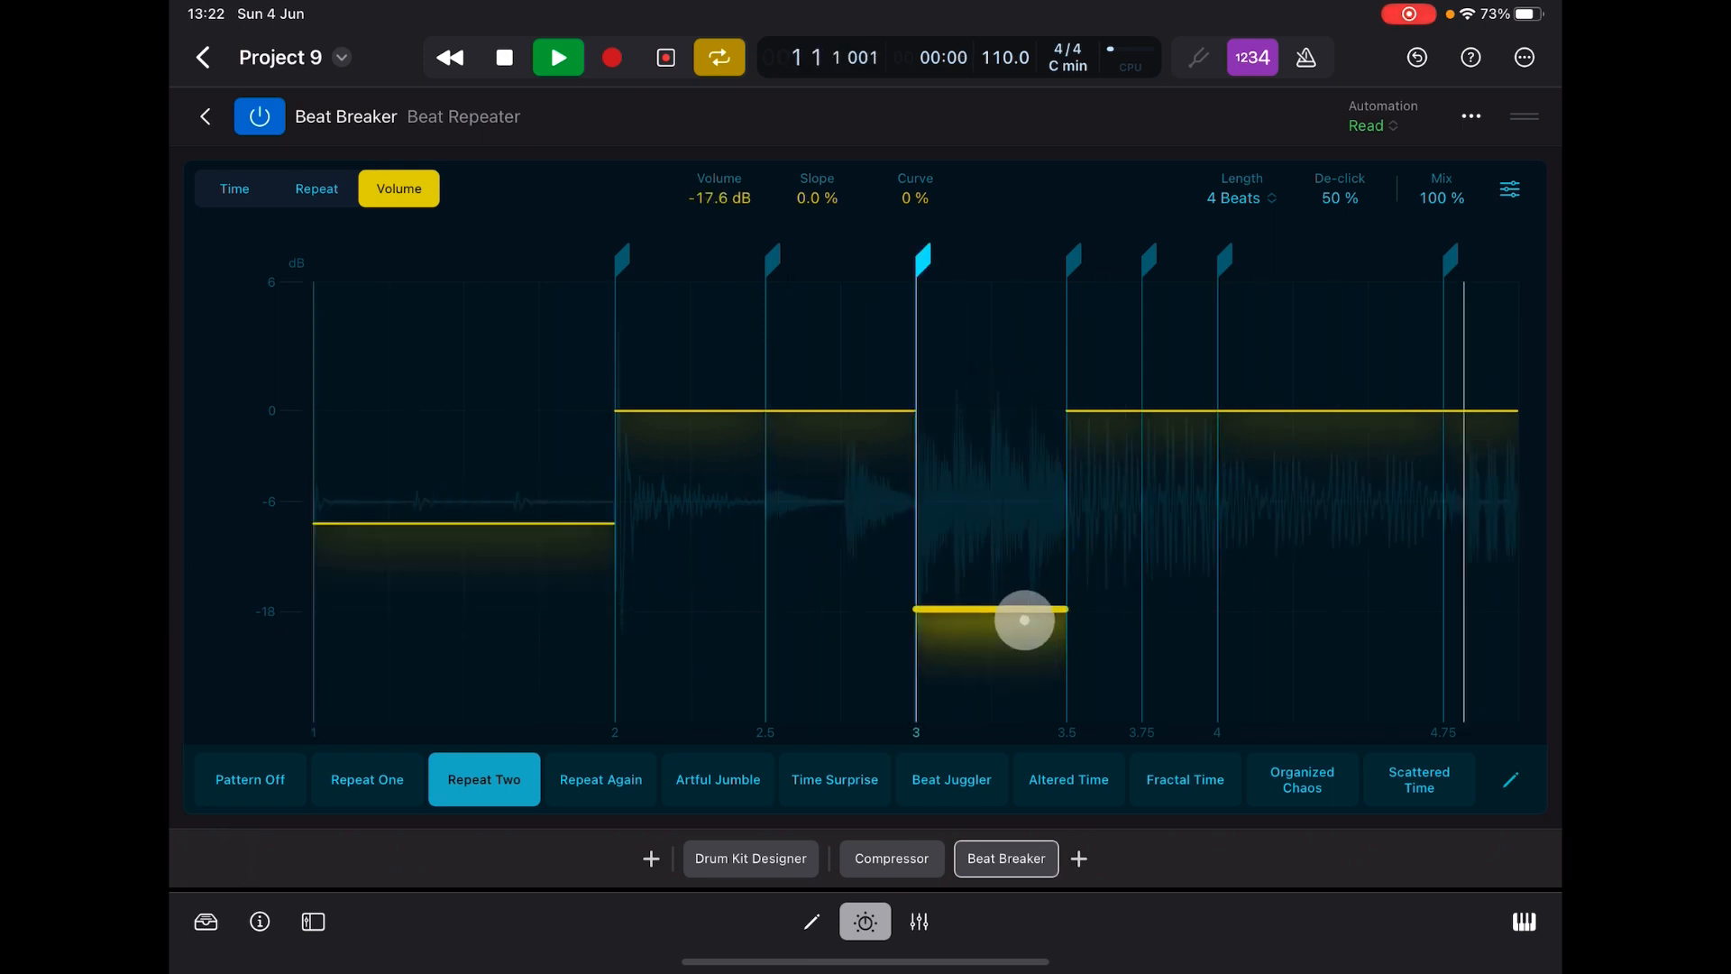
{"action": "left_click_drag", "start_coordinate": [1021, 613], "coordinate": [1021, 627]}
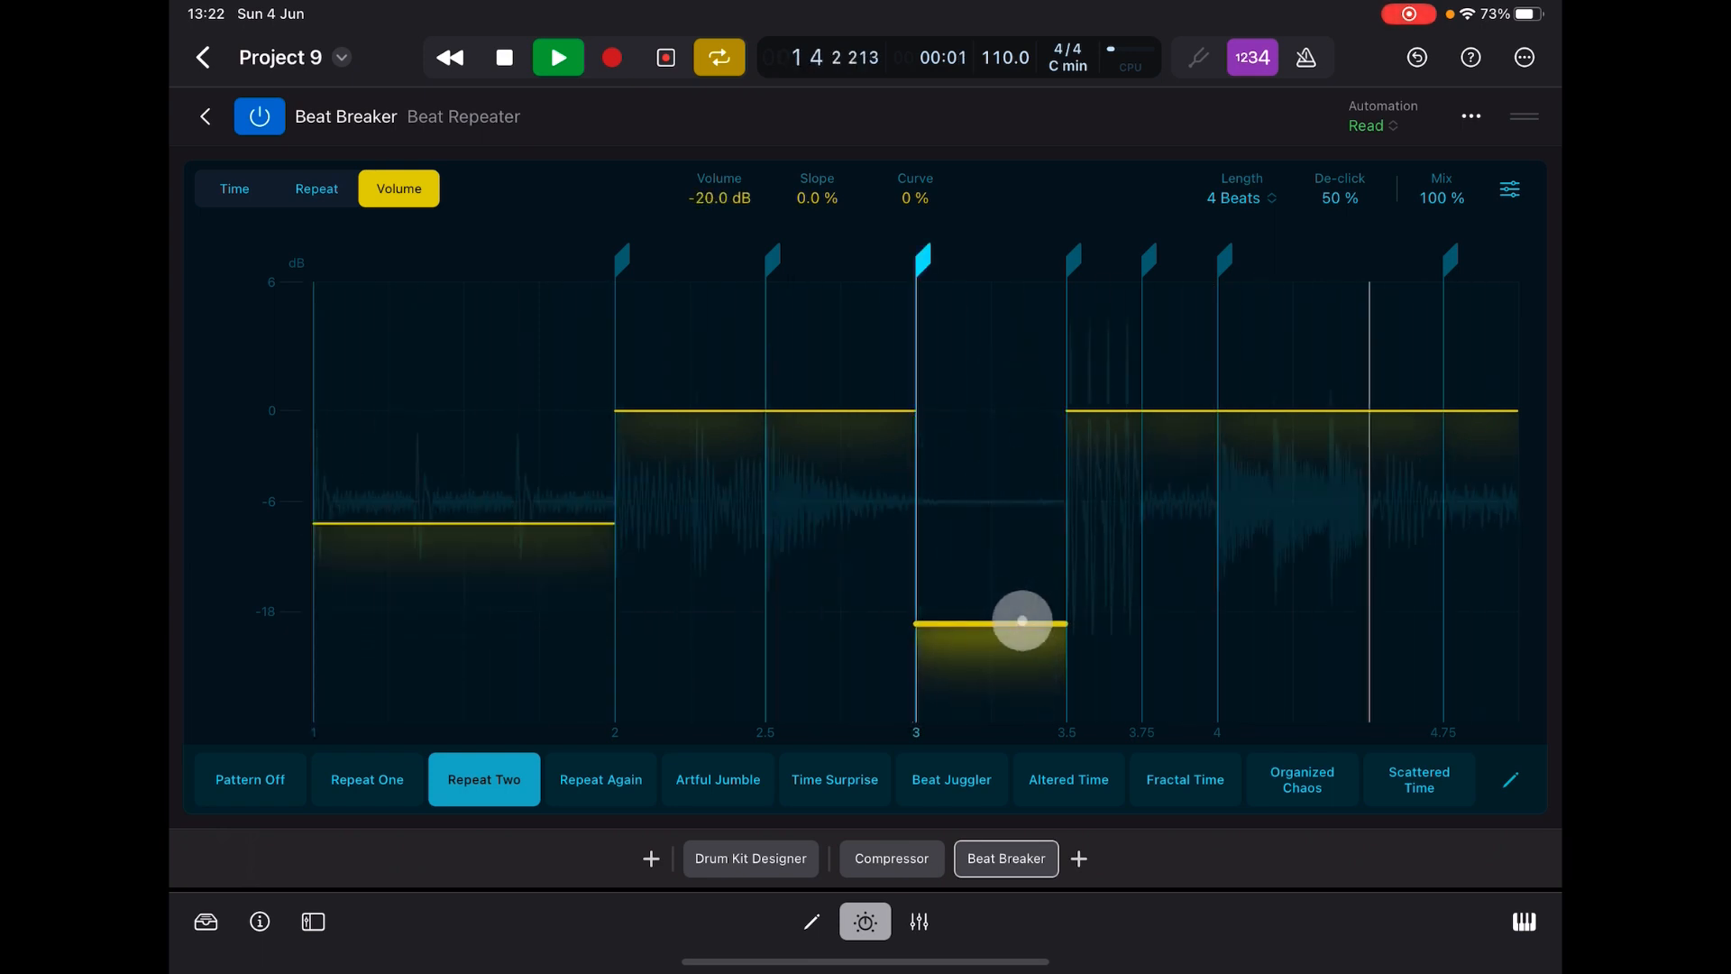
{"action": "left_click_drag", "start_coordinate": [1020, 622], "coordinate": [424, 476]}
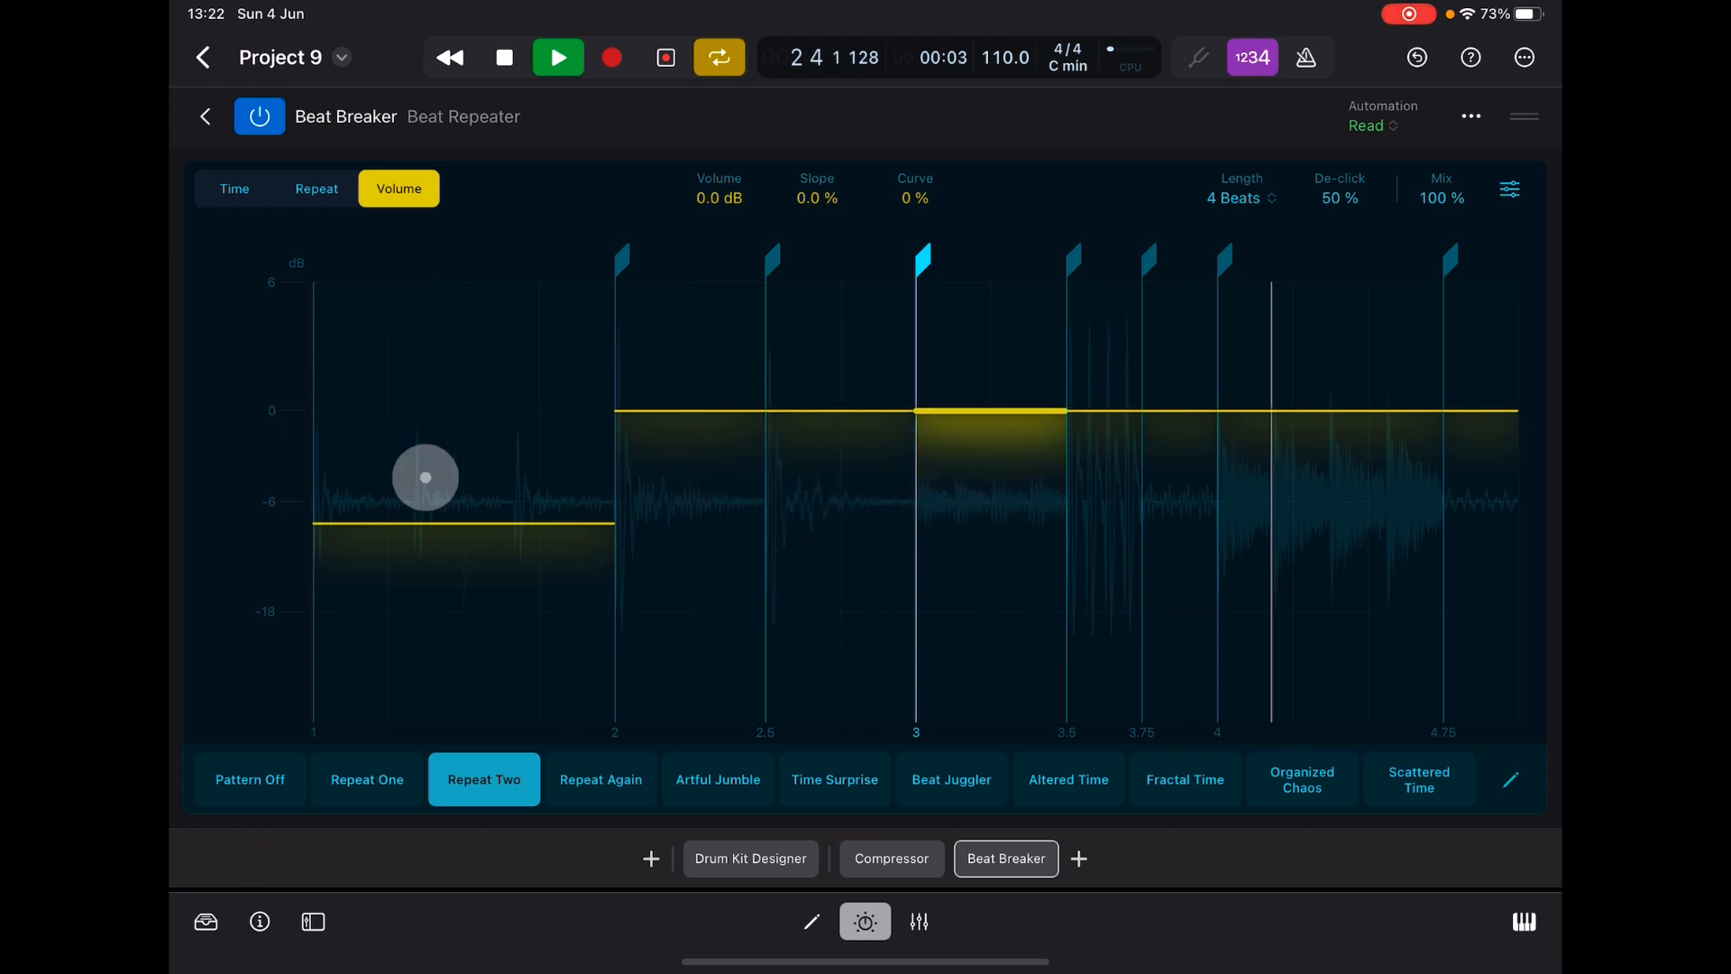
{"action": "left_click_drag", "start_coordinate": [426, 478], "coordinate": [453, 425]}
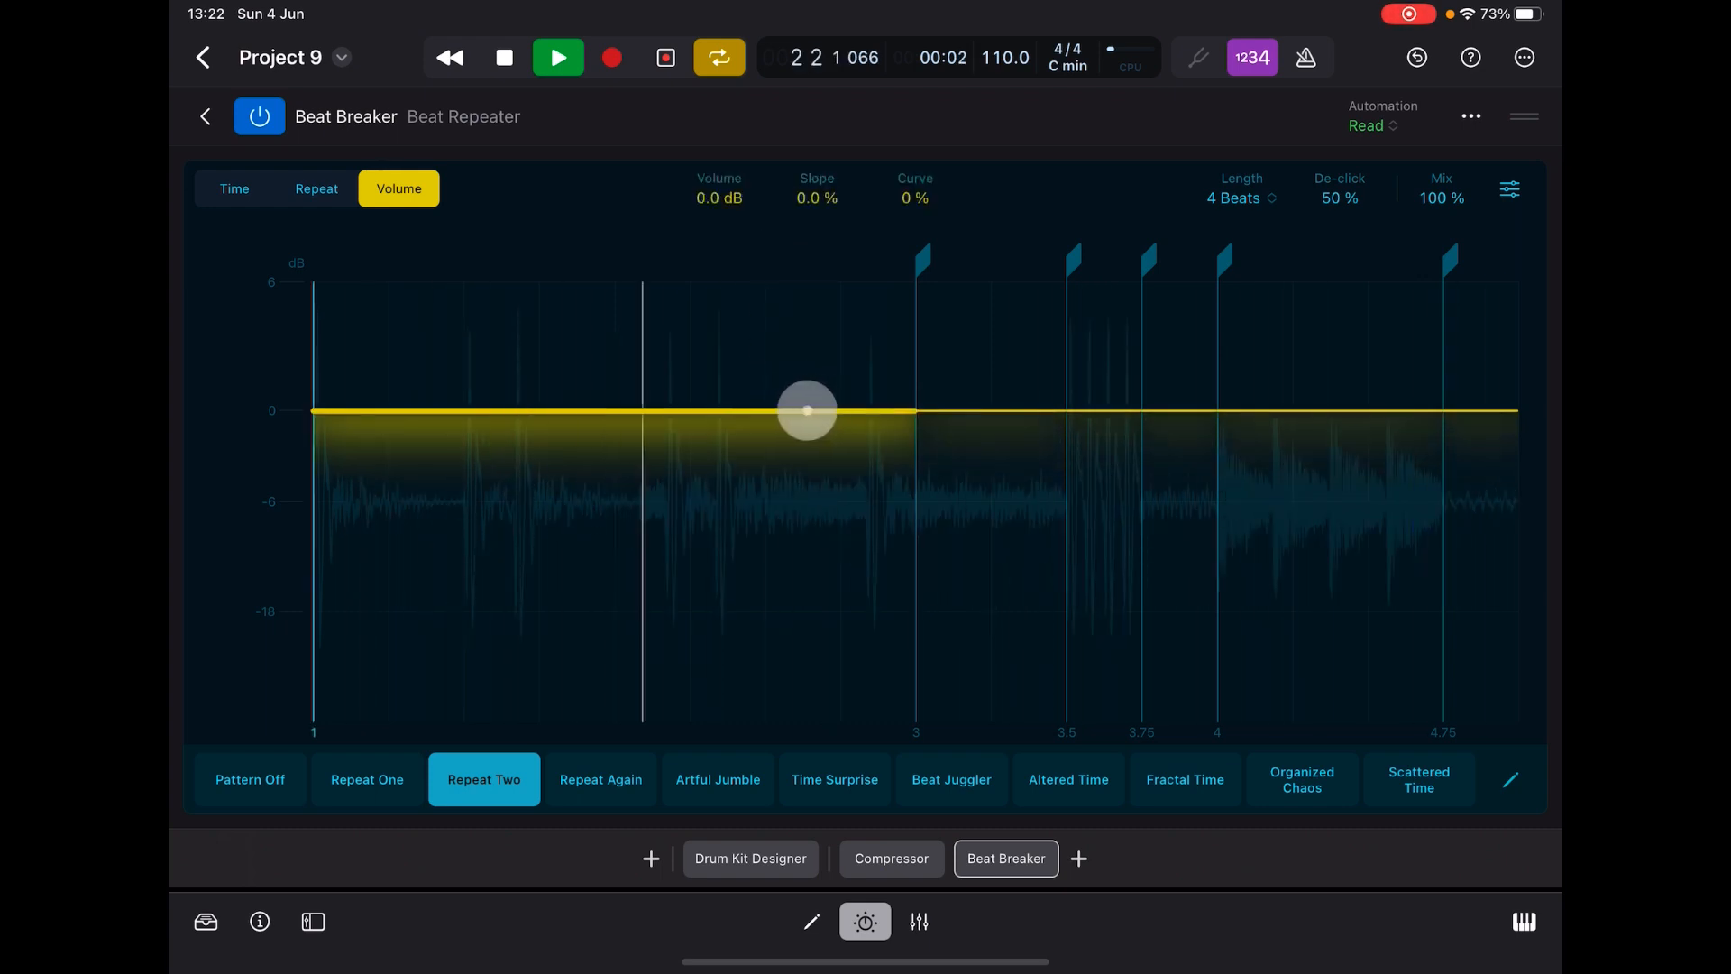
- Shape a fade-in from silence over the opening section and a fade-out on the beat-4 slice
{"action": "left_click_drag", "start_coordinate": [806, 411], "coordinate": [638, 463]}
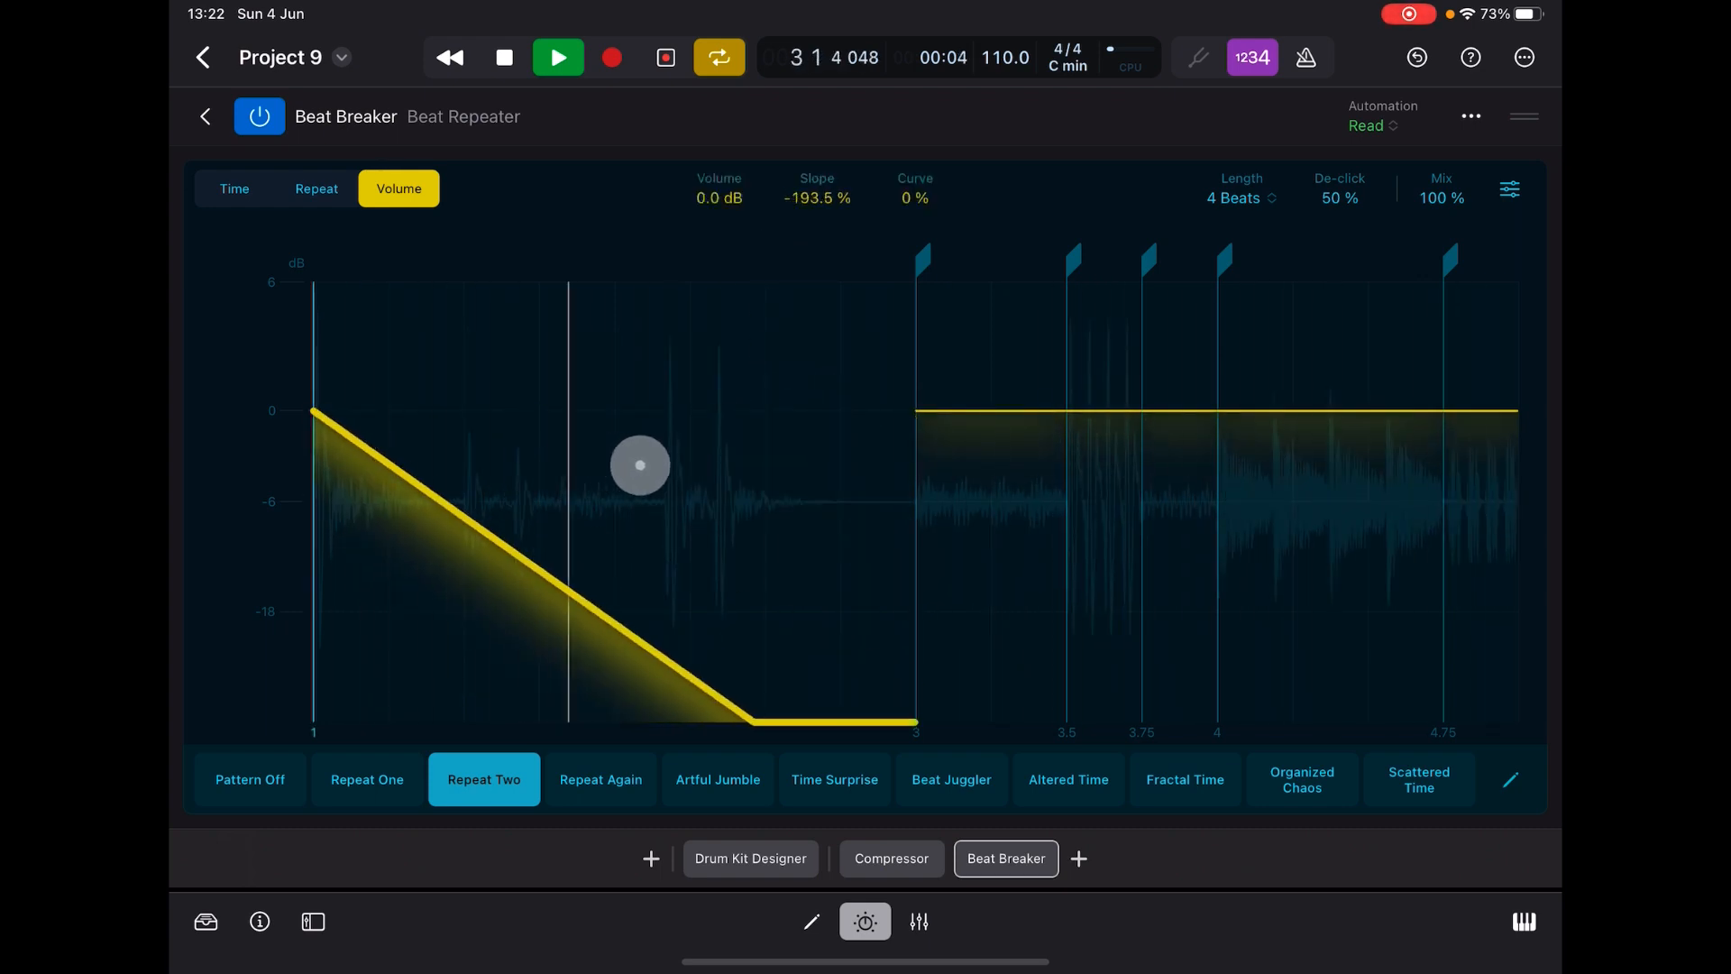
{"action": "left_click_drag", "start_coordinate": [639, 465], "coordinate": [674, 456]}
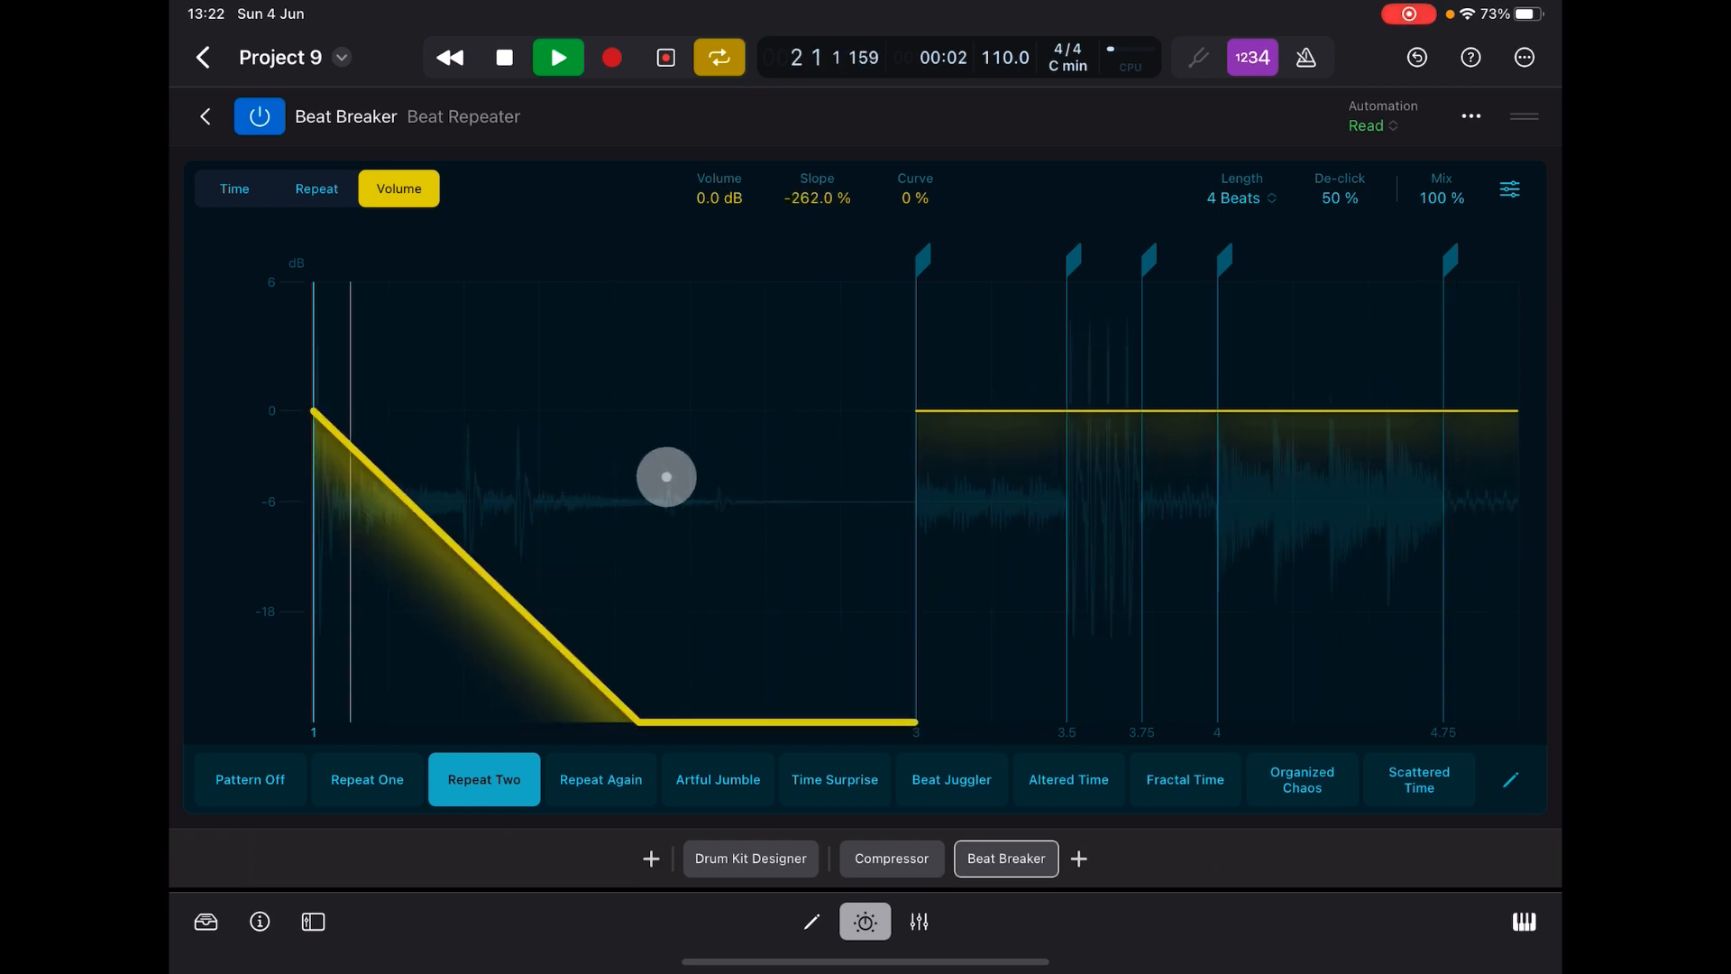
{"action": "left_click_drag", "start_coordinate": [666, 476], "coordinate": [902, 501]}
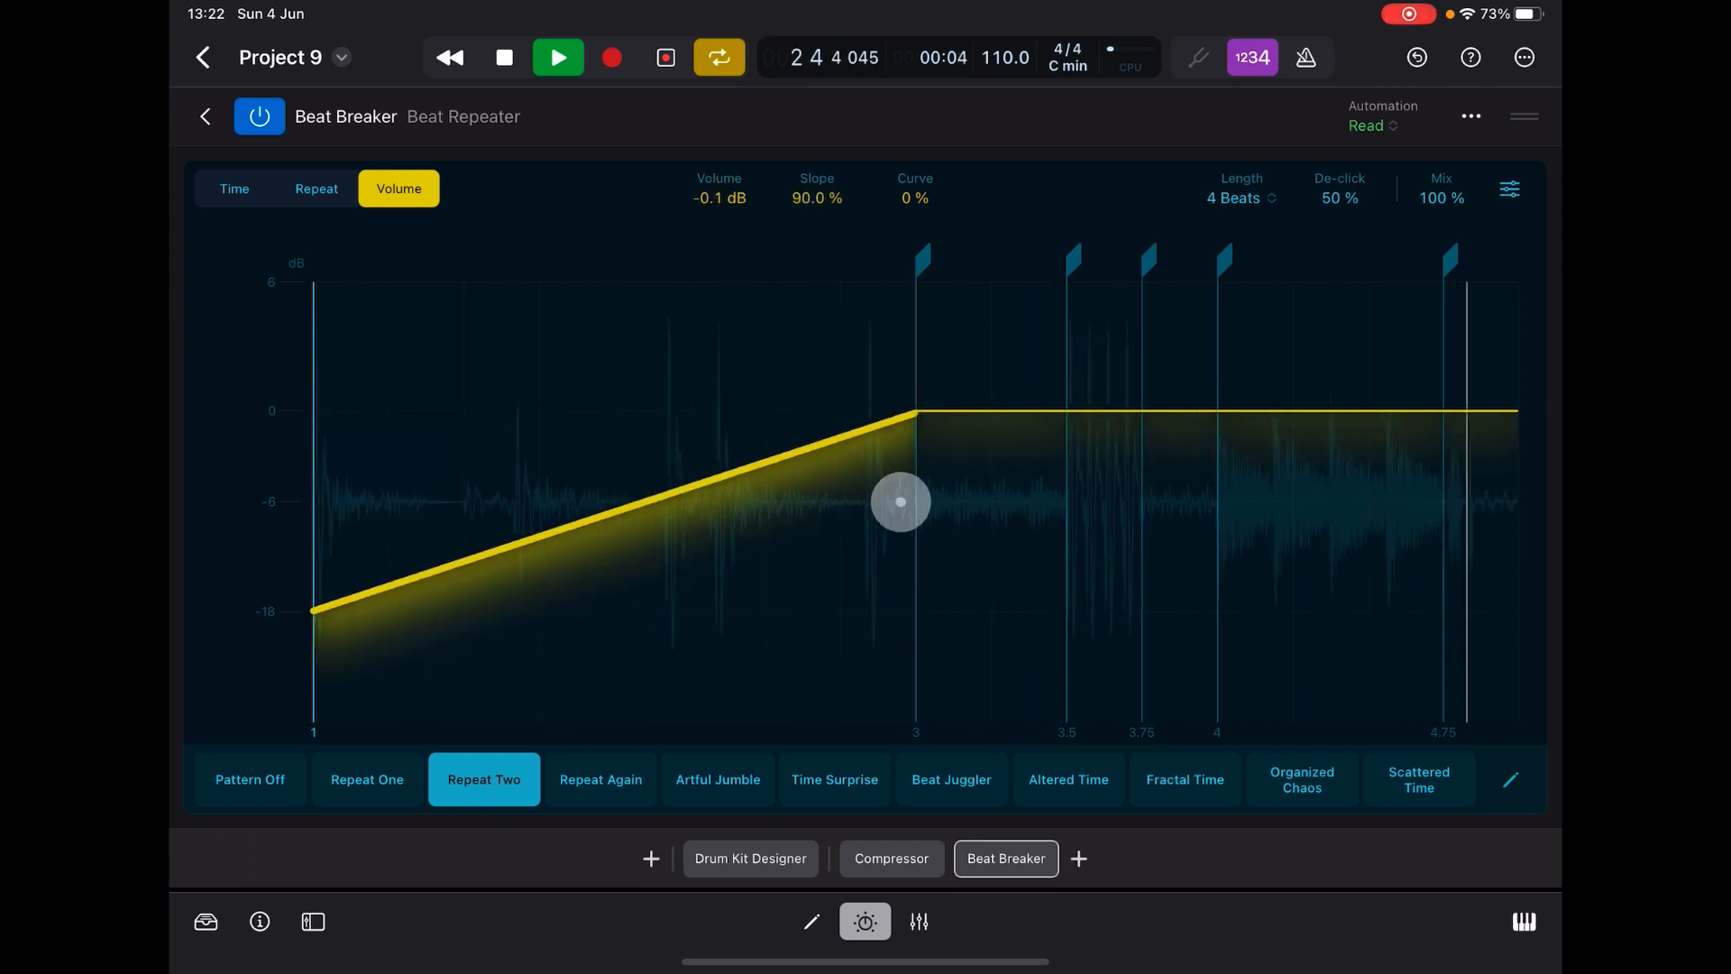
{"action": "left_click_drag", "start_coordinate": [900, 504], "coordinate": [1227, 472]}
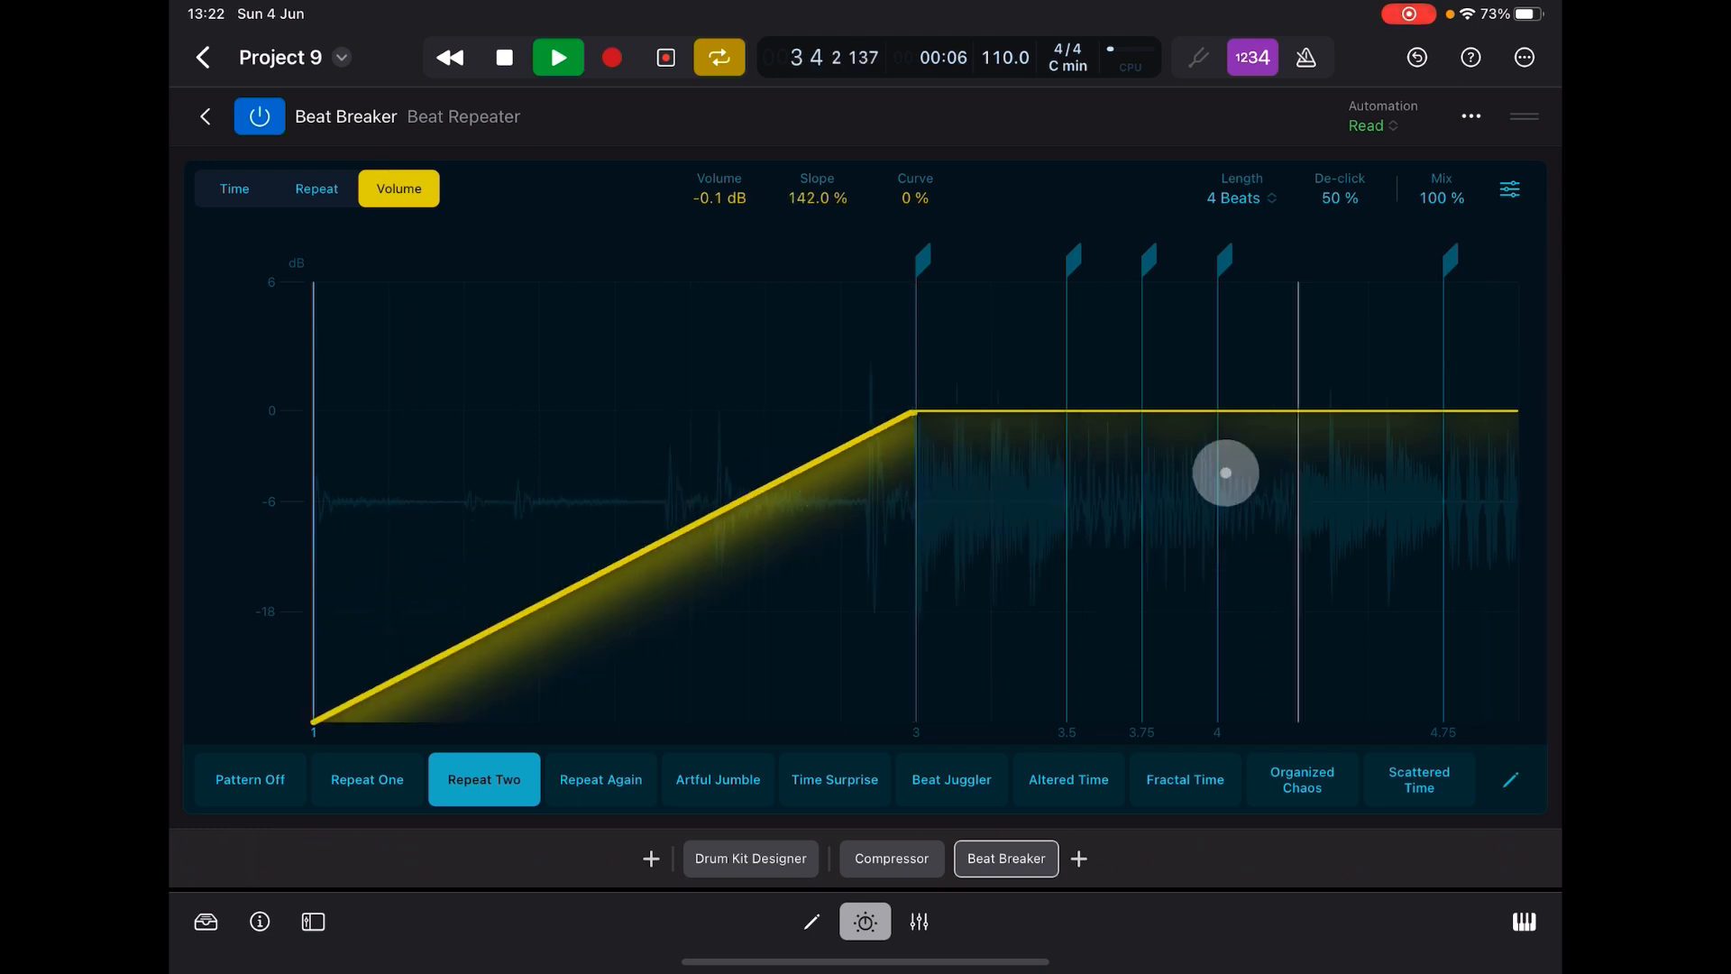
{"action": "left_click_drag", "start_coordinate": [1226, 473], "coordinate": [1147, 384]}
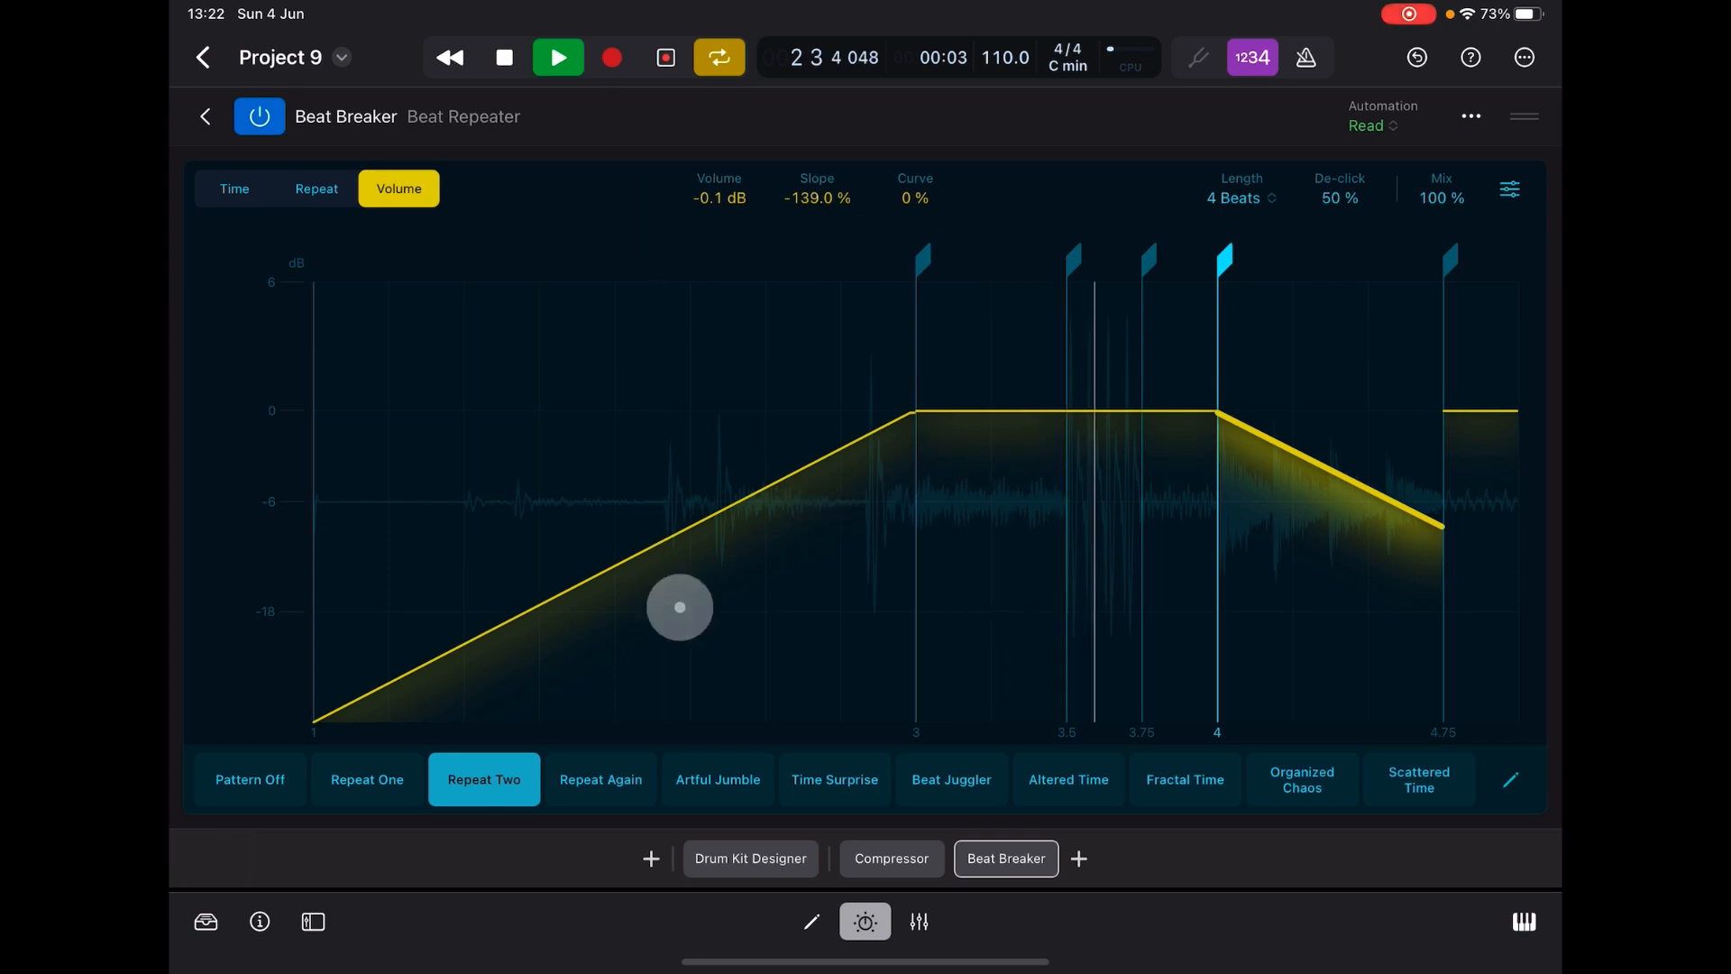
- Cut Repeat Two's opening slice to 2 repeats in the Repeat view and return to the Time view
{"action": "left_click", "coordinate": [316, 190]}
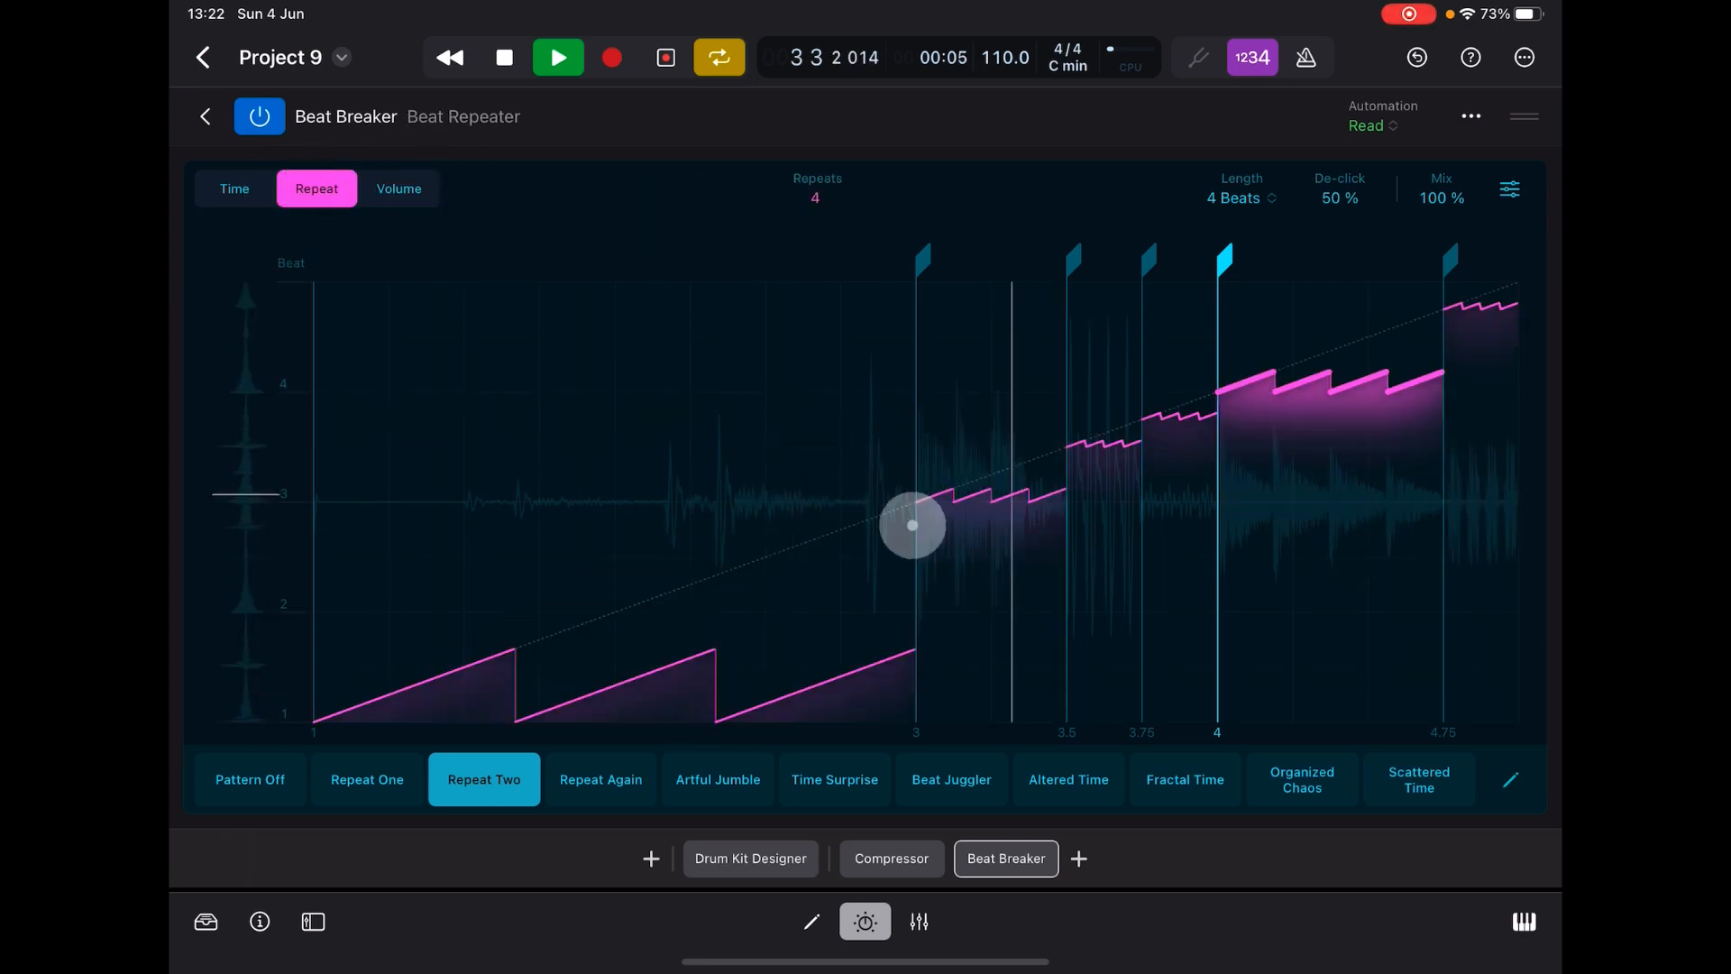
{"action": "left_click_drag", "start_coordinate": [912, 525], "coordinate": [802, 334]}
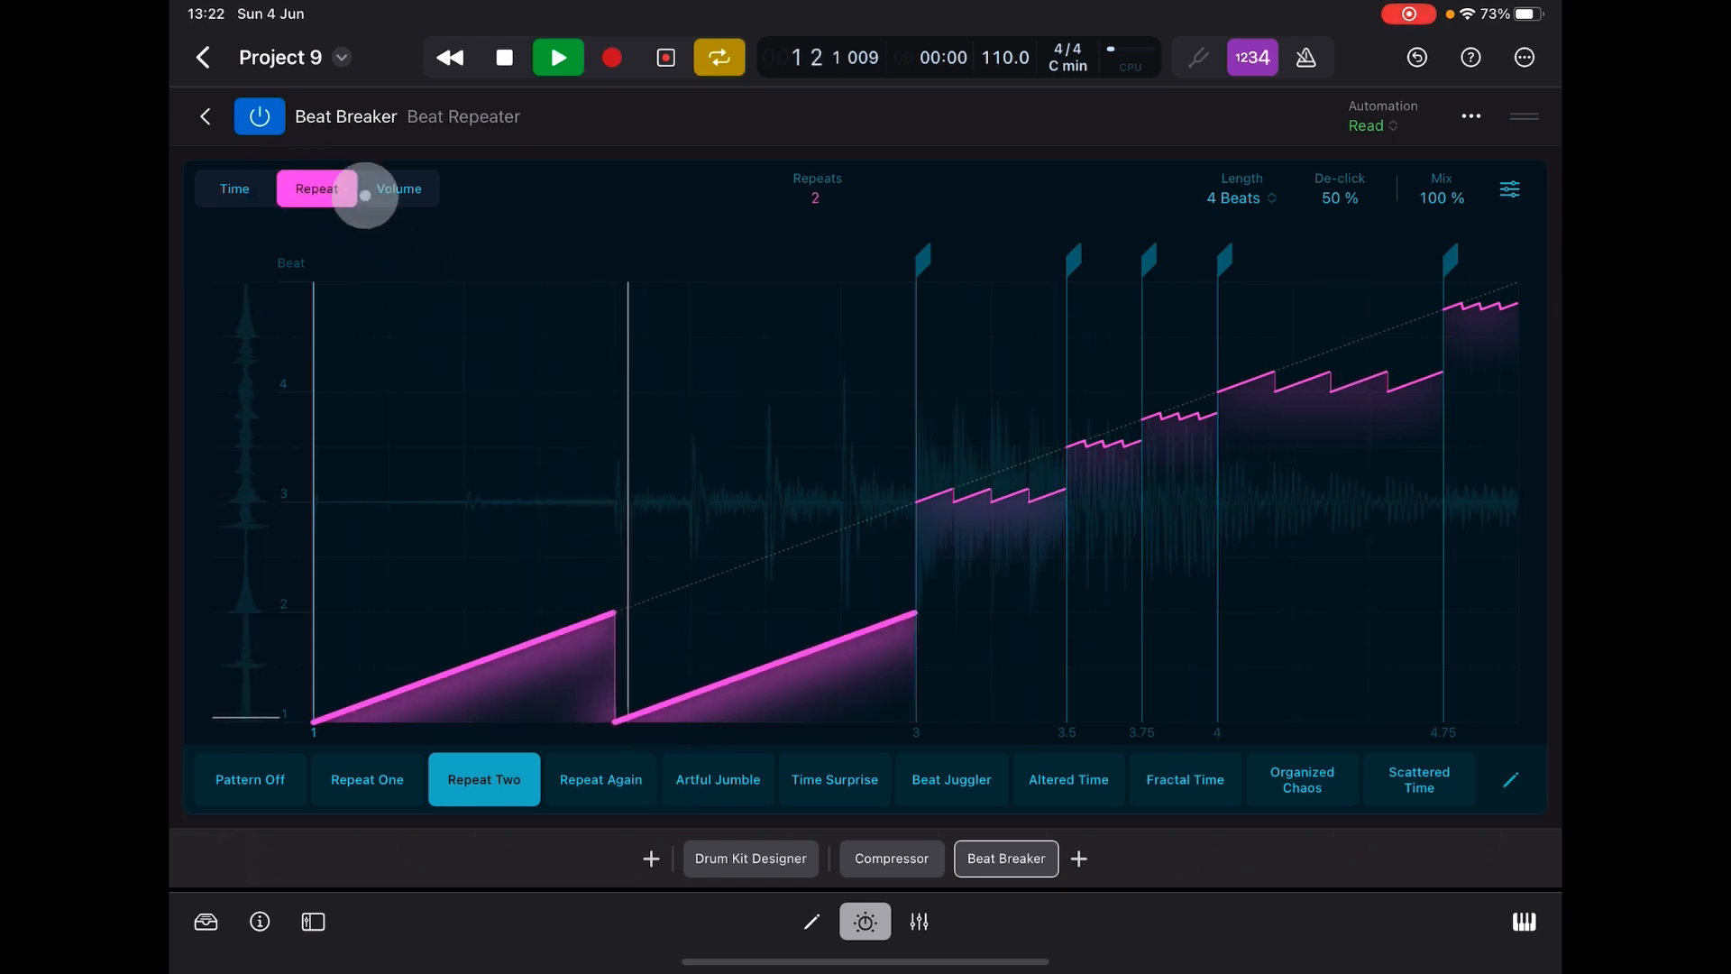
{"action": "left_click", "coordinate": [233, 190]}
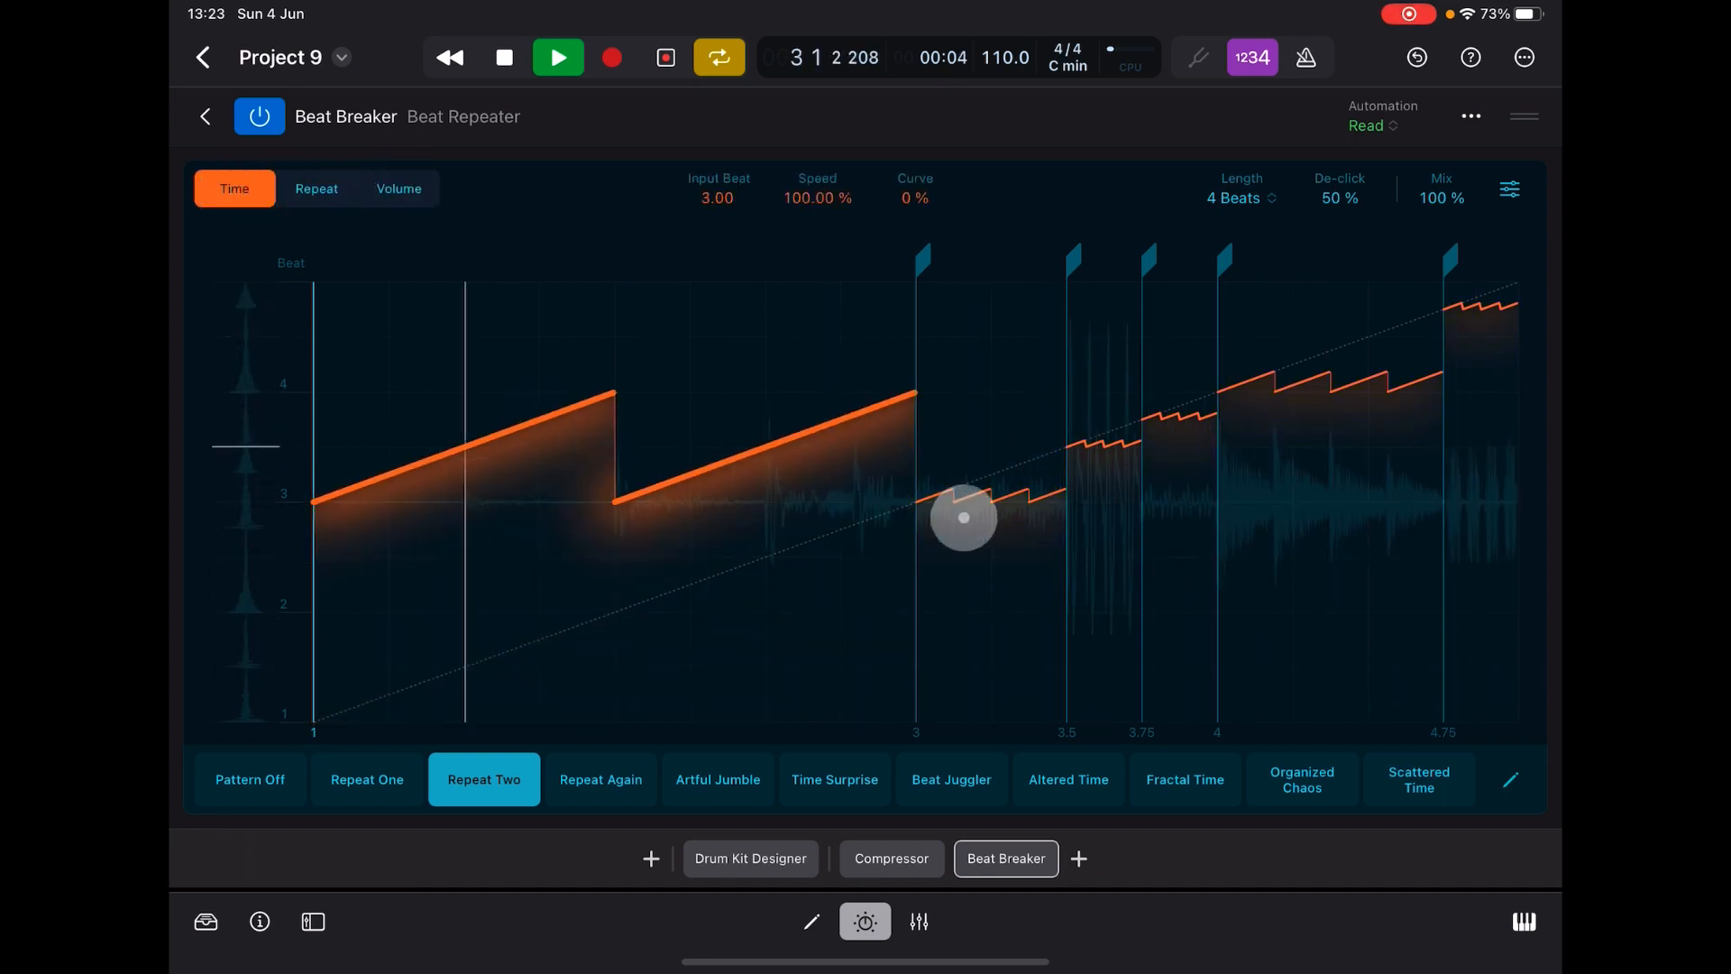
- Switch to the Time Surprise pattern, play it, and set its Length to 16 Beats
{"action": "left_click", "coordinate": [835, 779]}
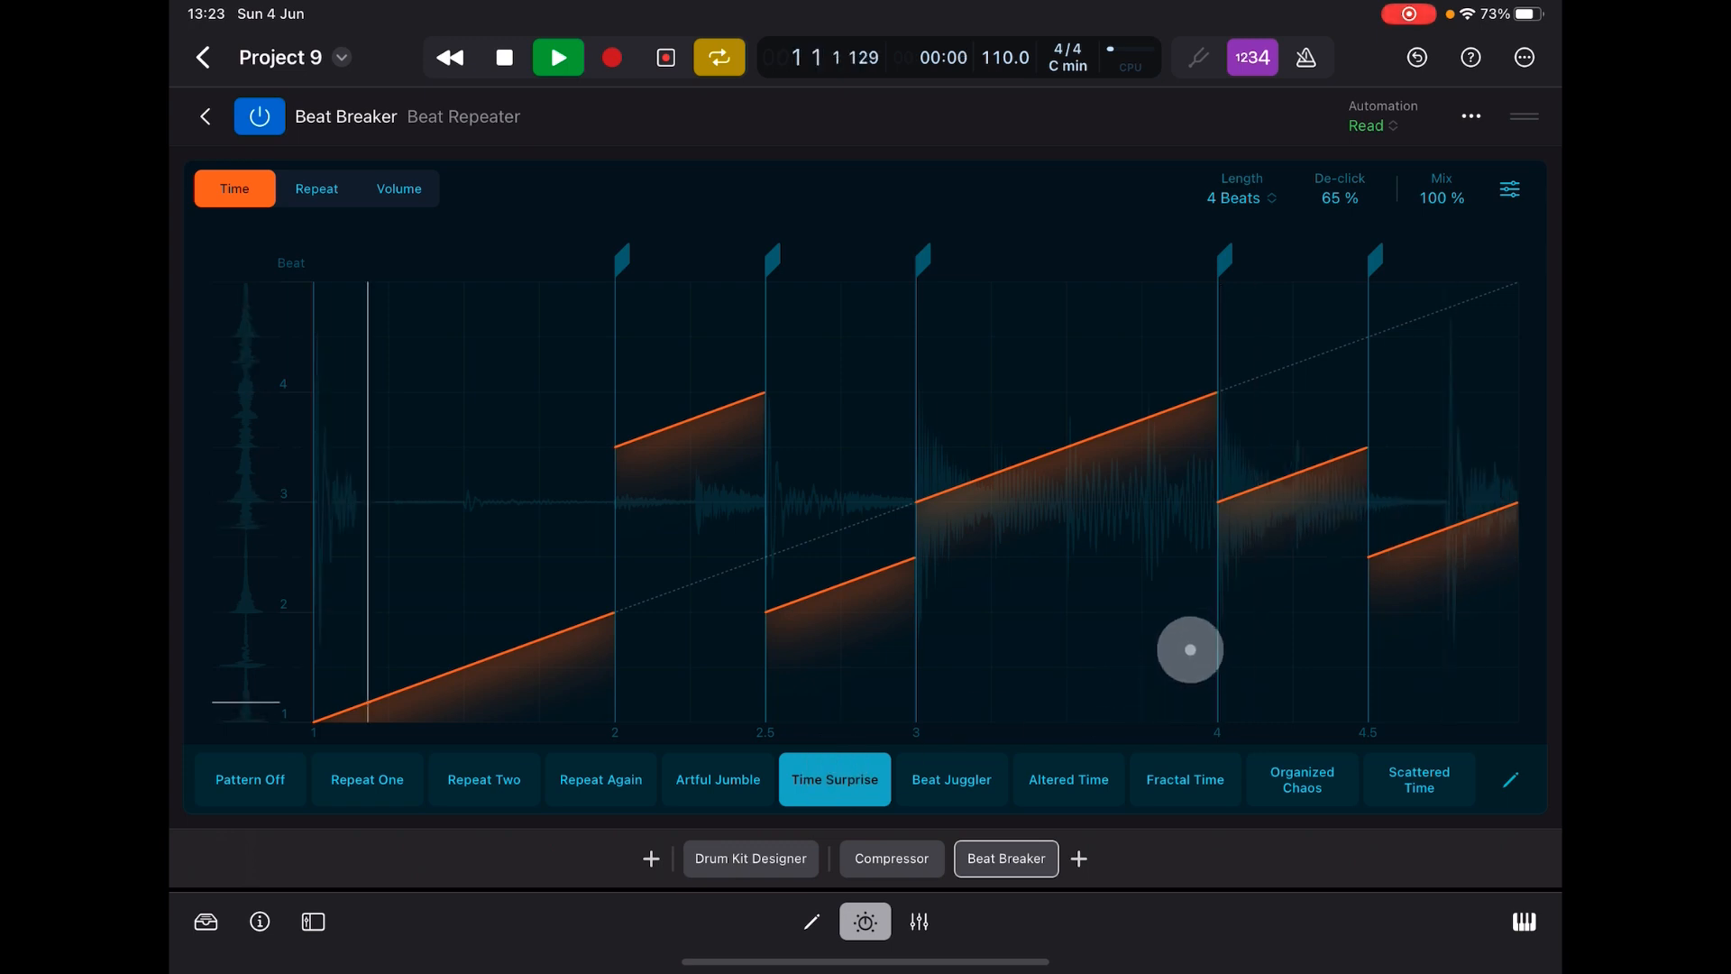
{"action": "left_click", "coordinate": [557, 56]}
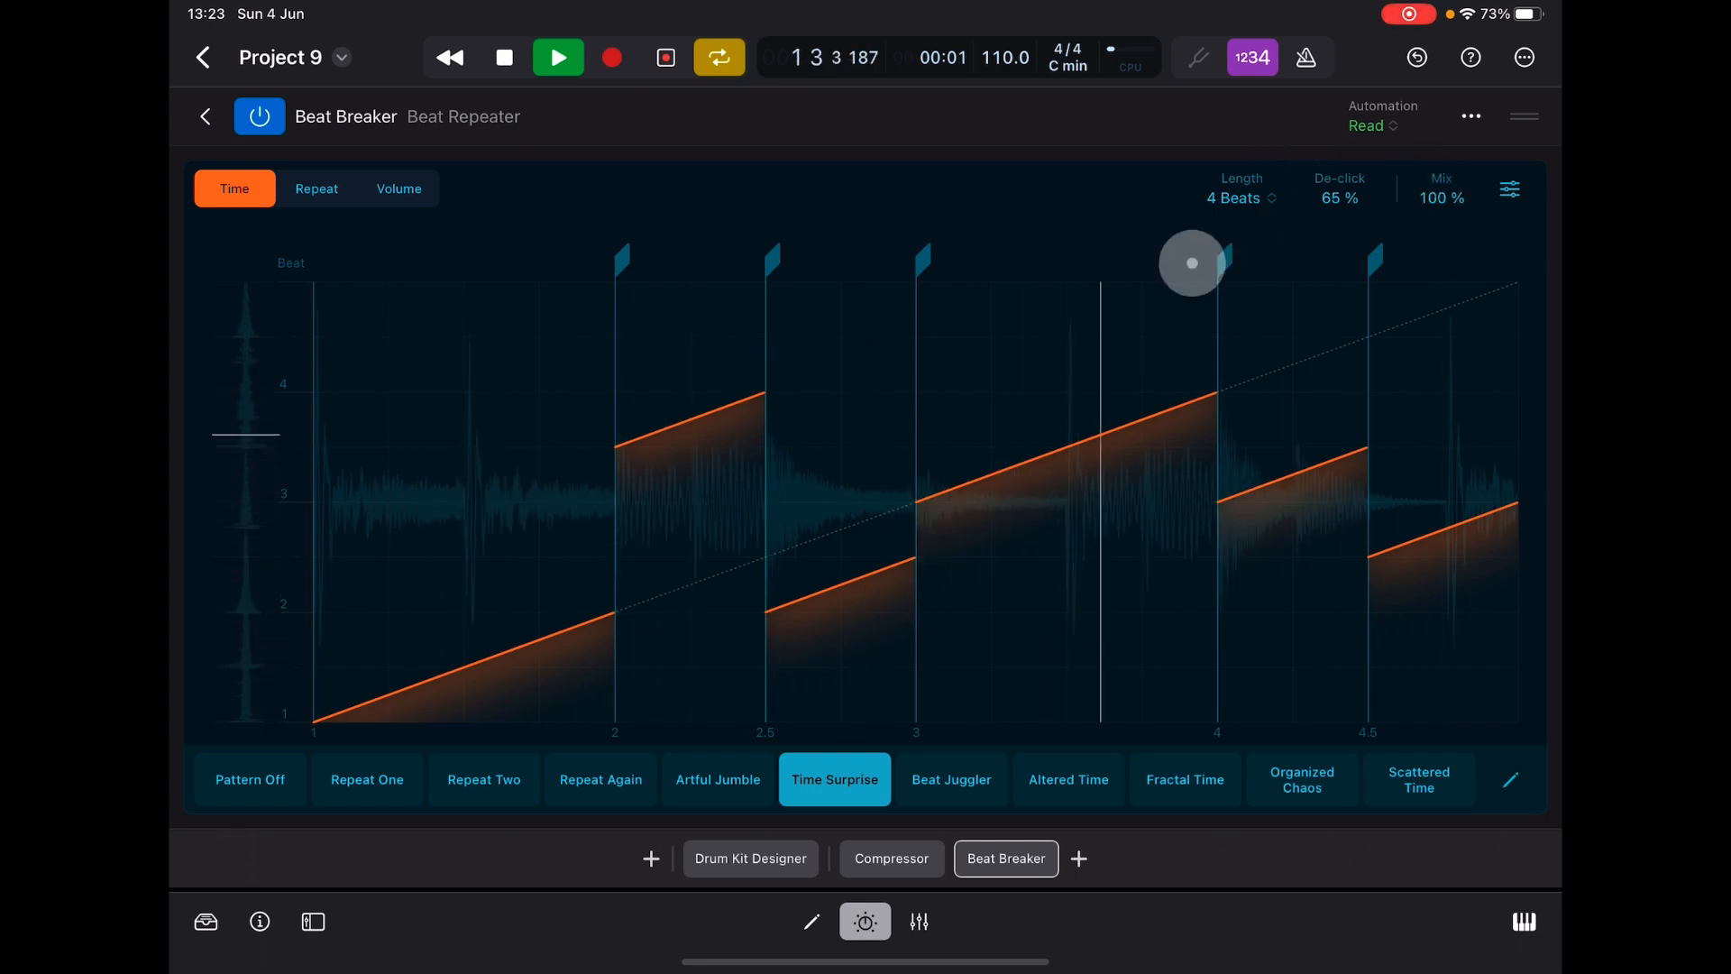
{"action": "left_click", "coordinate": [1240, 198]}
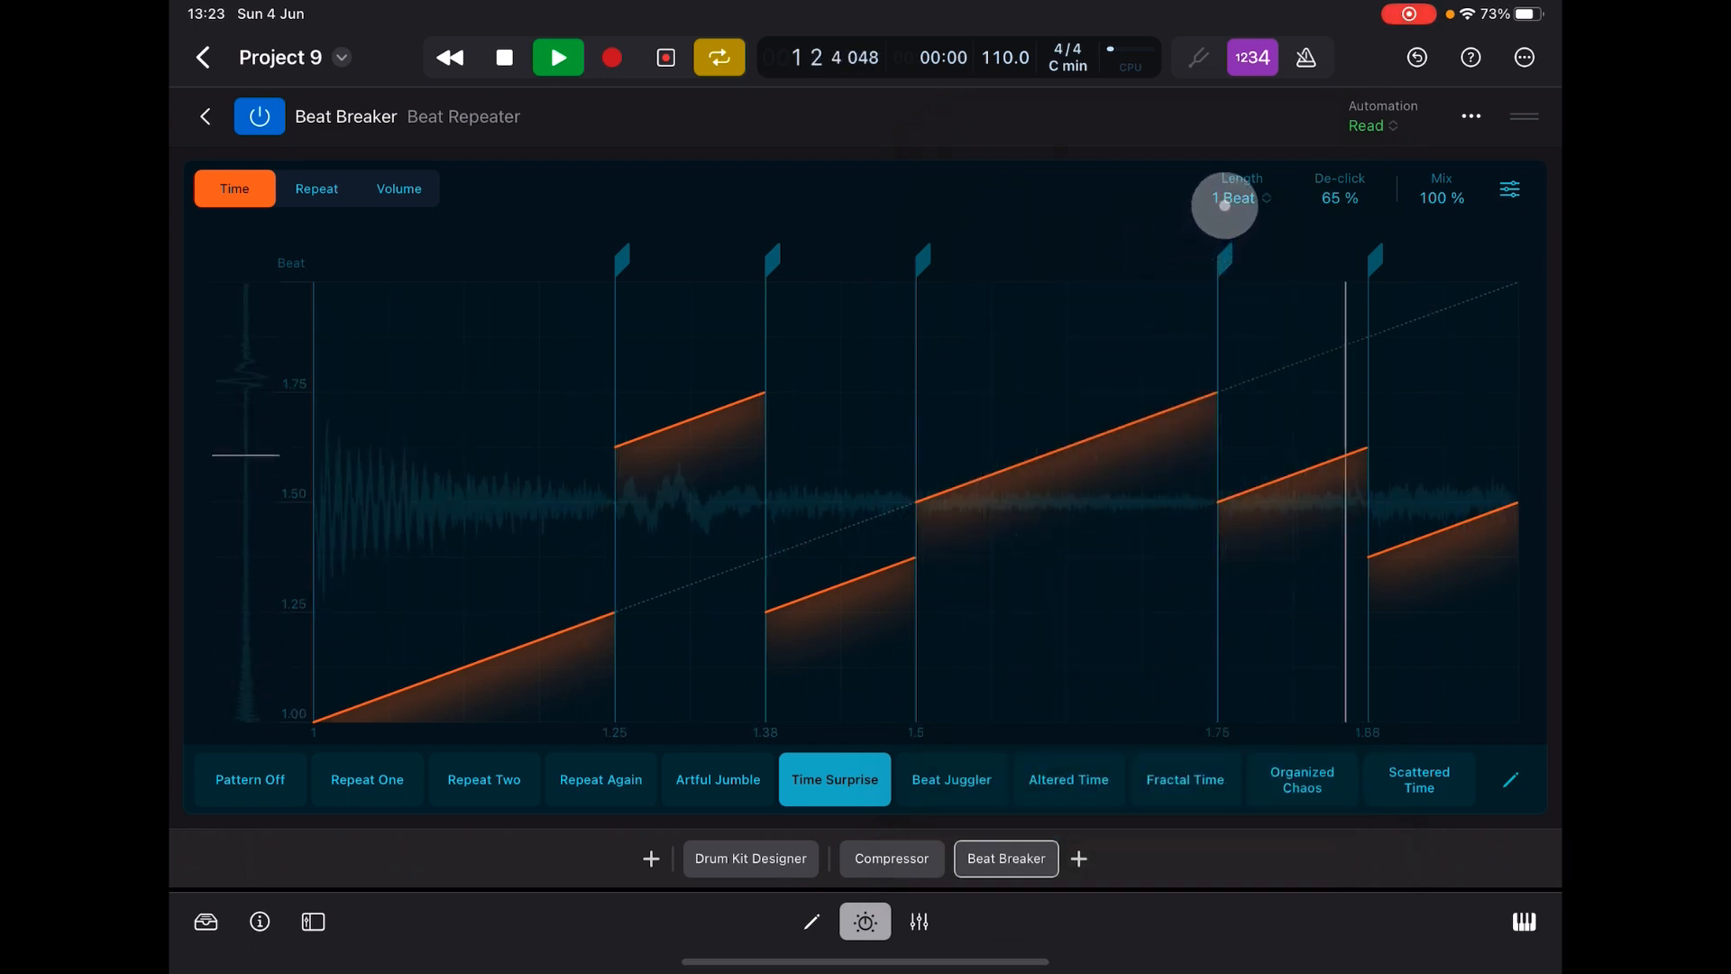
{"action": "left_click", "coordinate": [1239, 197]}
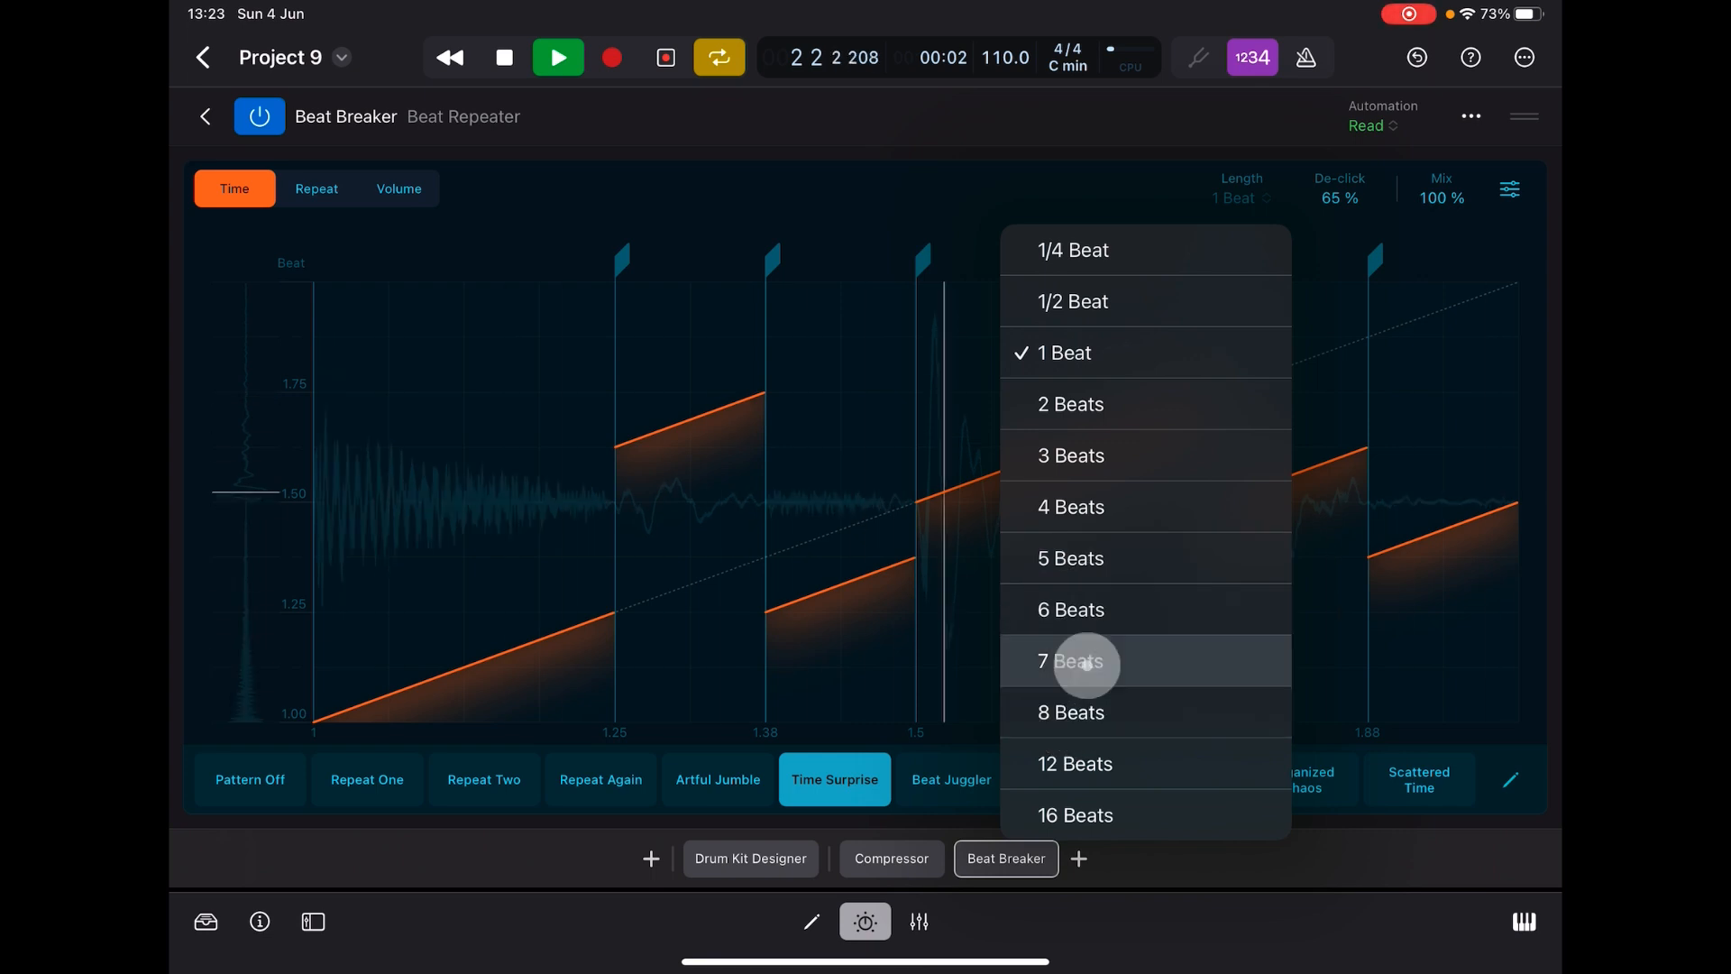
{"action": "left_click", "coordinate": [1074, 815]}
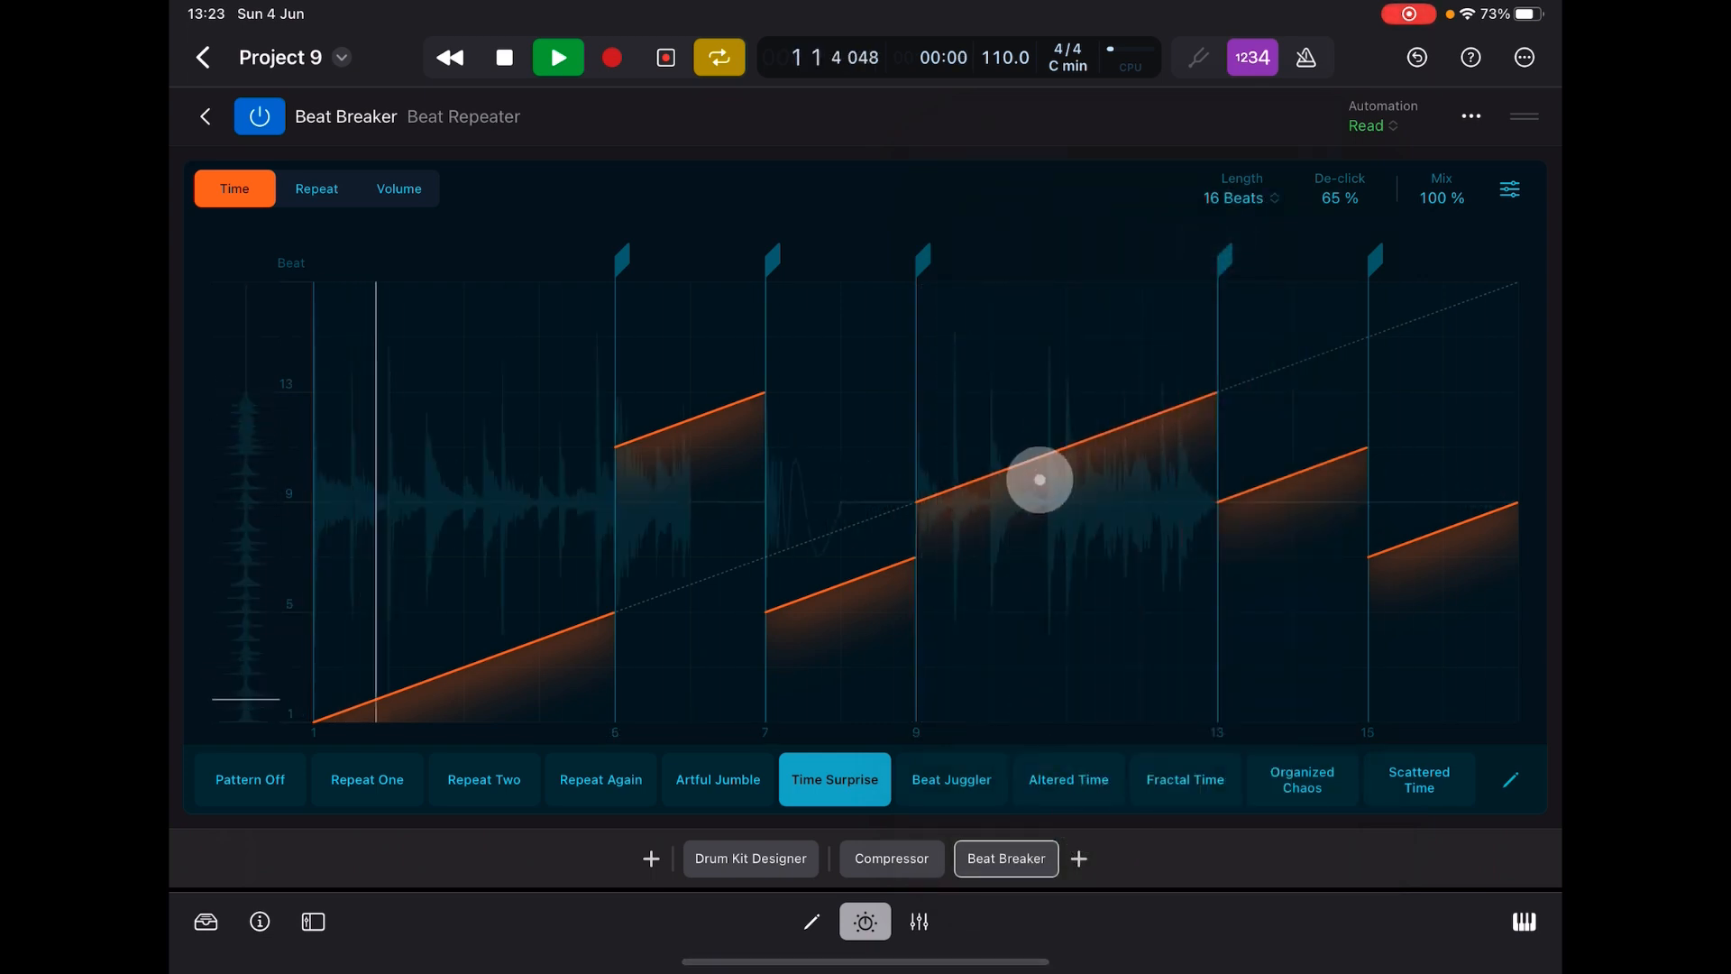
- In the Repeat view, drag the beat-9 slice up so it stutters with extra repeats
{"action": "left_click", "coordinate": [318, 189]}
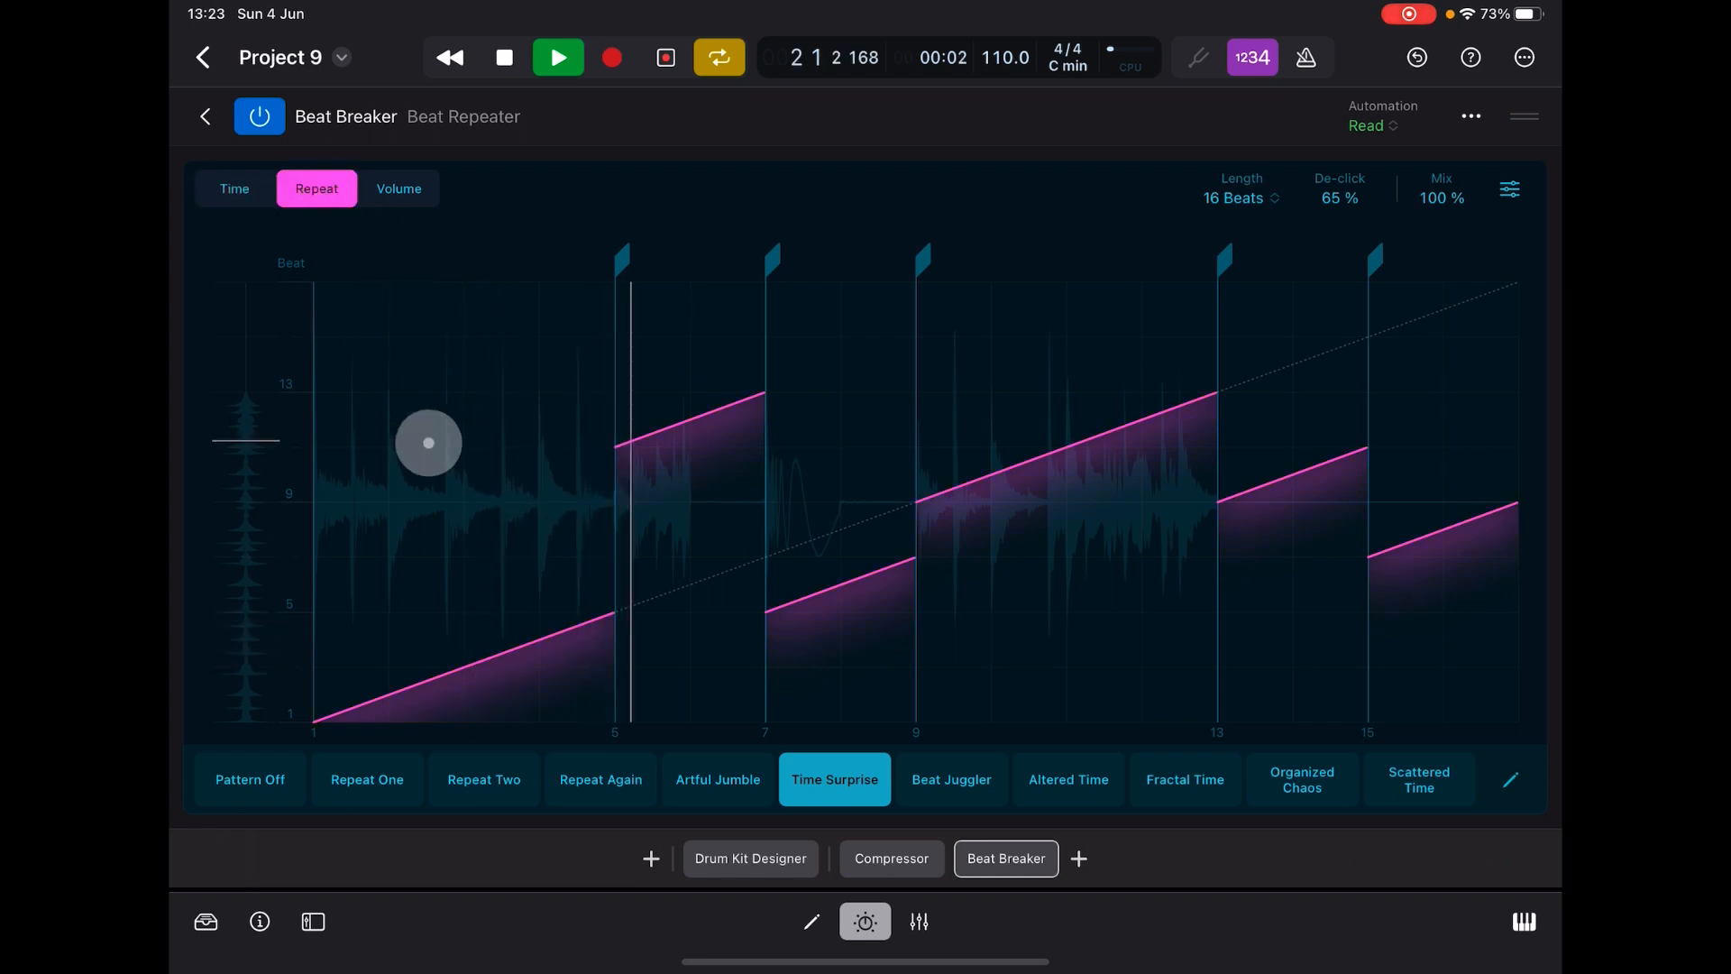
{"action": "left_click_drag", "start_coordinate": [427, 444], "coordinate": [957, 352]}
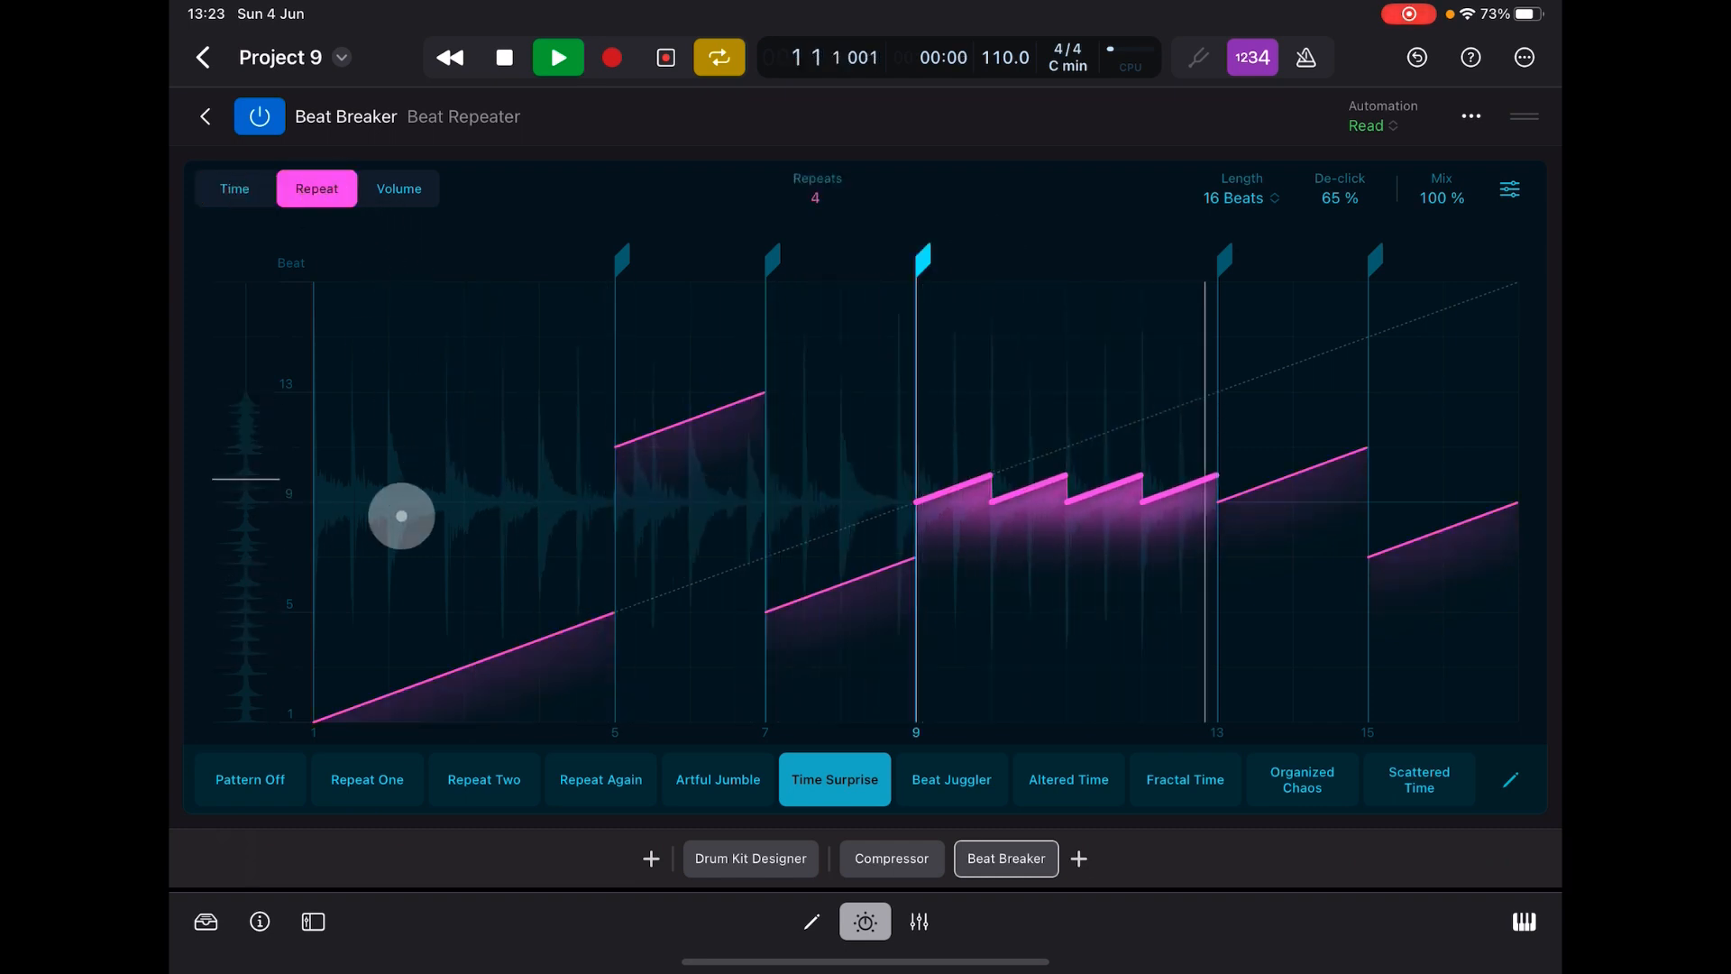
{"action": "left_click", "coordinate": [557, 57]}
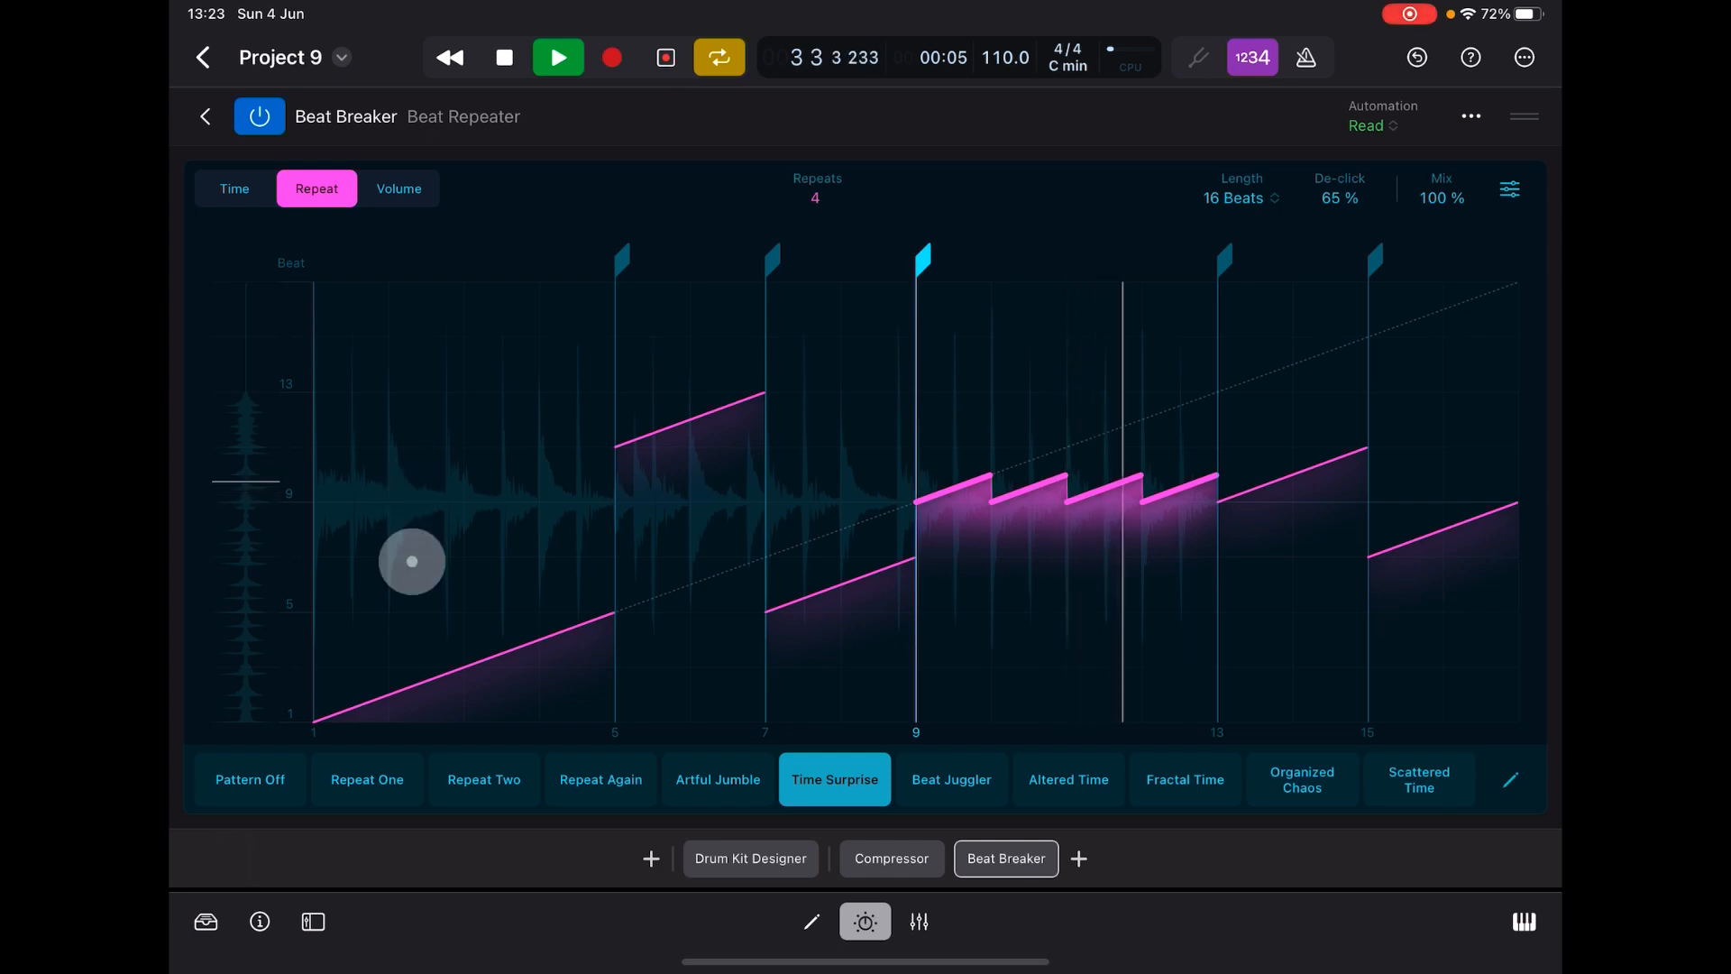
{"action": "left_click_drag", "start_coordinate": [411, 561], "coordinate": [979, 655]}
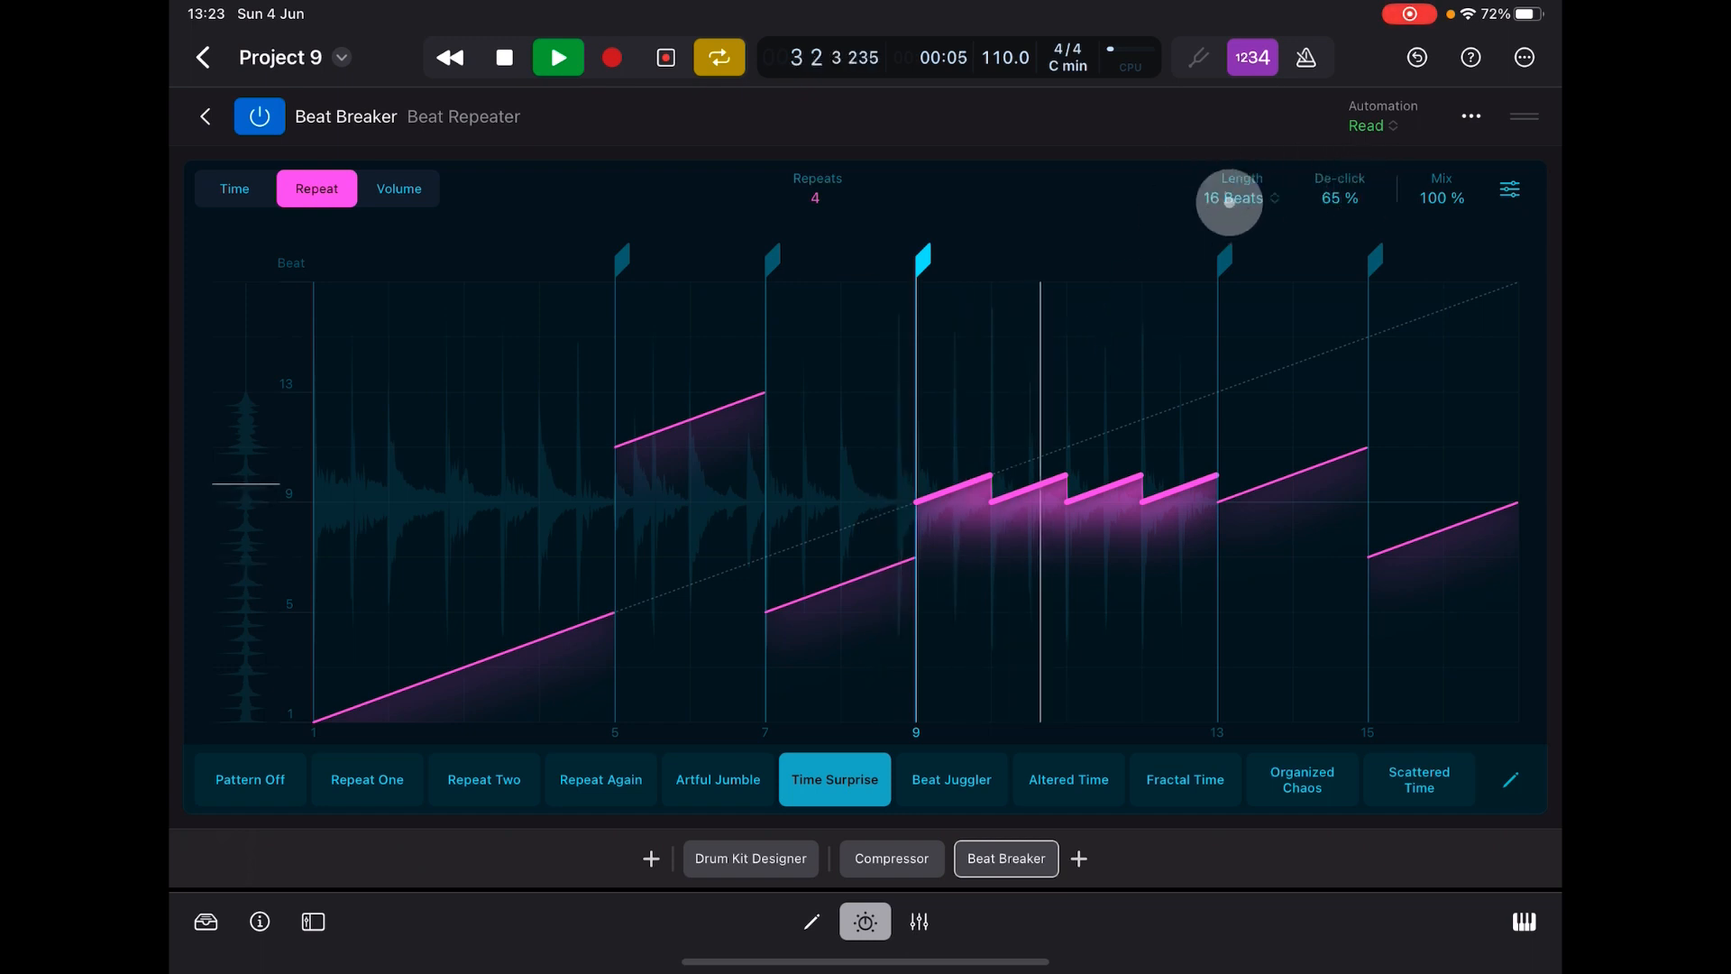
- Shorten Time Surprise to 8 Beats, then switch to the Artful Jumble pattern
{"action": "left_click", "coordinate": [1240, 198]}
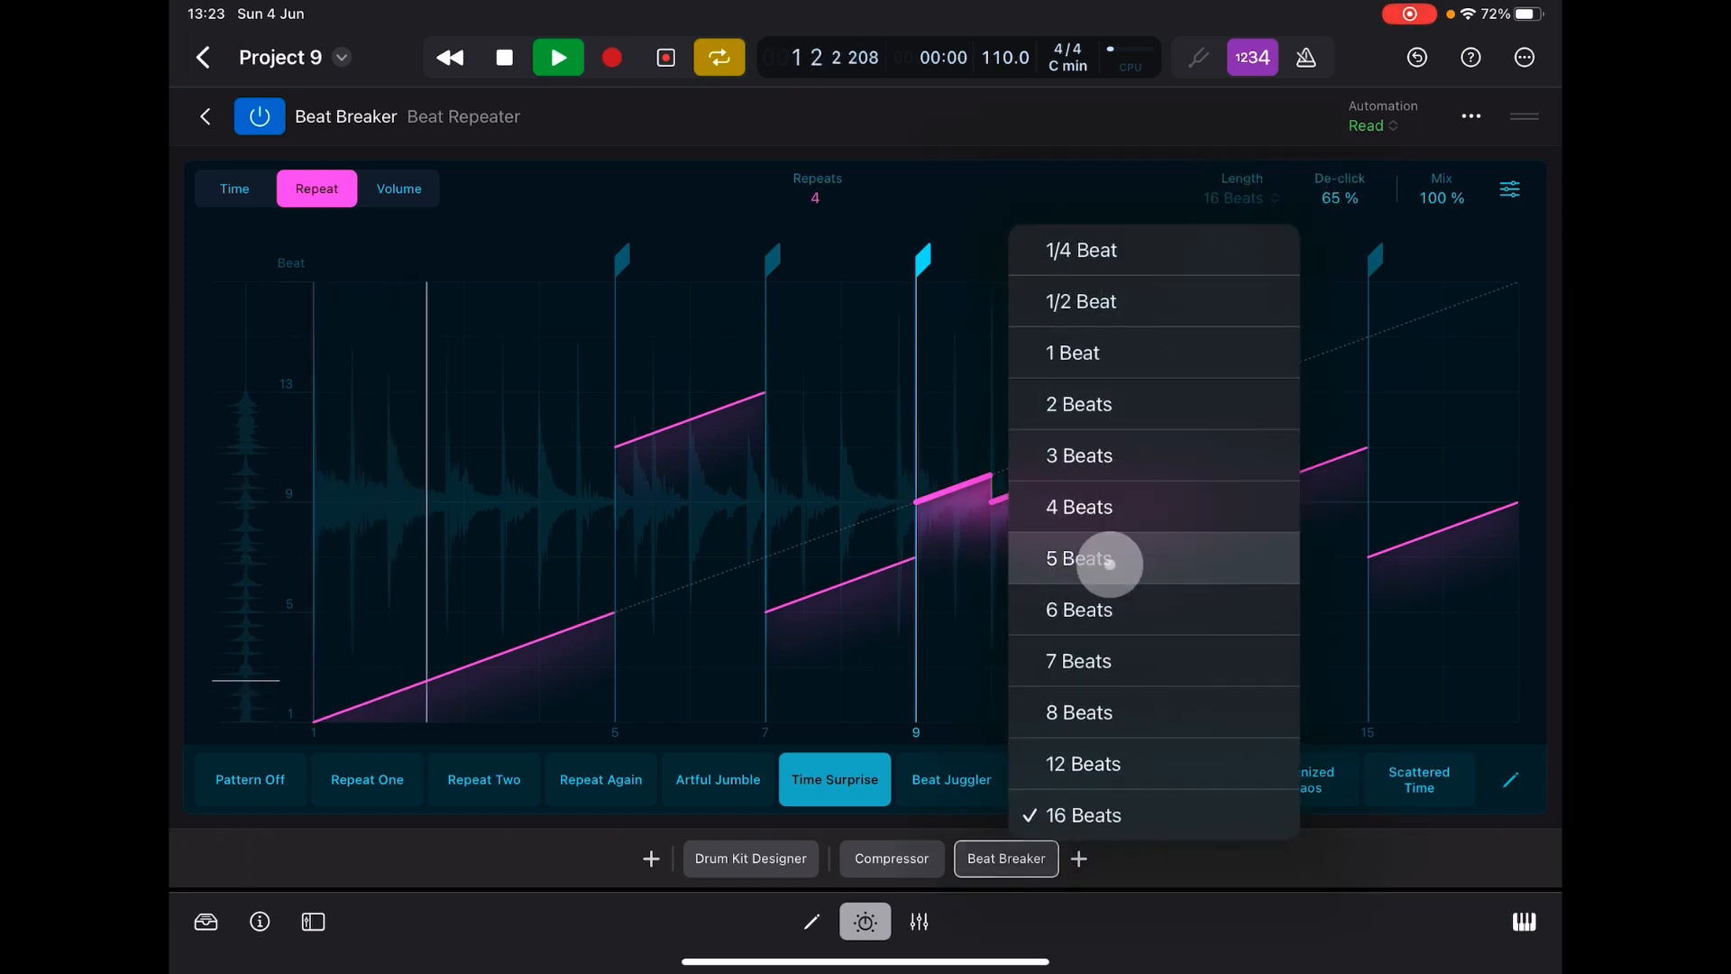
{"action": "left_click", "coordinate": [1078, 713]}
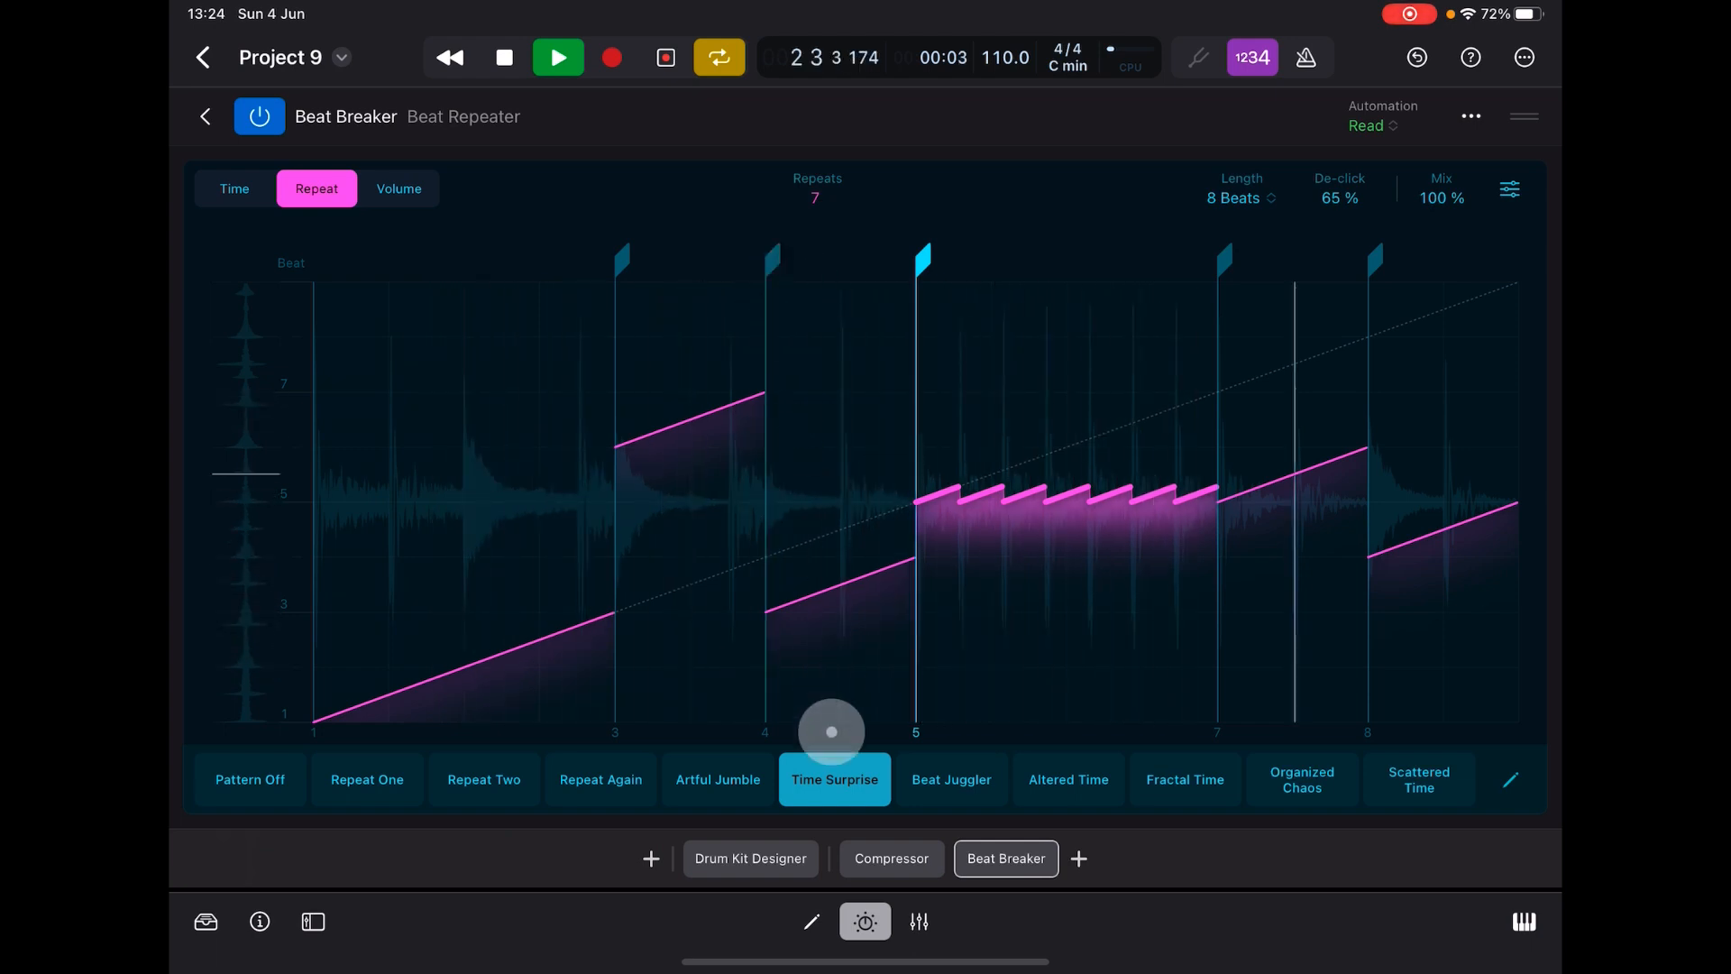
{"action": "left_click", "coordinate": [716, 779]}
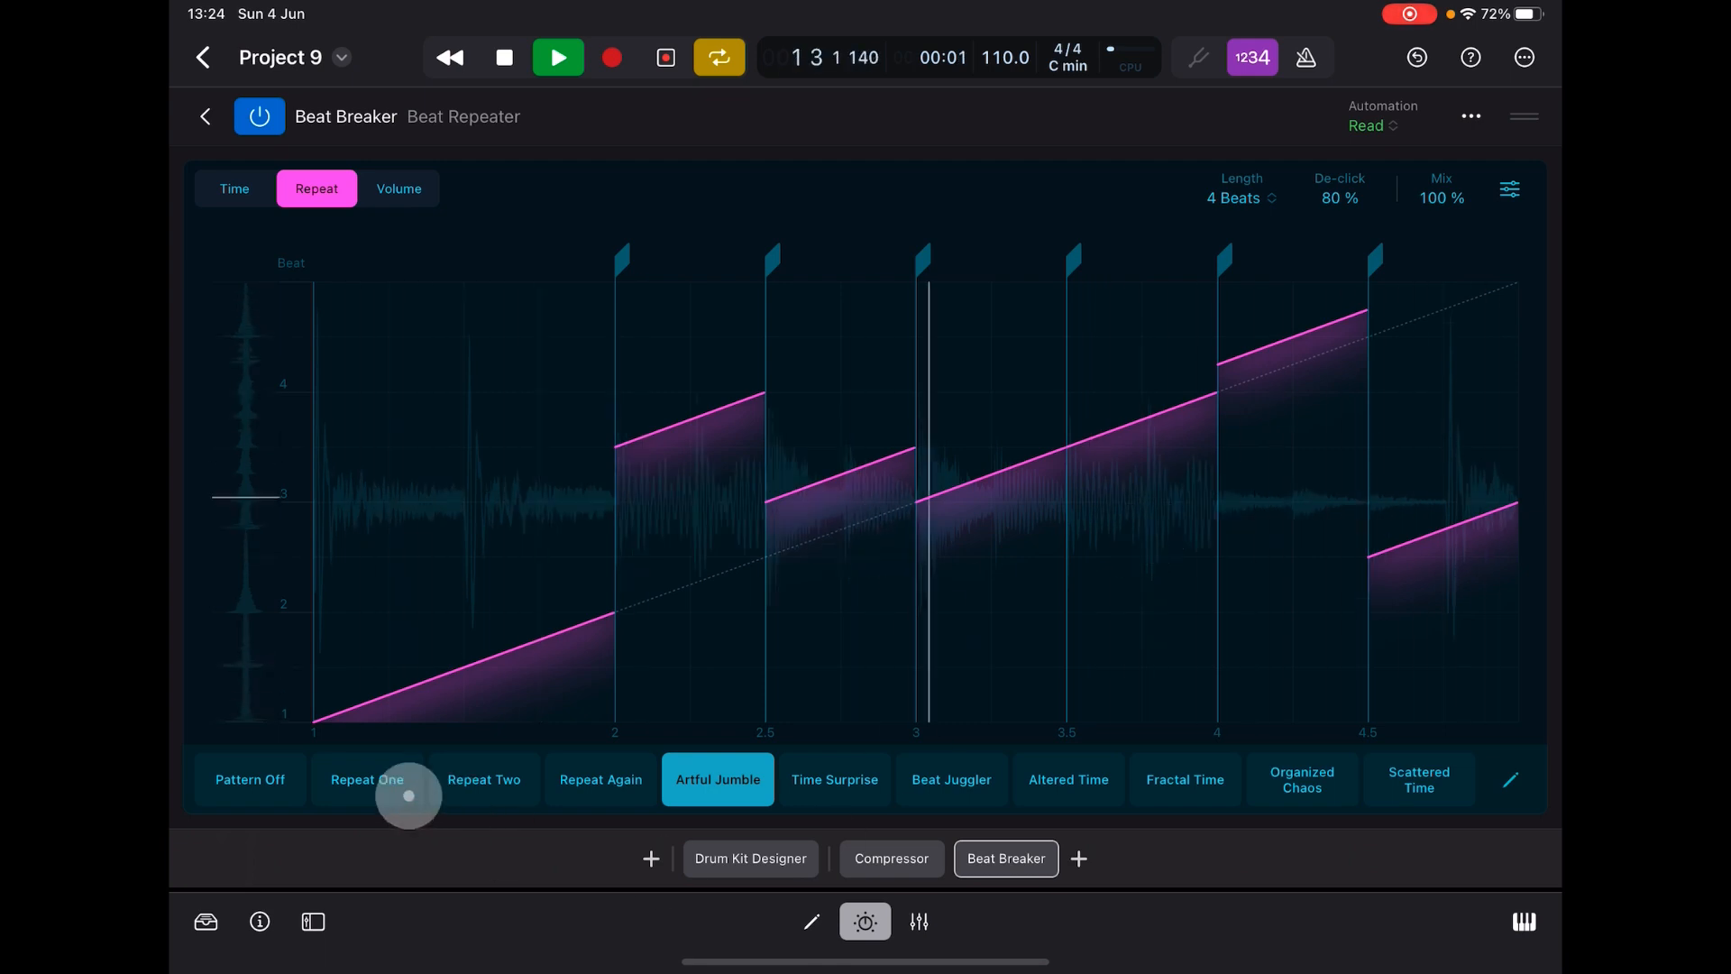
- Stop playback, try the Beat Juggler pattern, and bring up the Beat Breaker preset library
{"action": "left_click", "coordinate": [503, 58]}
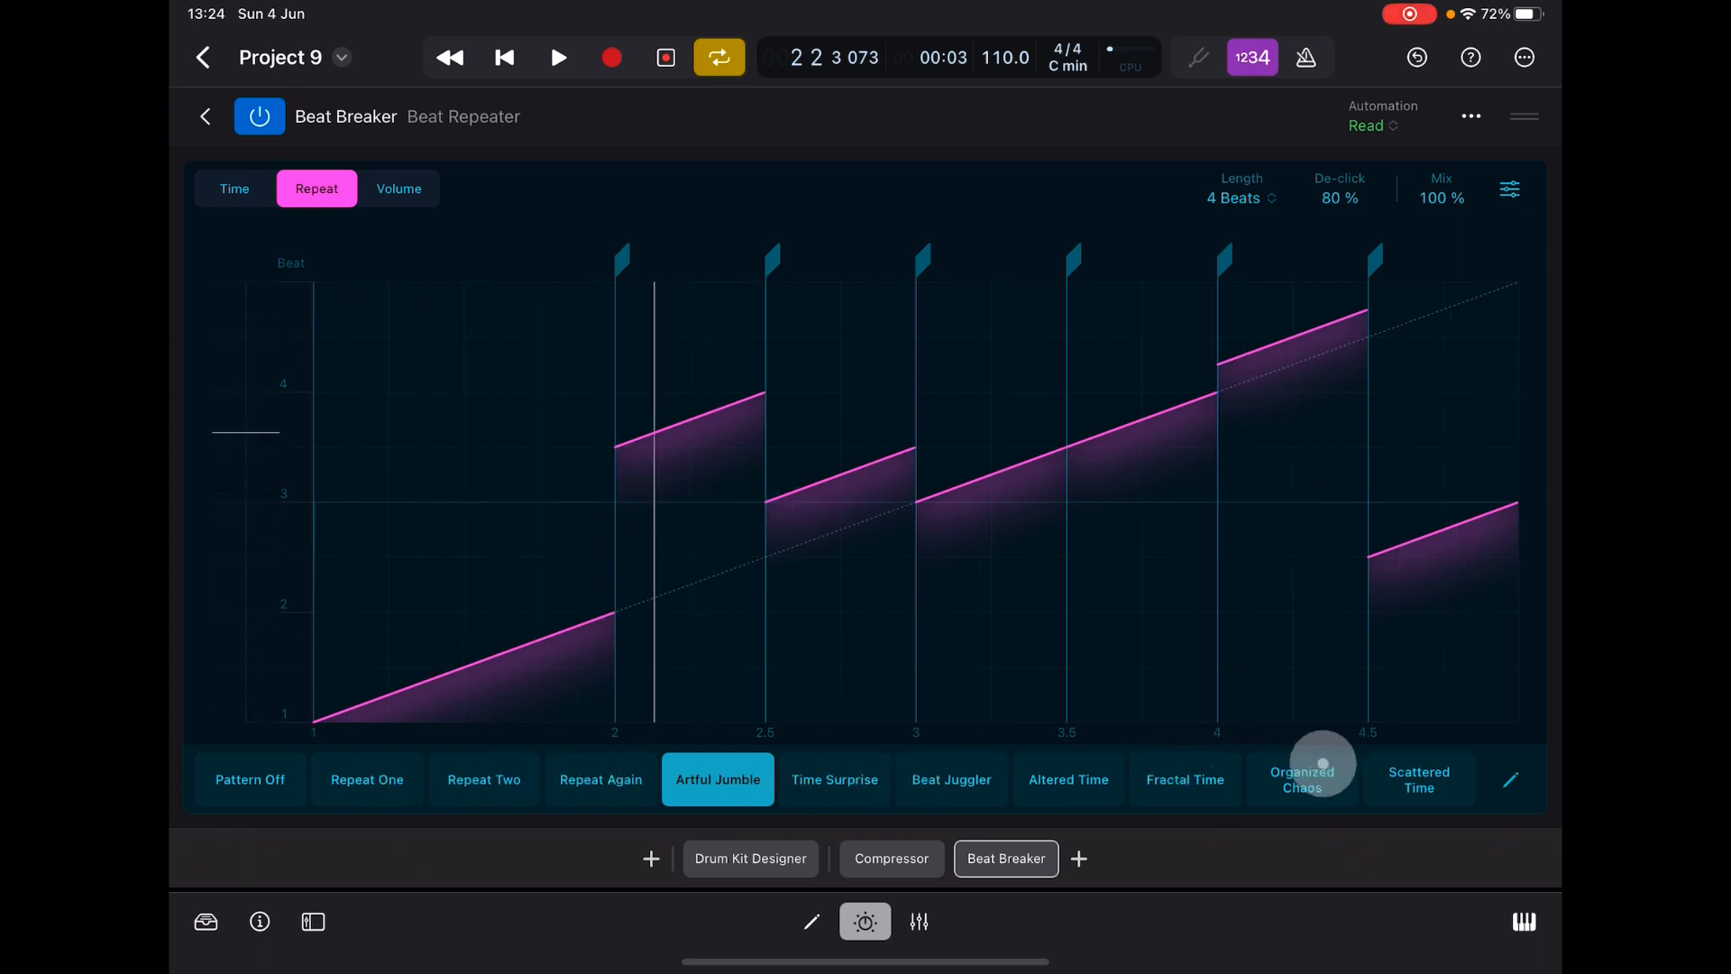
{"action": "left_click", "coordinate": [950, 779]}
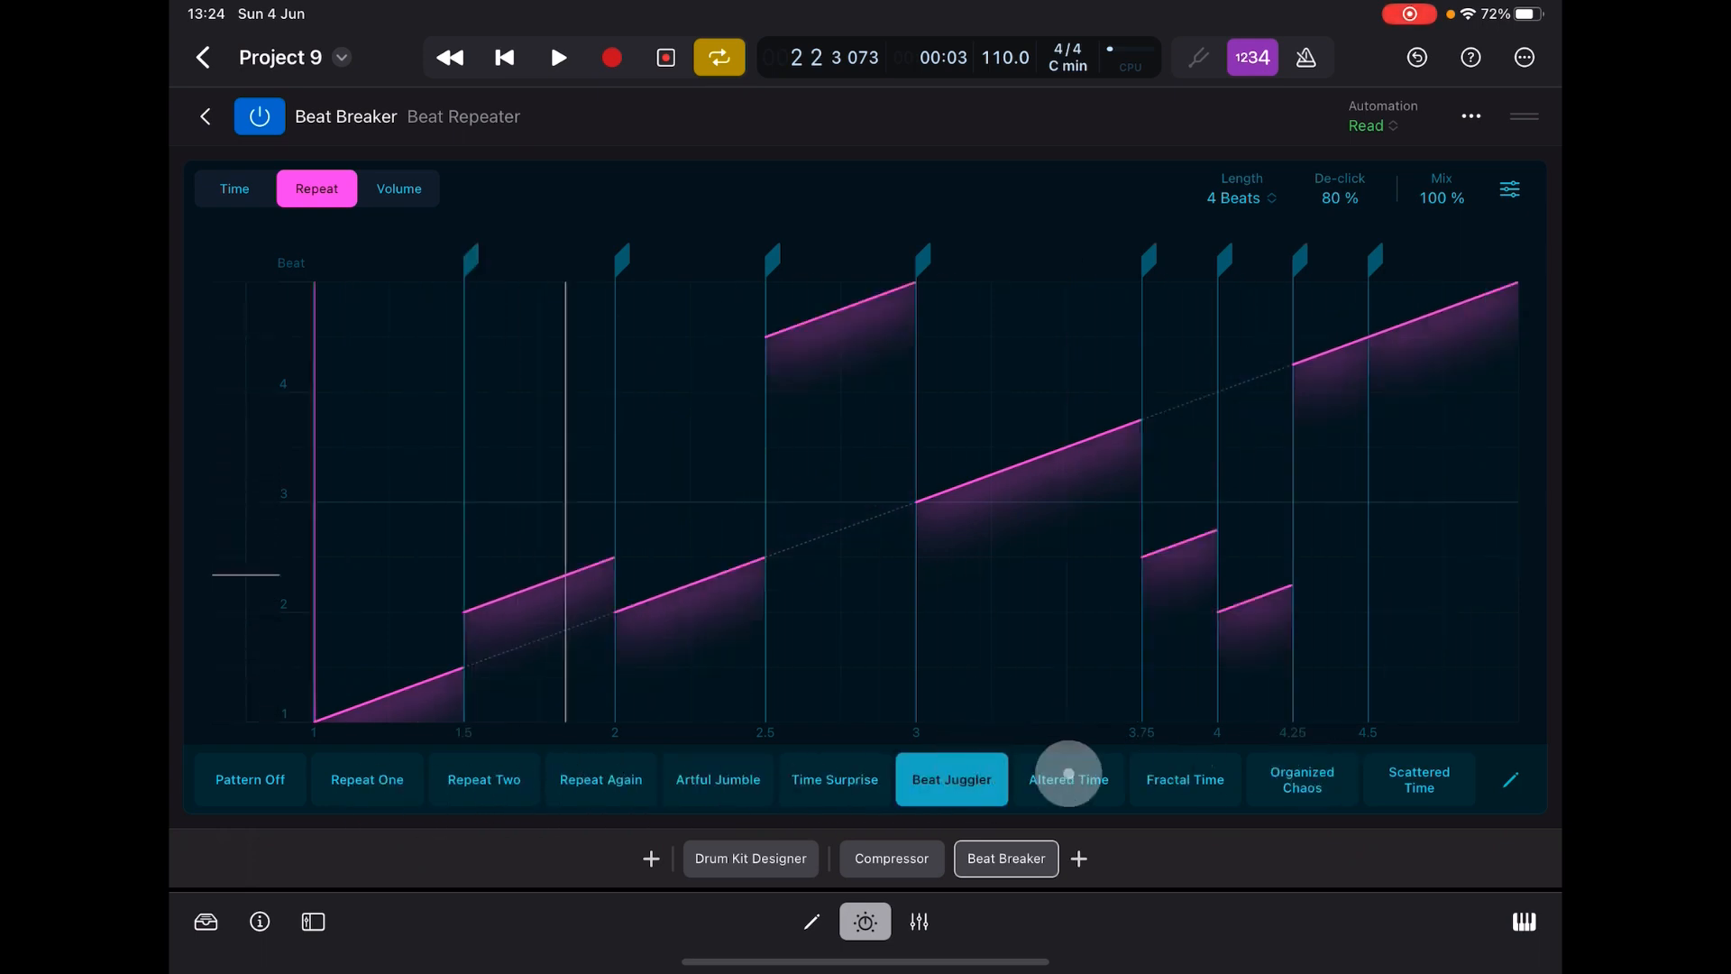
{"action": "left_click", "coordinate": [833, 779]}
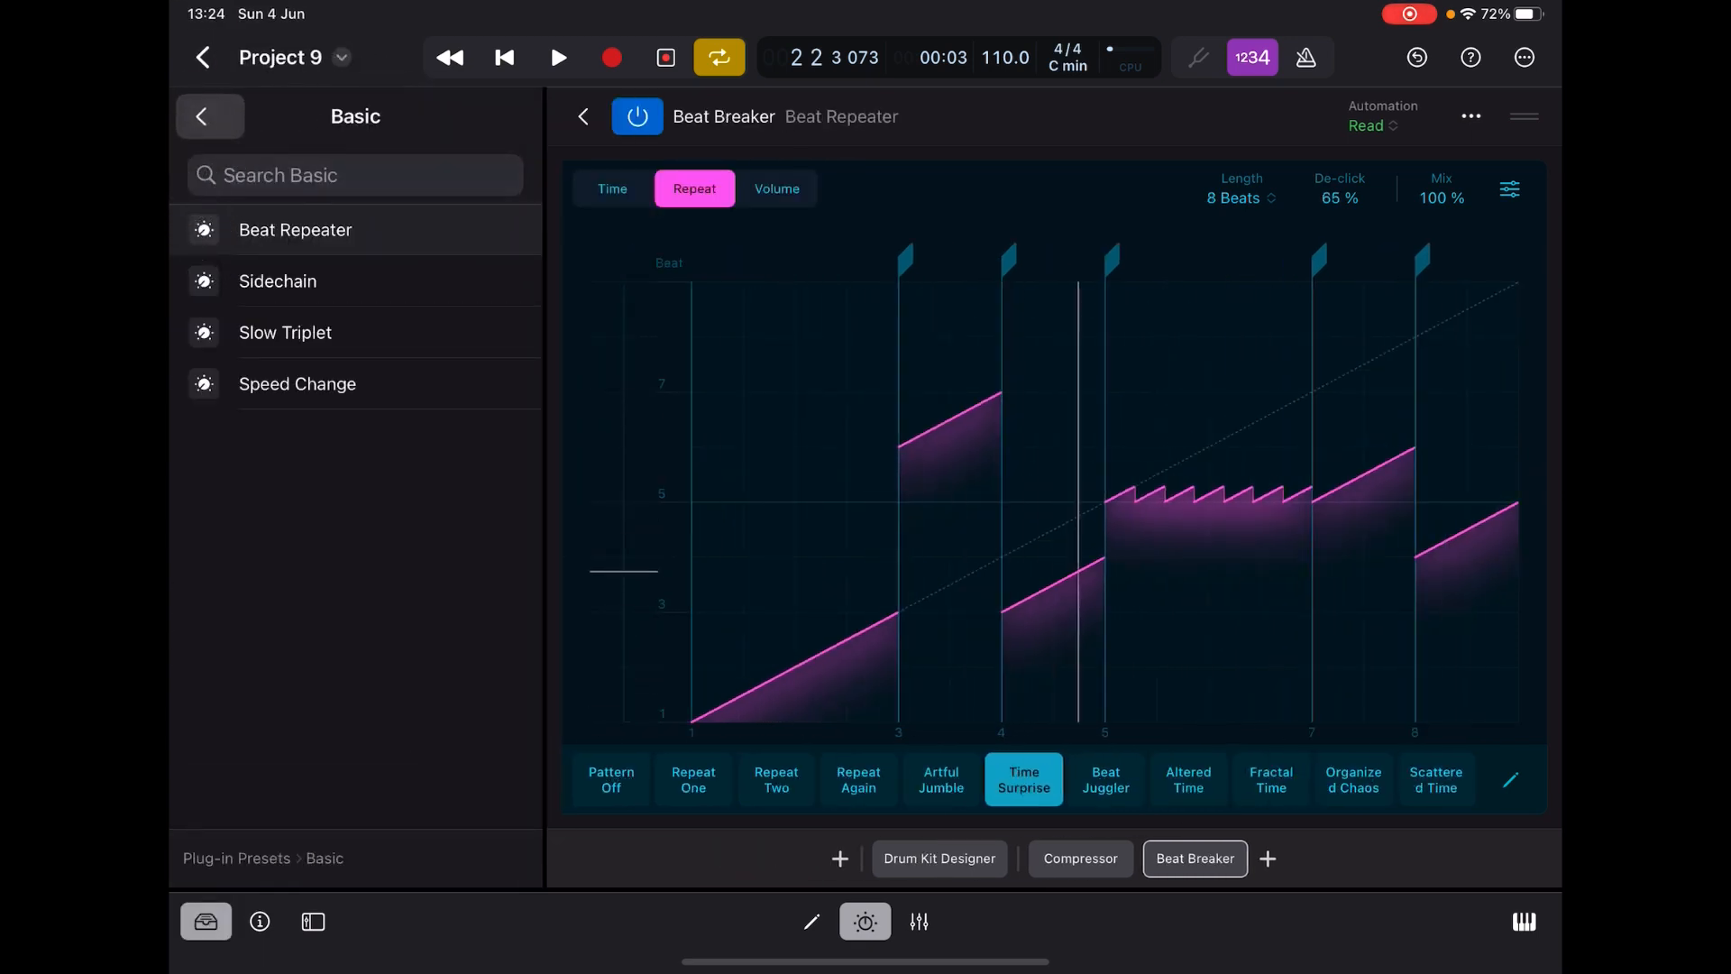
- From Plug-in Presets, load Complex Arrangement out of the Reorder folder
{"action": "left_click", "coordinate": [209, 115]}
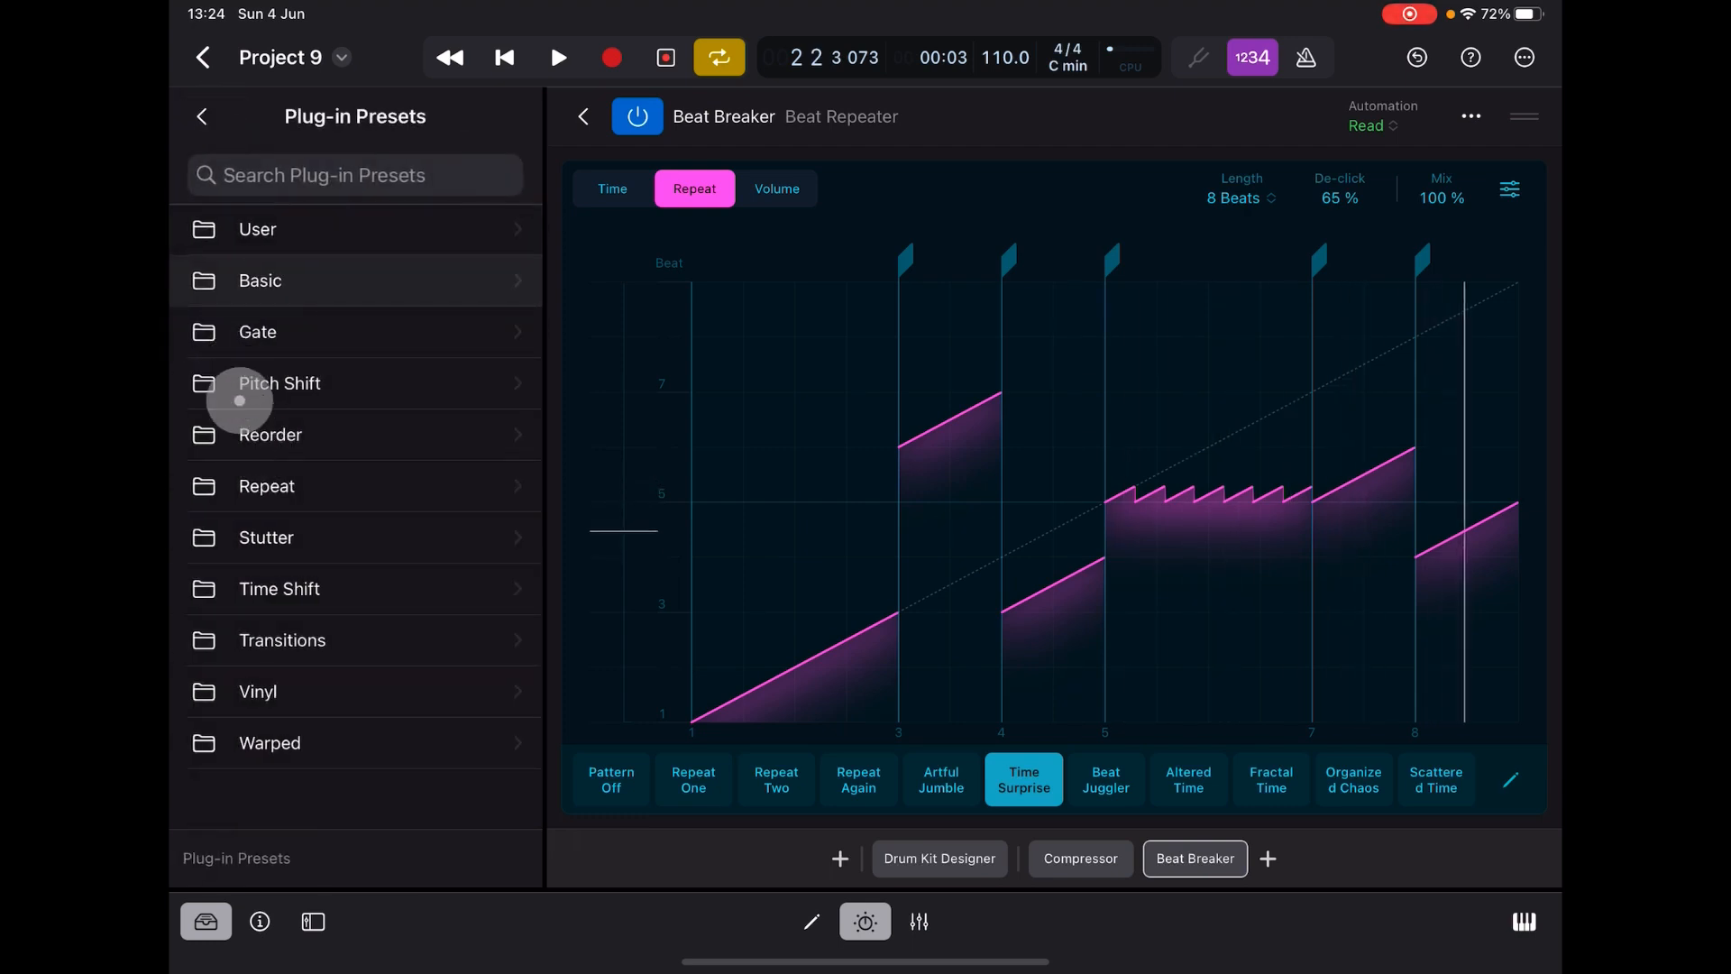
{"action": "left_click", "coordinate": [271, 435]}
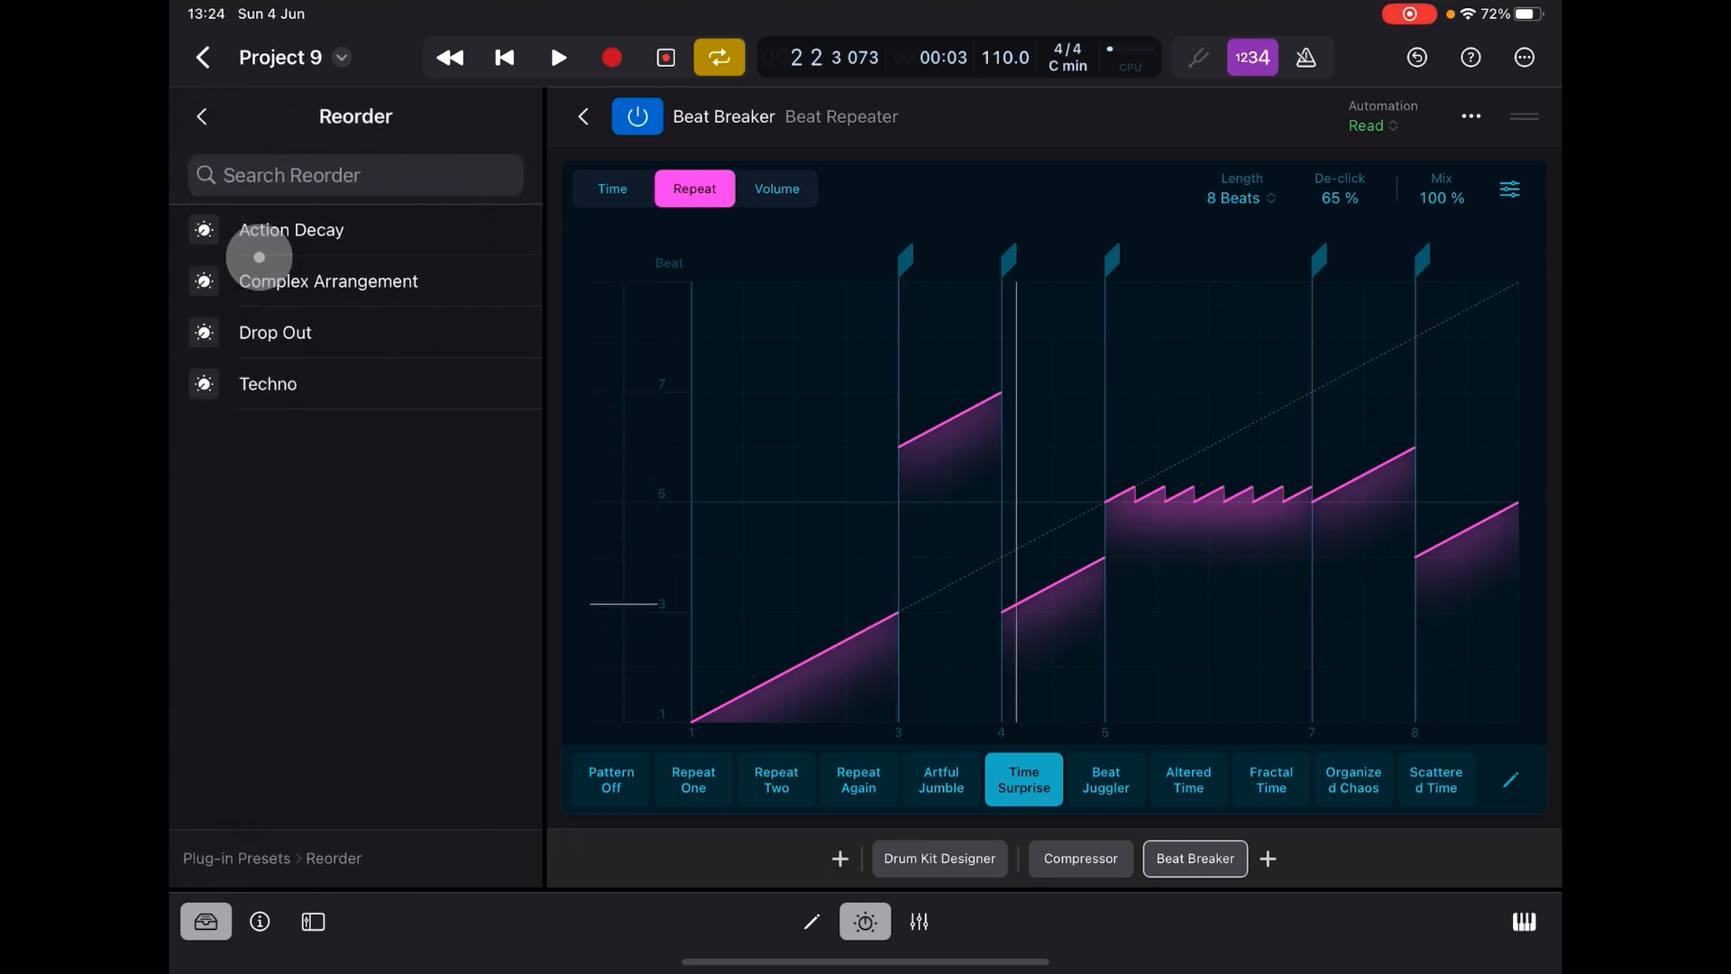
{"action": "left_click", "coordinate": [329, 282]}
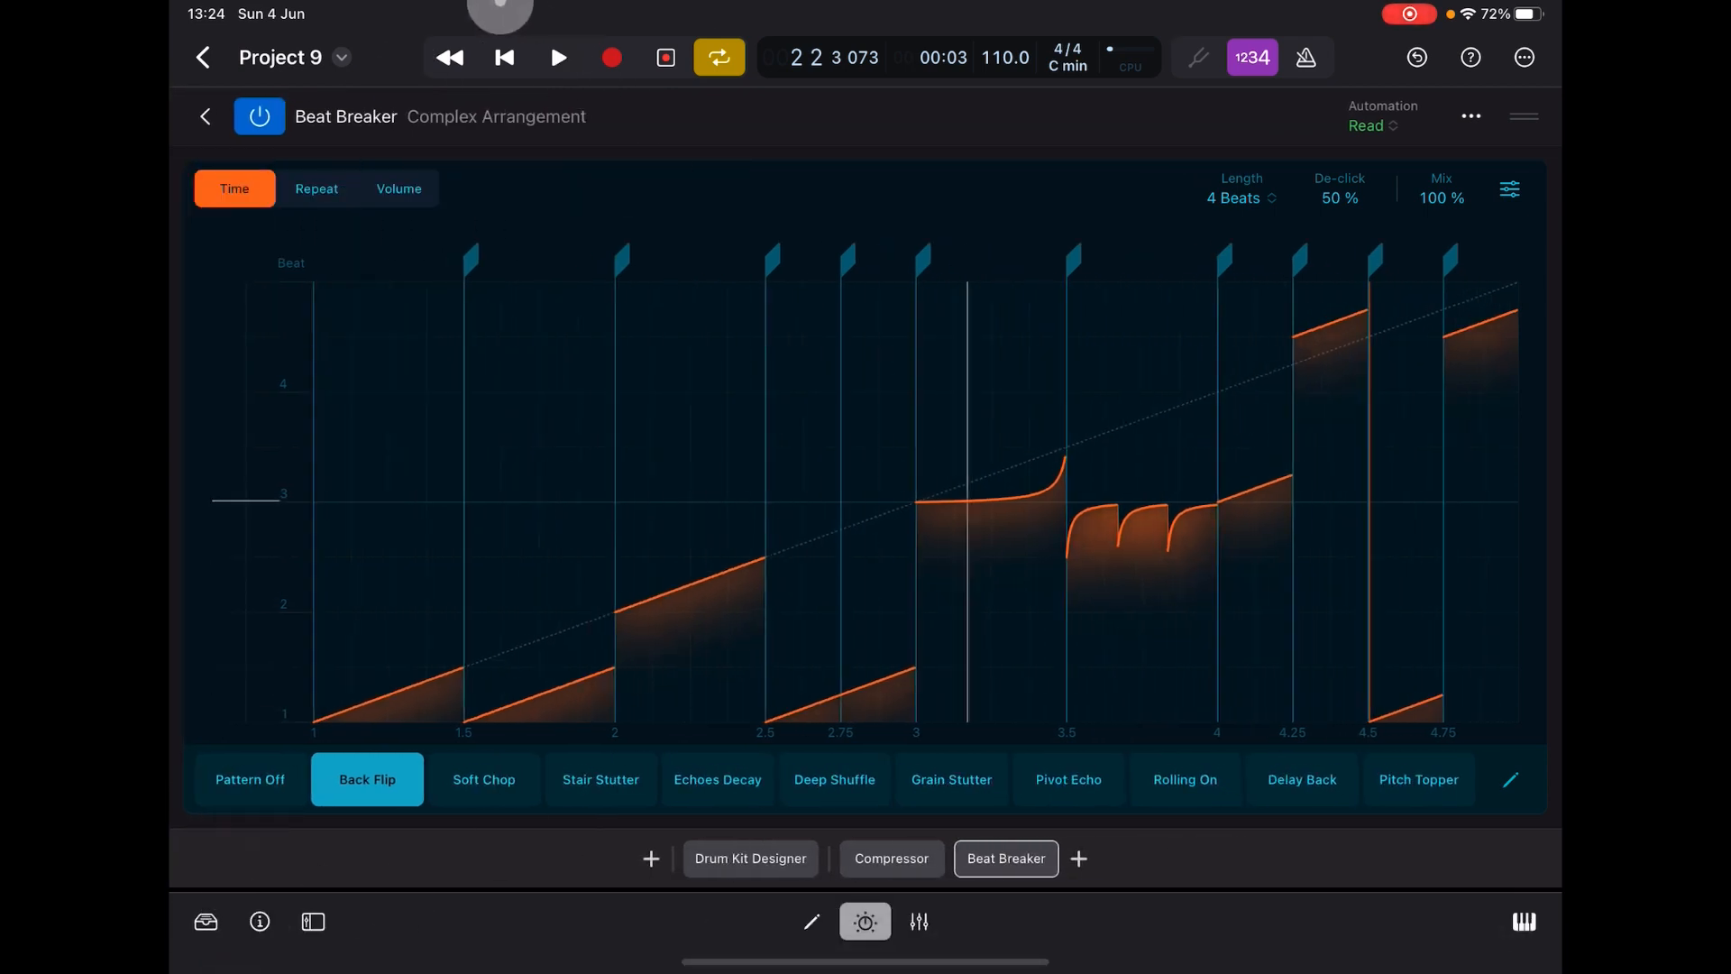
- Play the Complex Arrangement preset, then audition its Stair Stutter pattern
{"action": "left_click", "coordinate": [559, 58]}
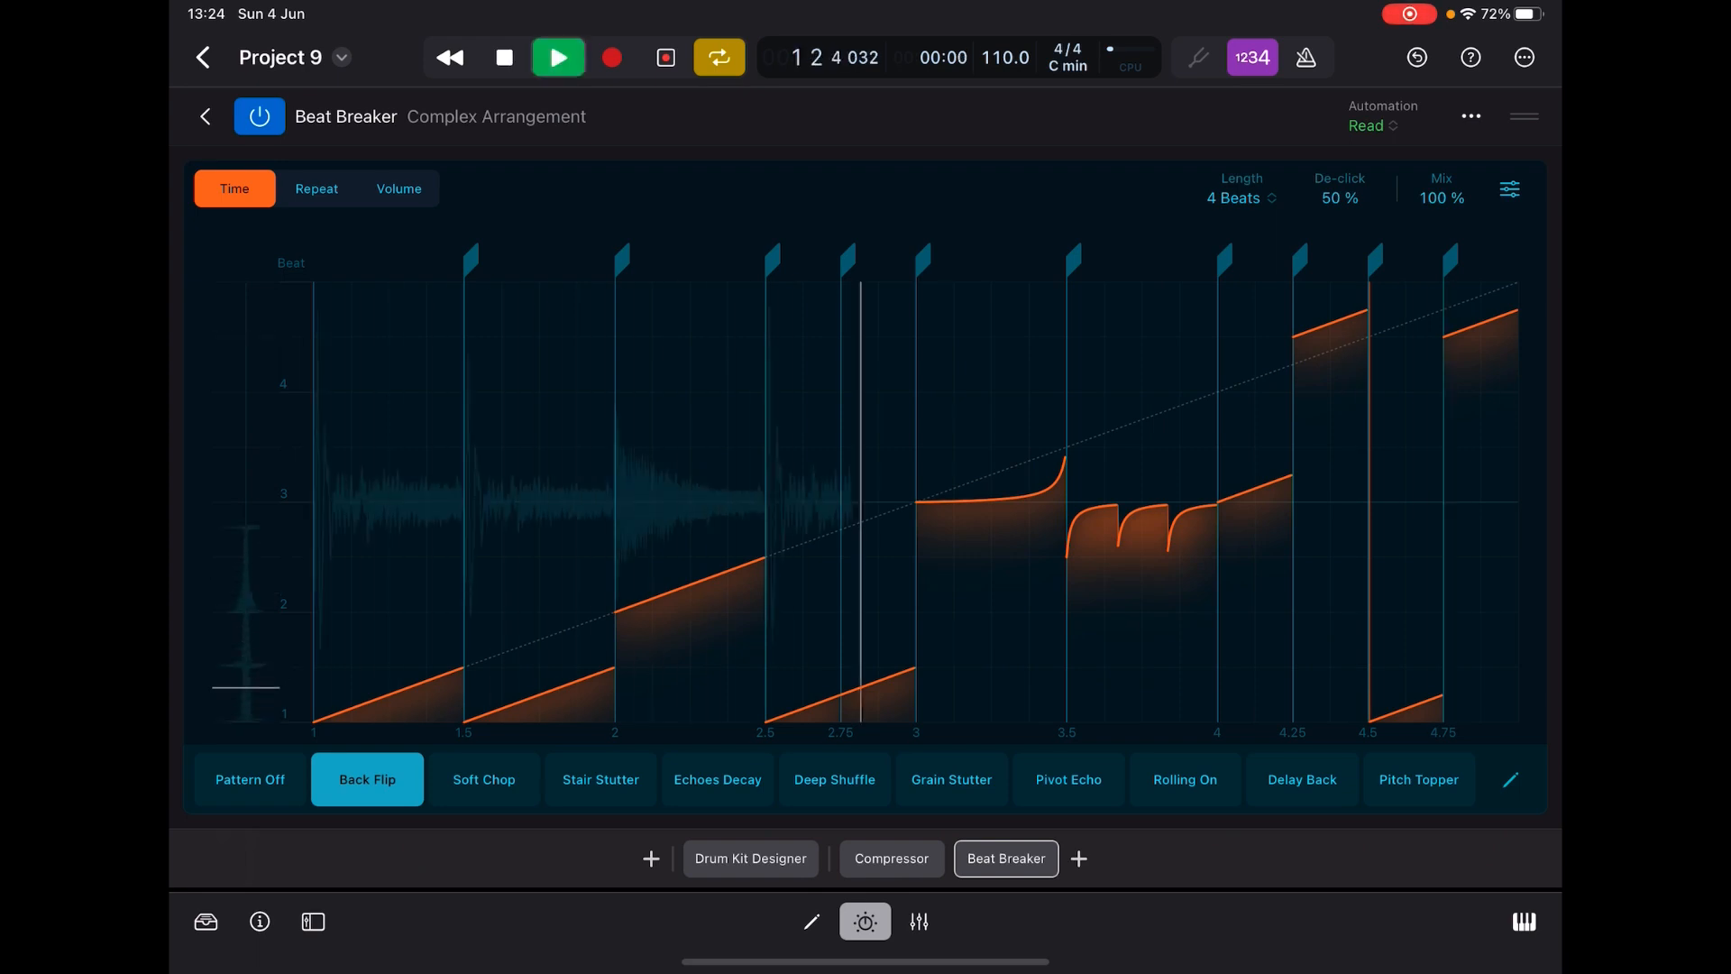
{"action": "left_click", "coordinate": [559, 57]}
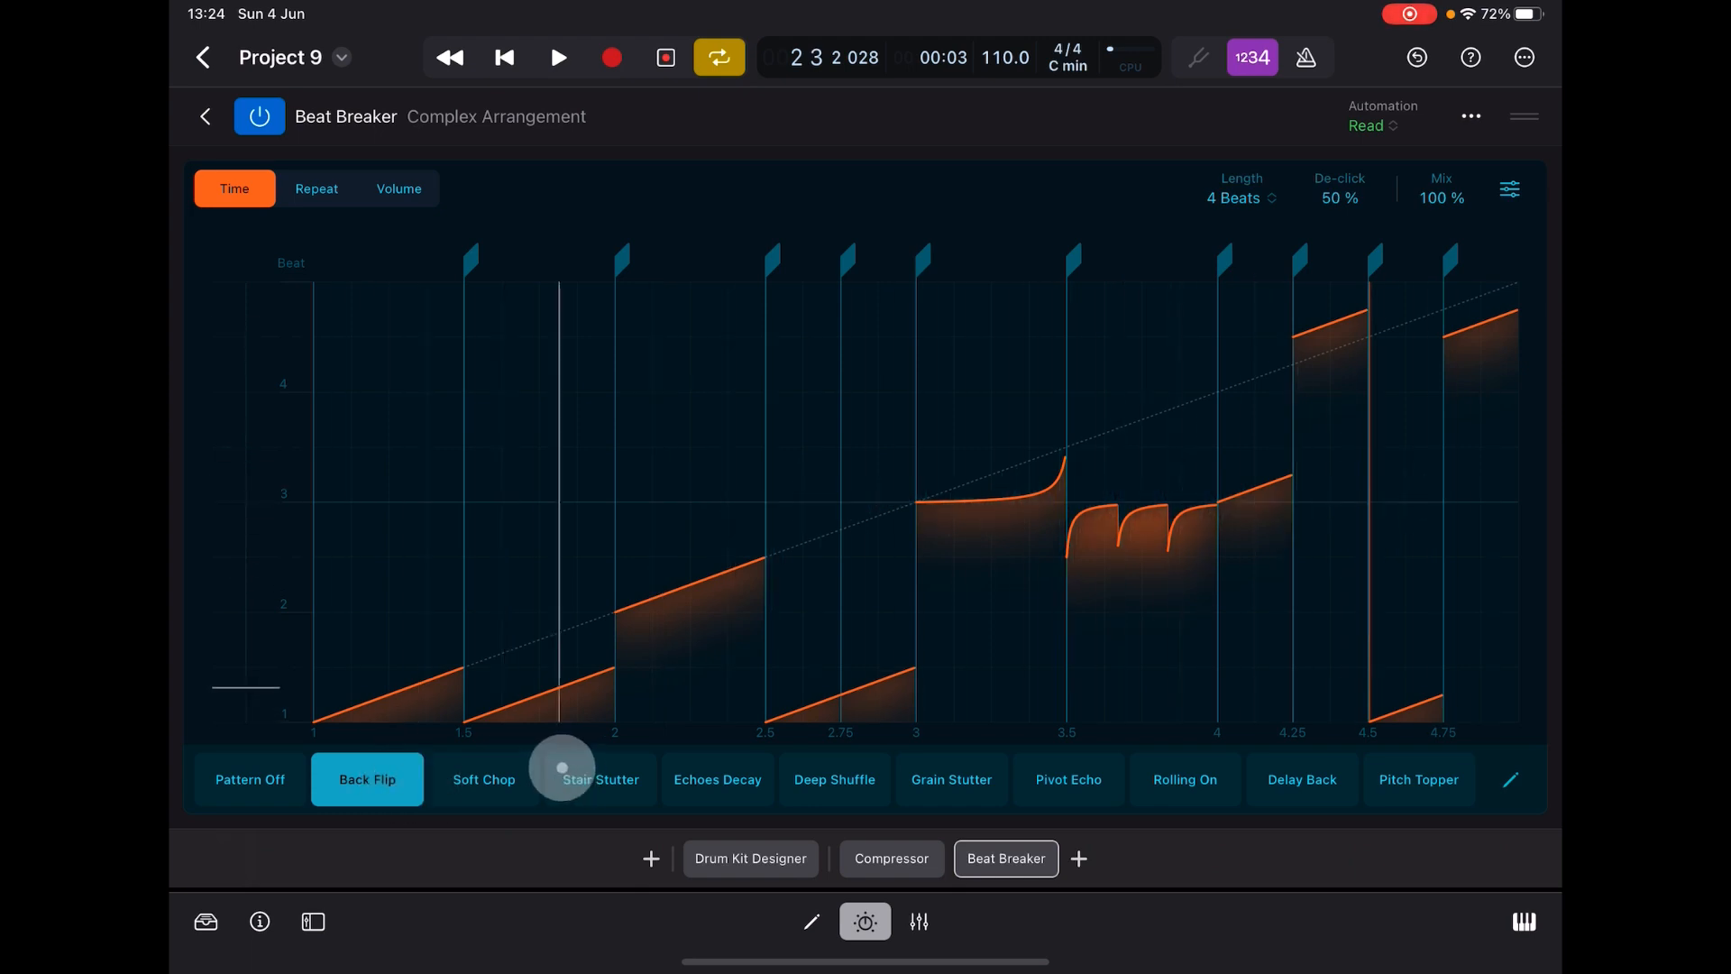
{"action": "left_click", "coordinate": [600, 778]}
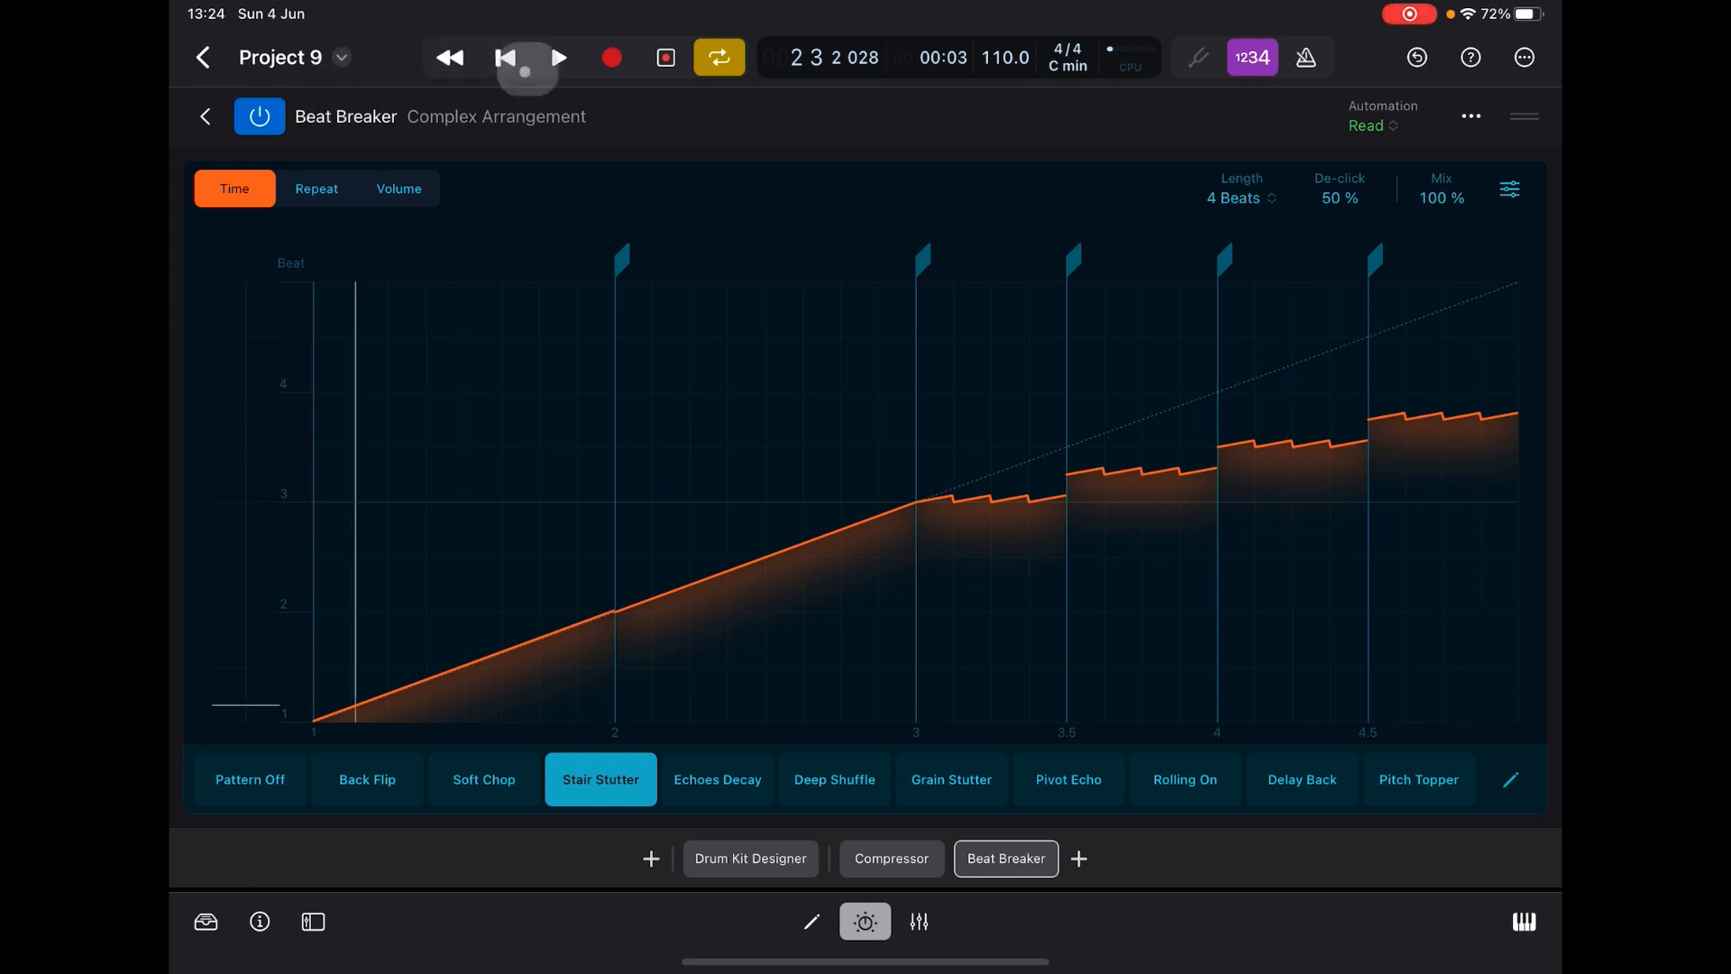
{"action": "left_click", "coordinate": [557, 58]}
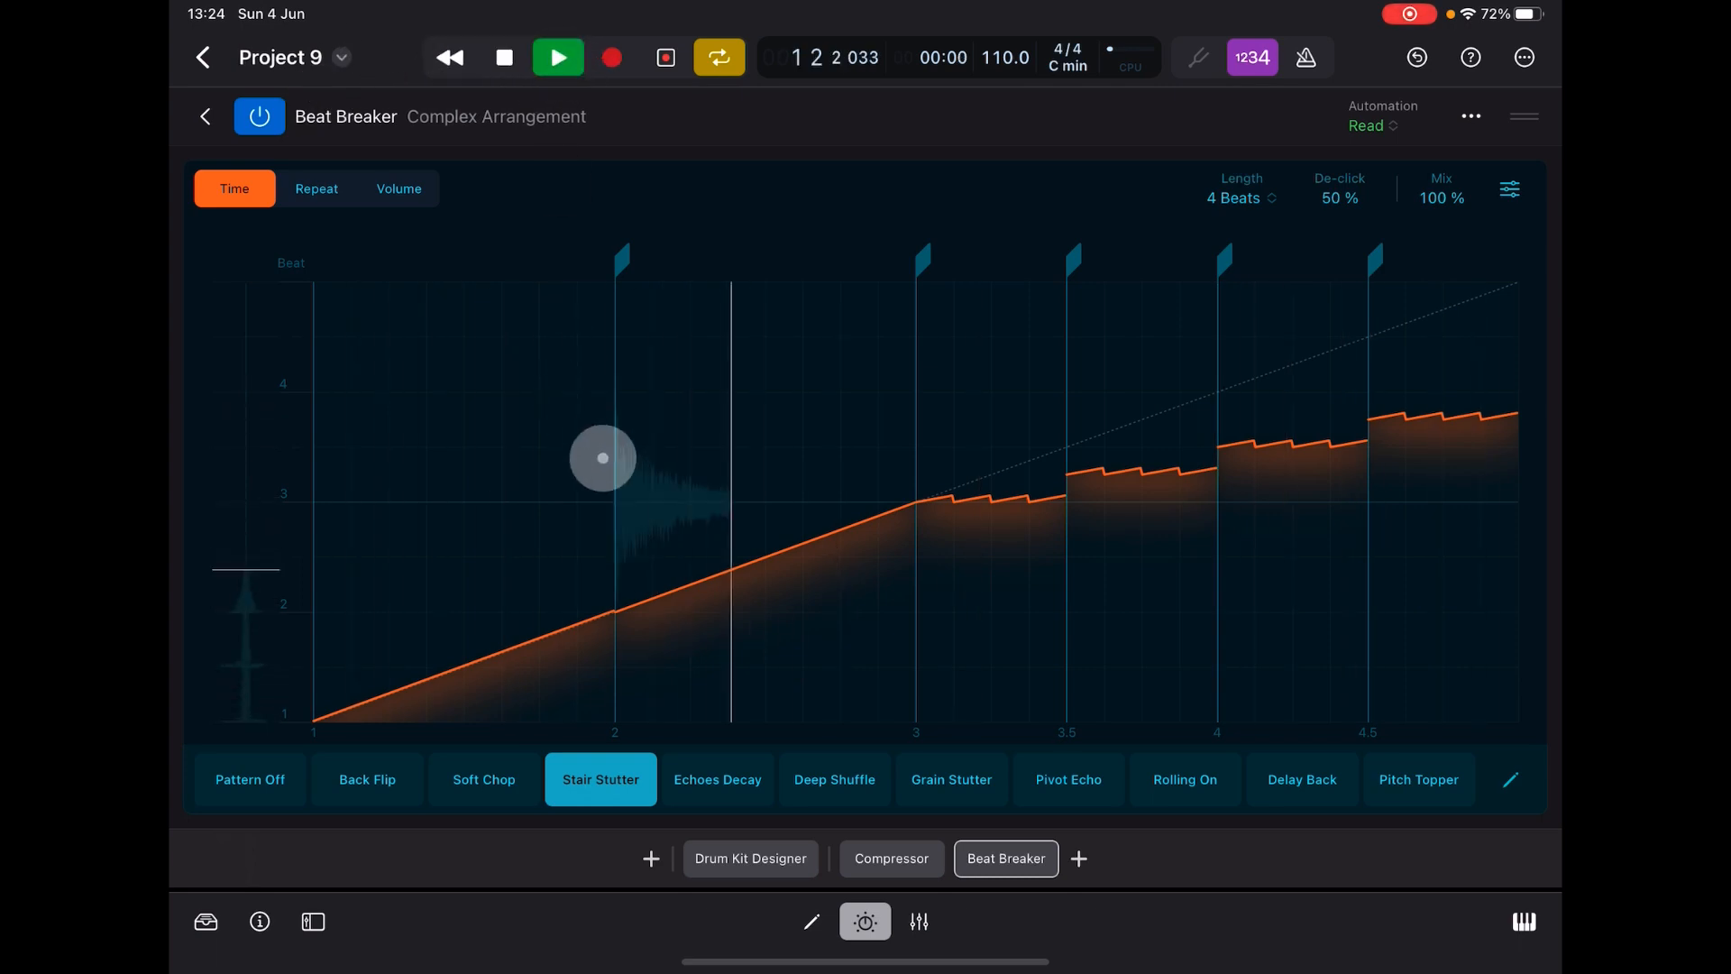
{"action": "left_click", "coordinate": [557, 58]}
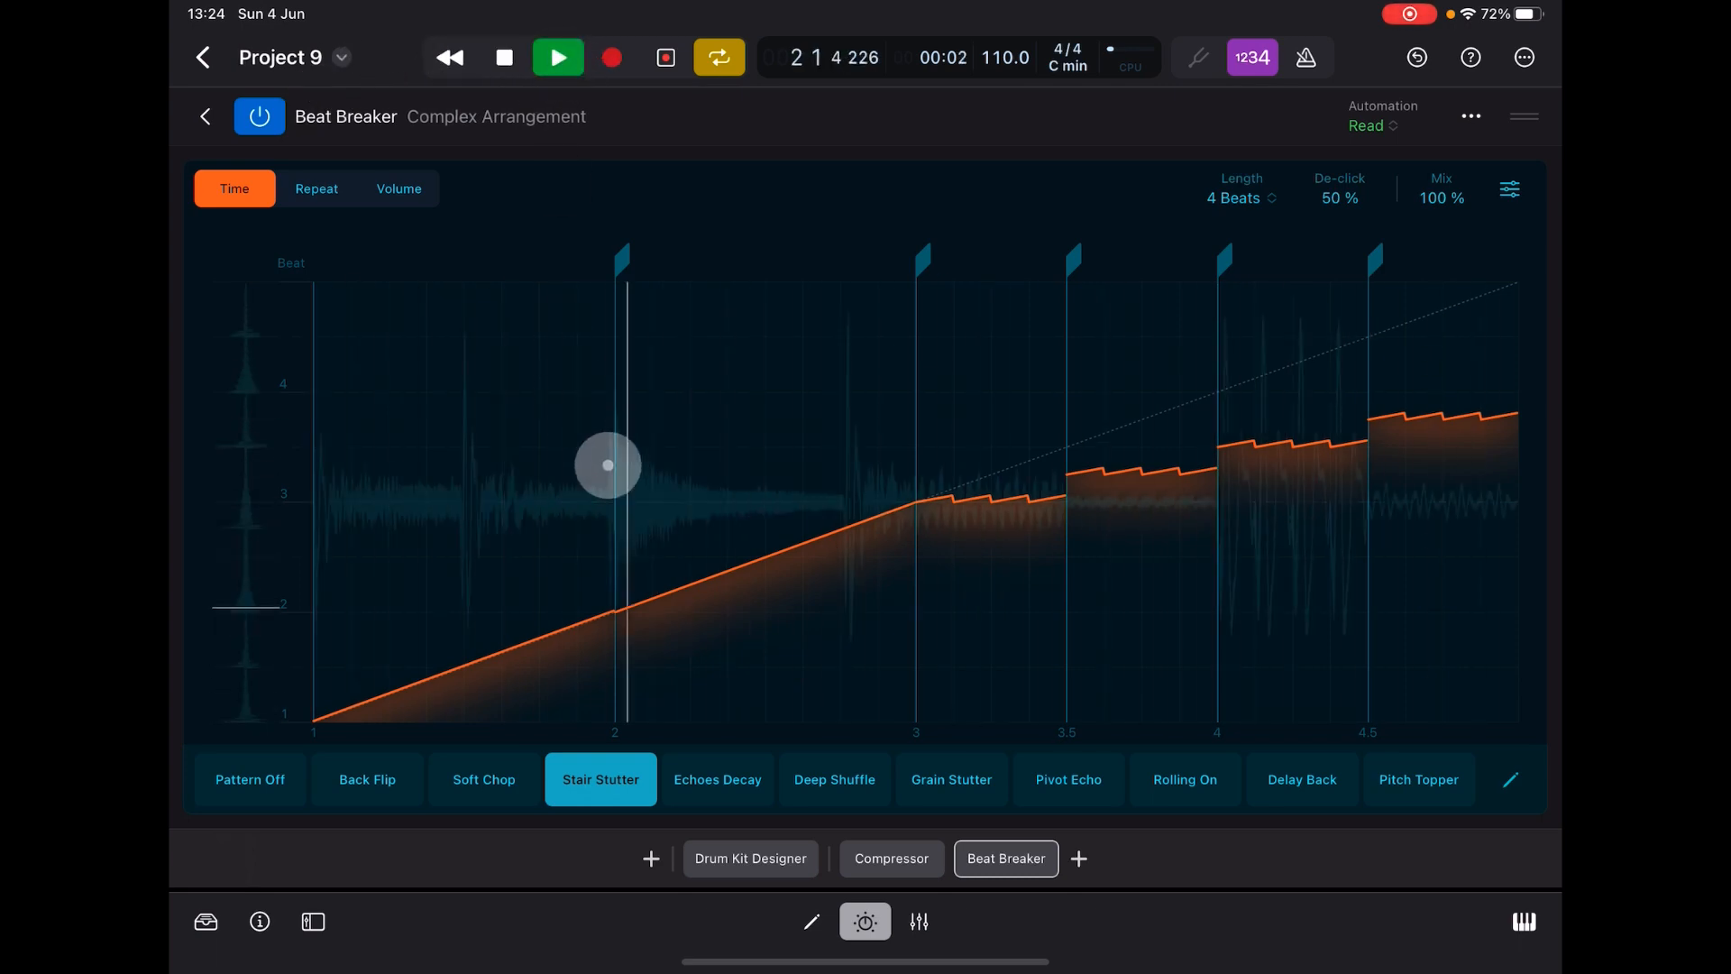
- Audition Grain Stutter, settle on Pivot Echo and stop playback
{"action": "left_click", "coordinate": [951, 779]}
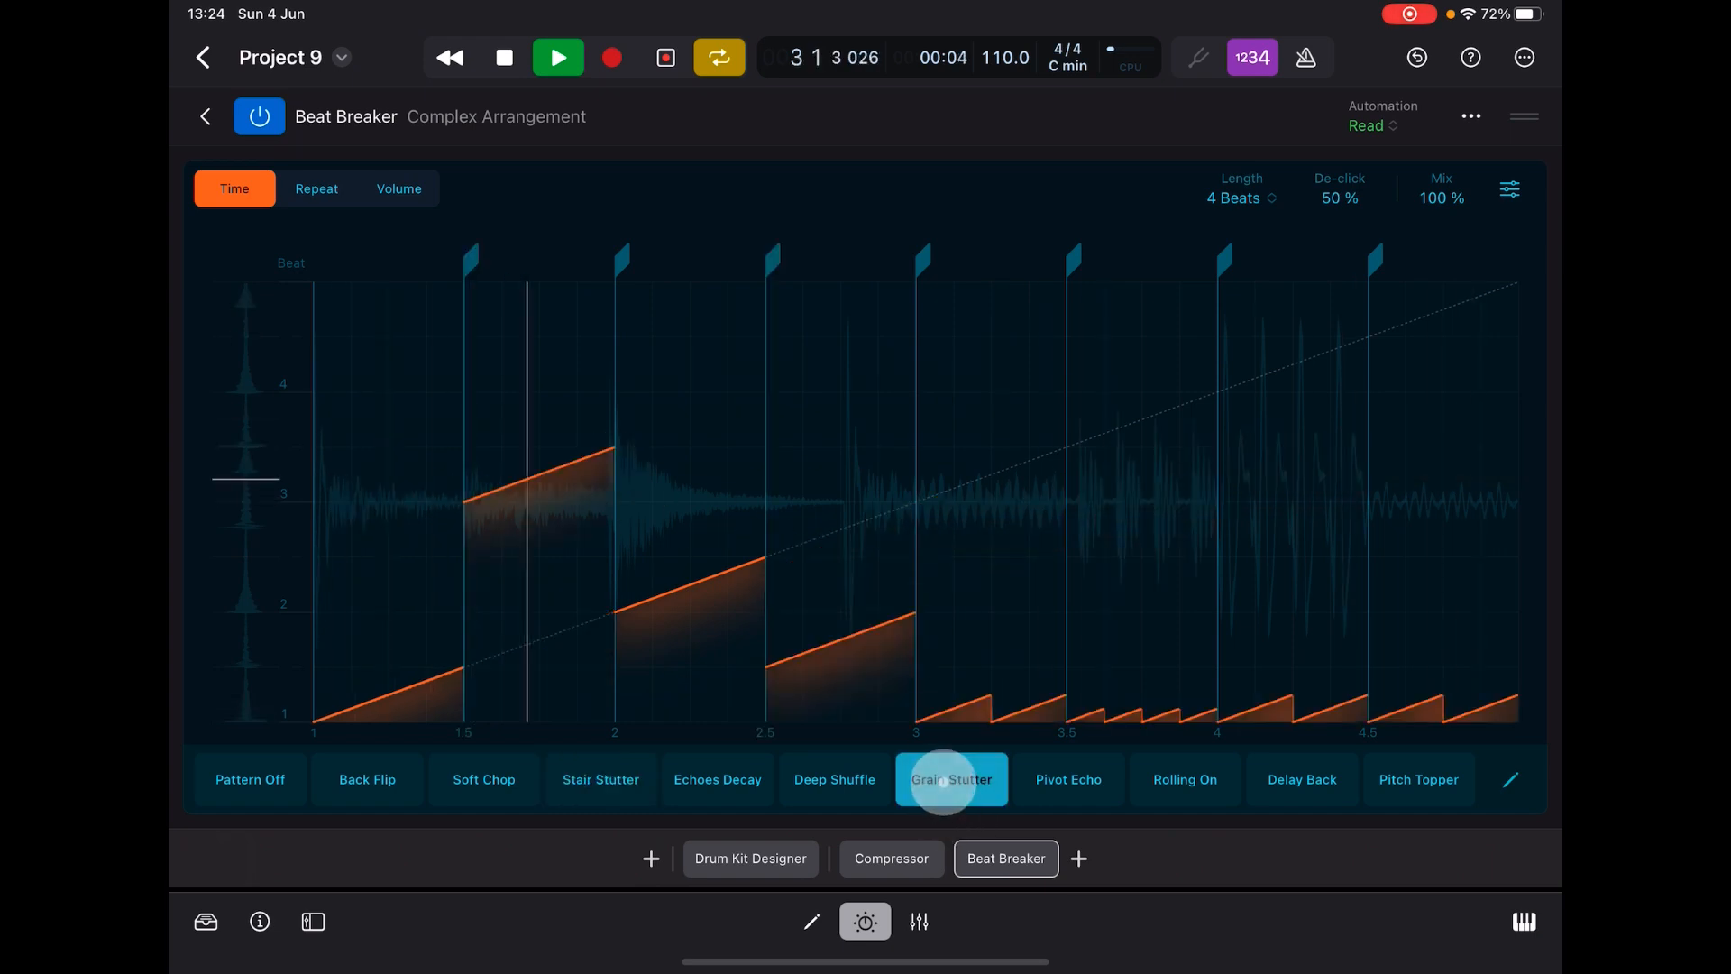
{"action": "left_click", "coordinate": [1068, 779]}
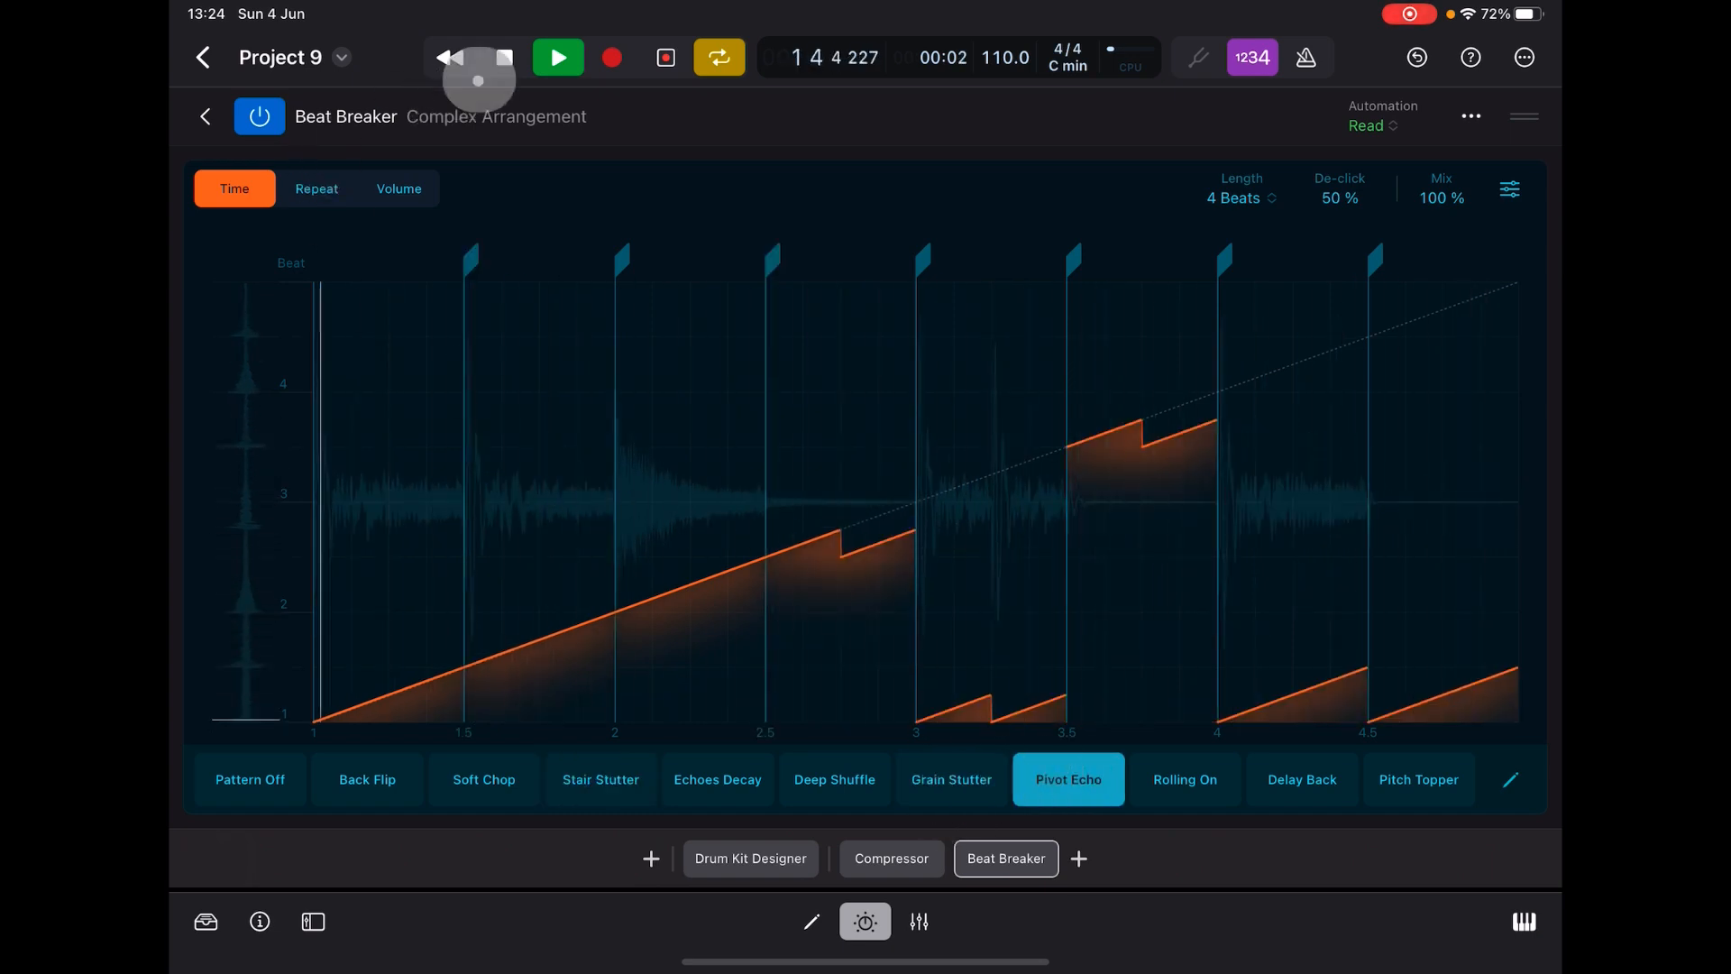
{"action": "left_click", "coordinate": [557, 57]}
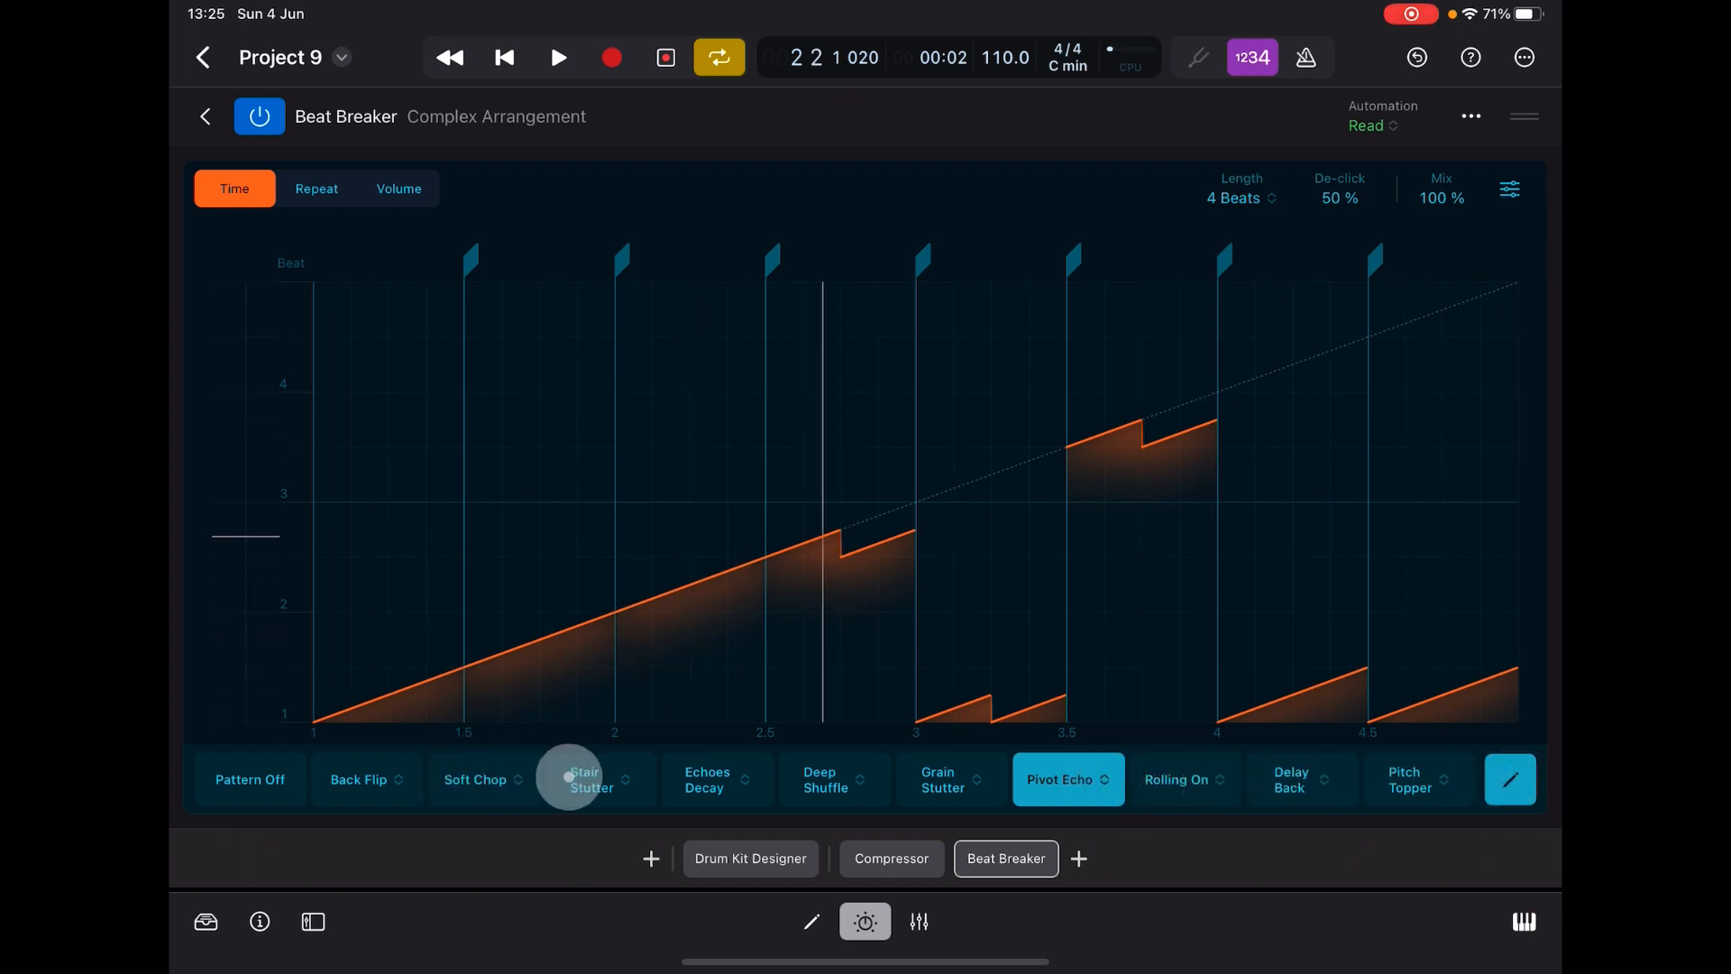
{"action": "mouse_move", "coordinate": [835, 779]}
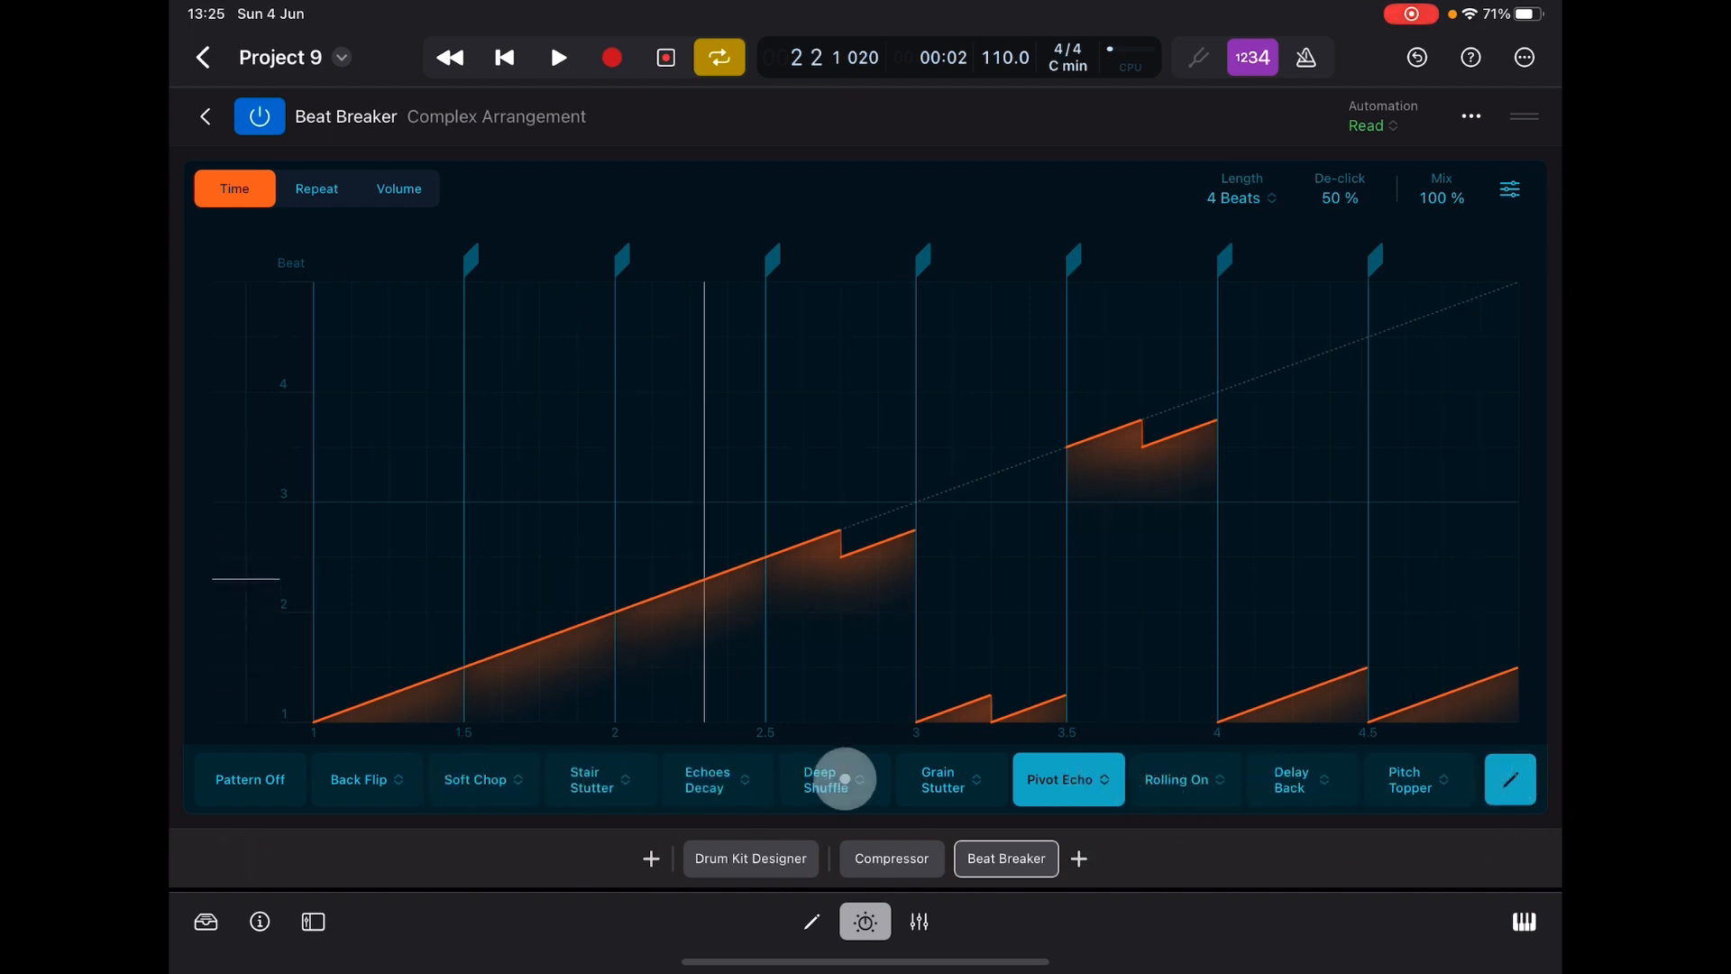
- Load Pew Pew Pew 2 from the Warped category into a pattern slot and play it
{"action": "left_click", "coordinate": [839, 779]}
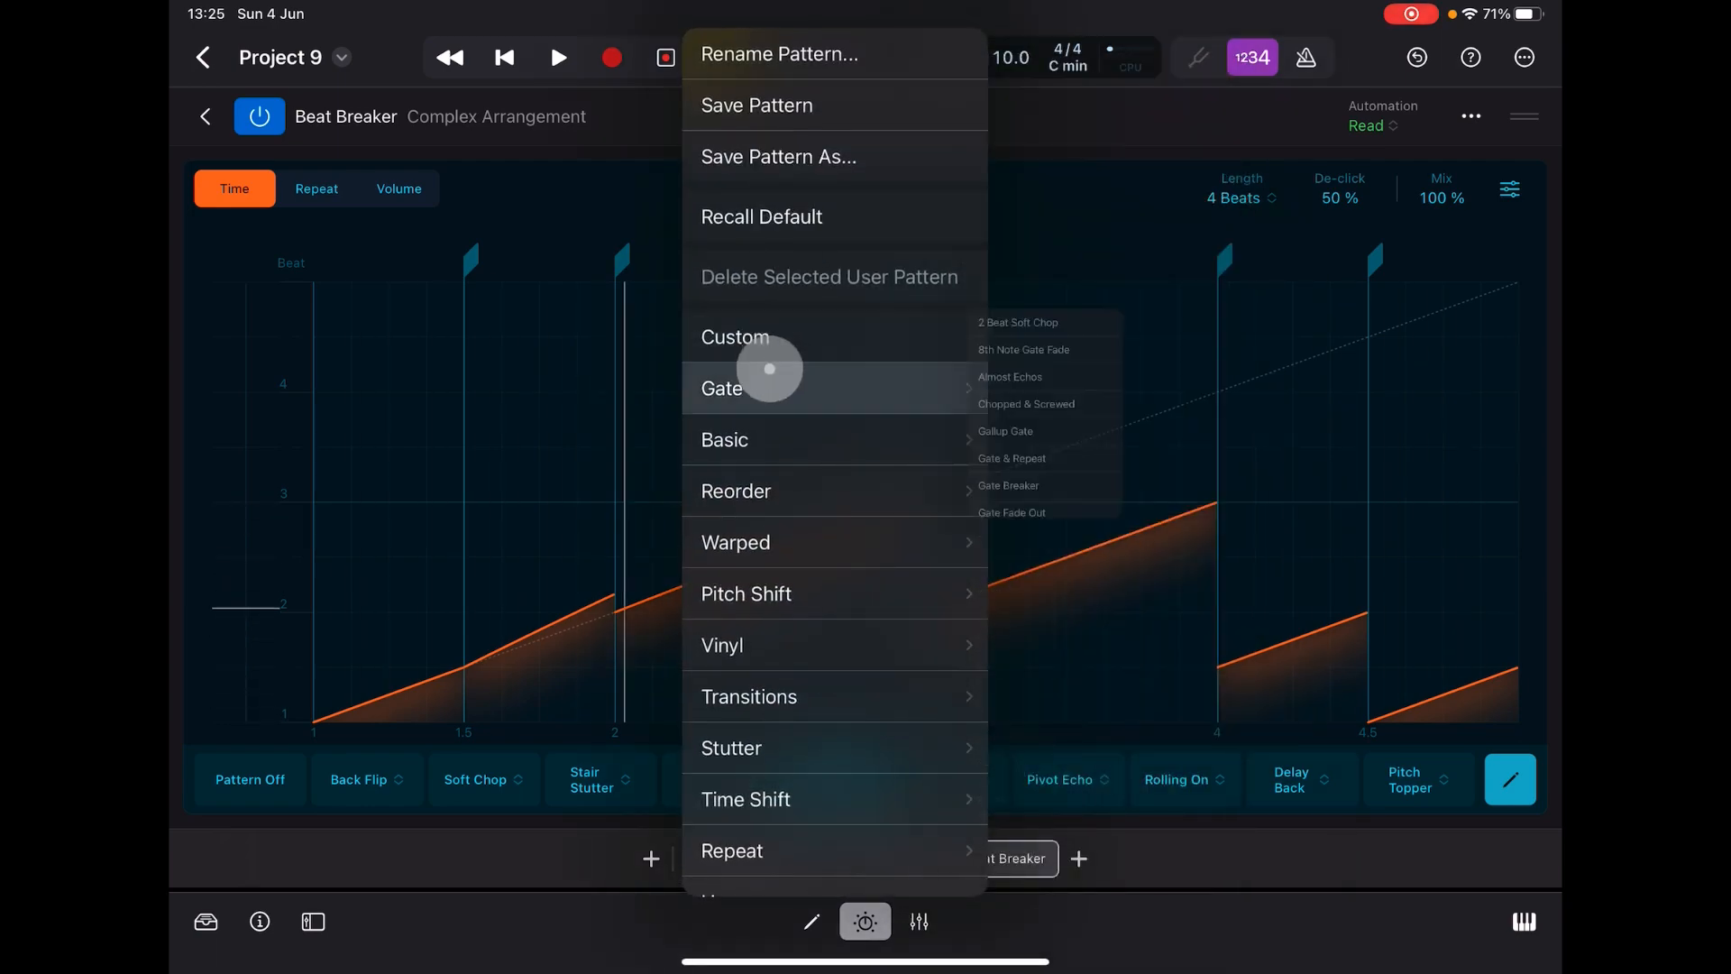
{"action": "left_click", "coordinate": [721, 388]}
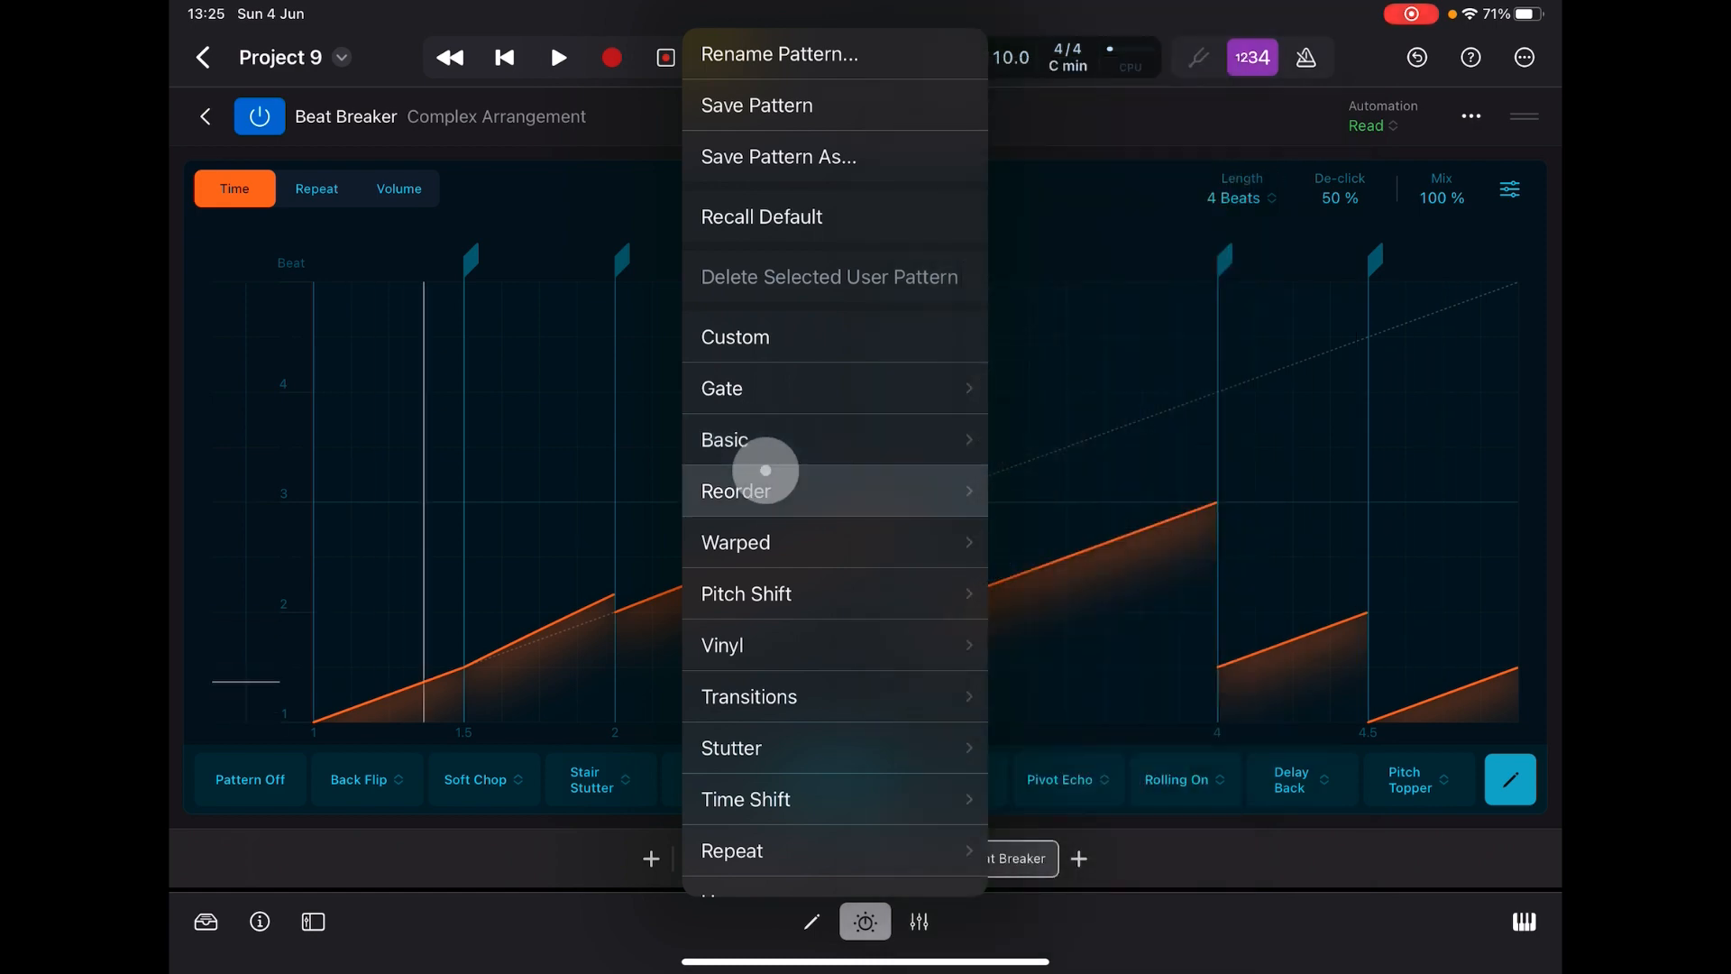
{"action": "left_click", "coordinate": [736, 543]}
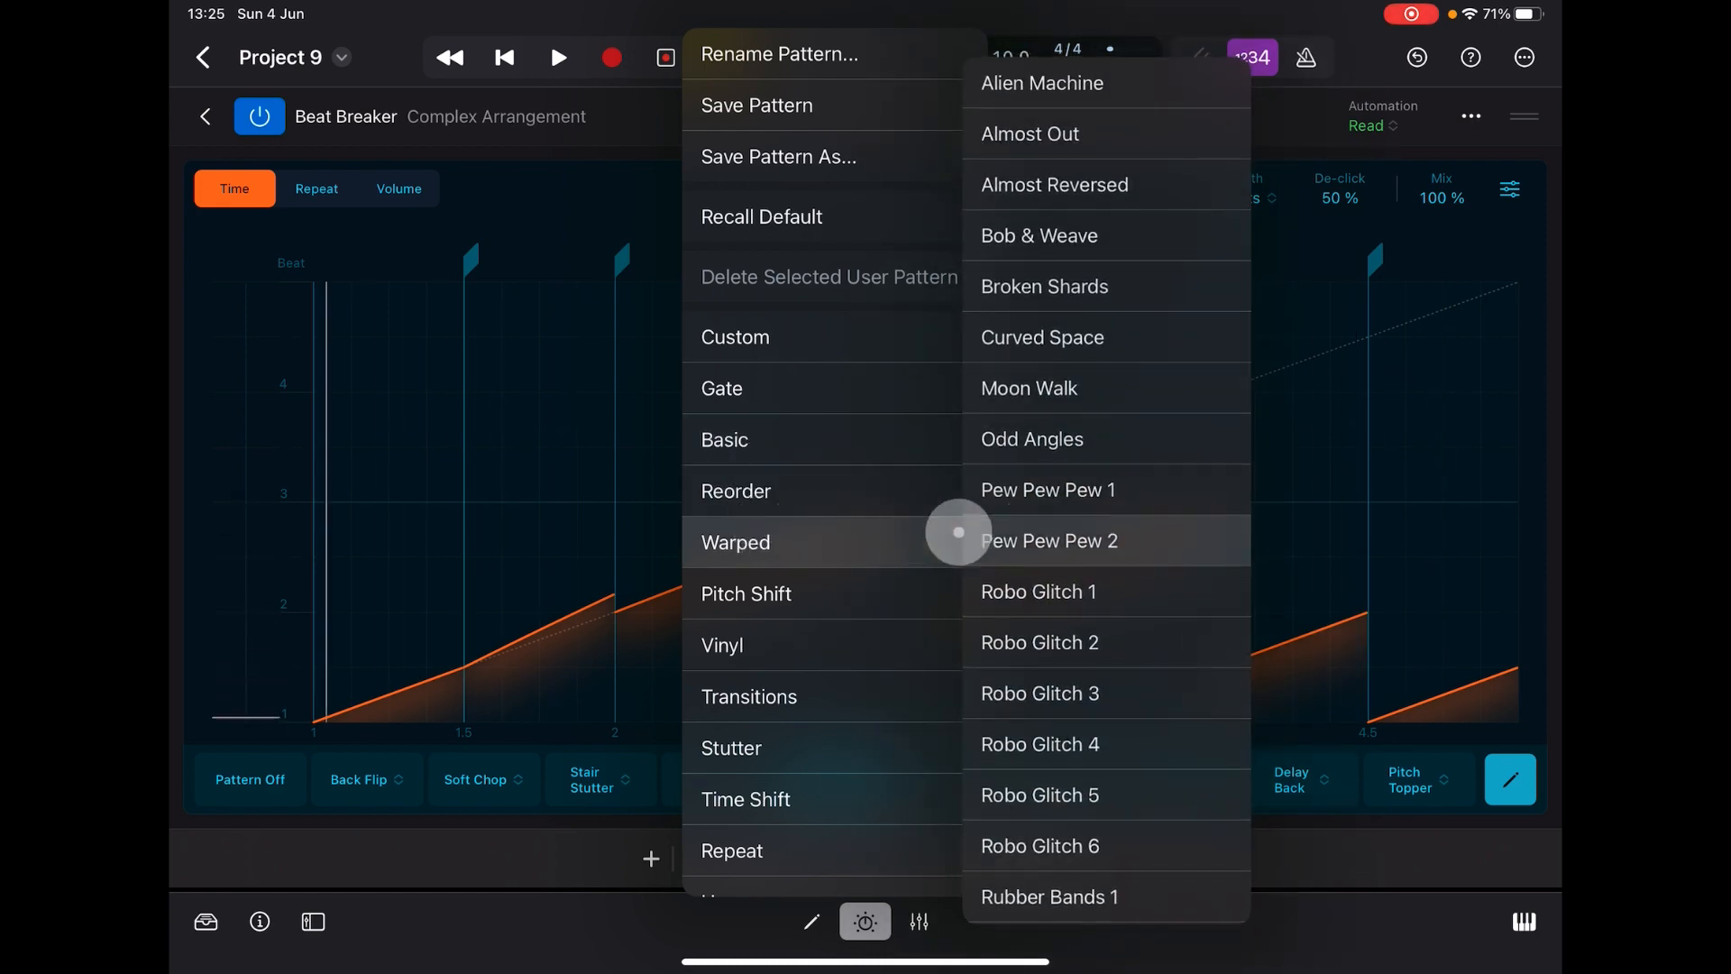
{"action": "left_click", "coordinate": [1050, 539]}
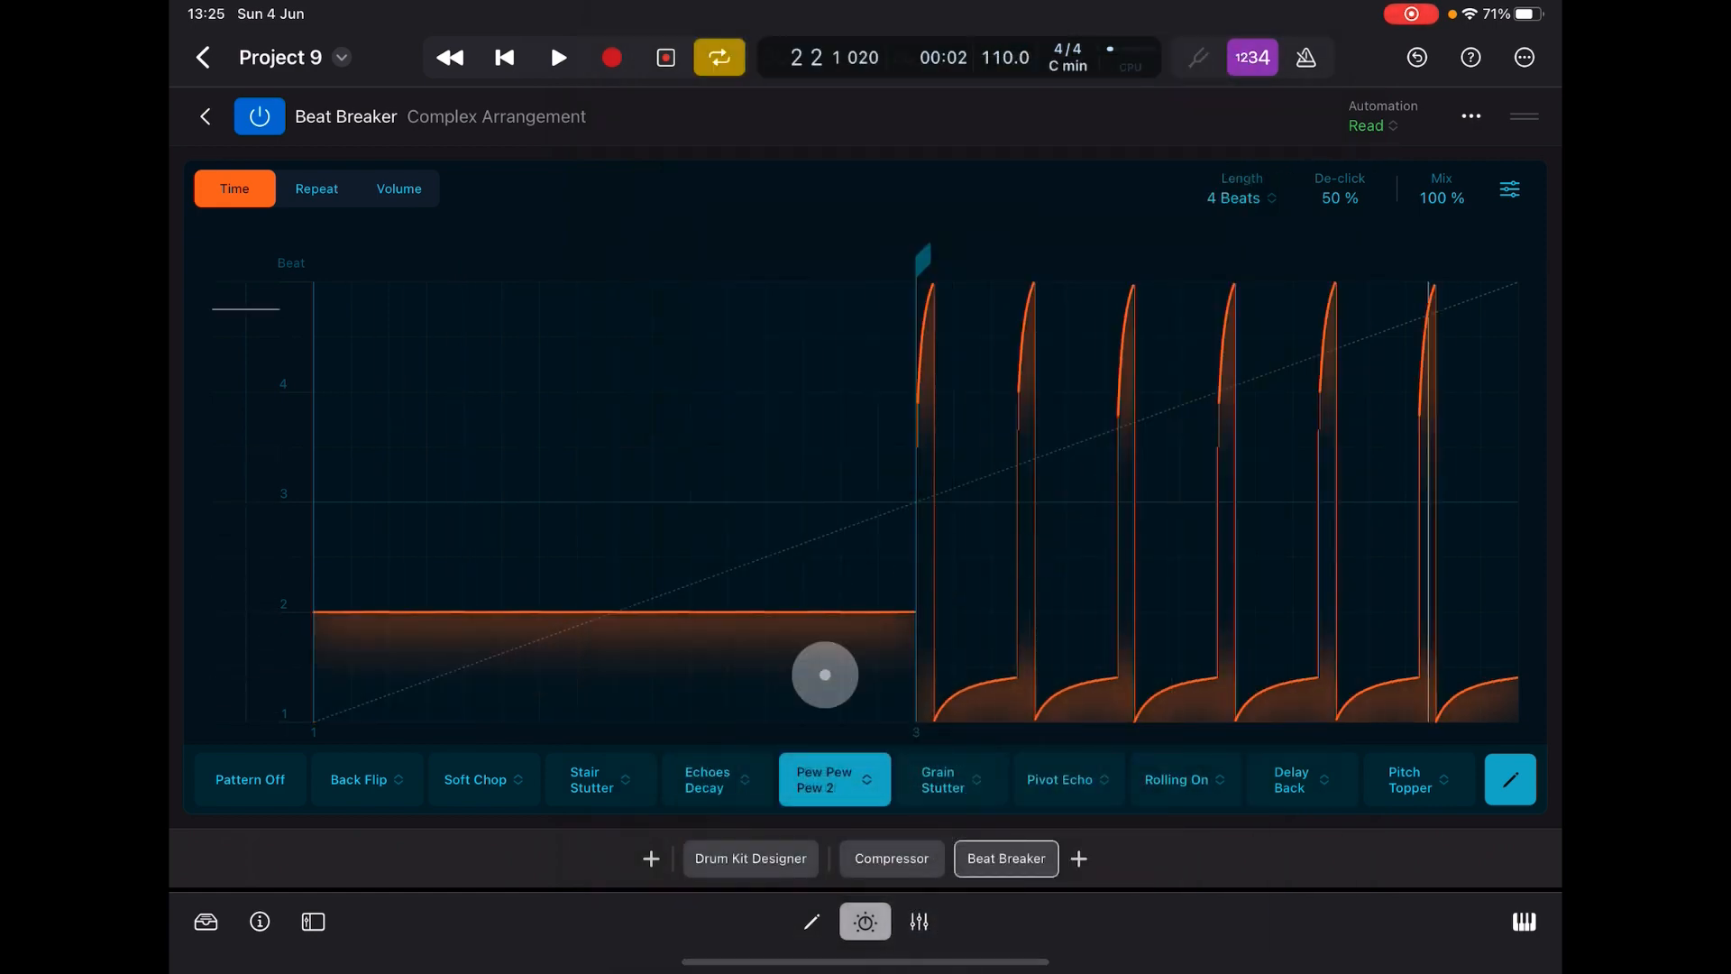
{"action": "left_click", "coordinate": [835, 779]}
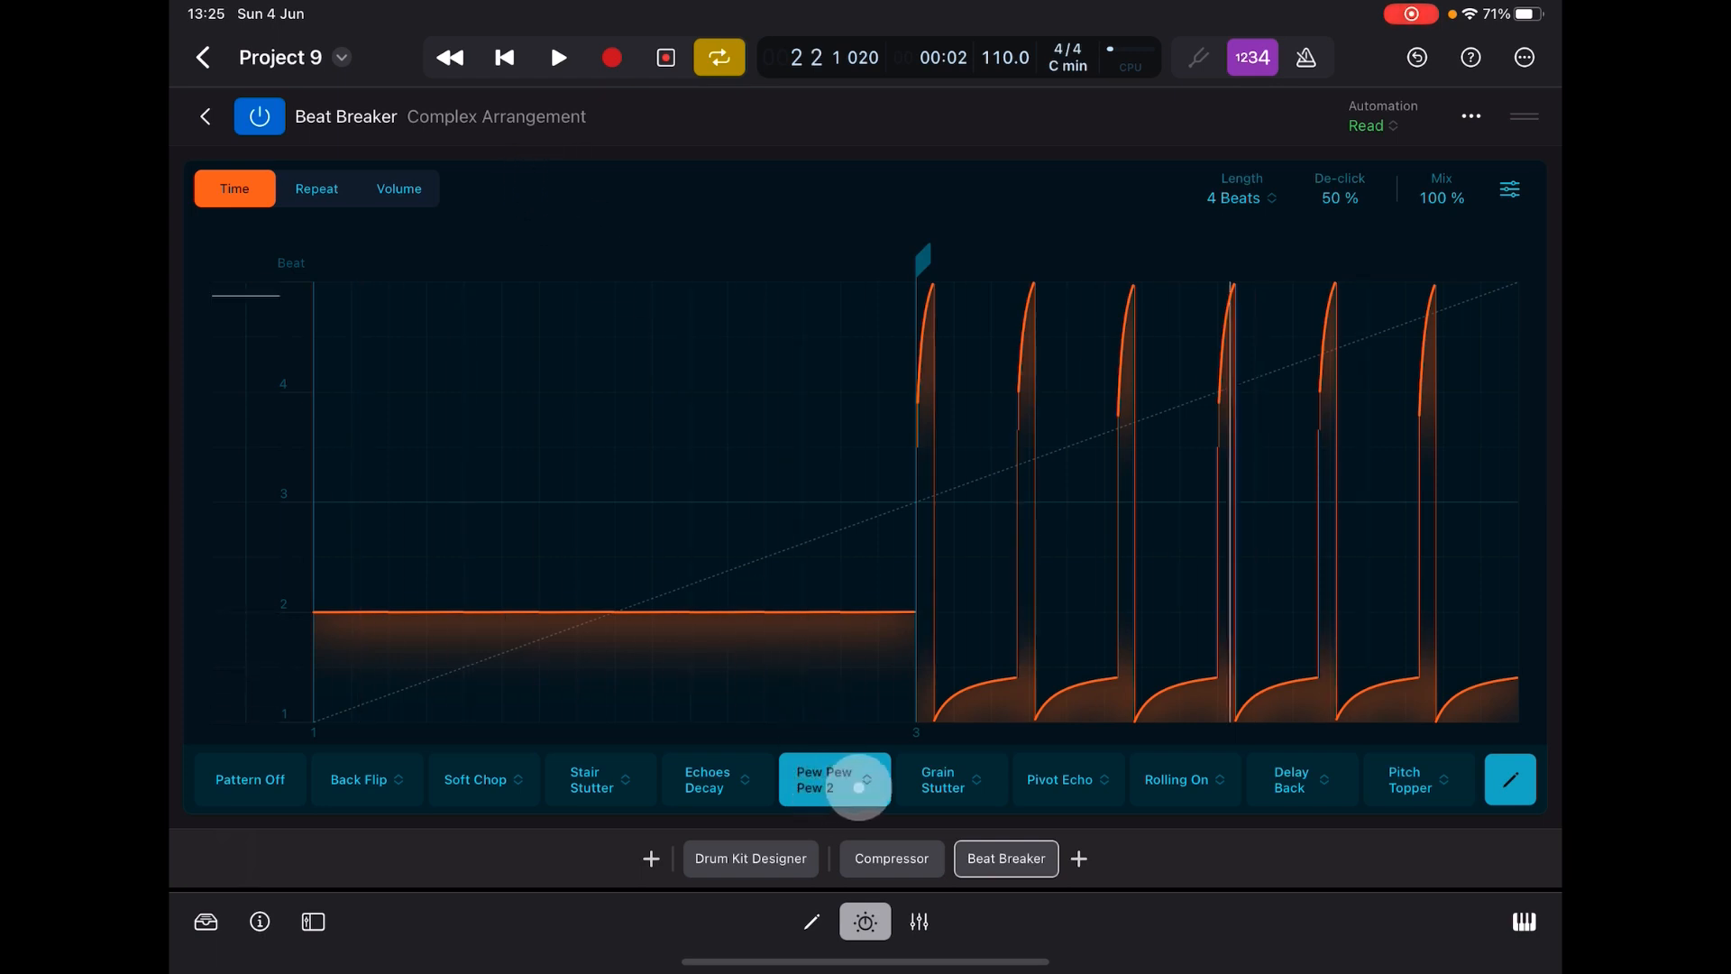
{"action": "left_click", "coordinate": [557, 58]}
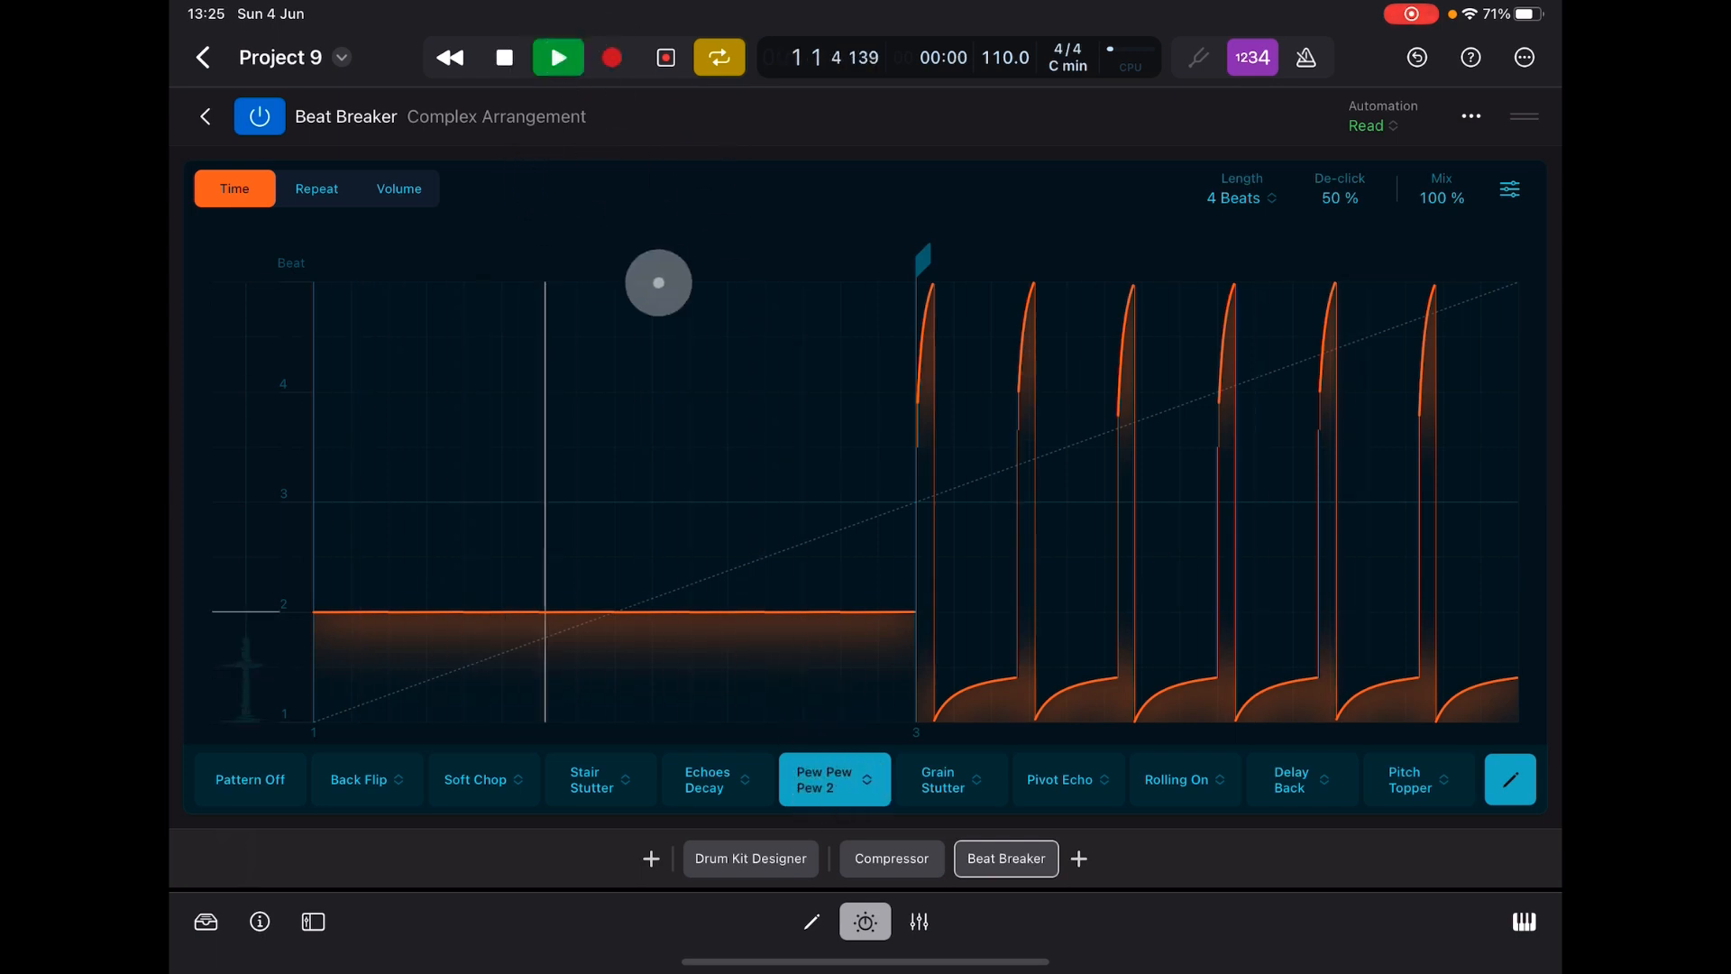
{"action": "left_click", "coordinate": [557, 56]}
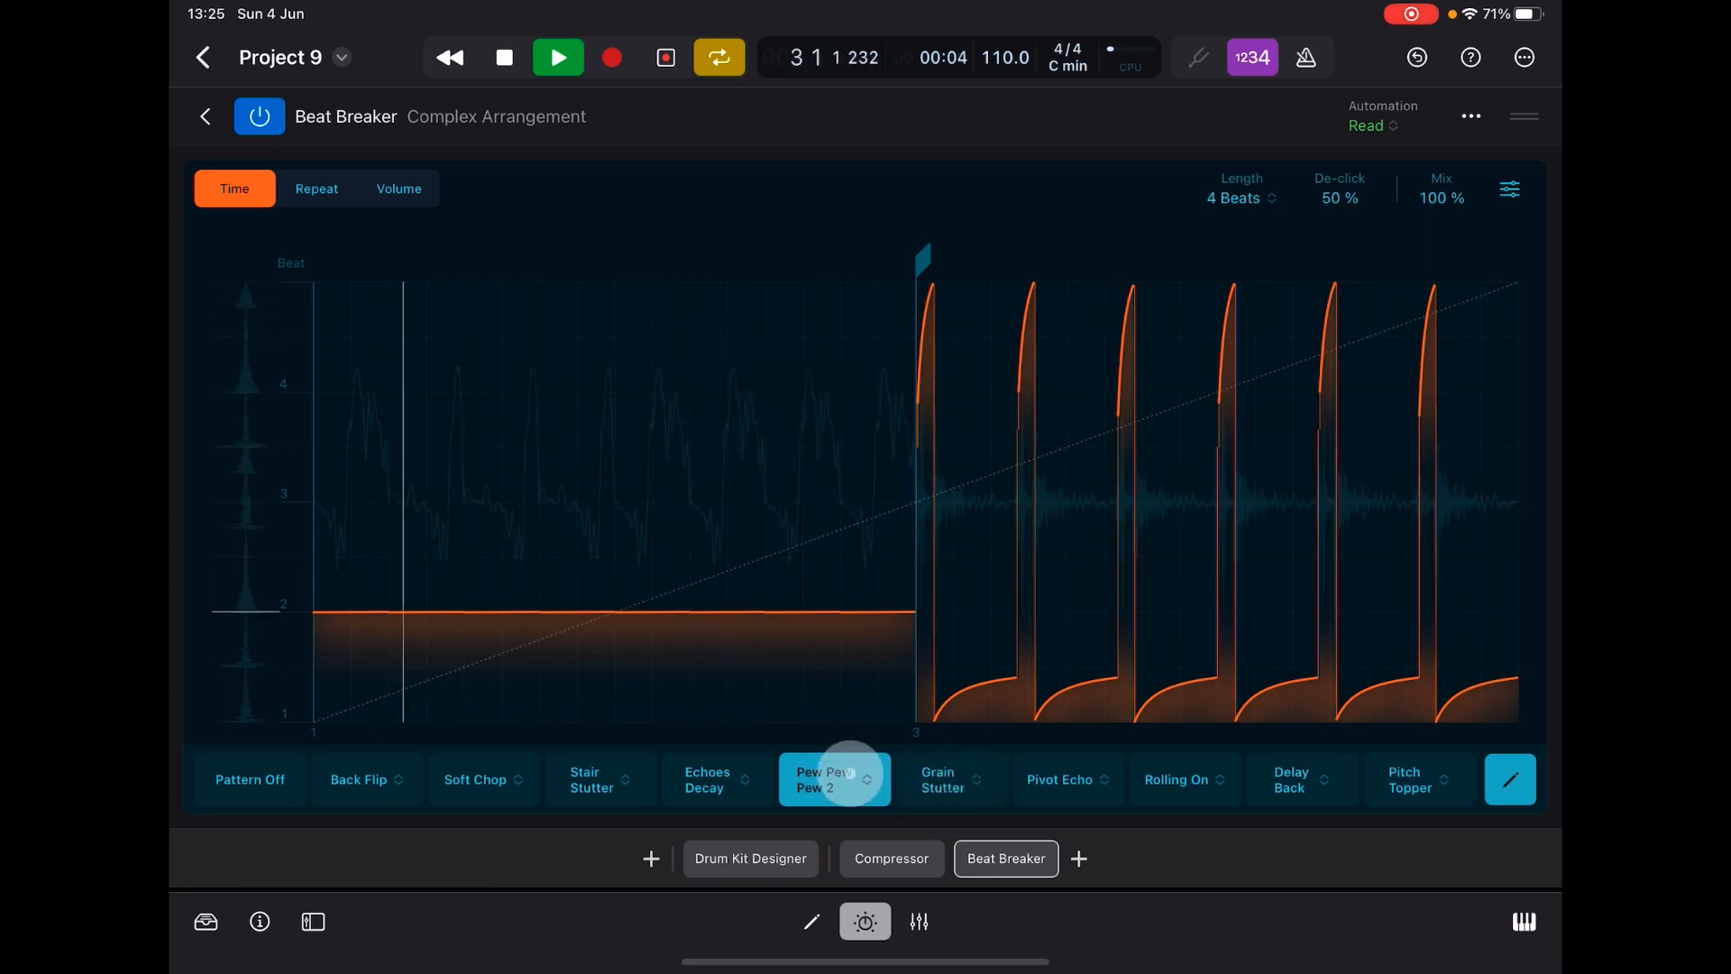
- Replace Pew Pew 2 with Reverse Playback and make its beat-6.25 slice play backward from beat 7
{"action": "left_click", "coordinate": [834, 779]}
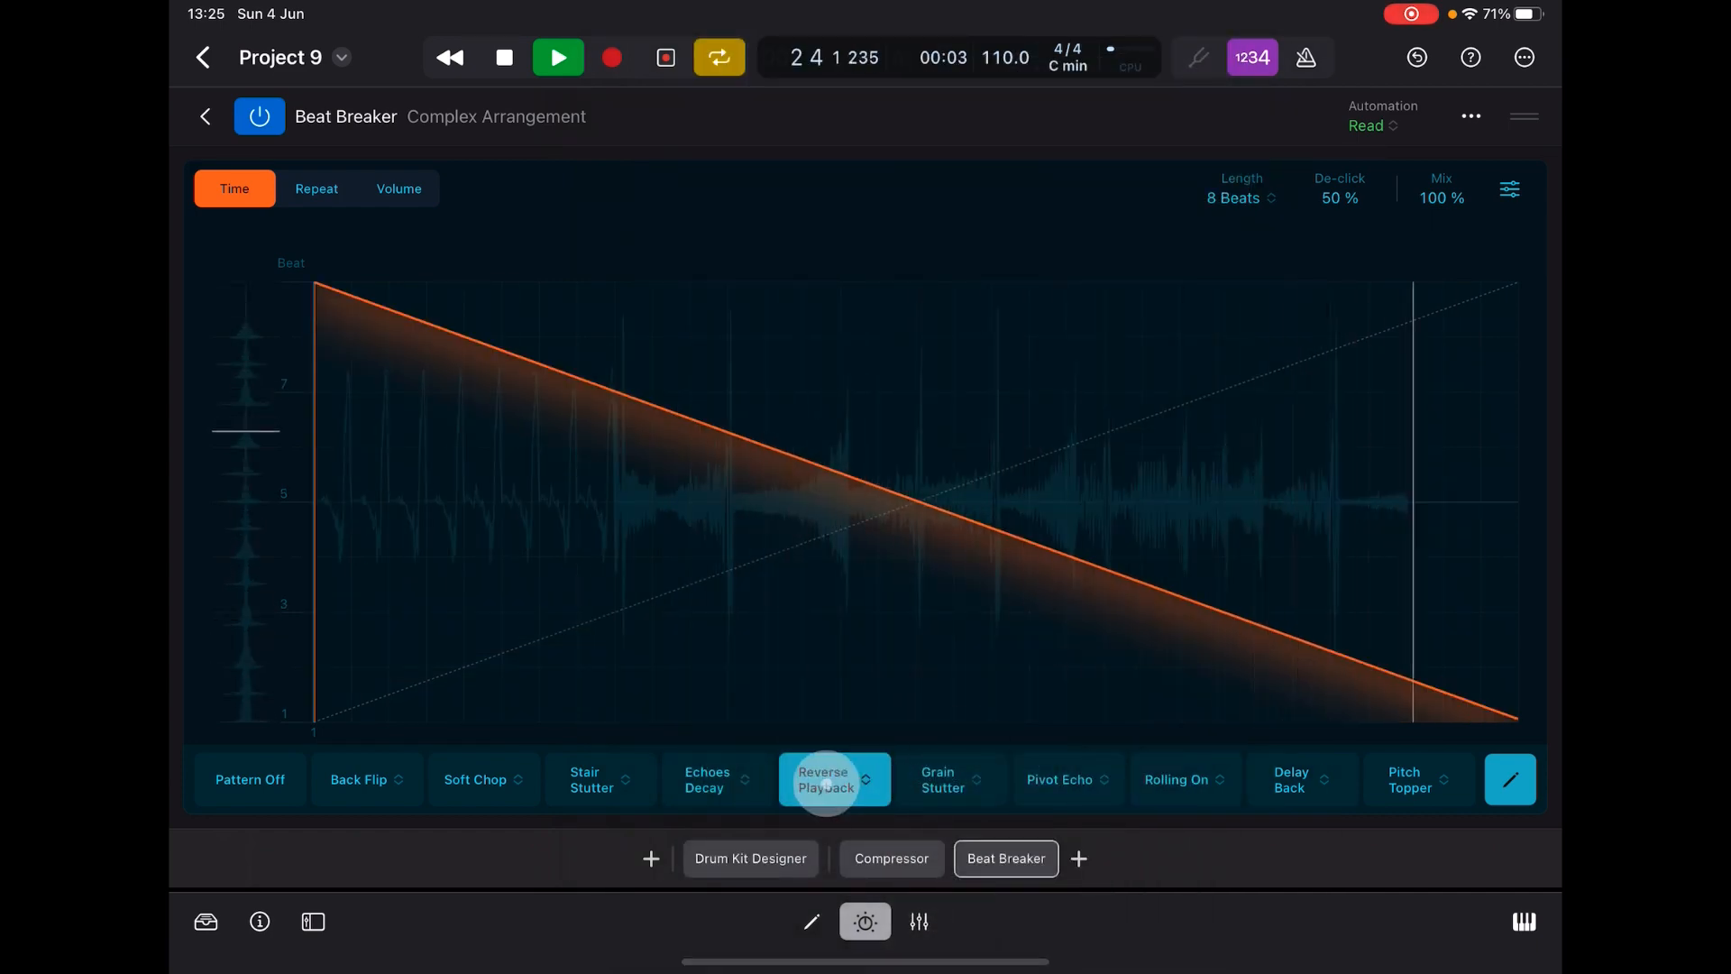
{"action": "left_click", "coordinate": [834, 779]}
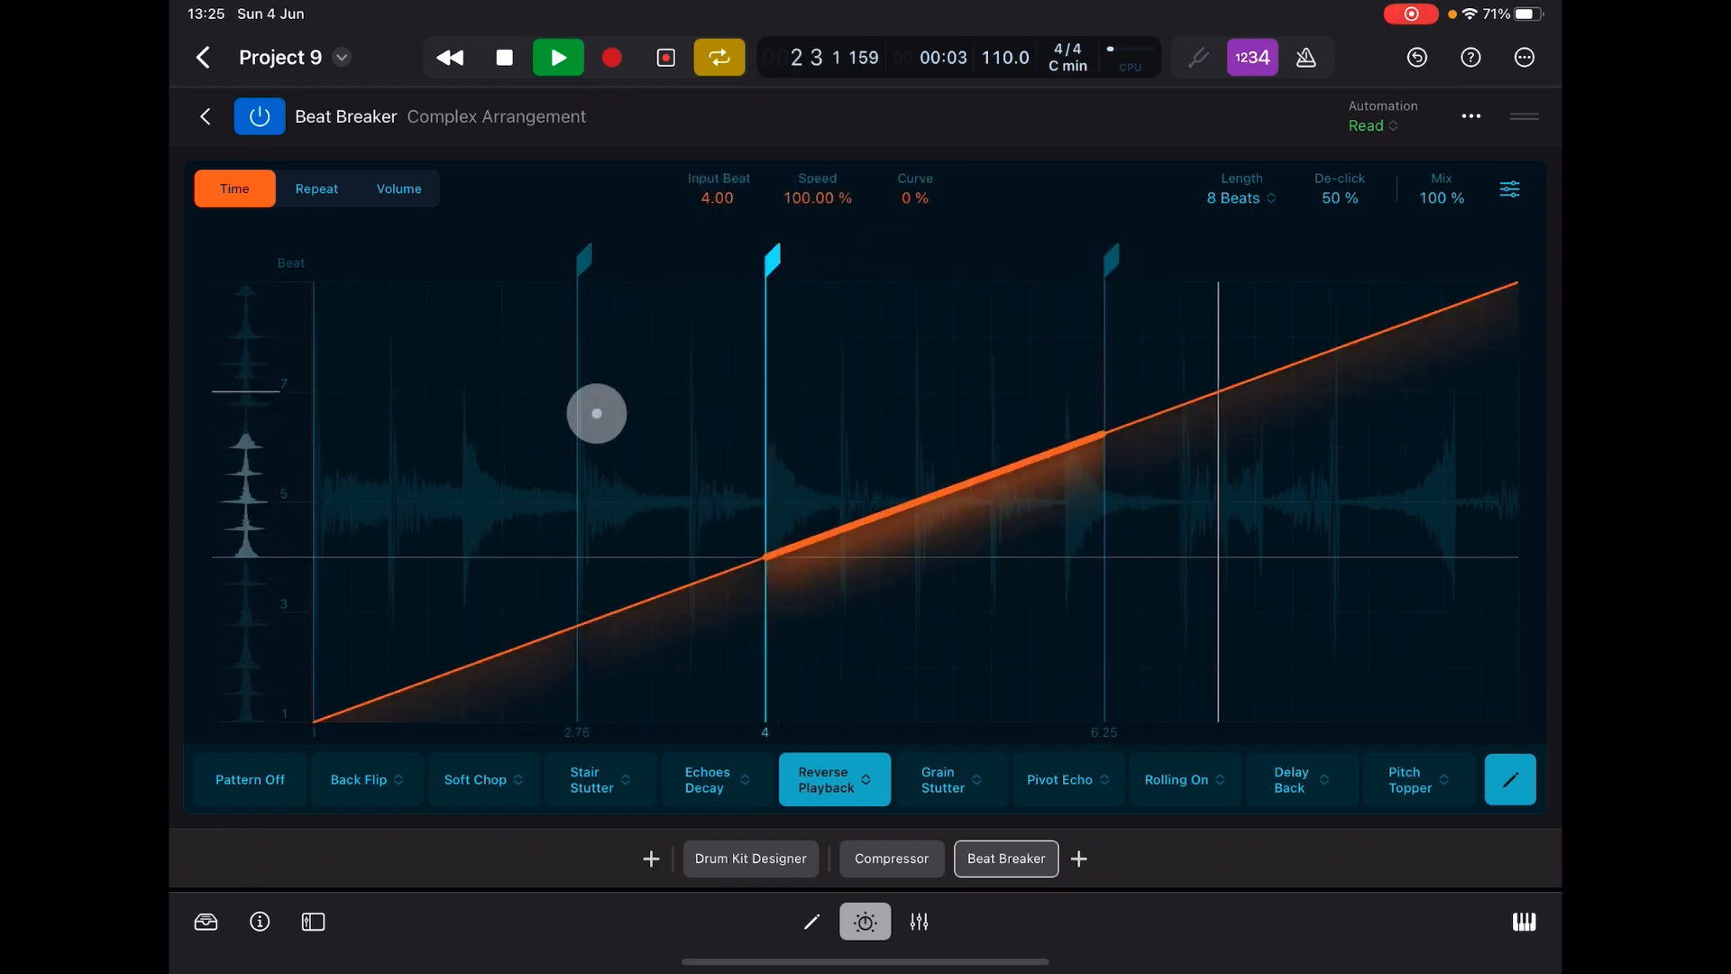
{"action": "left_click_drag", "start_coordinate": [597, 415], "coordinate": [603, 272]}
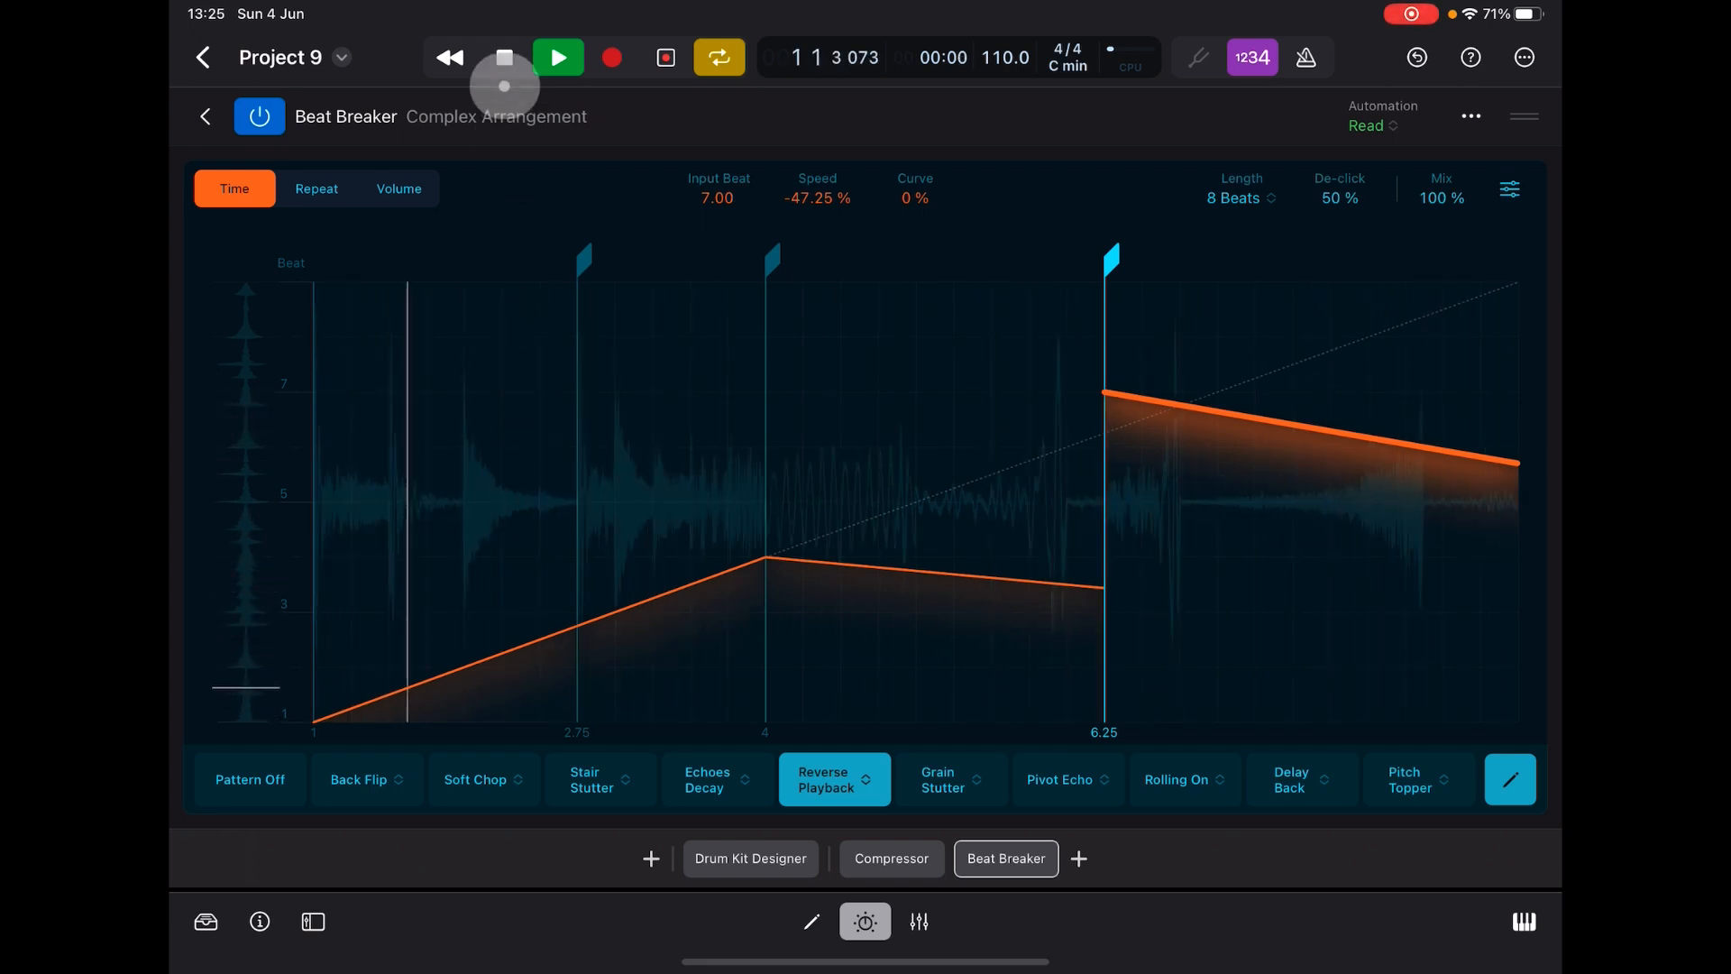
{"action": "left_click", "coordinate": [557, 56]}
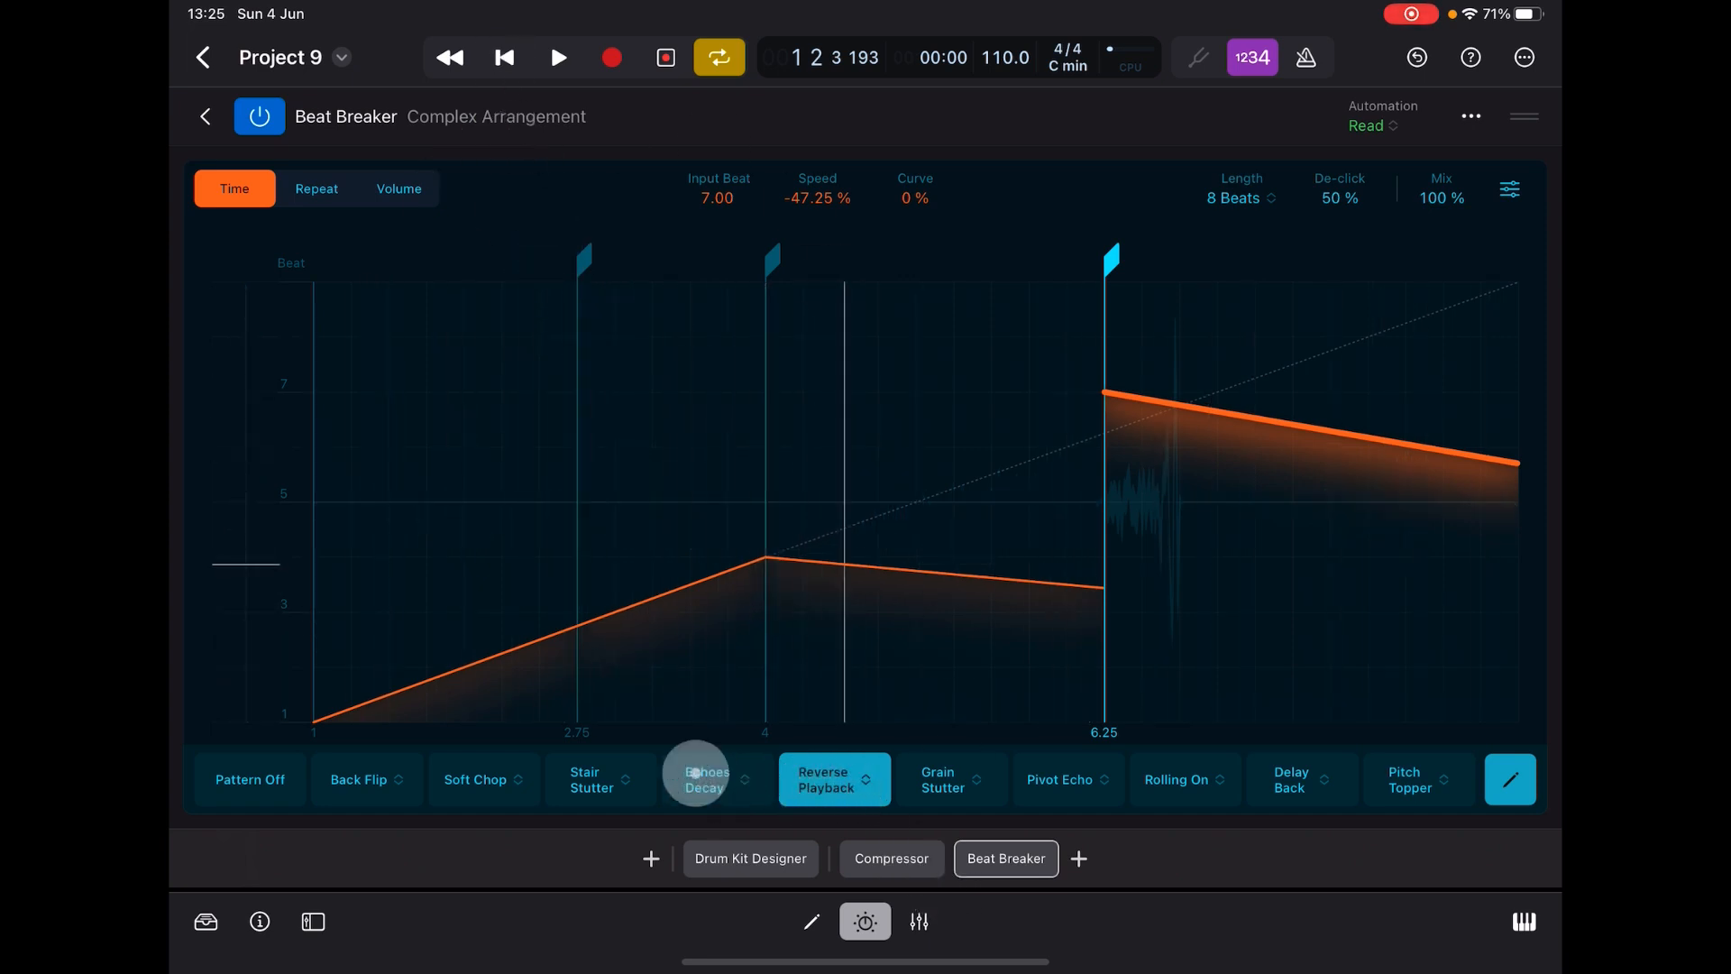
- Swap the slot's pattern for Repeat 1/16 and raise its beat-3.25 slice to input beat 2.5
{"action": "left_click", "coordinate": [696, 779]}
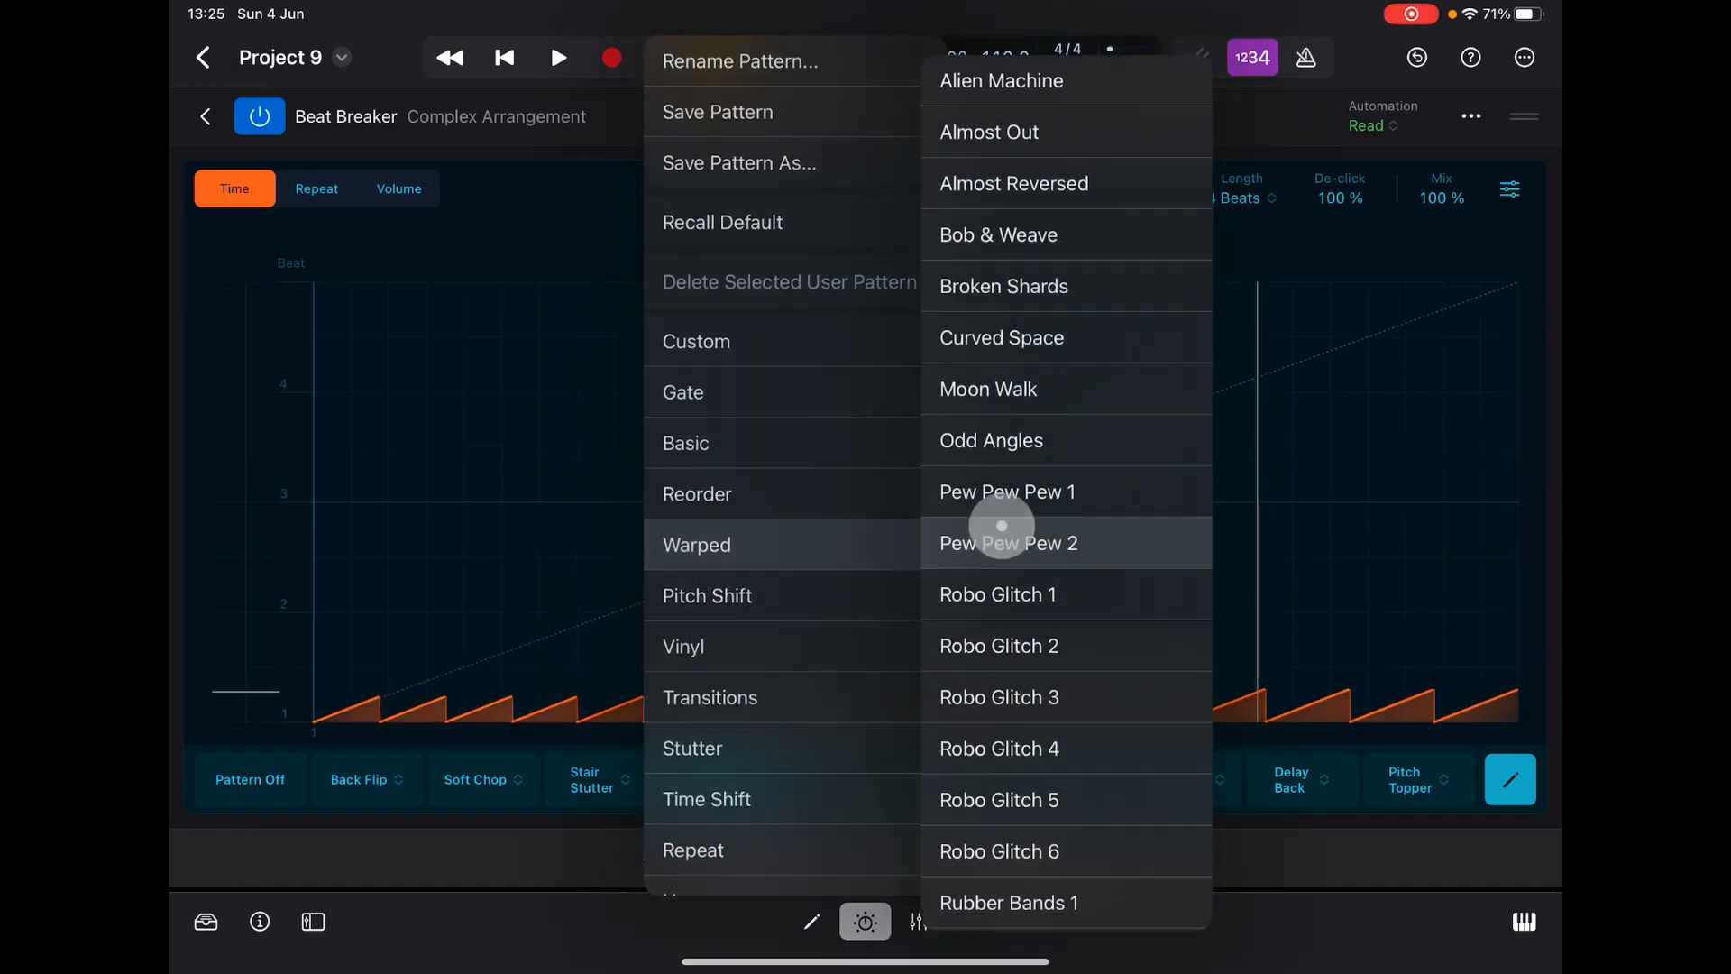
{"action": "left_click", "coordinate": [1006, 543]}
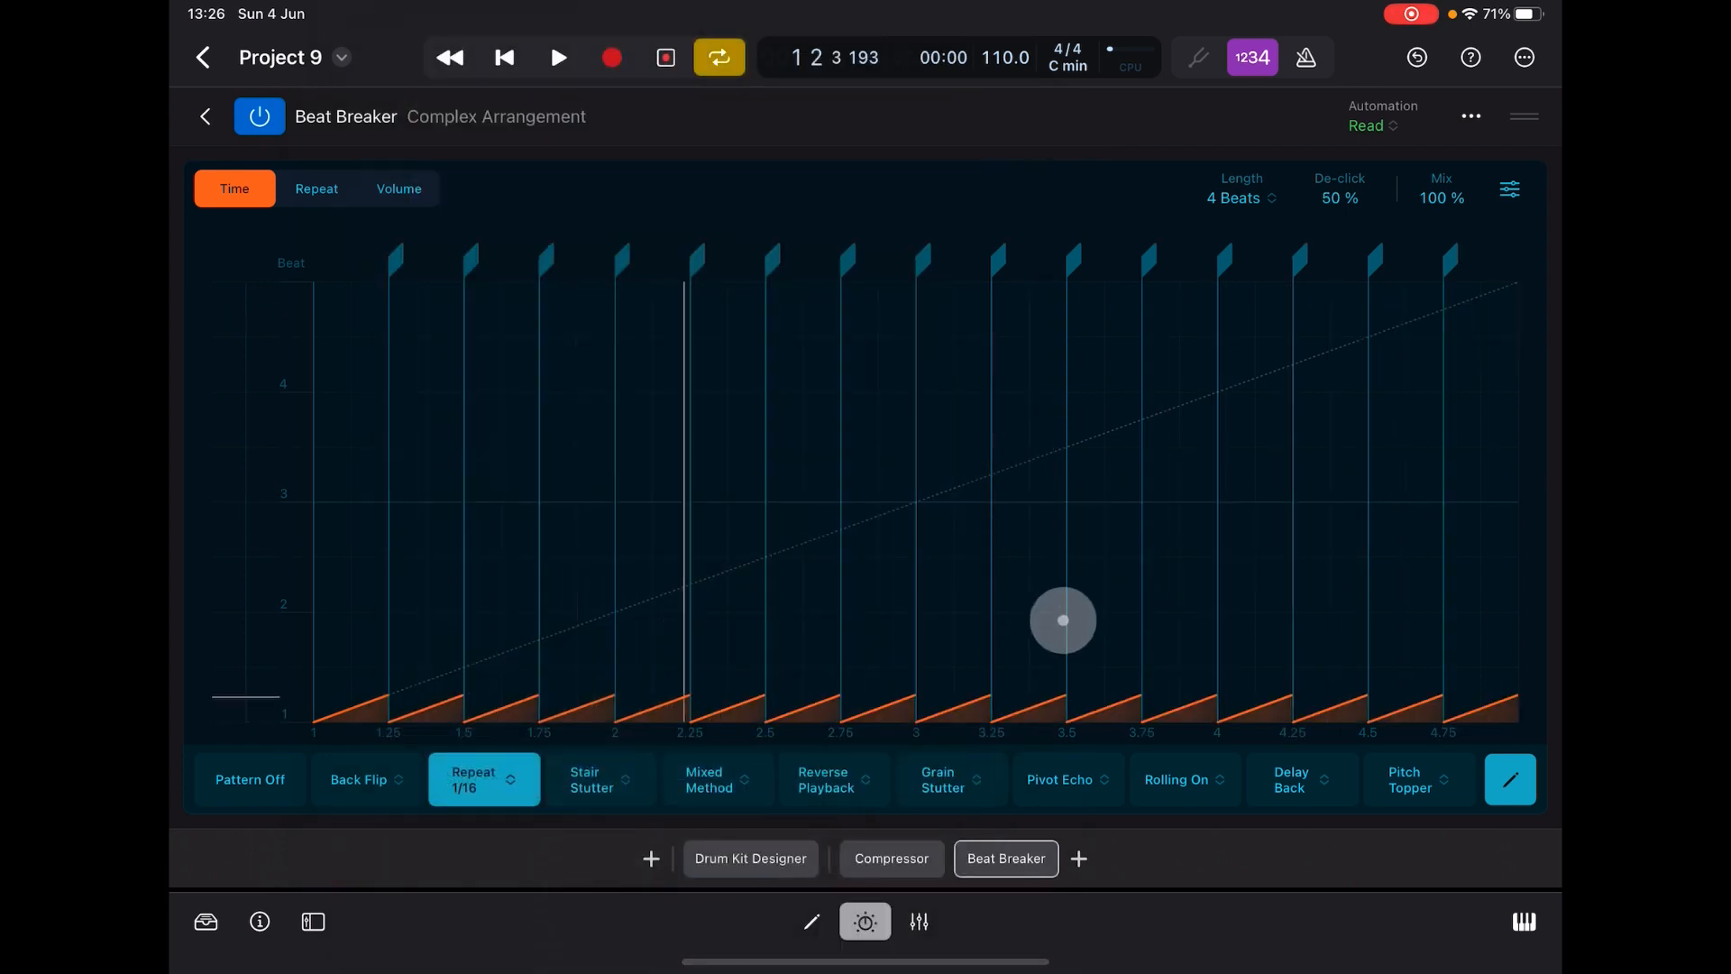
{"action": "left_click_drag", "start_coordinate": [1060, 618], "coordinate": [1031, 474]}
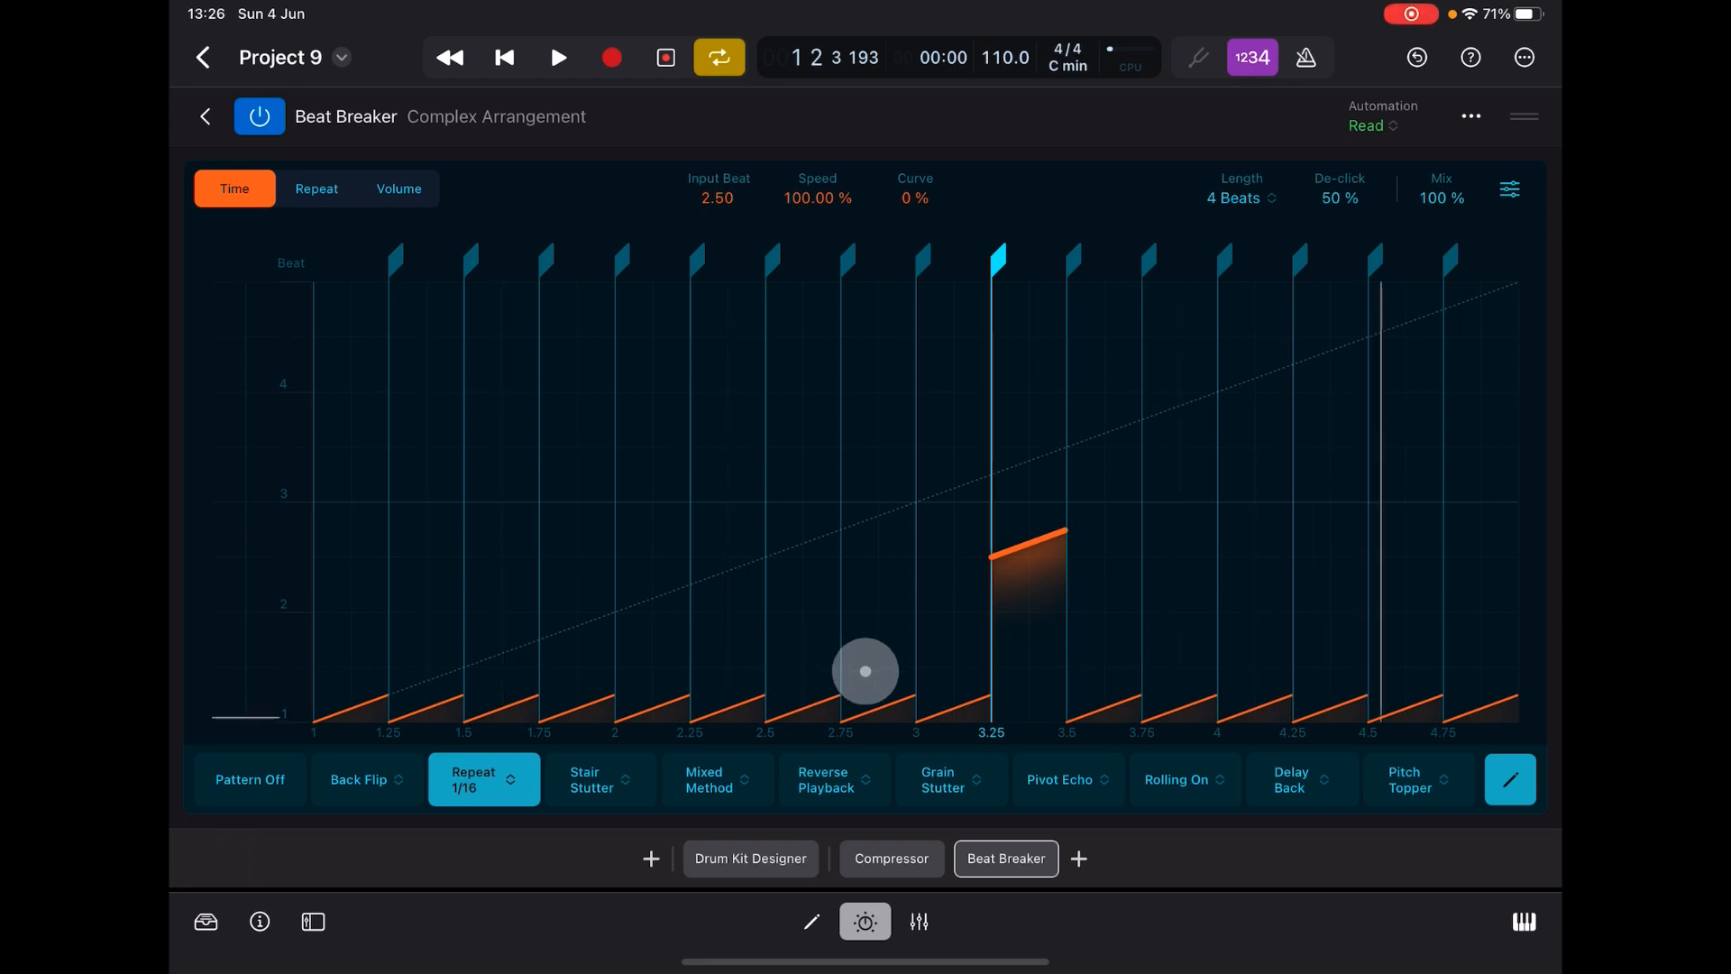
- Save the current Beat Breaker settings as a user preset named TSTR 3
{"action": "left_click", "coordinate": [1472, 116]}
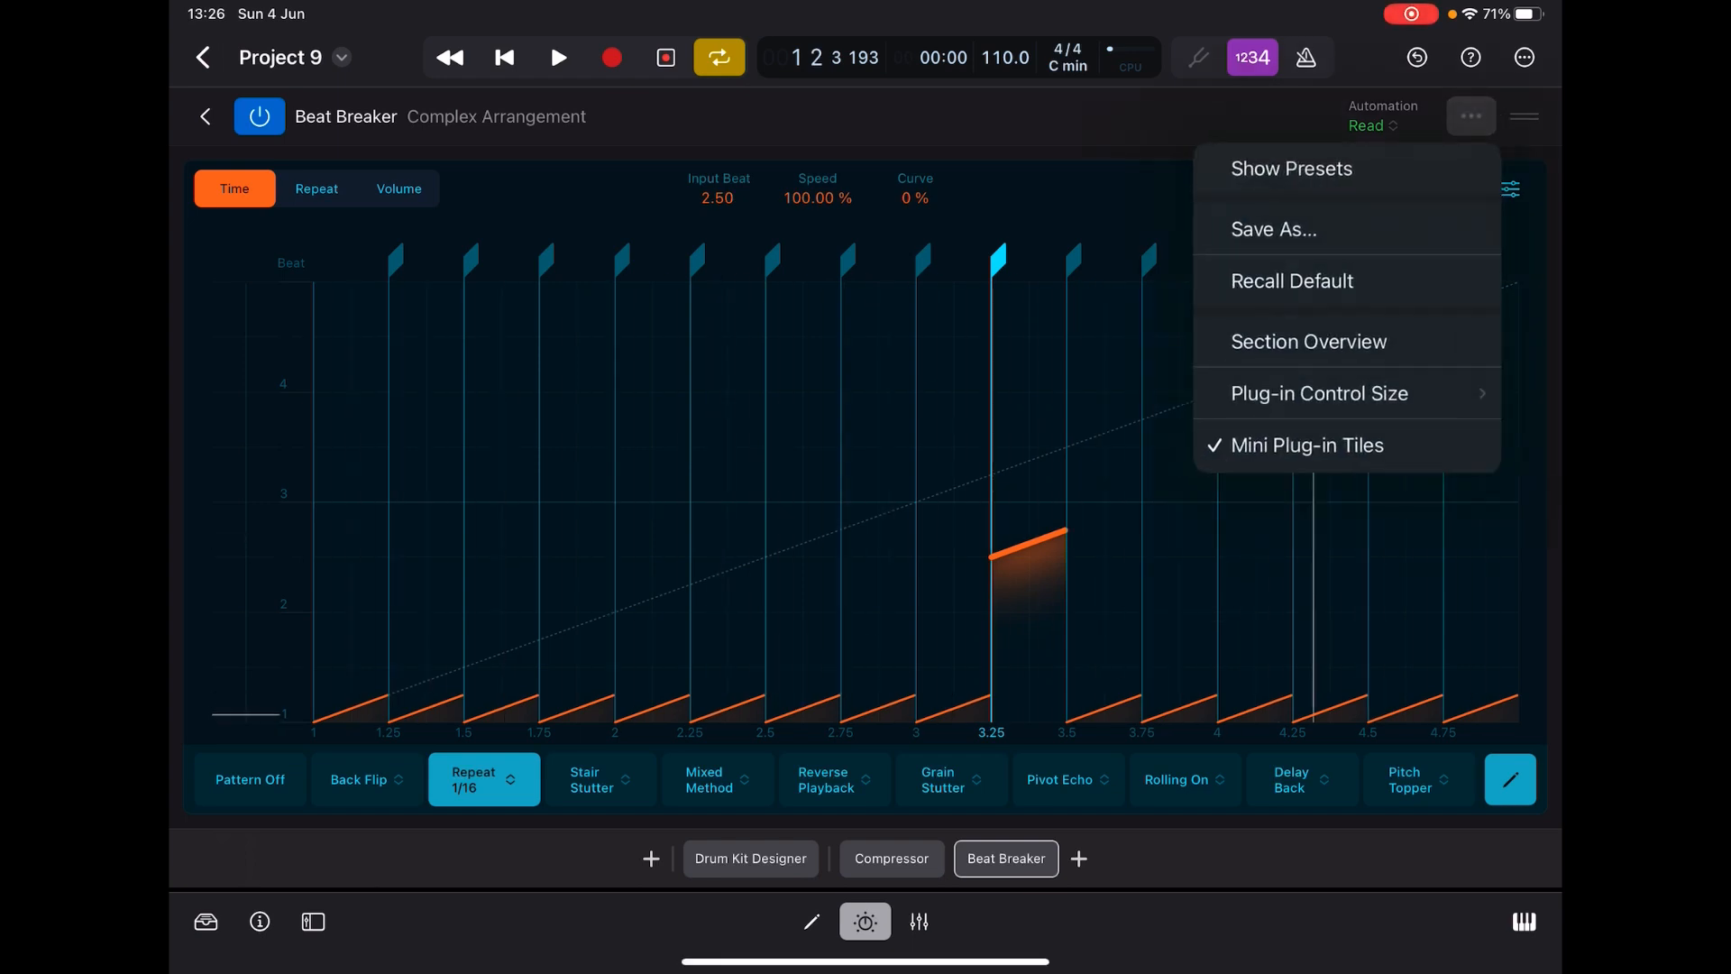
{"action": "left_click", "coordinate": [1275, 229]}
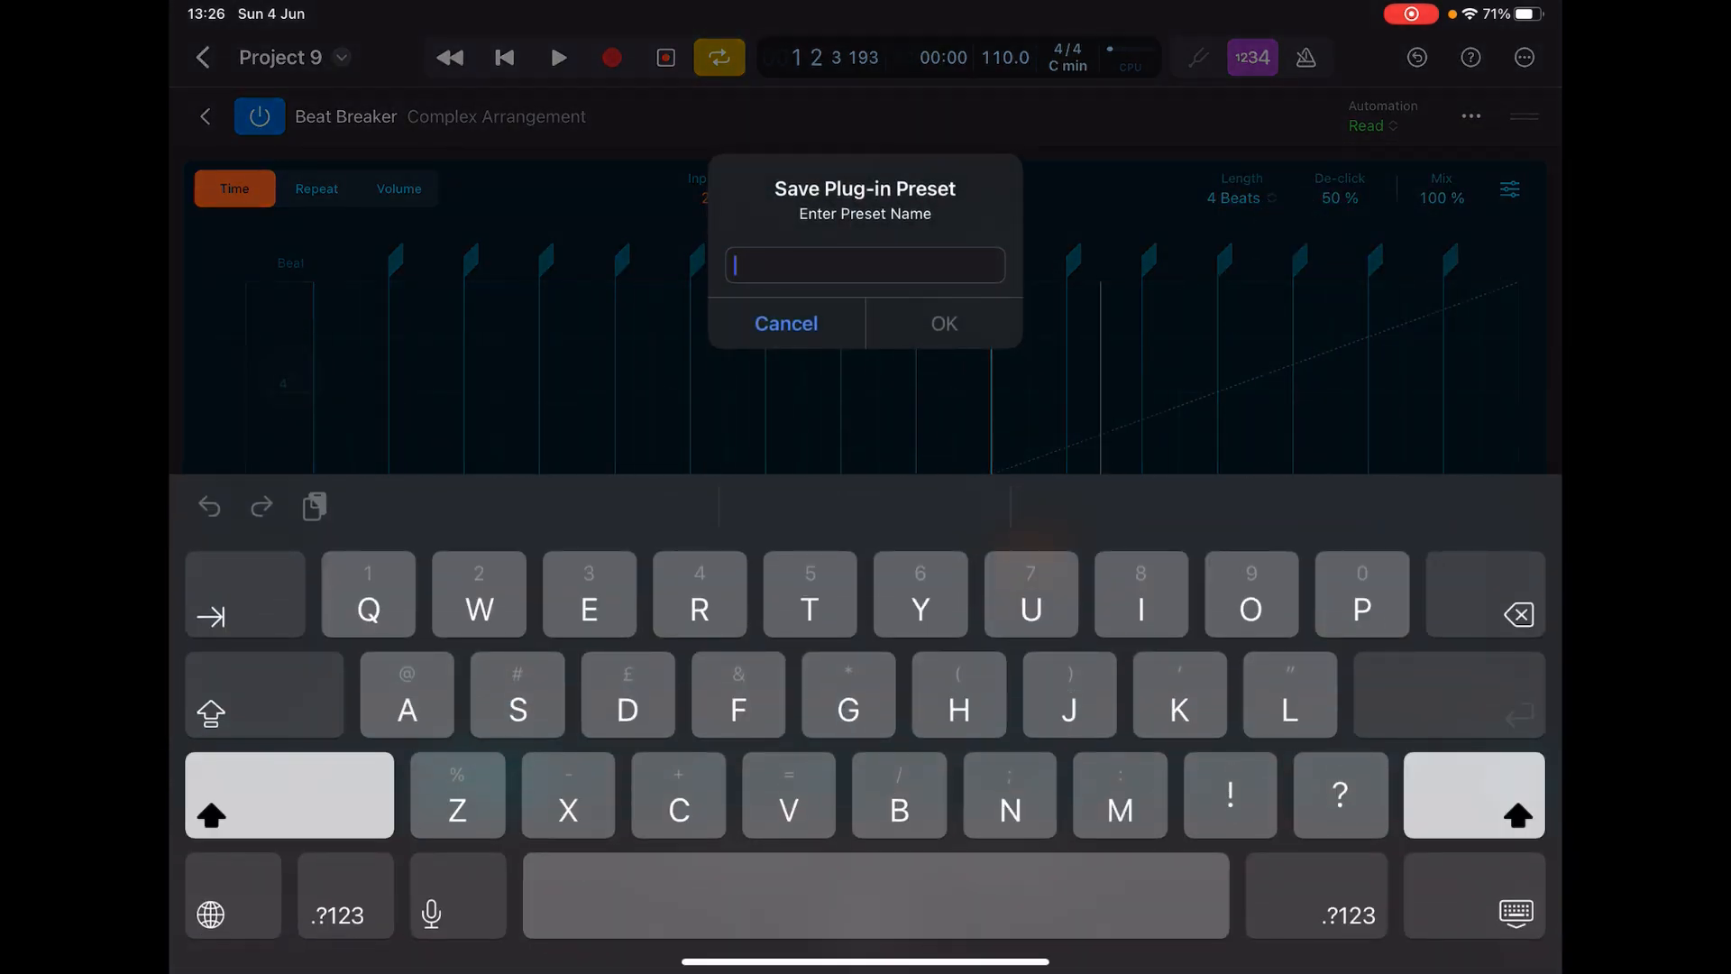
{"action": "type", "text": "TSTR 3"}
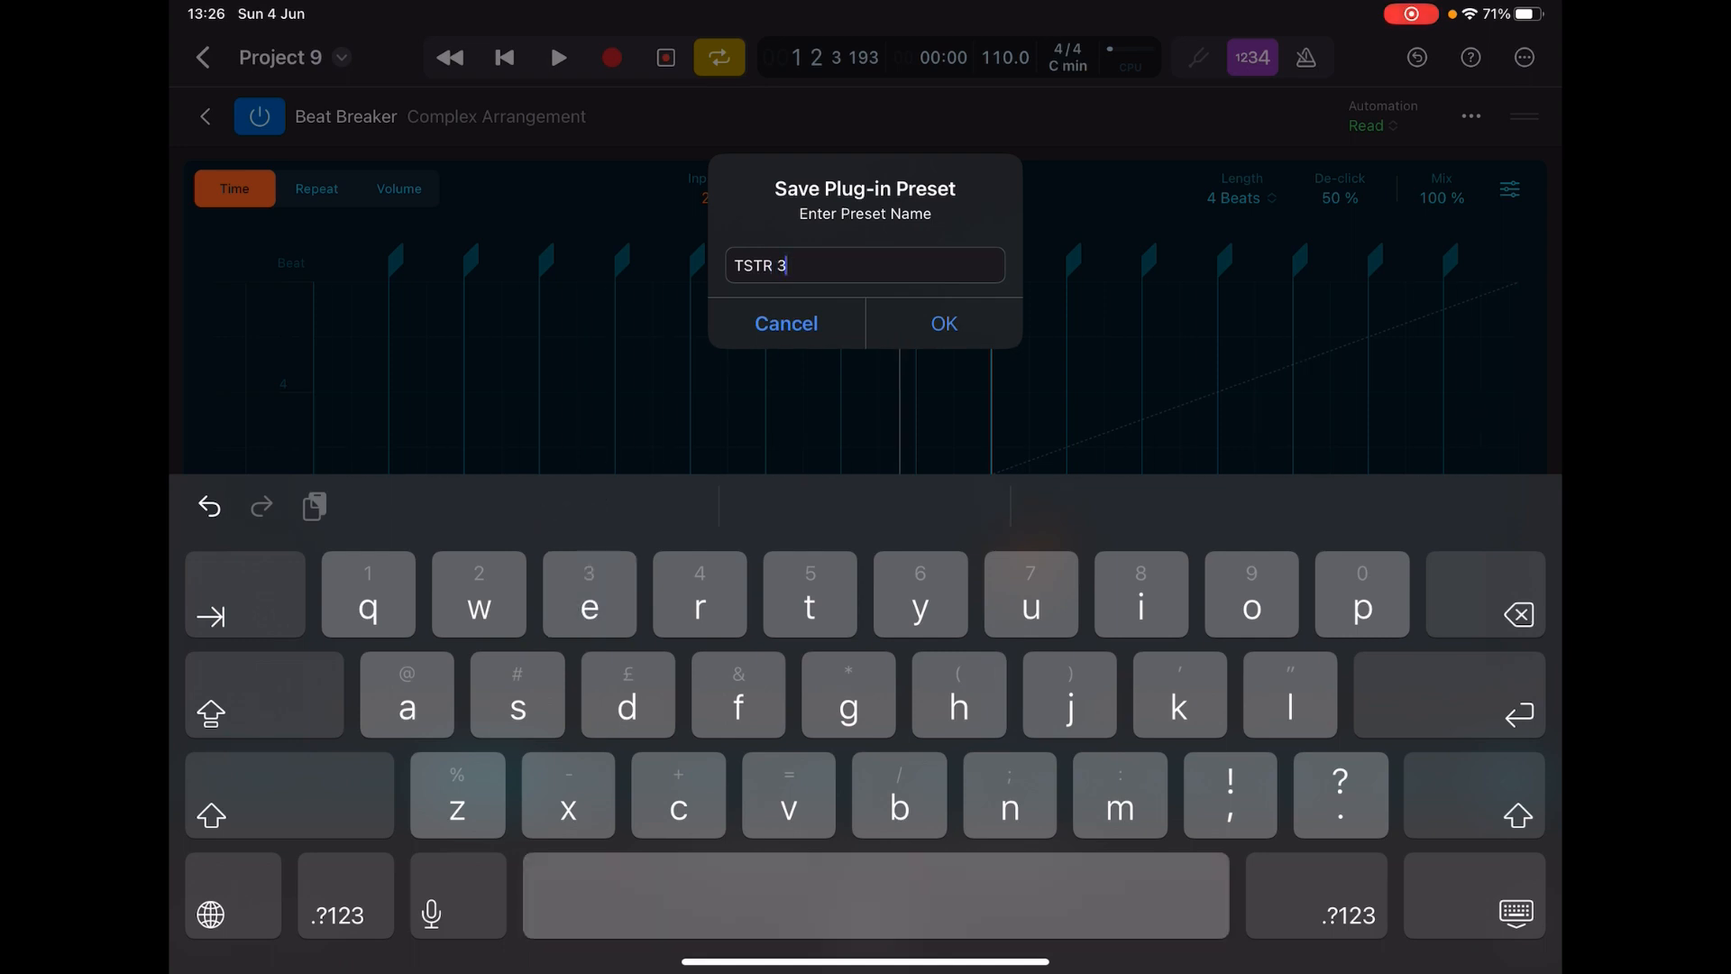
{"action": "left_click", "coordinate": [941, 323]}
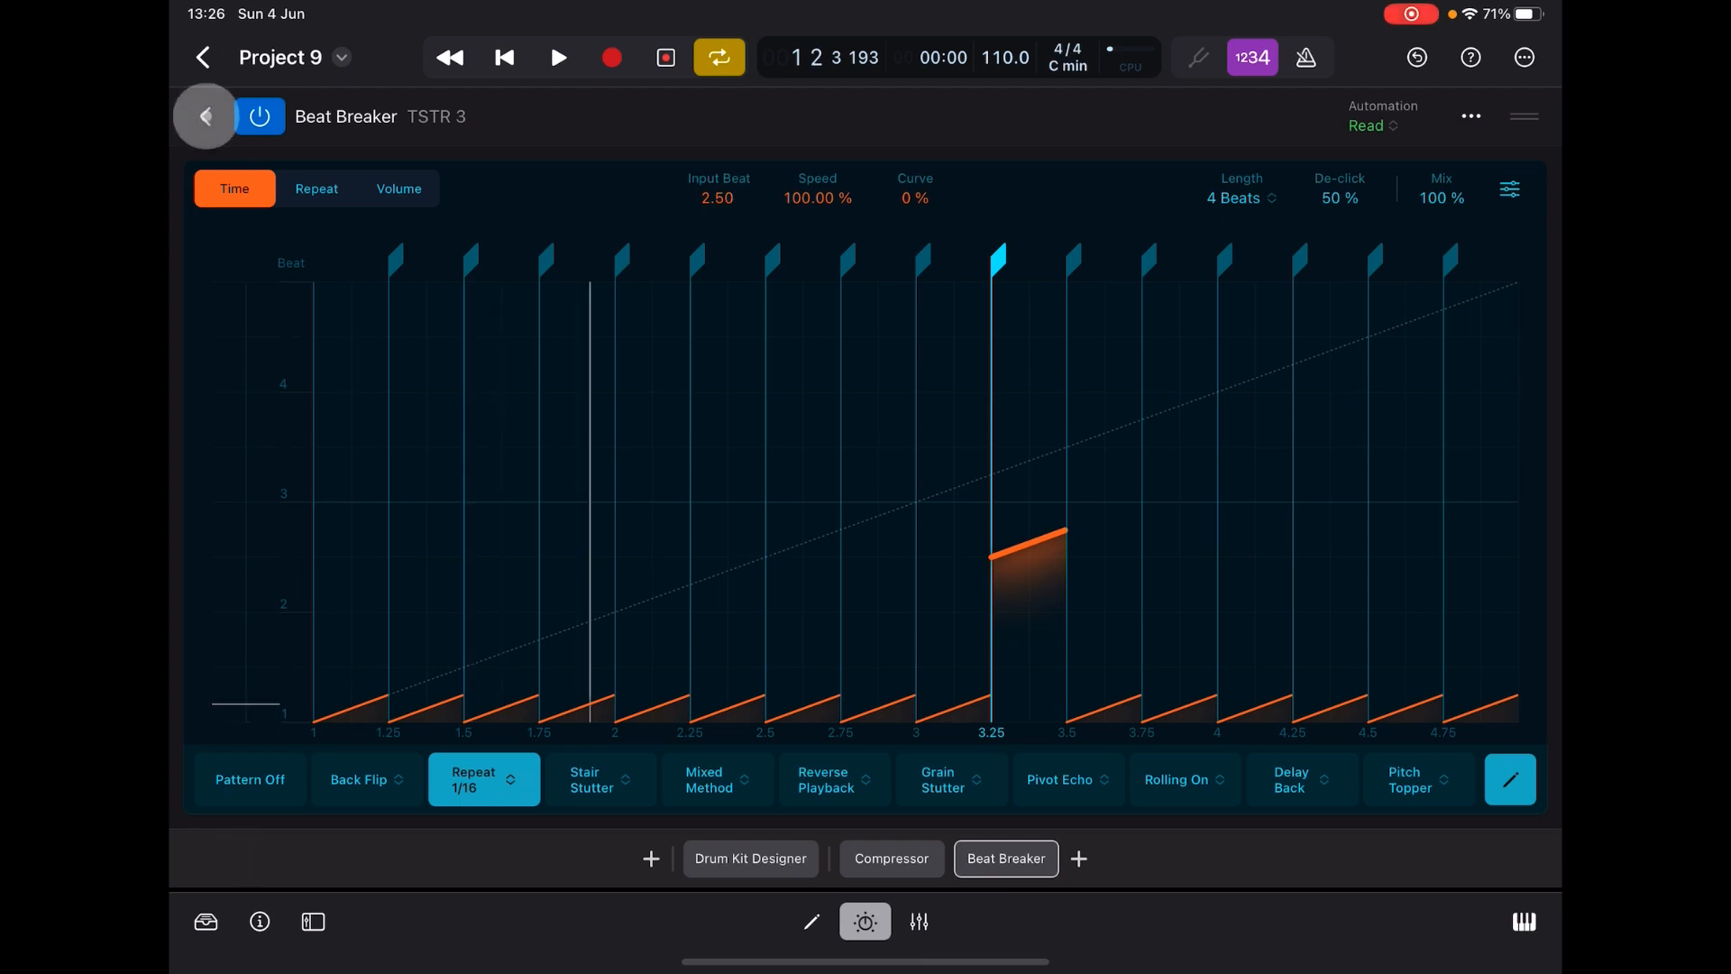
- Return to the track's plug-in overview and reopen the Beat Breaker editor
{"action": "left_click", "coordinate": [203, 116]}
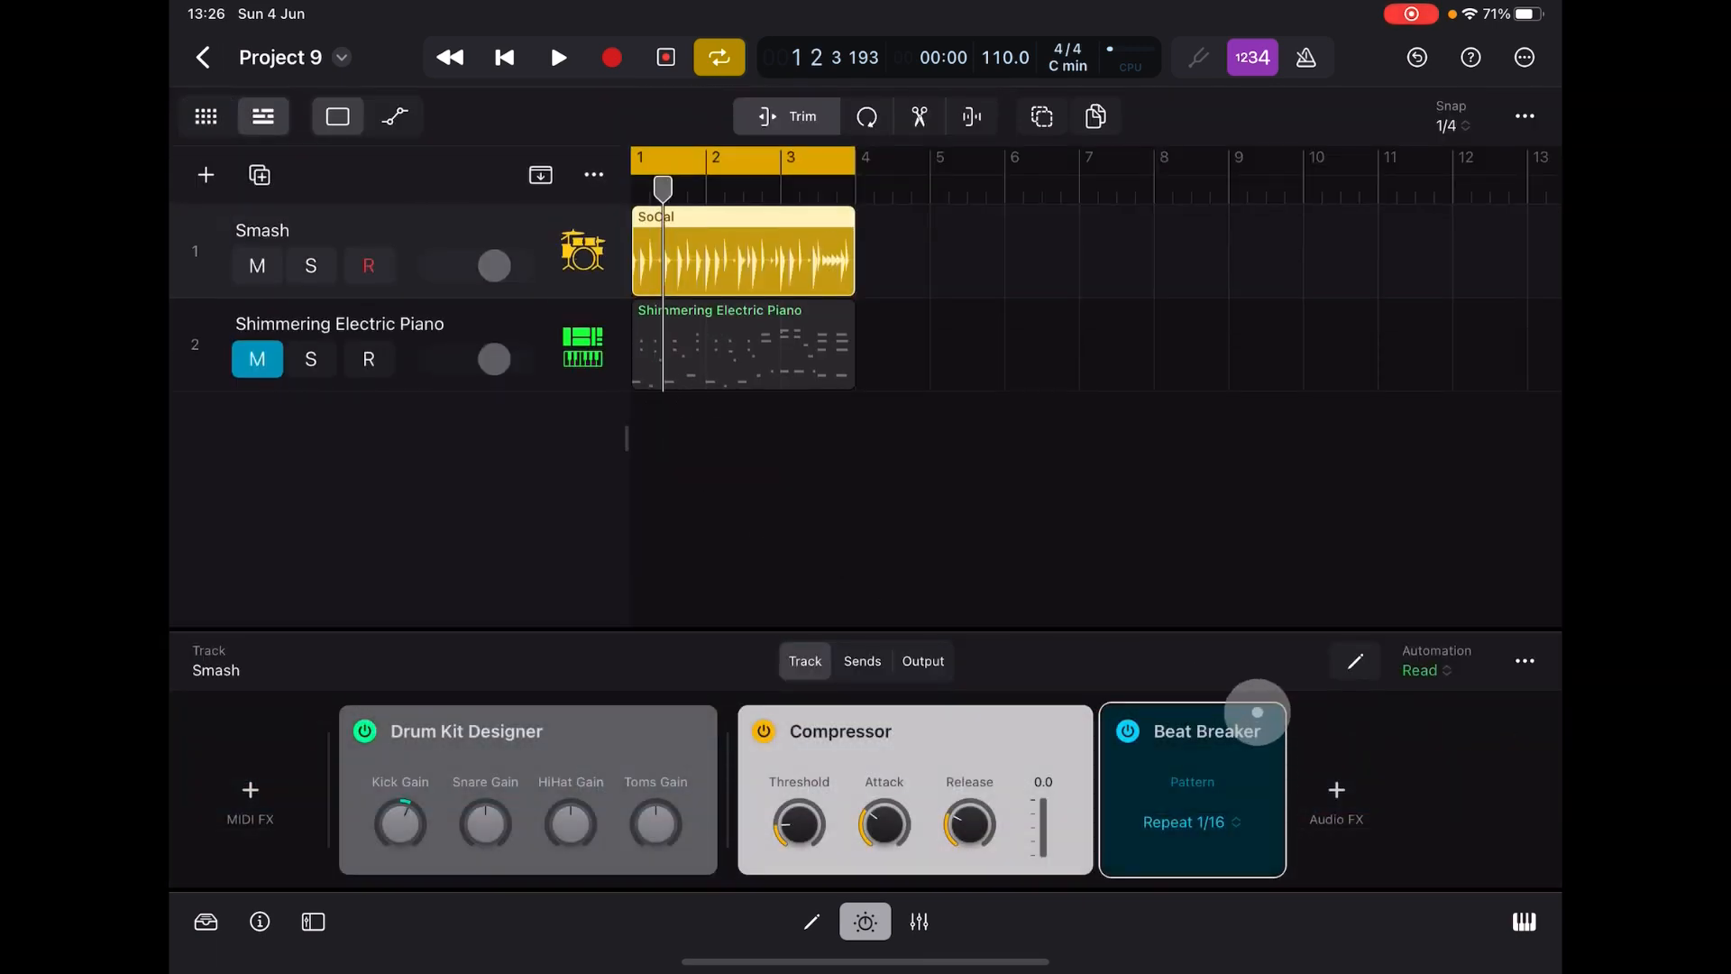
{"action": "left_click", "coordinate": [1192, 730]}
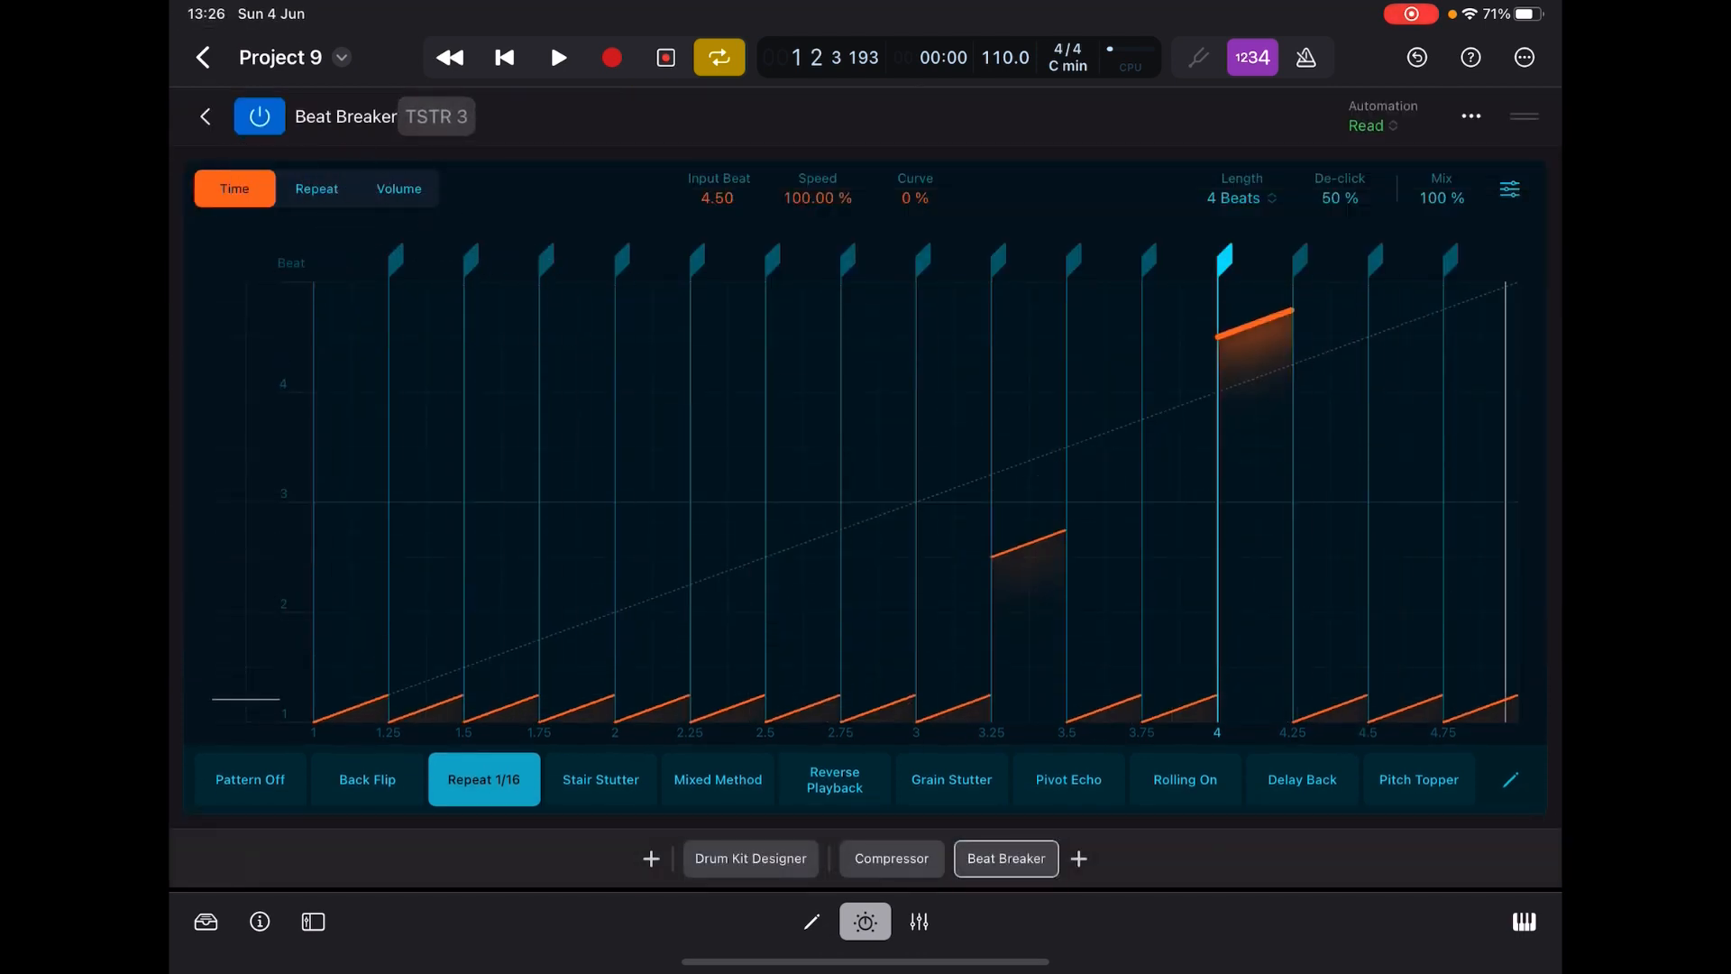
- Browse the user presets and audition TSTR 2, TSTR Sketch Beat and TSTR 3 during playback
{"action": "left_click", "coordinate": [206, 922]}
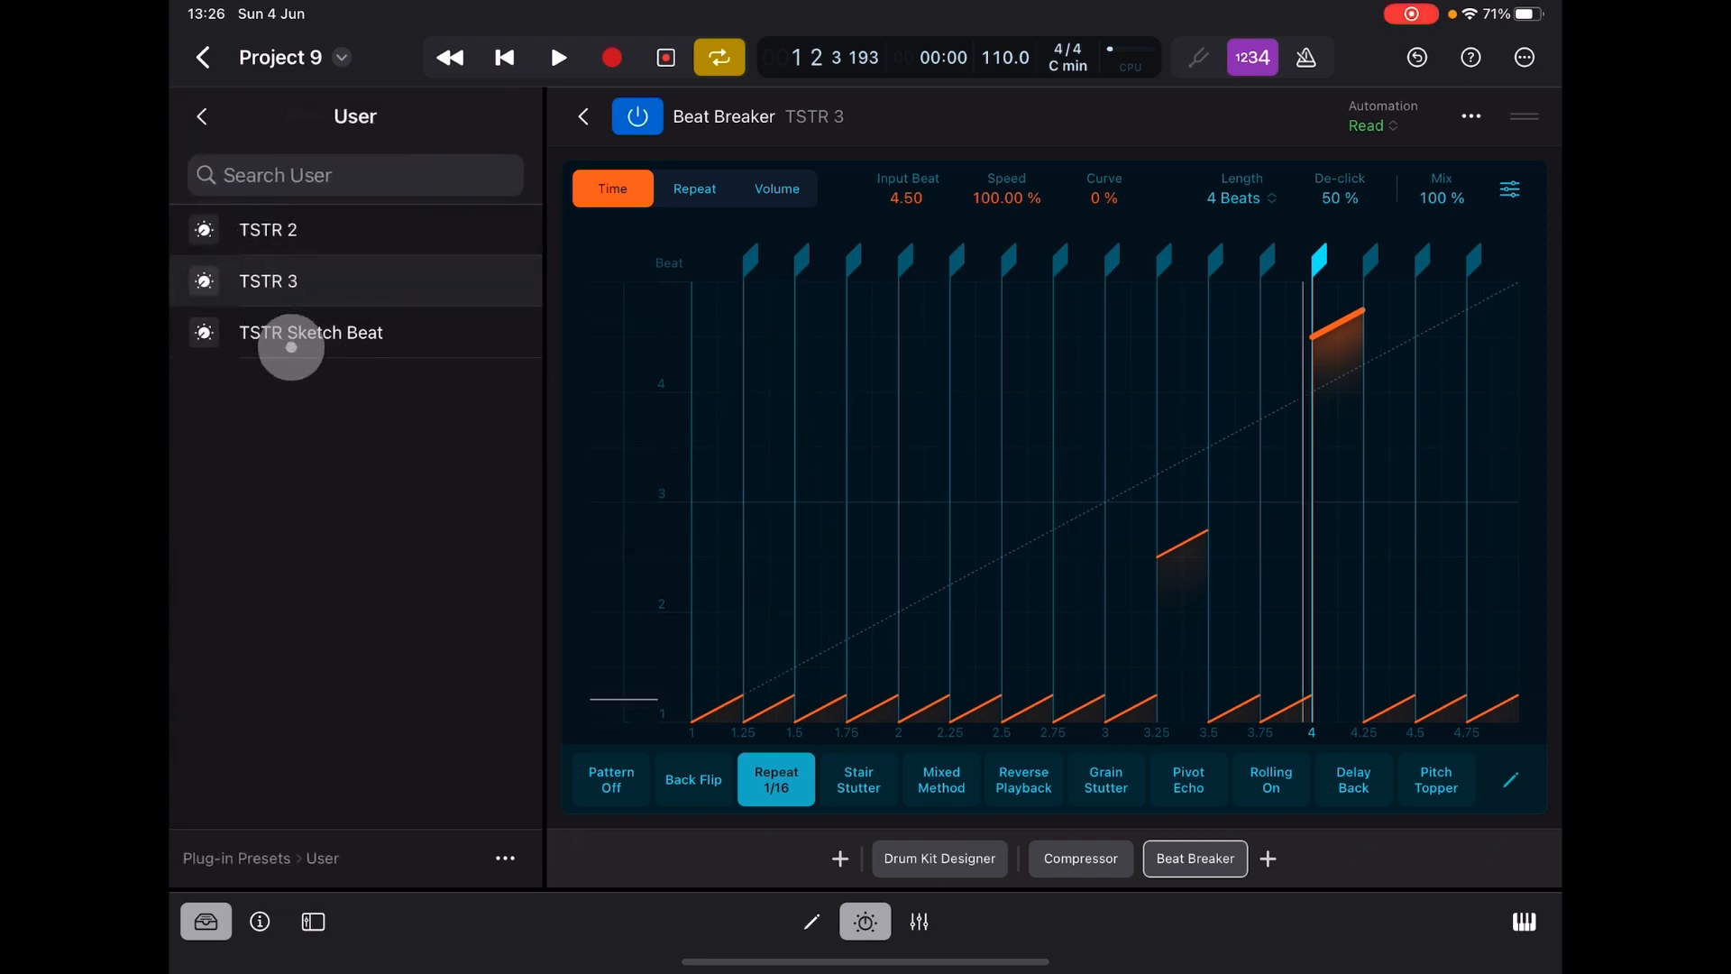
{"action": "left_click", "coordinate": [269, 229]}
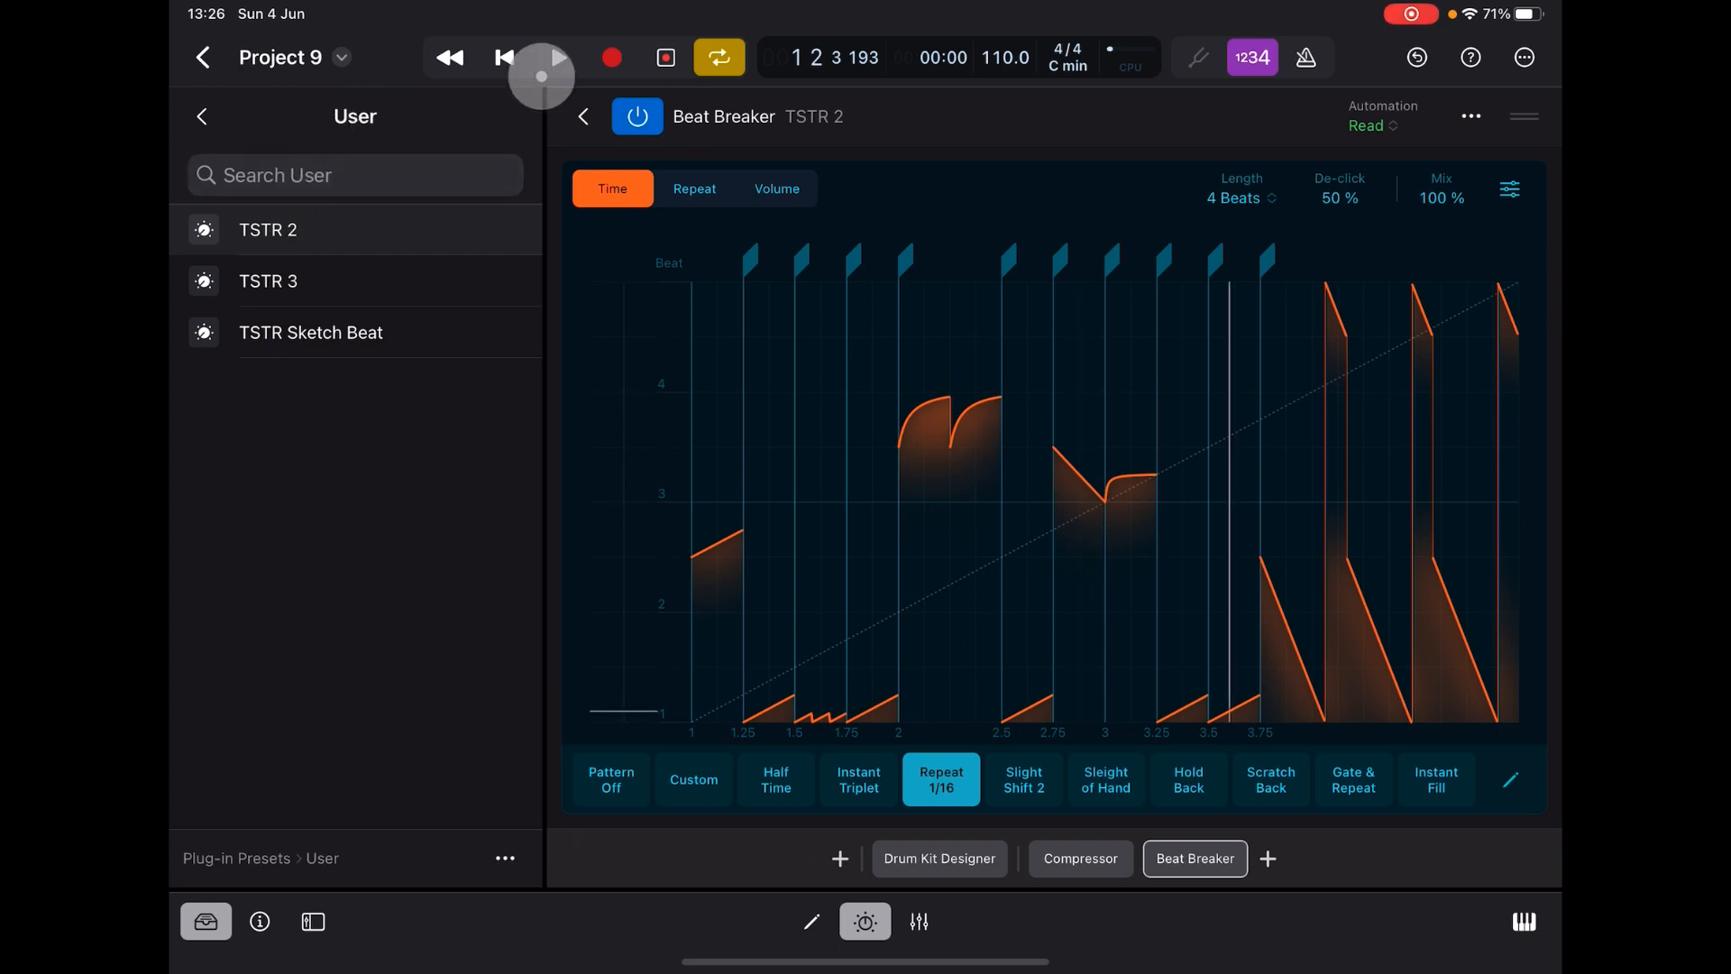
{"action": "left_click", "coordinate": [559, 57]}
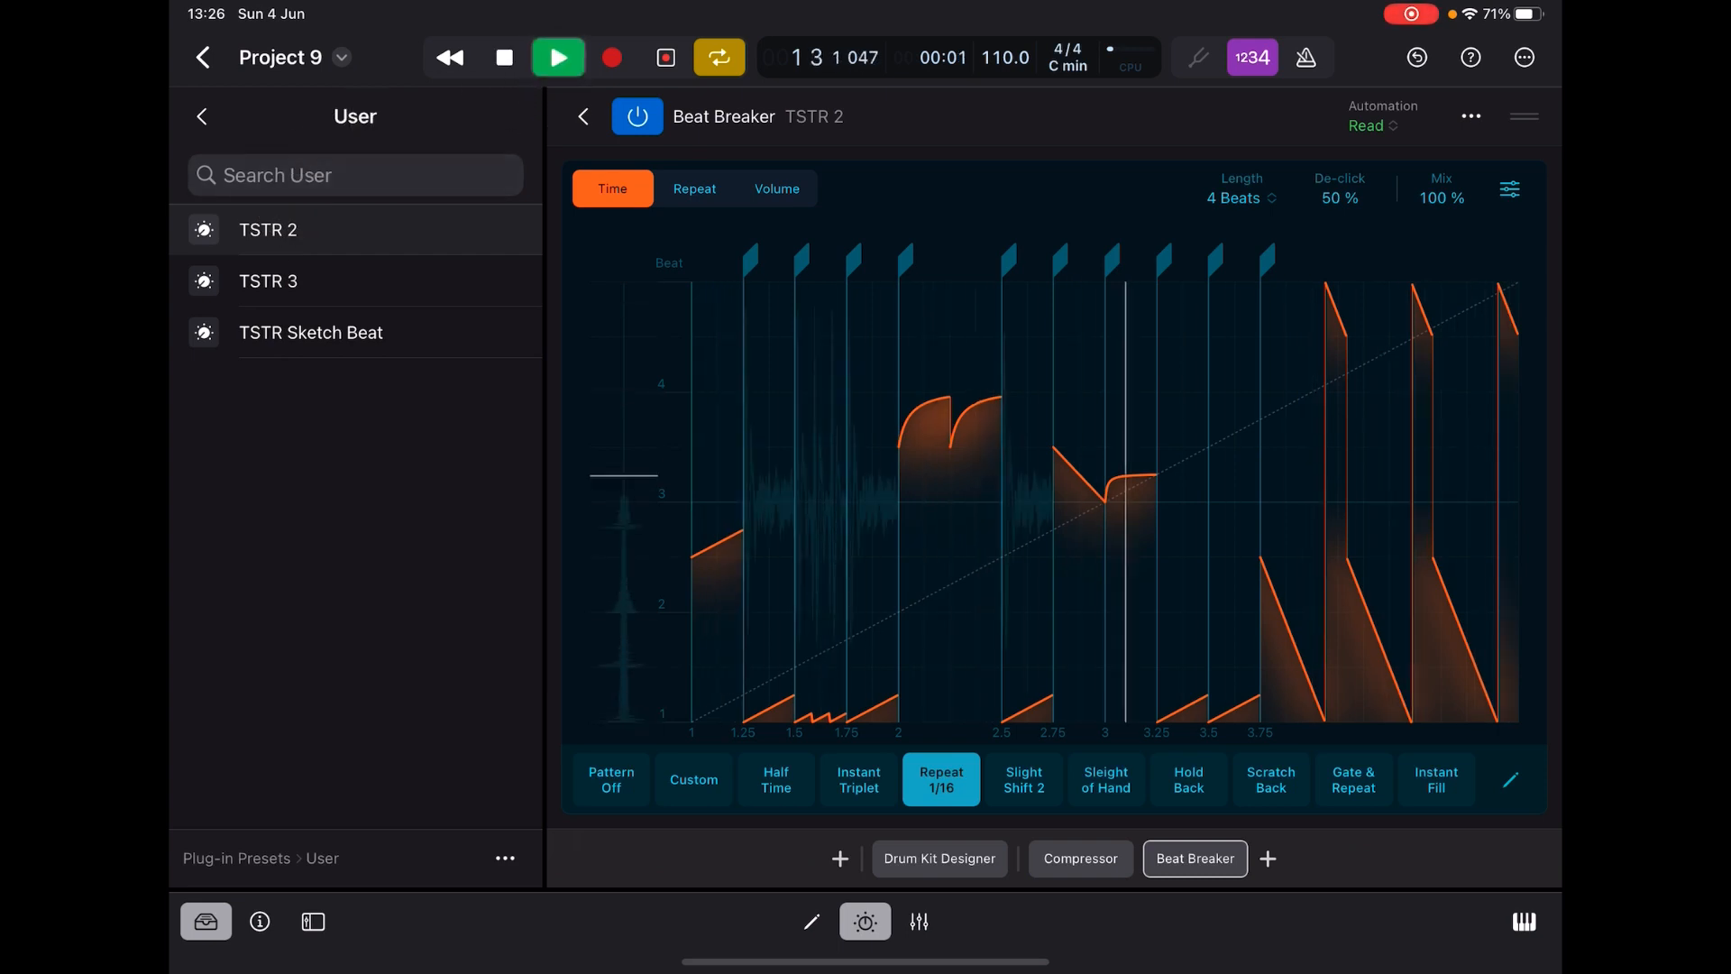
{"action": "left_click", "coordinate": [310, 331]}
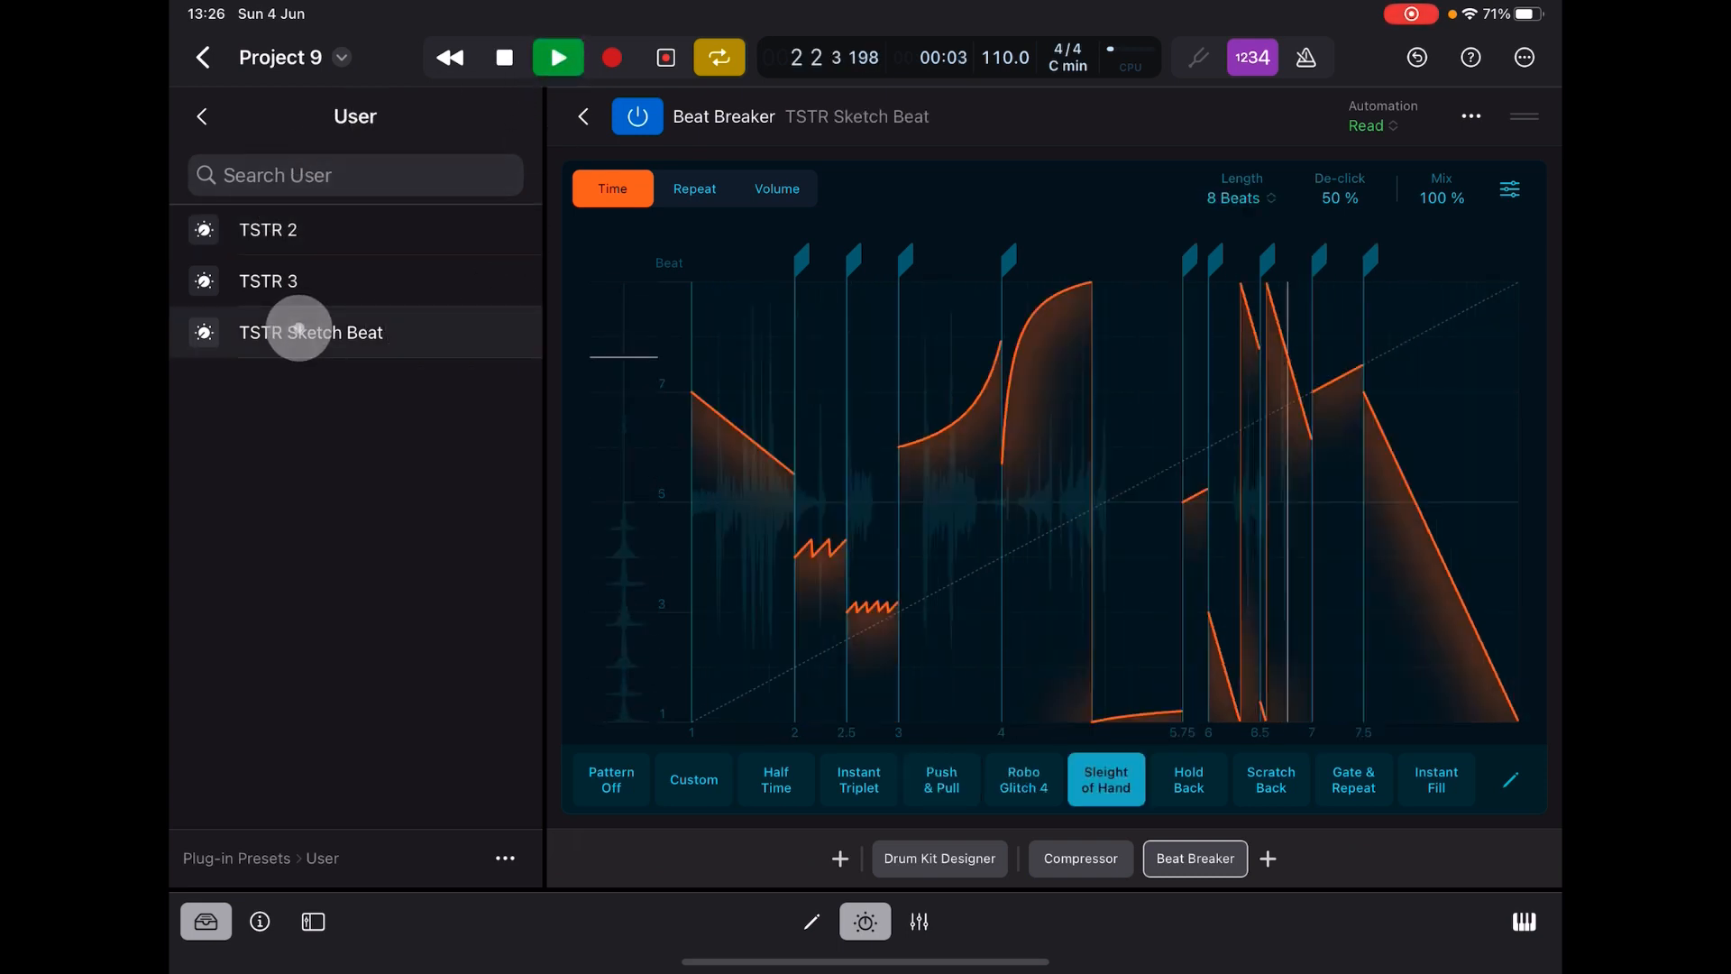
{"action": "left_click", "coordinate": [267, 282]}
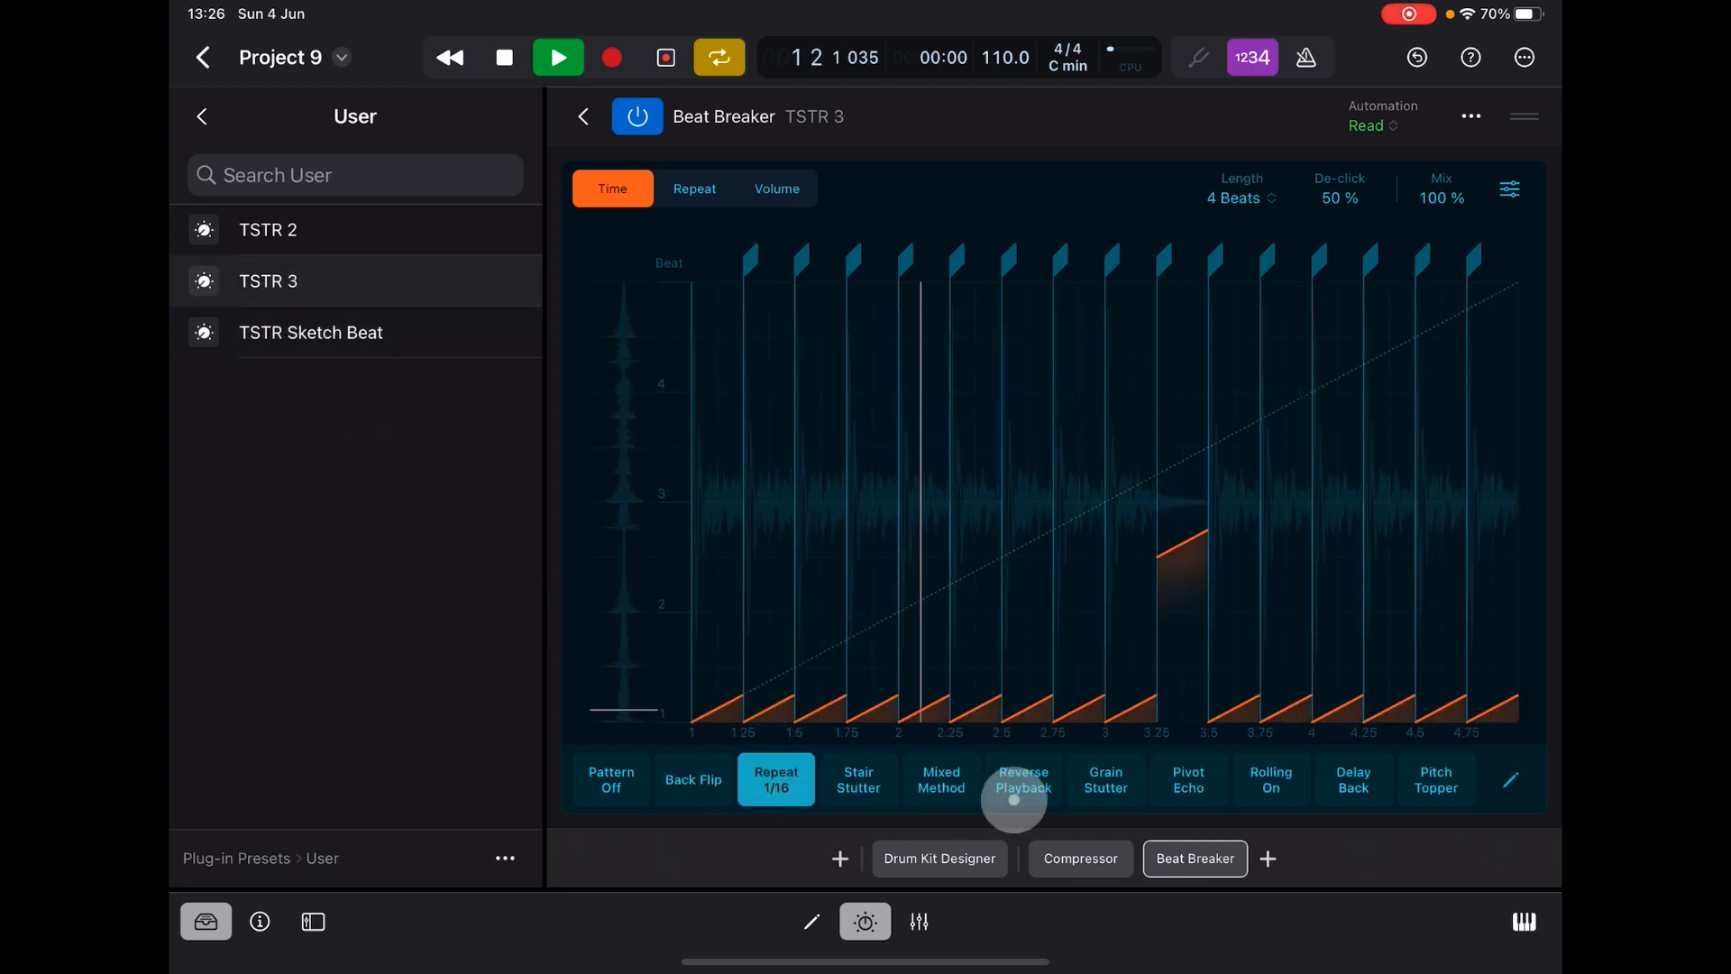
- Audition Mixed Method, Grain Stutter and Pivot Echo, then settle on TSTR Sketch Beat and leave the browser
{"action": "left_click", "coordinate": [941, 779]}
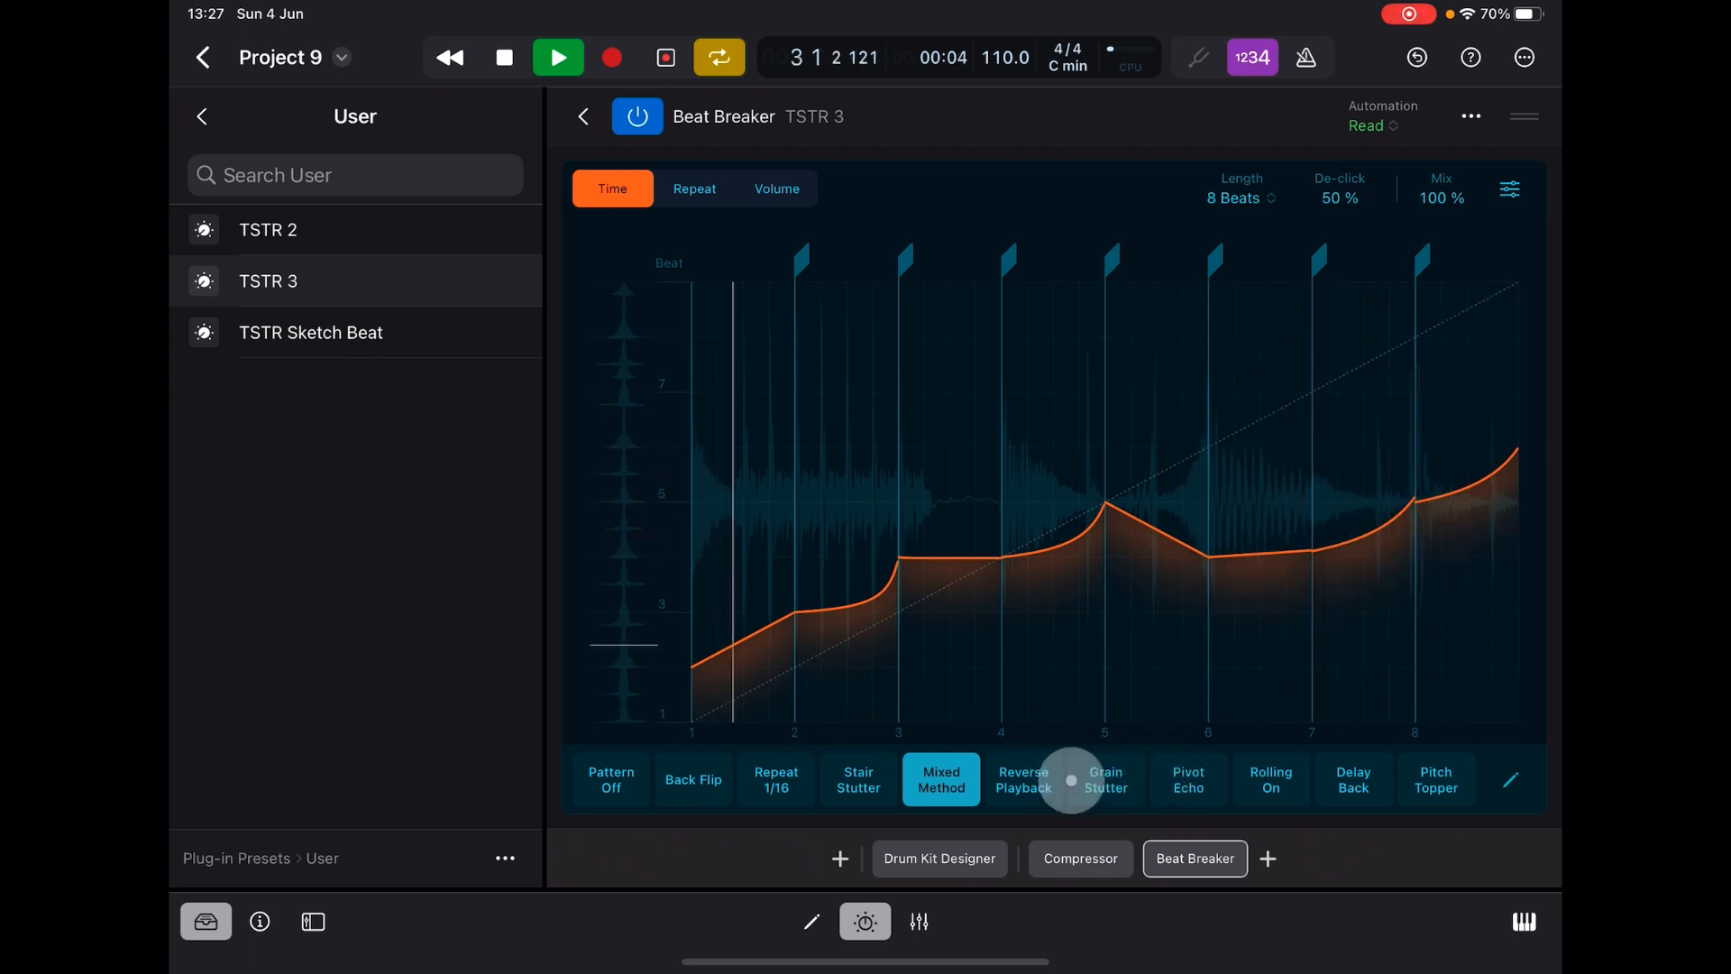
{"action": "left_click", "coordinate": [1105, 779]}
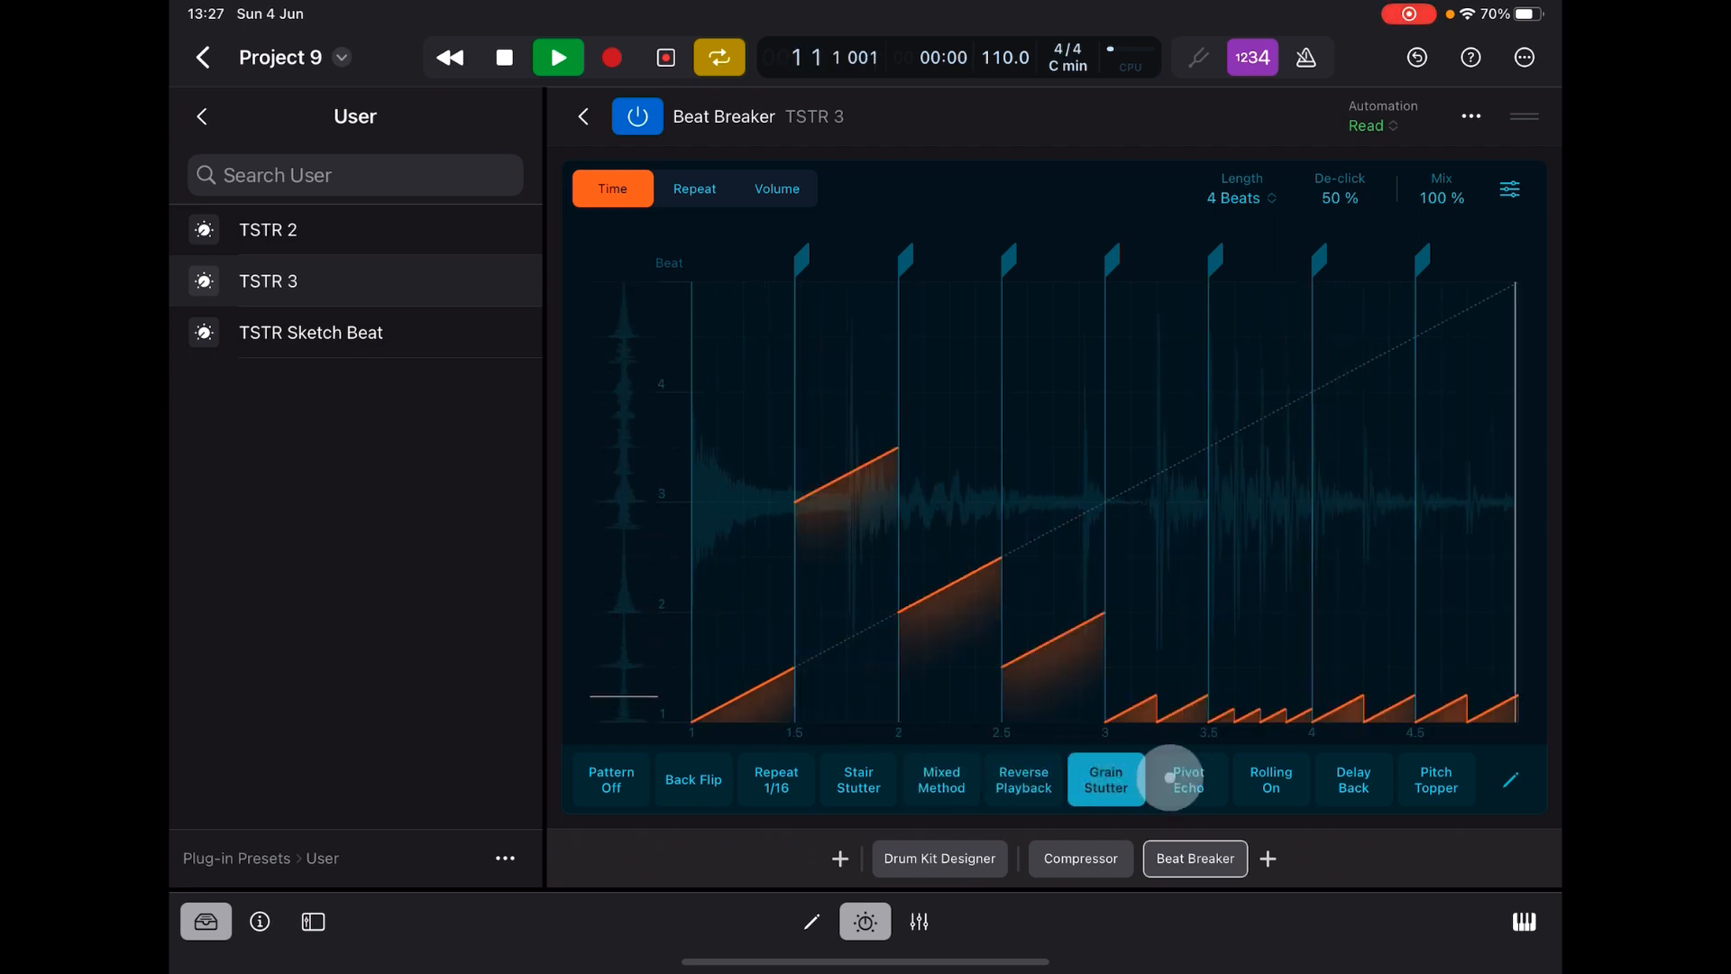
{"action": "left_click", "coordinate": [1186, 779]}
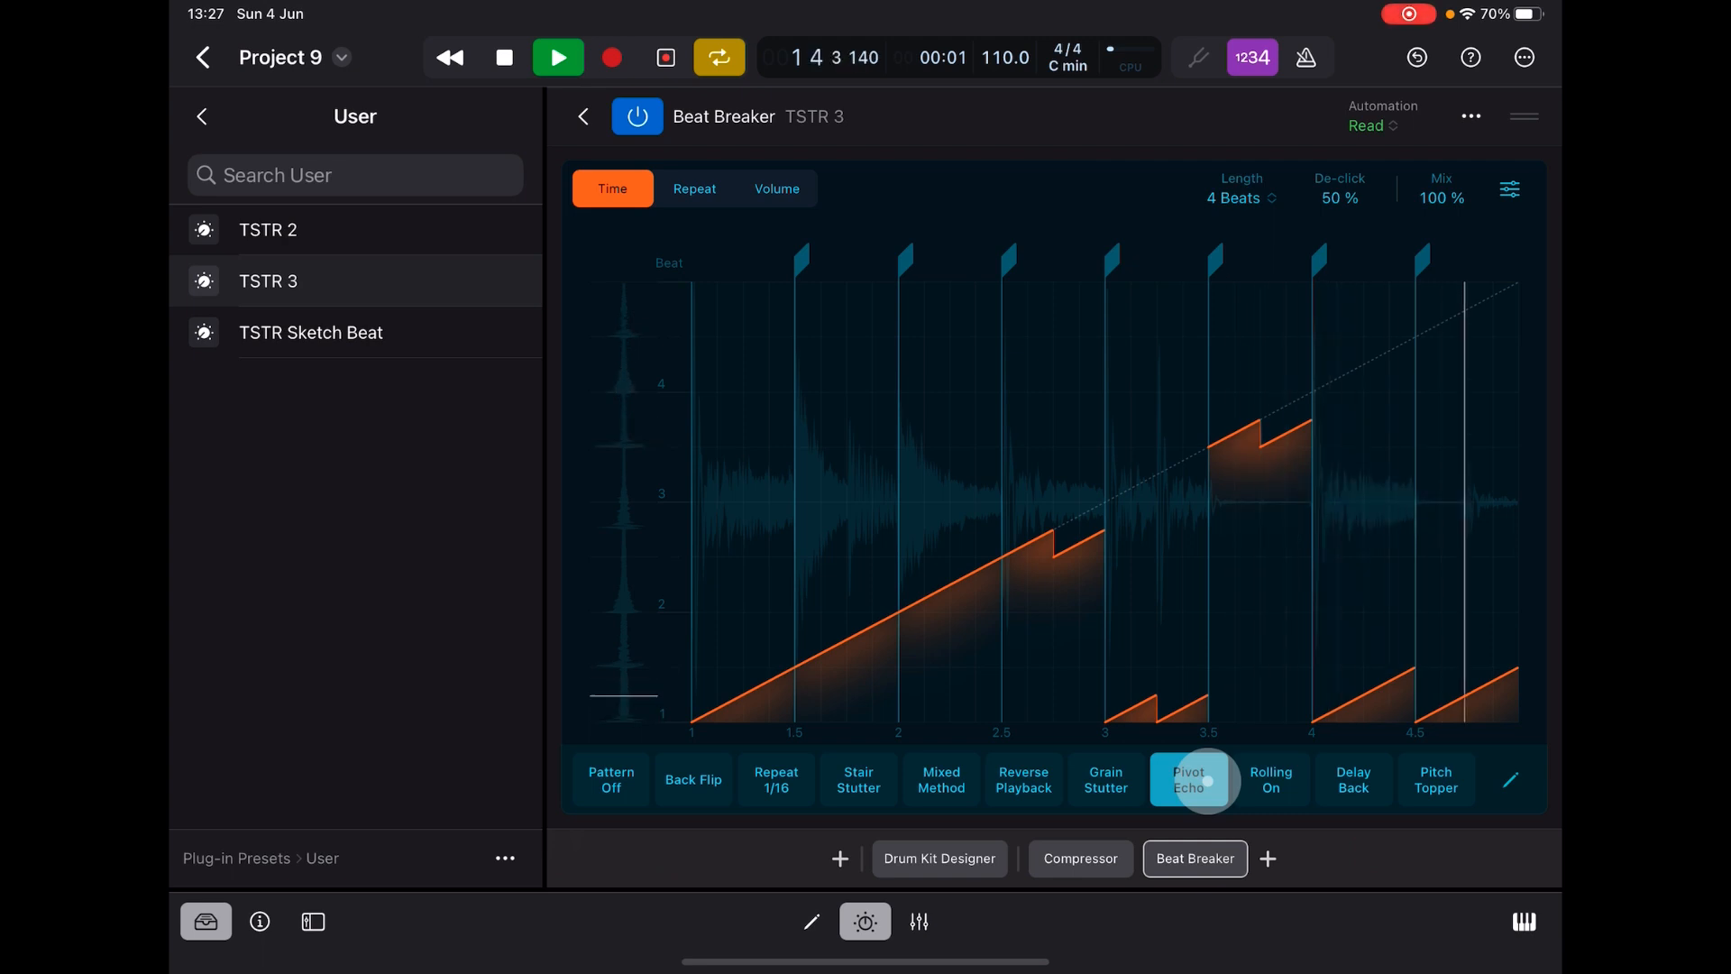
{"action": "left_click", "coordinate": [1188, 779]}
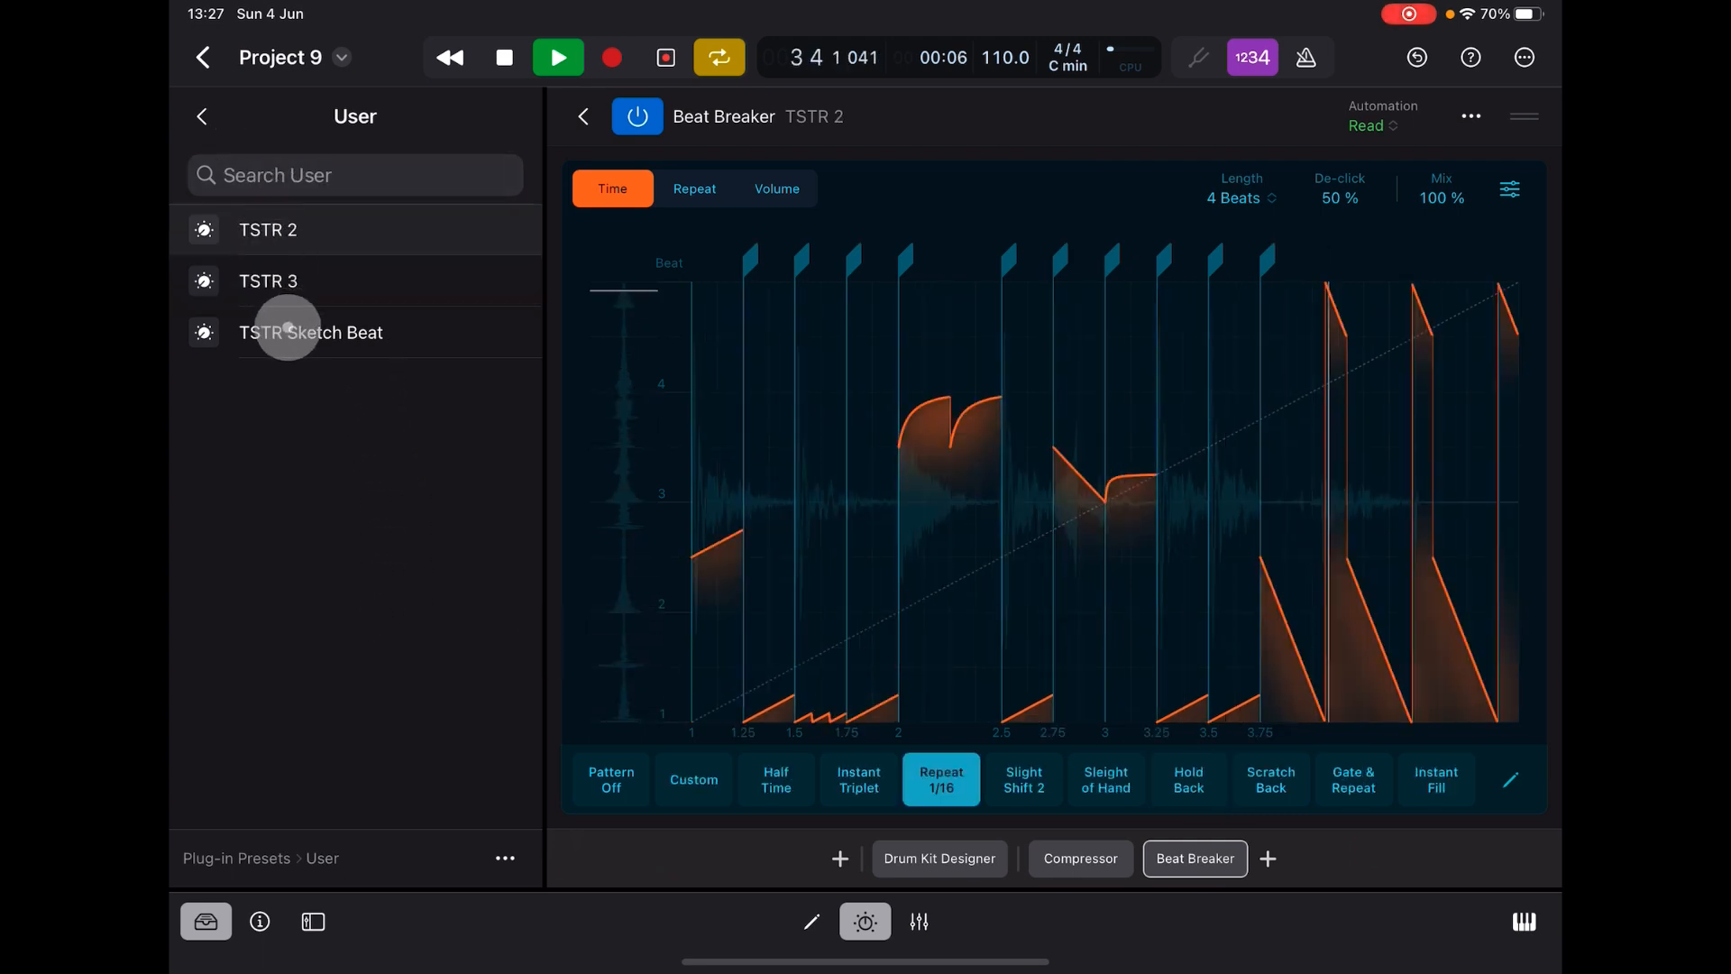
{"action": "left_click", "coordinate": [310, 331]}
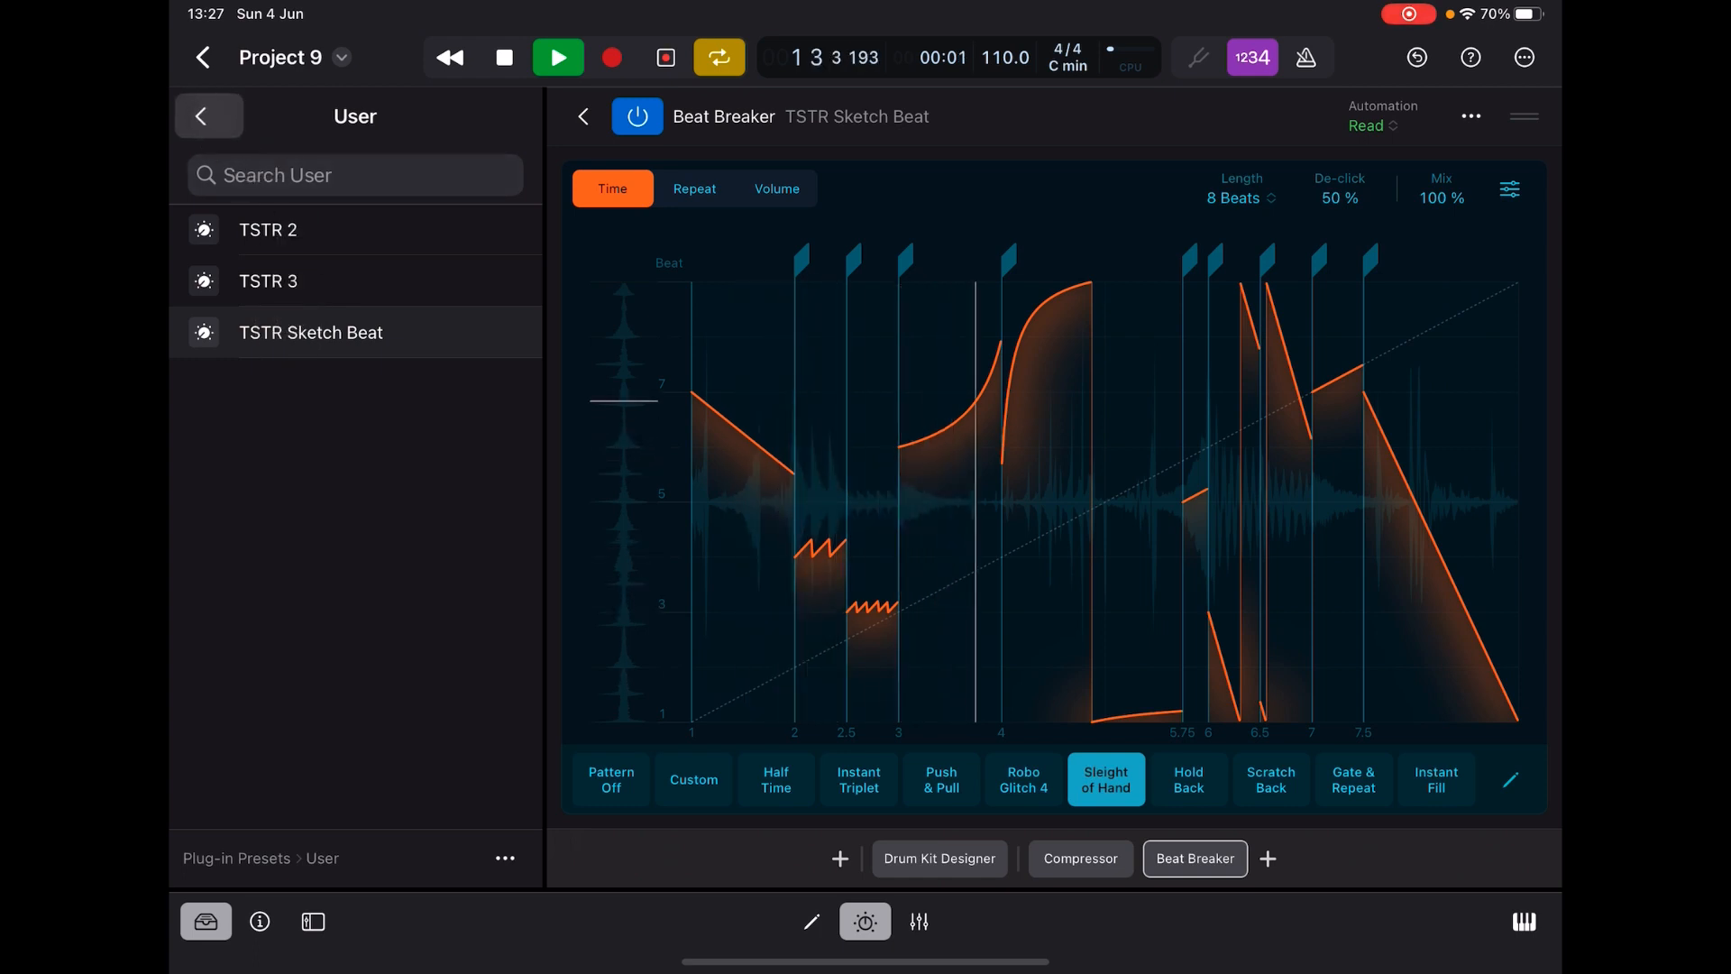
{"action": "left_click", "coordinate": [209, 116]}
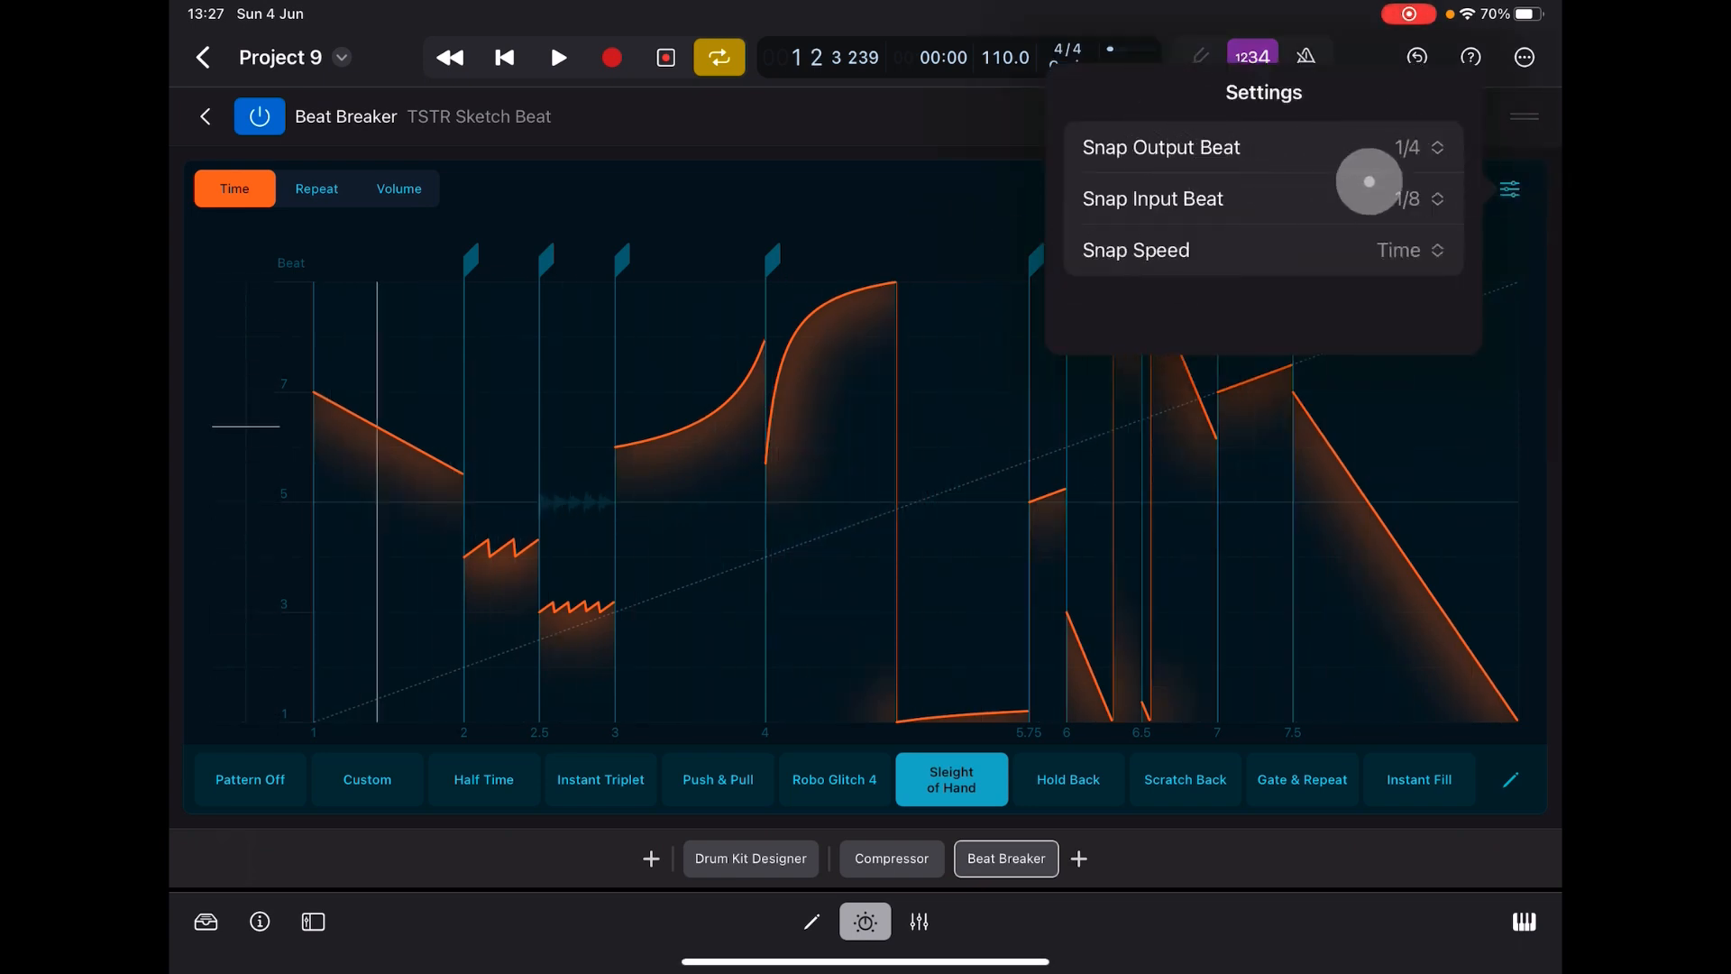
- Reopen Project 9 from Recents and close the Beat Breaker editor to show the track list
{"action": "left_click", "coordinate": [204, 55]}
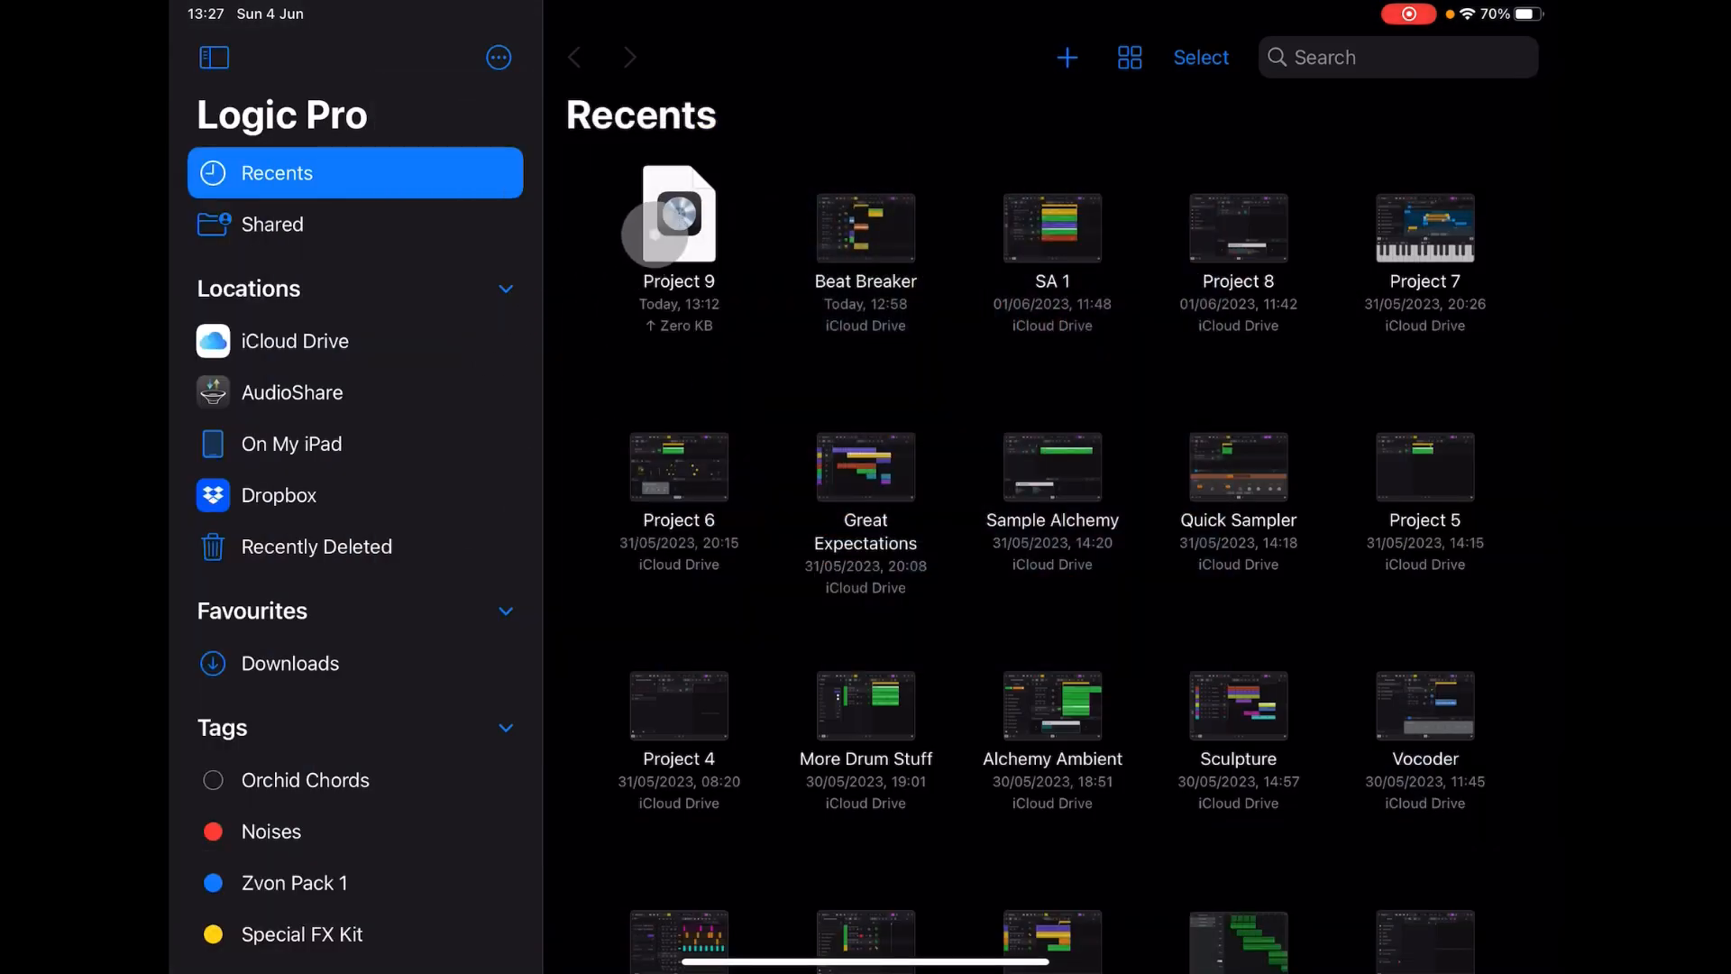
{"action": "double_click", "coordinate": [676, 214]}
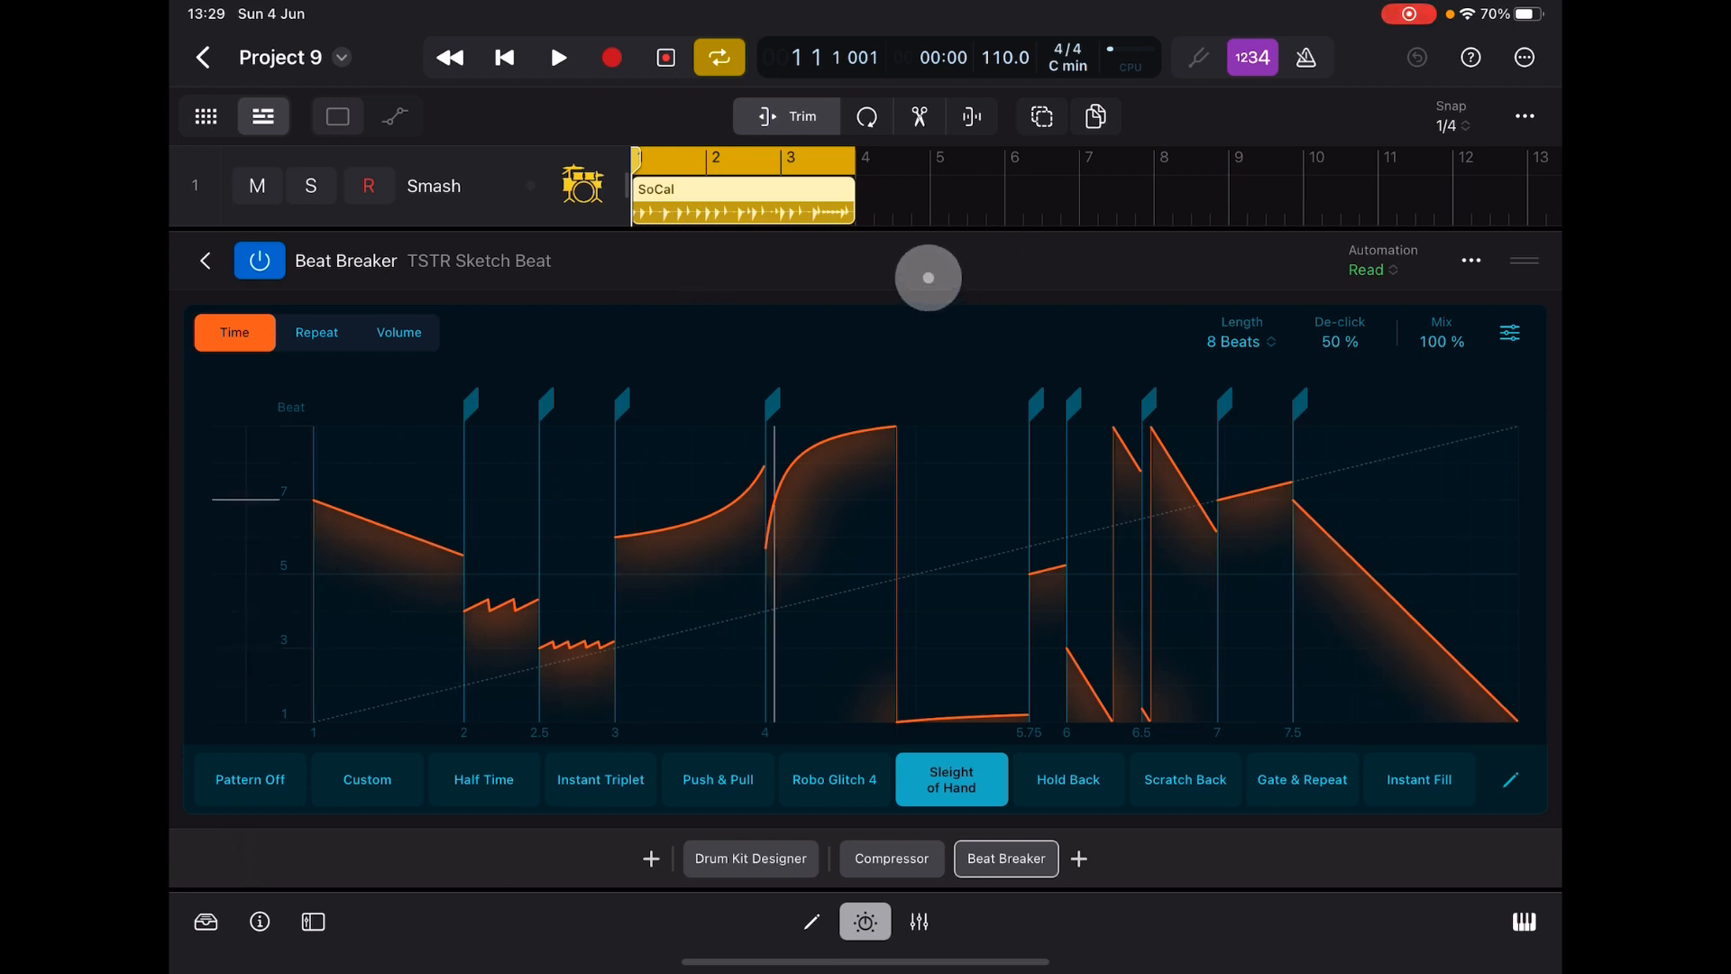
{"action": "left_click_drag", "start_coordinate": [926, 278], "coordinate": [1058, 263]}
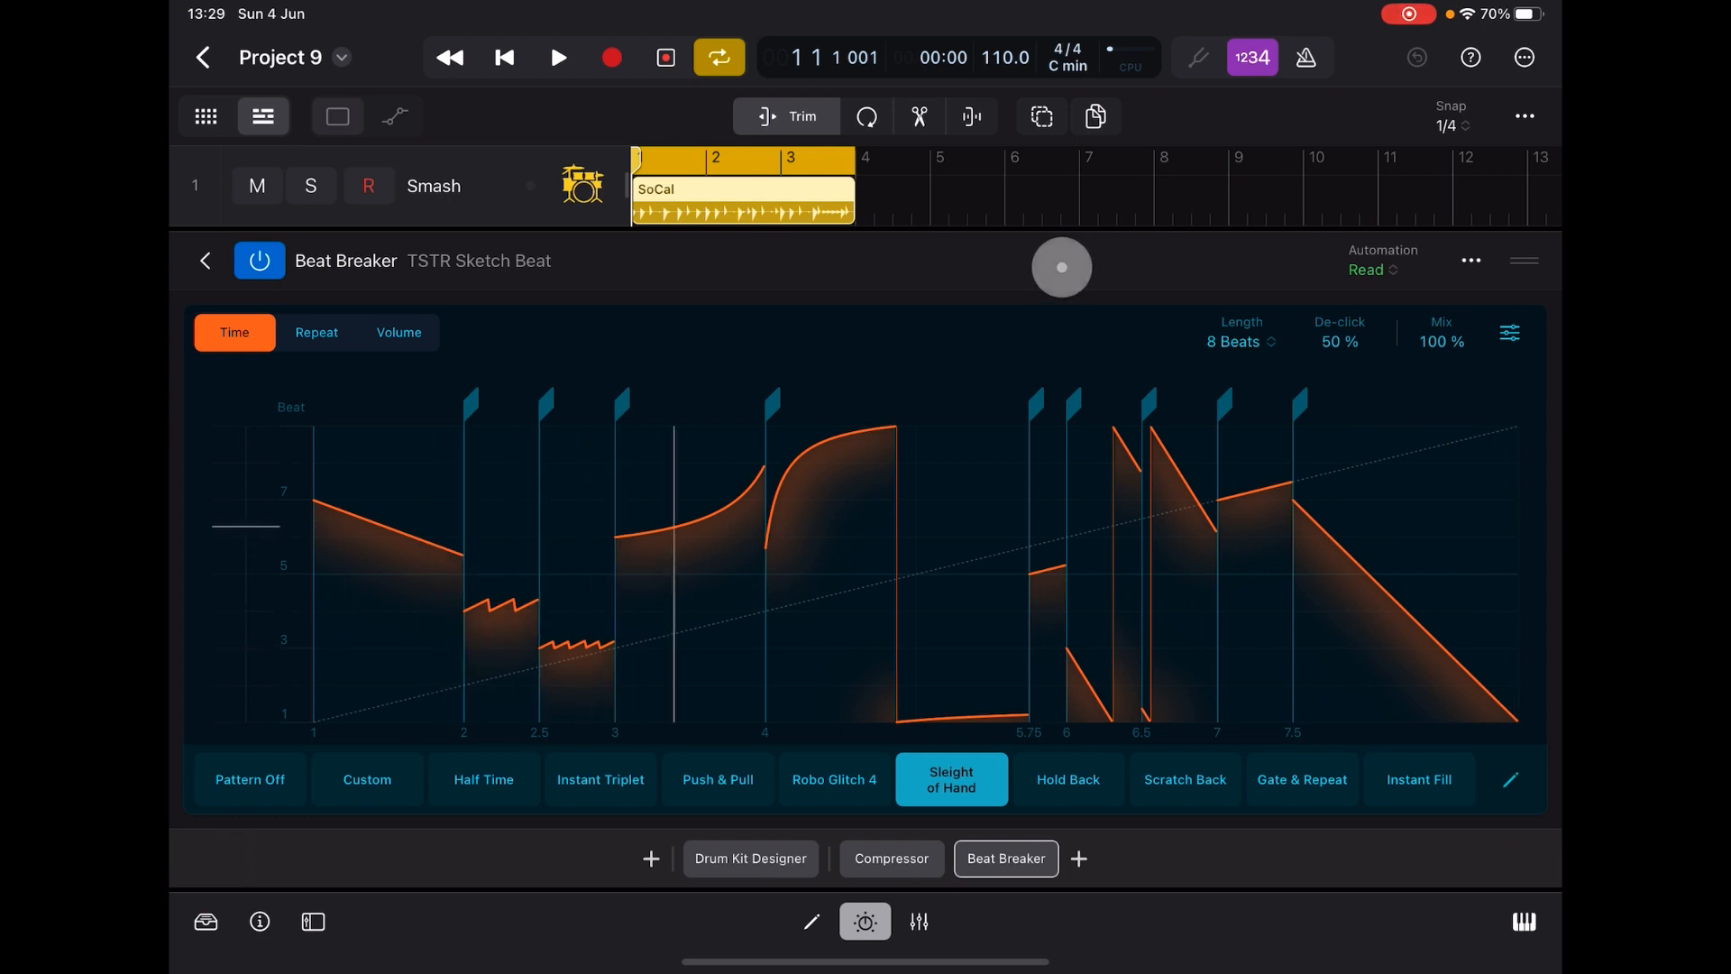
{"action": "left_click", "coordinate": [204, 259]}
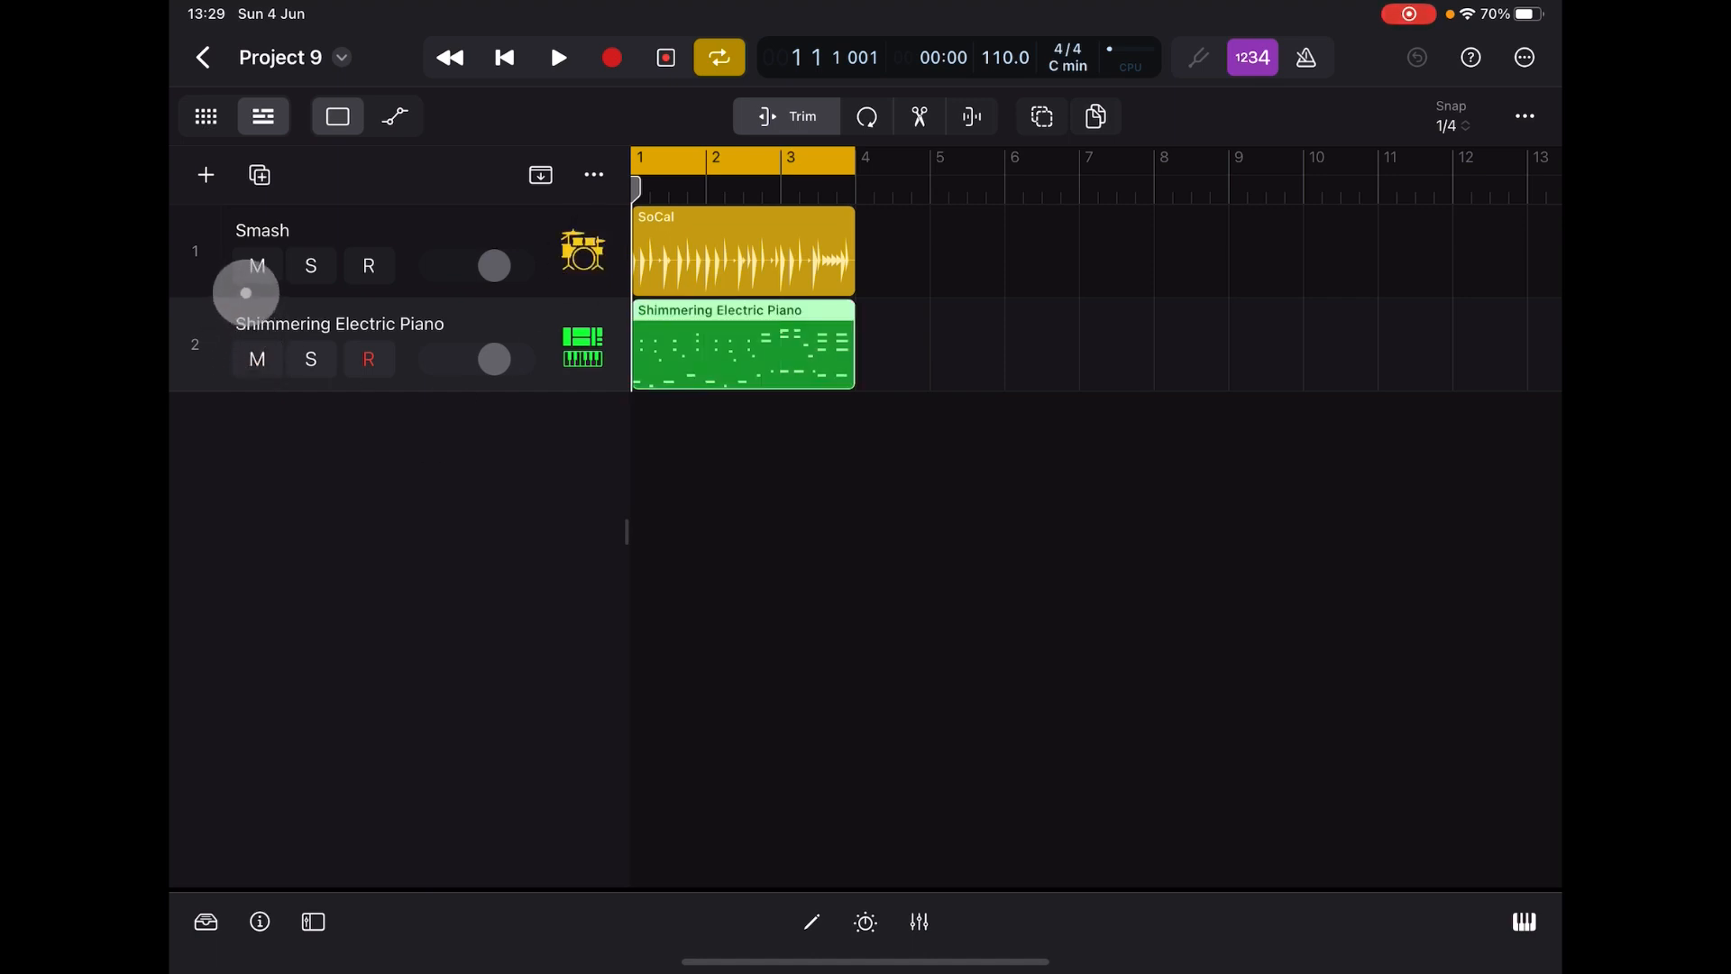
- Mute the Smash drums, start playback and add Beat Breaker to the electric piano's Audio FX
{"action": "left_click", "coordinate": [256, 267]}
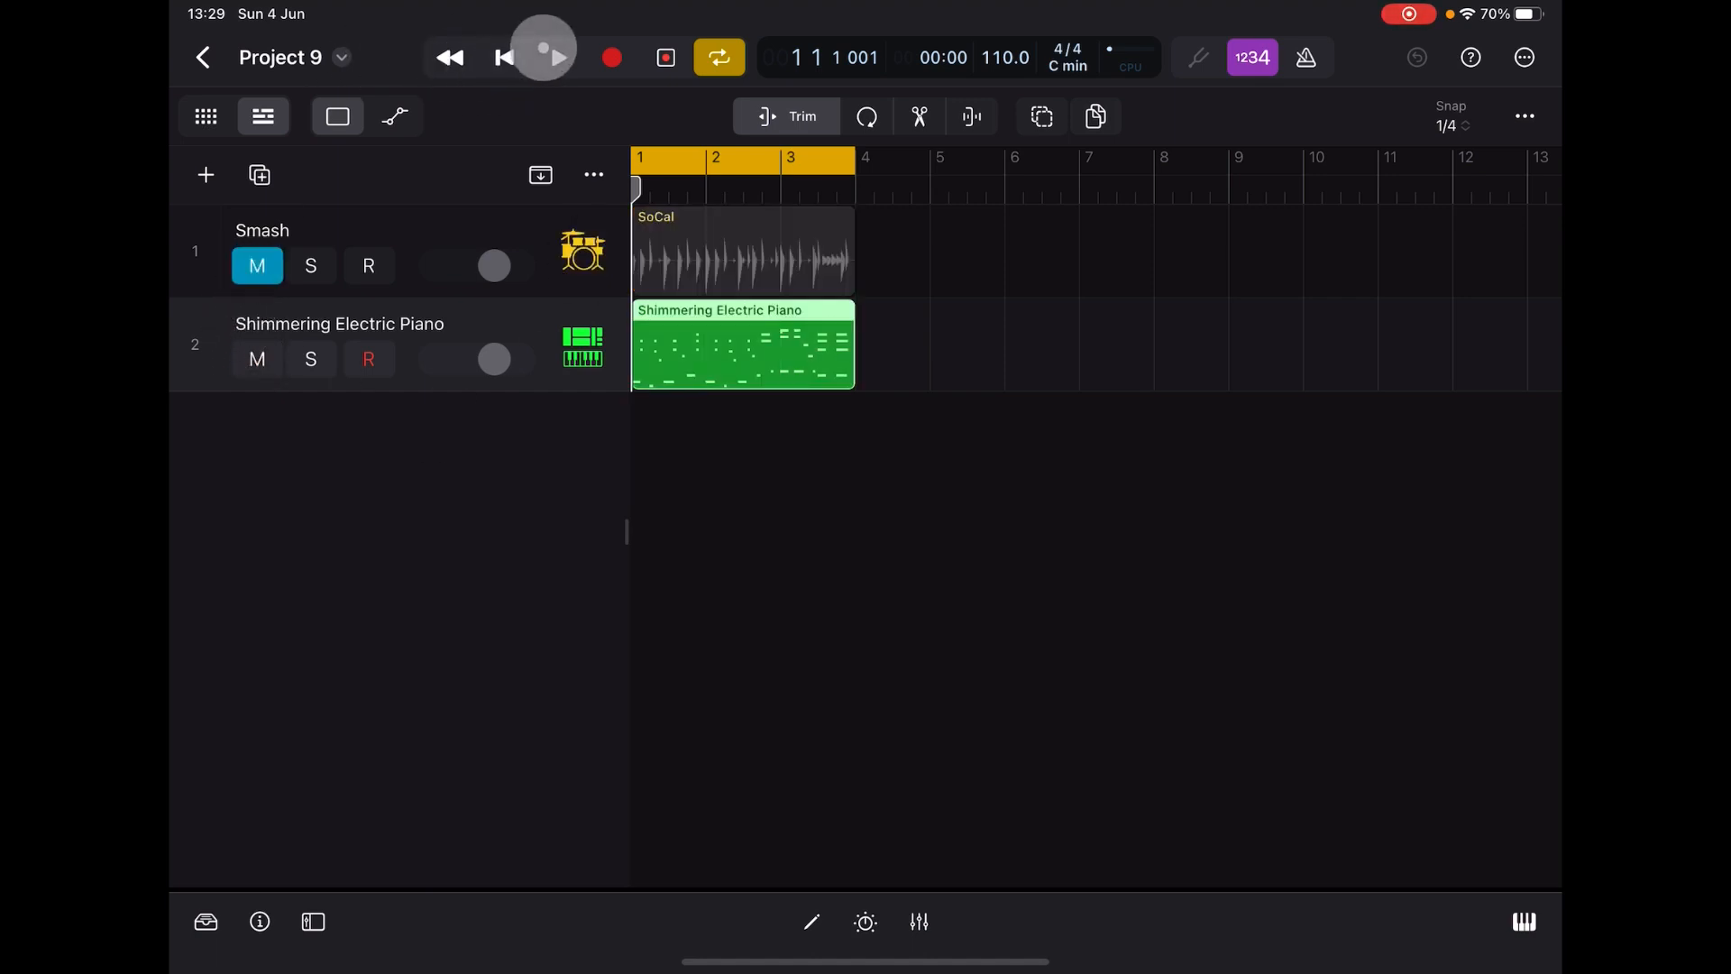
{"action": "left_click", "coordinate": [557, 58]}
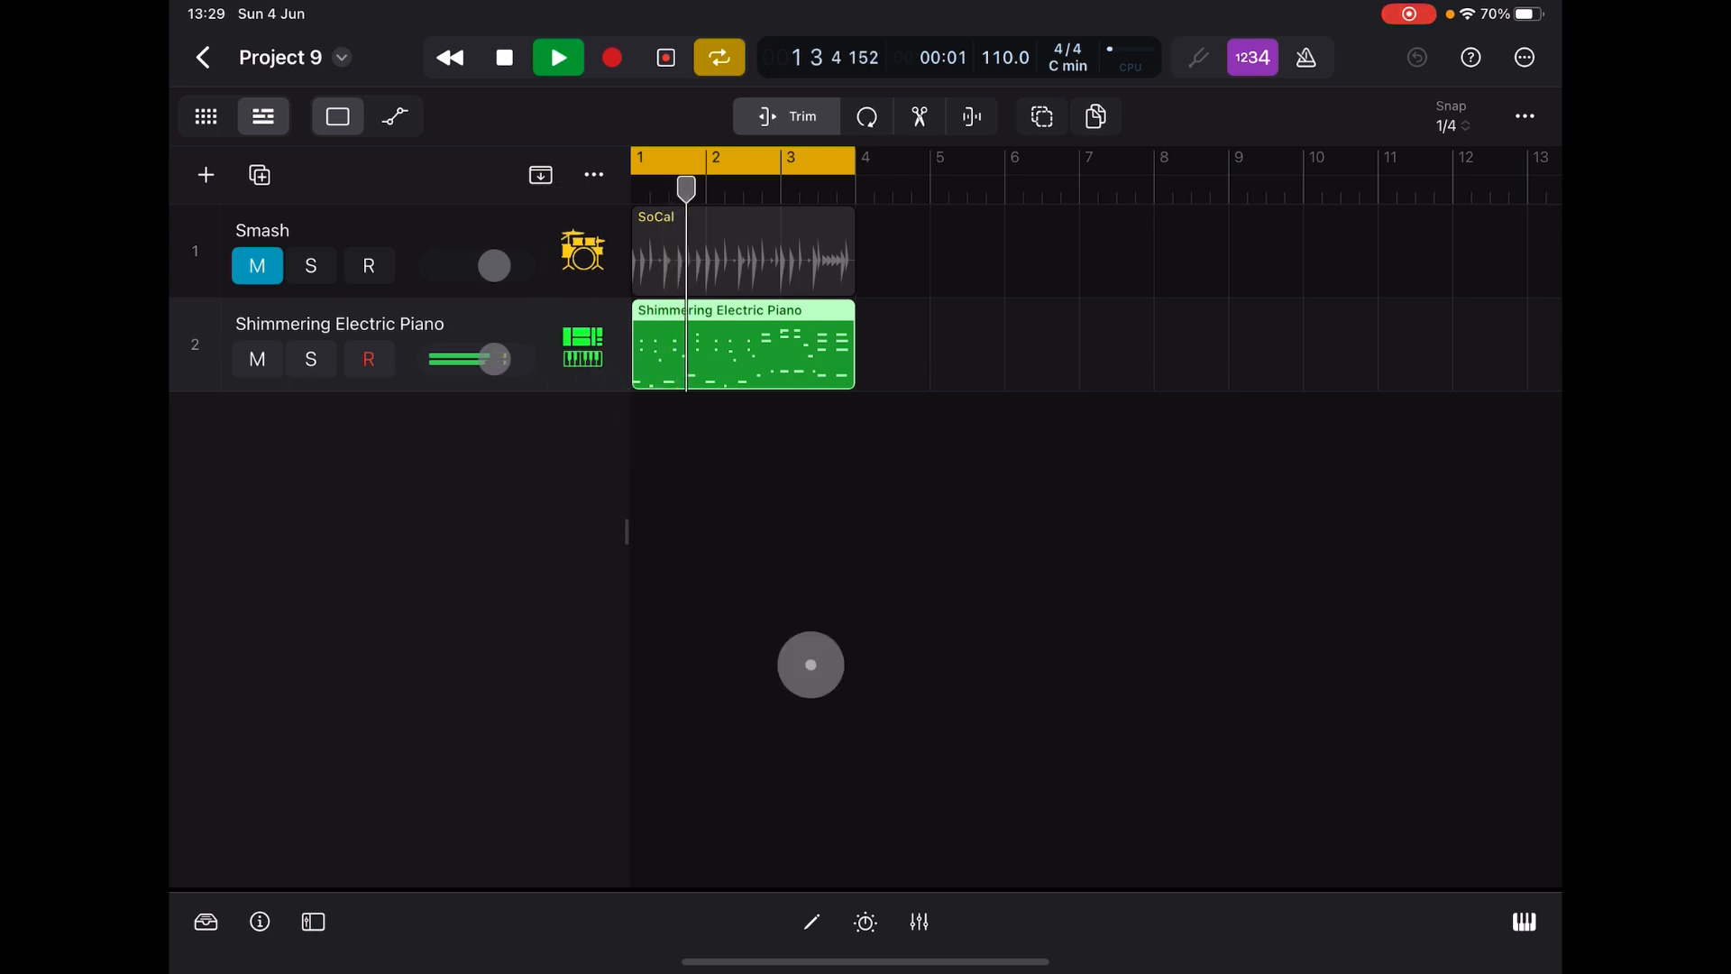
{"action": "left_click", "coordinate": [864, 921]}
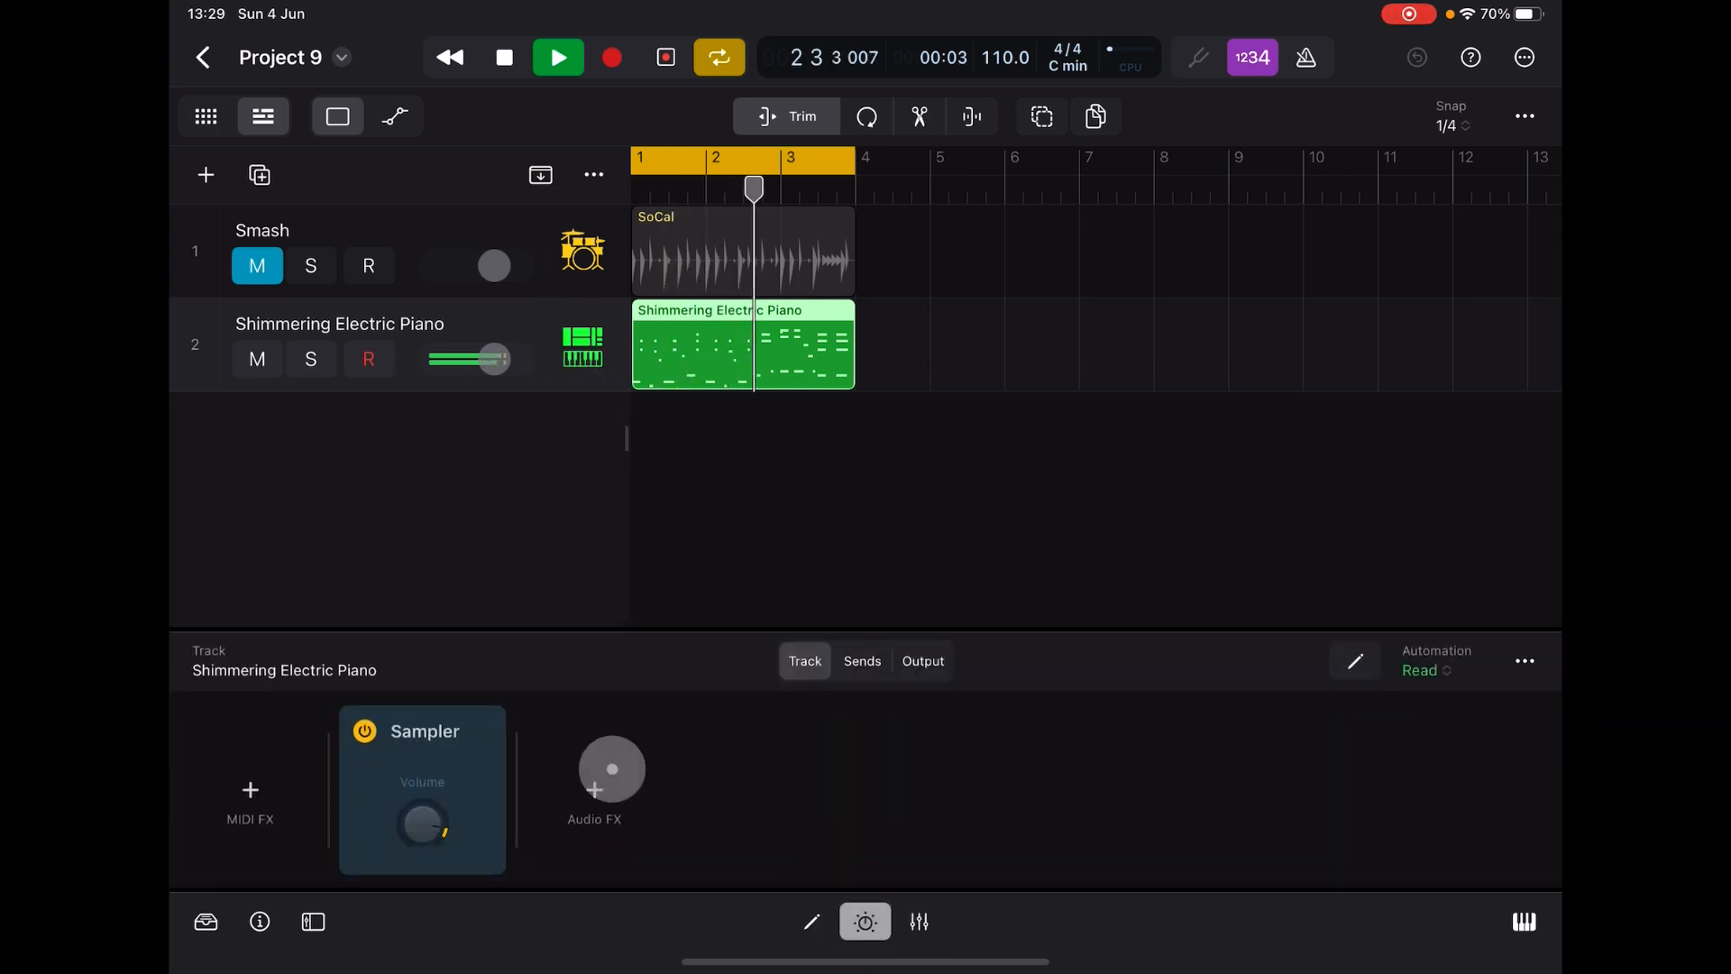
{"action": "left_click", "coordinate": [593, 788]}
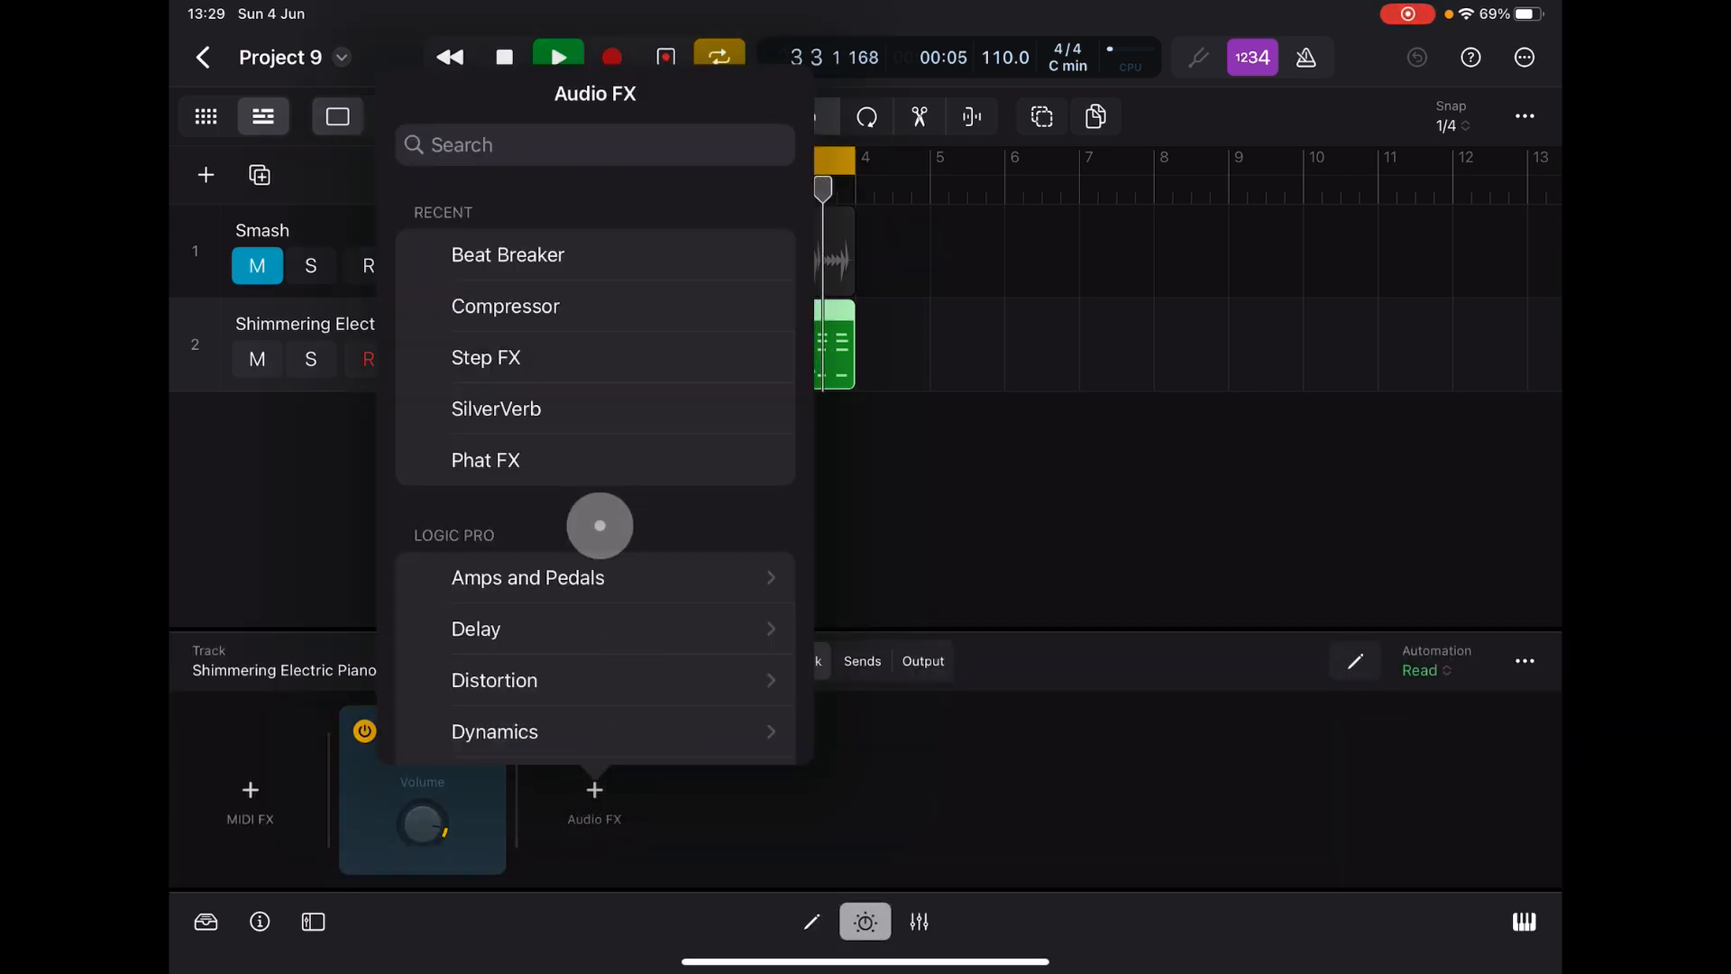
{"action": "left_click", "coordinate": [509, 254]}
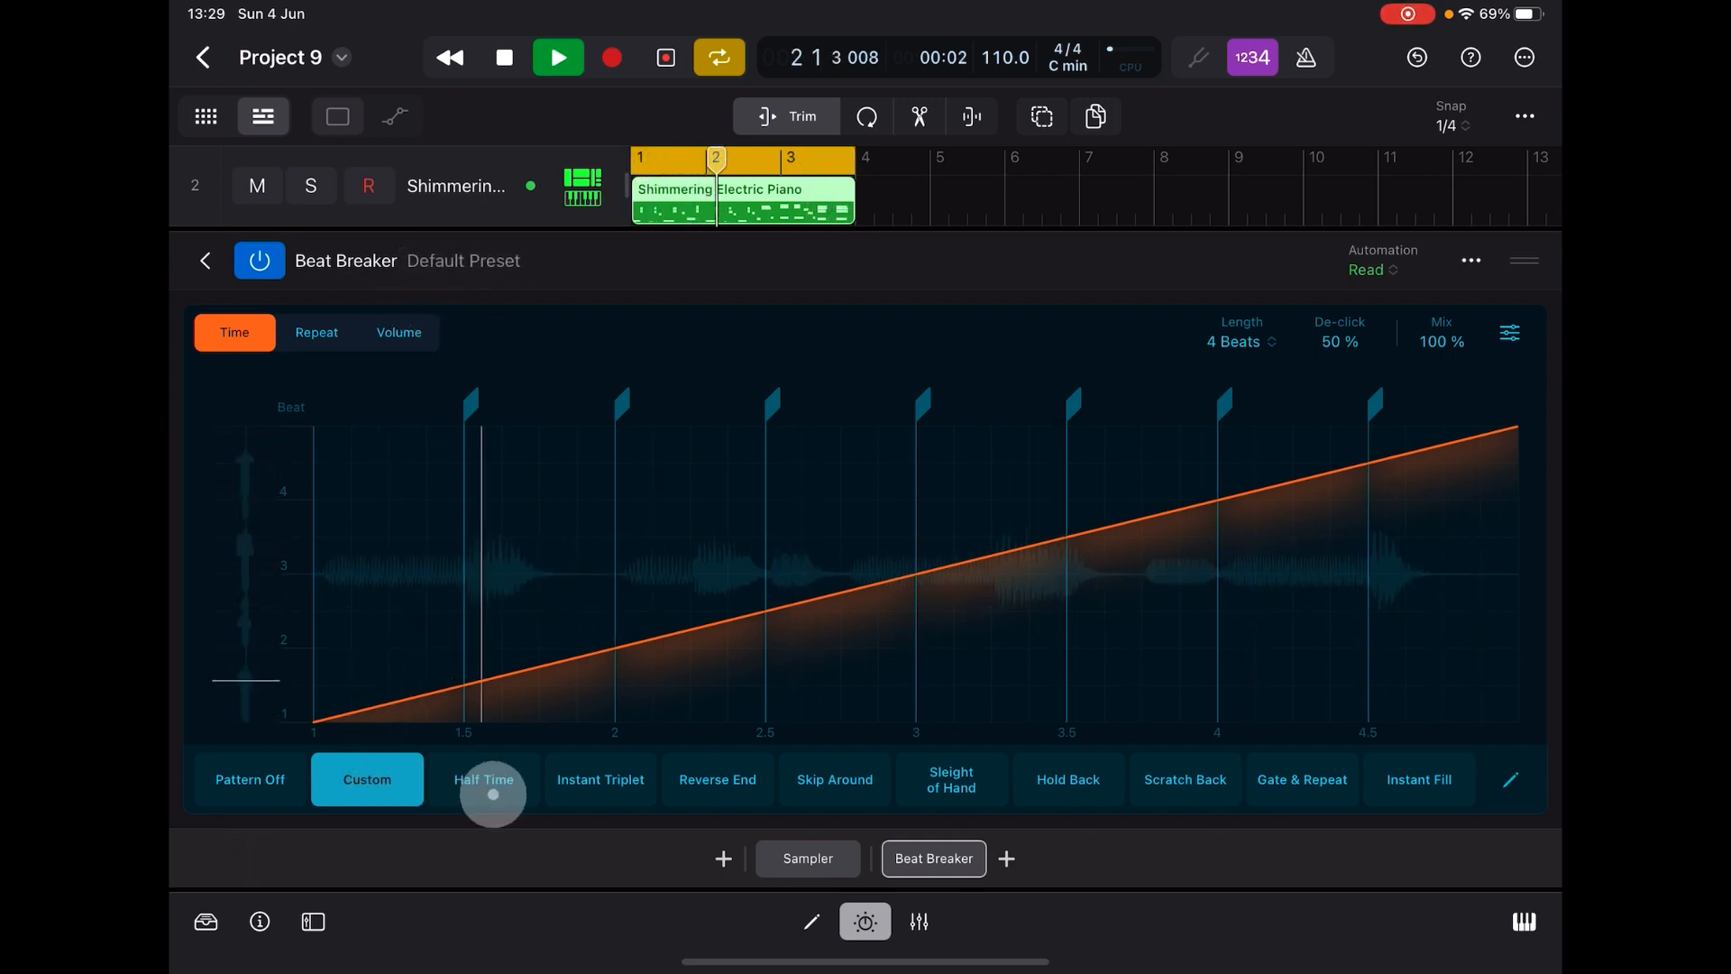
- Audition Half Time, Hold Back and Scratch Back, then make the pattern slots editable
{"action": "left_click", "coordinate": [600, 779]}
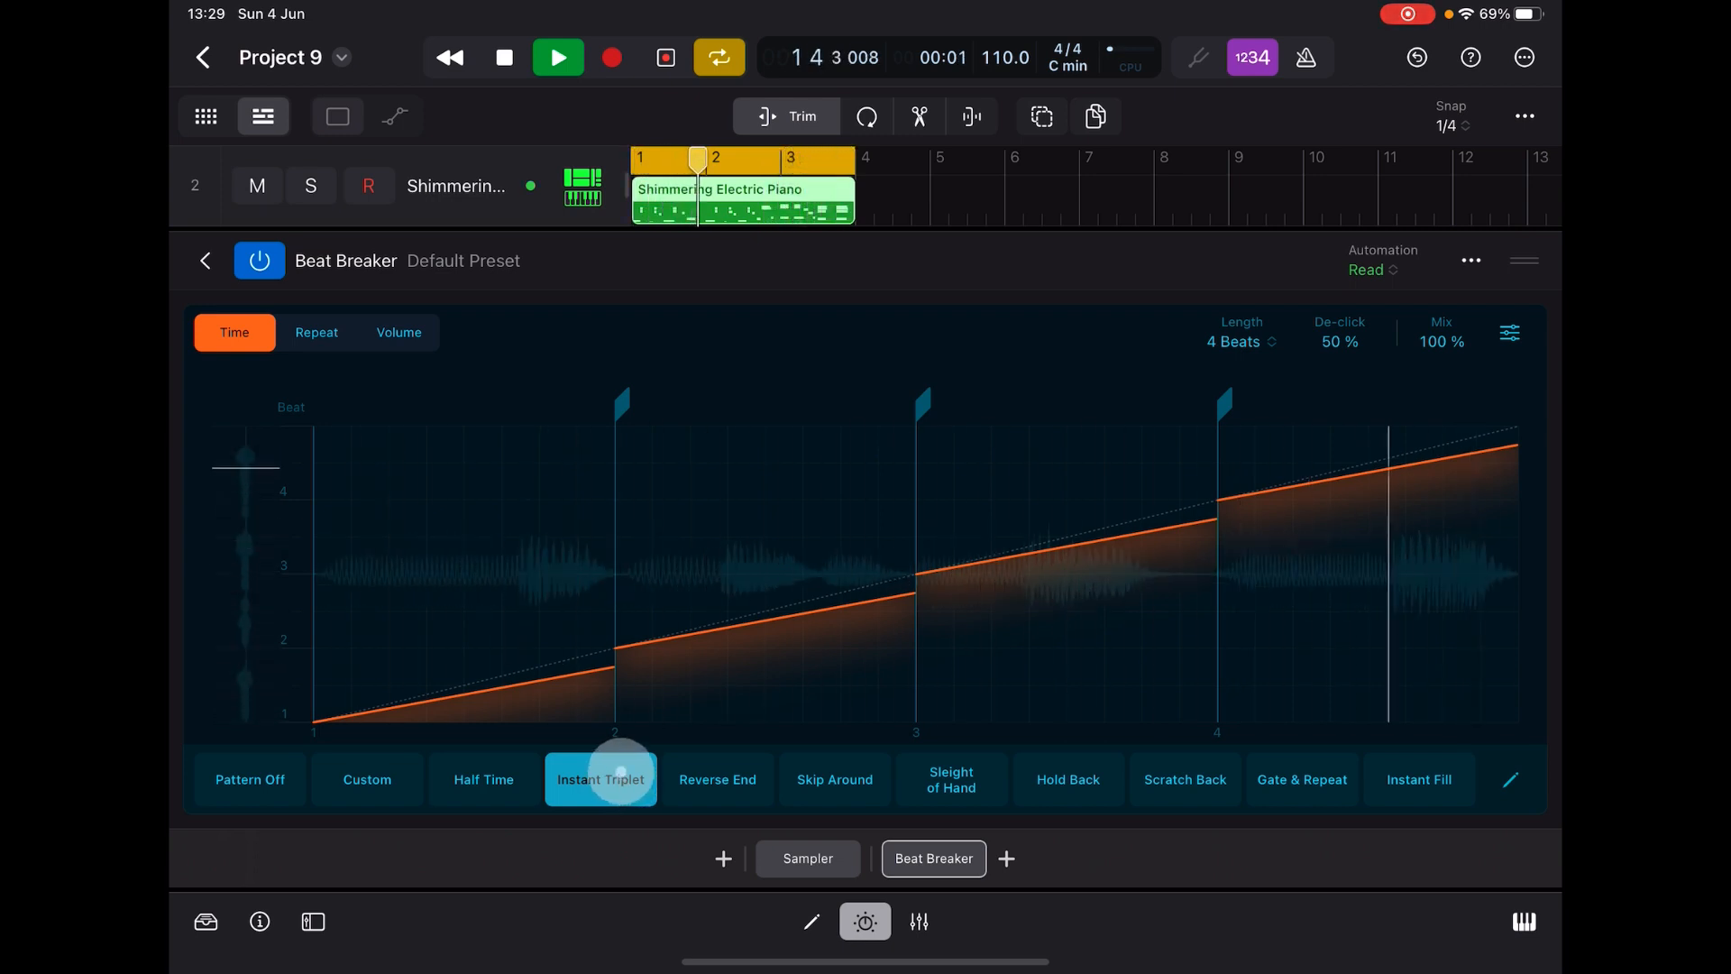
{"action": "left_click", "coordinate": [1065, 779]}
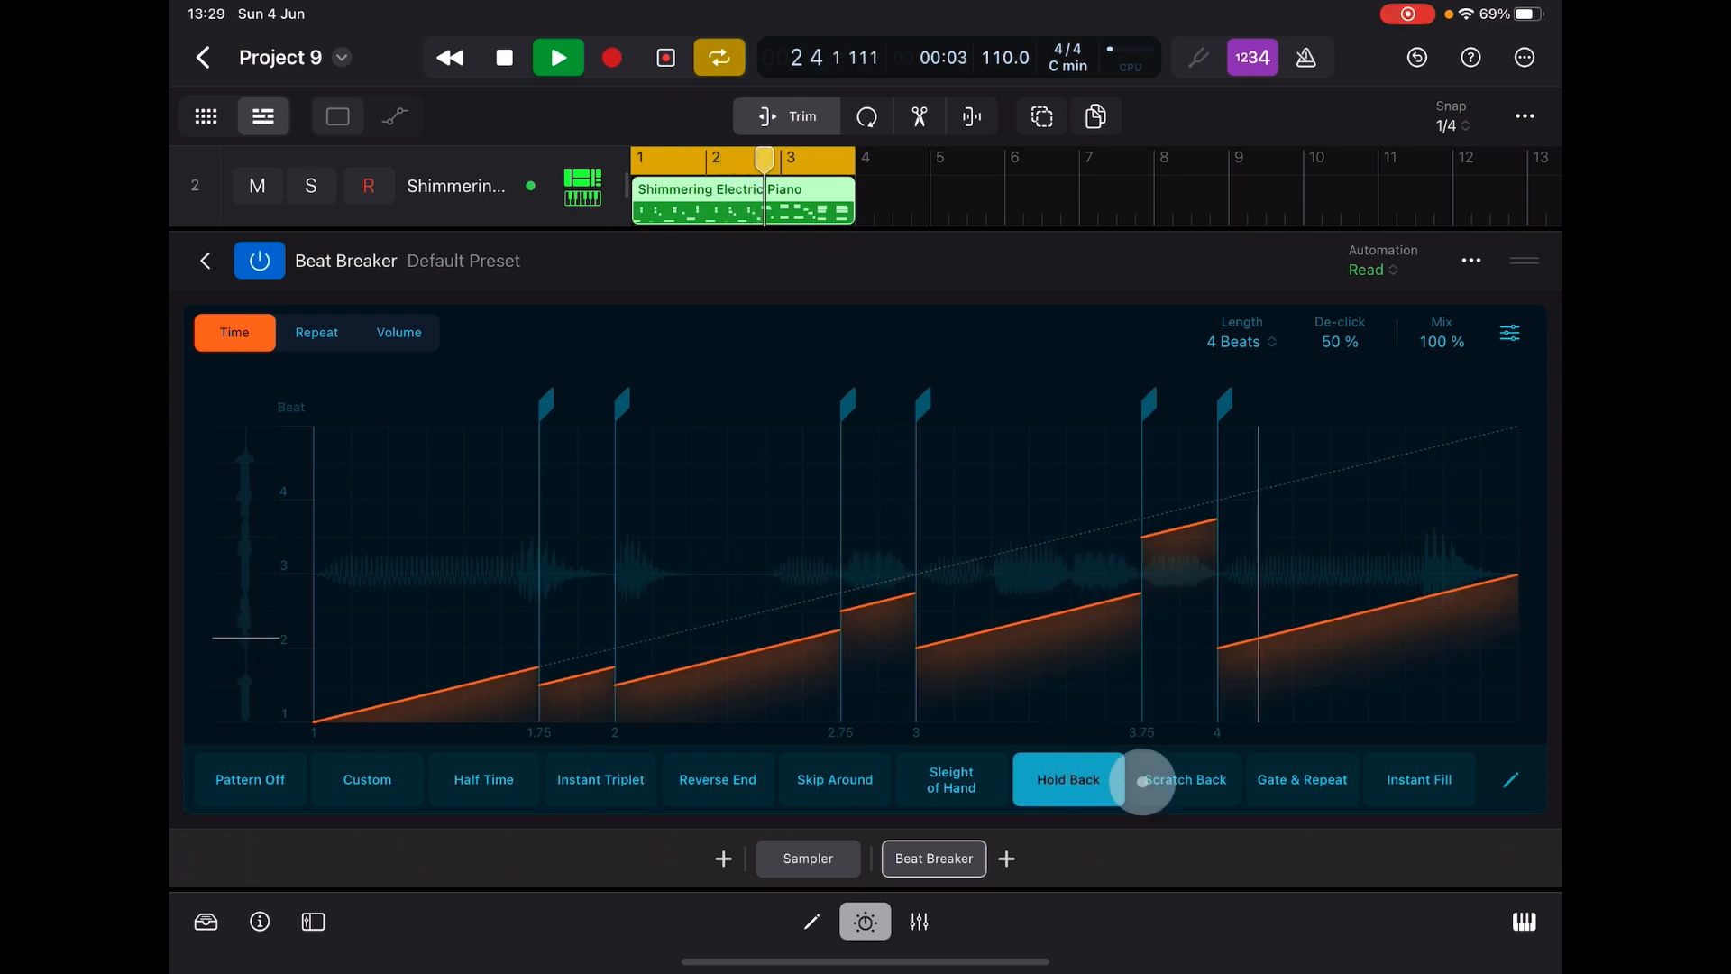
{"action": "left_click", "coordinate": [1185, 778]}
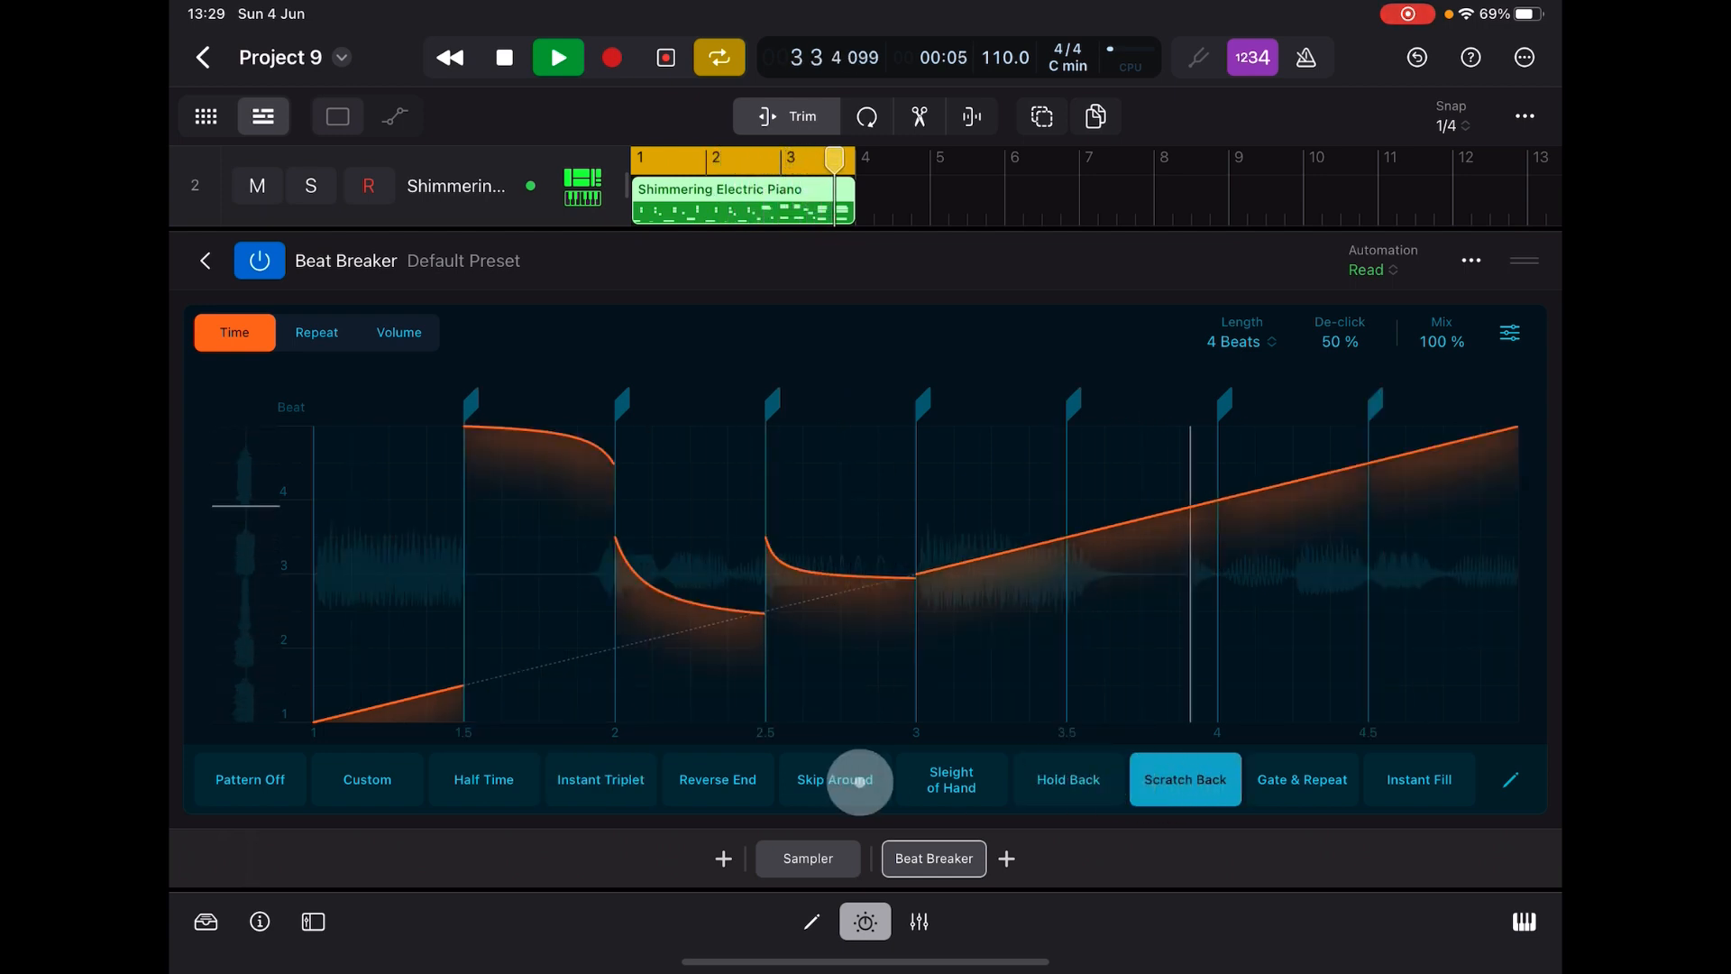
{"action": "left_click", "coordinate": [600, 779]}
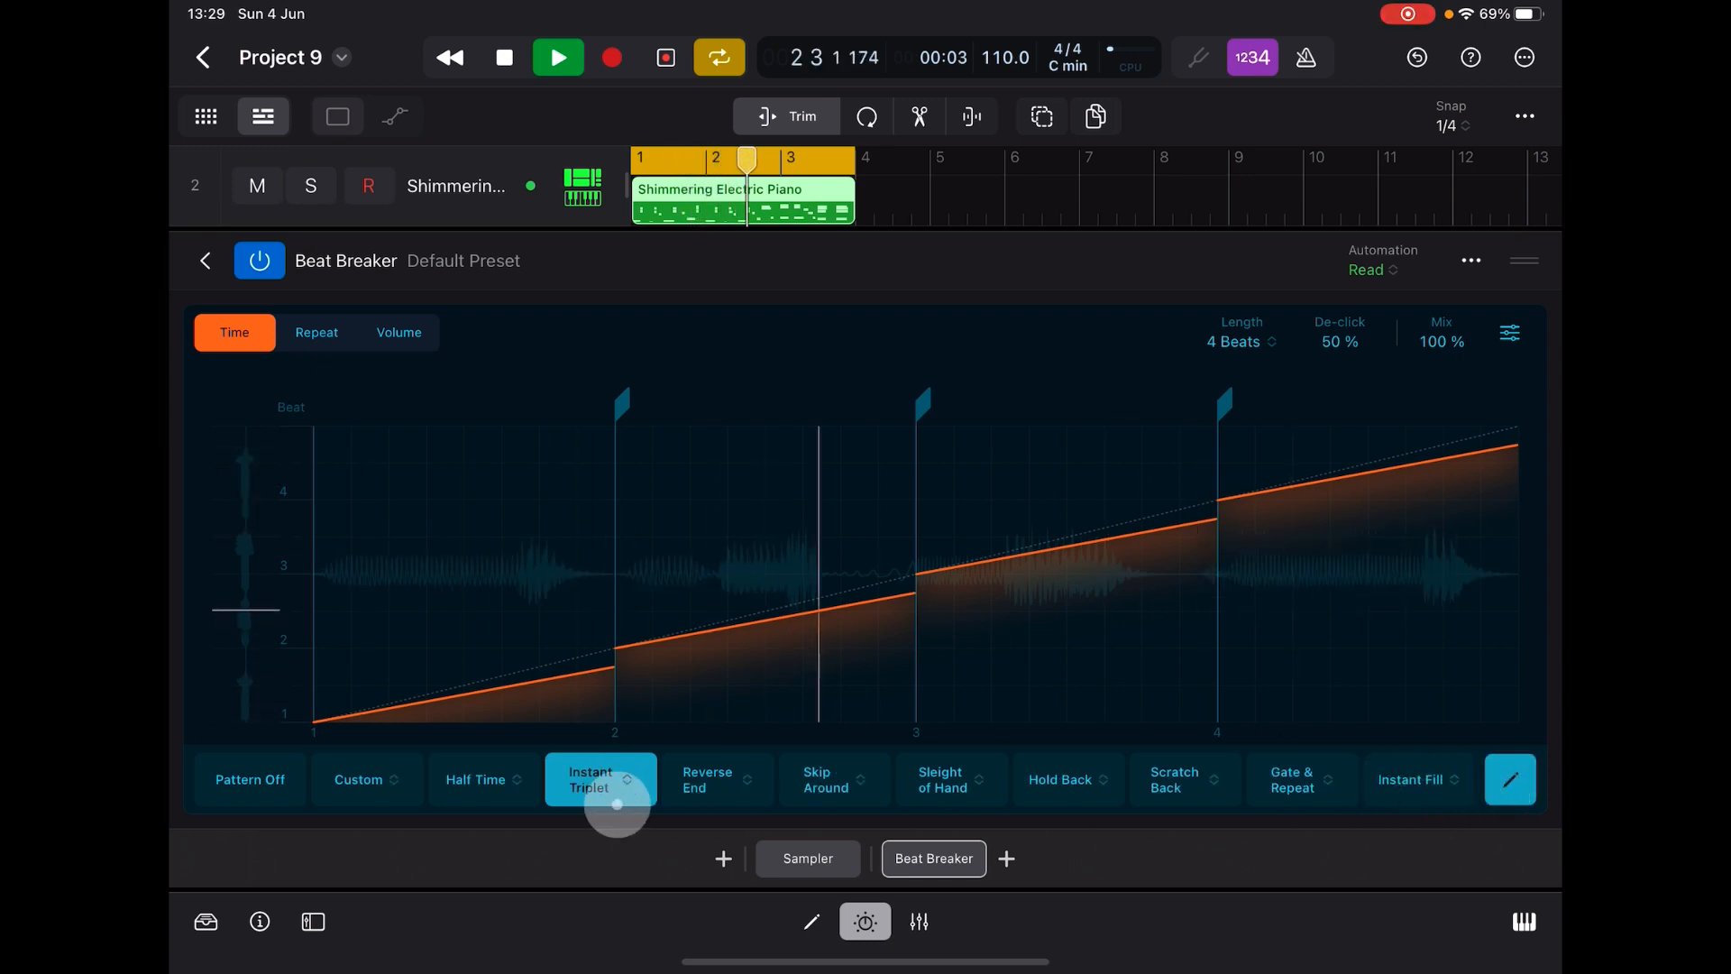
- Swap Instant Triplet for Quick Spin and add a slowed, reversed slice at beat 1.62
{"action": "left_click", "coordinate": [600, 778]}
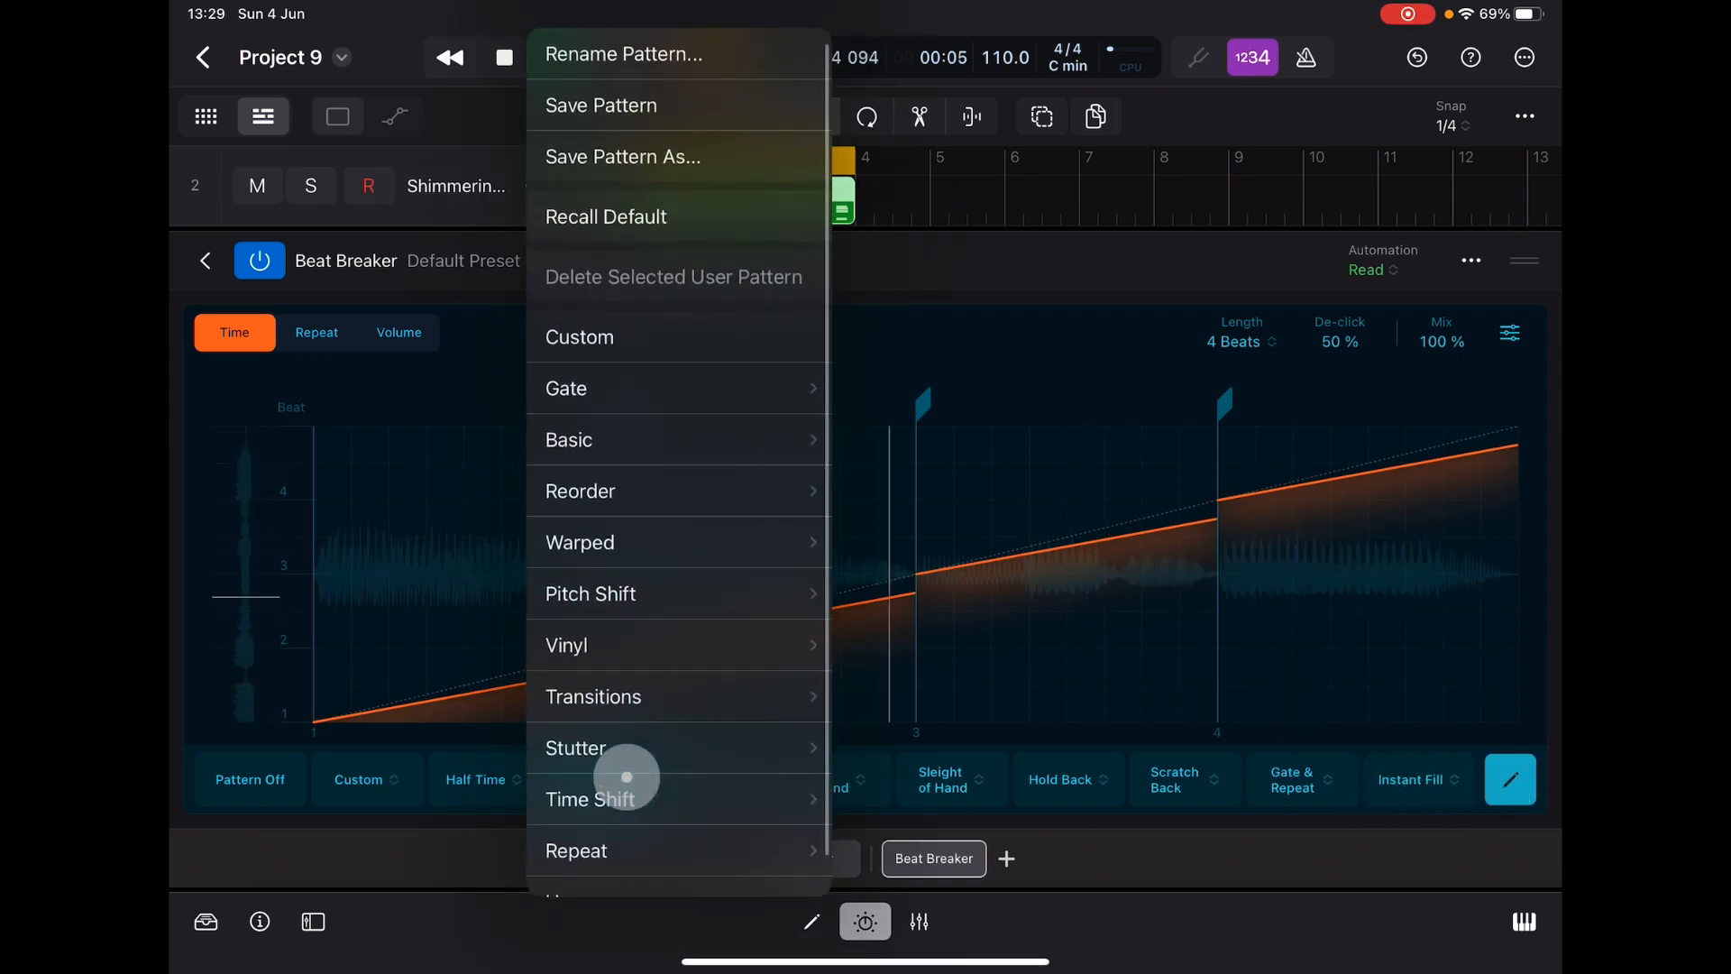
{"action": "left_click", "coordinate": [567, 645]}
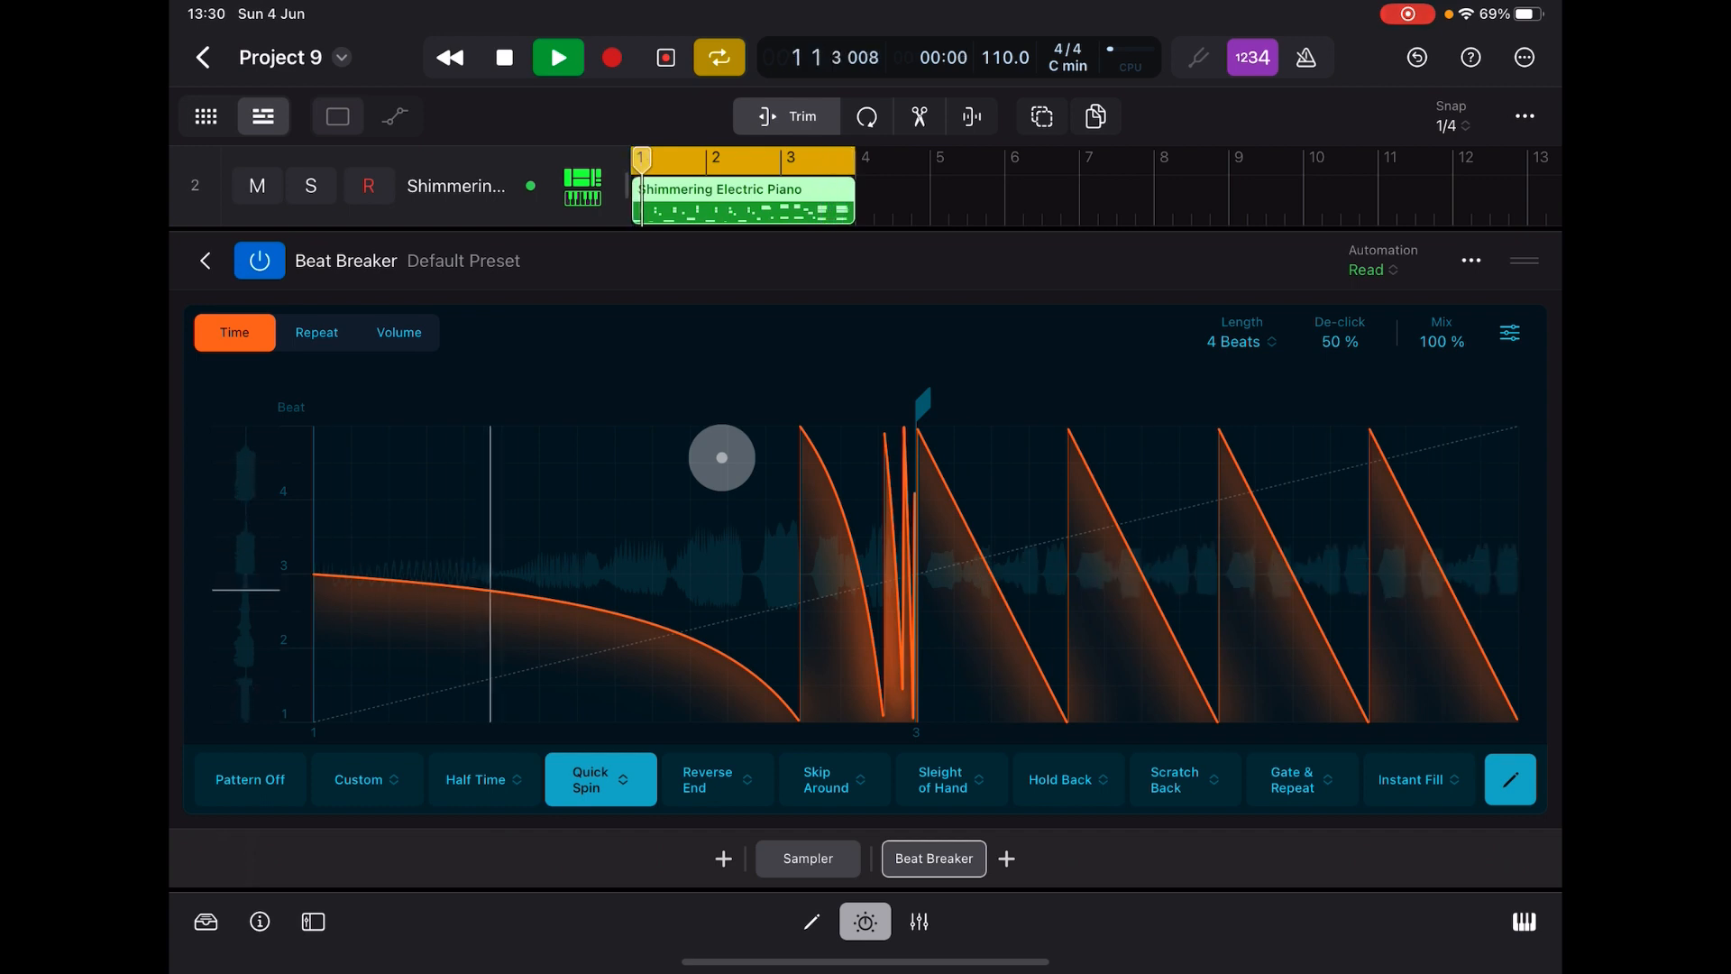
{"action": "left_click", "coordinate": [557, 58]}
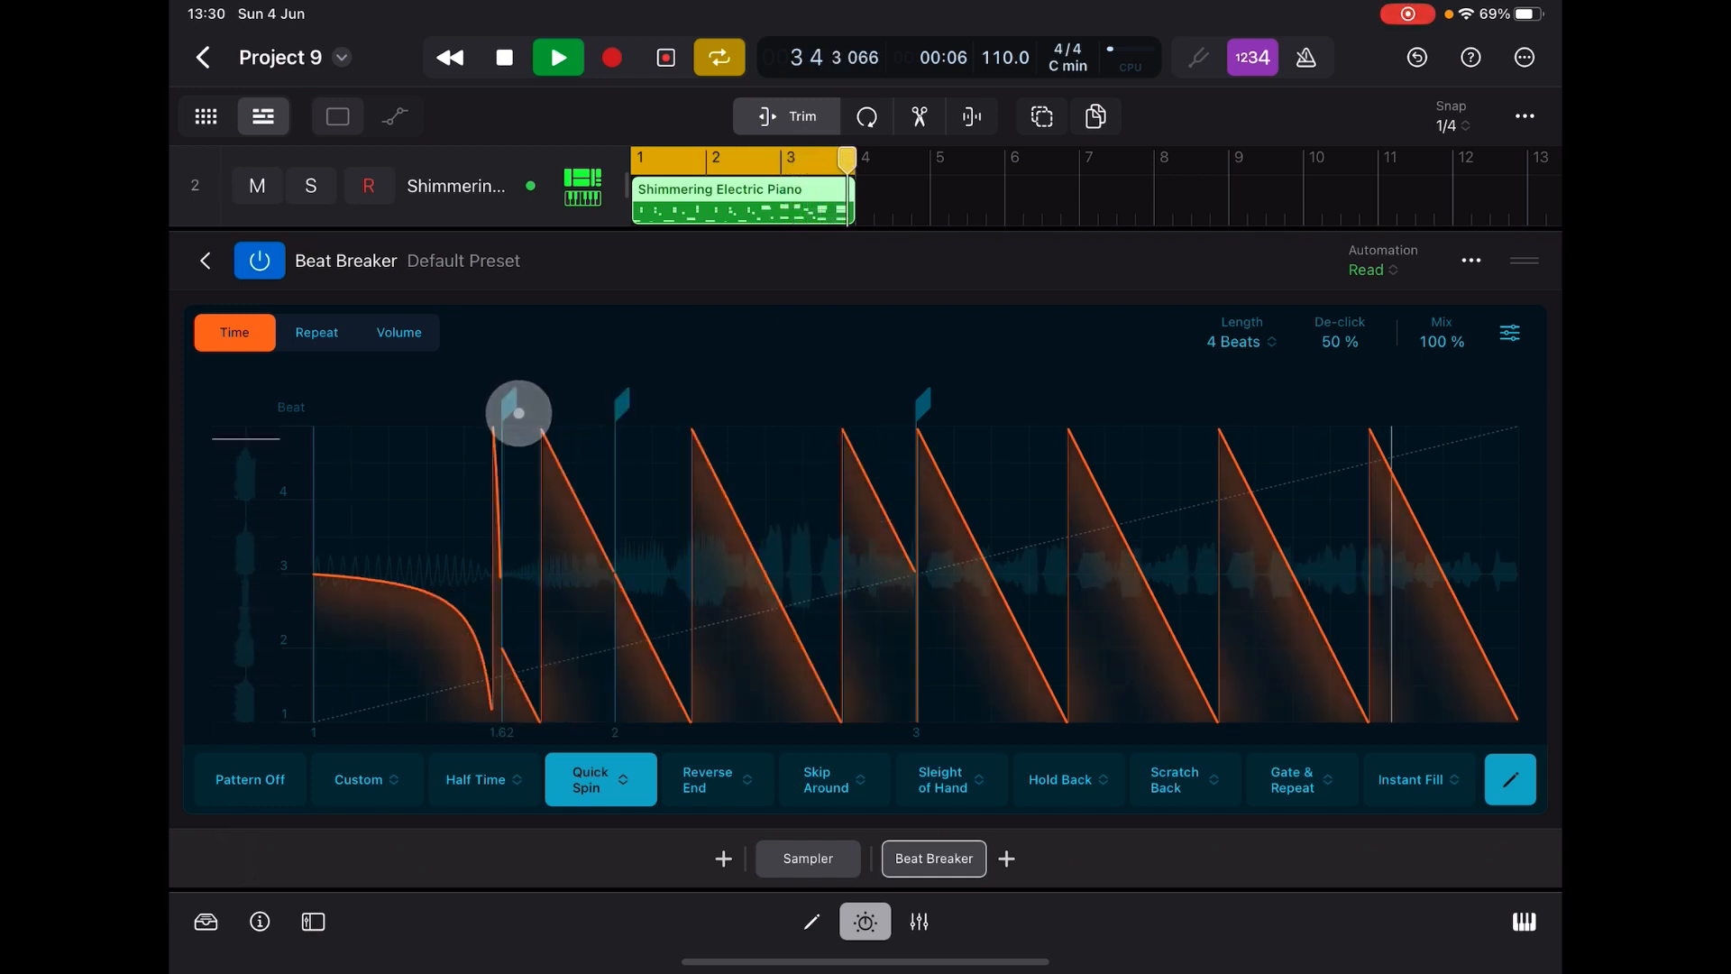
{"action": "left_click_drag", "start_coordinate": [518, 411], "coordinate": [519, 510]}
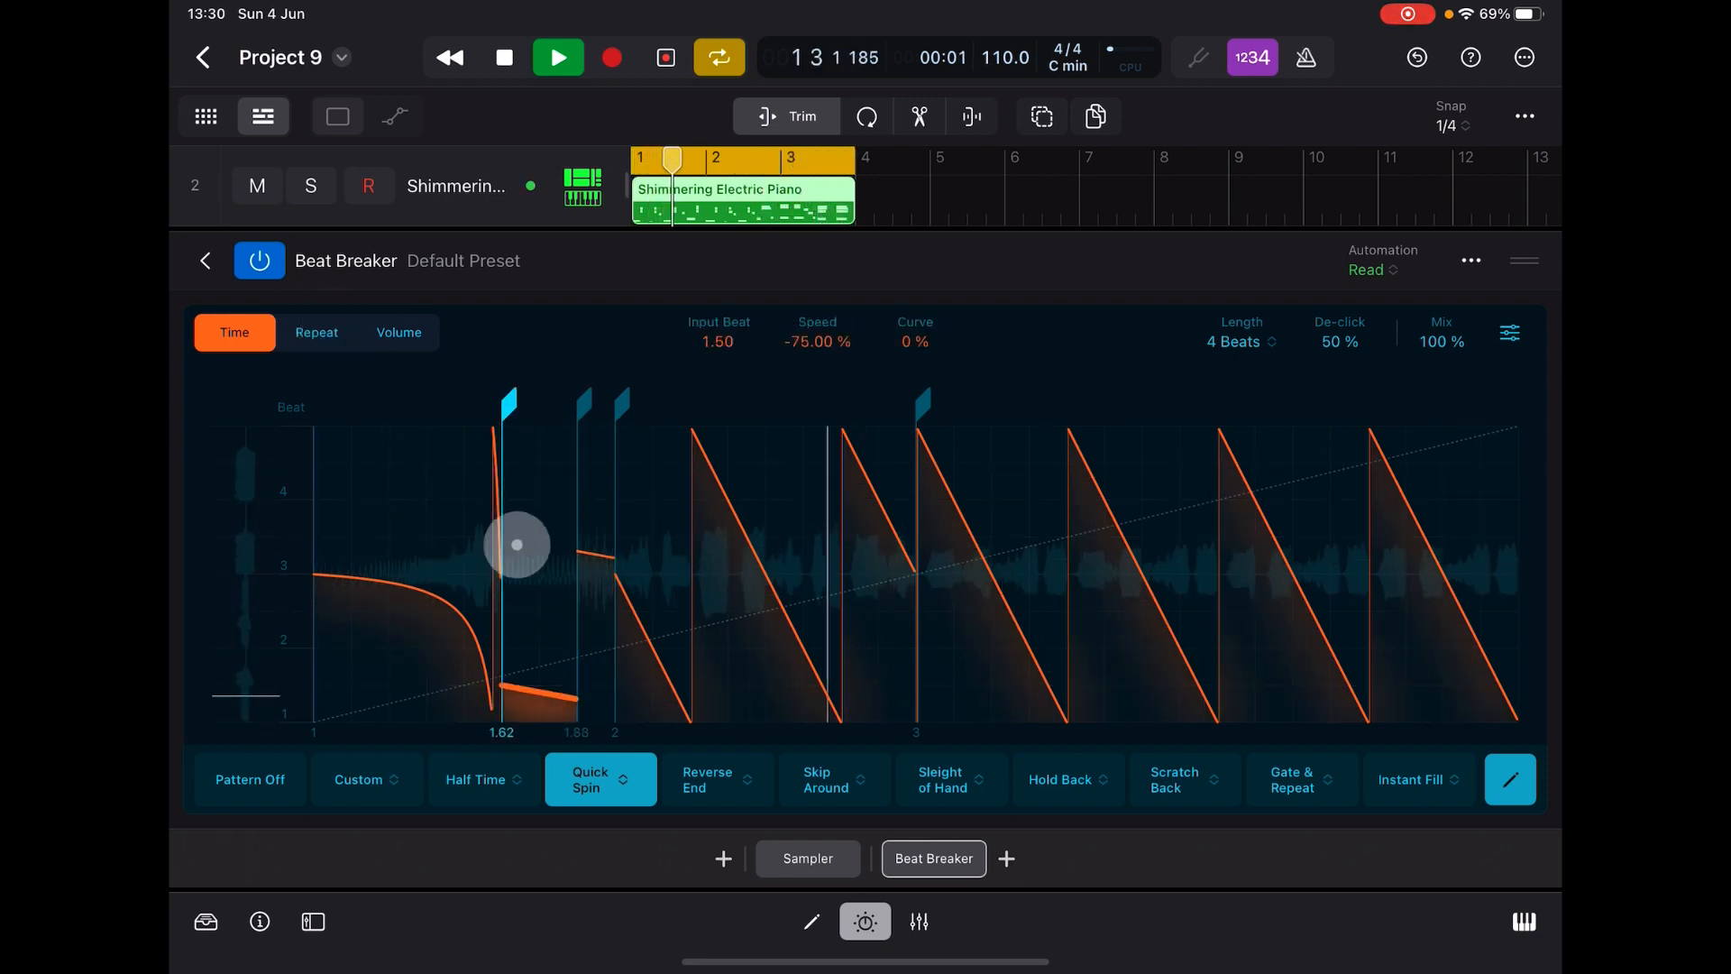
{"action": "left_click", "coordinate": [317, 332]}
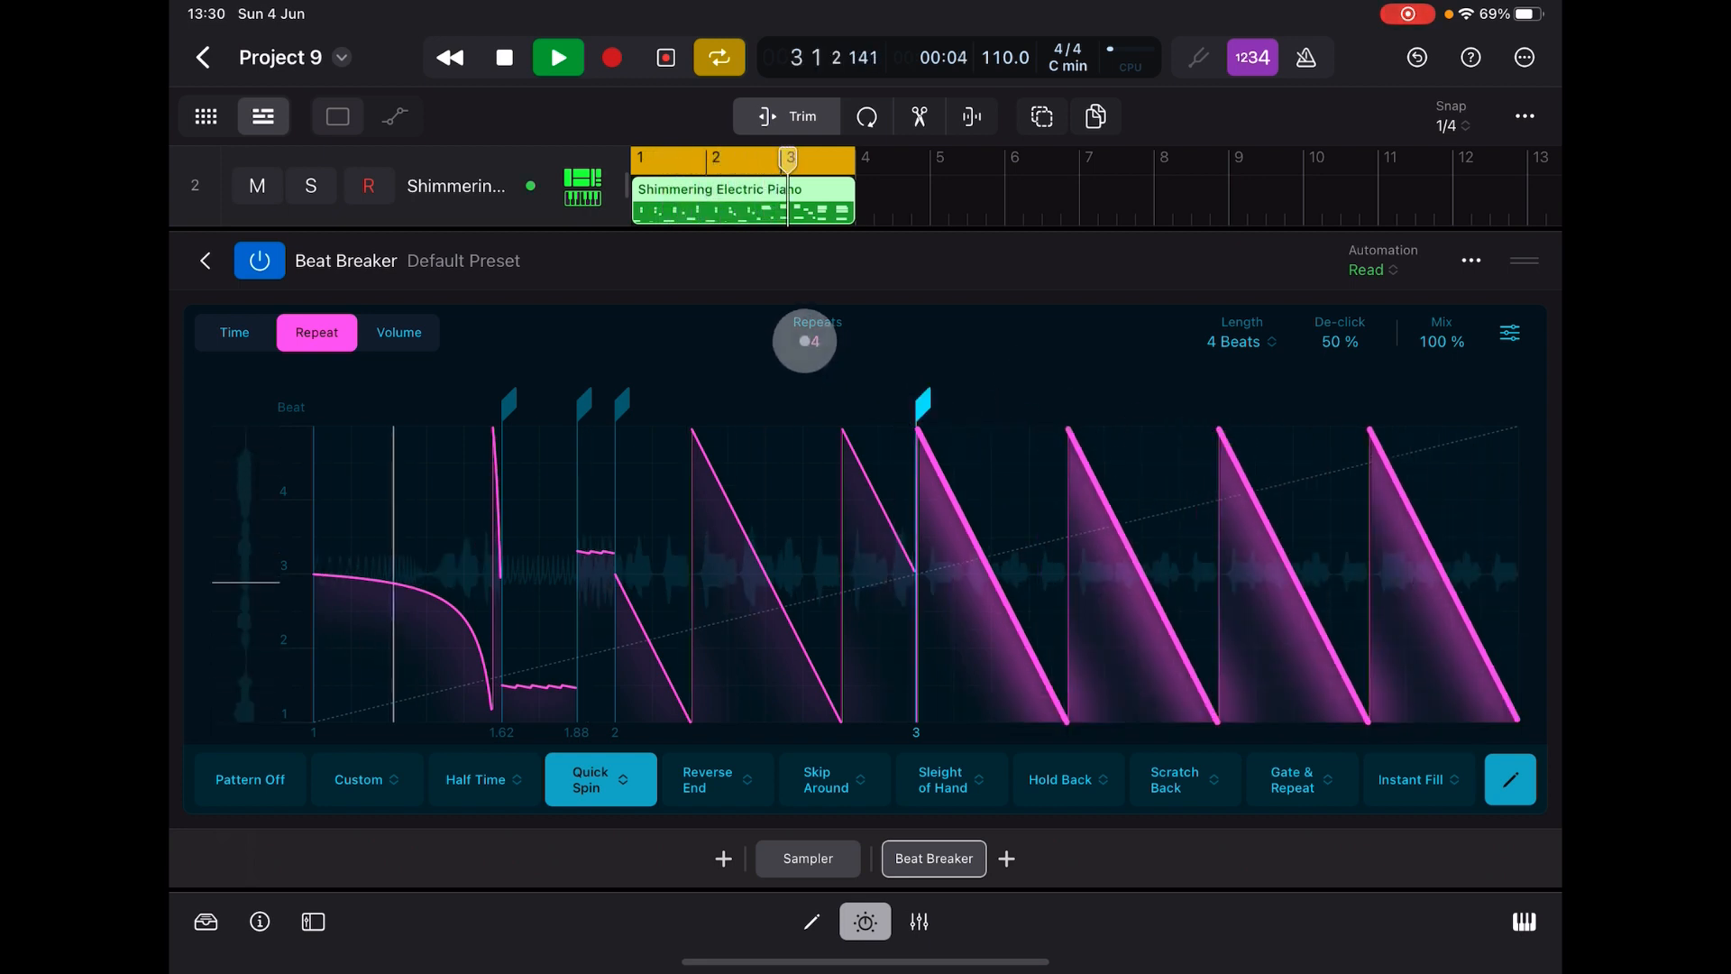
- Load the Echo Chamber reorder pattern into the Hold Back slot
{"action": "left_click_drag", "start_coordinate": [804, 341], "coordinate": [1066, 563]}
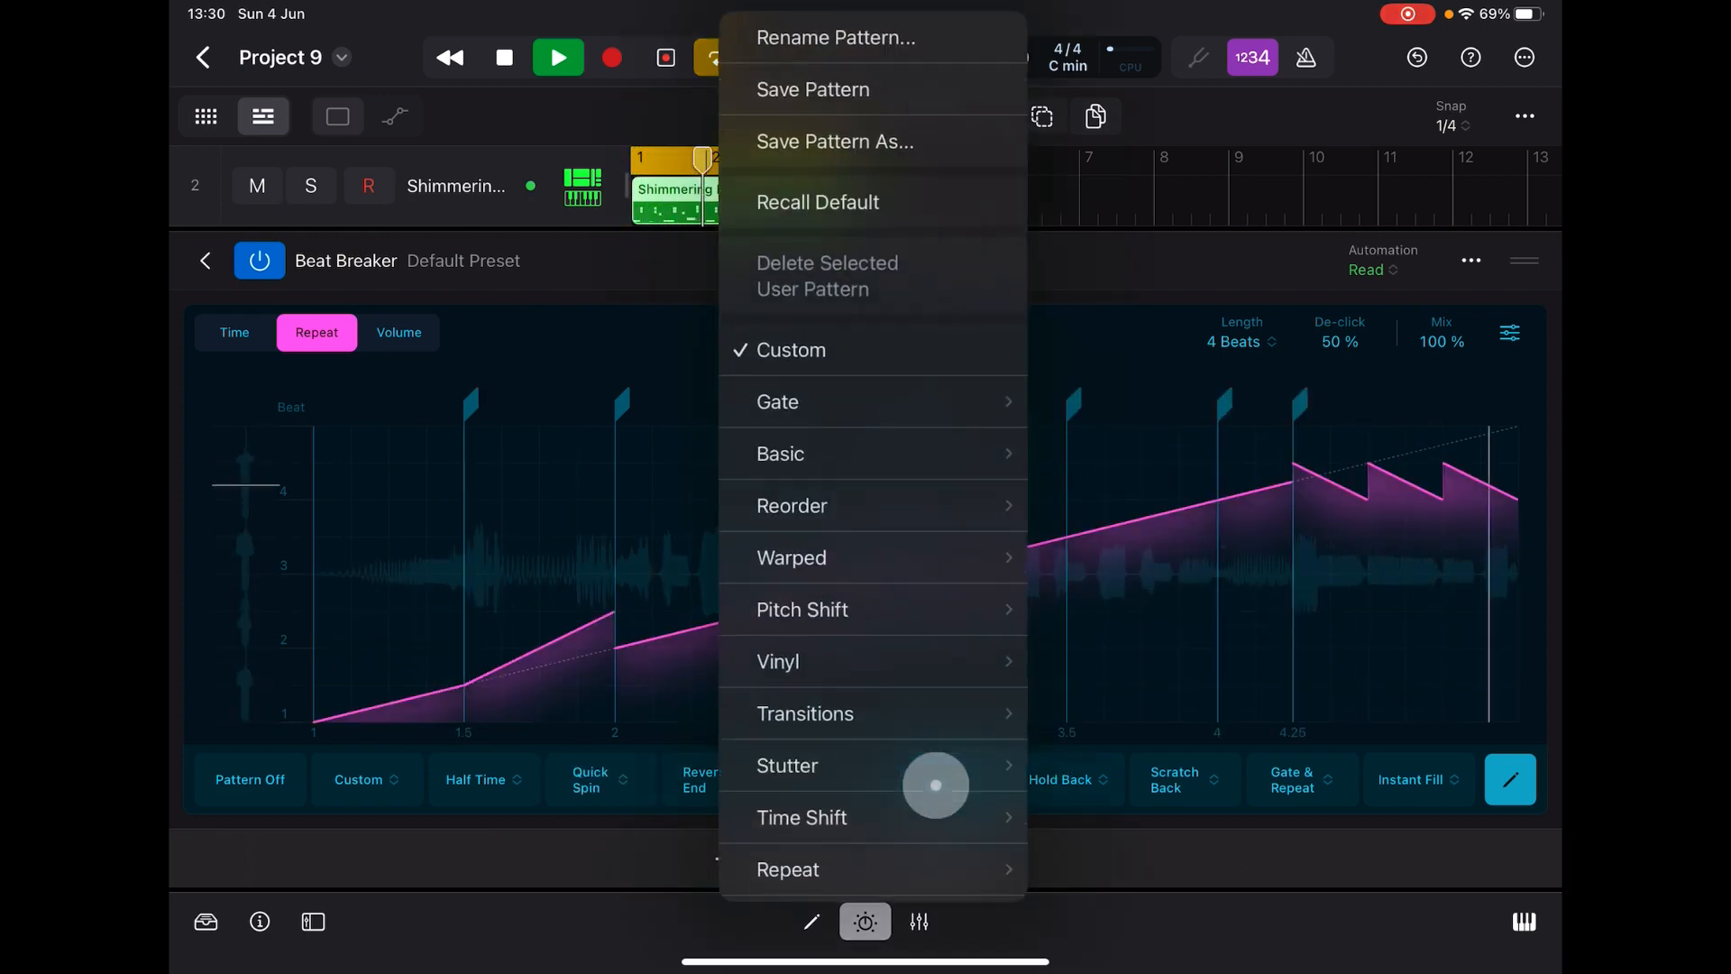
{"action": "left_click", "coordinate": [600, 779]}
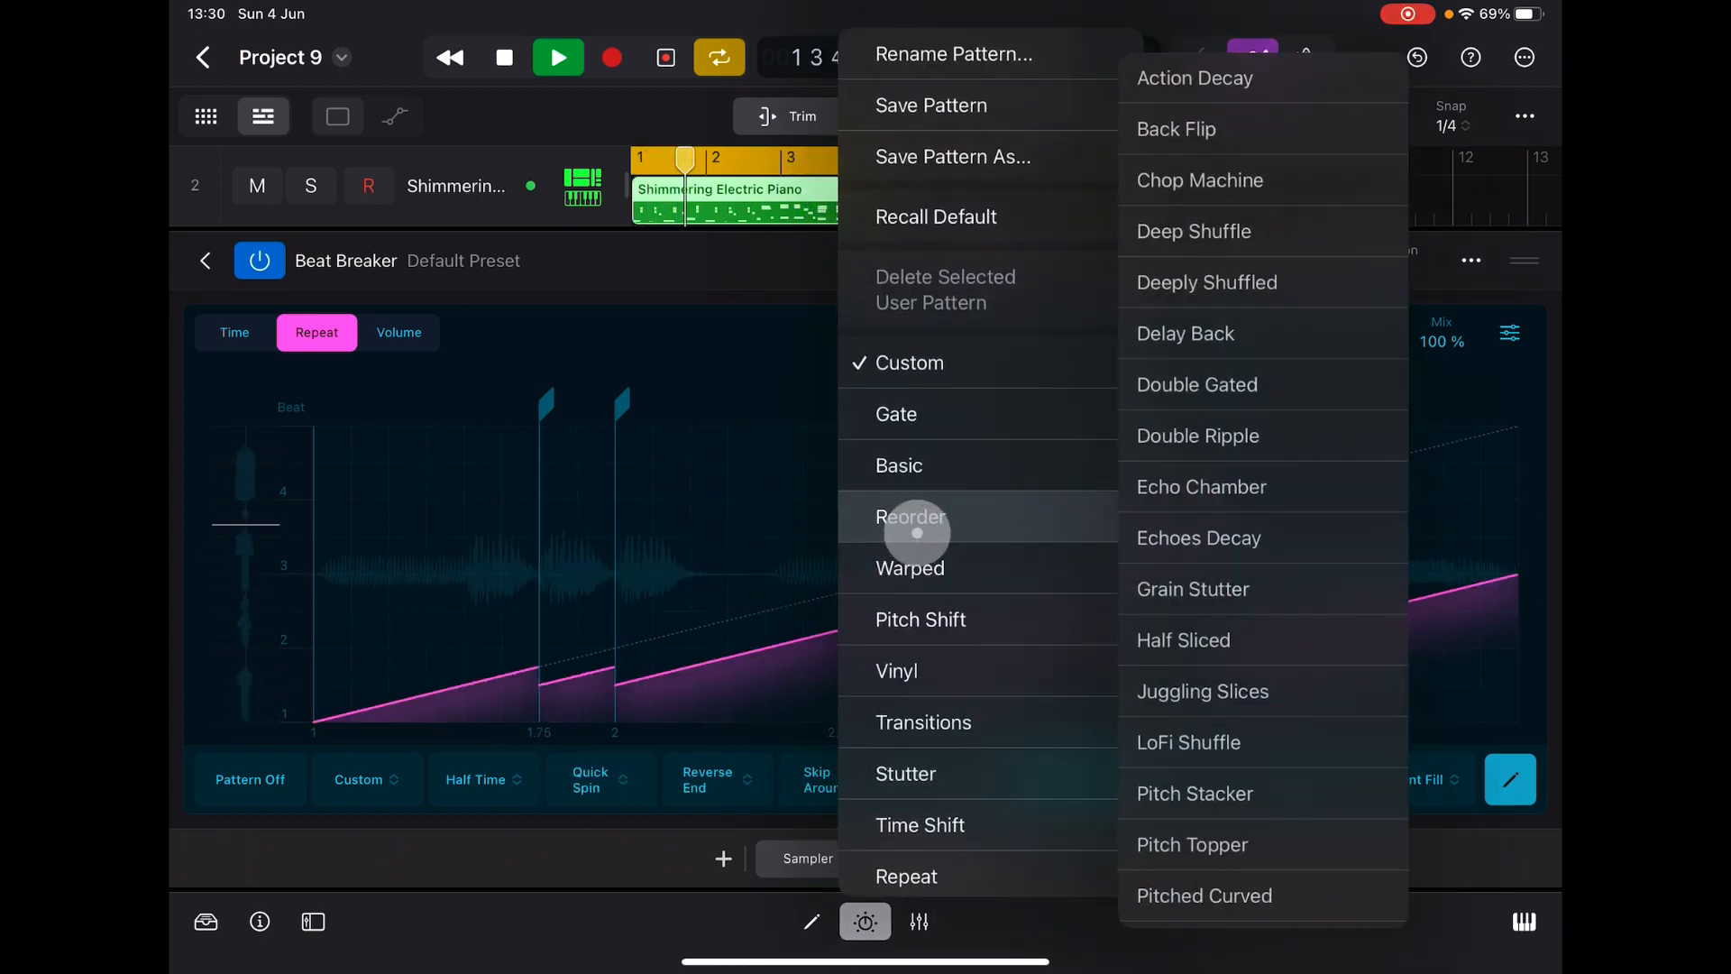
{"action": "left_click", "coordinate": [1201, 487]}
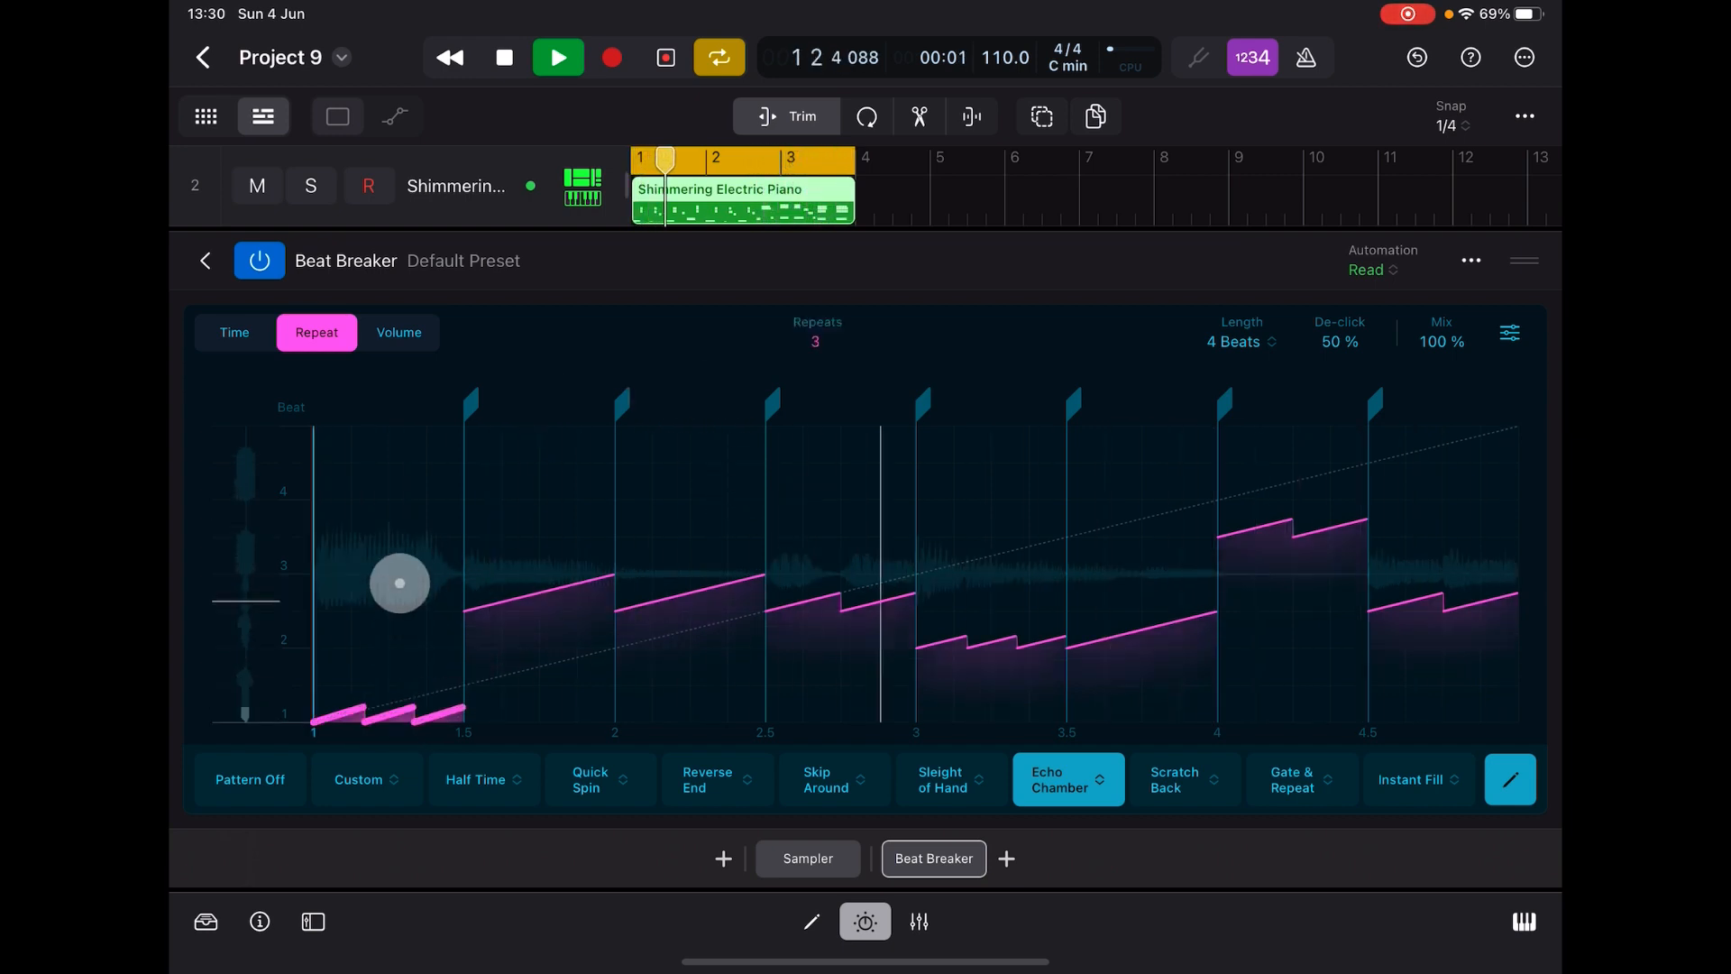
- Give several Echo Chamber slices sloping volume fades in the Volume view
{"action": "left_click", "coordinate": [399, 332]}
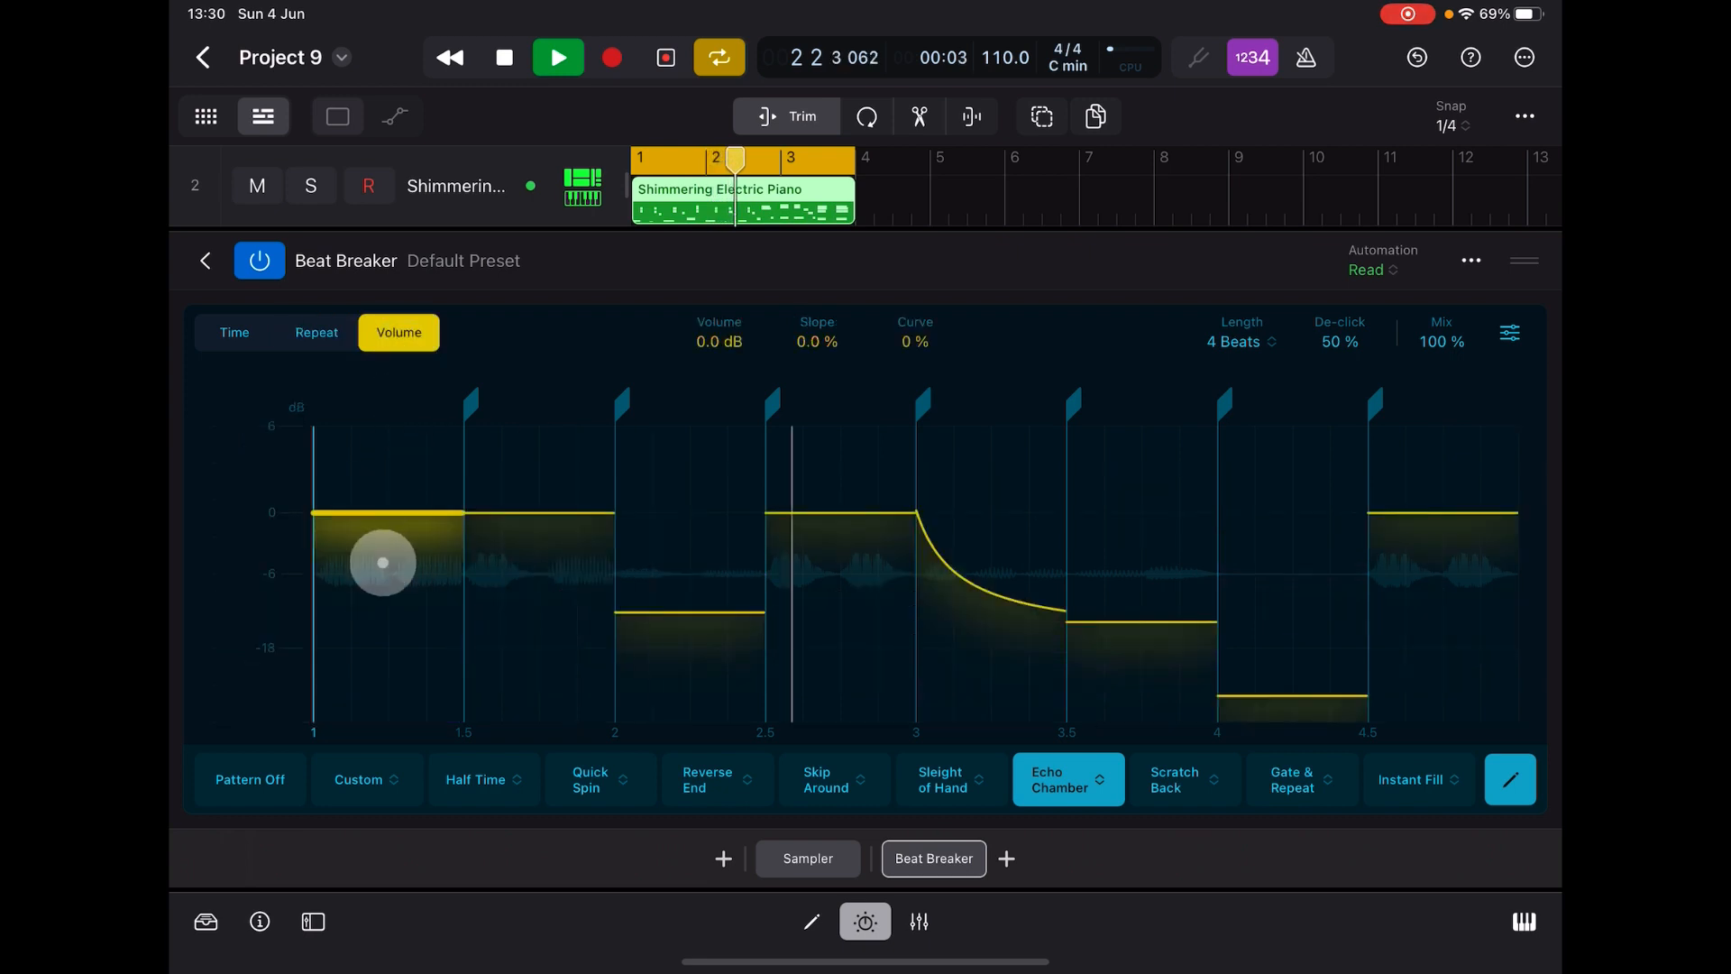
{"action": "left_click_drag", "start_coordinate": [380, 562], "coordinate": [323, 468]}
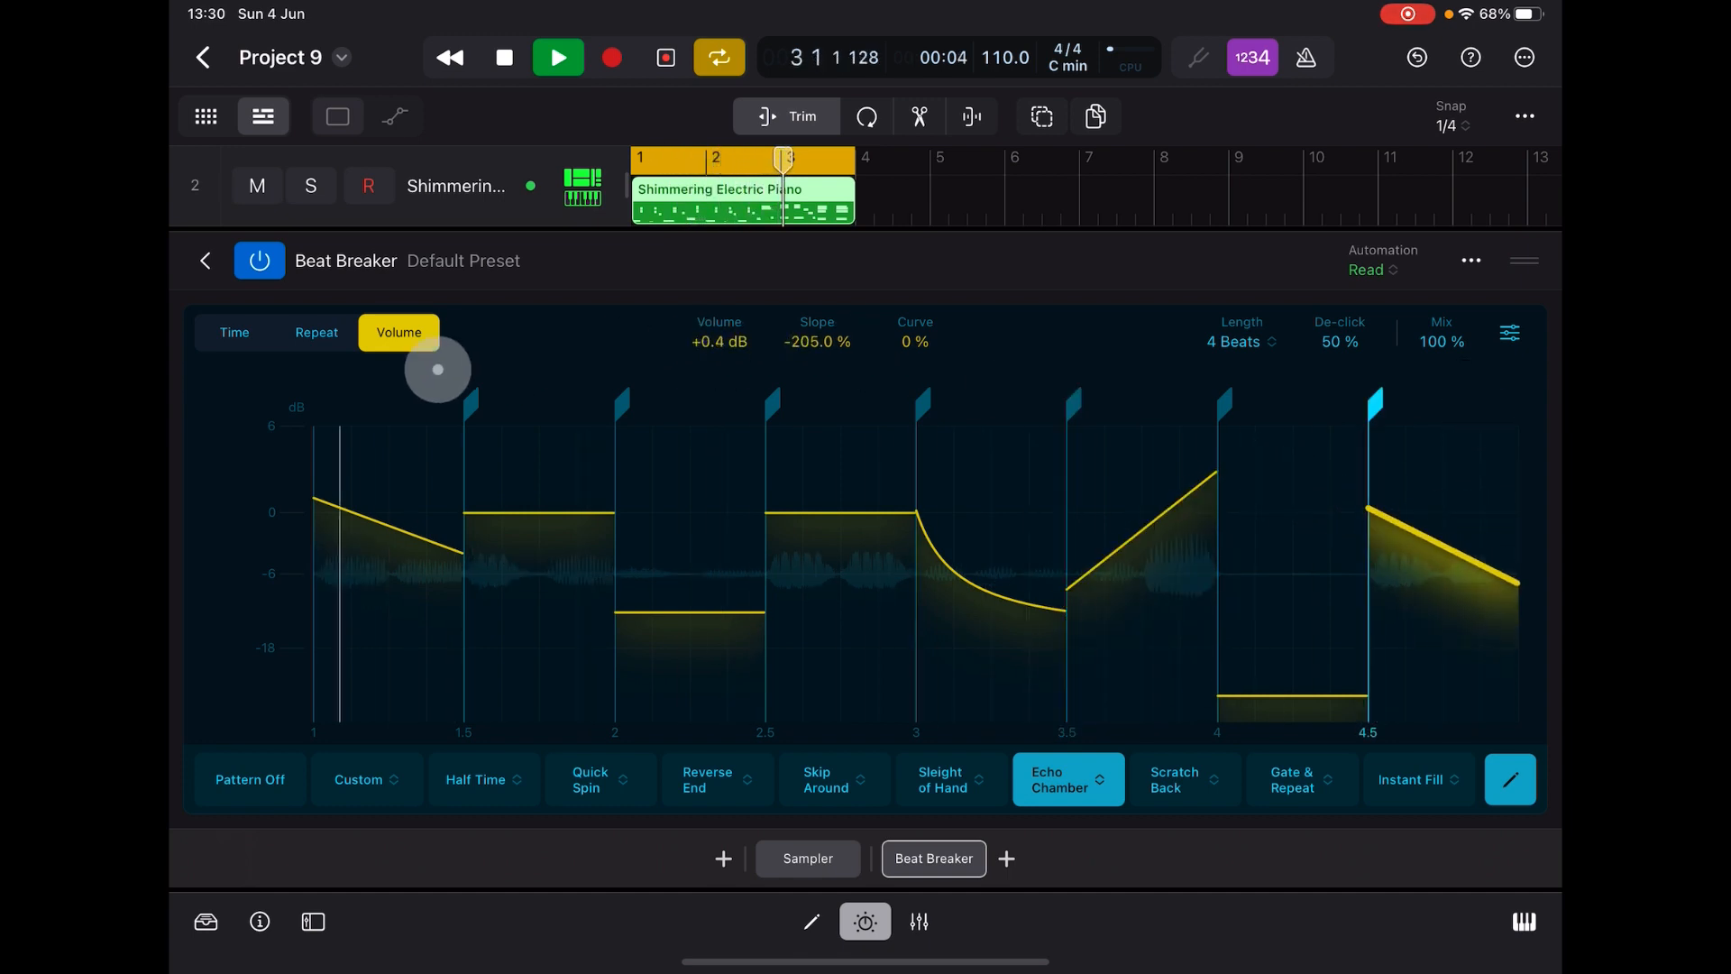
{"action": "left_click", "coordinate": [234, 331]}
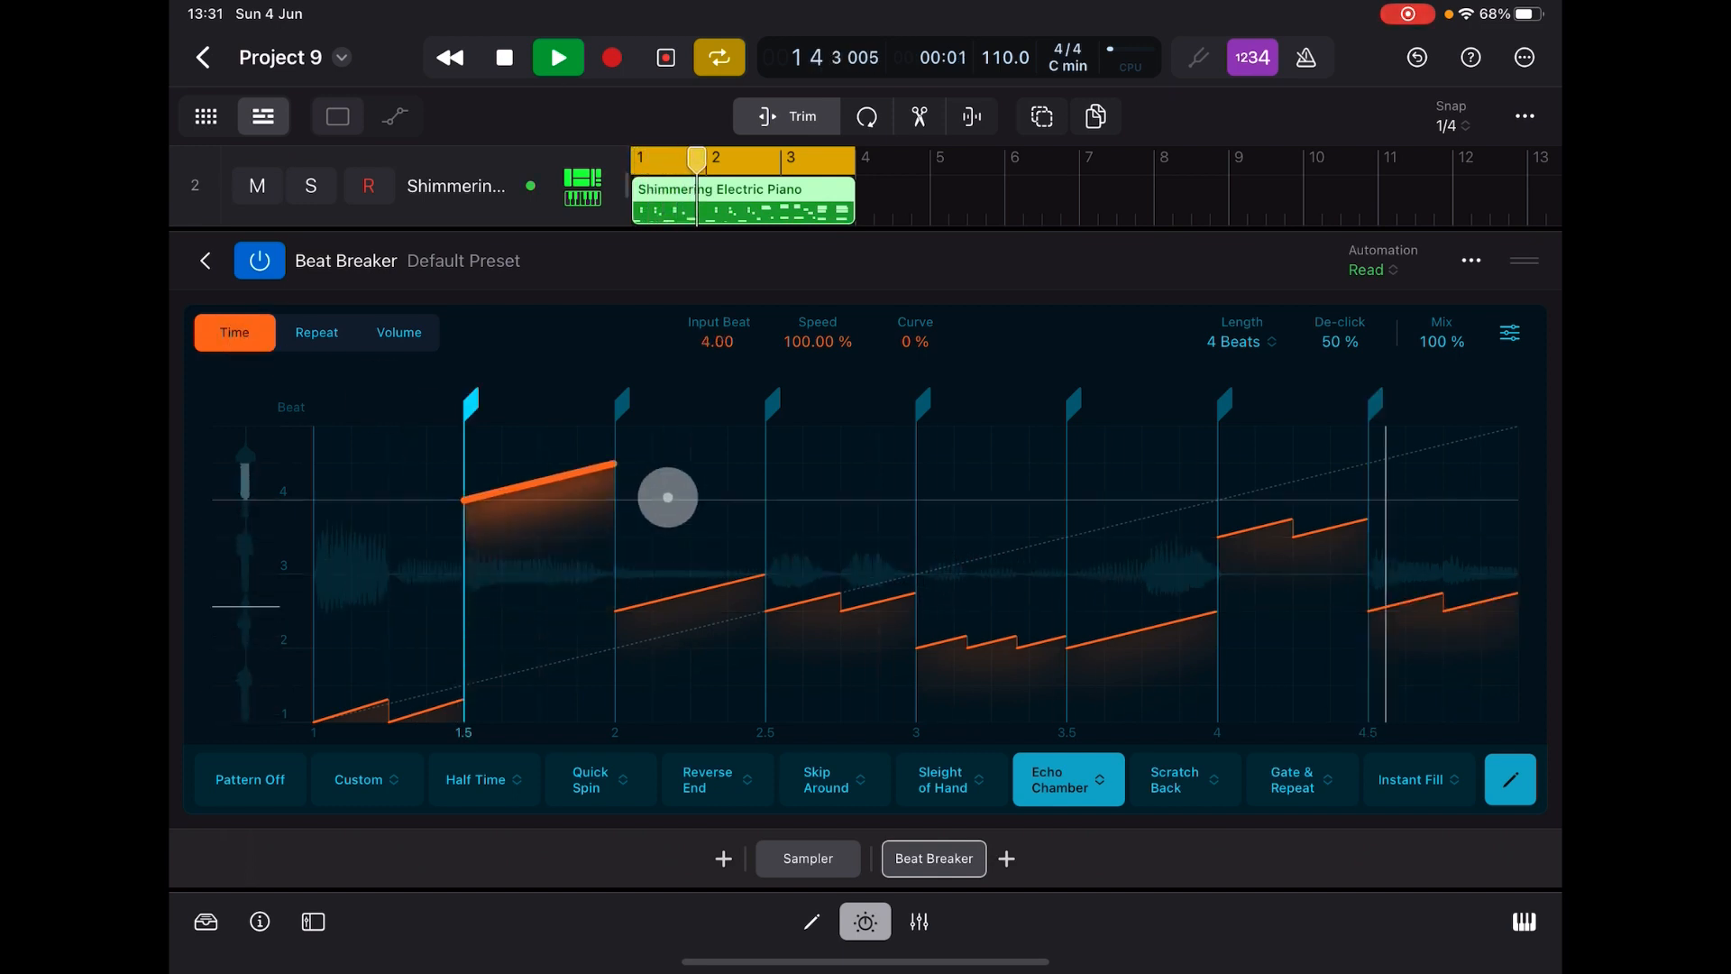
- Steepen the beat-1.5 slice, reshape beat 3 and reverse beat 3.5, briefly dipping the mix
{"action": "left_click_drag", "start_coordinate": [667, 497], "coordinate": [1018, 638]}
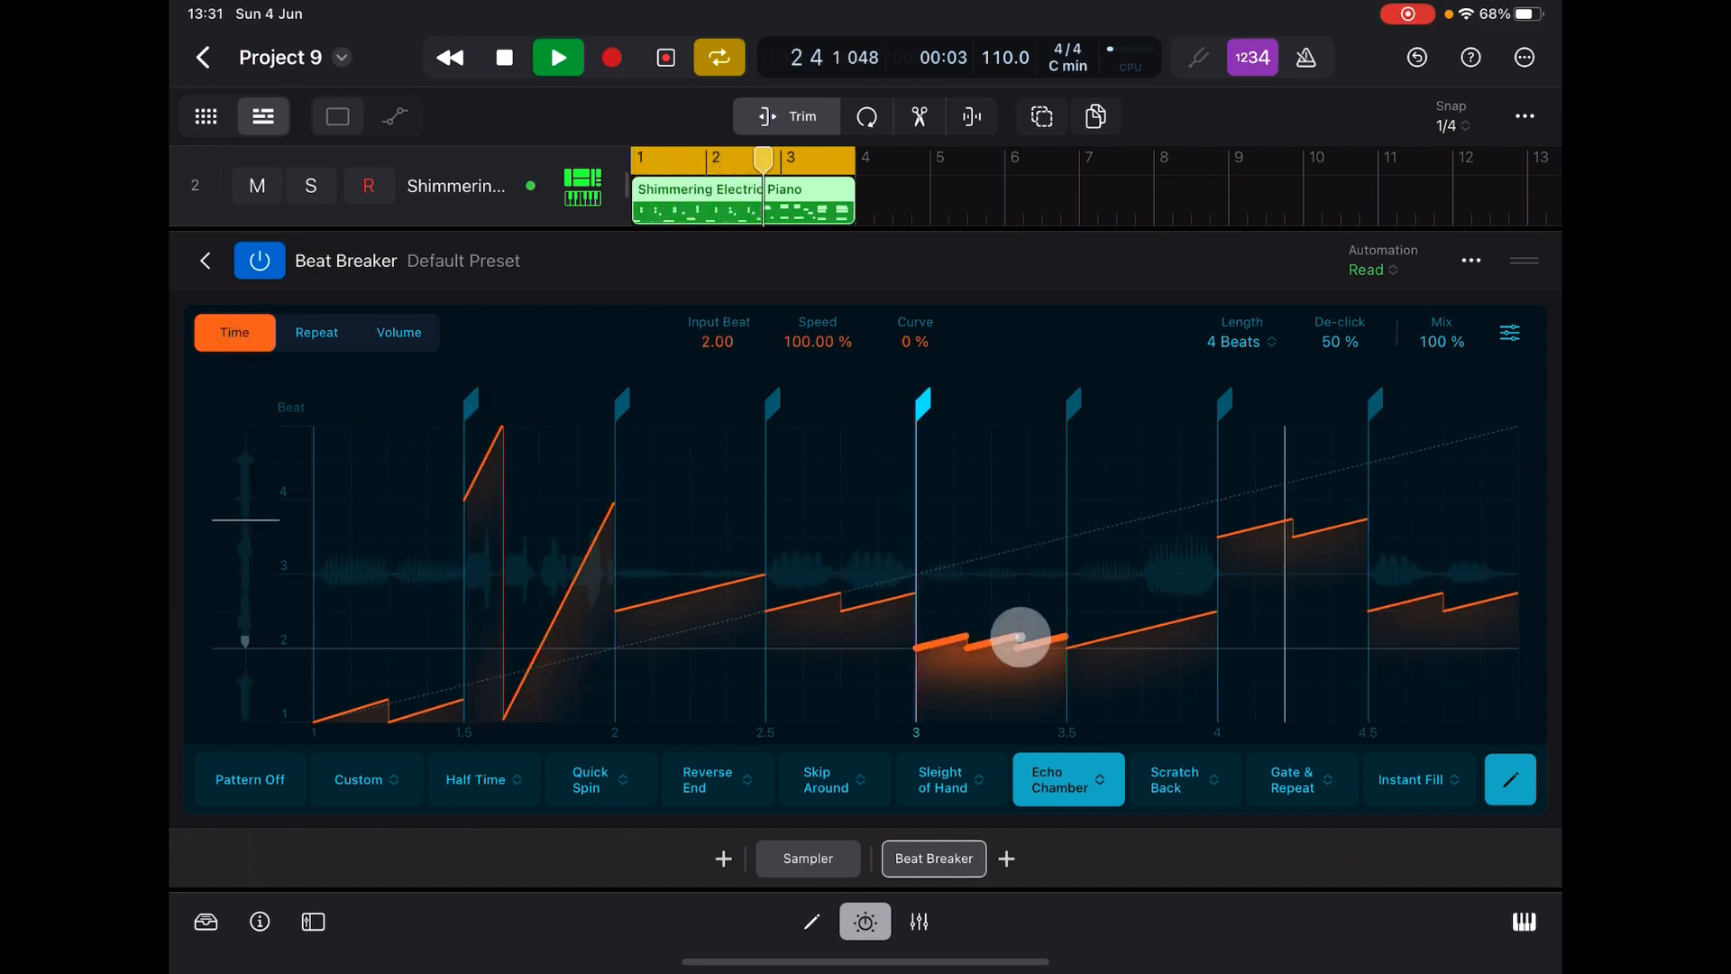
{"action": "left_click_drag", "start_coordinate": [1019, 635], "coordinate": [1006, 505]}
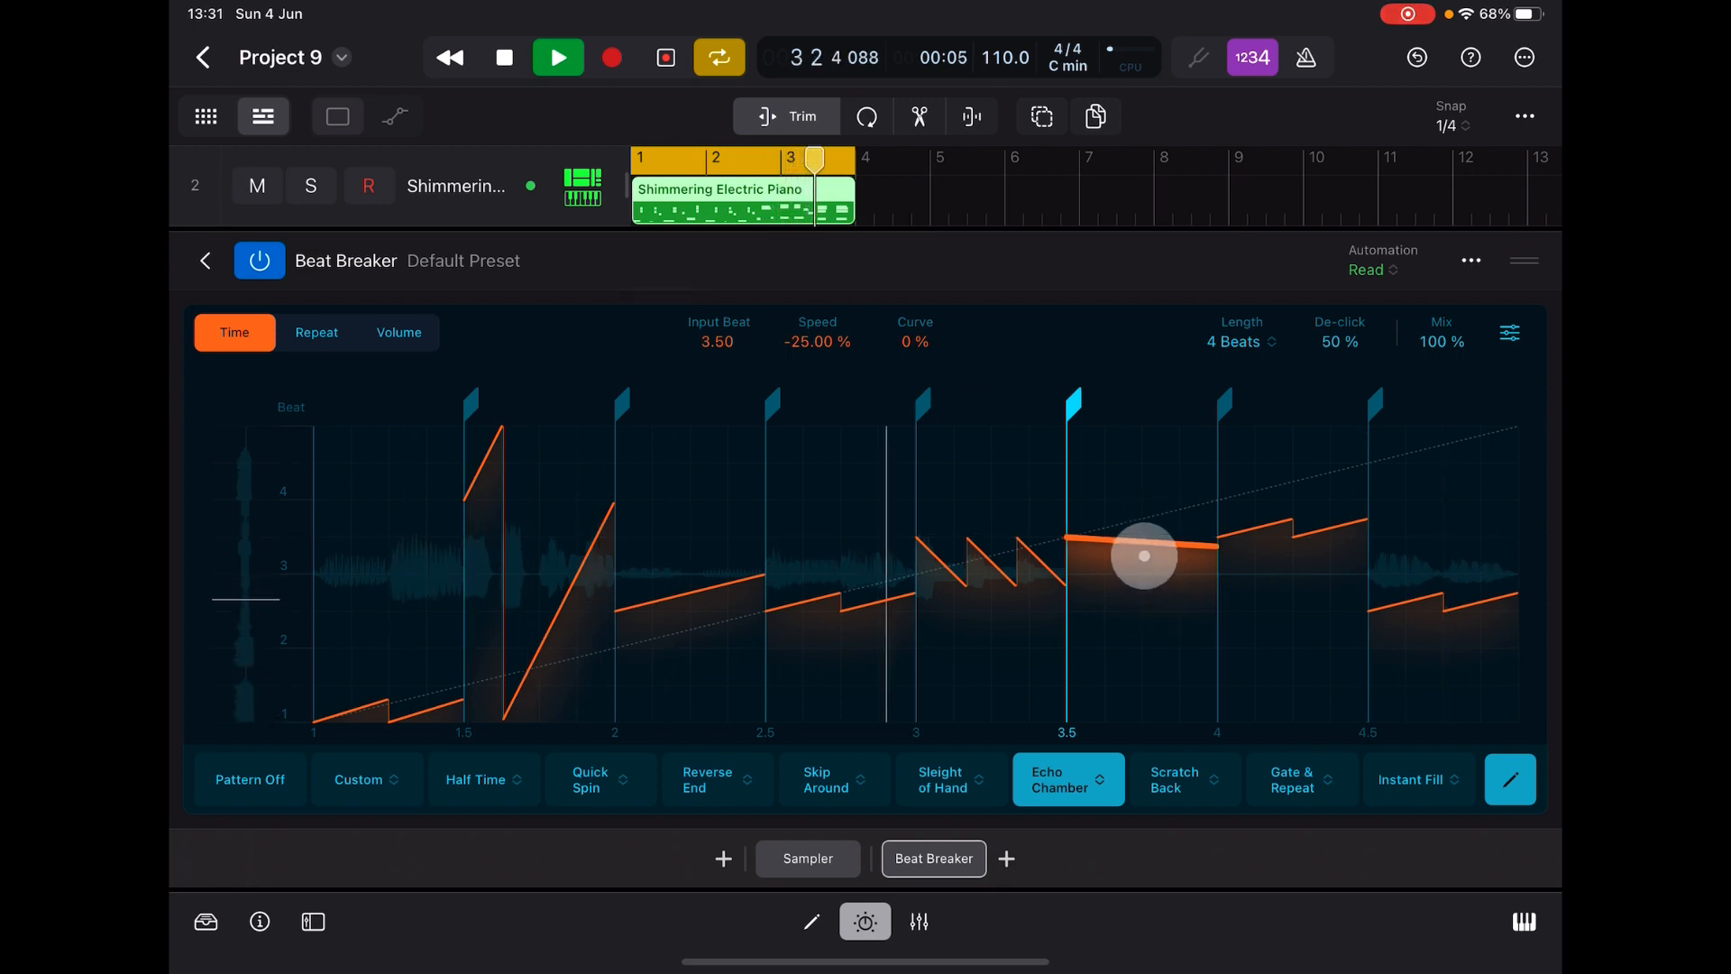
{"action": "left_click_drag", "start_coordinate": [1143, 557], "coordinate": [647, 454]}
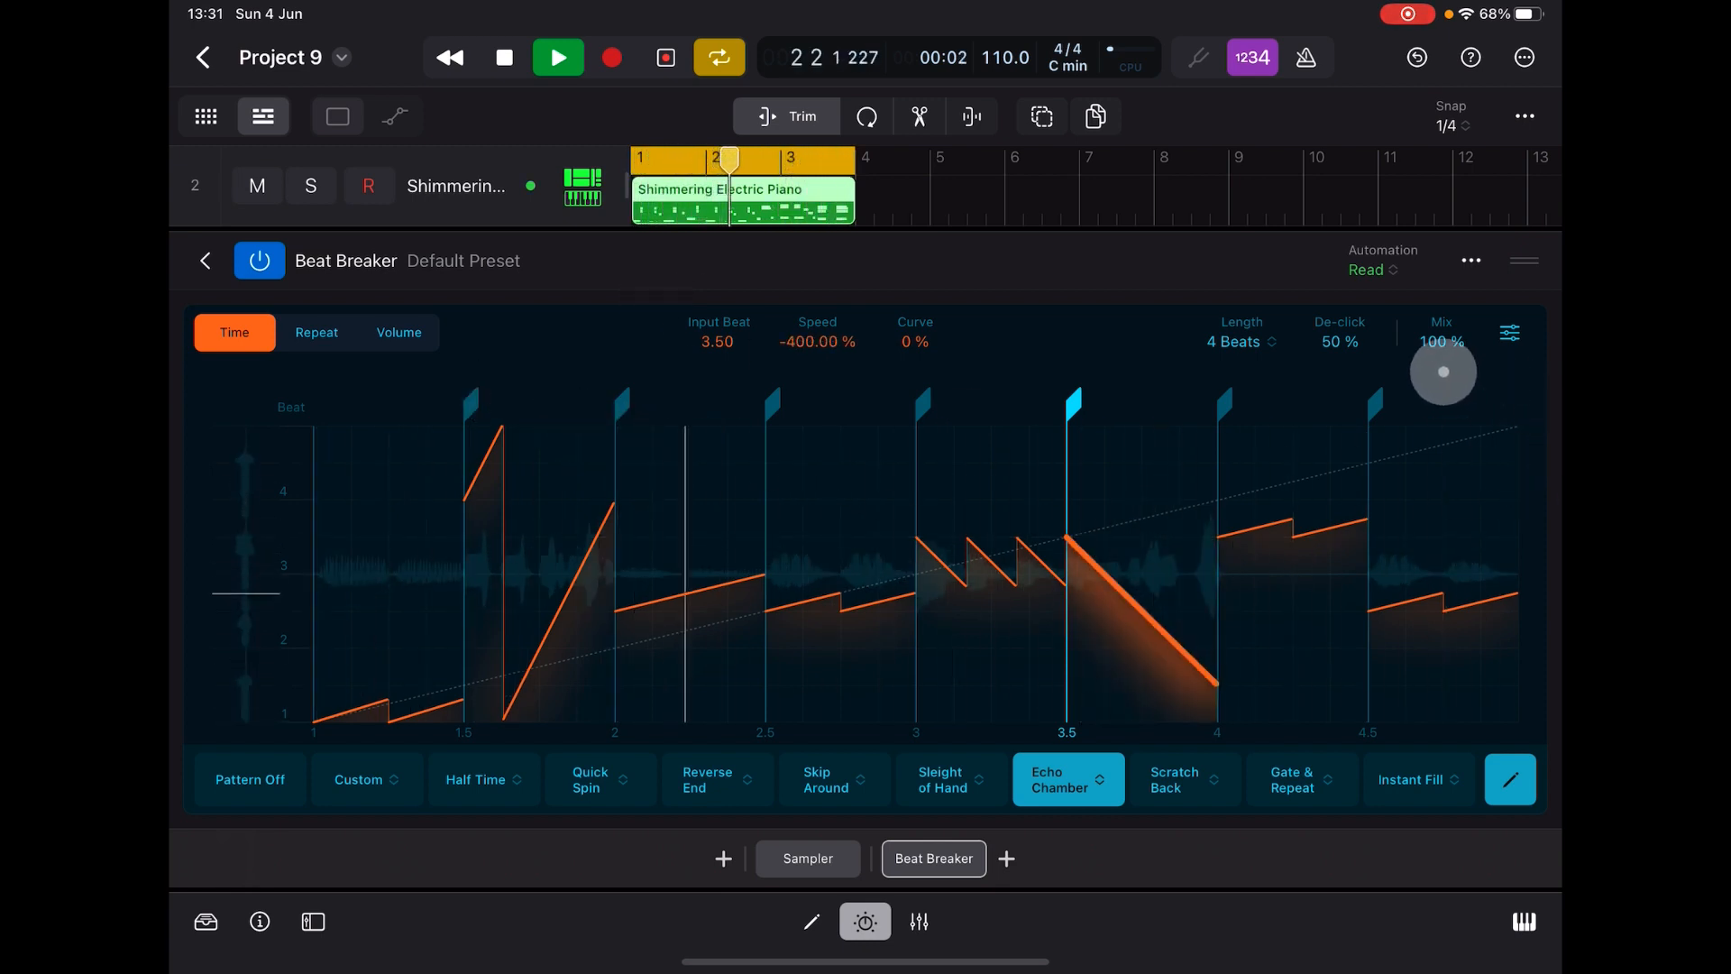
{"action": "left_click_drag", "start_coordinate": [1442, 371], "coordinate": [1442, 480]}
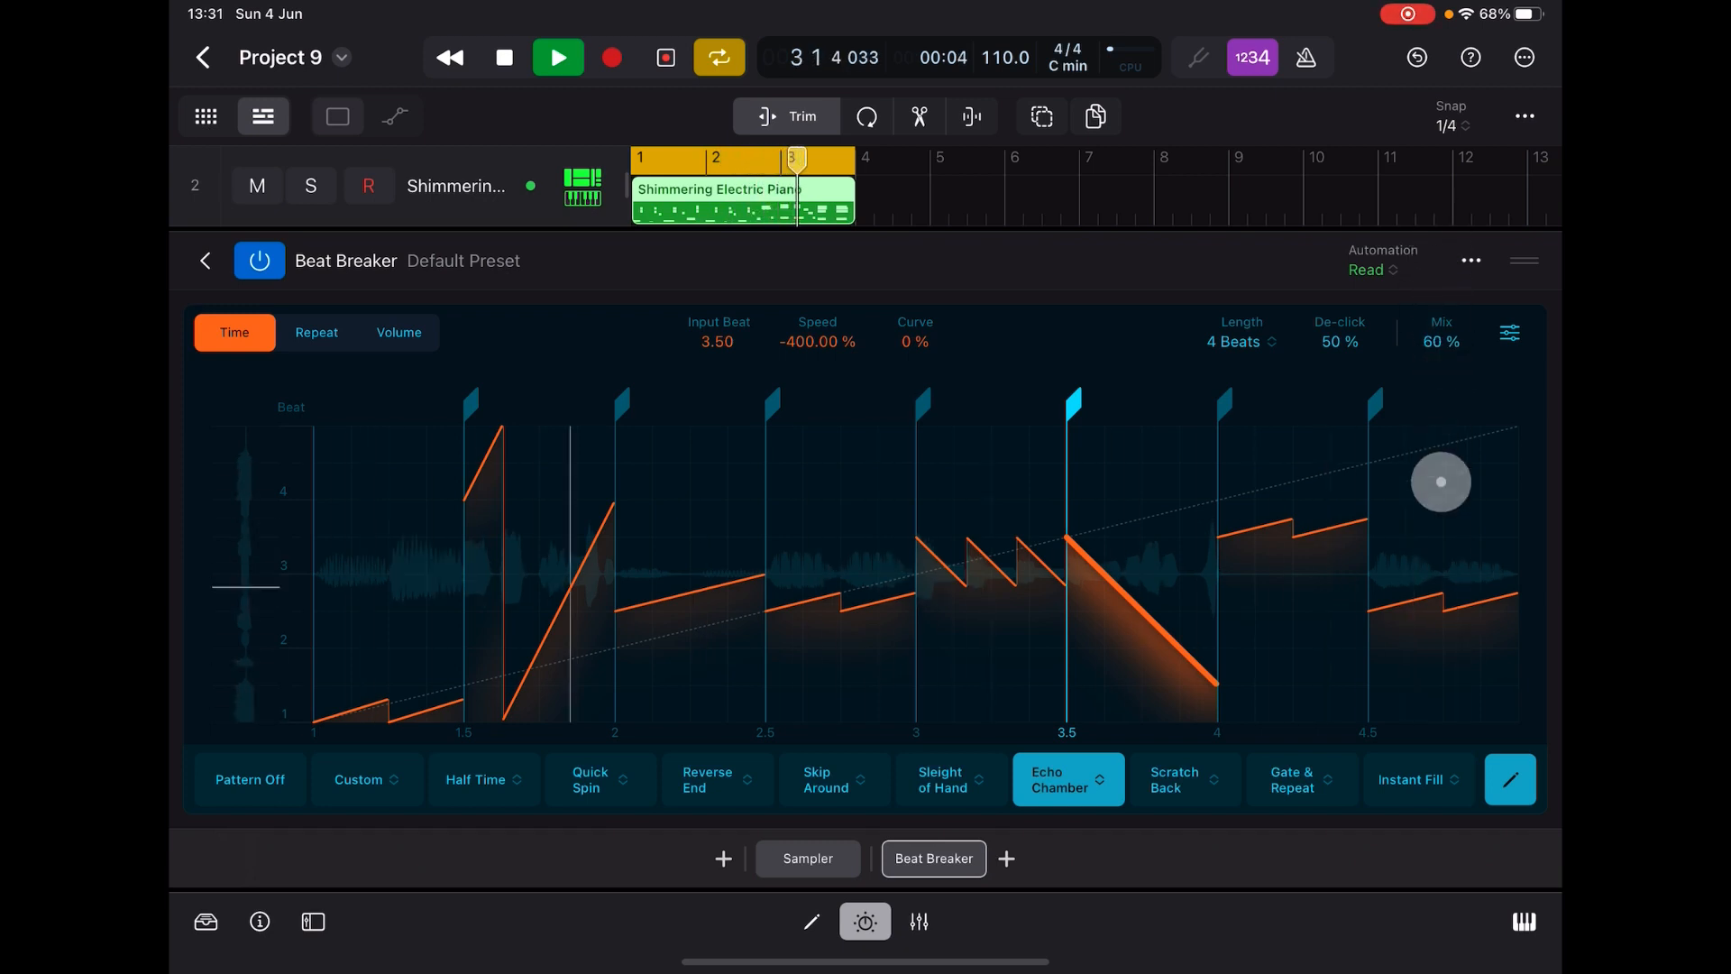
{"action": "left_click_drag", "start_coordinate": [1439, 481], "coordinate": [1452, 677]}
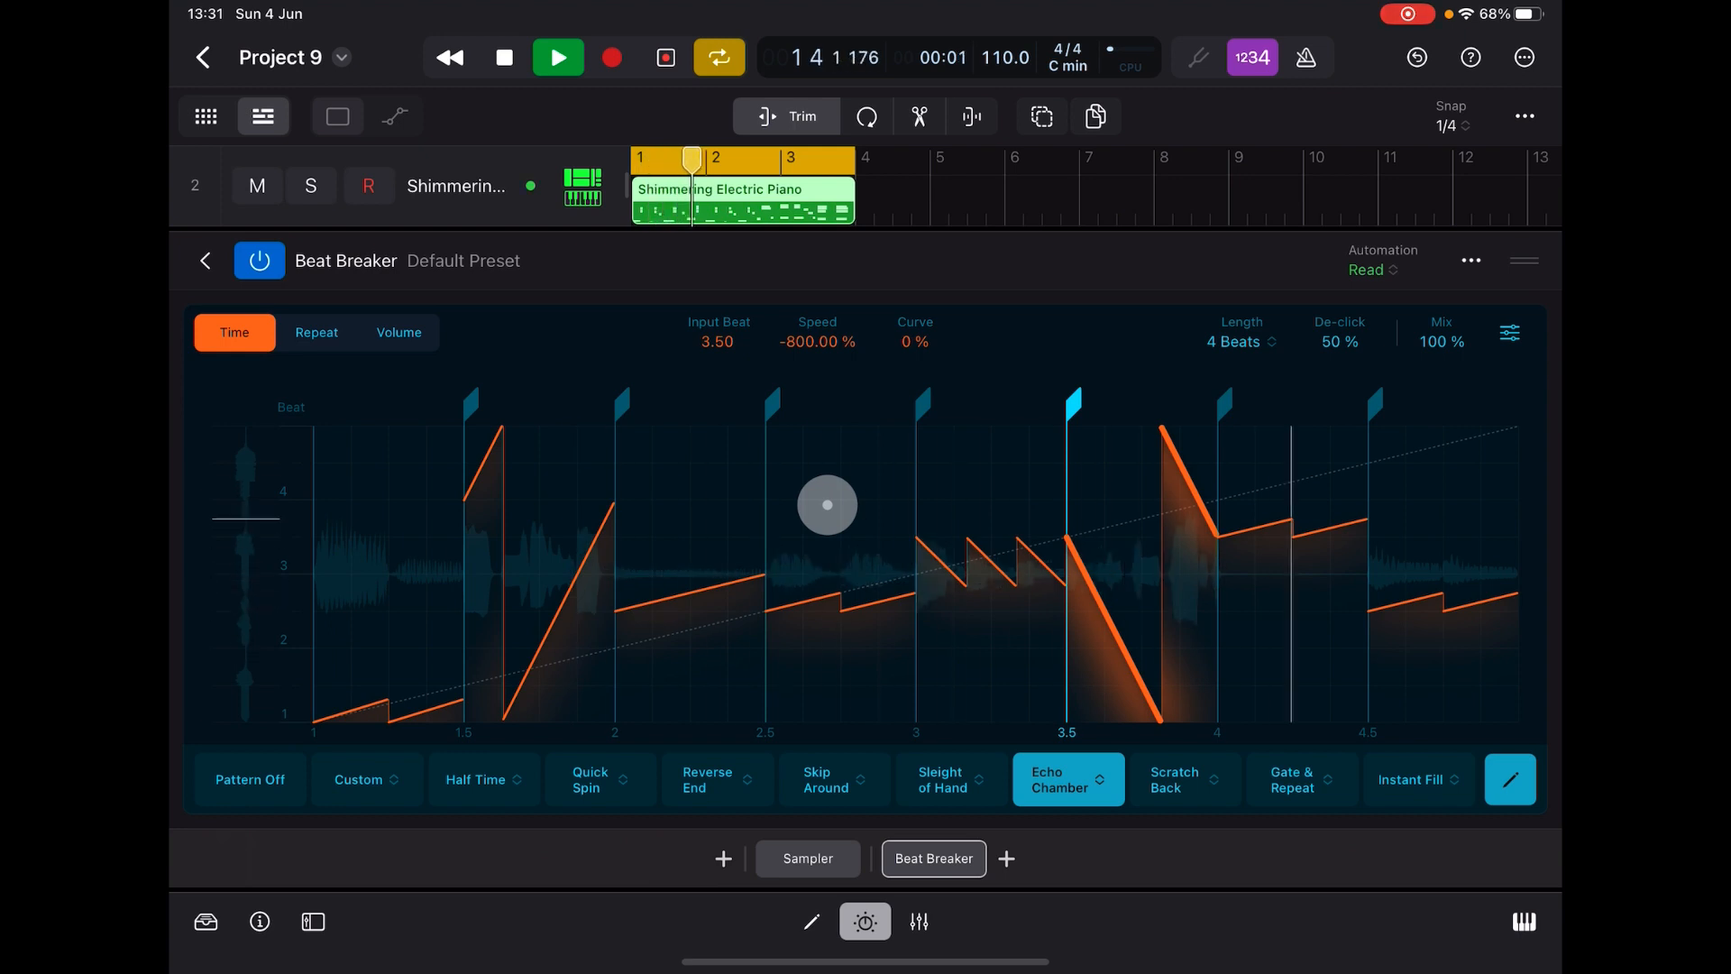
- Make the beat-3.5 slice play forward fast, reverse beat 3 and speed up beat 2
{"action": "left_click_drag", "start_coordinate": [826, 505], "coordinate": [848, 298]}
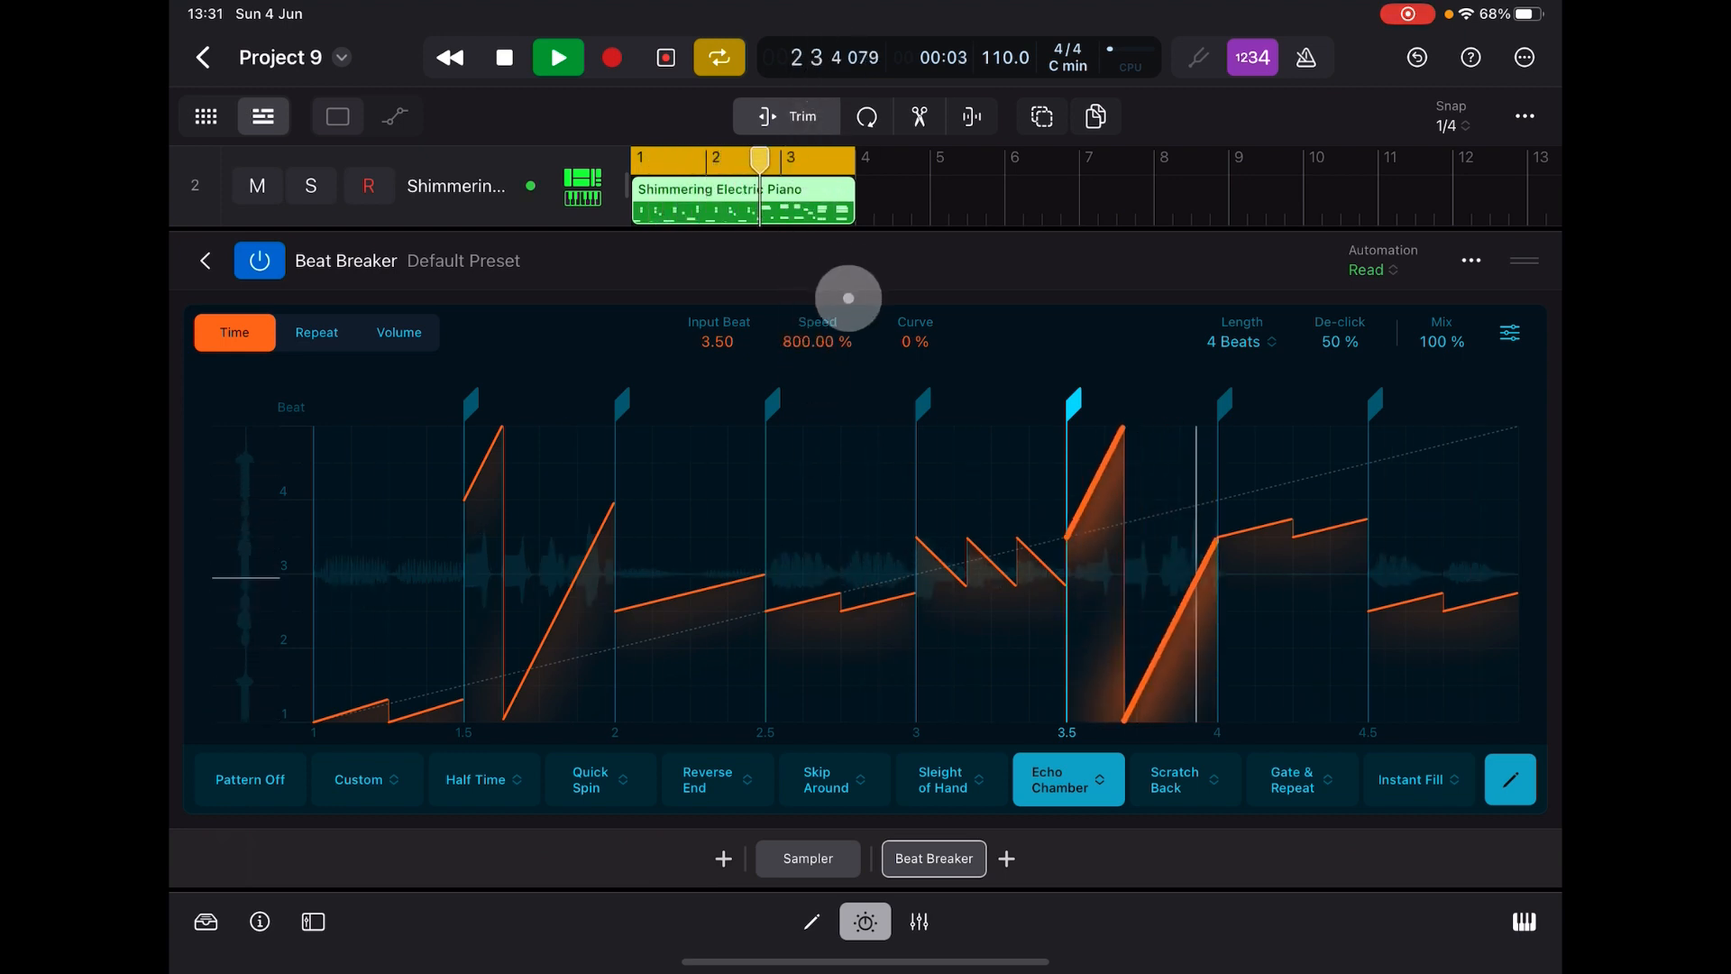
{"action": "left_click_drag", "start_coordinate": [848, 297], "coordinate": [791, 348]}
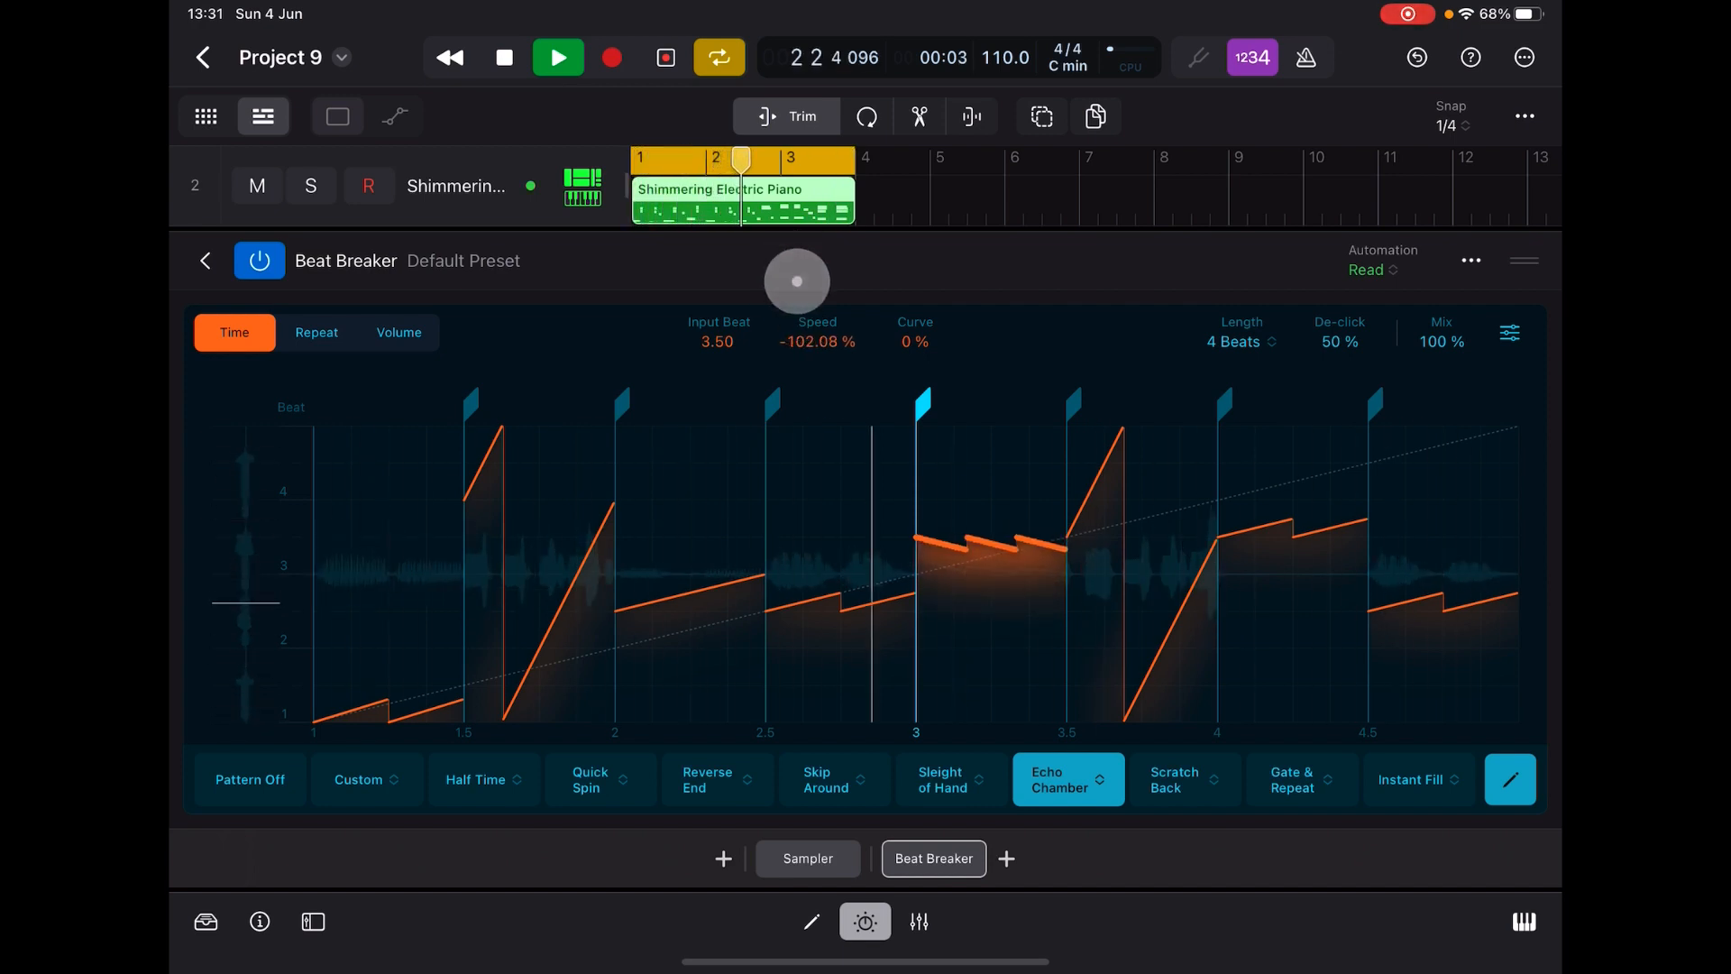
{"action": "left_click_drag", "start_coordinate": [795, 280], "coordinate": [814, 352]}
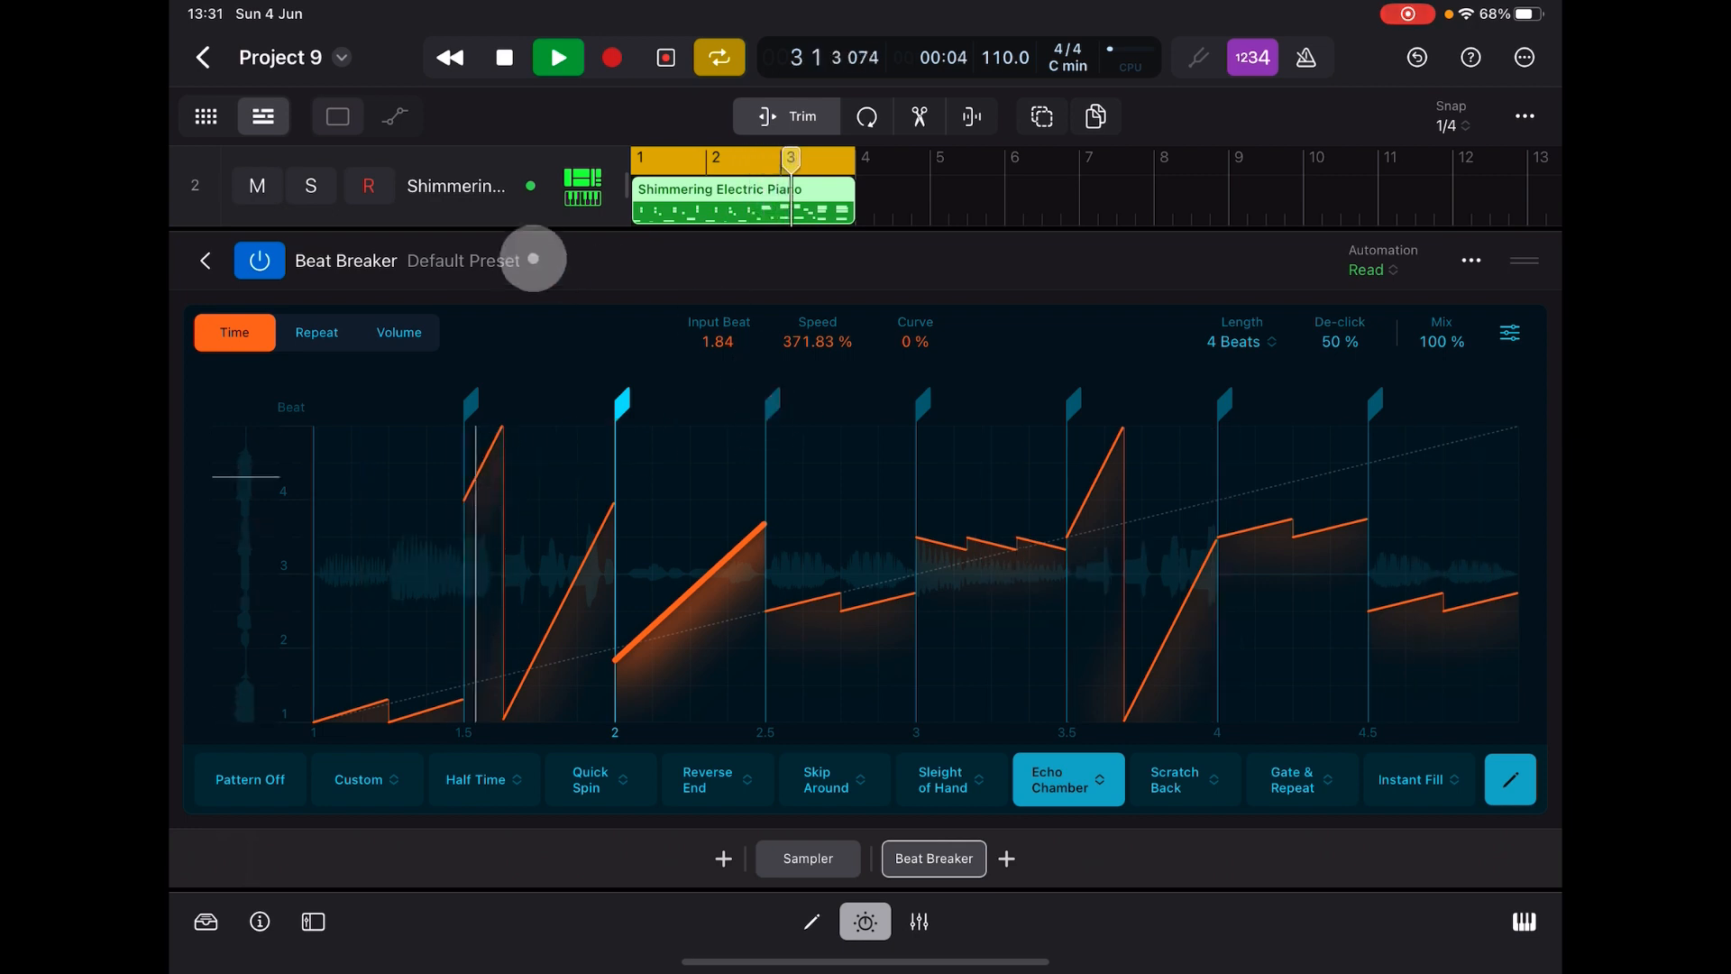
- From the Warped plug-in presets load Rubber Bands, then Robo Glitch
{"action": "left_click", "coordinate": [503, 58]}
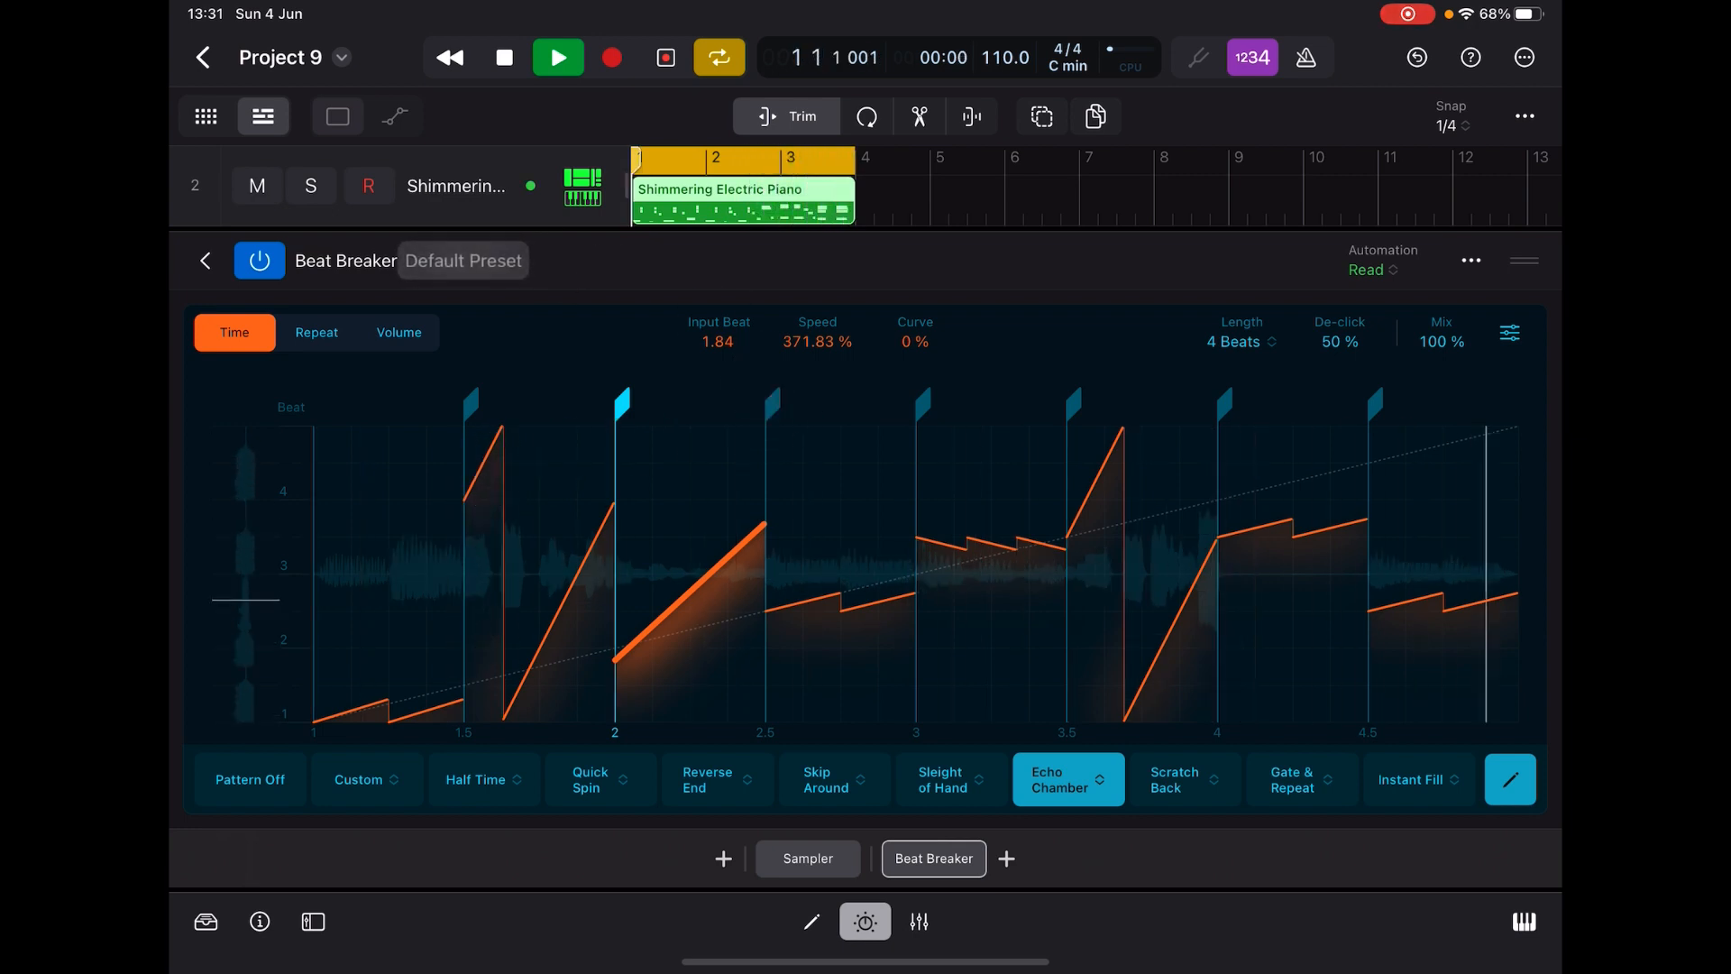
{"action": "left_click", "coordinate": [206, 921]}
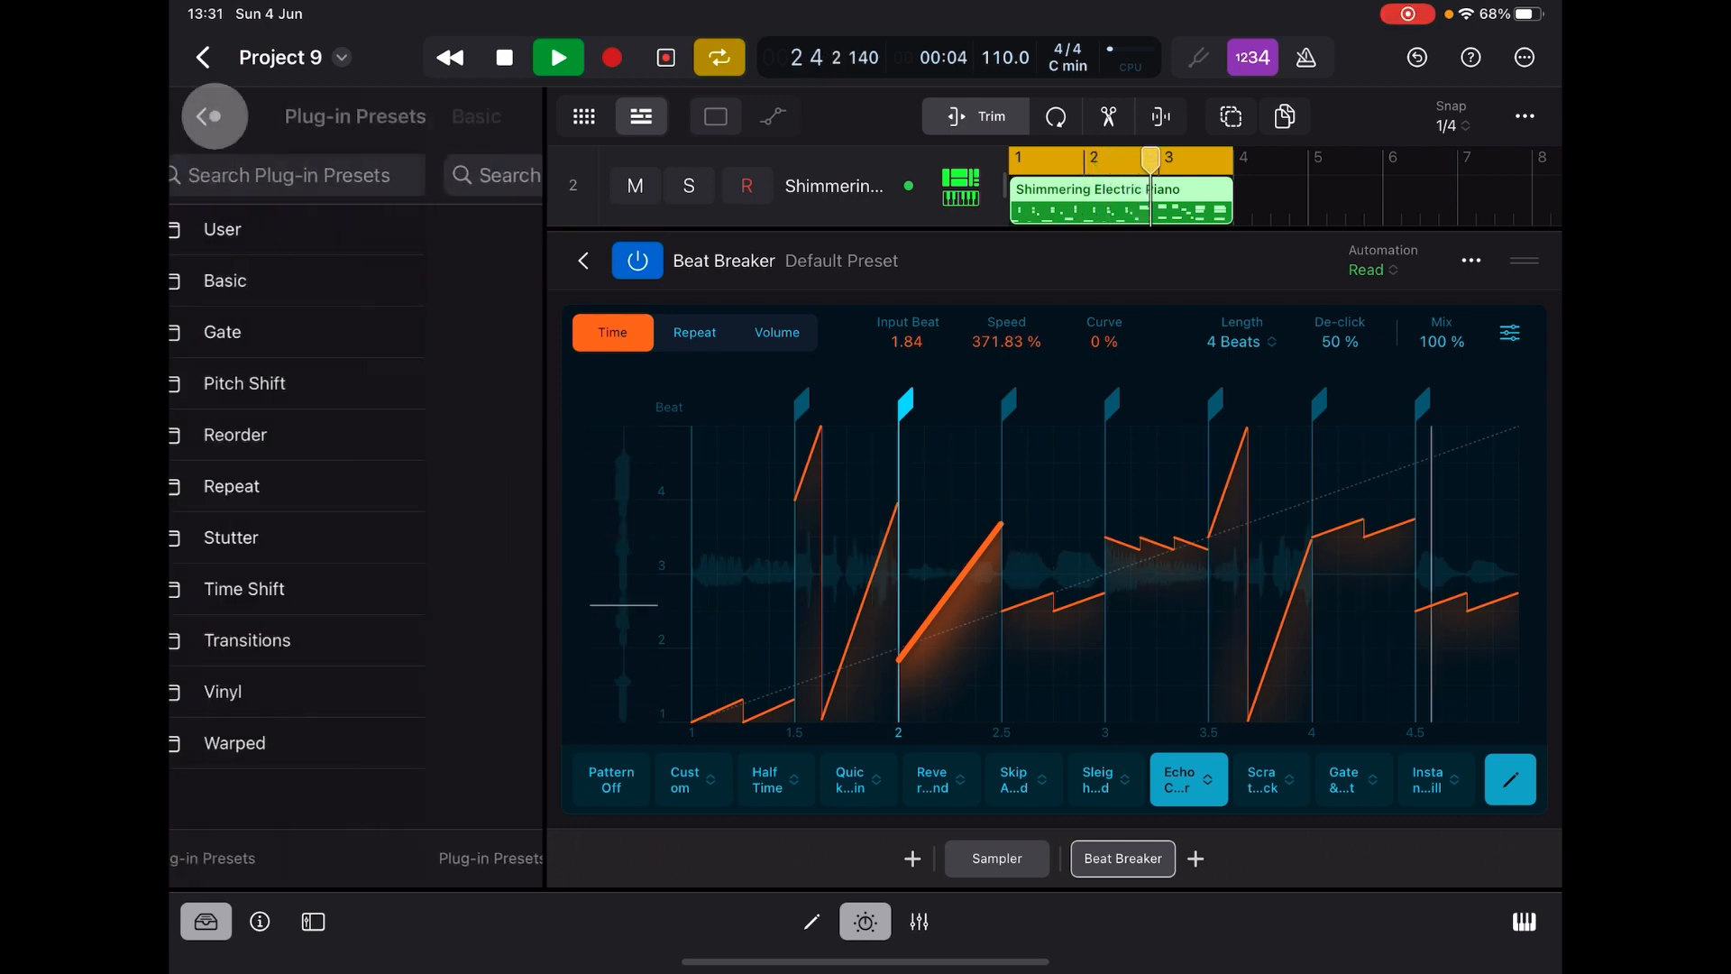
{"action": "left_click", "coordinate": [213, 116]}
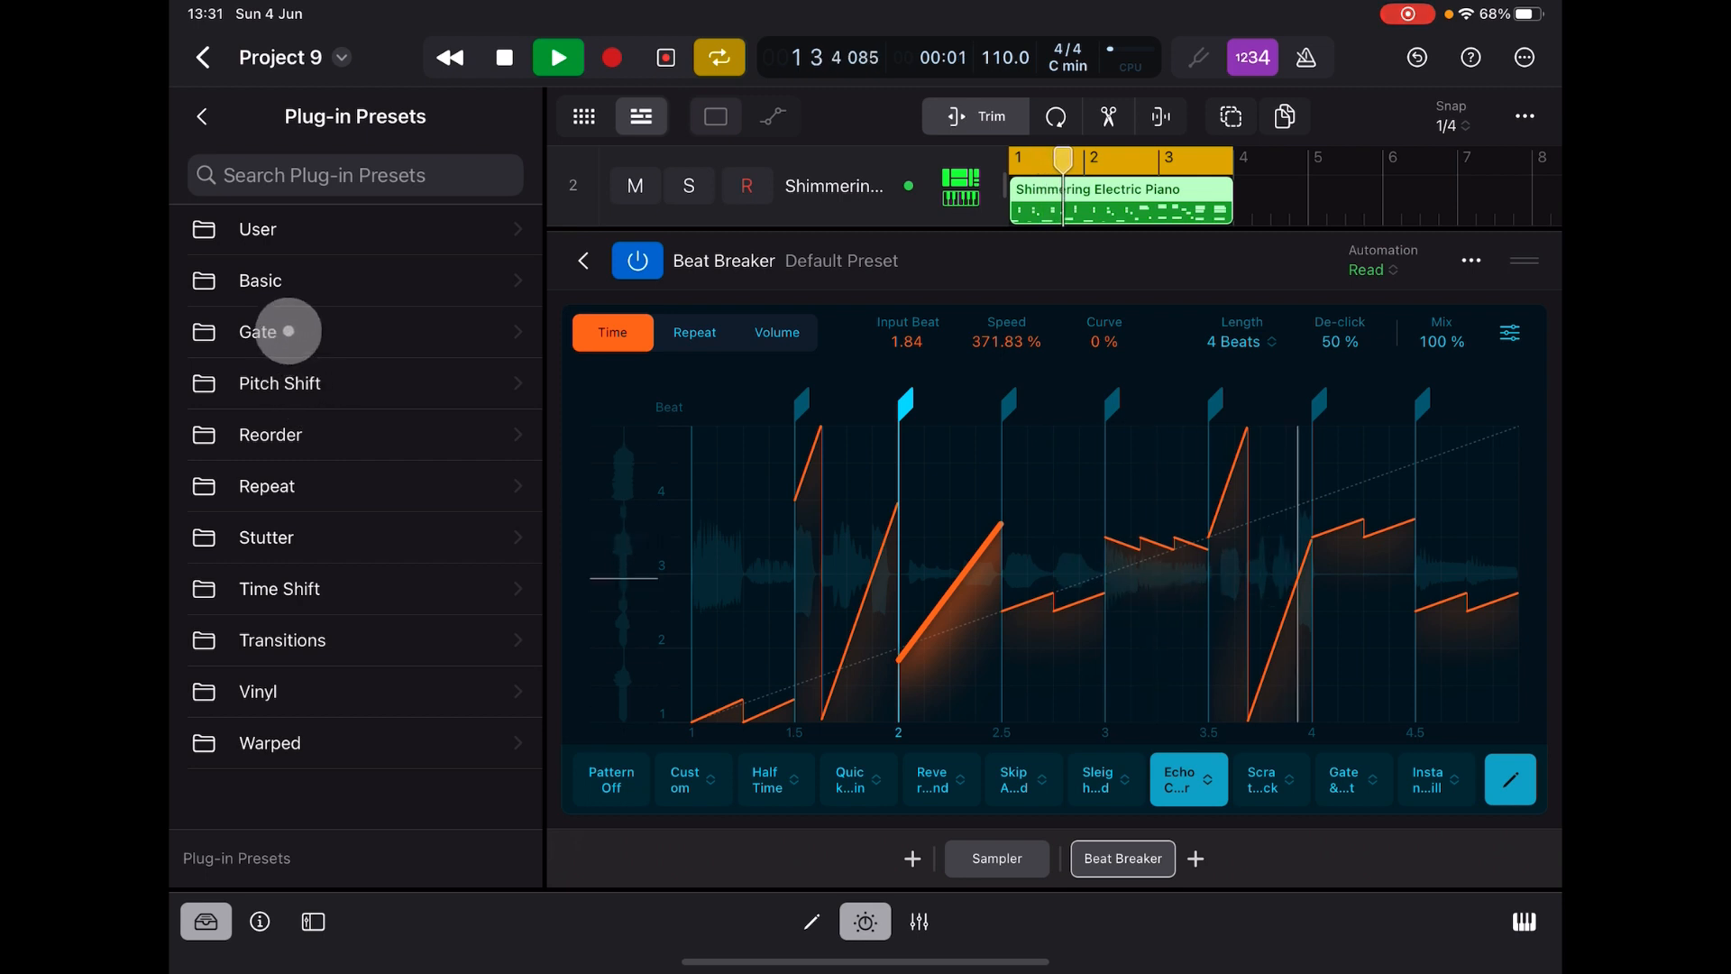
{"action": "left_click", "coordinate": [271, 743]}
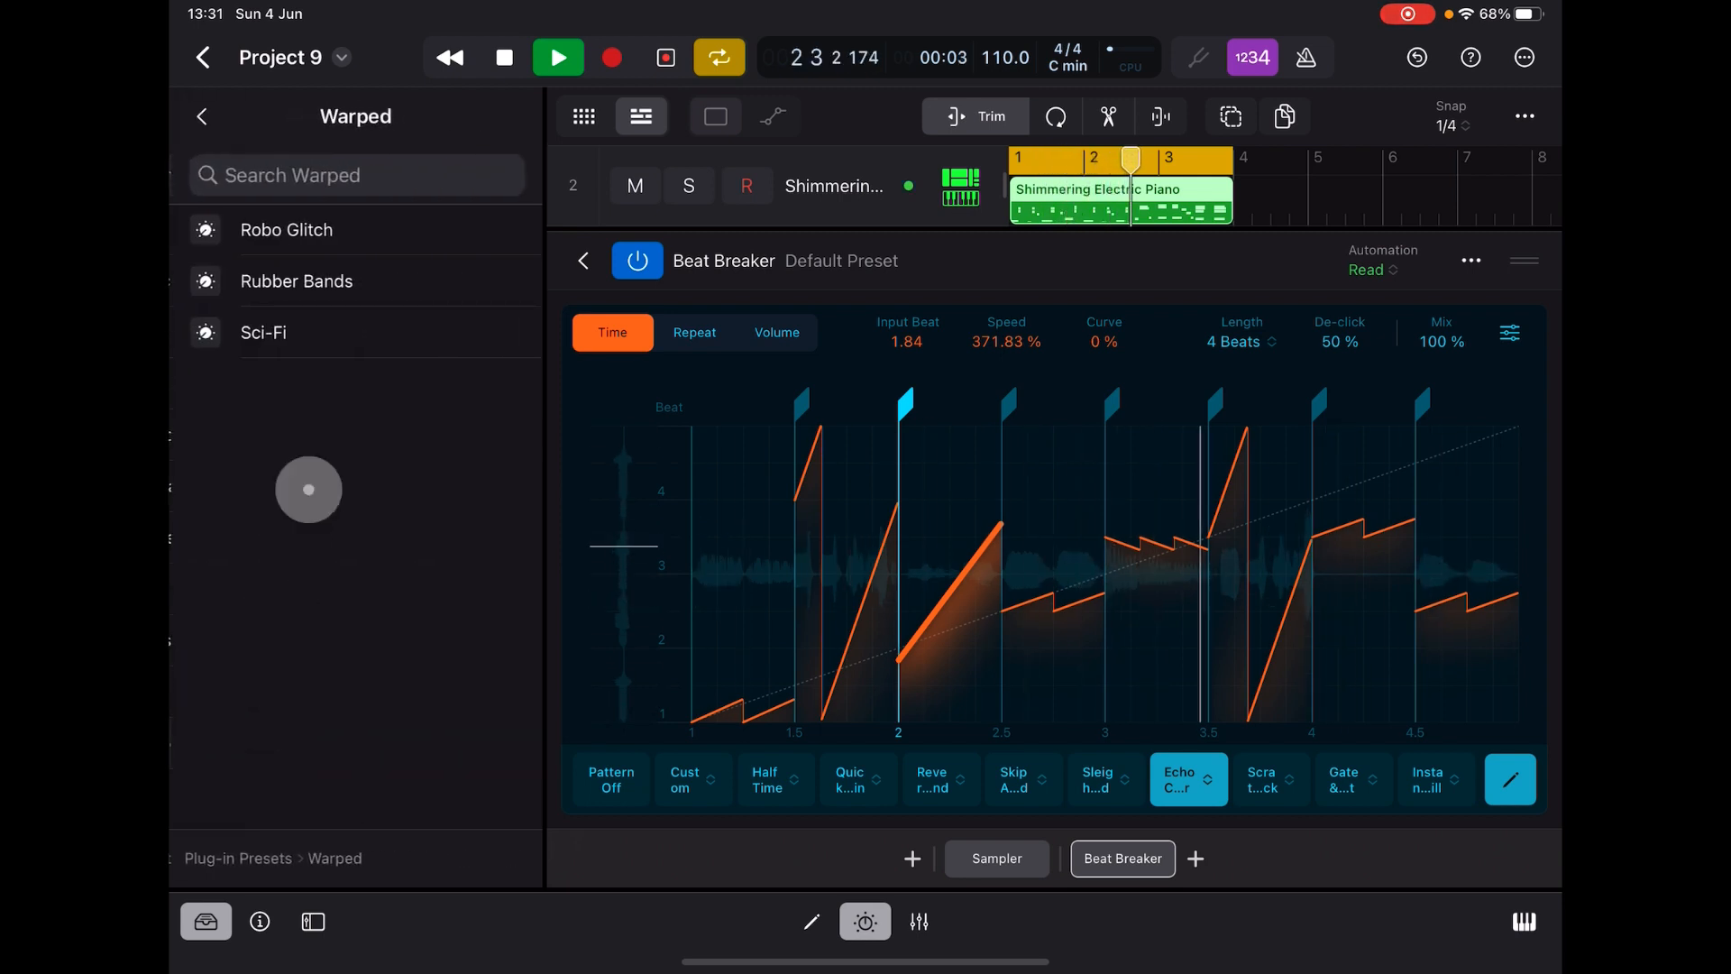
{"action": "left_click", "coordinate": [296, 281]}
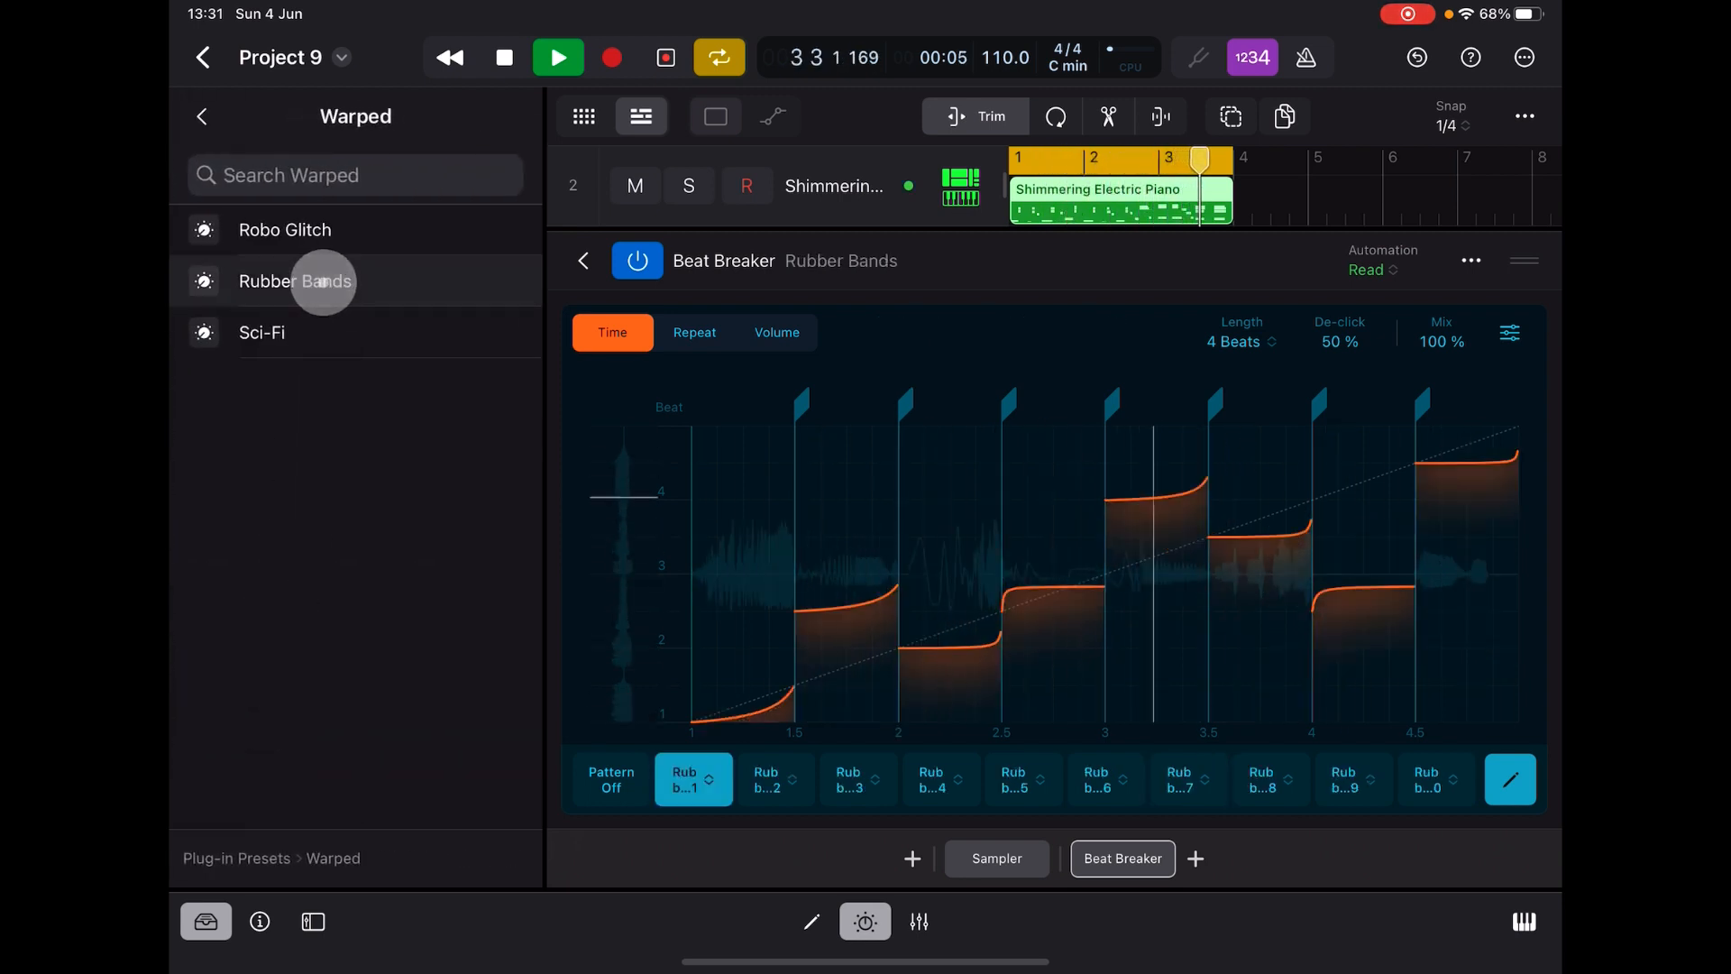
{"action": "left_click", "coordinate": [285, 229]}
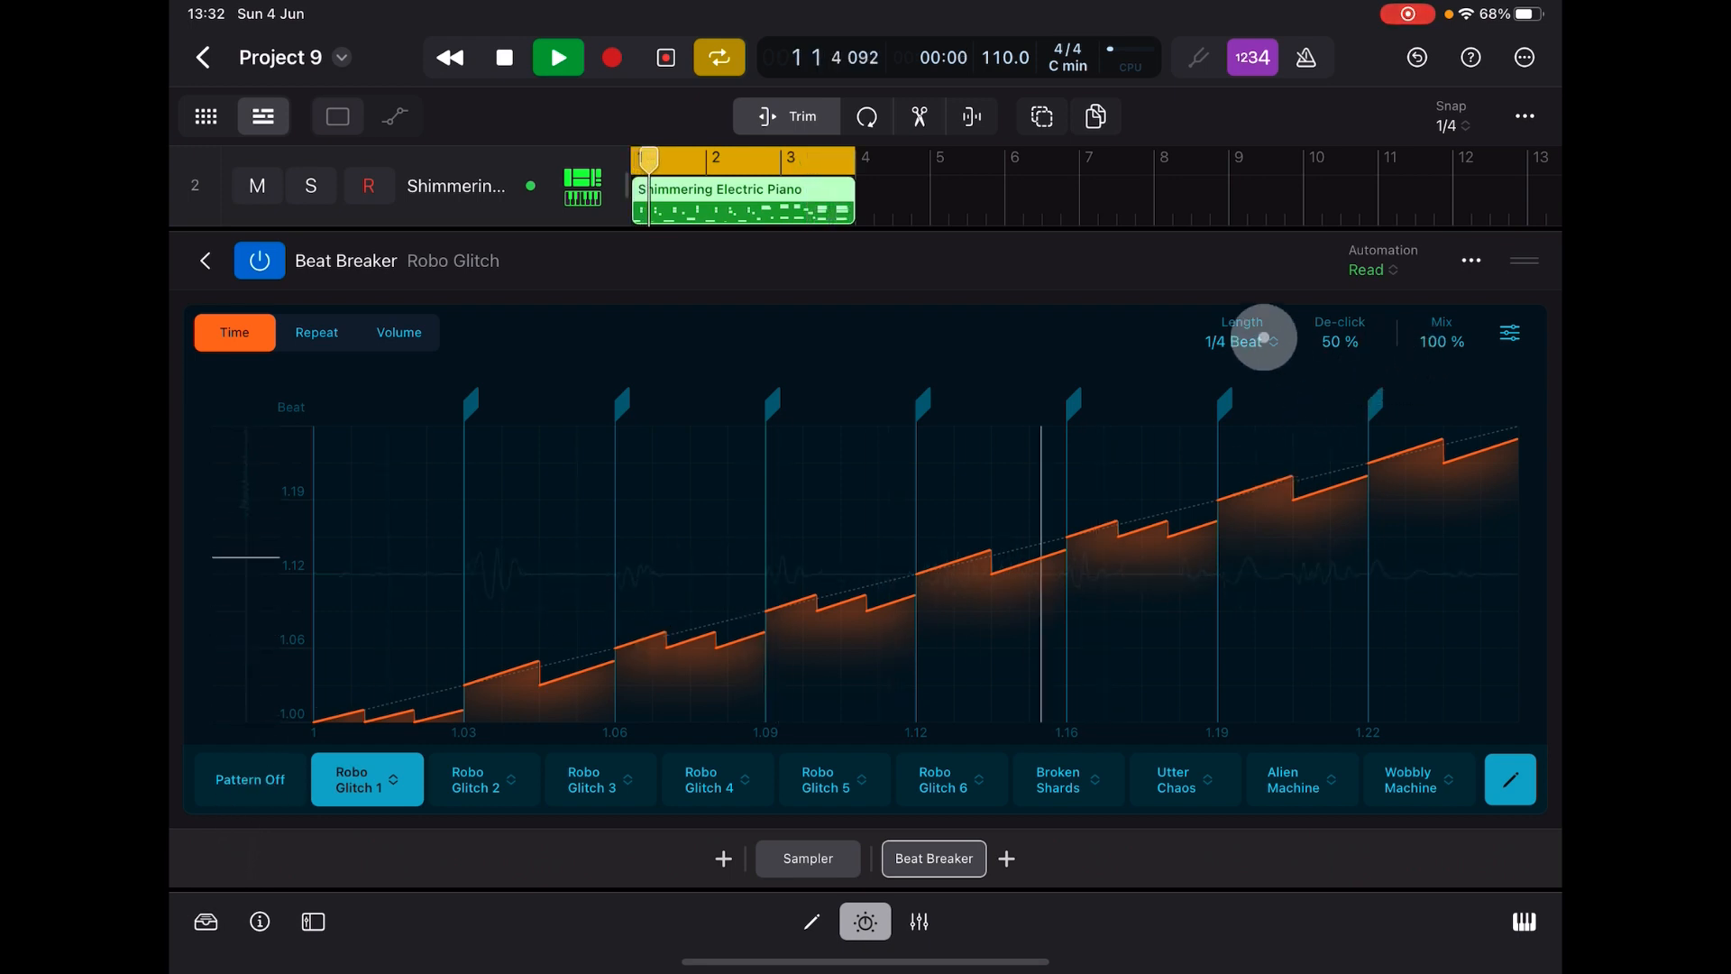
- Set Robo Glitch 1 to 4 beats and make the beat-2.5 slice repeat four times
{"action": "left_click", "coordinate": [1241, 331]}
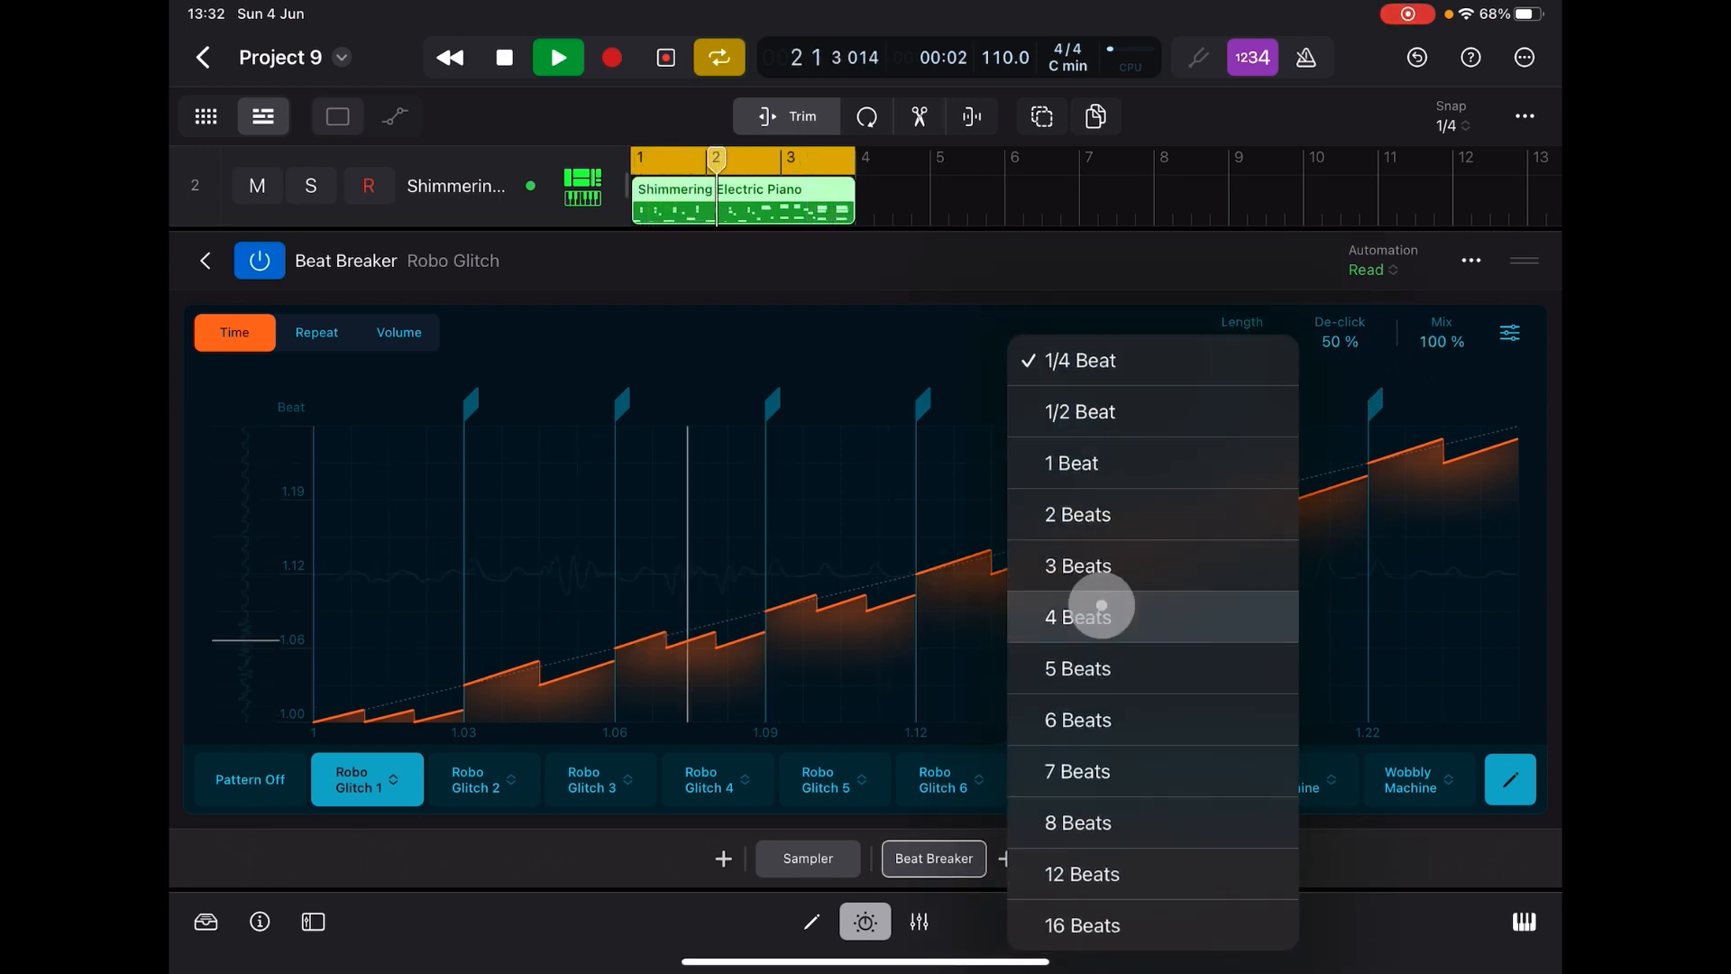
{"action": "left_click", "coordinate": [1100, 616]}
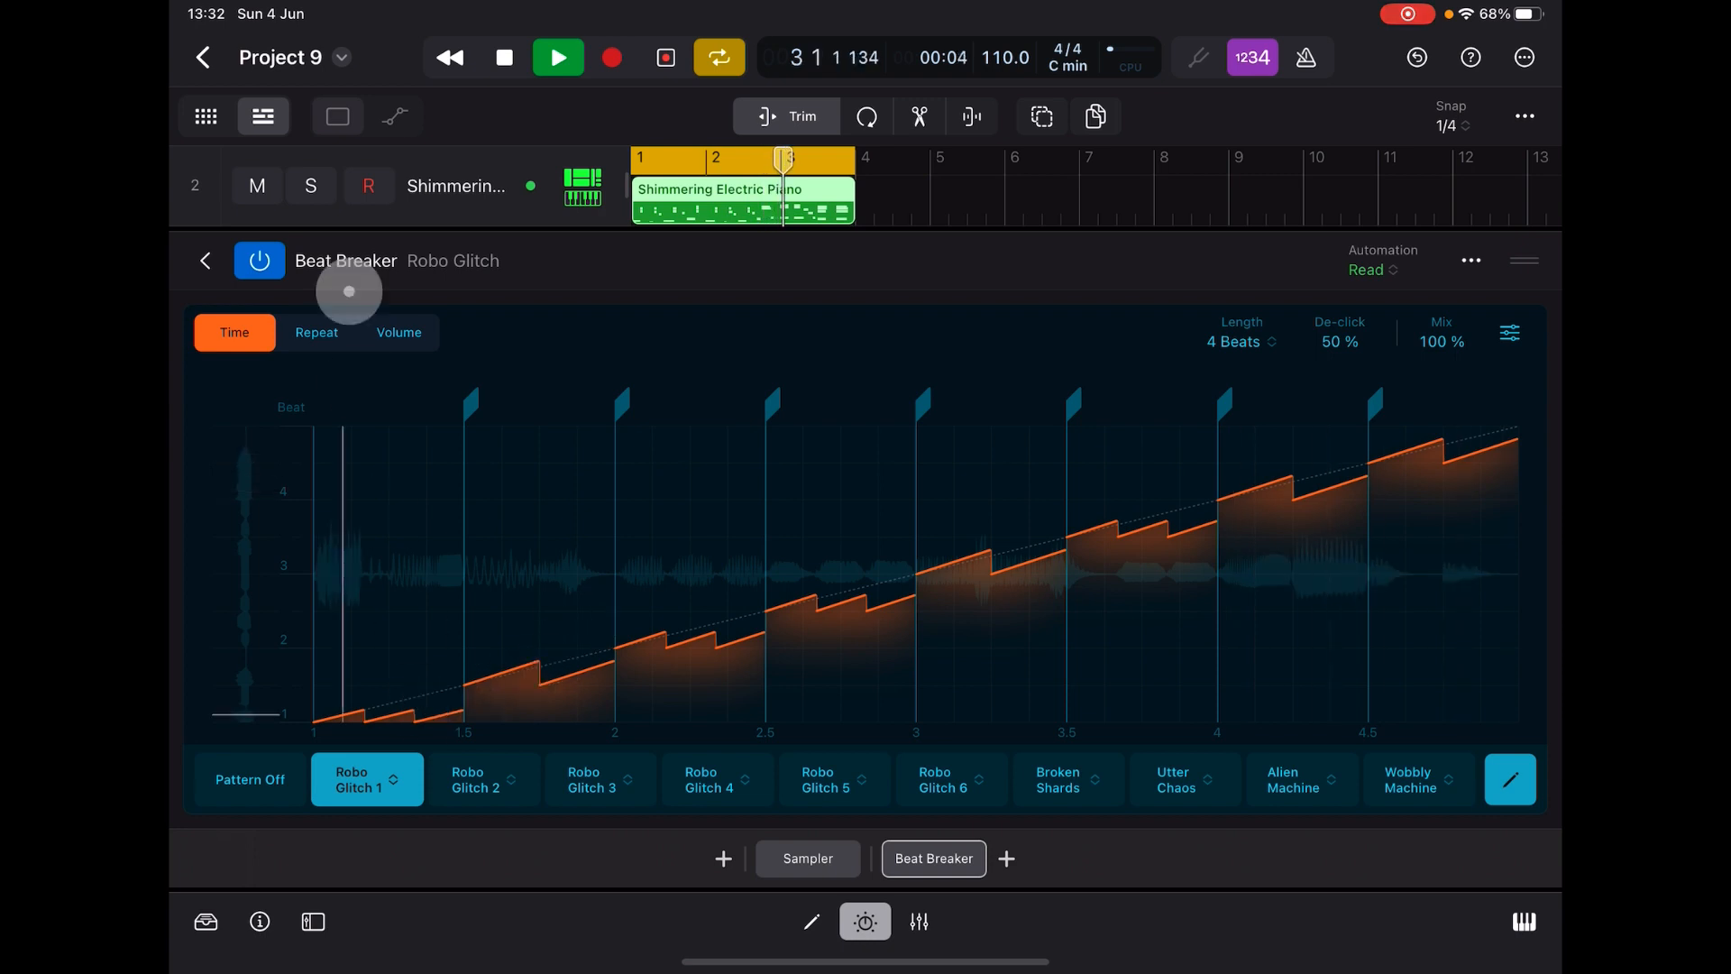
{"action": "left_click", "coordinate": [397, 332]}
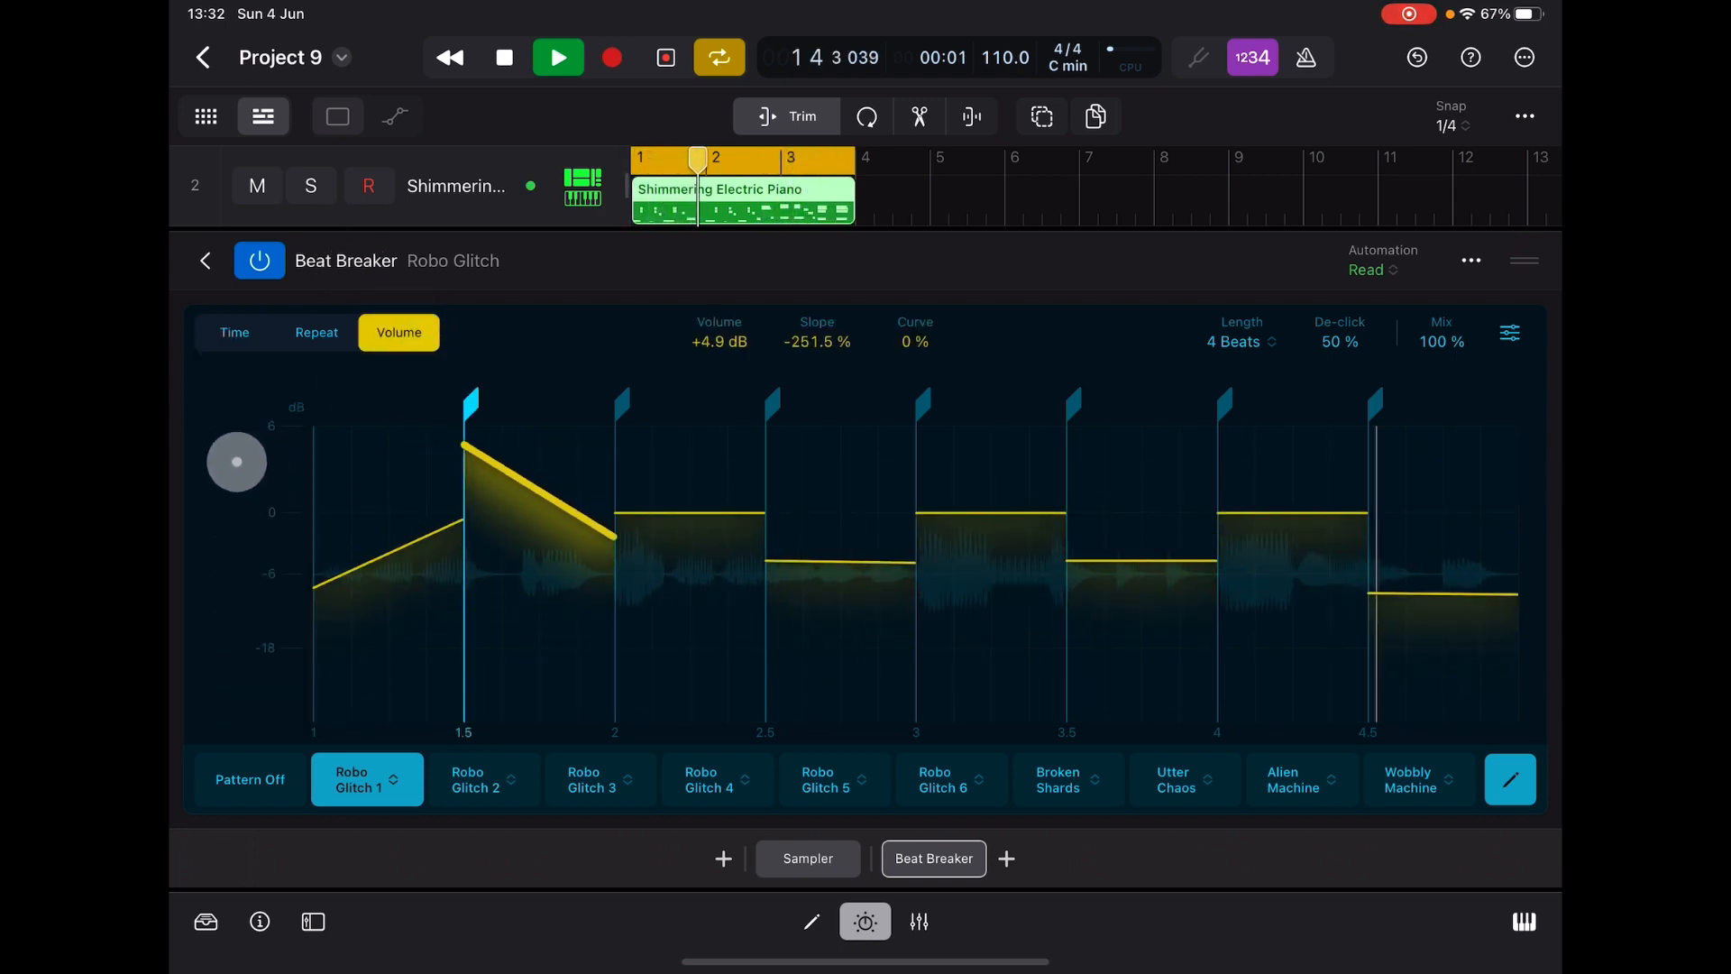
{"action": "left_click", "coordinate": [318, 332]}
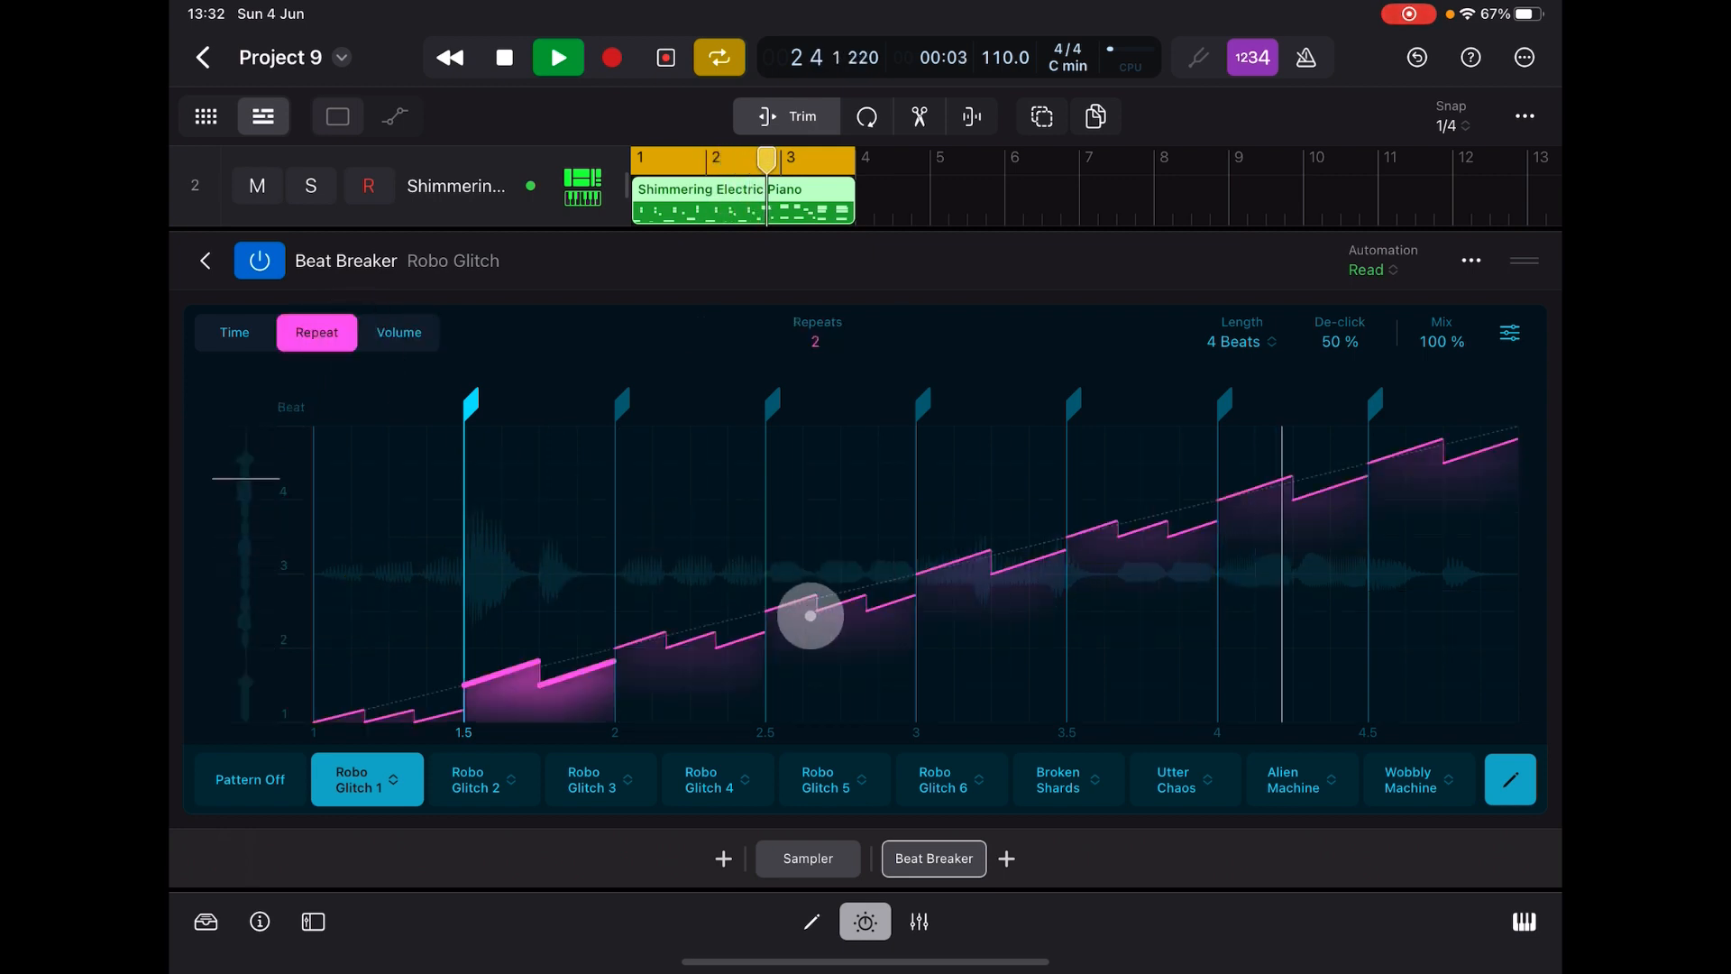
{"action": "left_click_drag", "start_coordinate": [809, 617], "coordinate": [822, 349]}
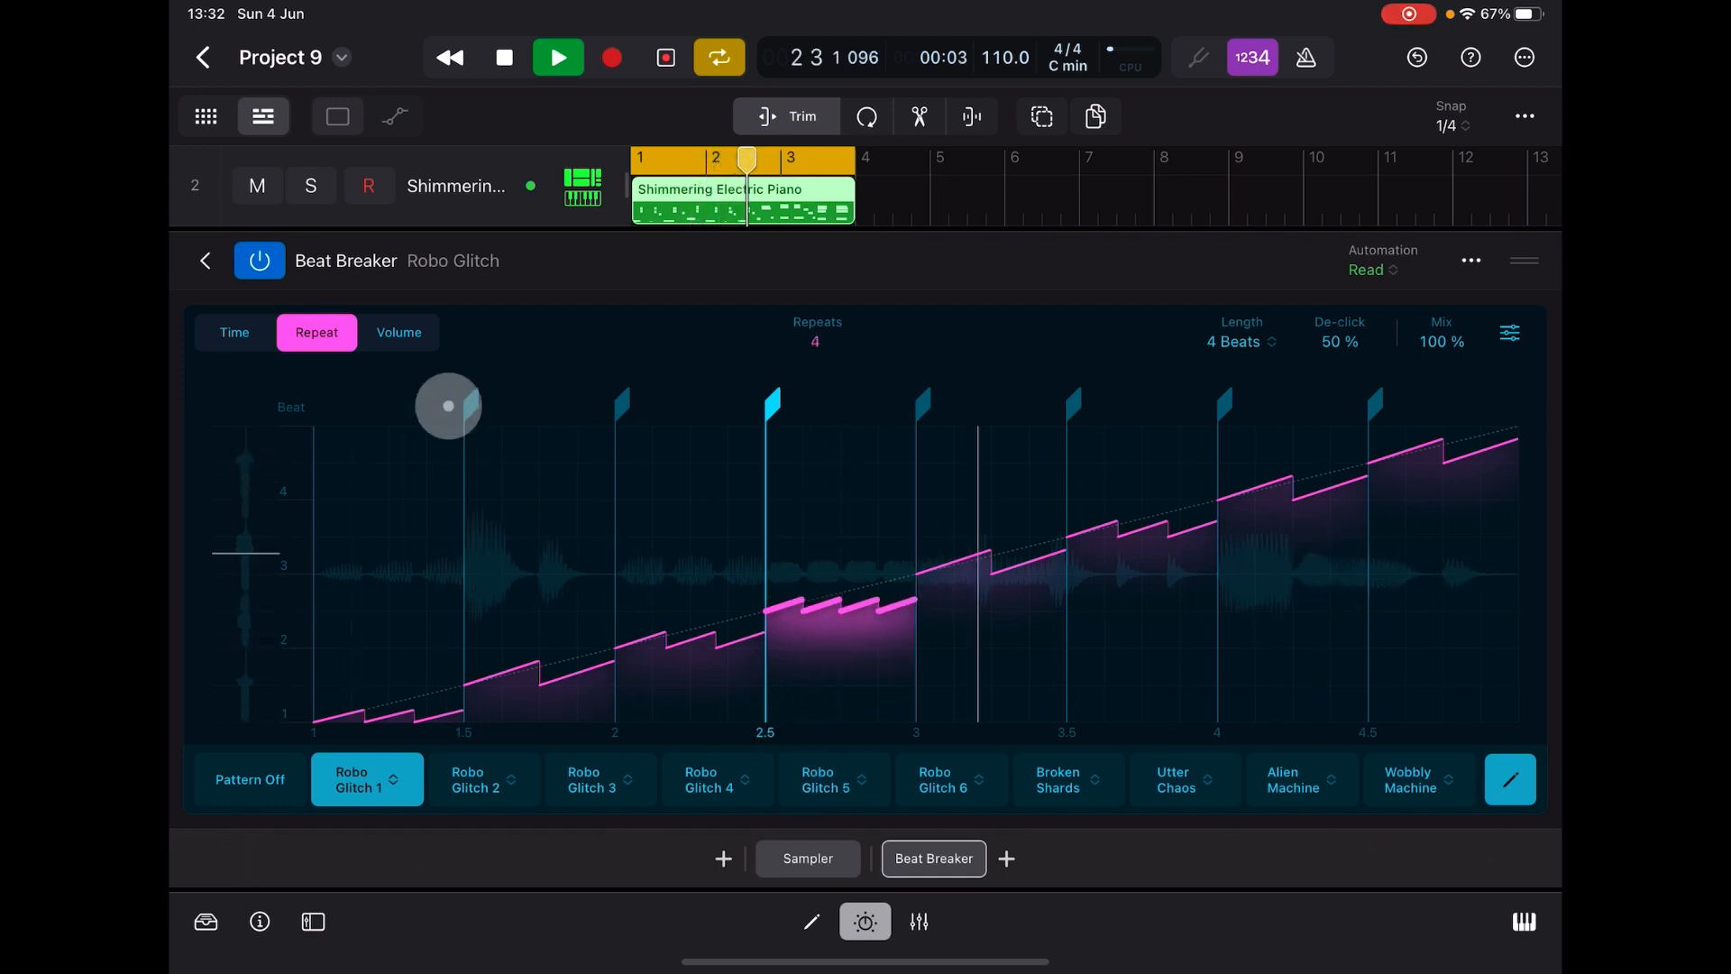
- Slow the reversed beat-3 slice, give it a volume swell, then switch to Robo Glitch 3
{"action": "left_click", "coordinate": [234, 332]}
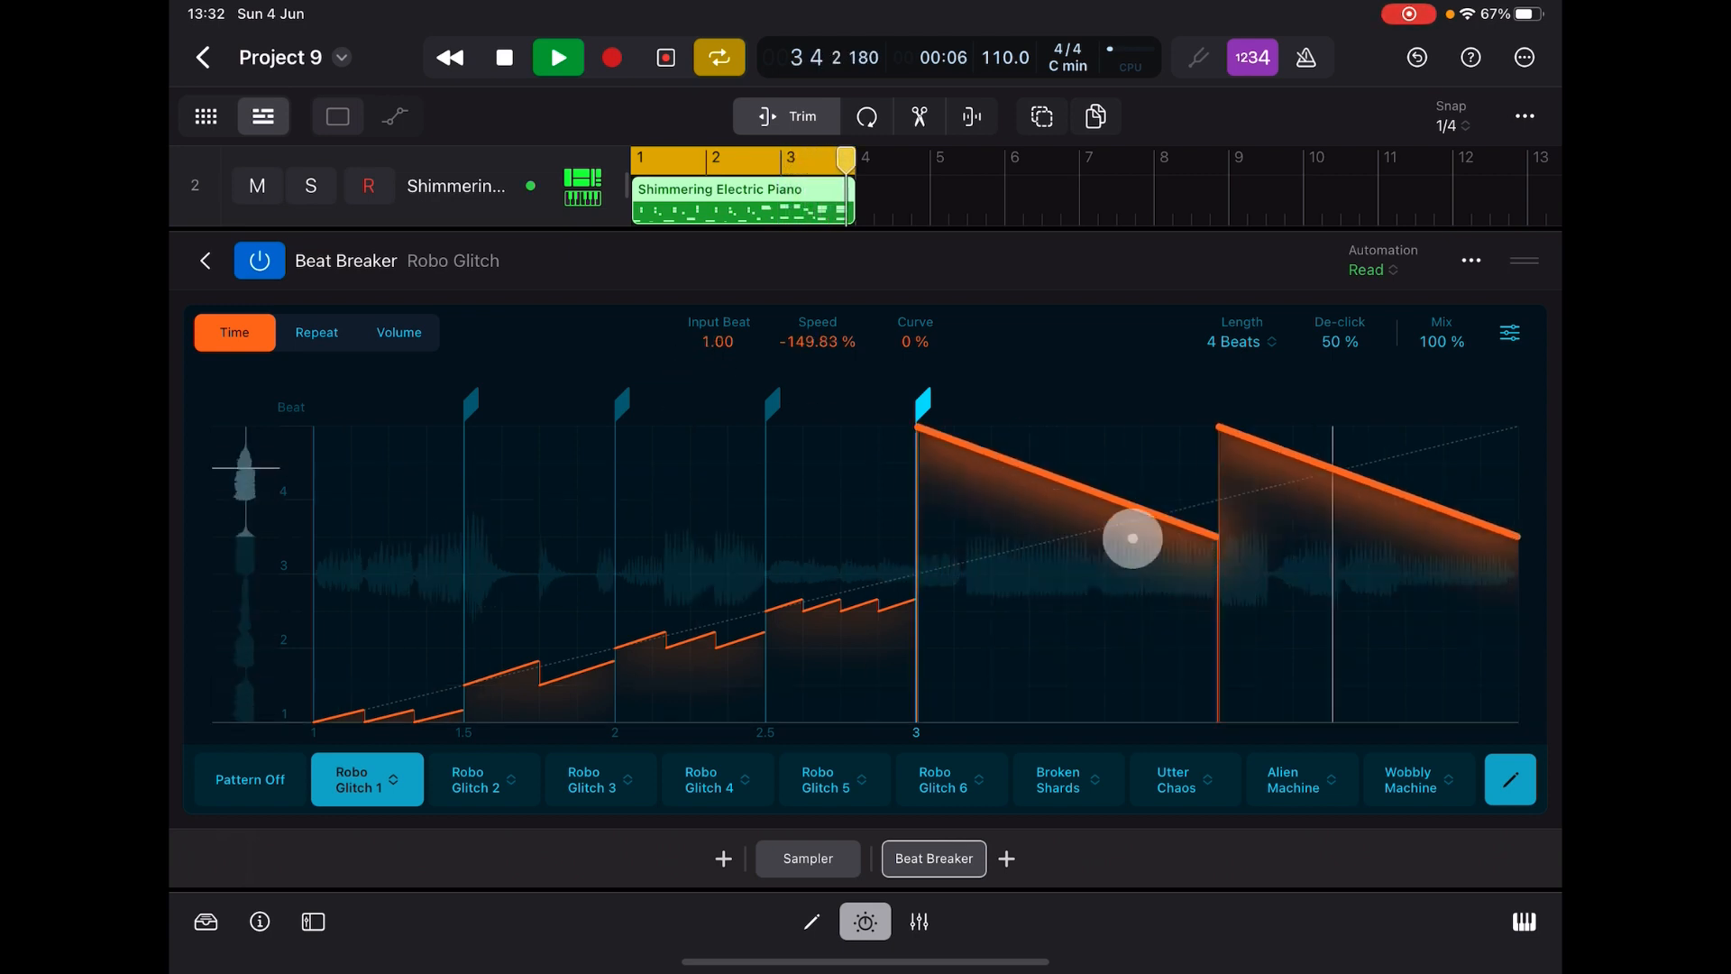
{"action": "left_click_drag", "start_coordinate": [1131, 538], "coordinate": [799, 344]}
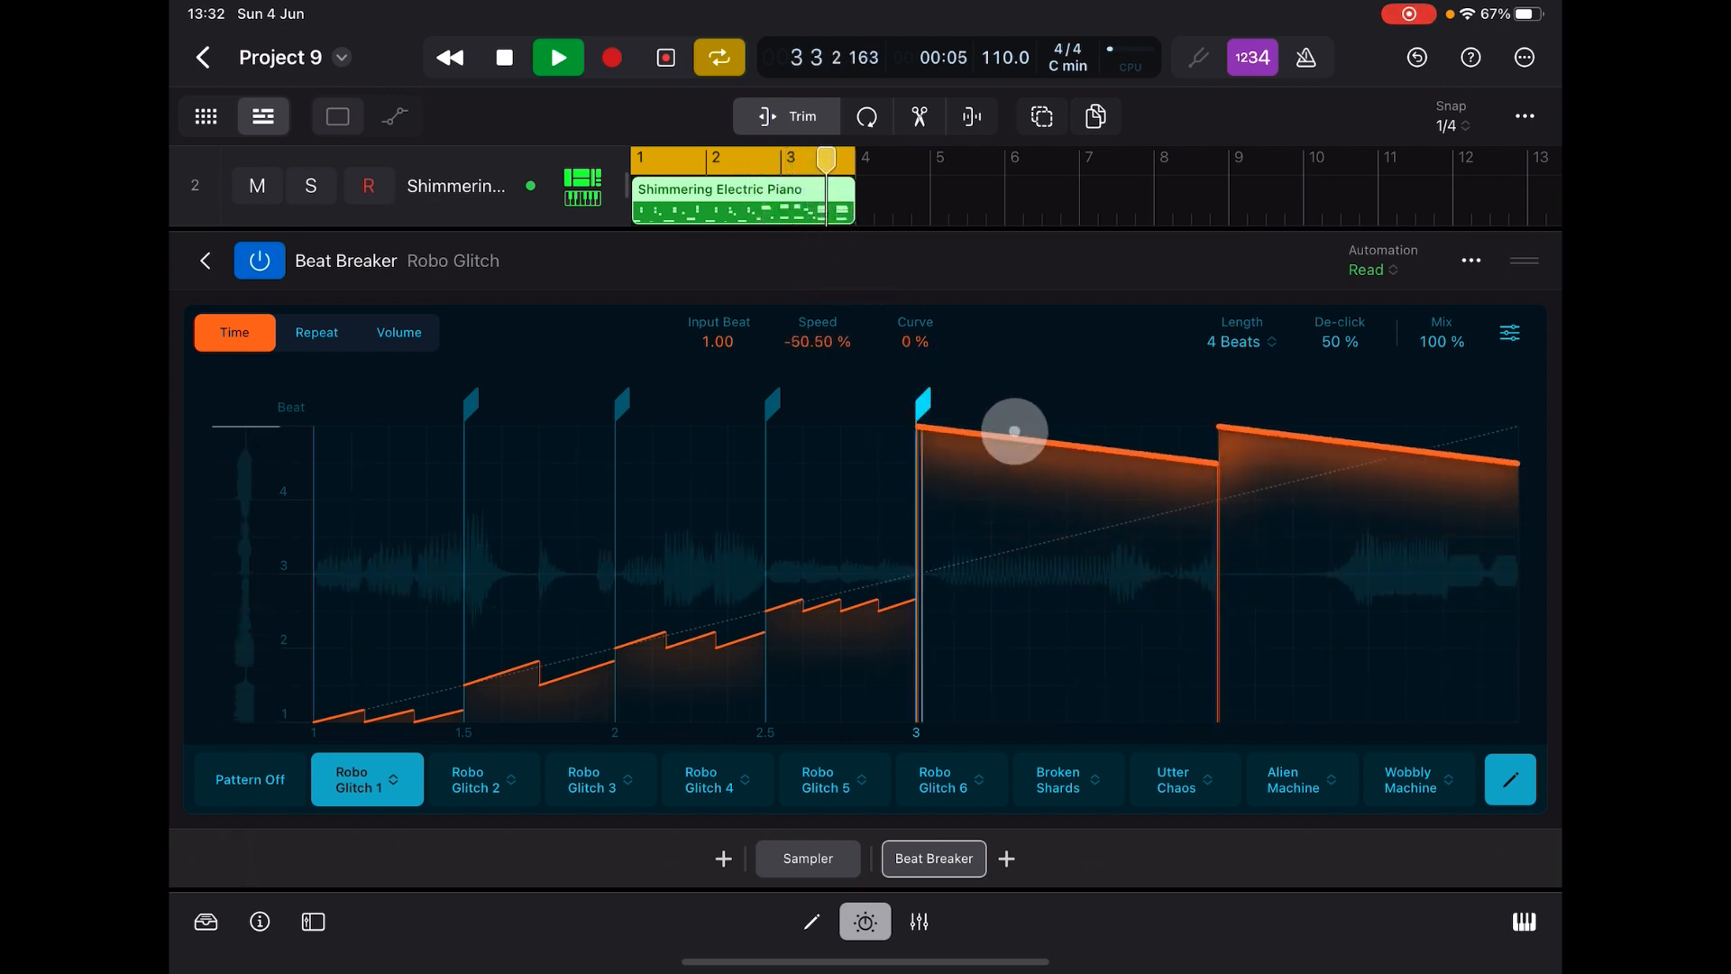
{"action": "left_click", "coordinate": [397, 332]}
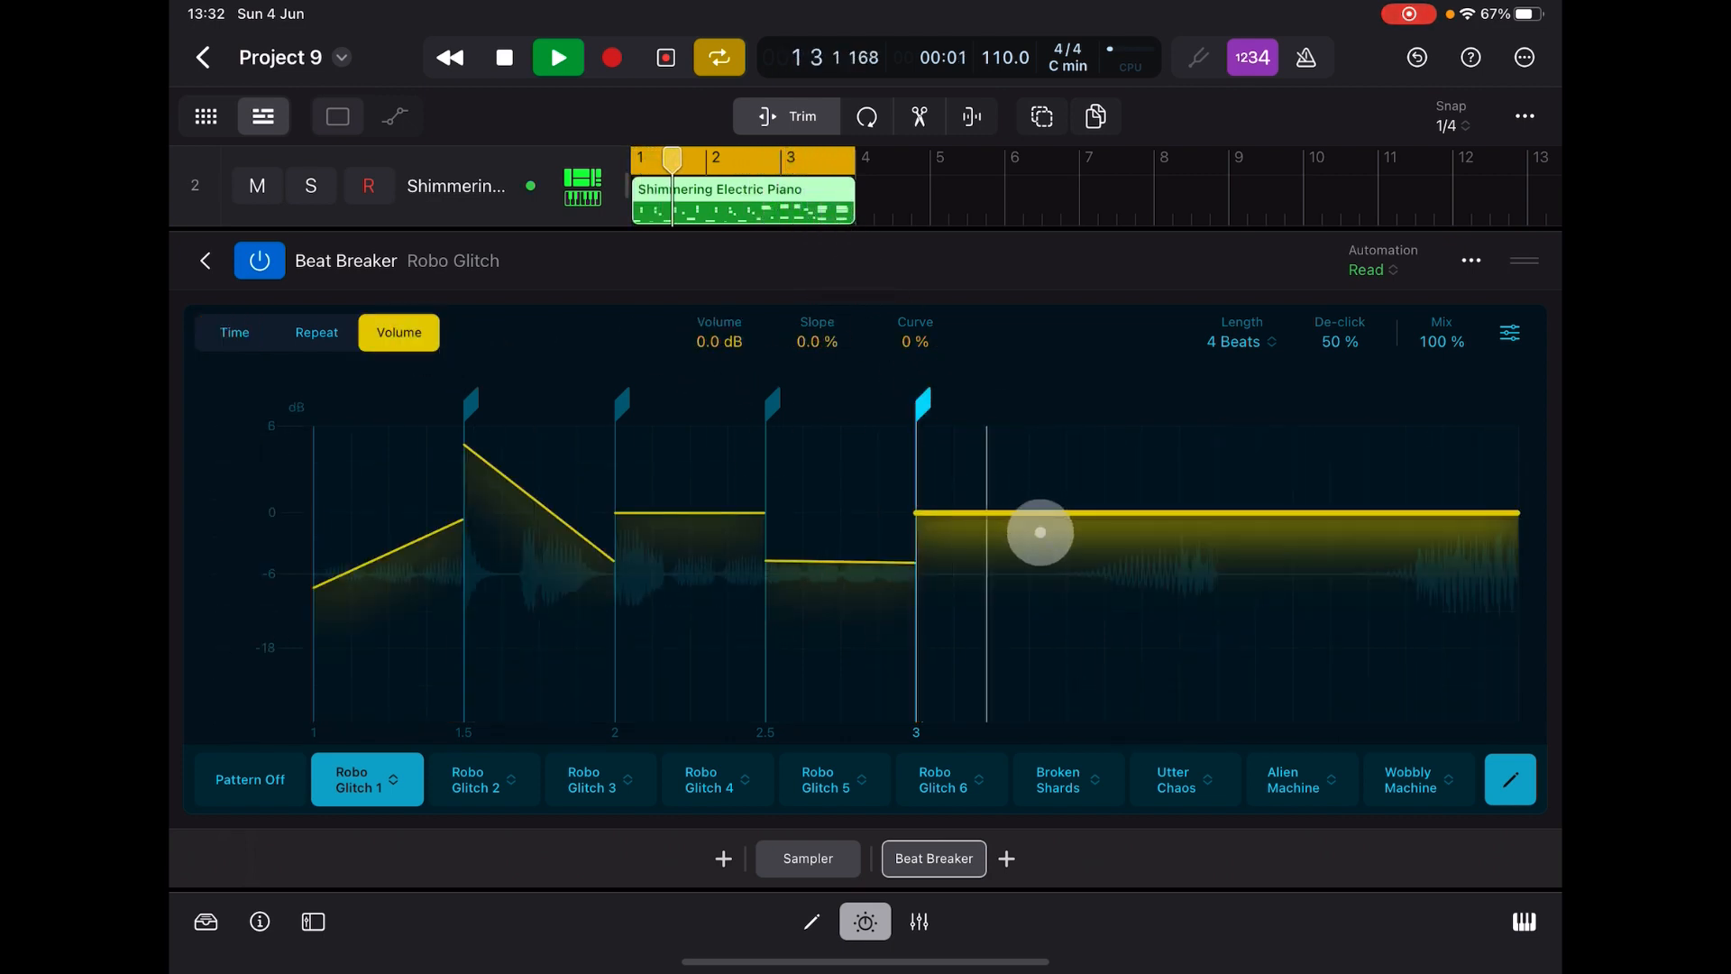
{"action": "left_click_drag", "start_coordinate": [1039, 534], "coordinate": [681, 572]}
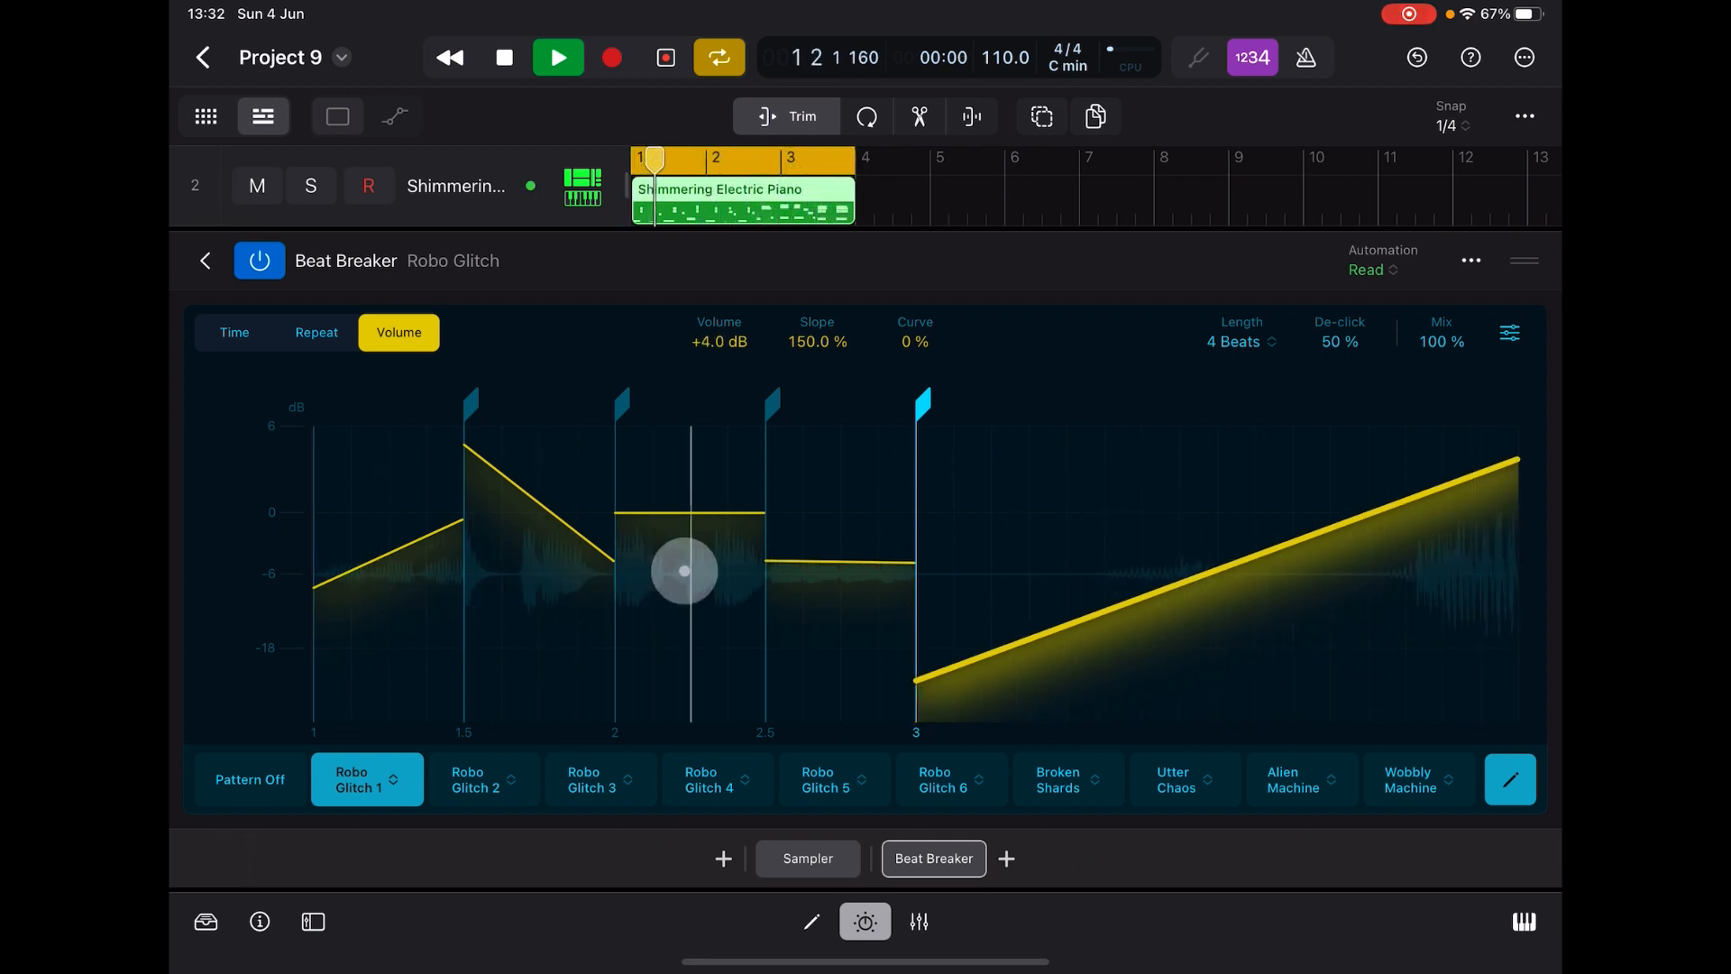
{"action": "left_click", "coordinate": [558, 57]}
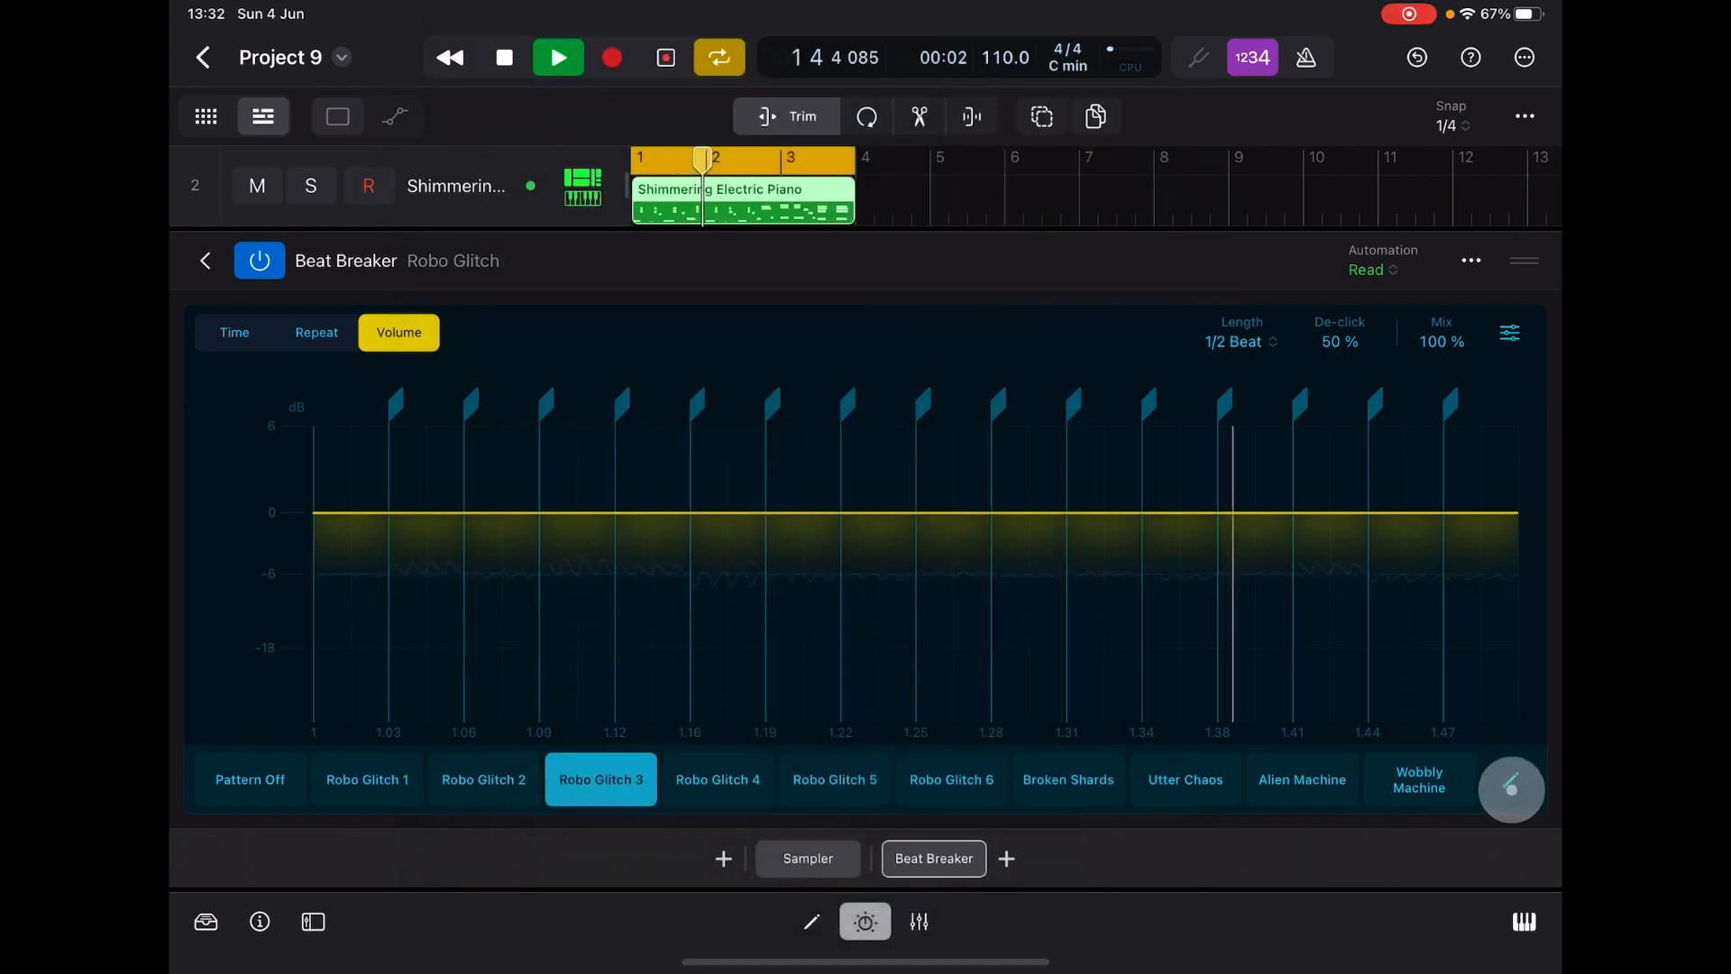
- Audition Robo Glitch 6, Utter Chaos and Alien Machine, then bring up the Warped presets
{"action": "left_click", "coordinate": [950, 779]}
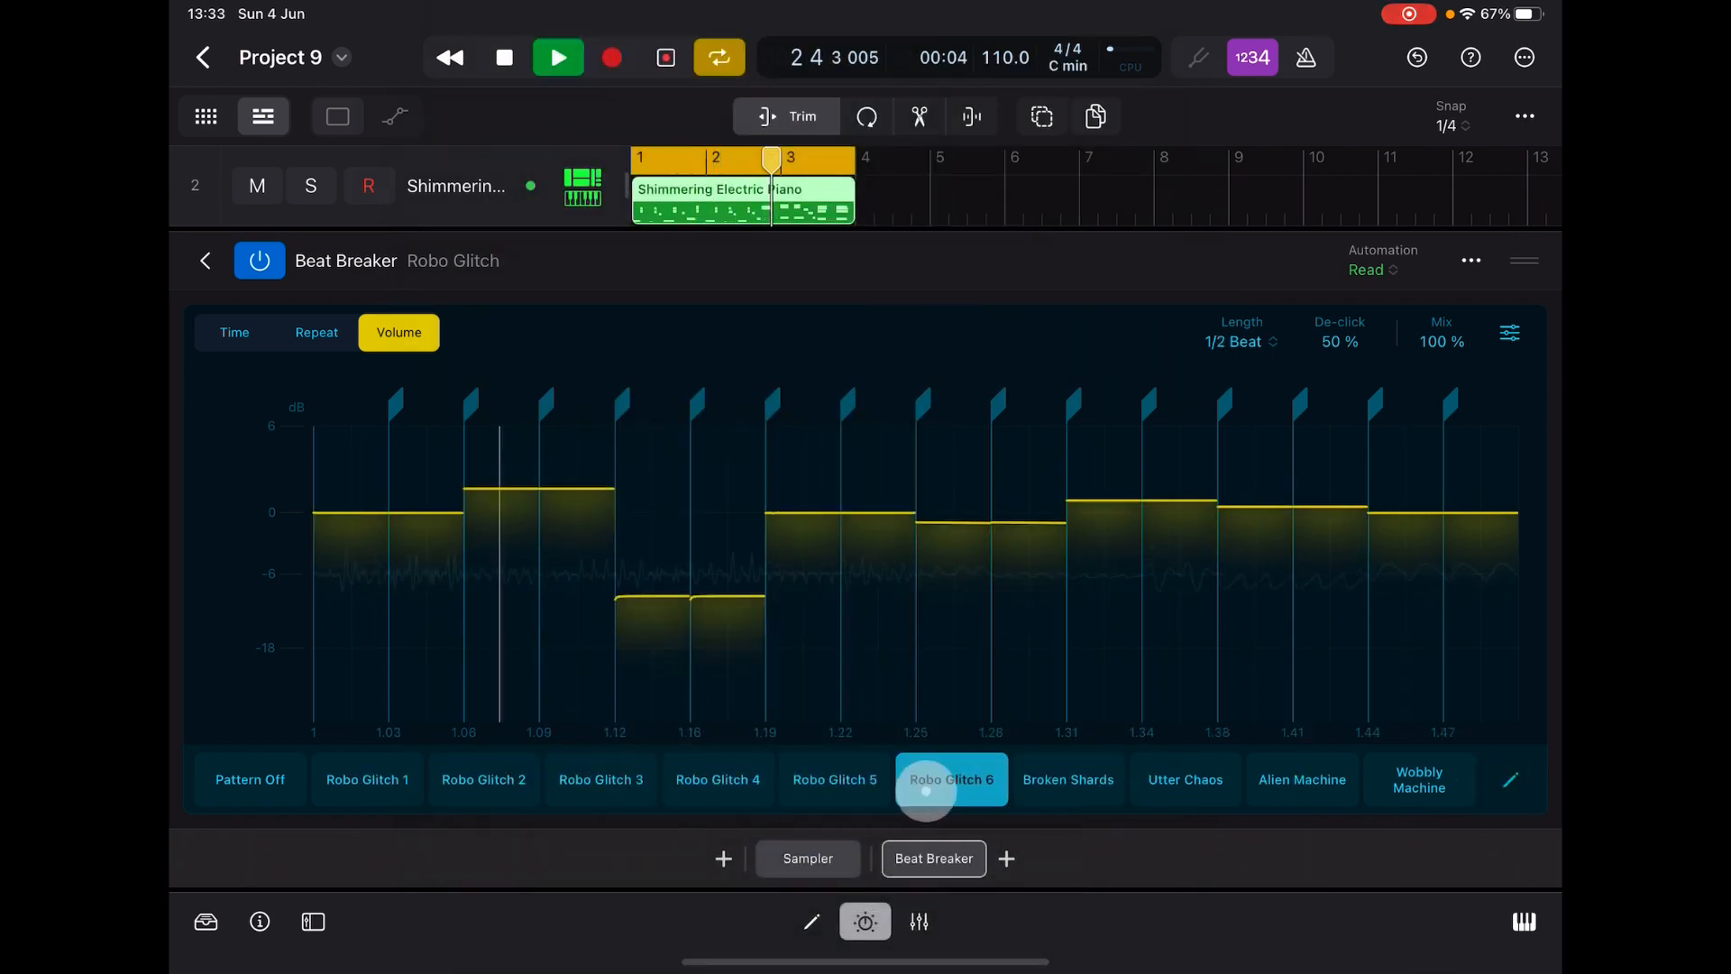
{"action": "left_click", "coordinate": [1185, 779]}
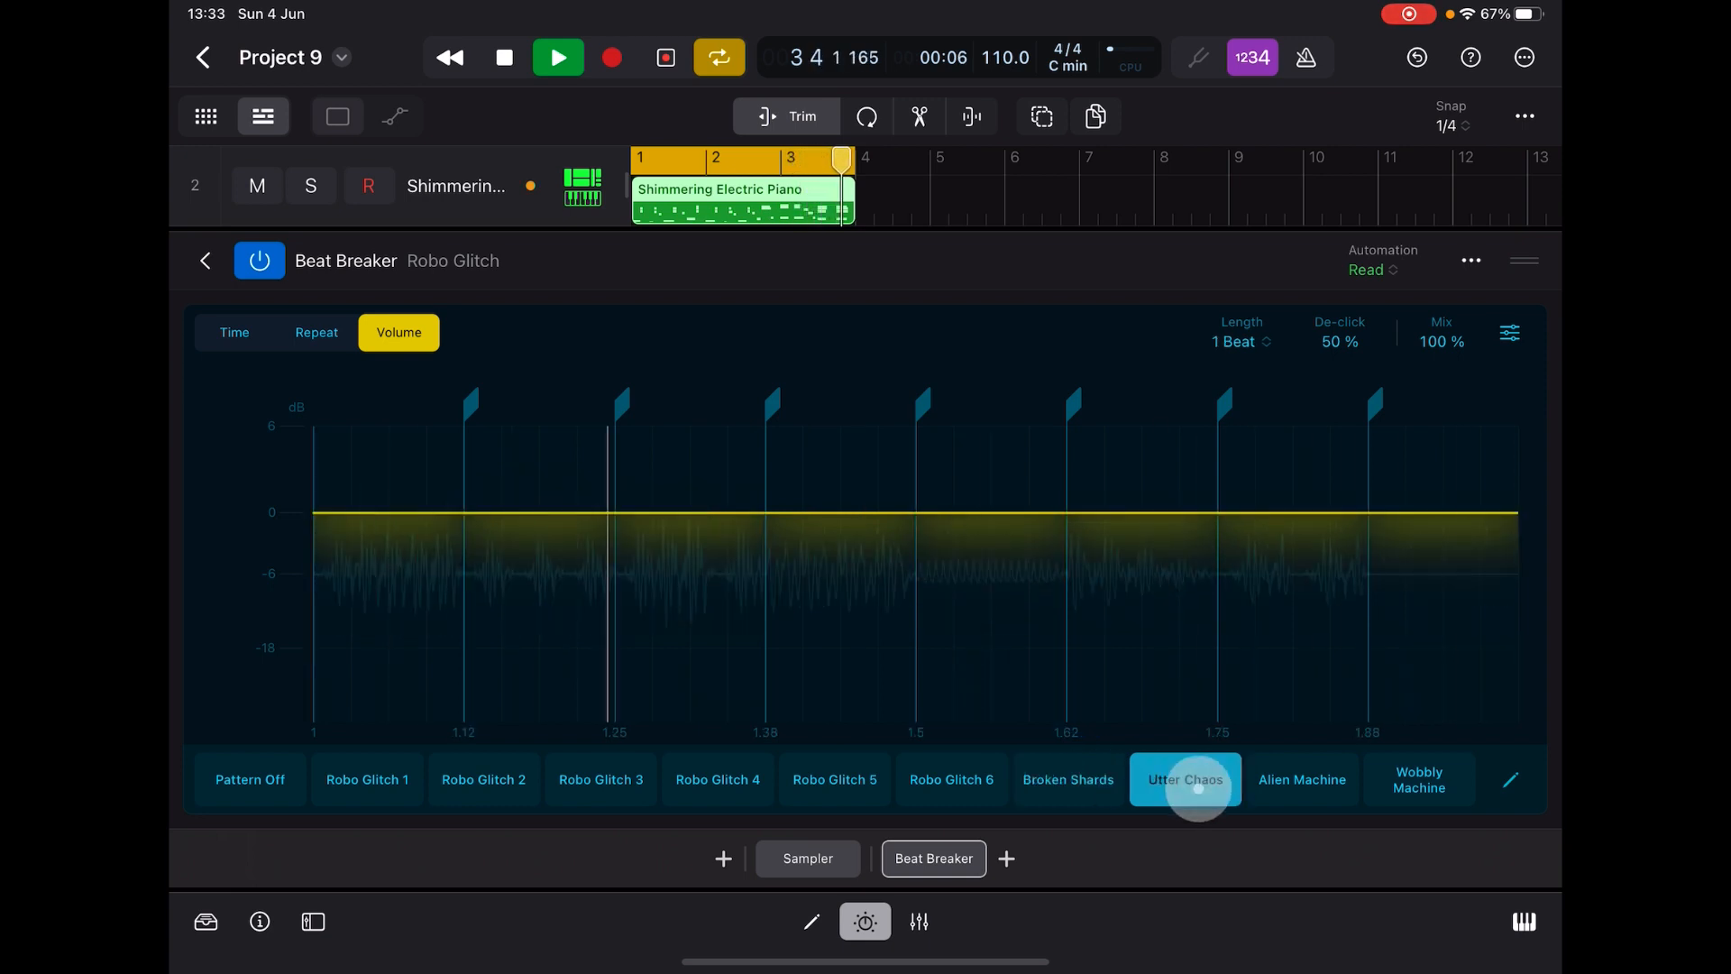
{"action": "left_click", "coordinate": [1184, 779]}
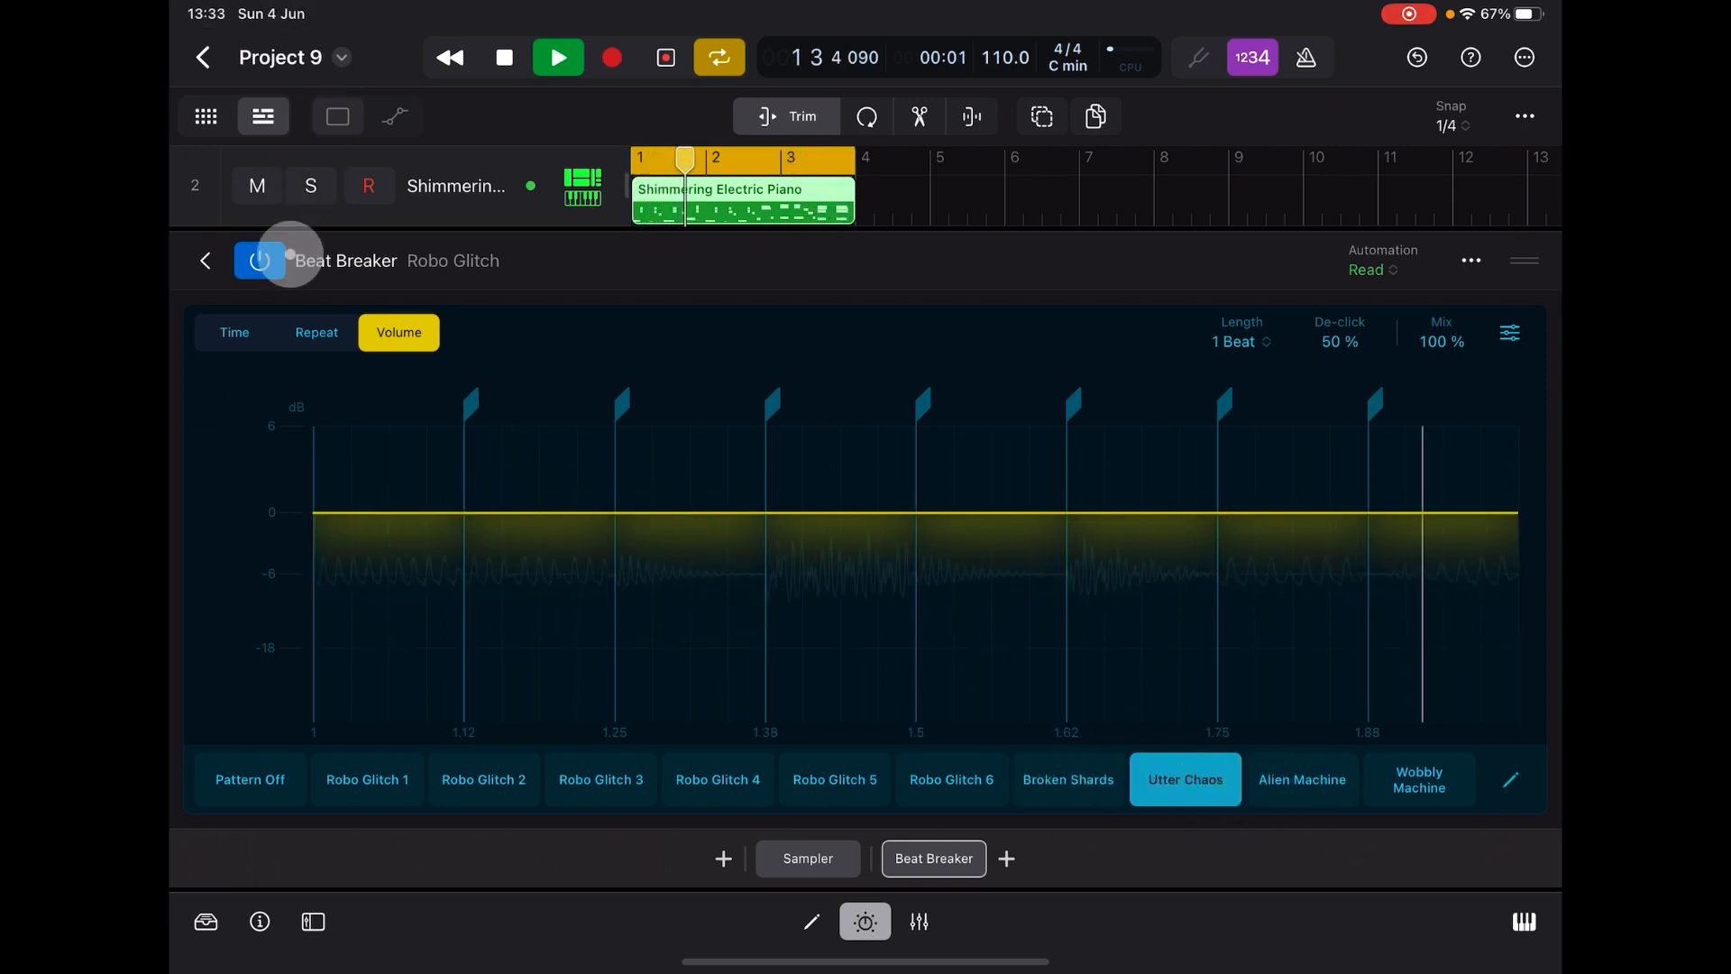
{"action": "left_click", "coordinate": [234, 332]}
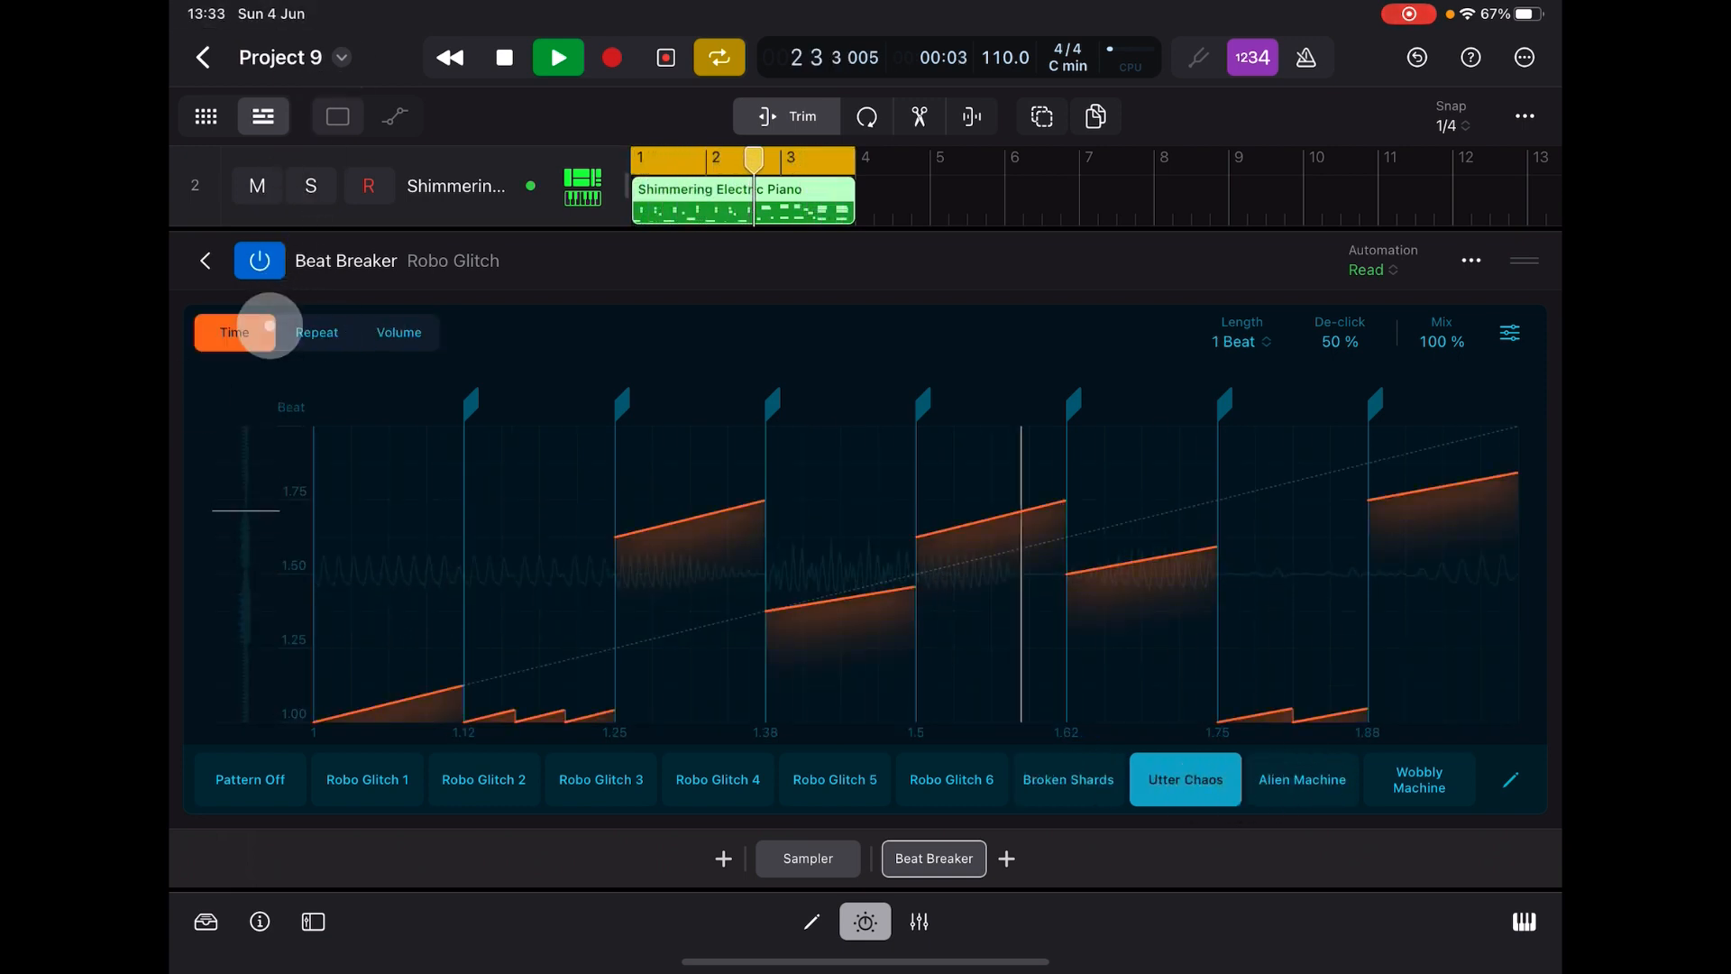
{"action": "left_click", "coordinate": [1302, 778]}
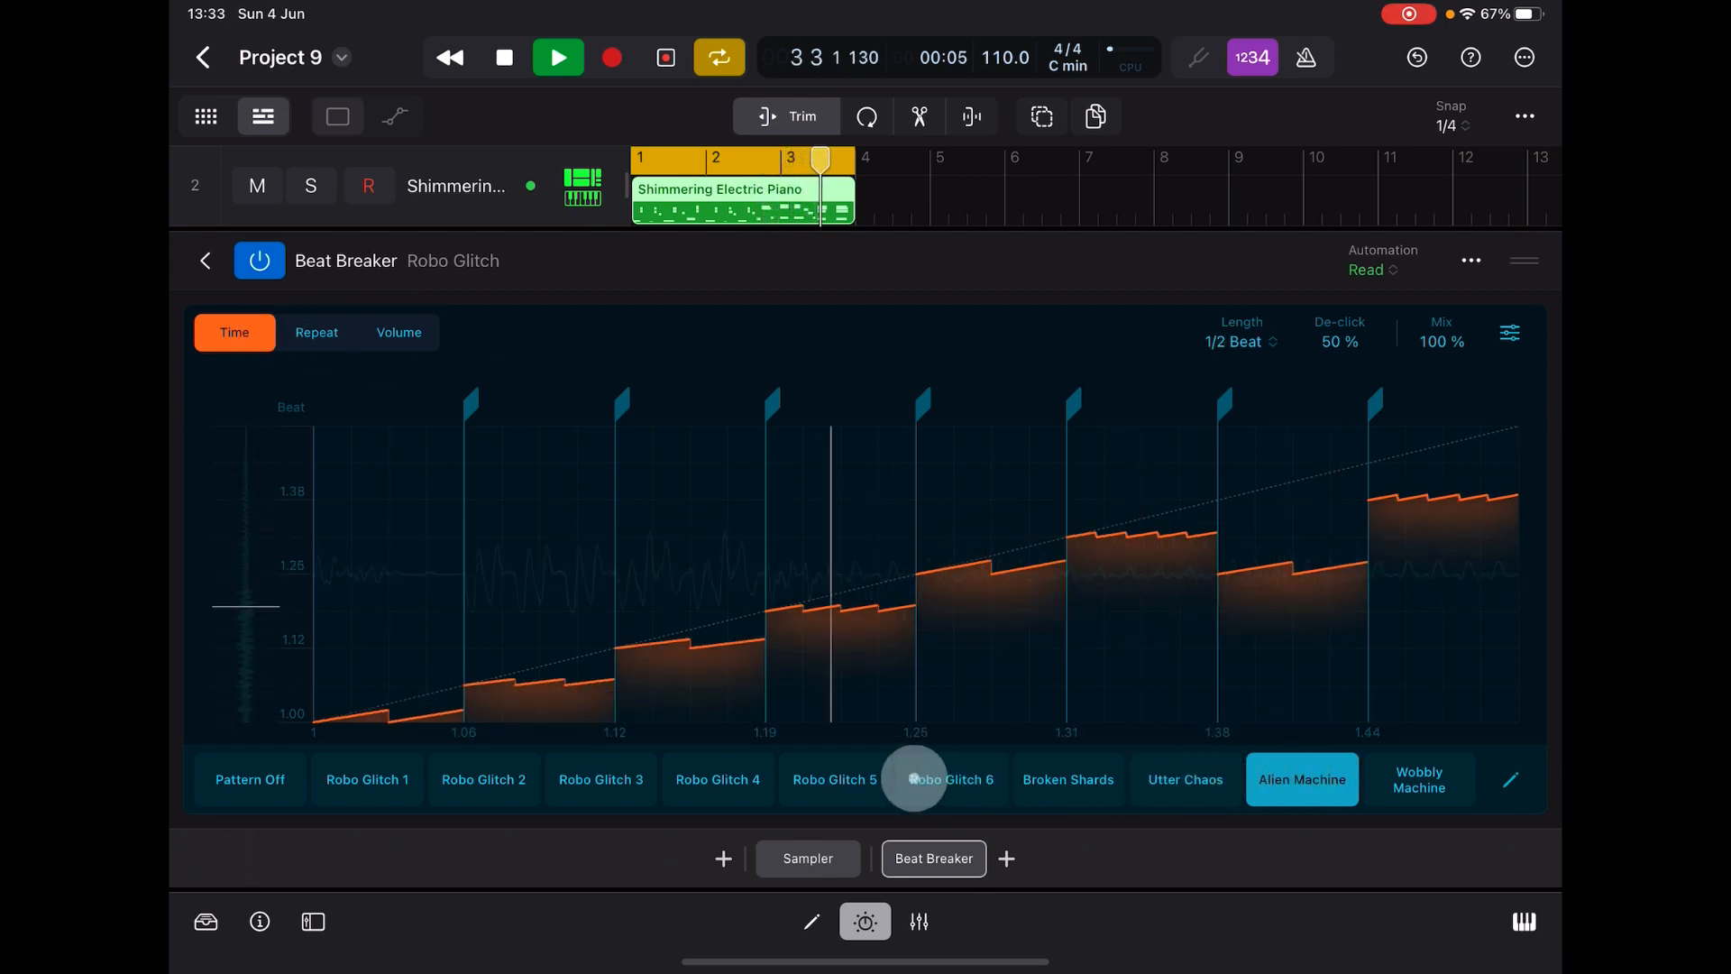
{"action": "left_click", "coordinate": [1065, 779]}
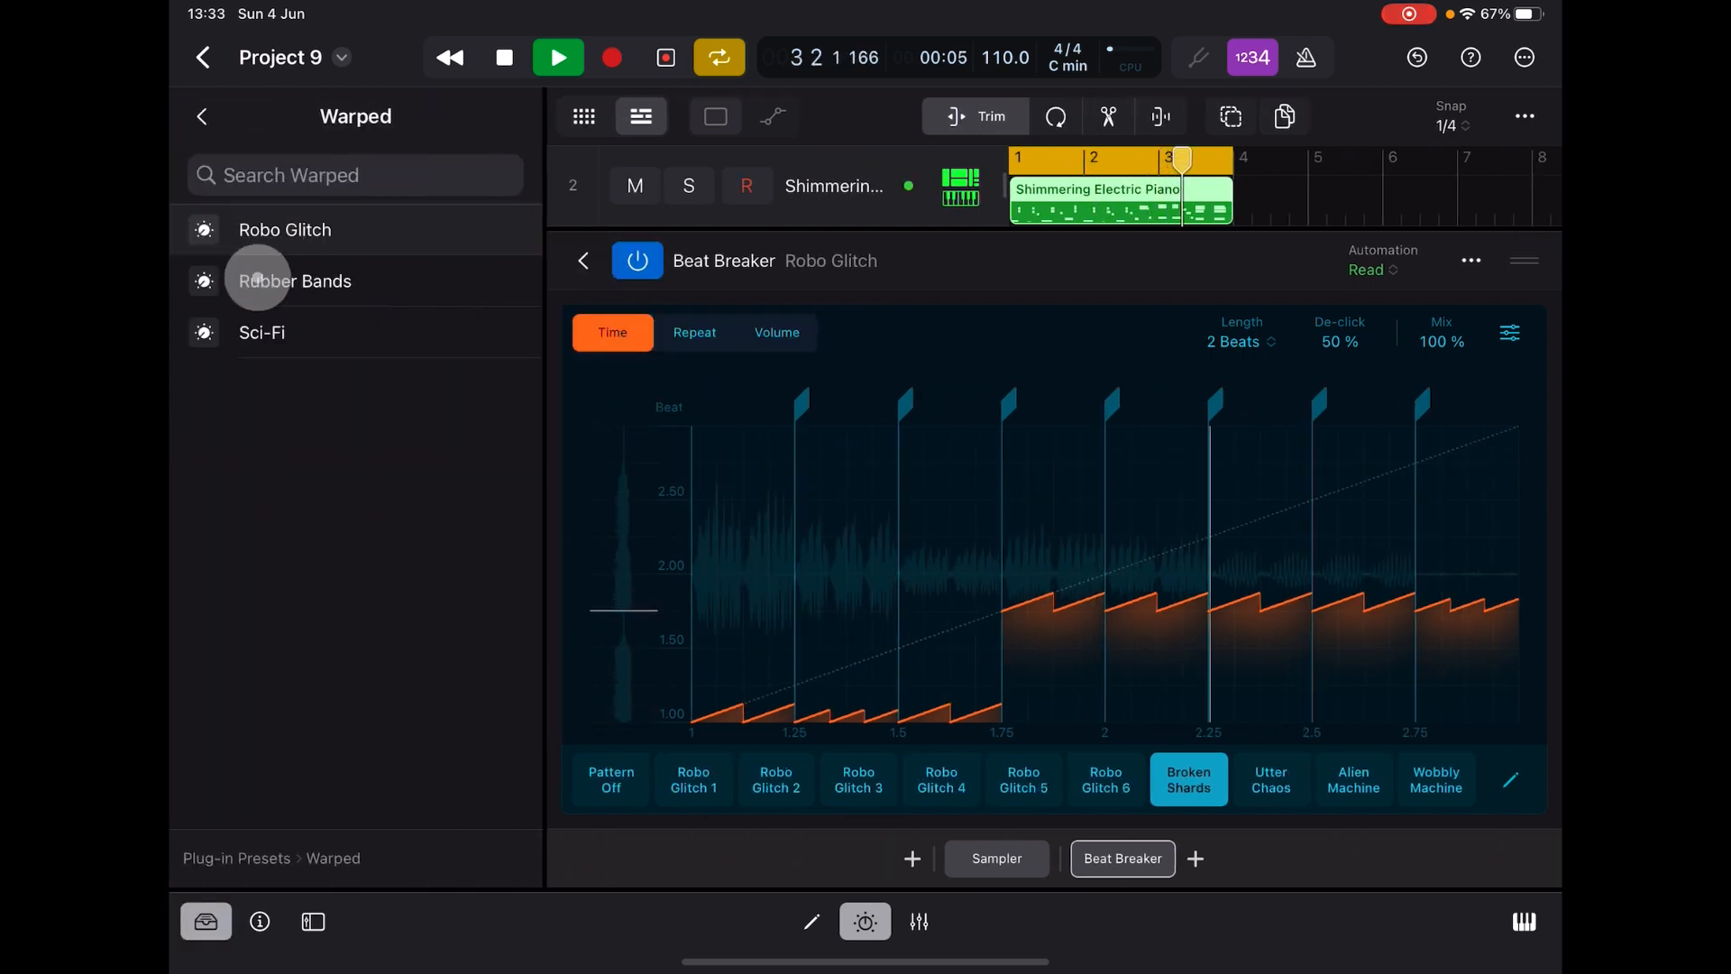
- Load Rubber Bands then Sci-Fi on the piano's Beat Breaker and show the Smash track's plug-ins
{"action": "left_click", "coordinate": [263, 331]}
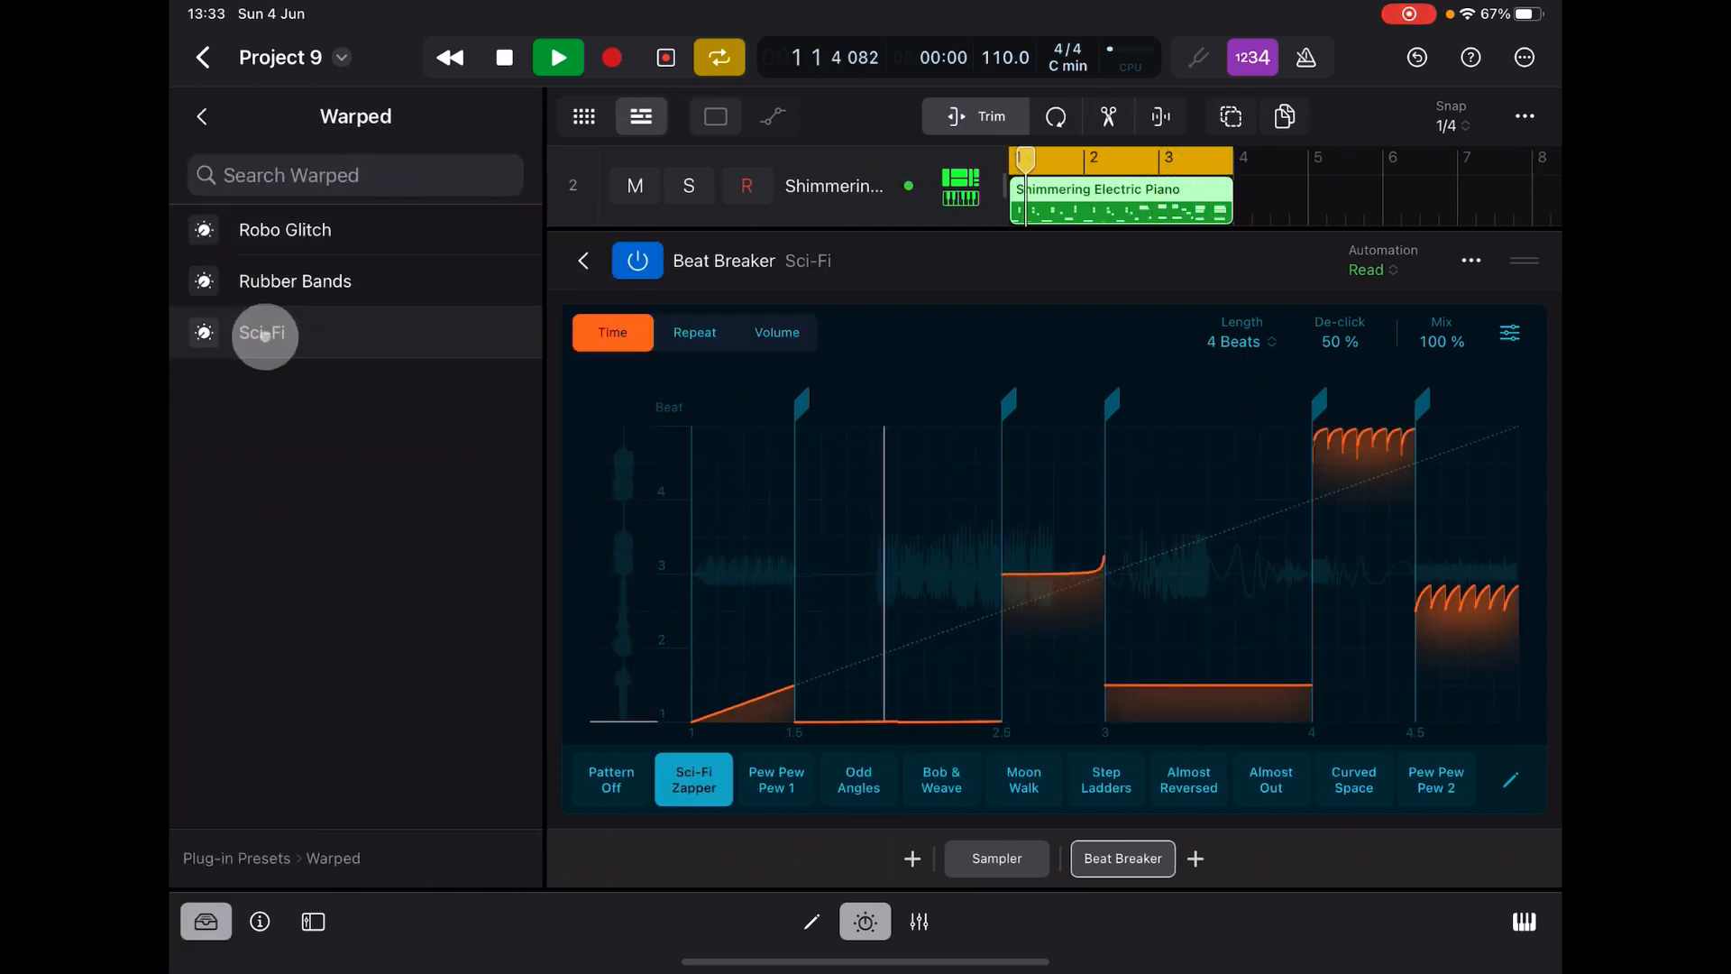
{"action": "left_click", "coordinate": [204, 115]}
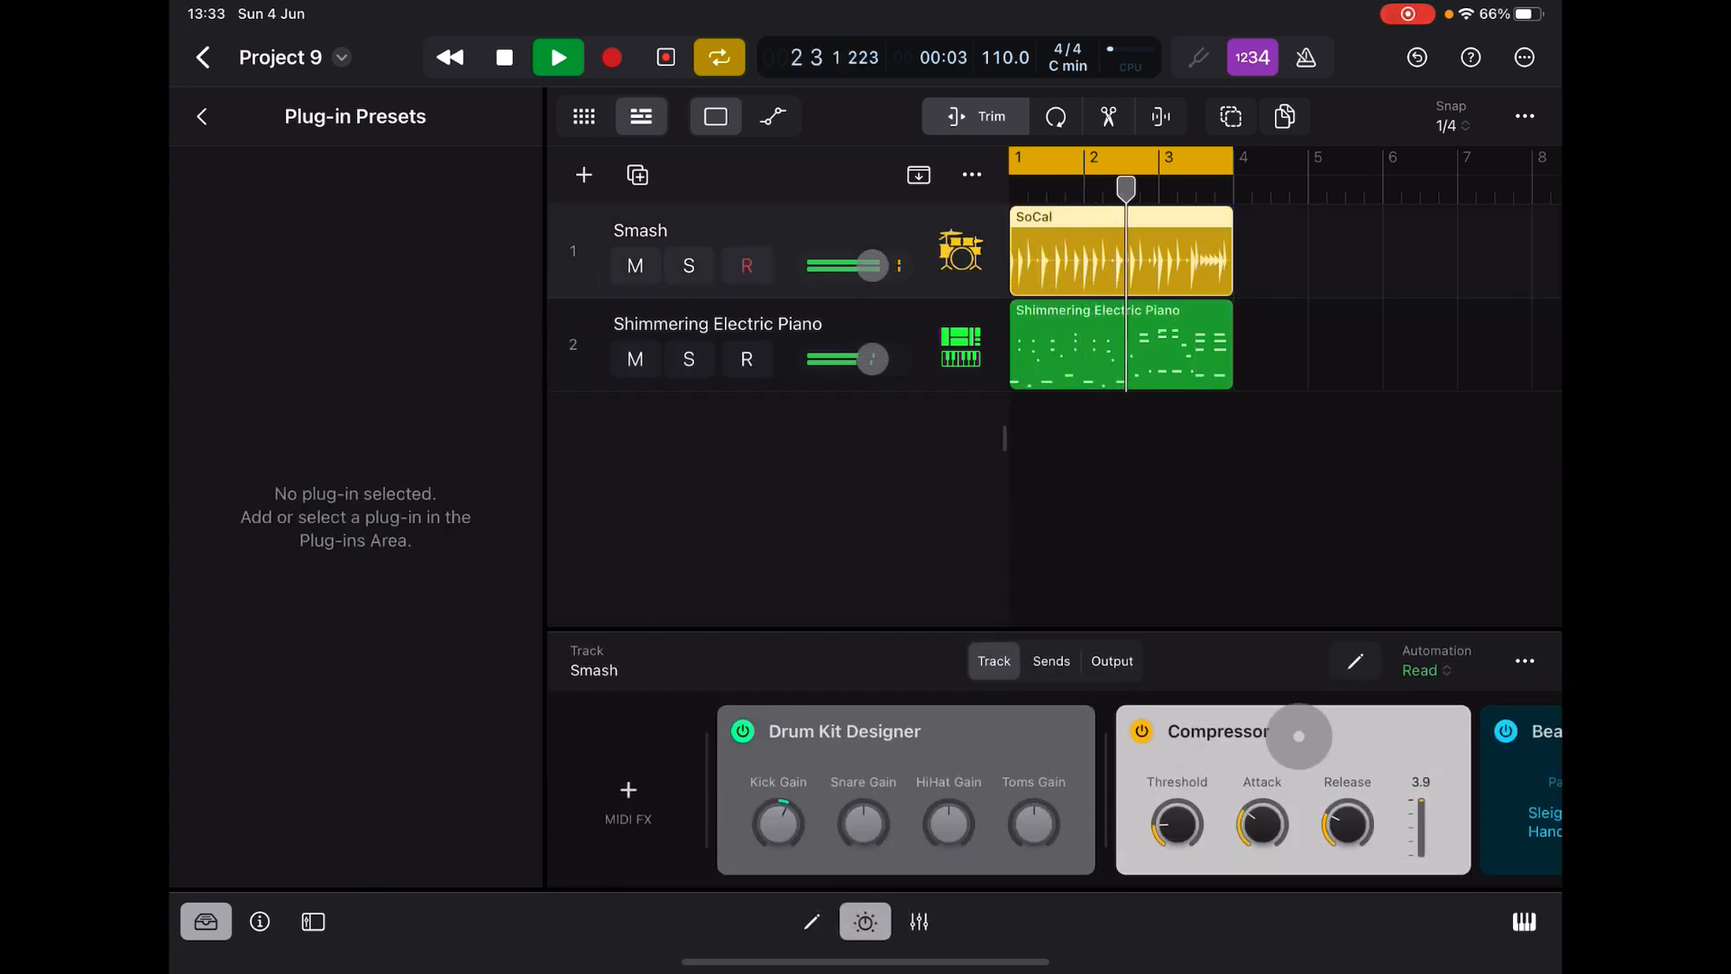
- Bring up the Smash drums' Beat Breaker with Push & Pull and lower its Mix to 45%
{"action": "left_click", "coordinate": [1545, 730]}
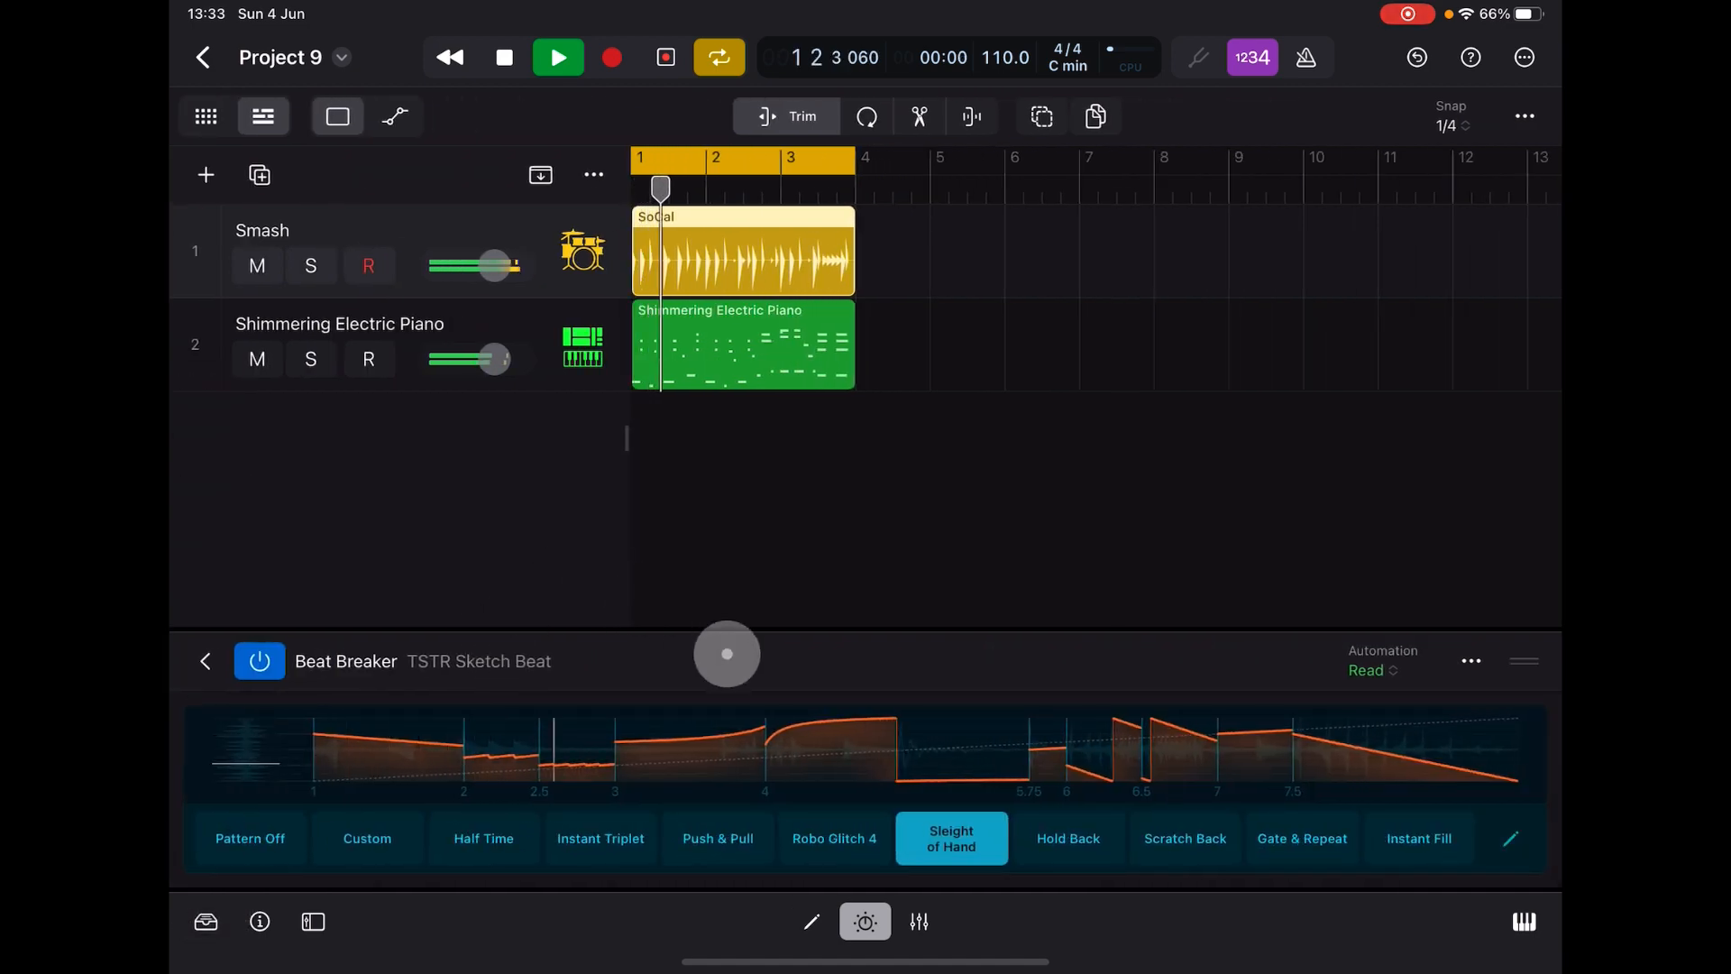
{"action": "left_click", "coordinate": [716, 779]}
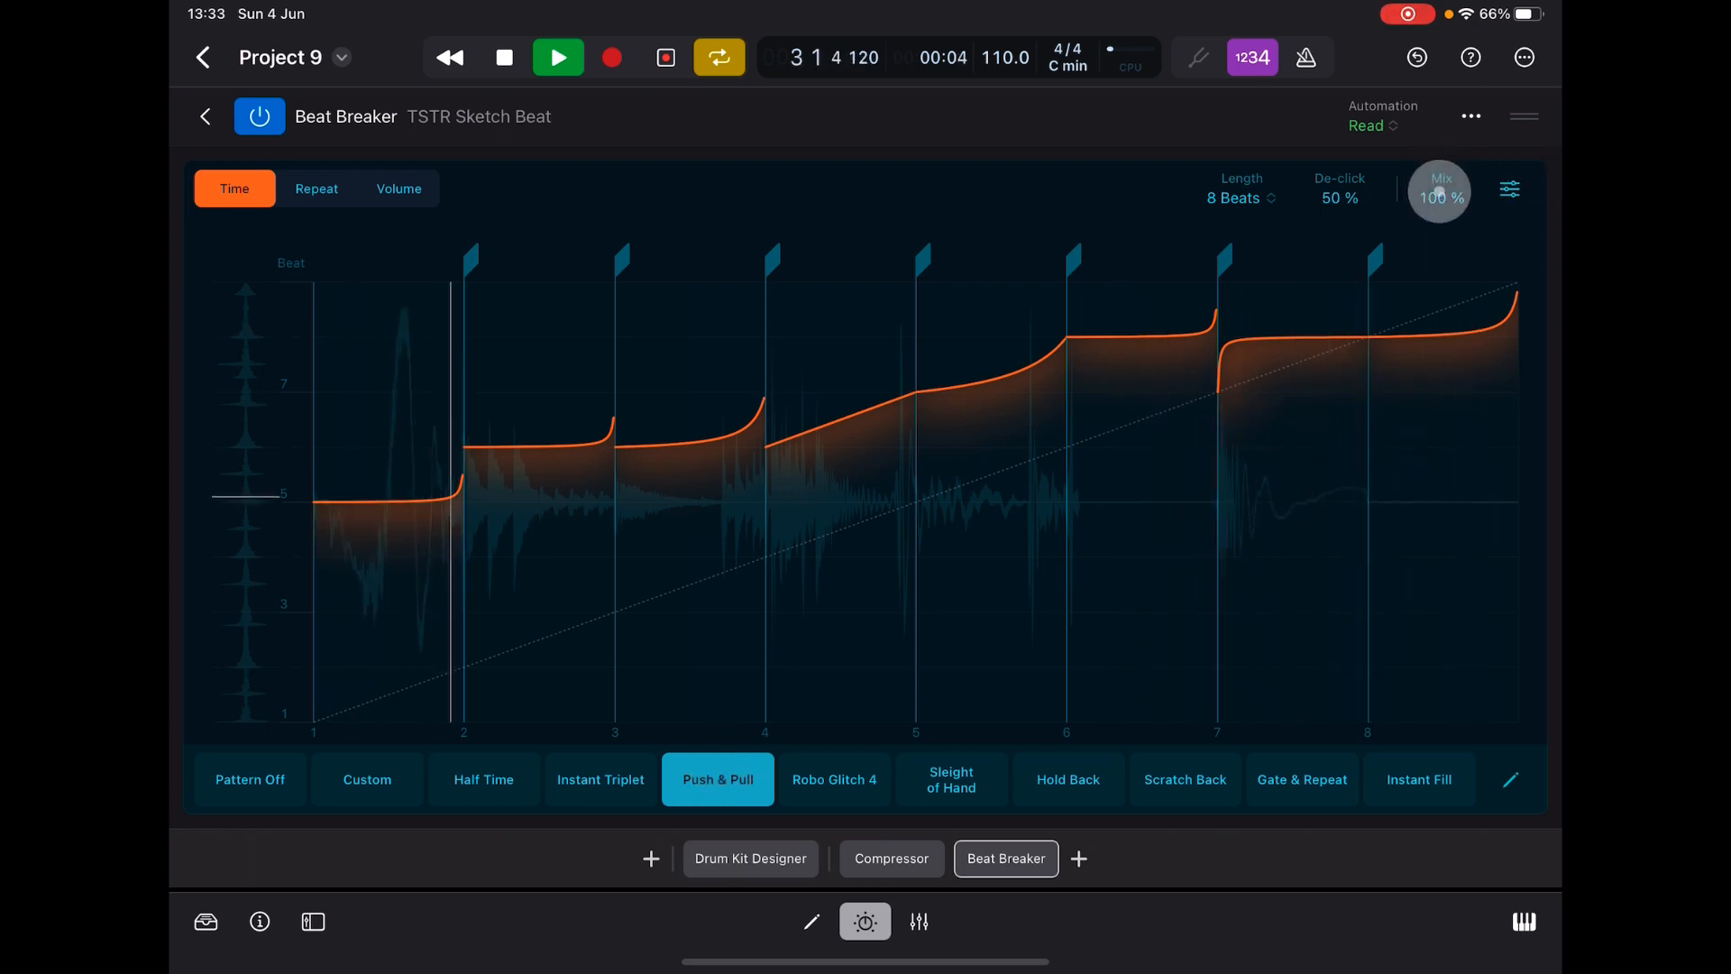
{"action": "left_click_drag", "start_coordinate": [1439, 189], "coordinate": [1443, 357]}
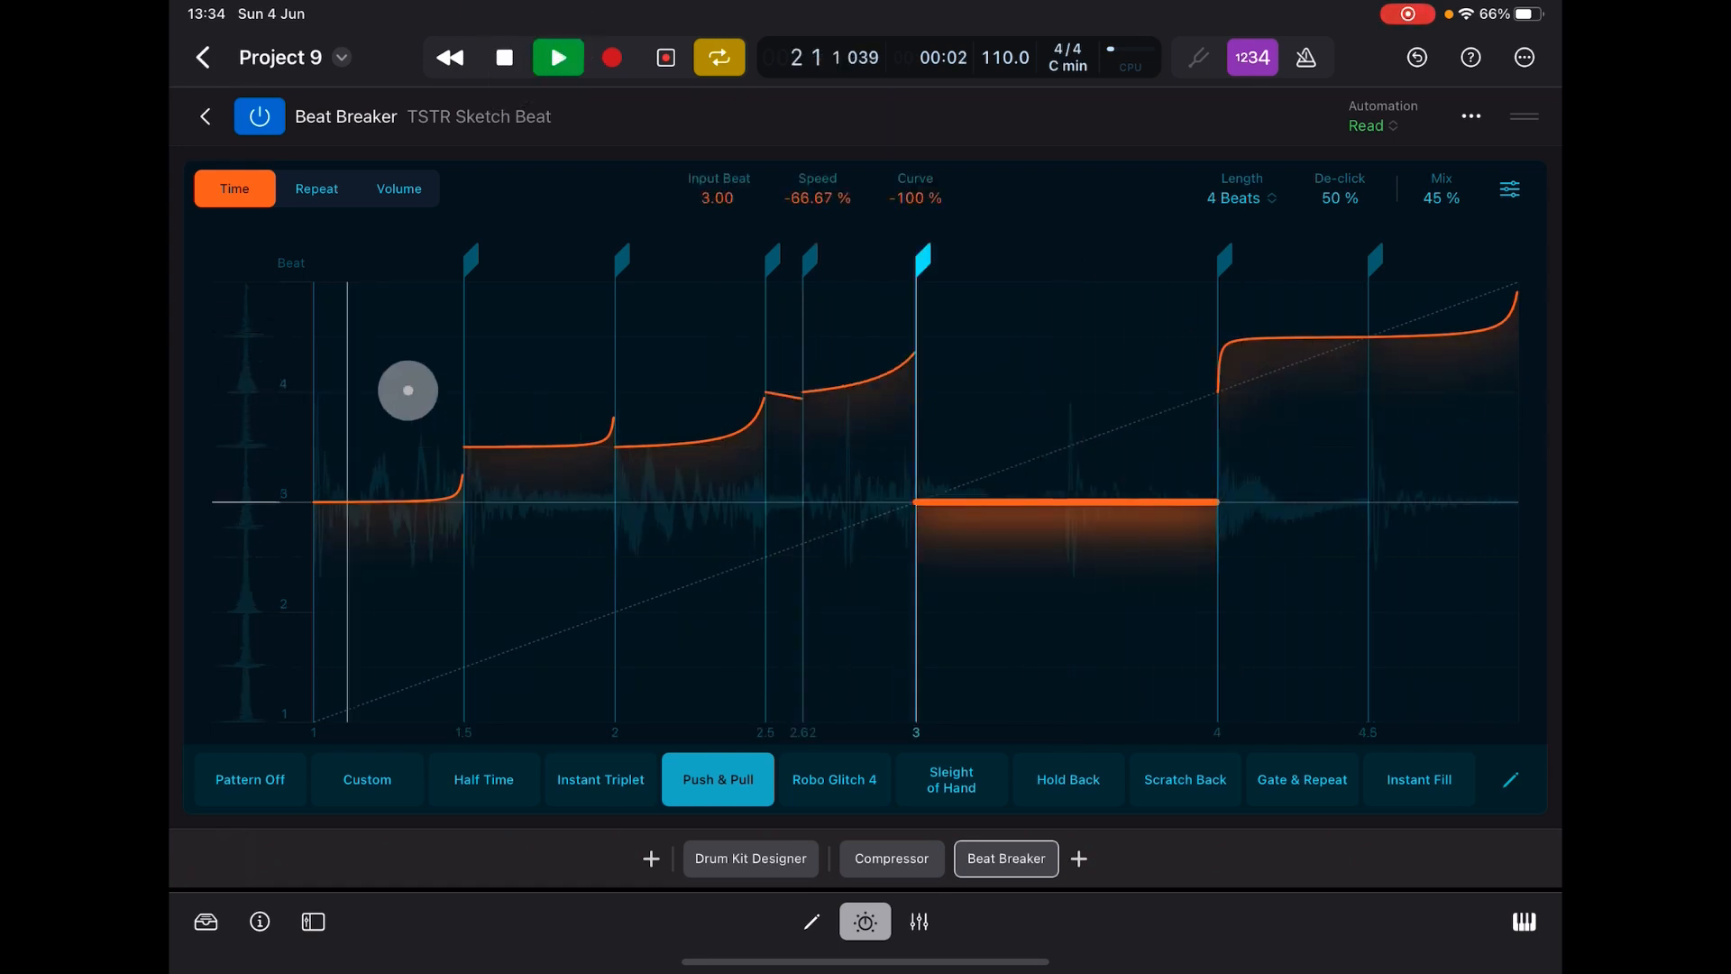
- Re-time the beat-3 and beat-4 slices by adjusting their Speed and Curve, then stop playback
{"action": "left_click_drag", "start_coordinate": [408, 390], "coordinate": [1192, 388]}
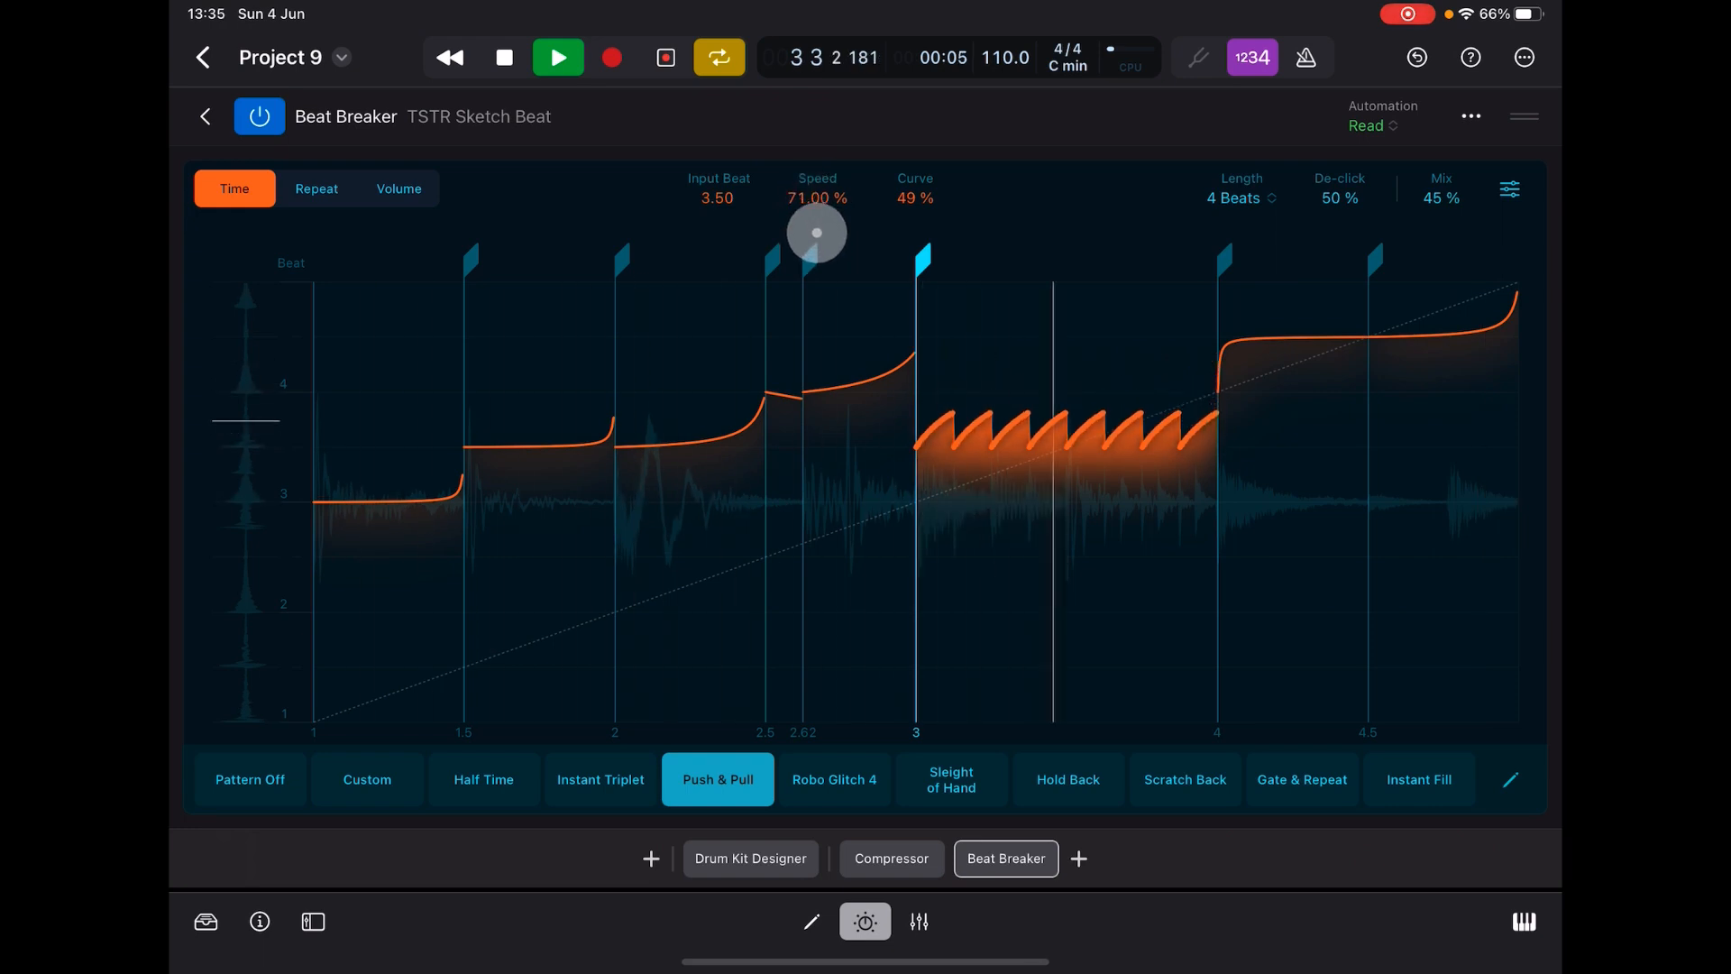
{"action": "left_click_drag", "start_coordinate": [815, 233], "coordinate": [1367, 364]}
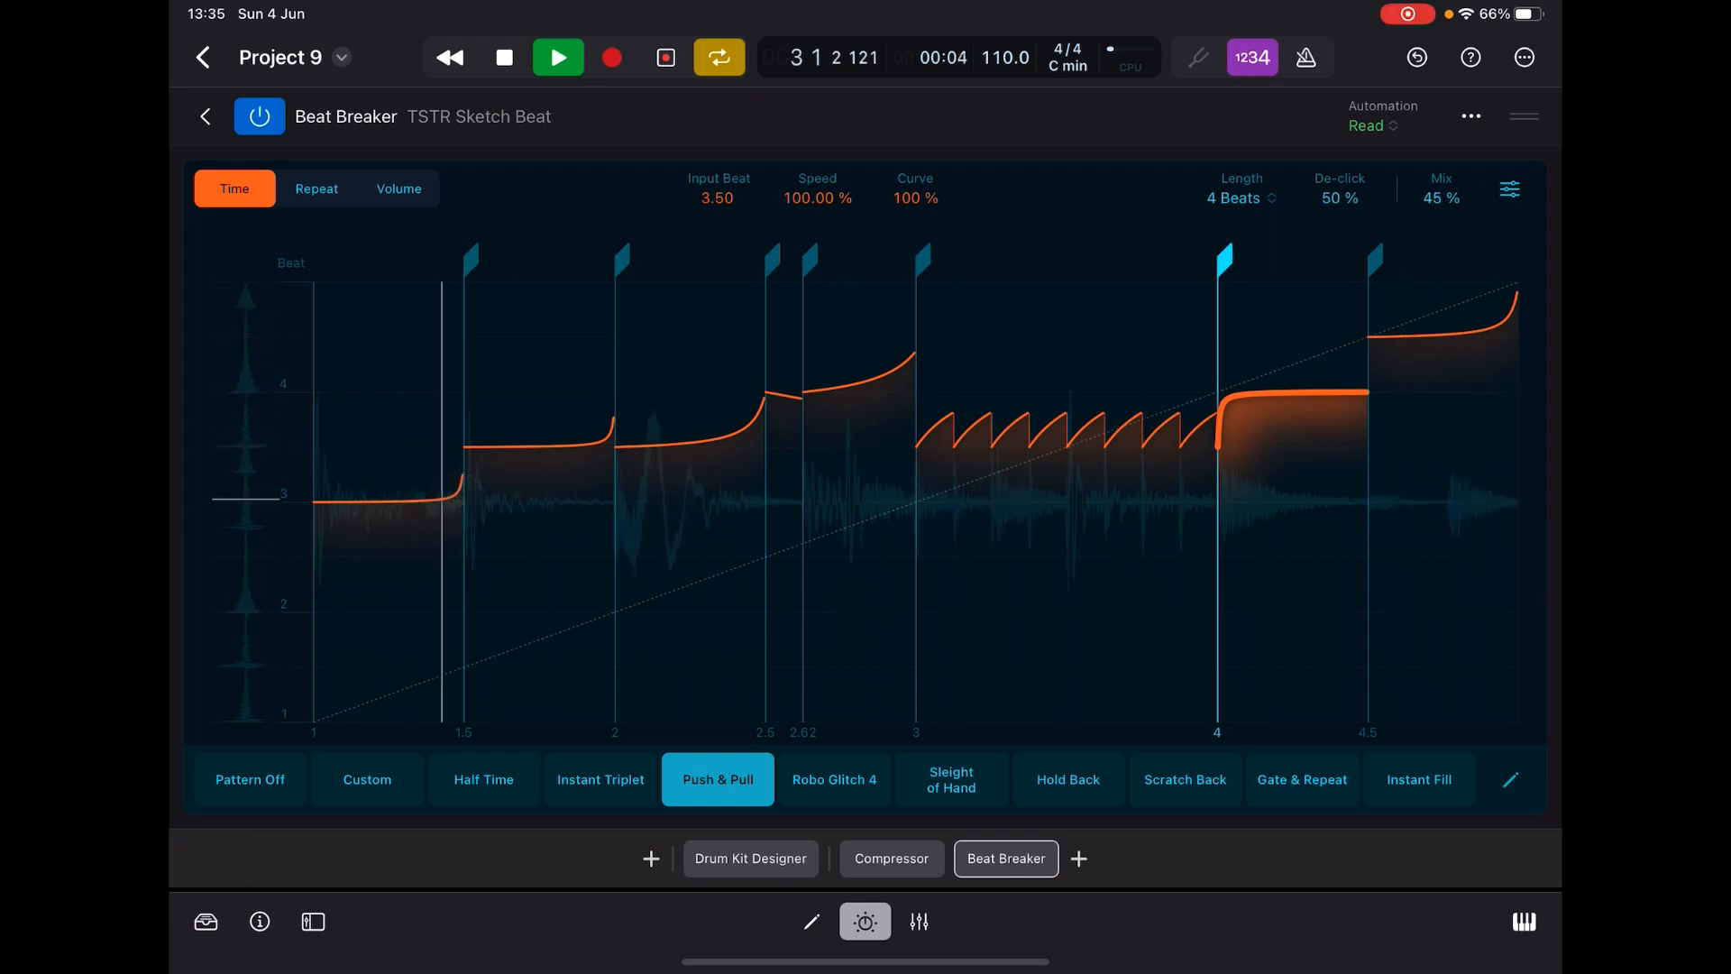
{"action": "left_click", "coordinate": [505, 58]}
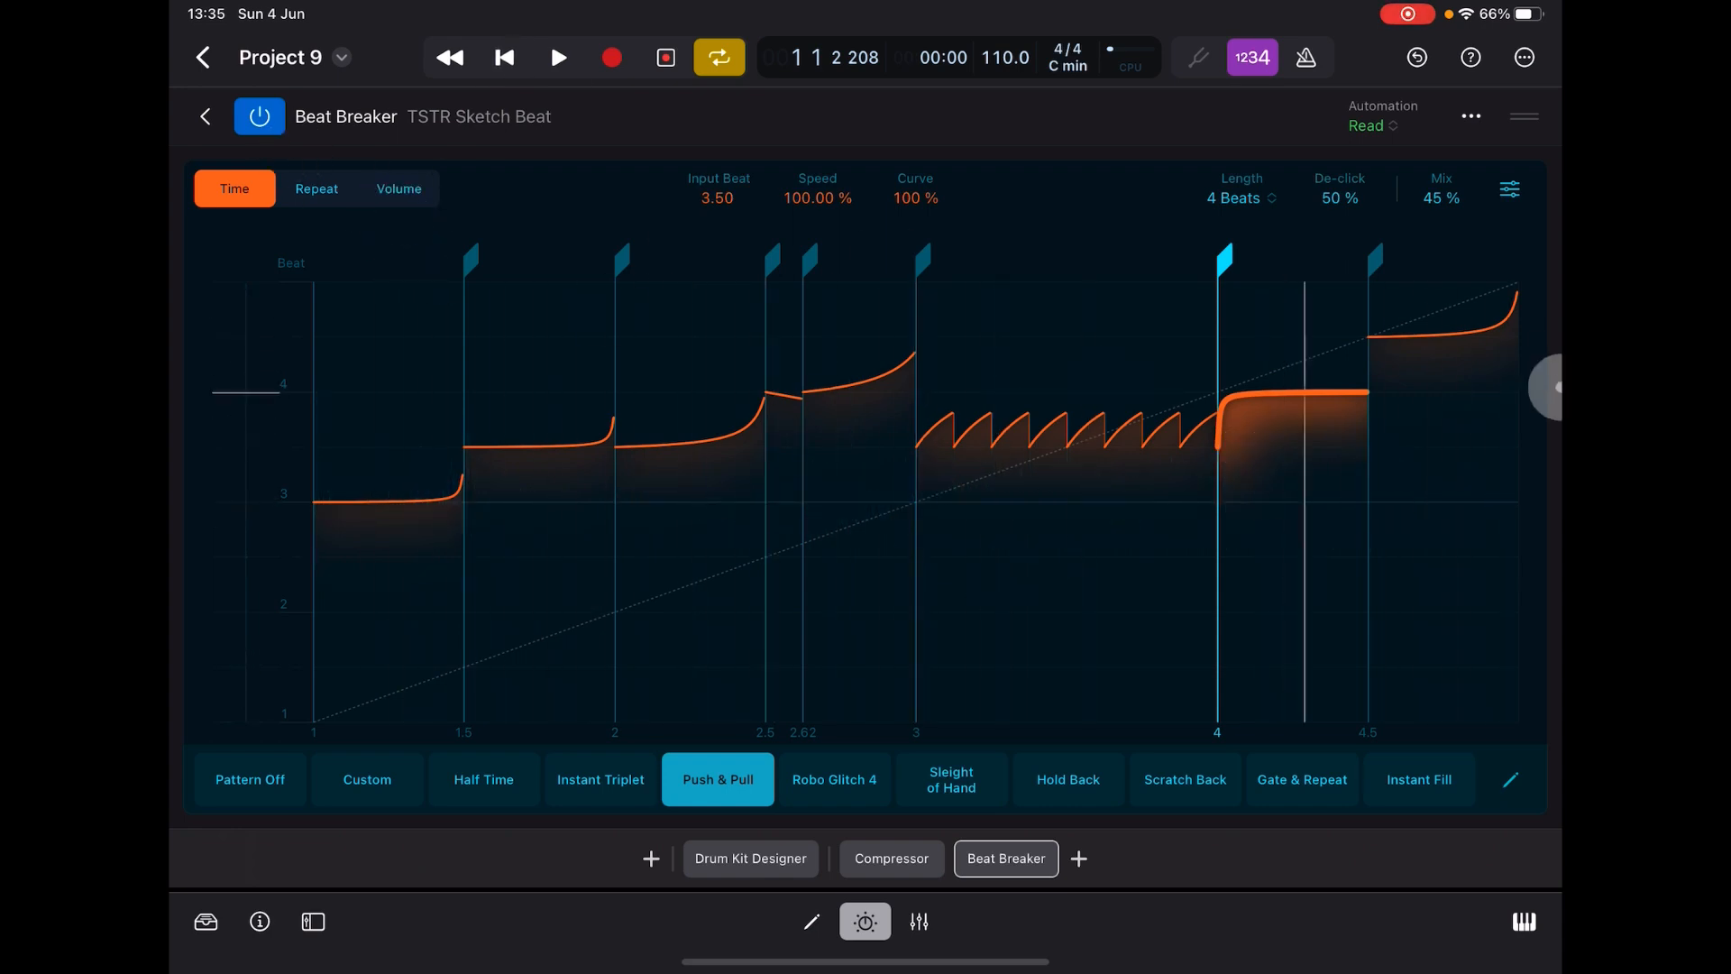
{"action": "left_click", "coordinate": [204, 115]}
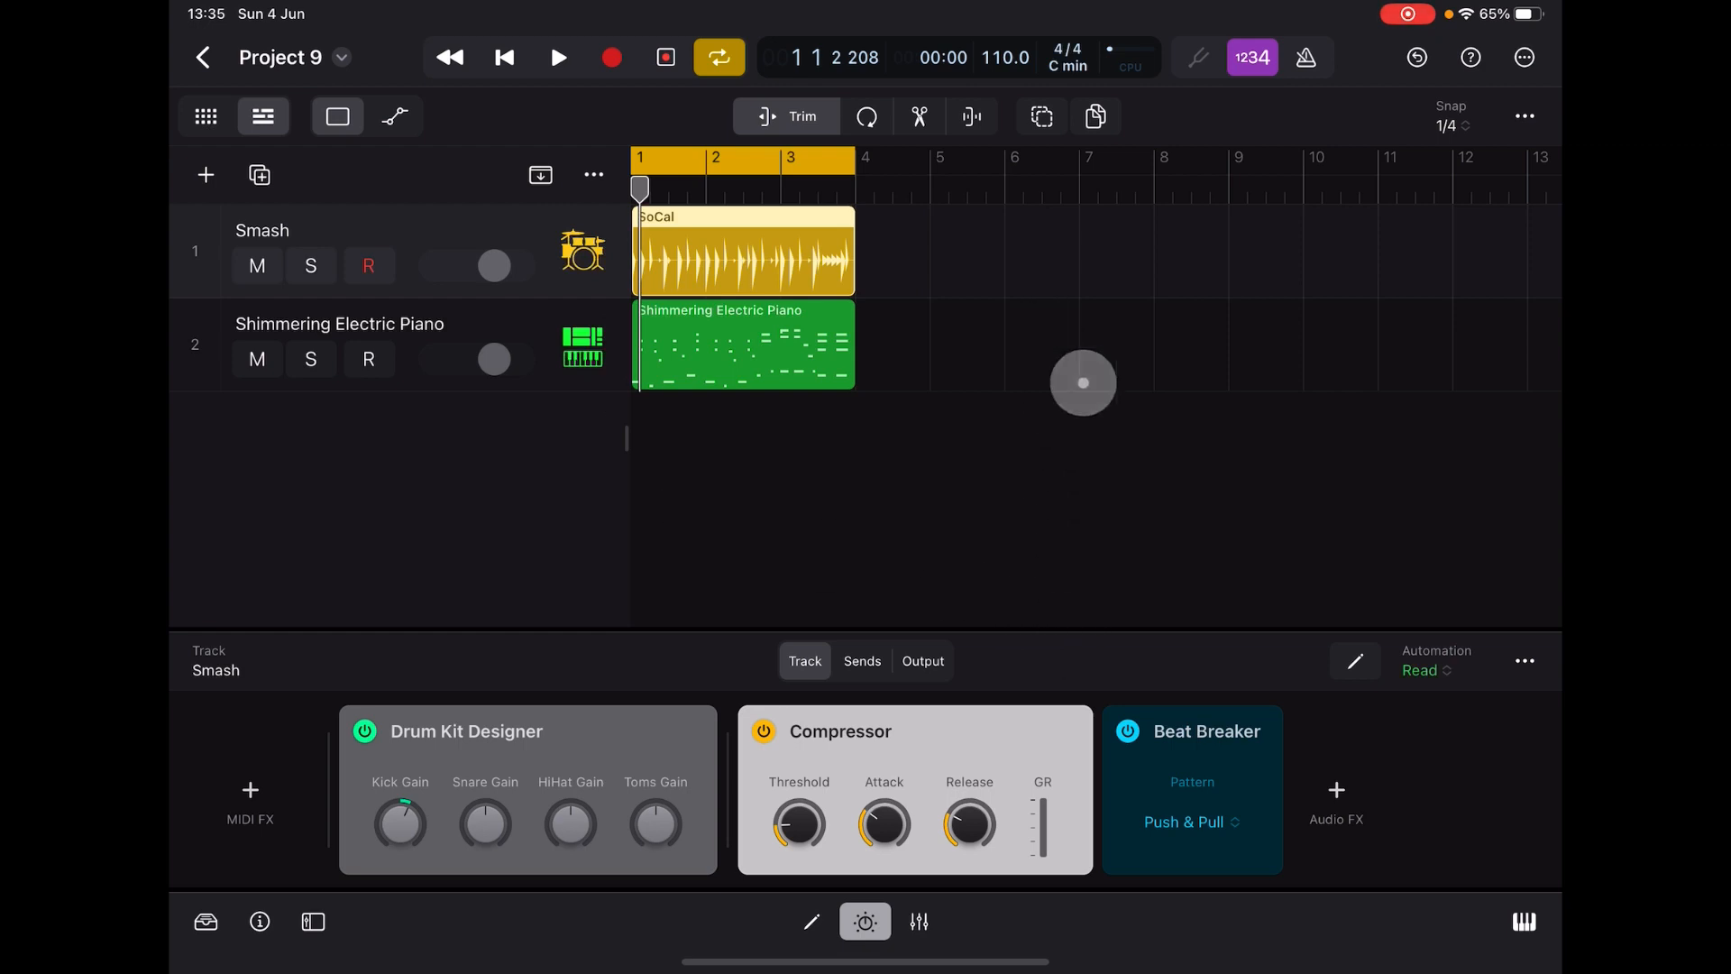
{"action": "left_click", "coordinate": [1191, 730]}
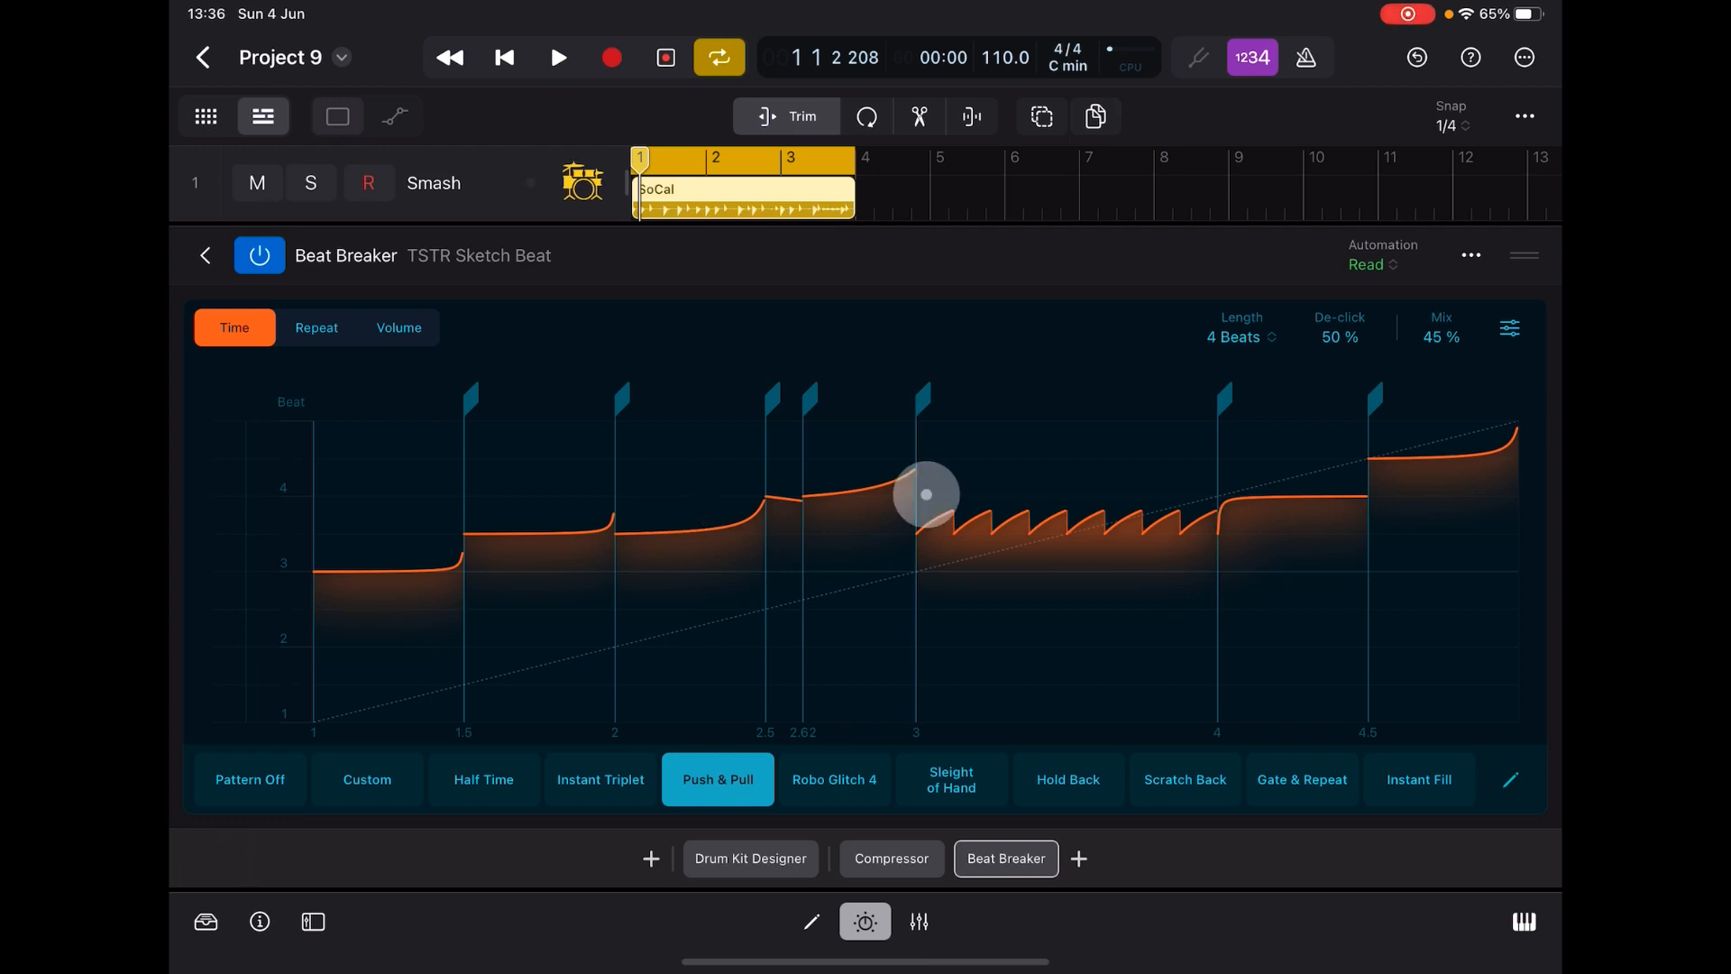
{"action": "left_click_drag", "start_coordinate": [925, 494], "coordinate": [1092, 561]}
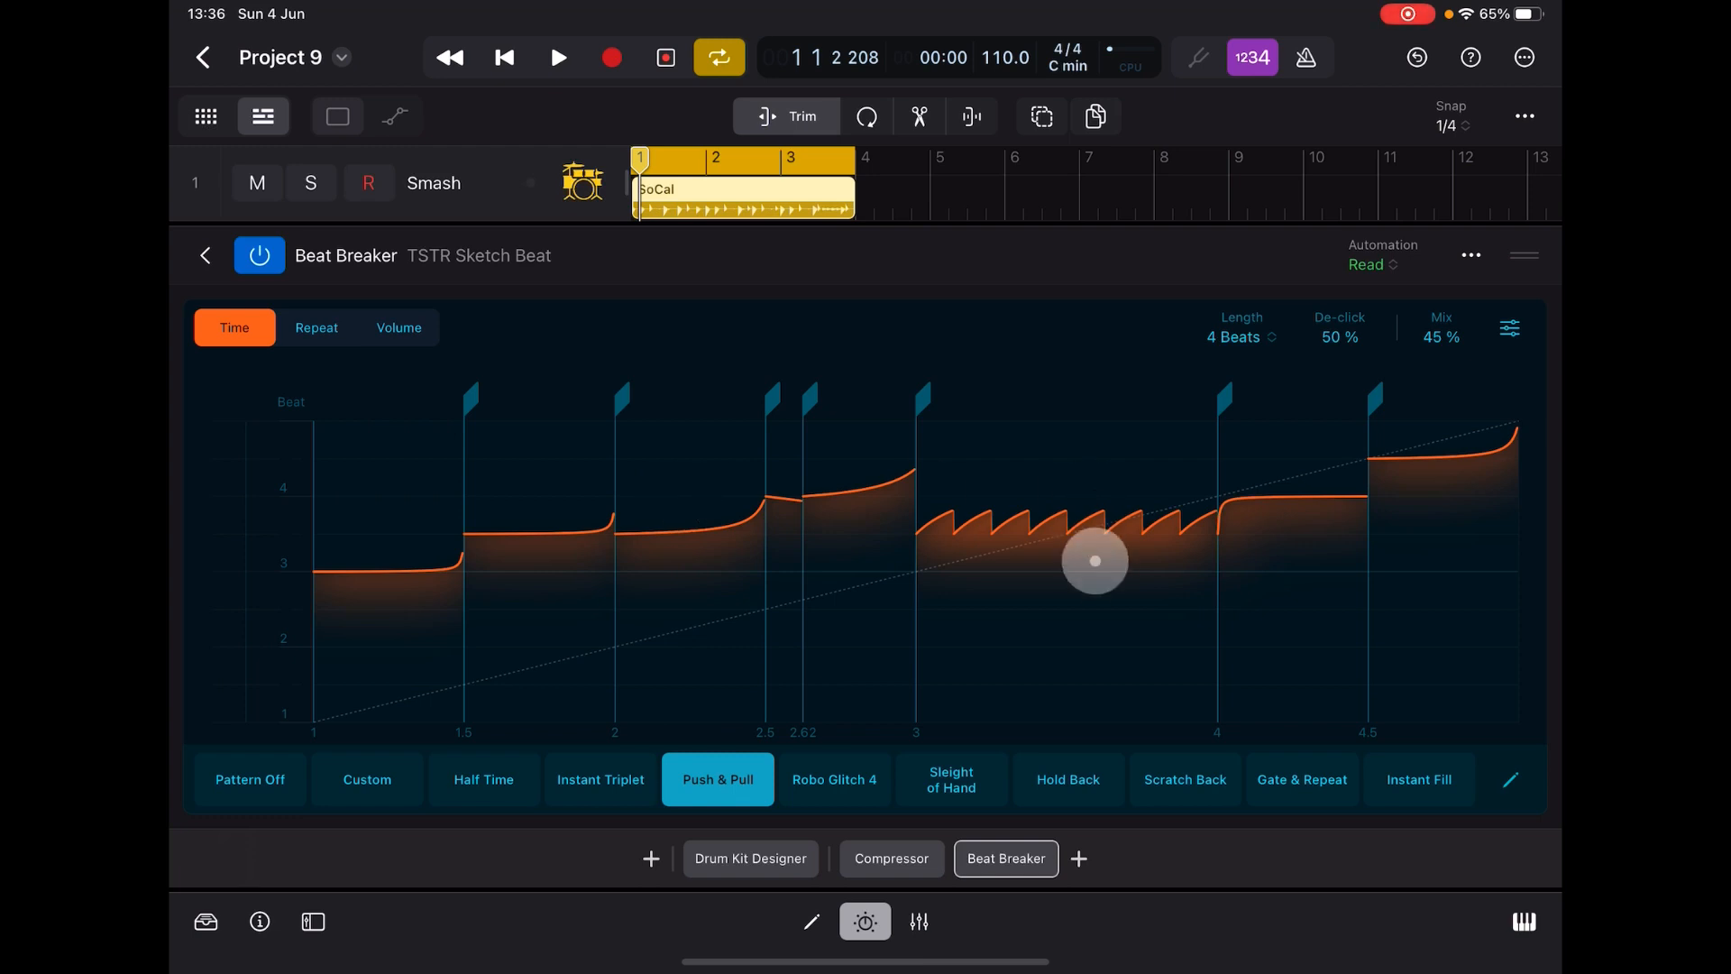